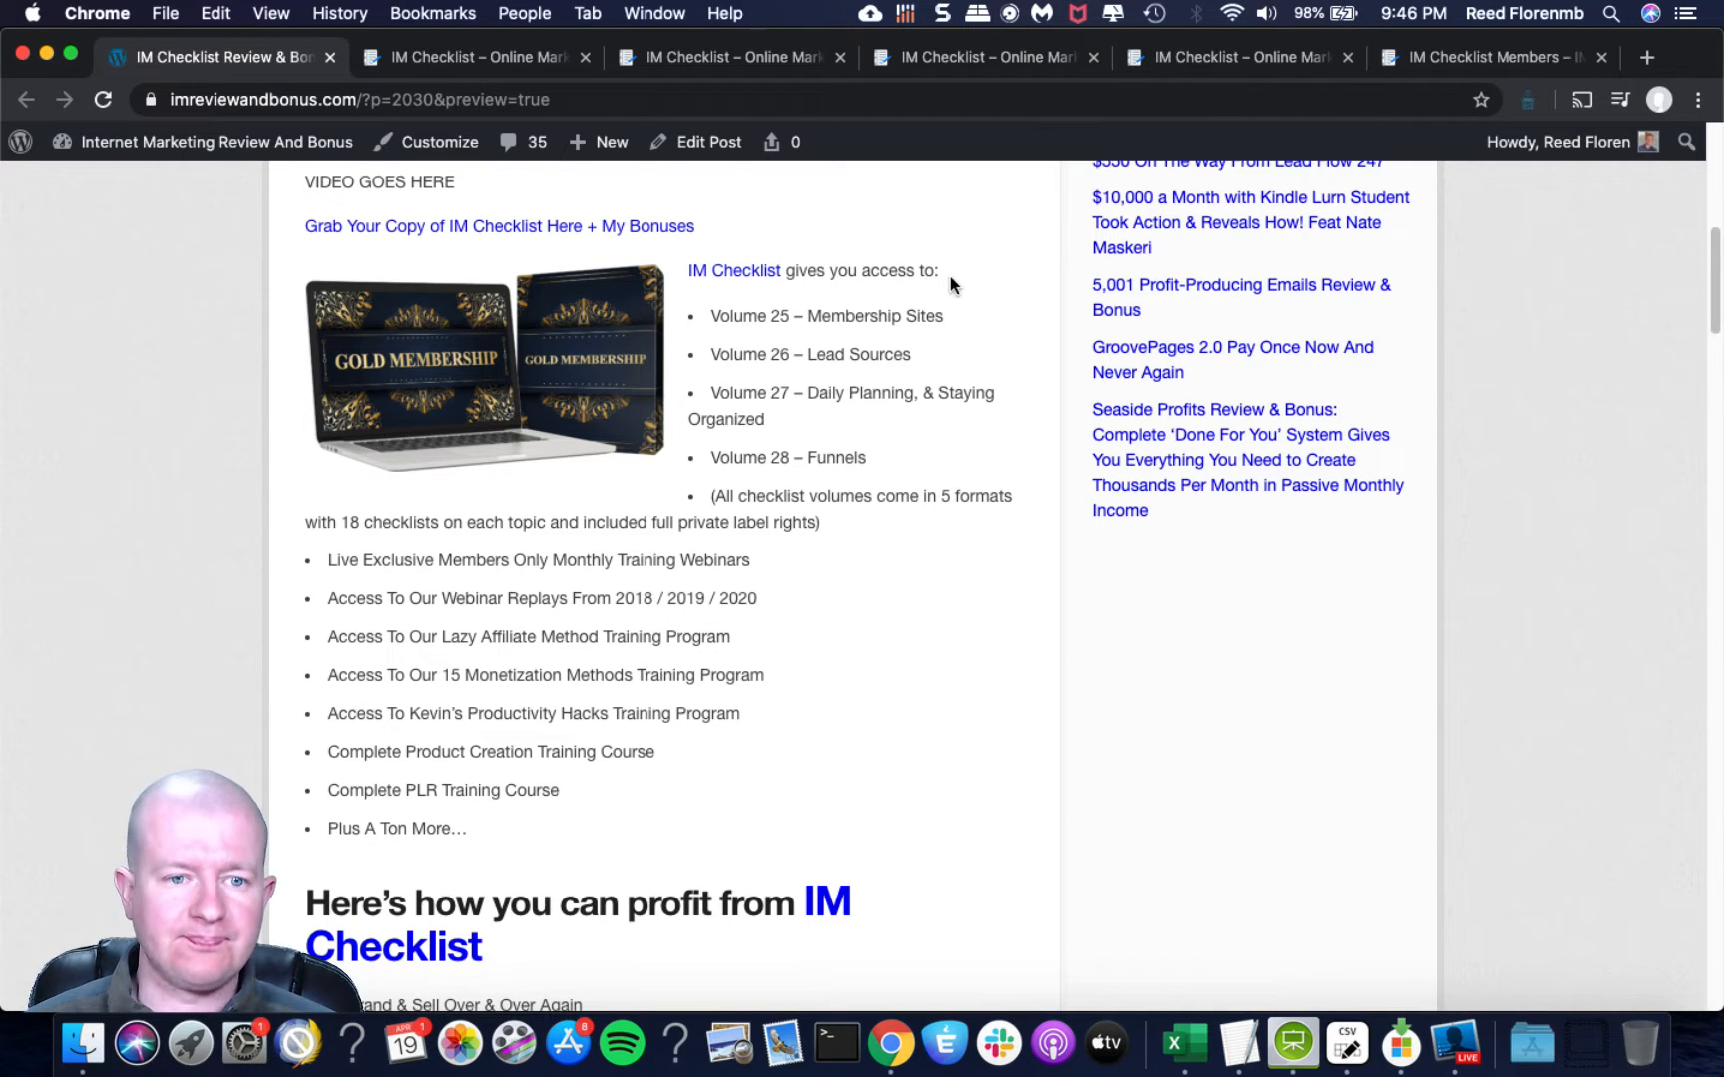
# Switch to the imchecklist.org/wso tab and move past the video to the $3.00 access button.
pyautogui.click(475, 56)
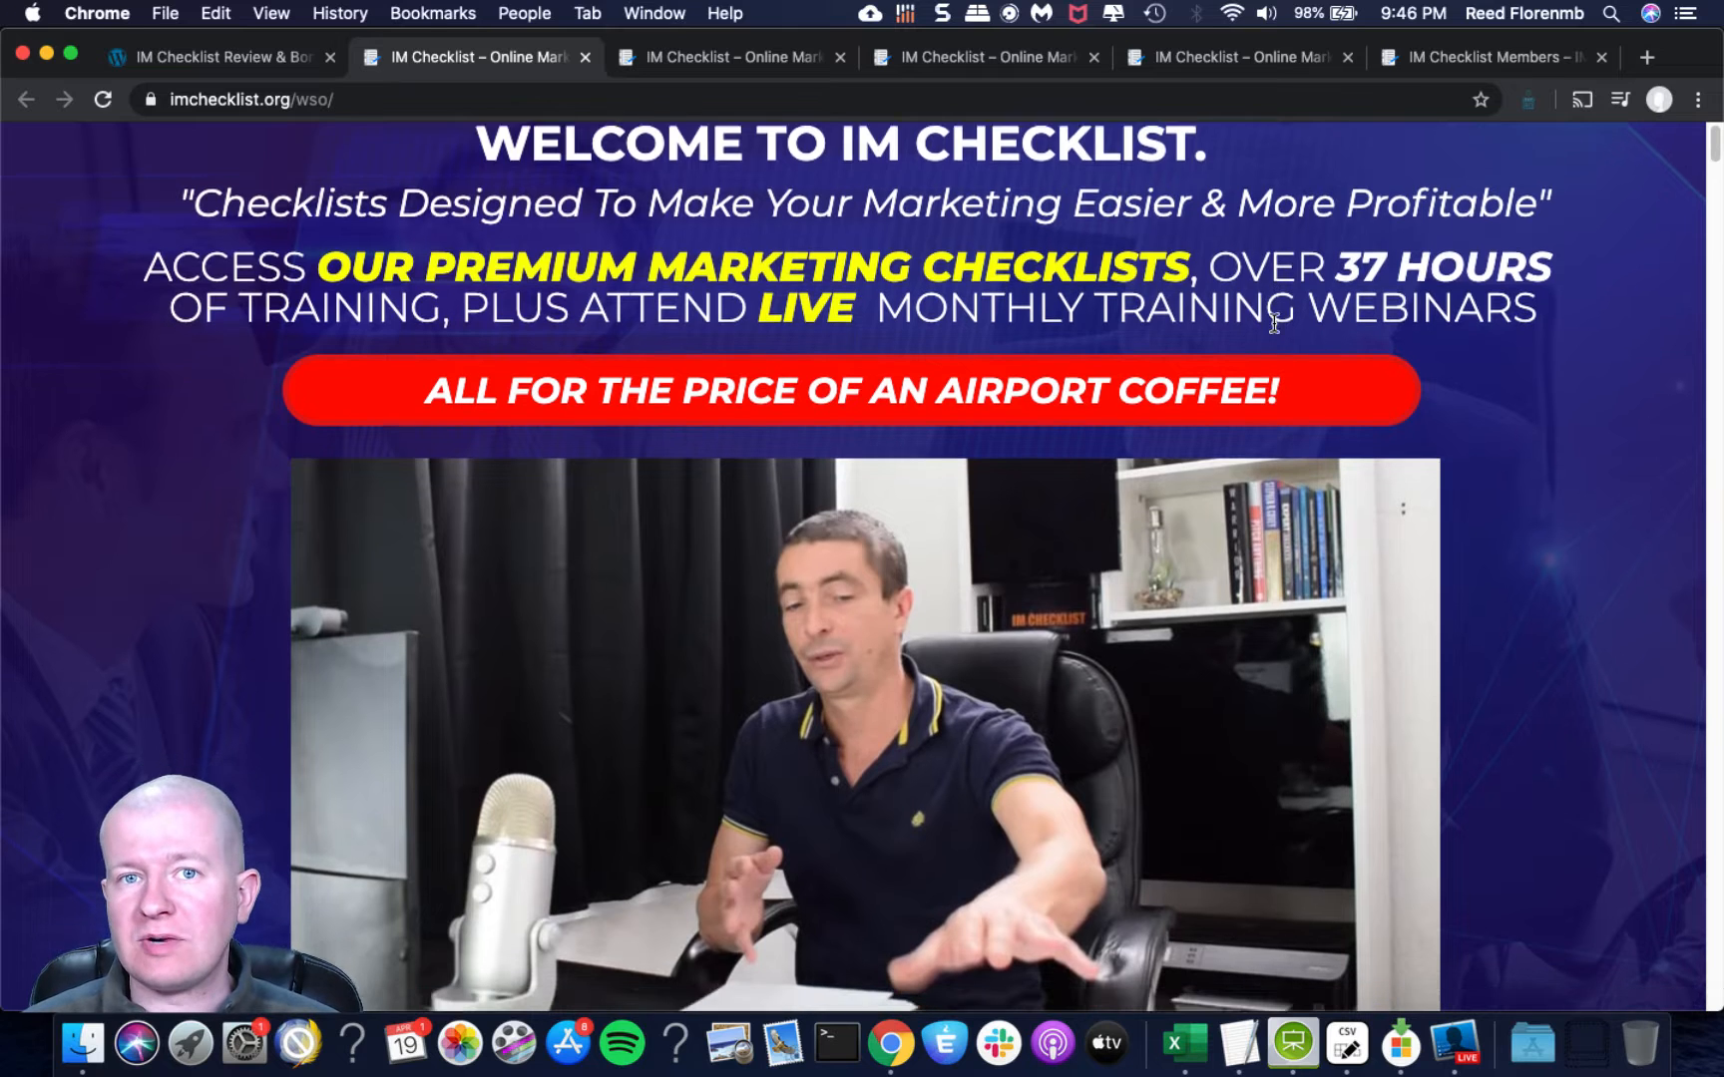
pyautogui.scroll(-3)
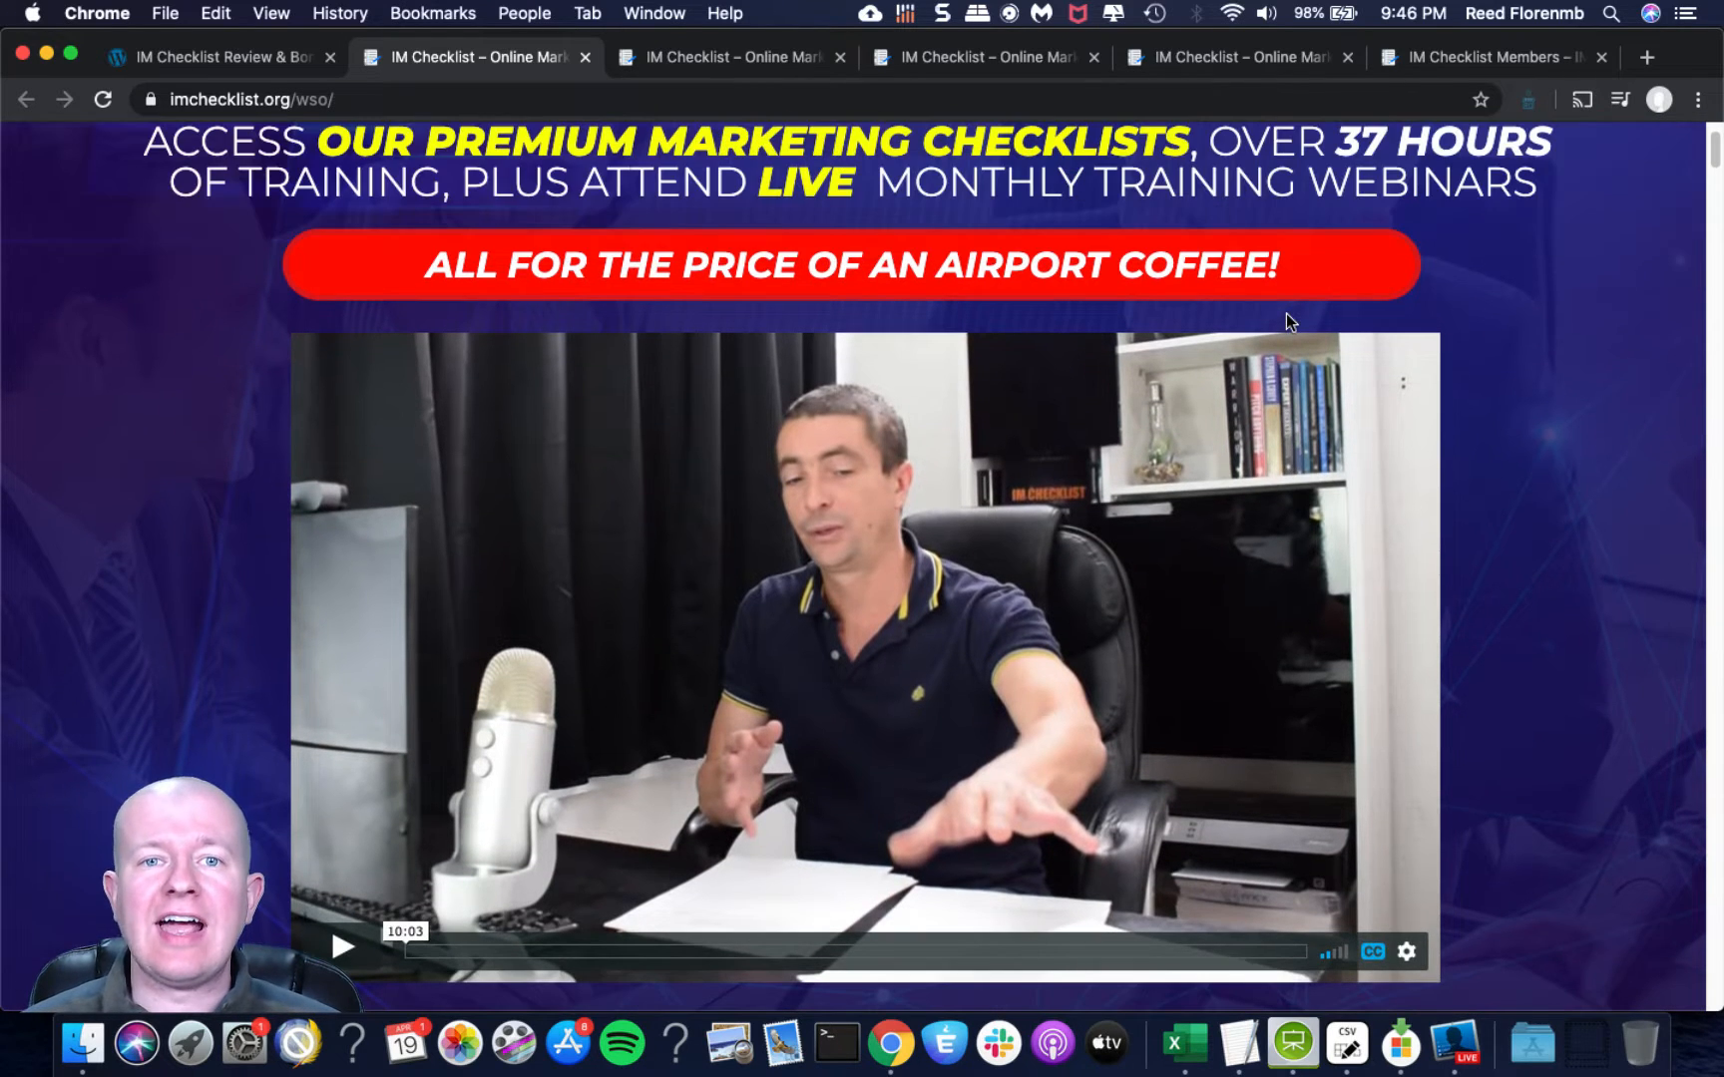
pyautogui.scroll(-3)
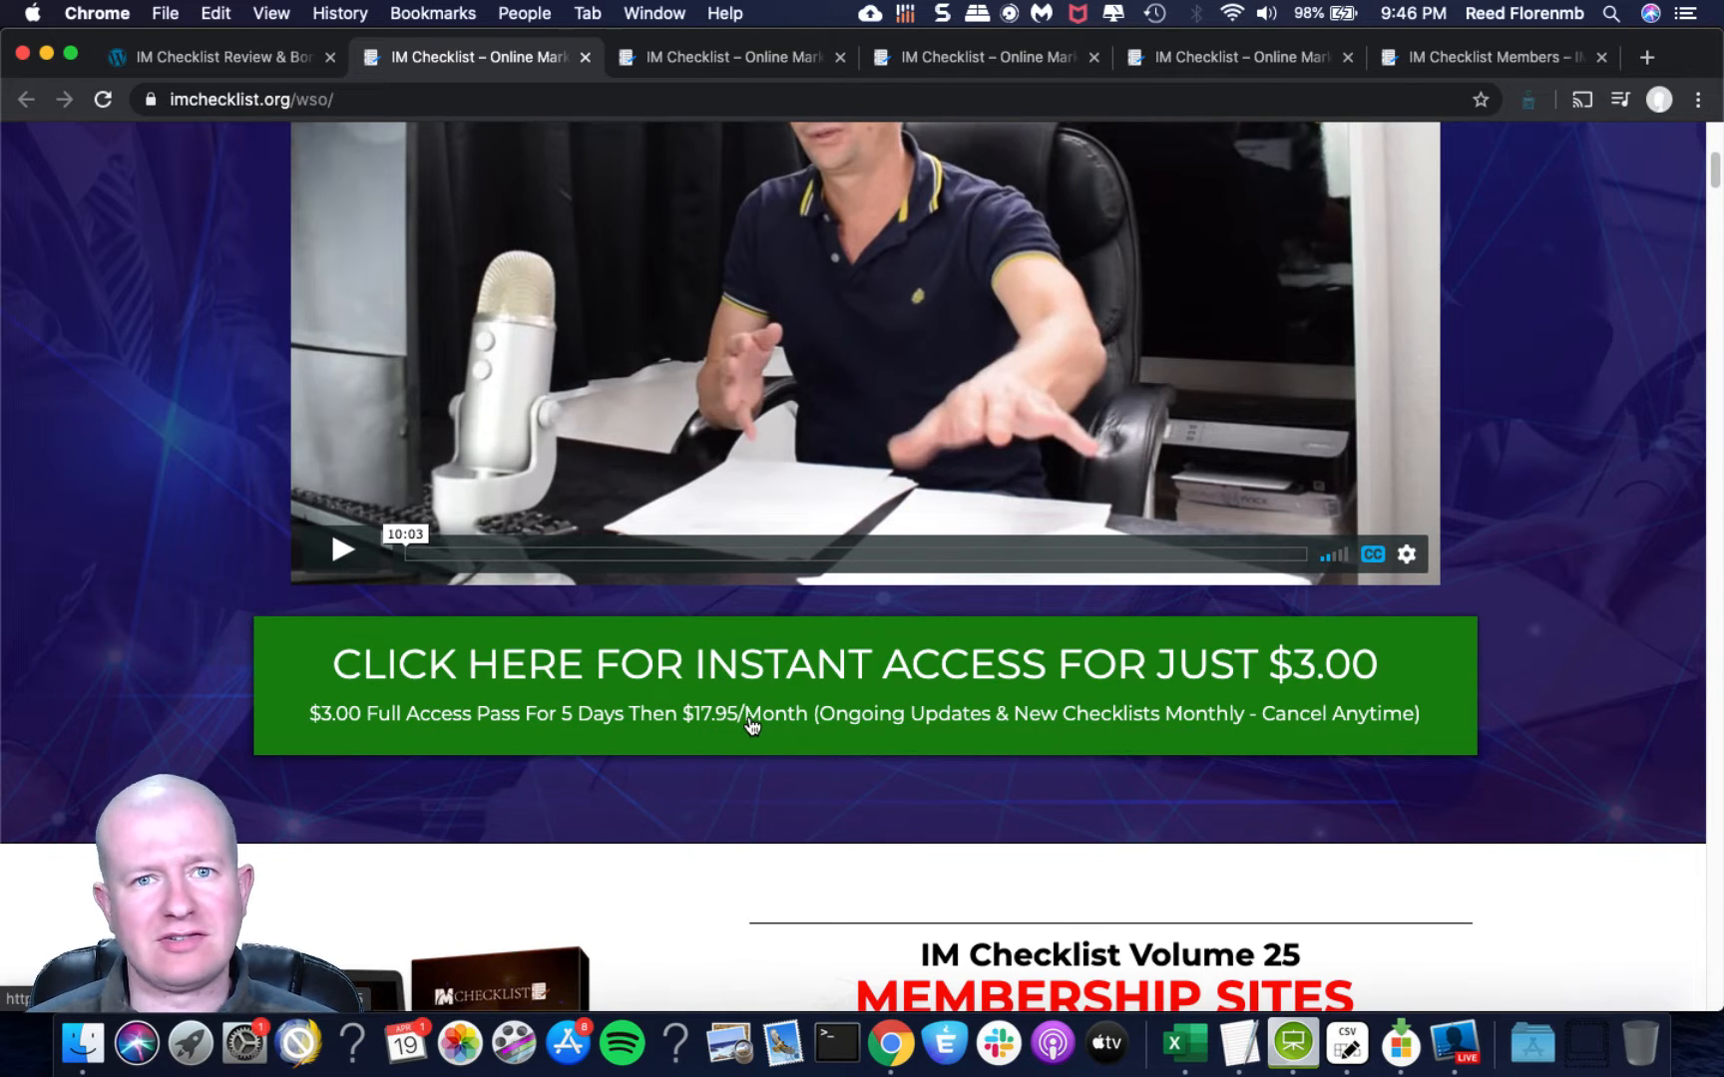
pyautogui.moveTo(1086, 634)
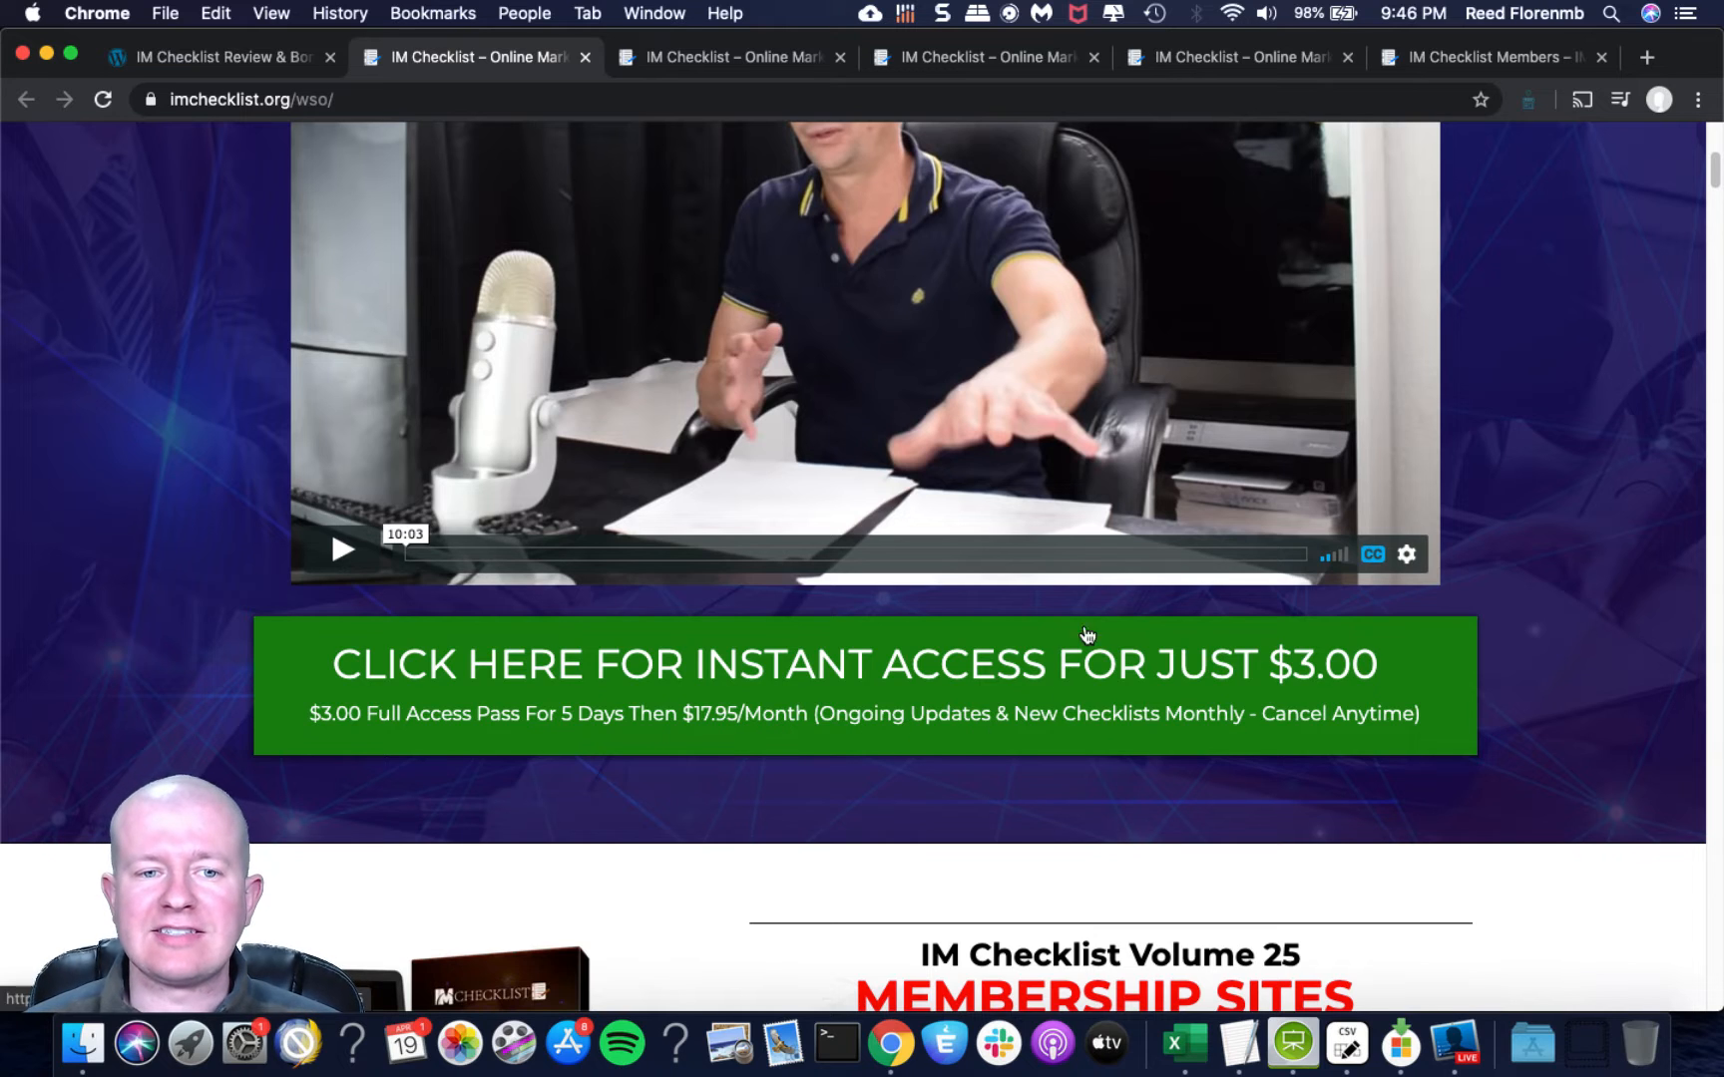
pyautogui.moveTo(1054, 804)
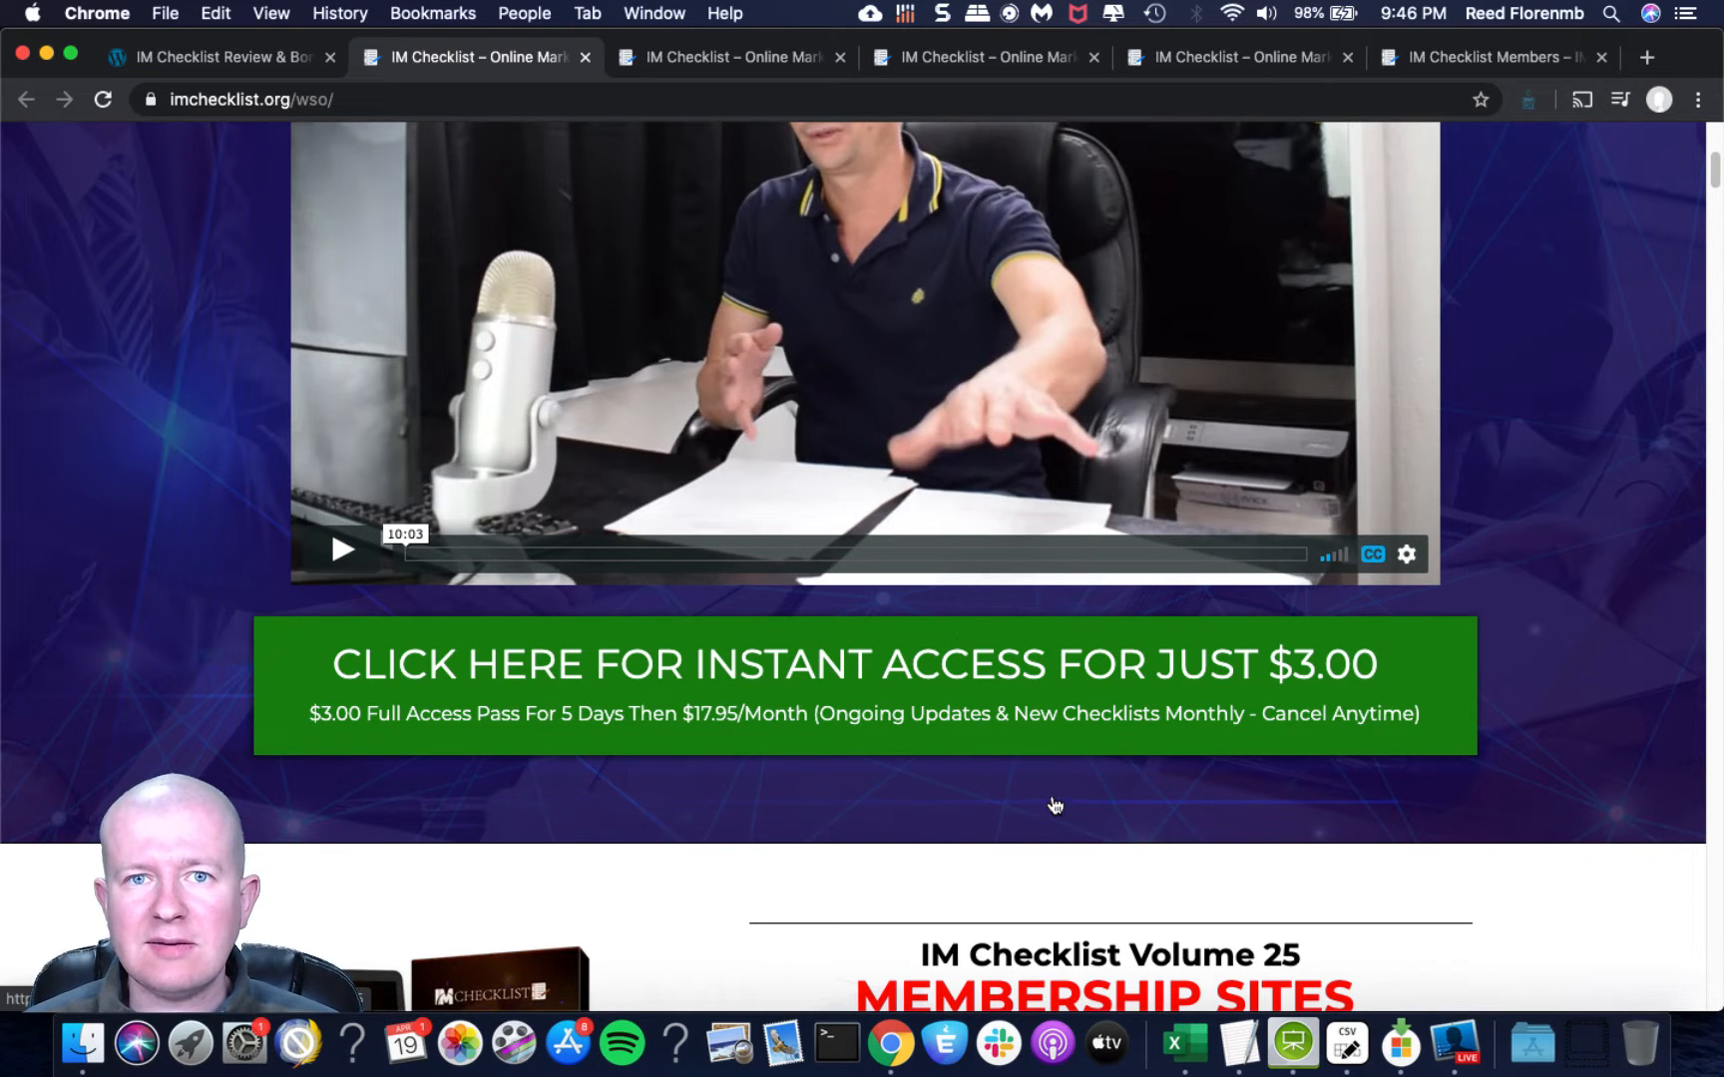
pyautogui.moveTo(1089, 667)
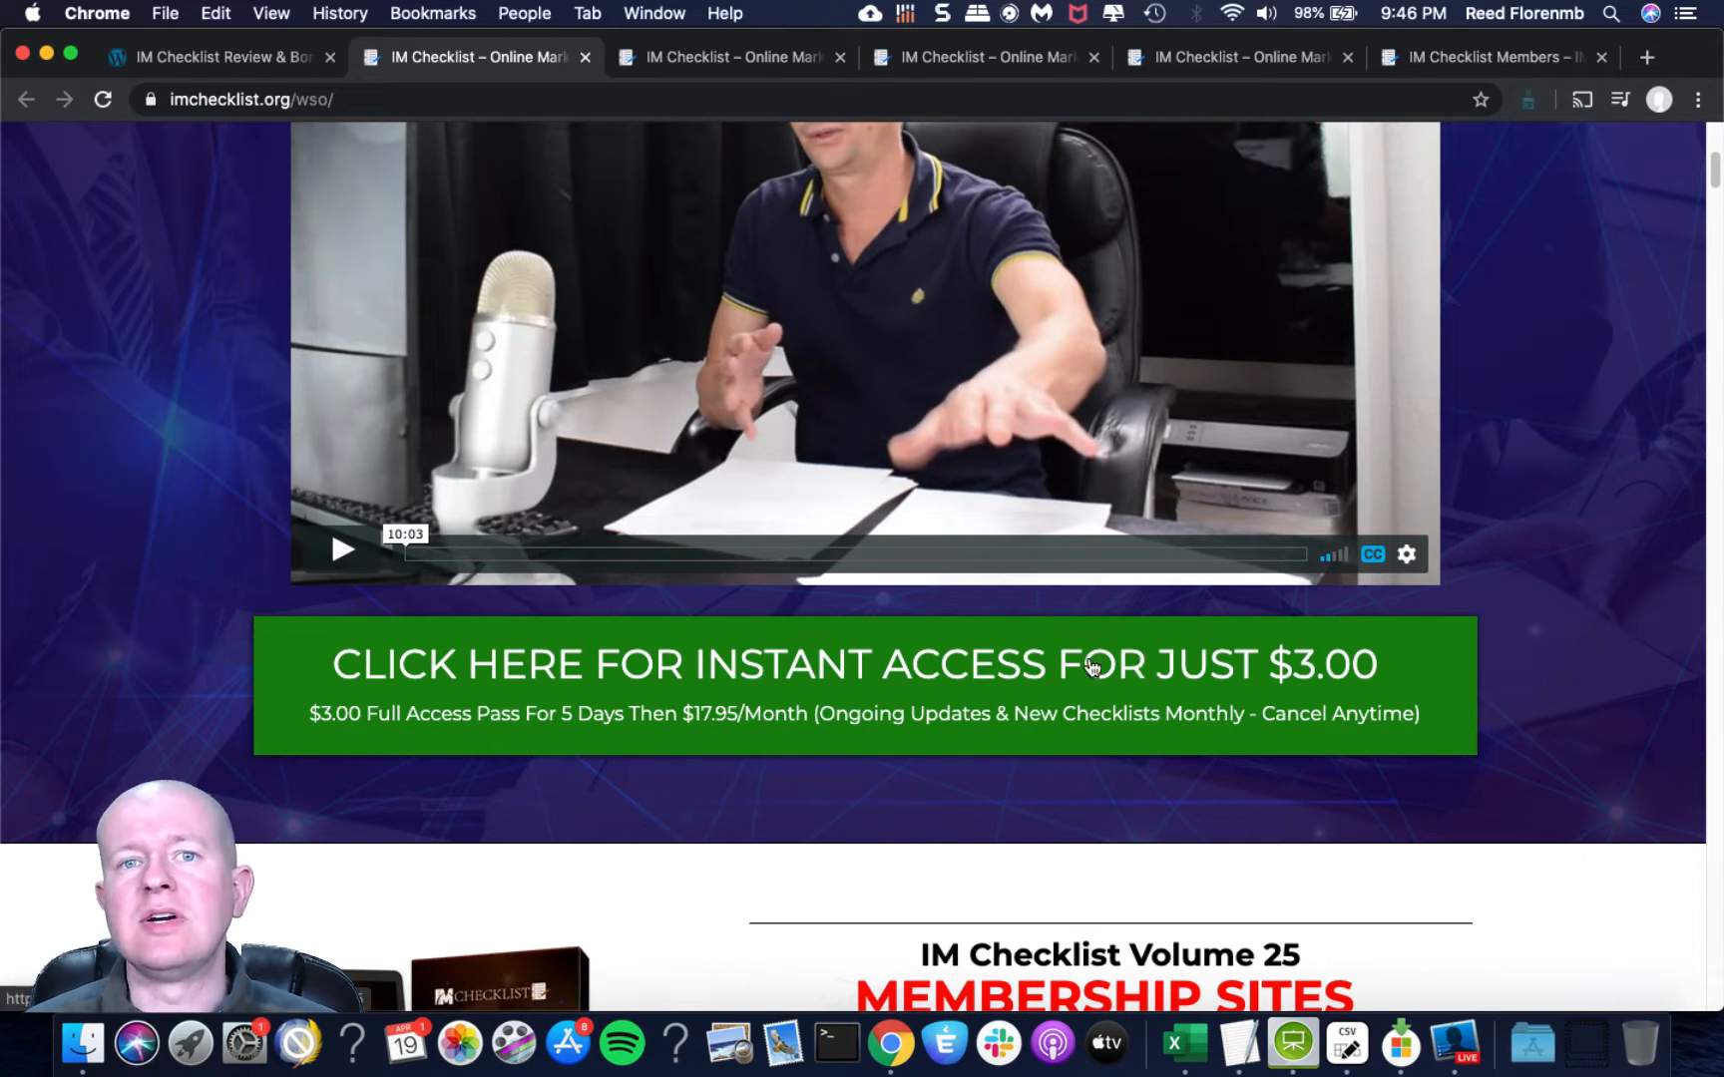
pyautogui.moveTo(1165, 776)
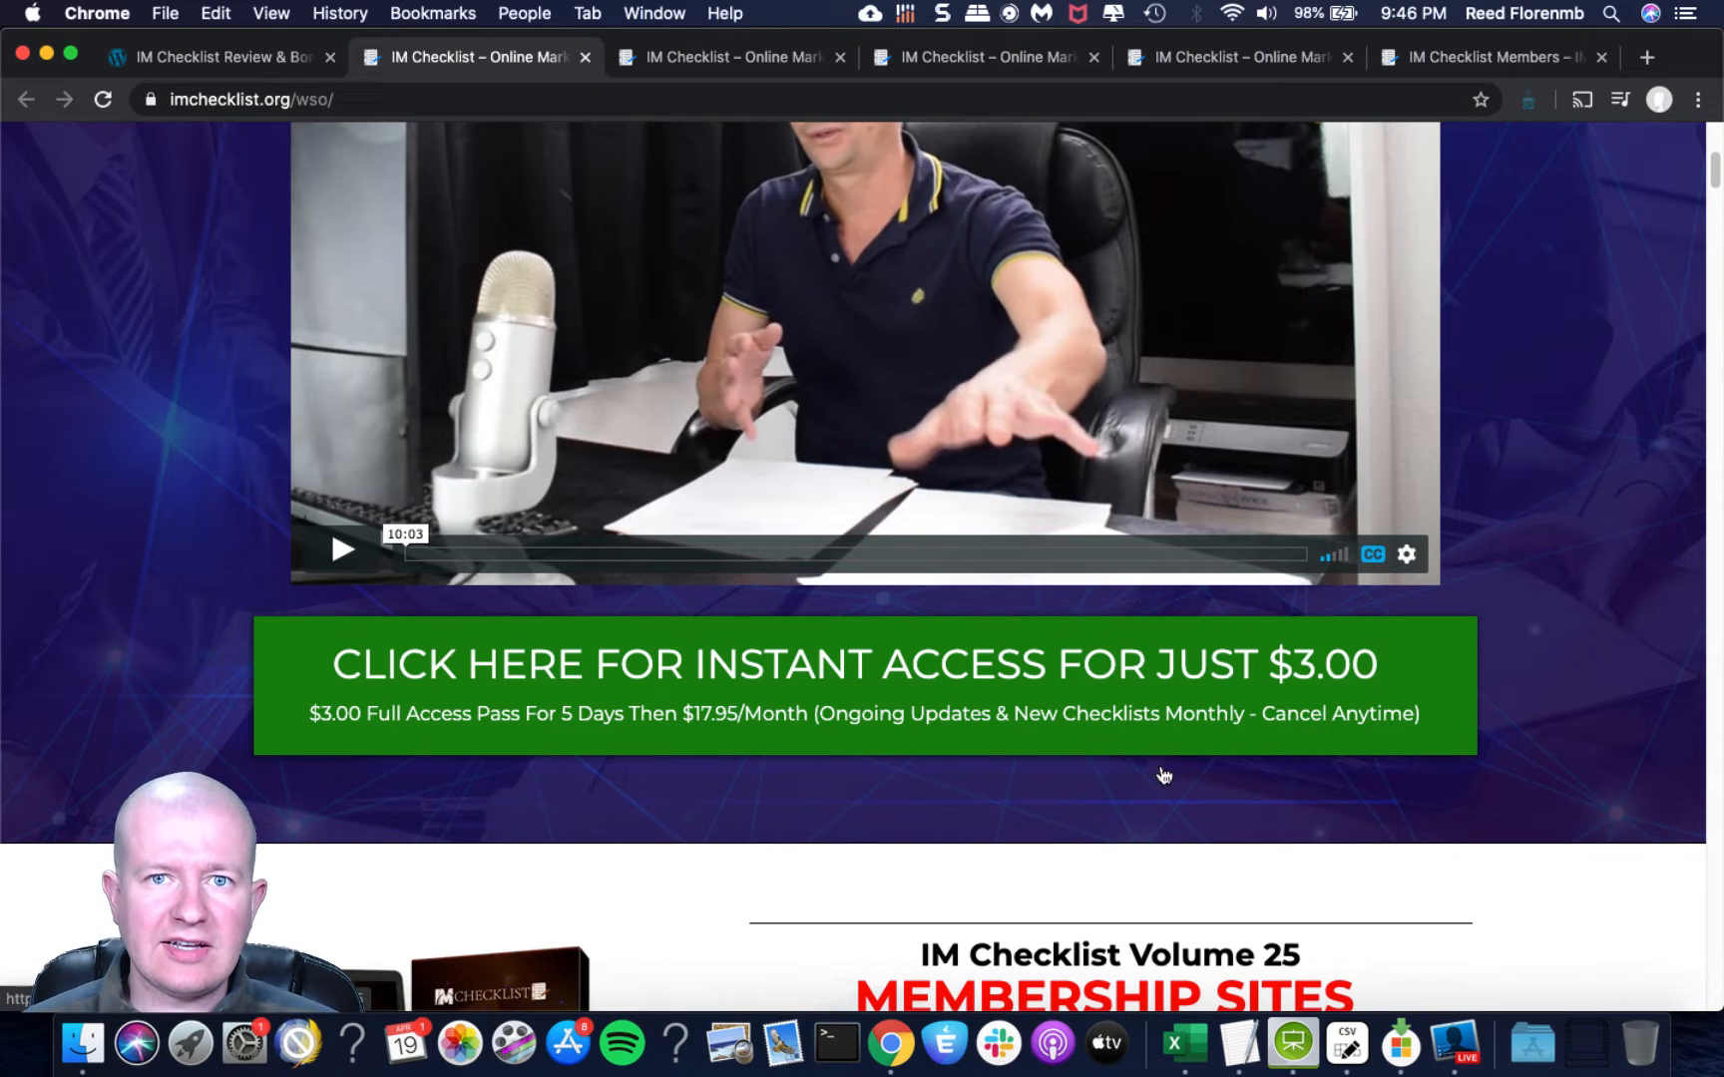
pyautogui.moveTo(1179, 857)
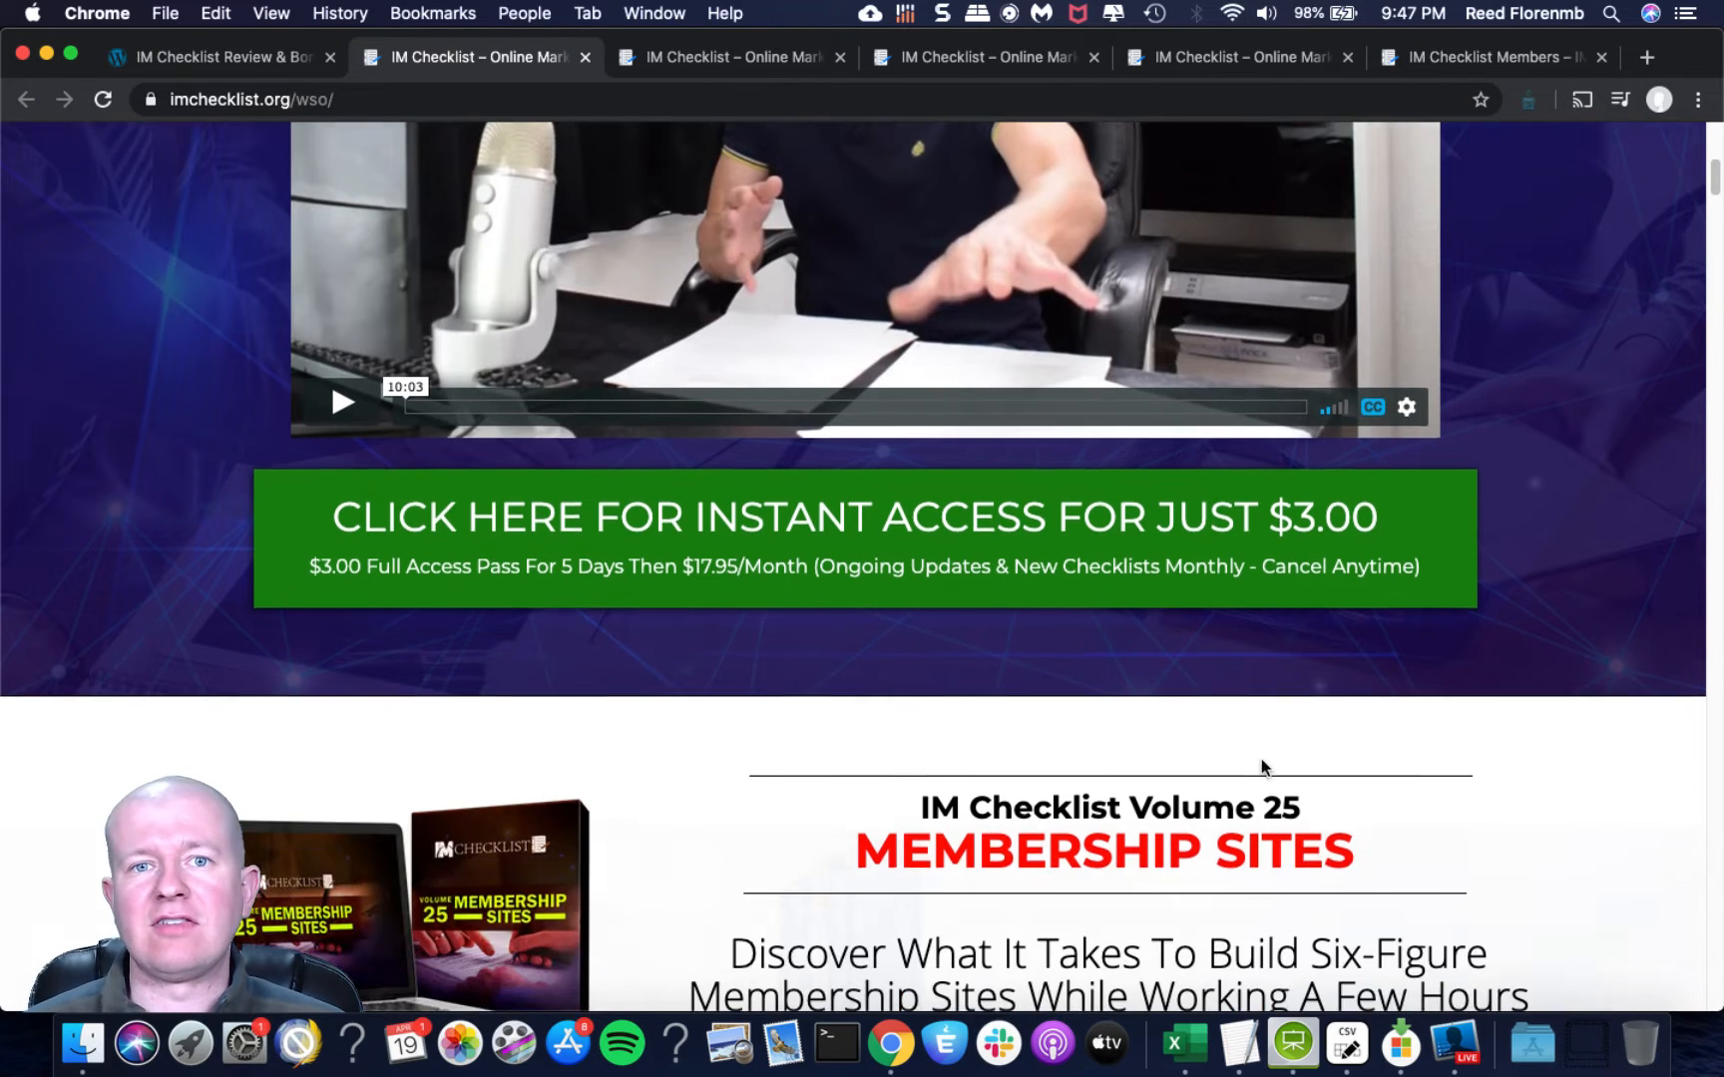
# Scroll through Volumes 25, 26 Lead Sources and 27 Daily Tasks until Volume 28 Funnels shows.
pyautogui.scroll(-3)
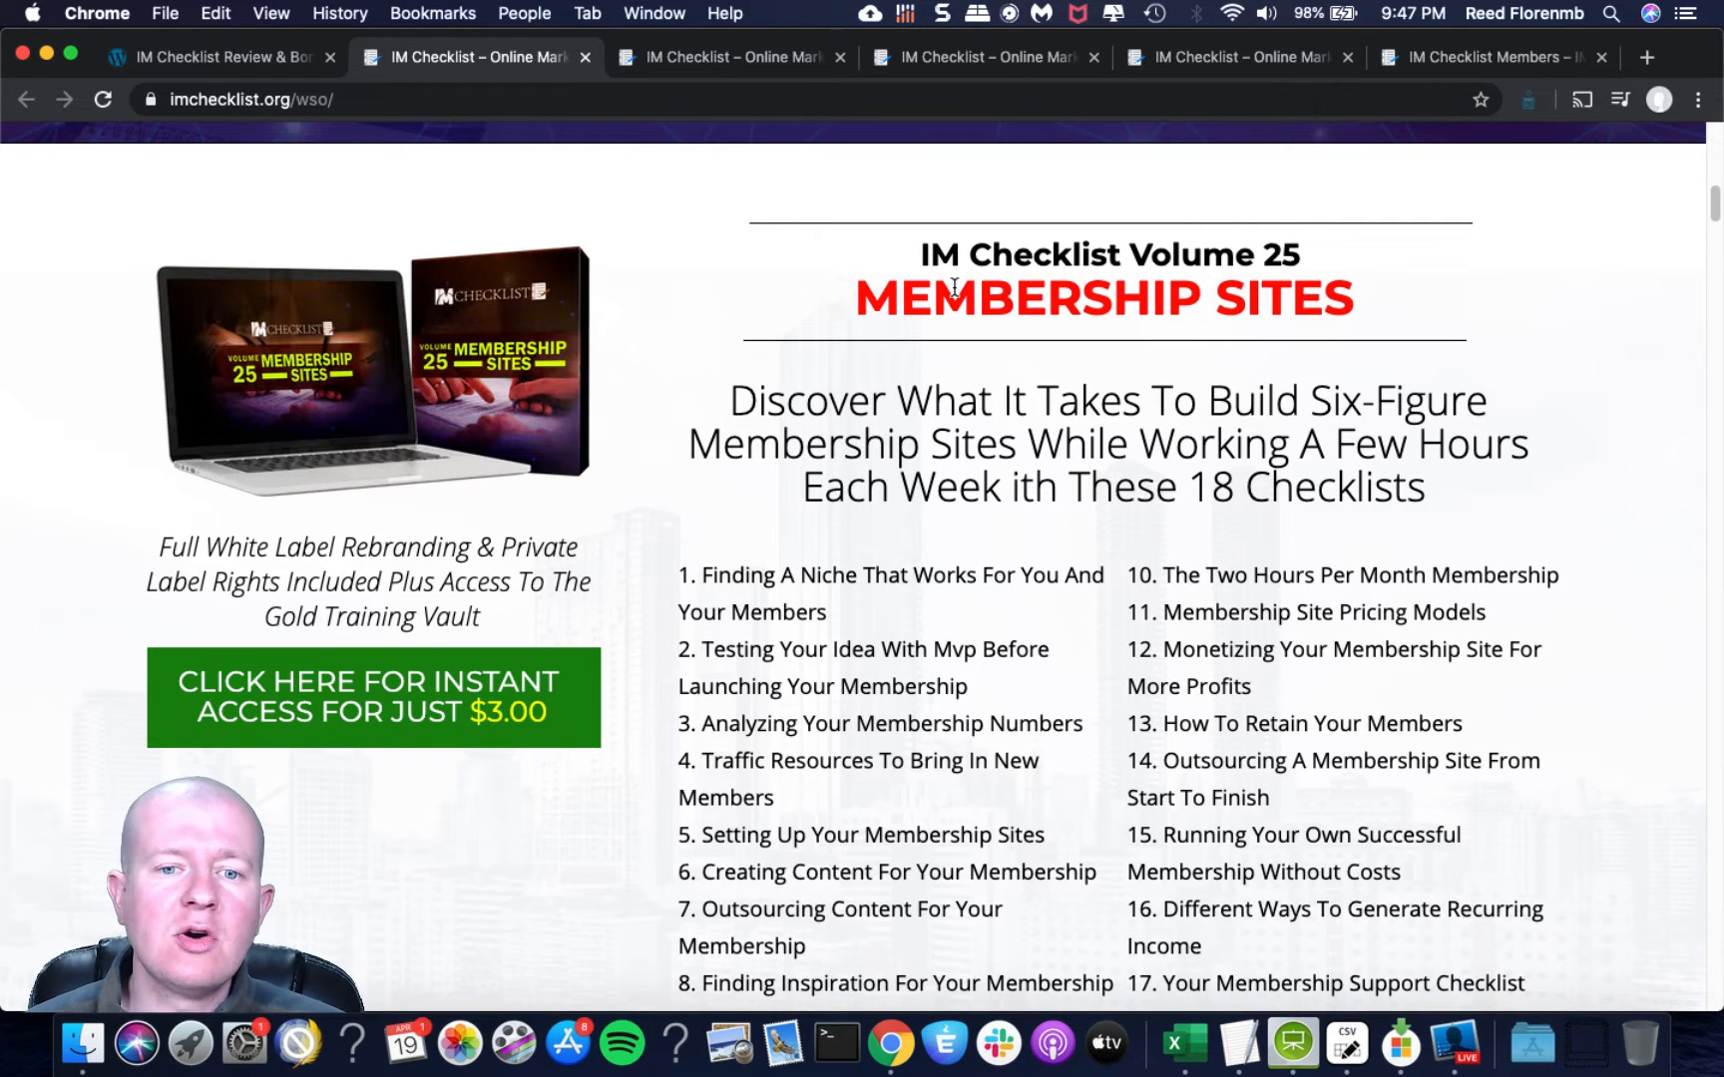
pyautogui.scroll(-3)
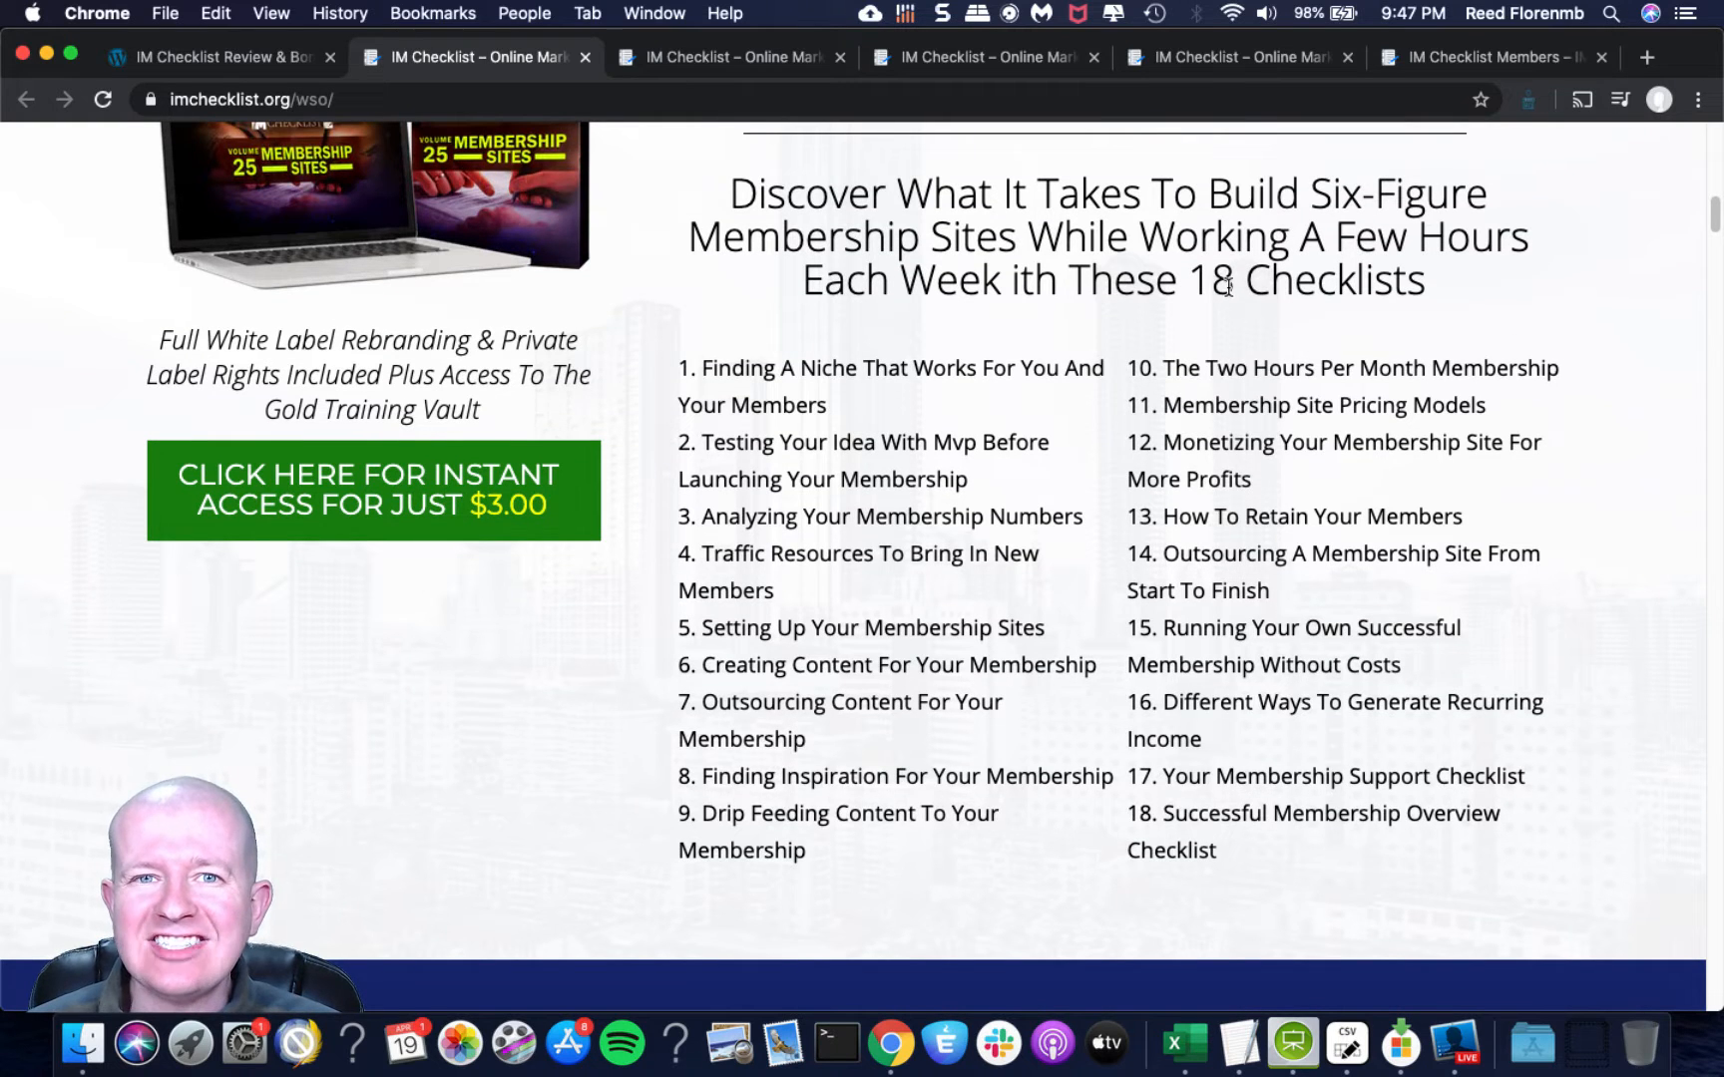
pyautogui.moveTo(976, 218)
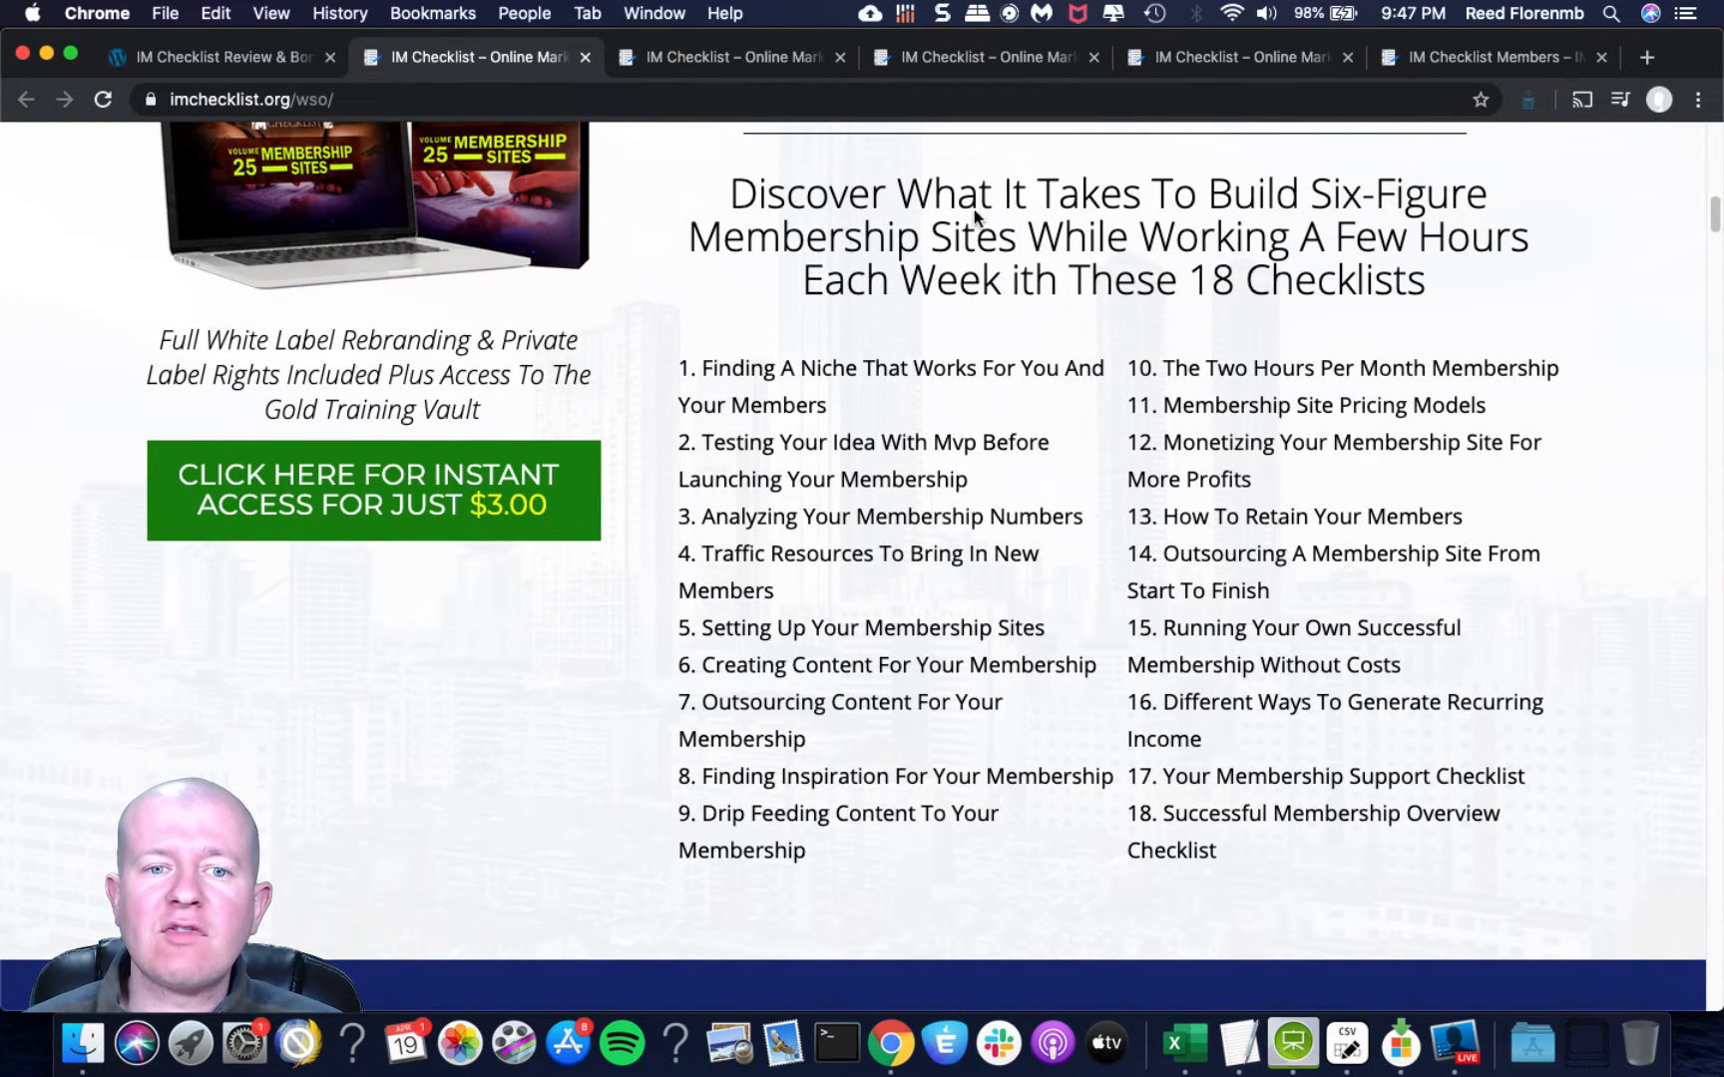
pyautogui.moveTo(952, 235)
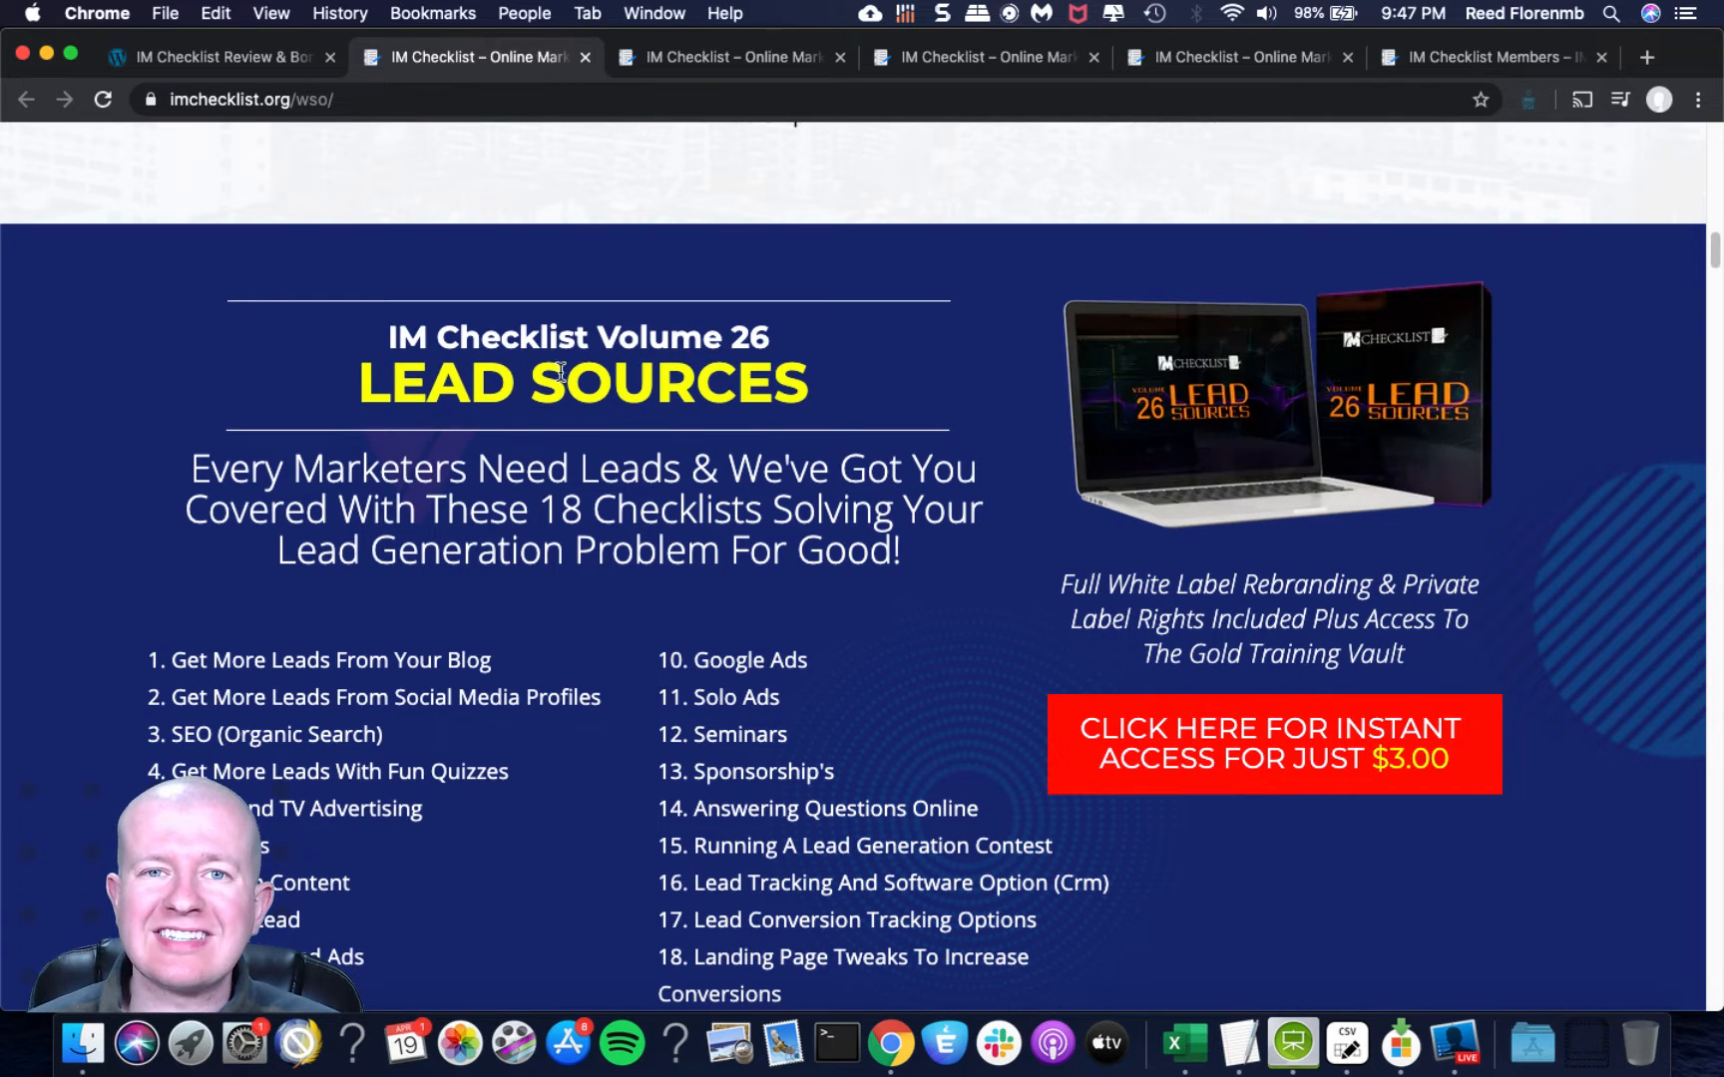
pyautogui.scroll(-3)
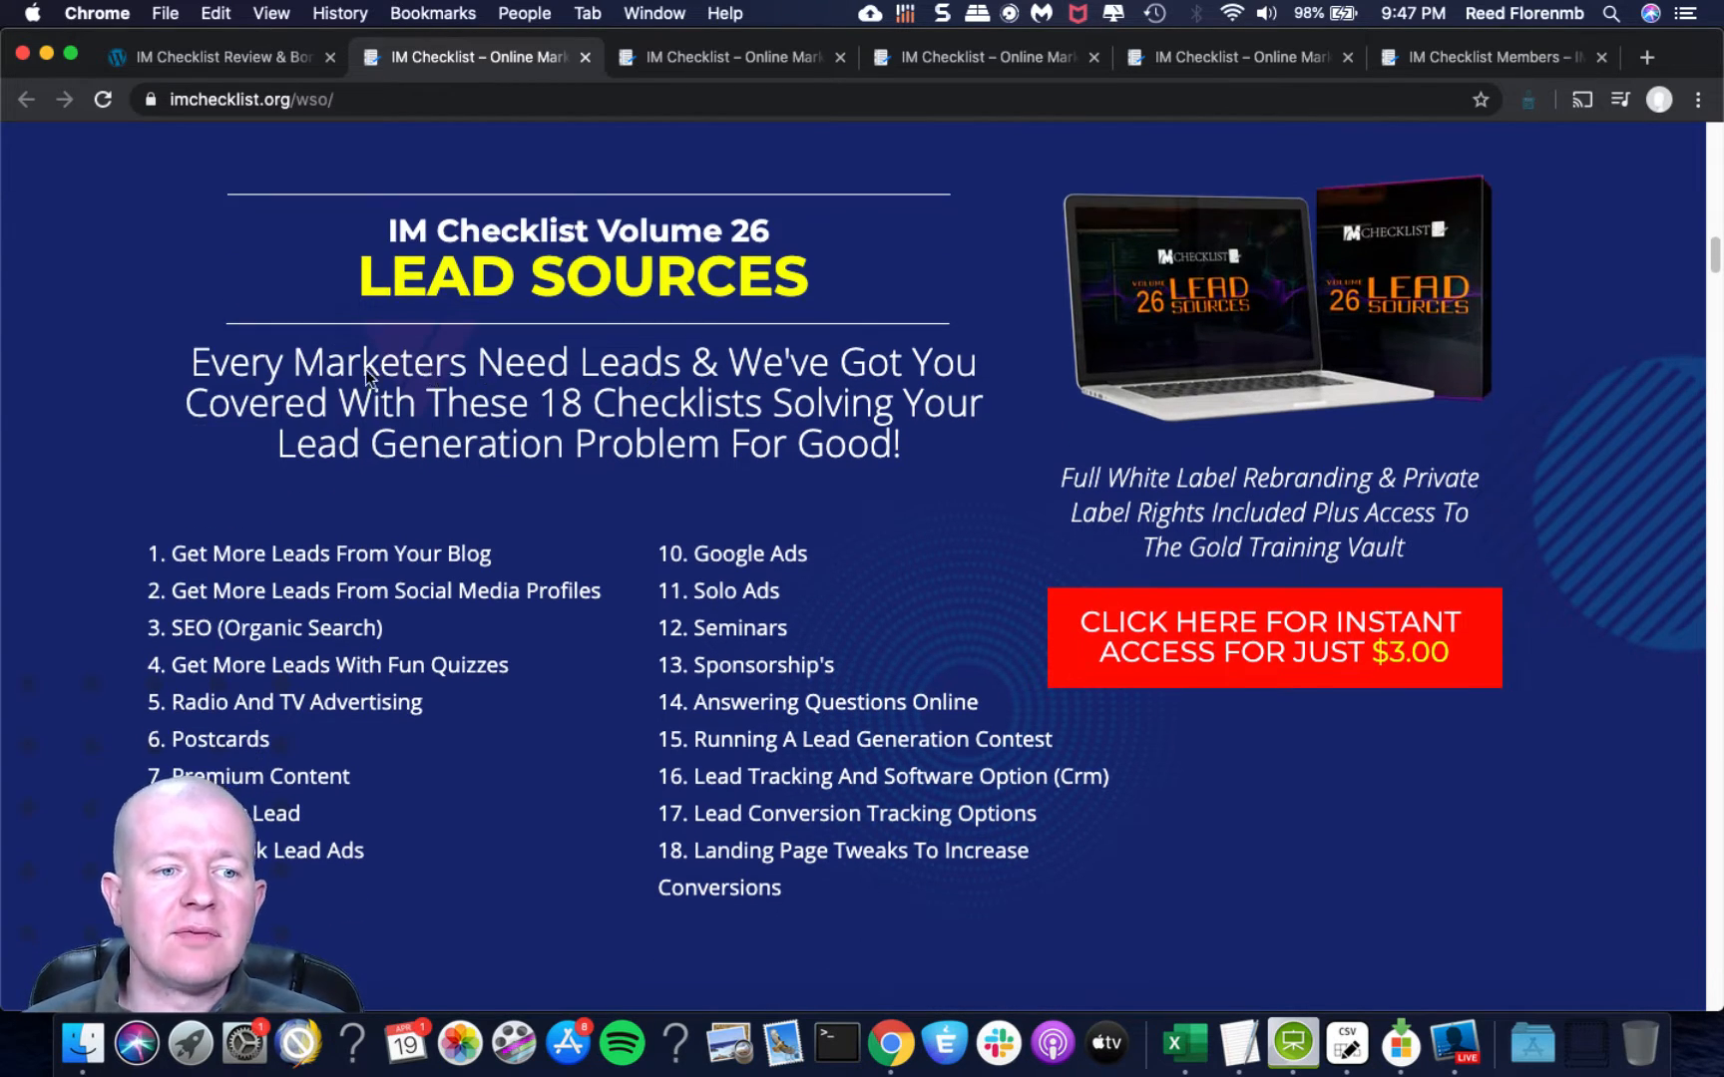
pyautogui.scroll(-3)
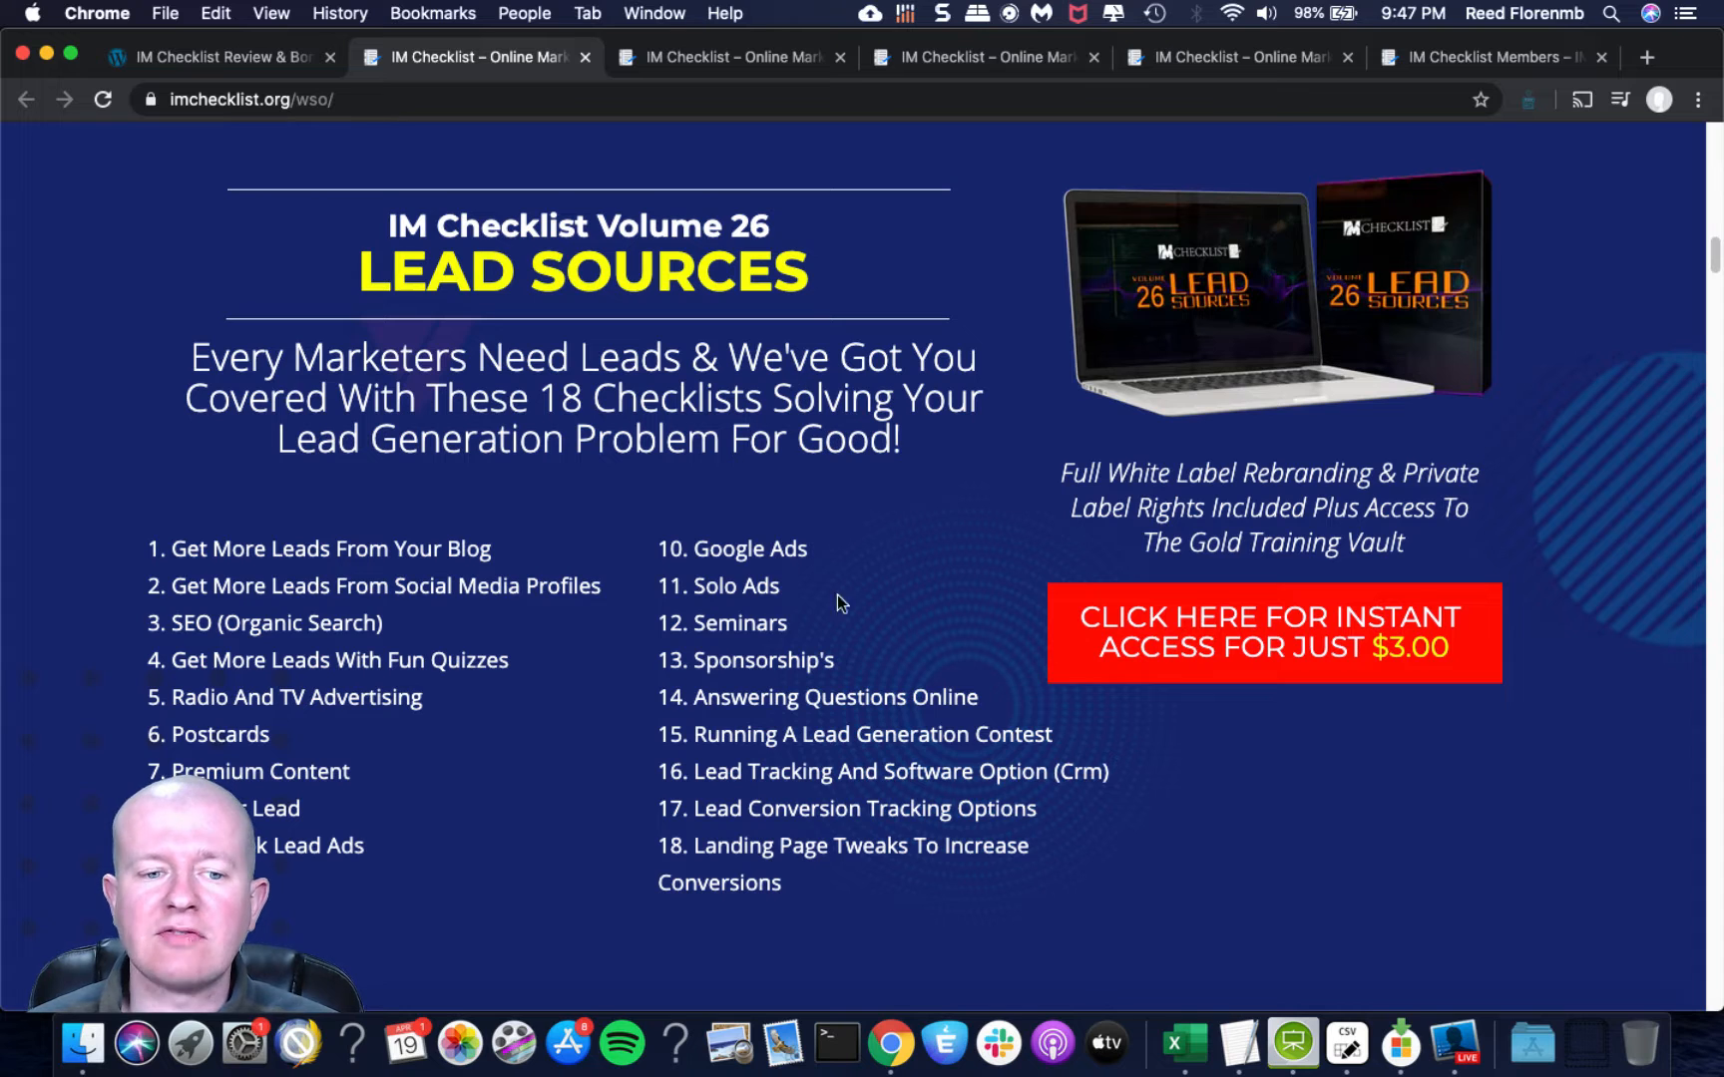
pyautogui.scroll(-3)
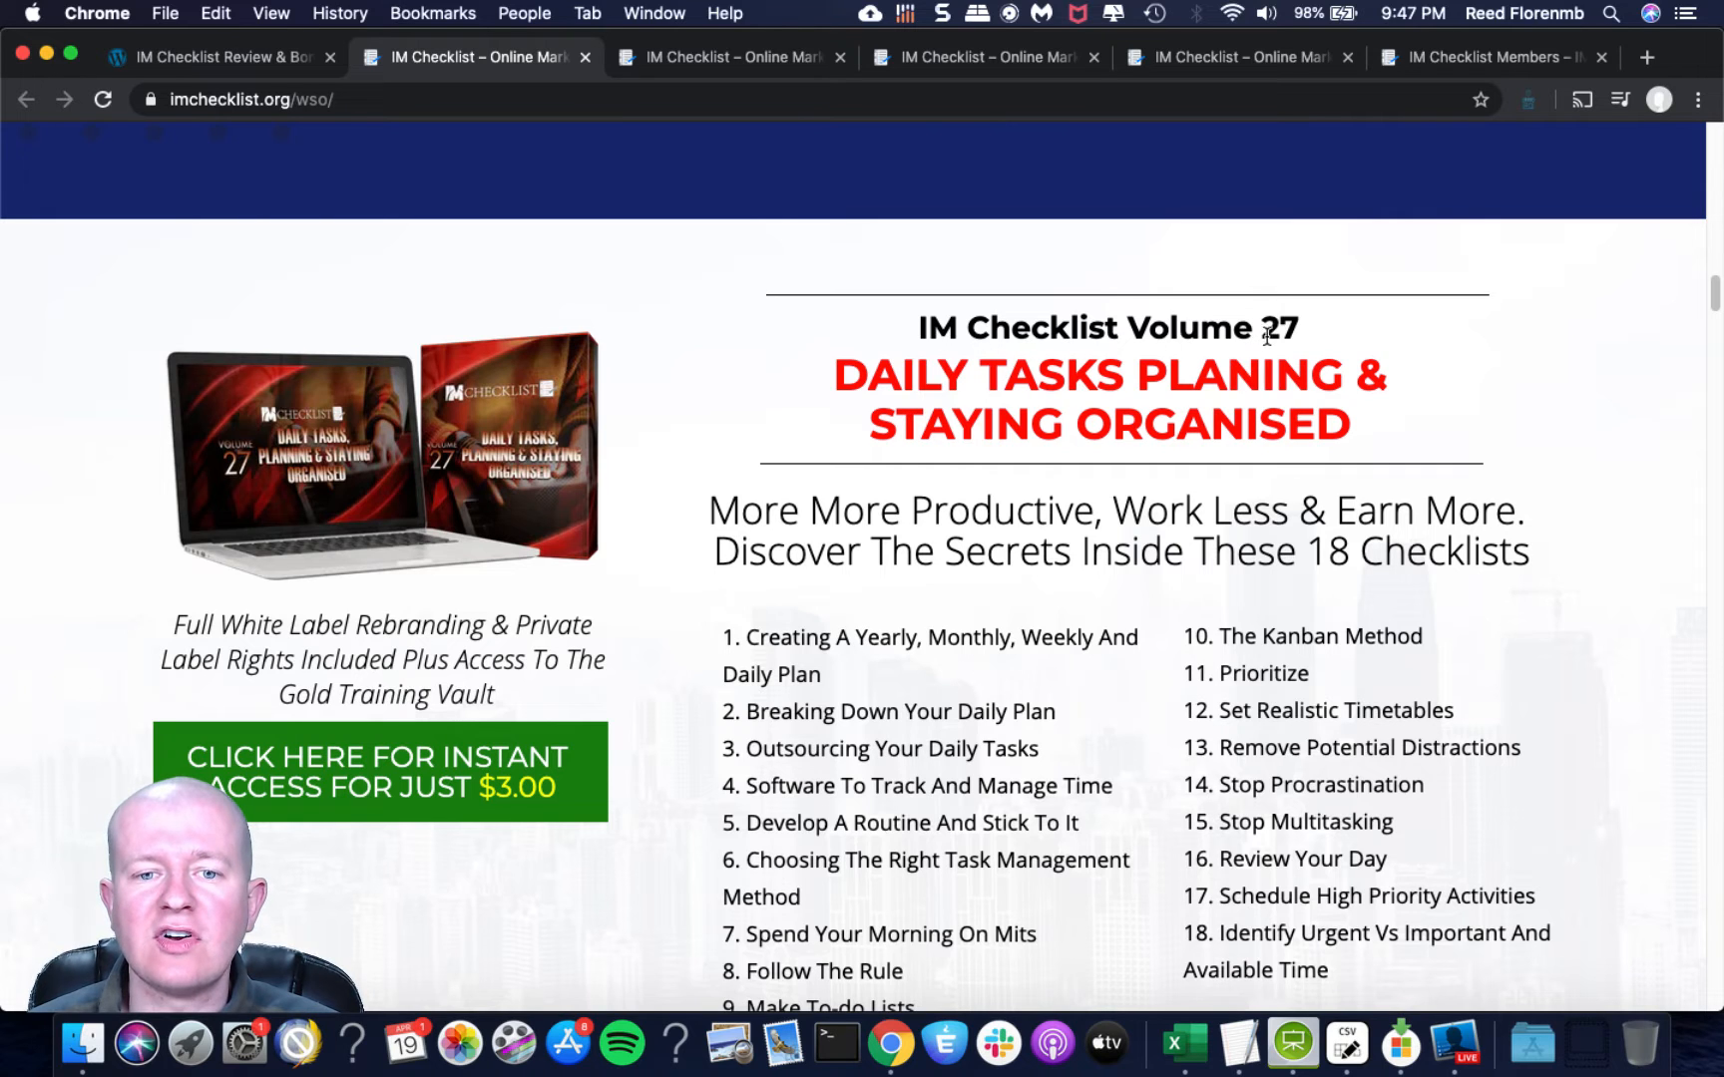
pyautogui.scroll(-3)
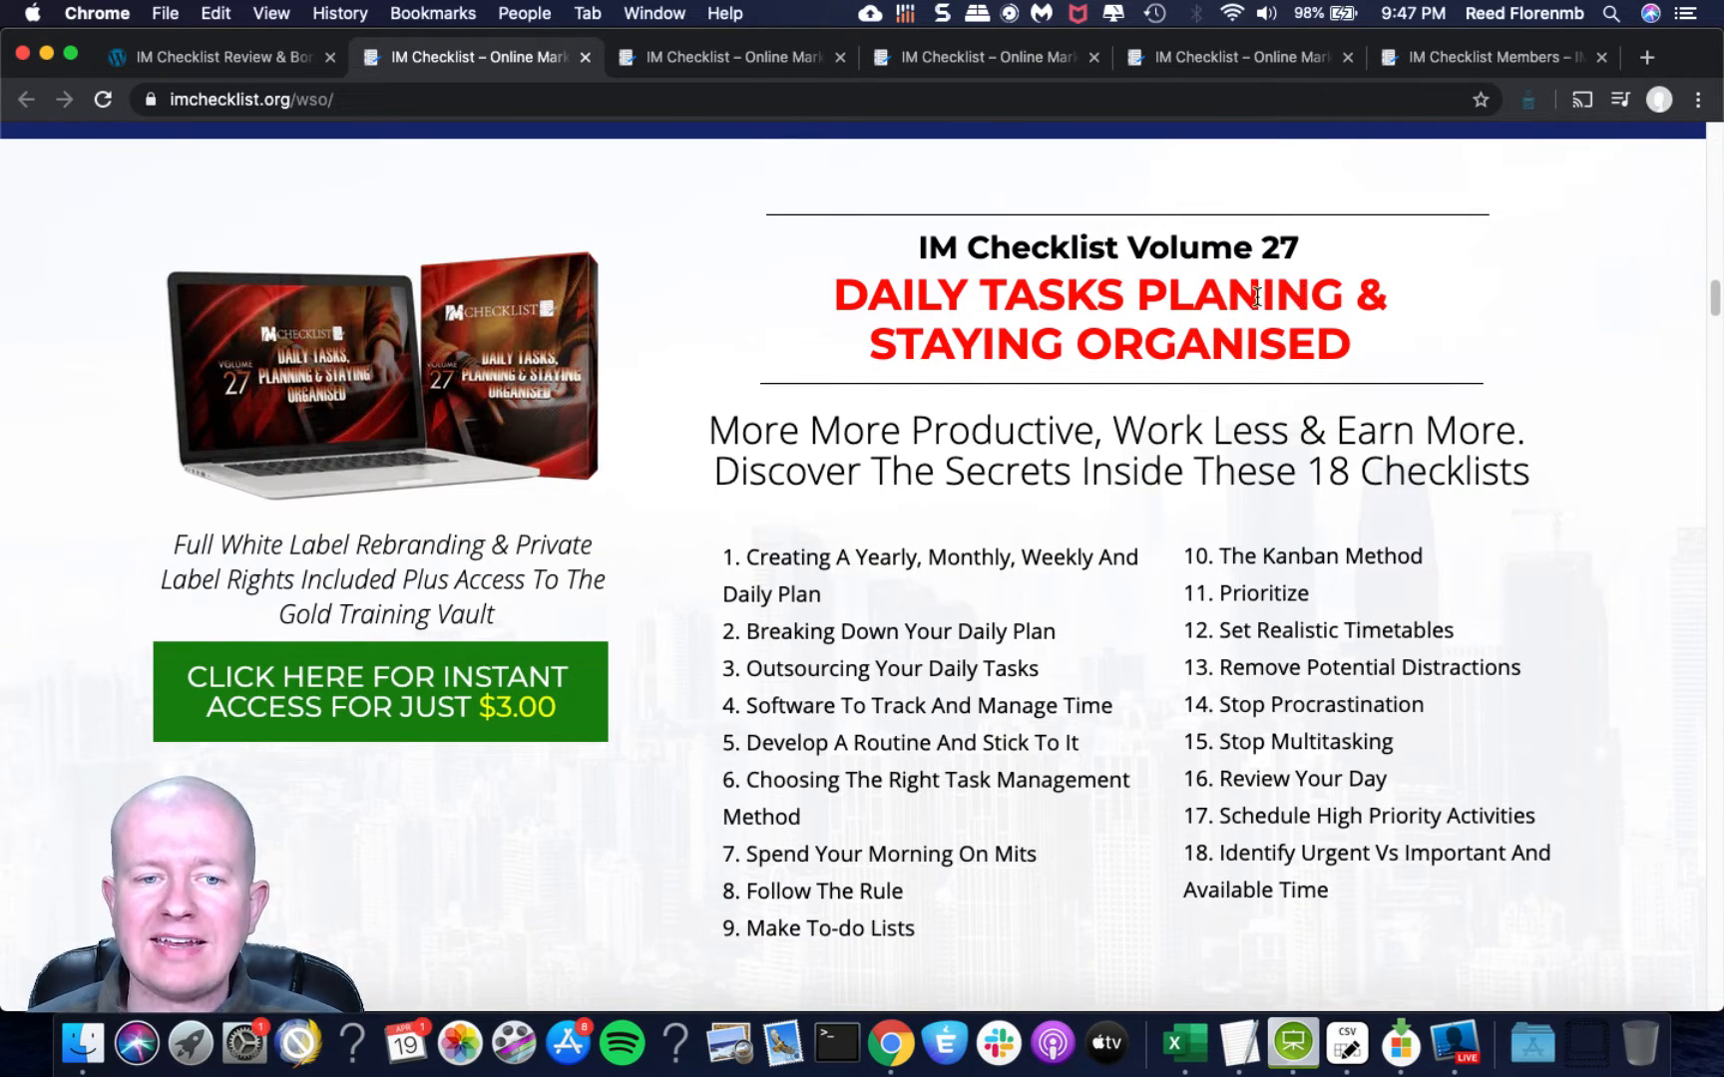
pyautogui.scroll(-3)
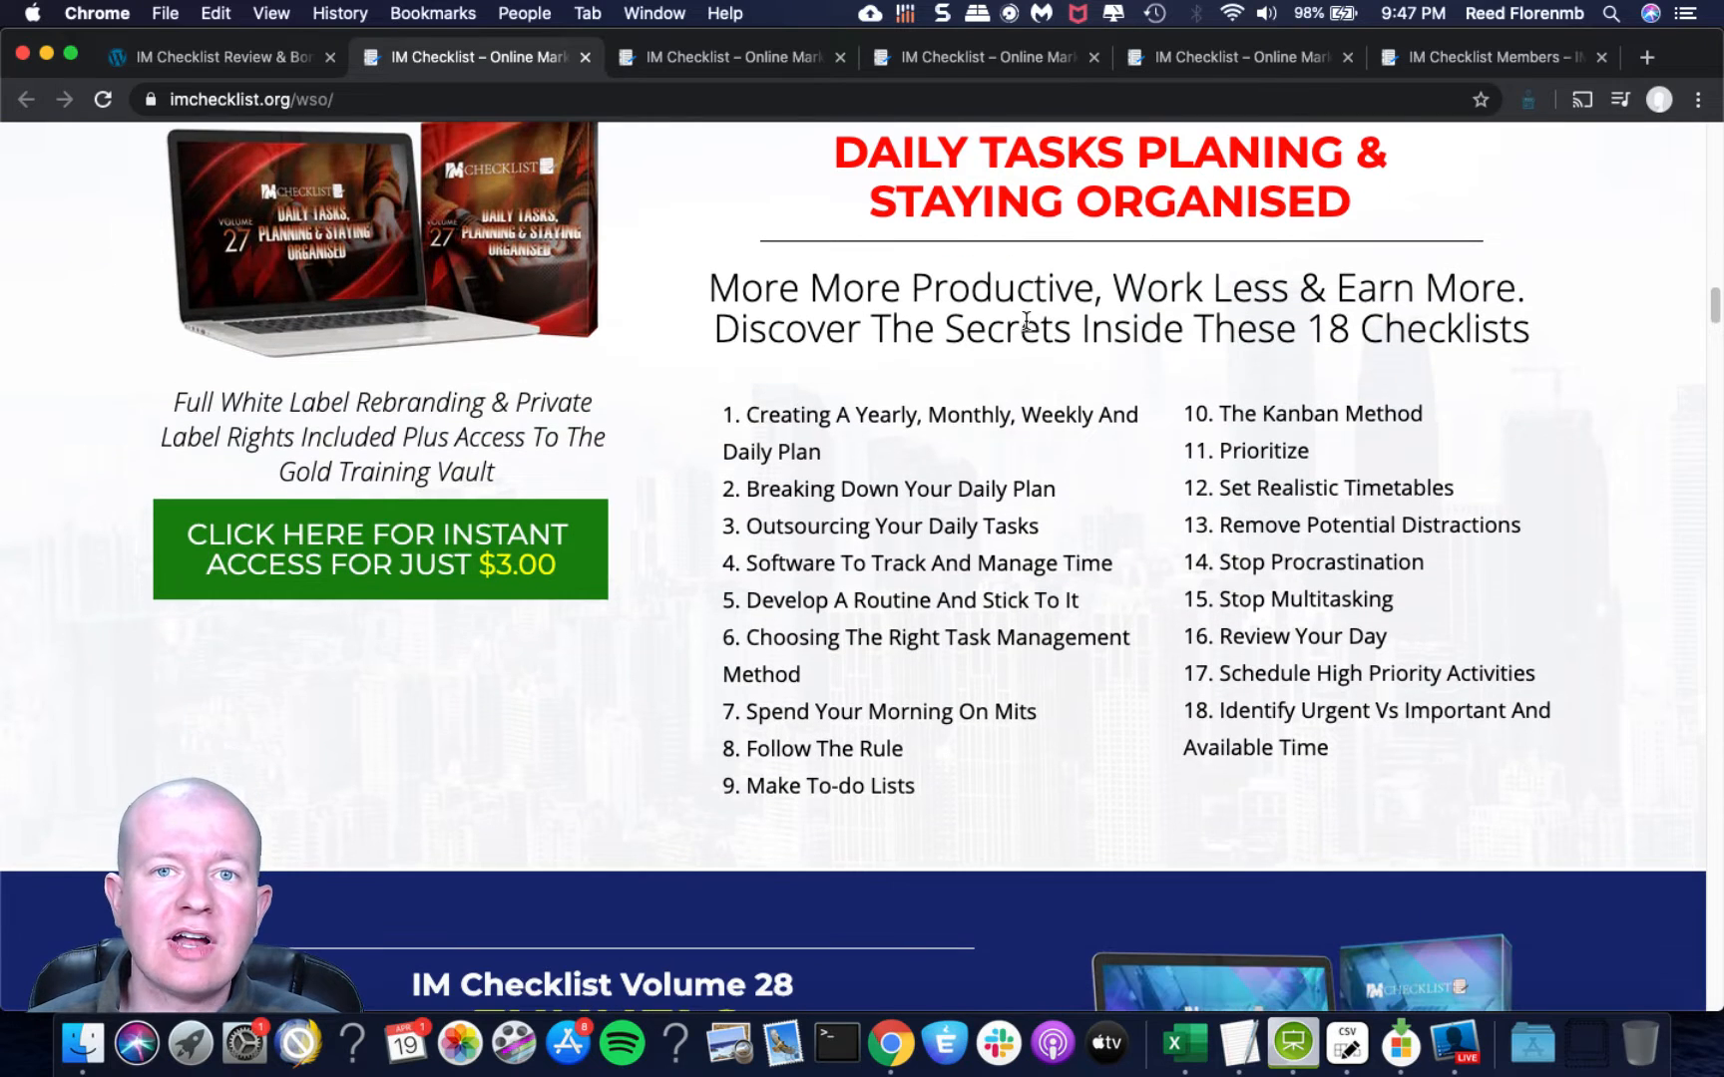
pyautogui.moveTo(1231, 303)
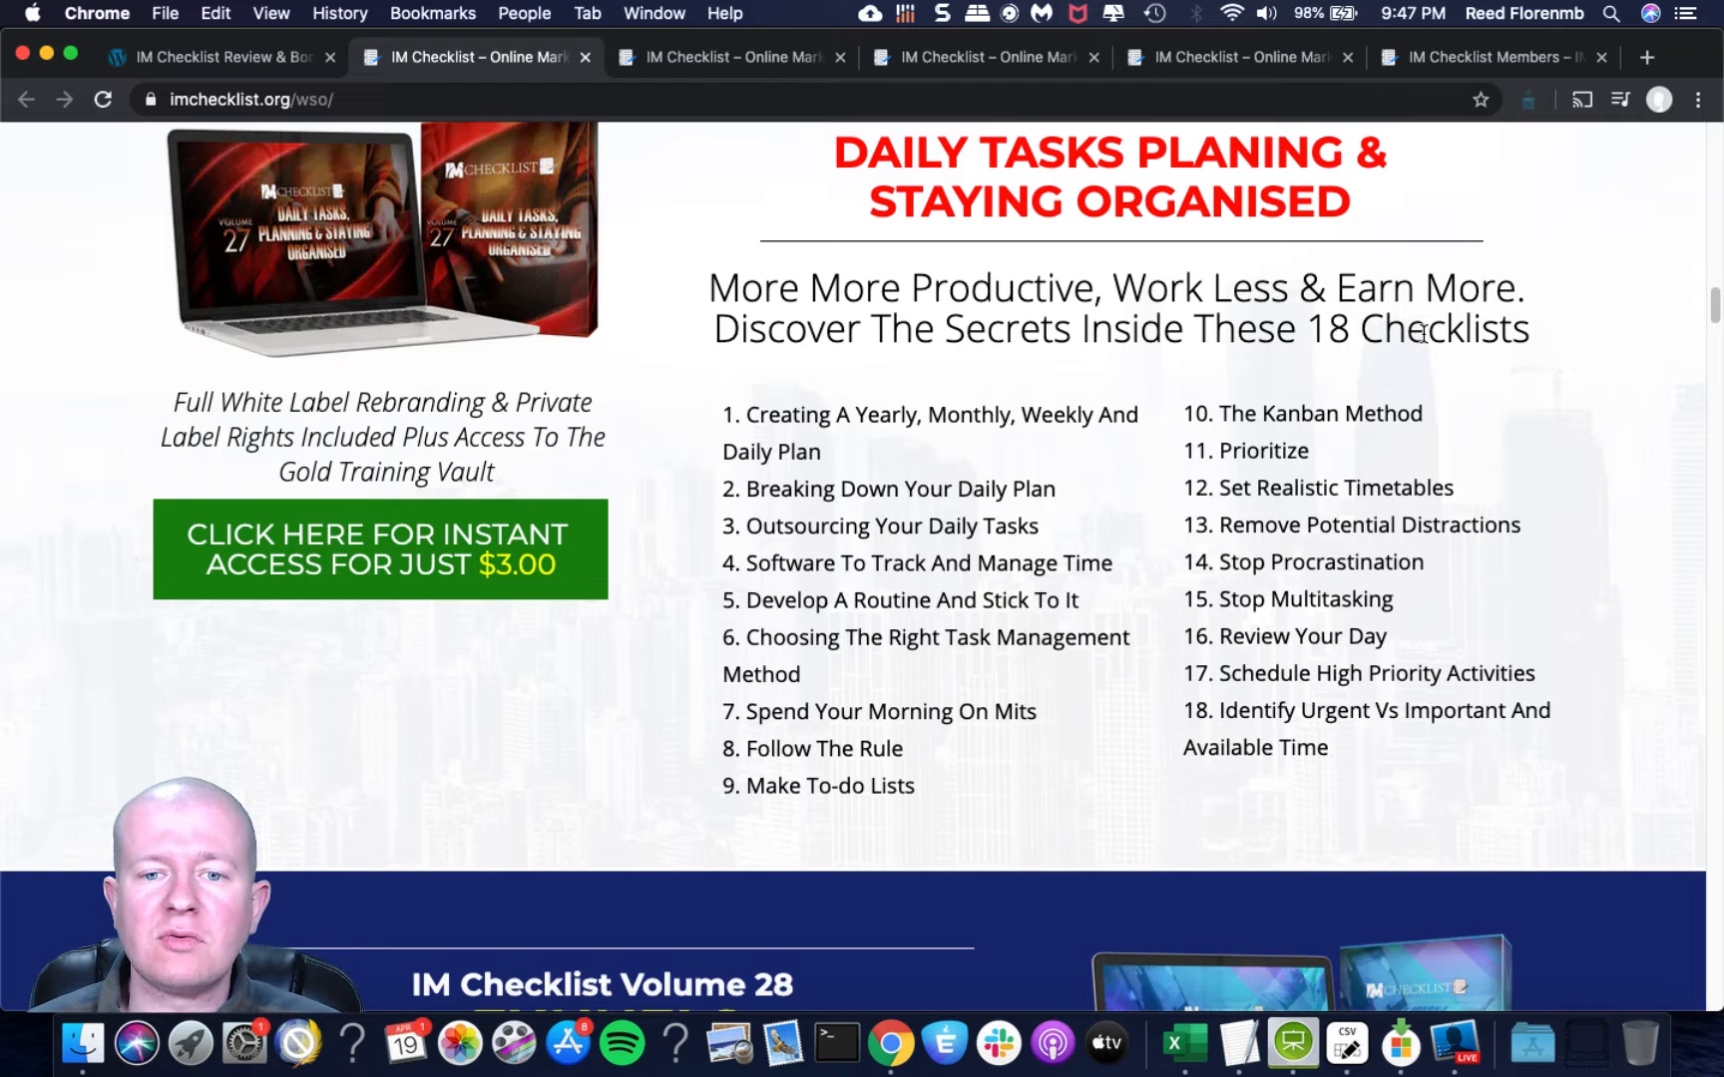
pyautogui.scroll(-3)
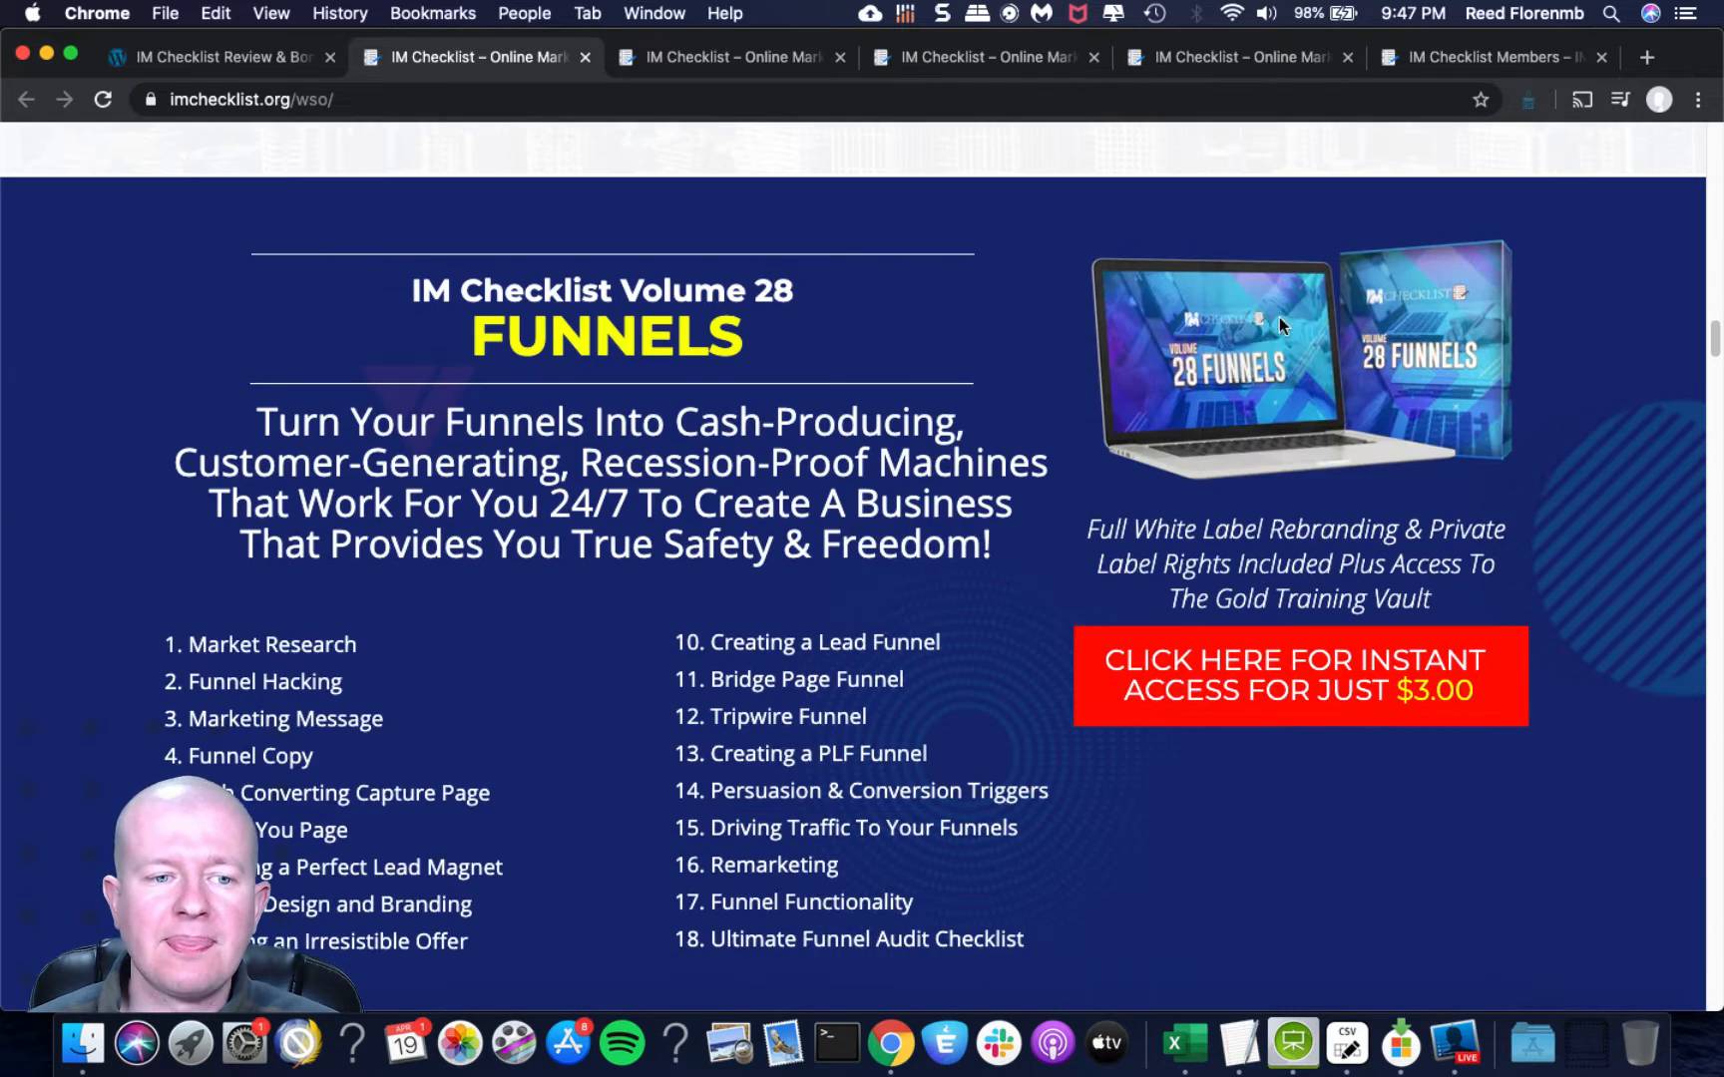
pyautogui.moveTo(708, 311)
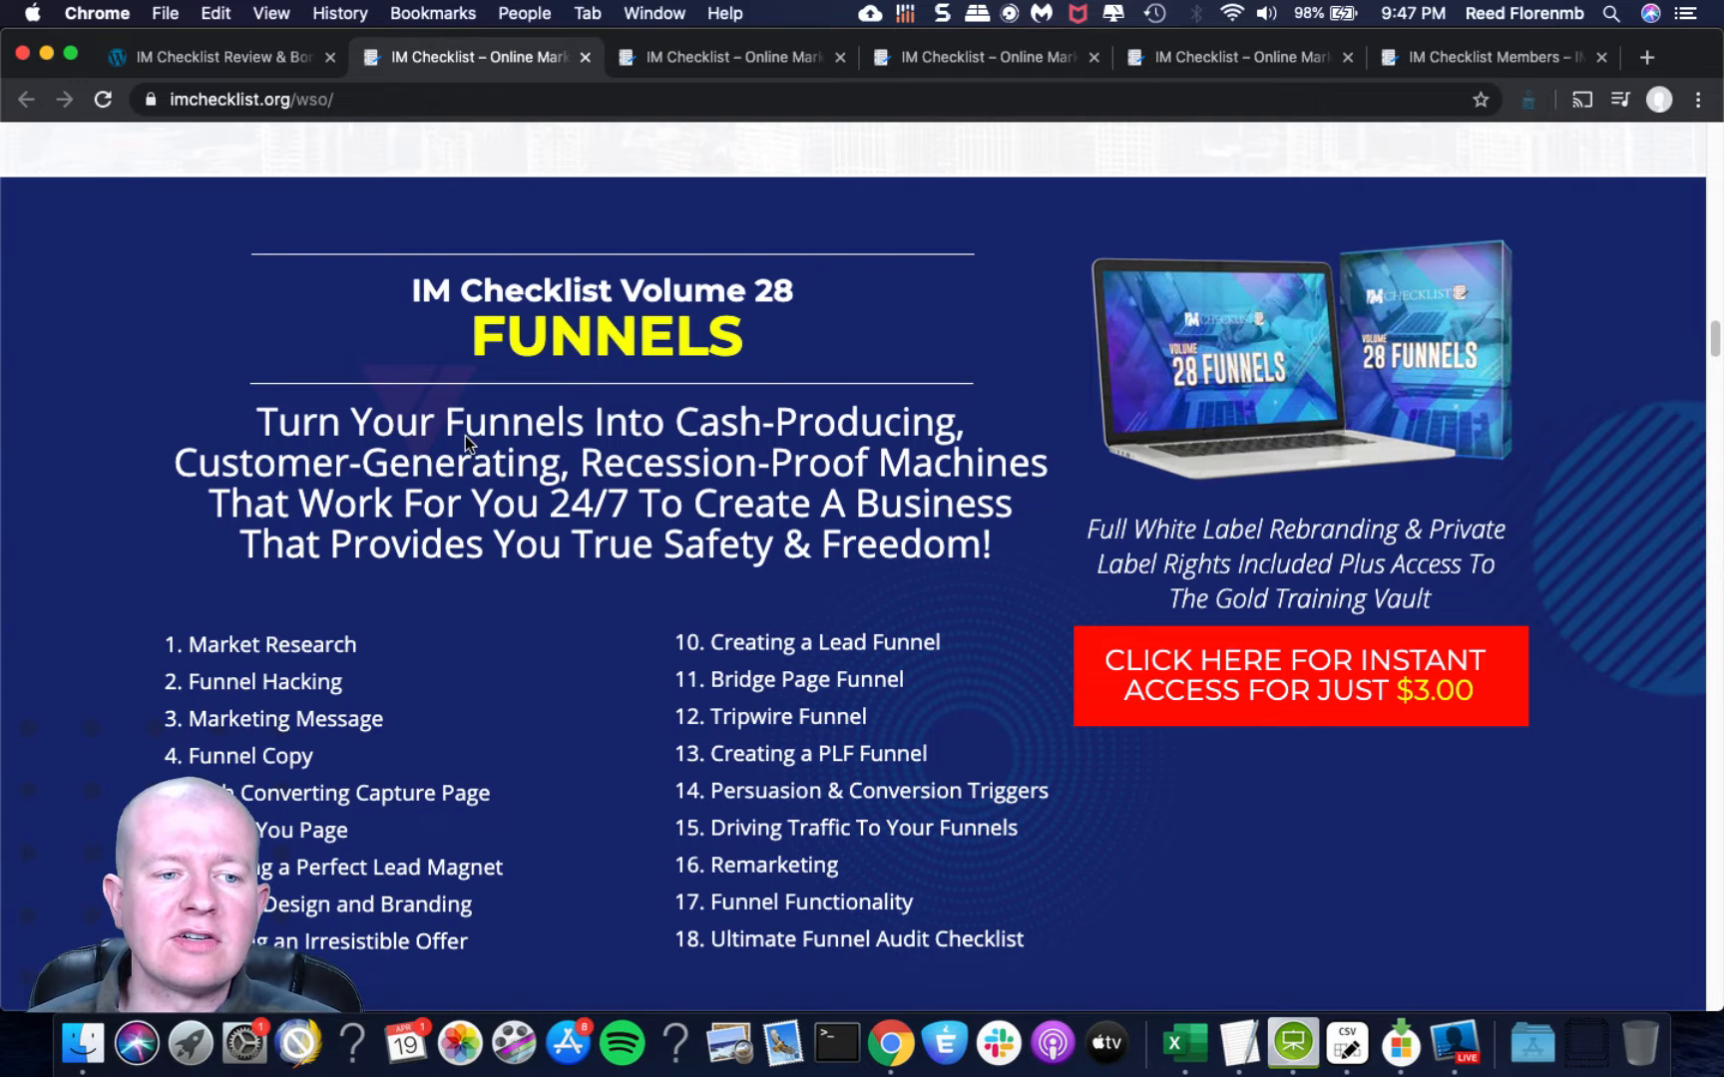
pyautogui.moveTo(872, 403)
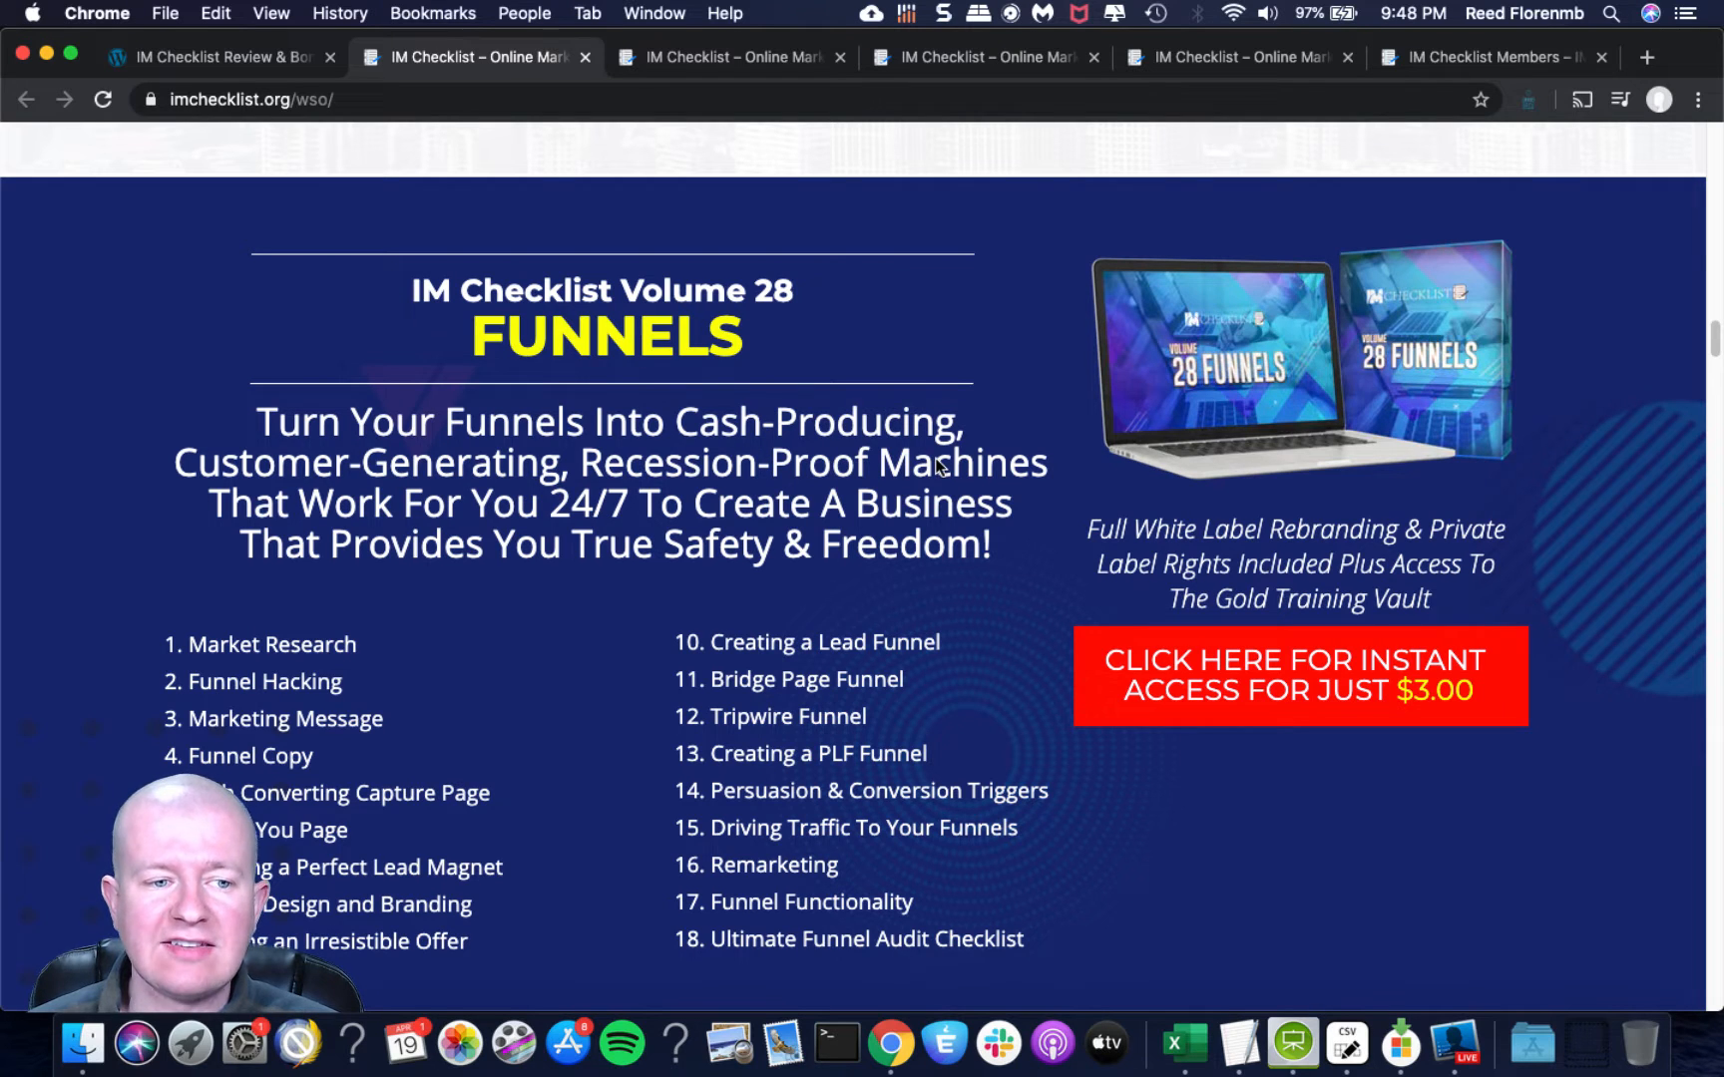
pyautogui.moveTo(826, 515)
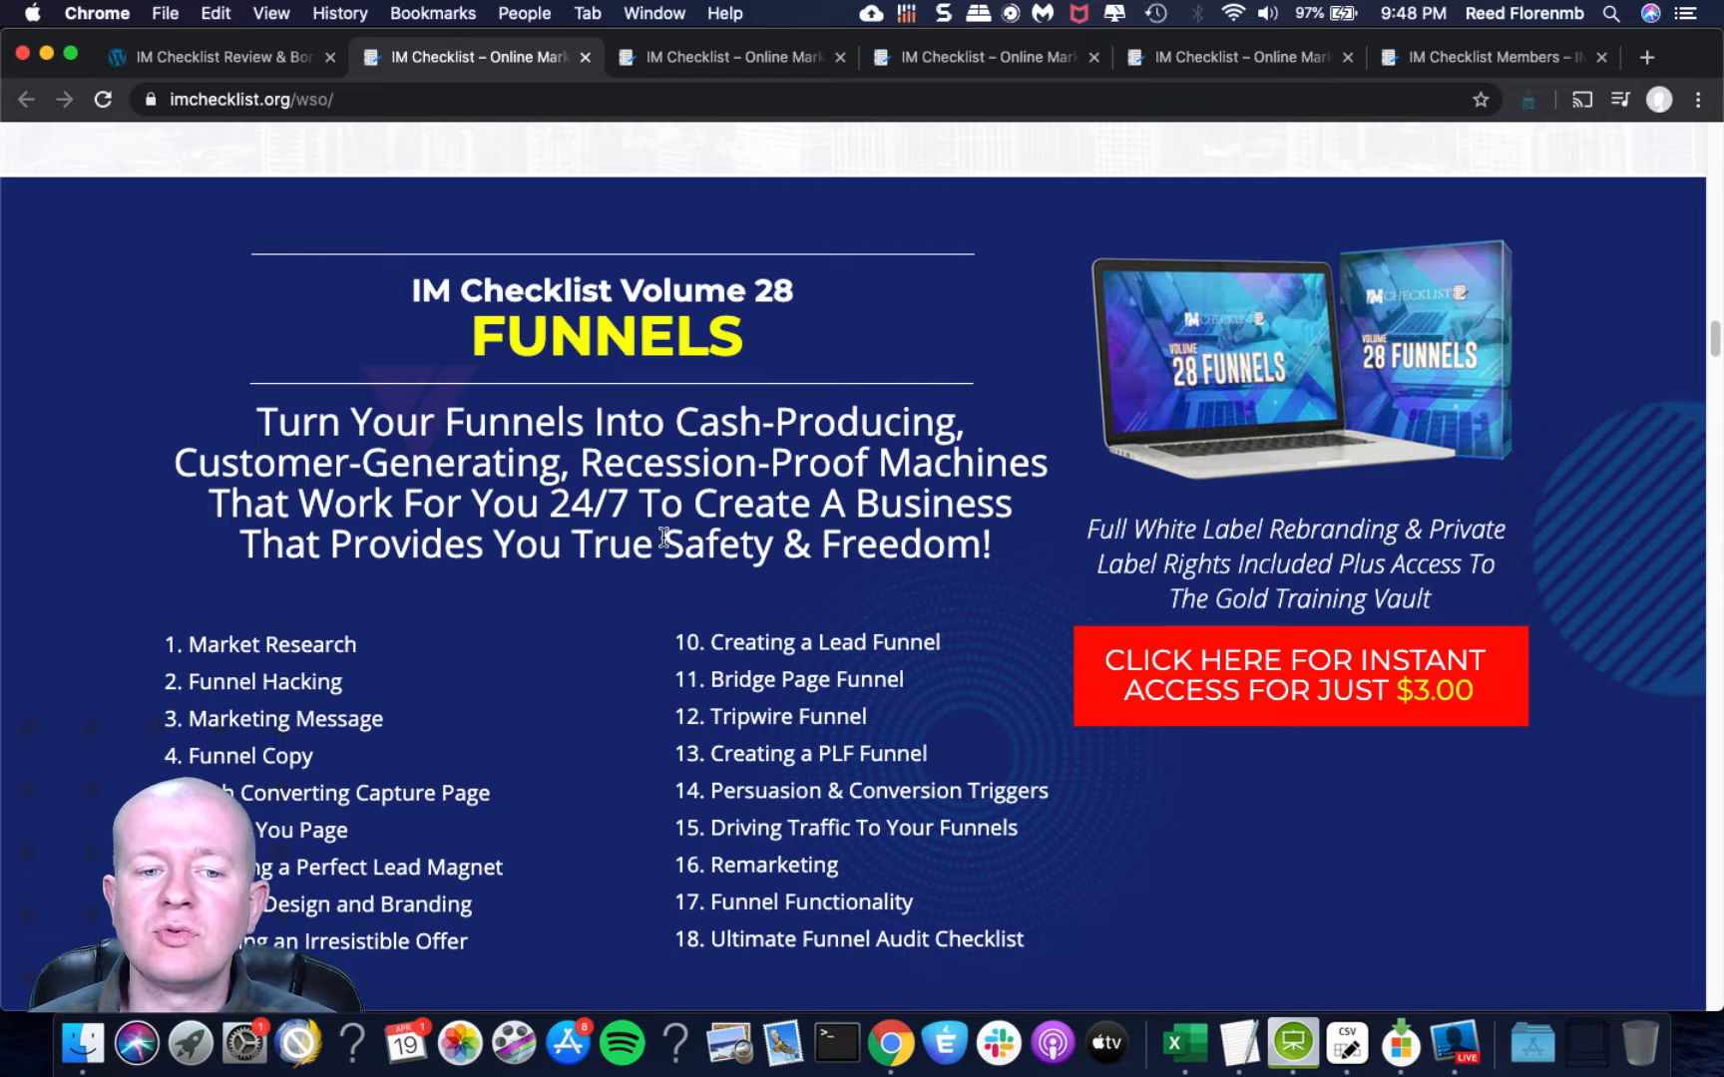
# Scroll past Volumes 29 eCommerce and 30 Instagram Marketing to the 5 Different Formats banner.
pyautogui.scroll(-3)
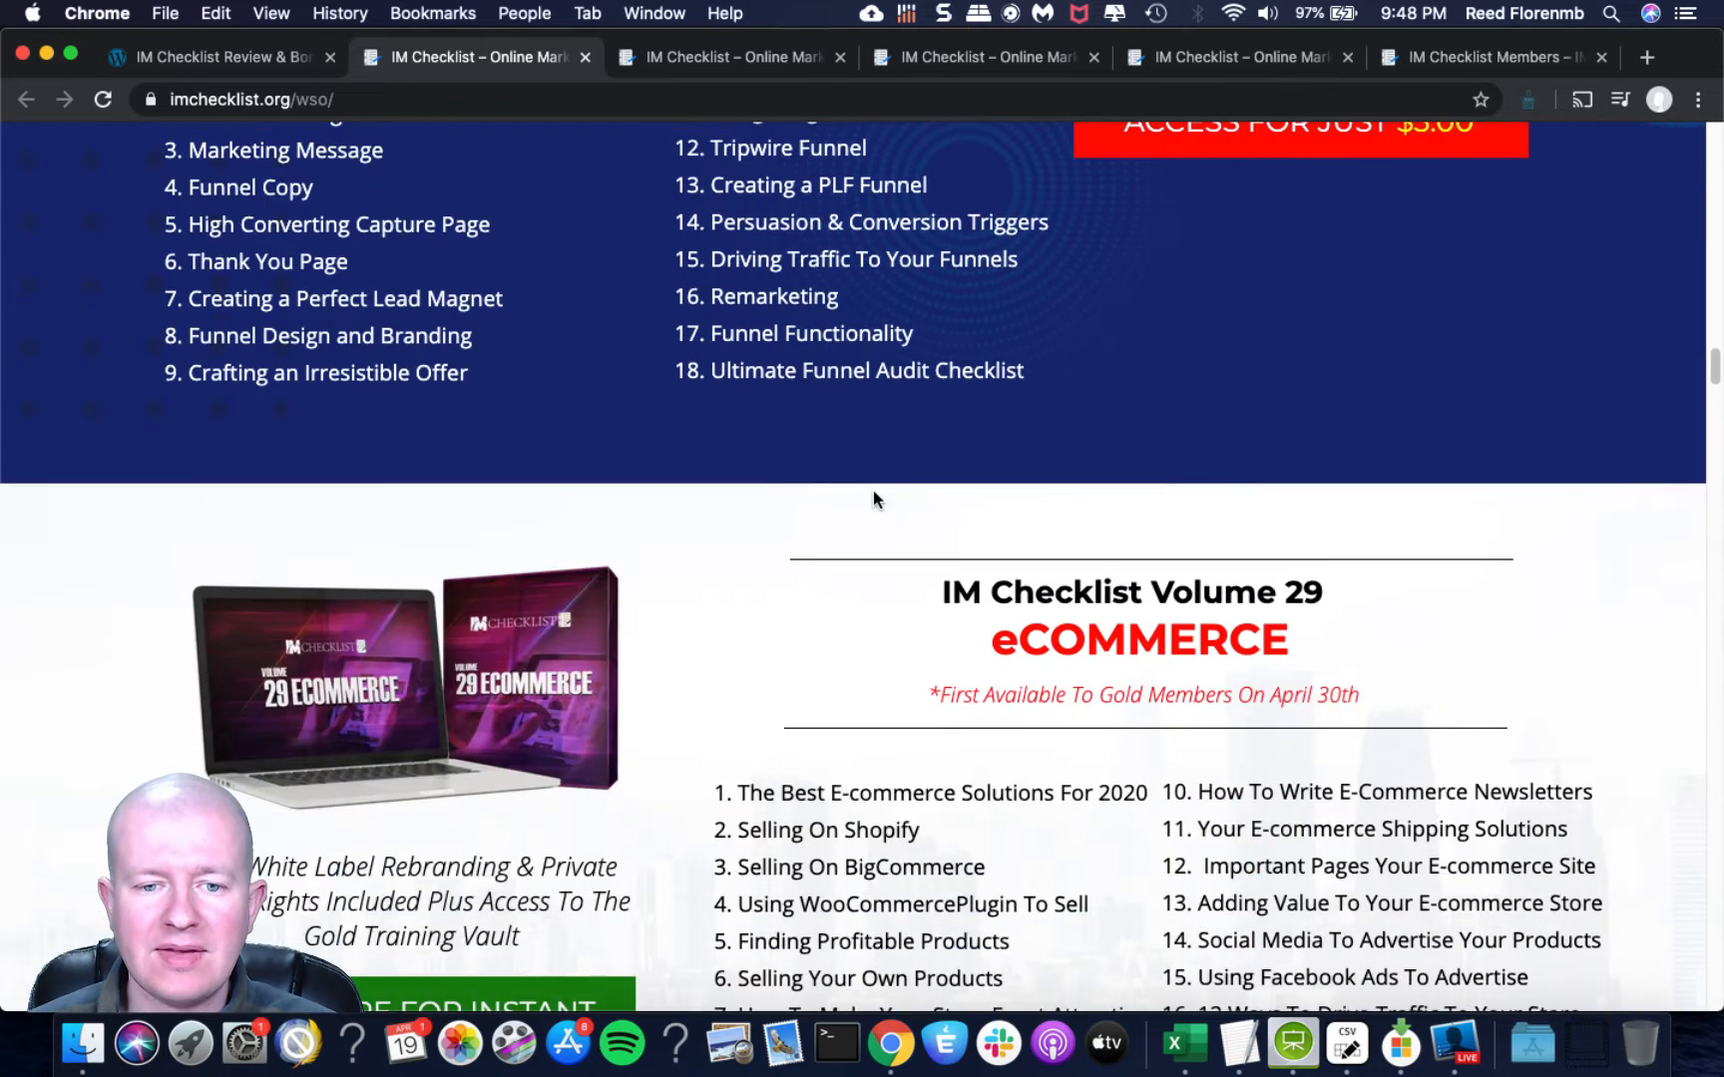
pyautogui.scroll(-3)
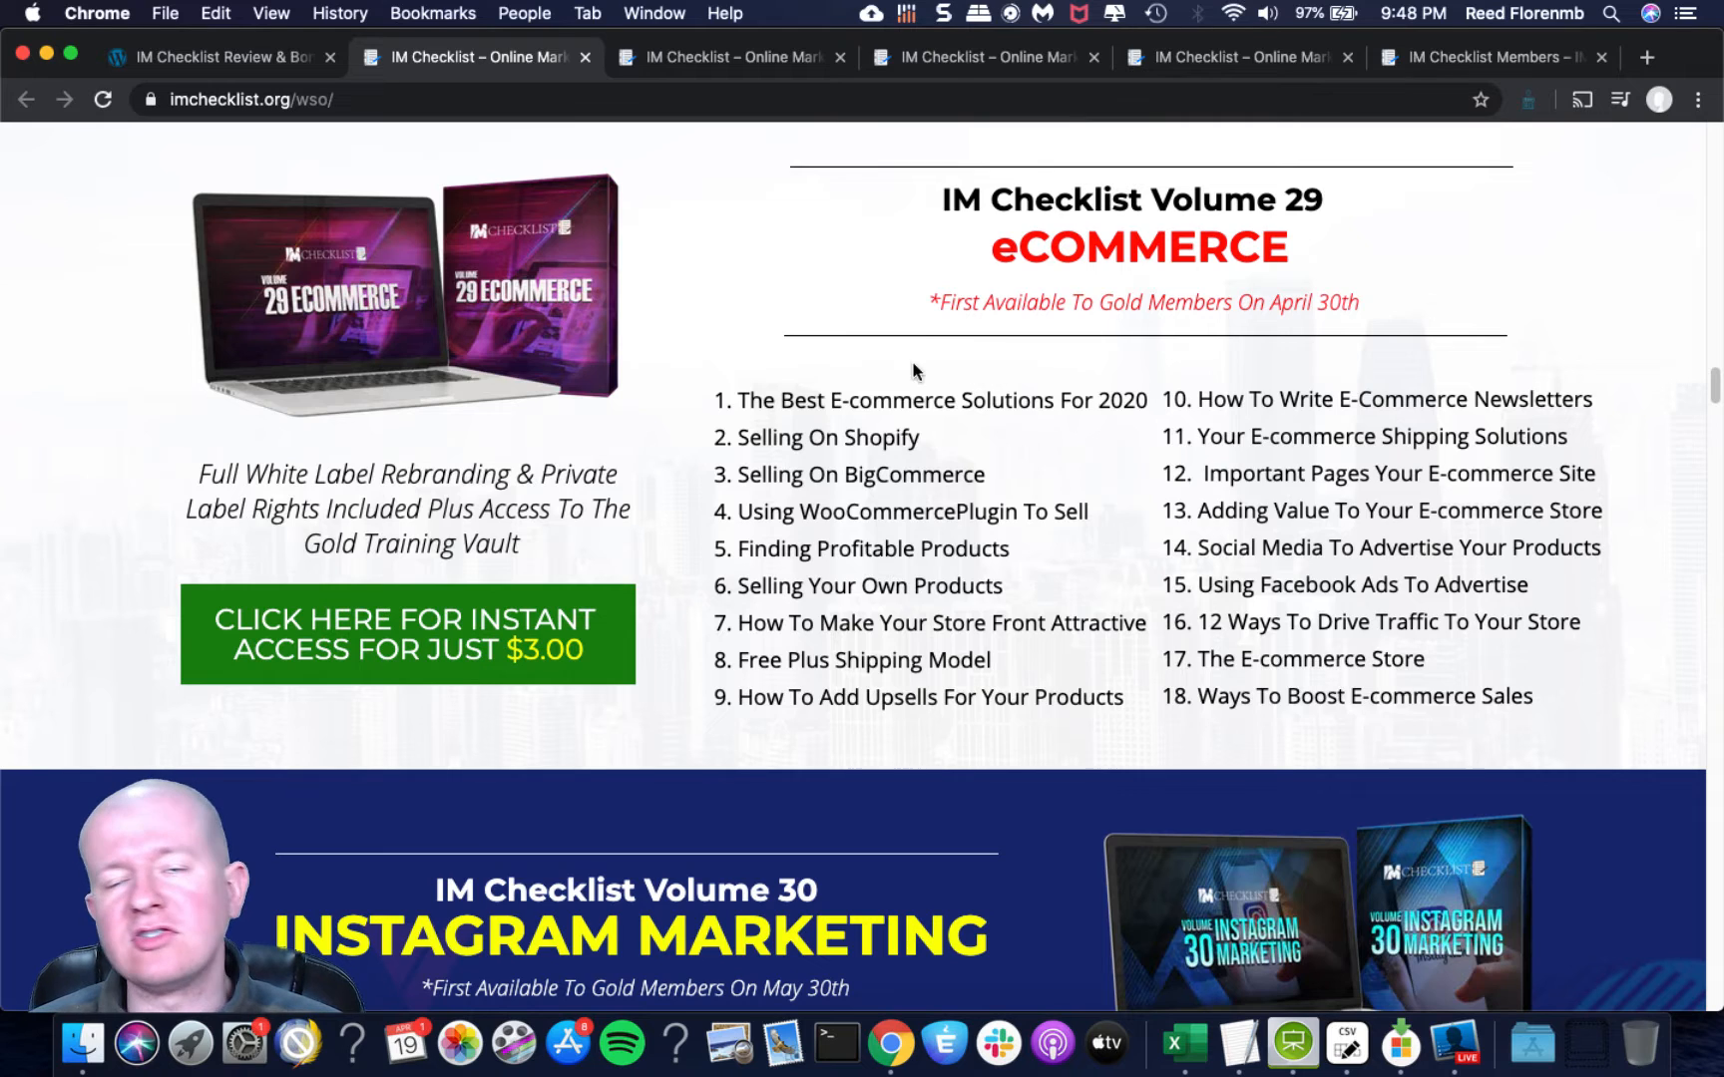
pyautogui.moveTo(1119, 333)
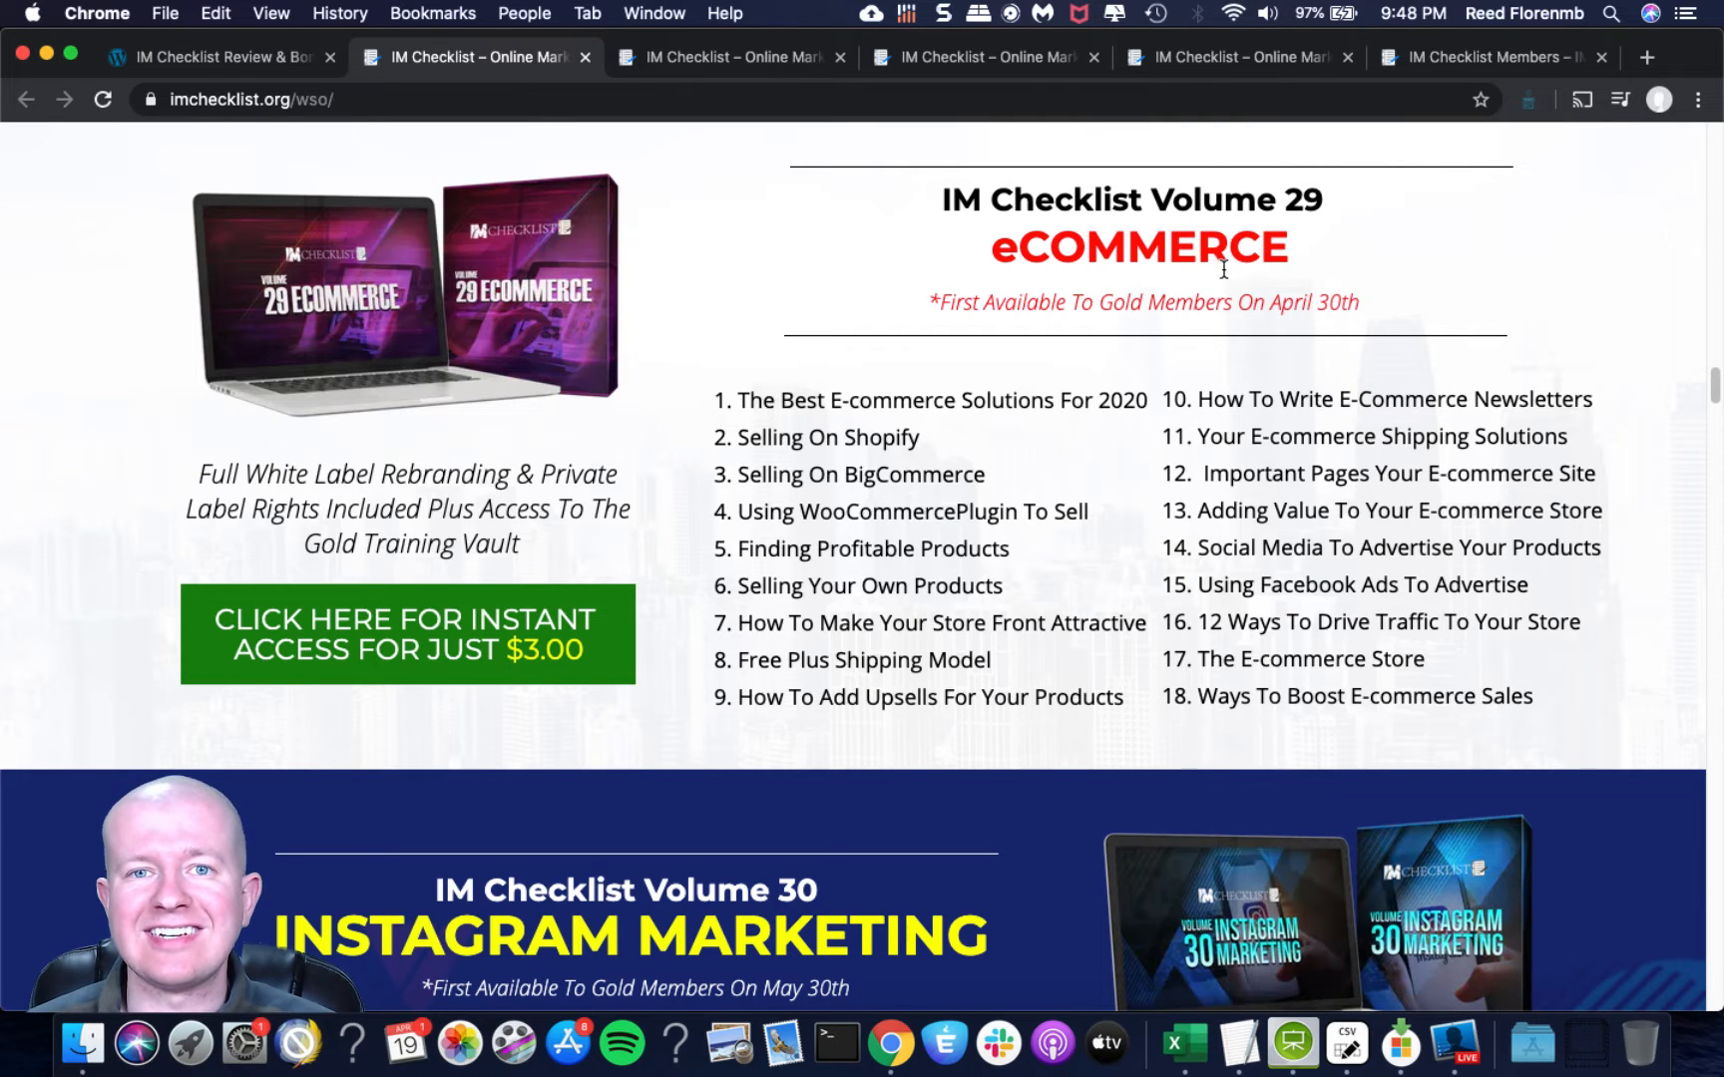
pyautogui.scroll(-3)
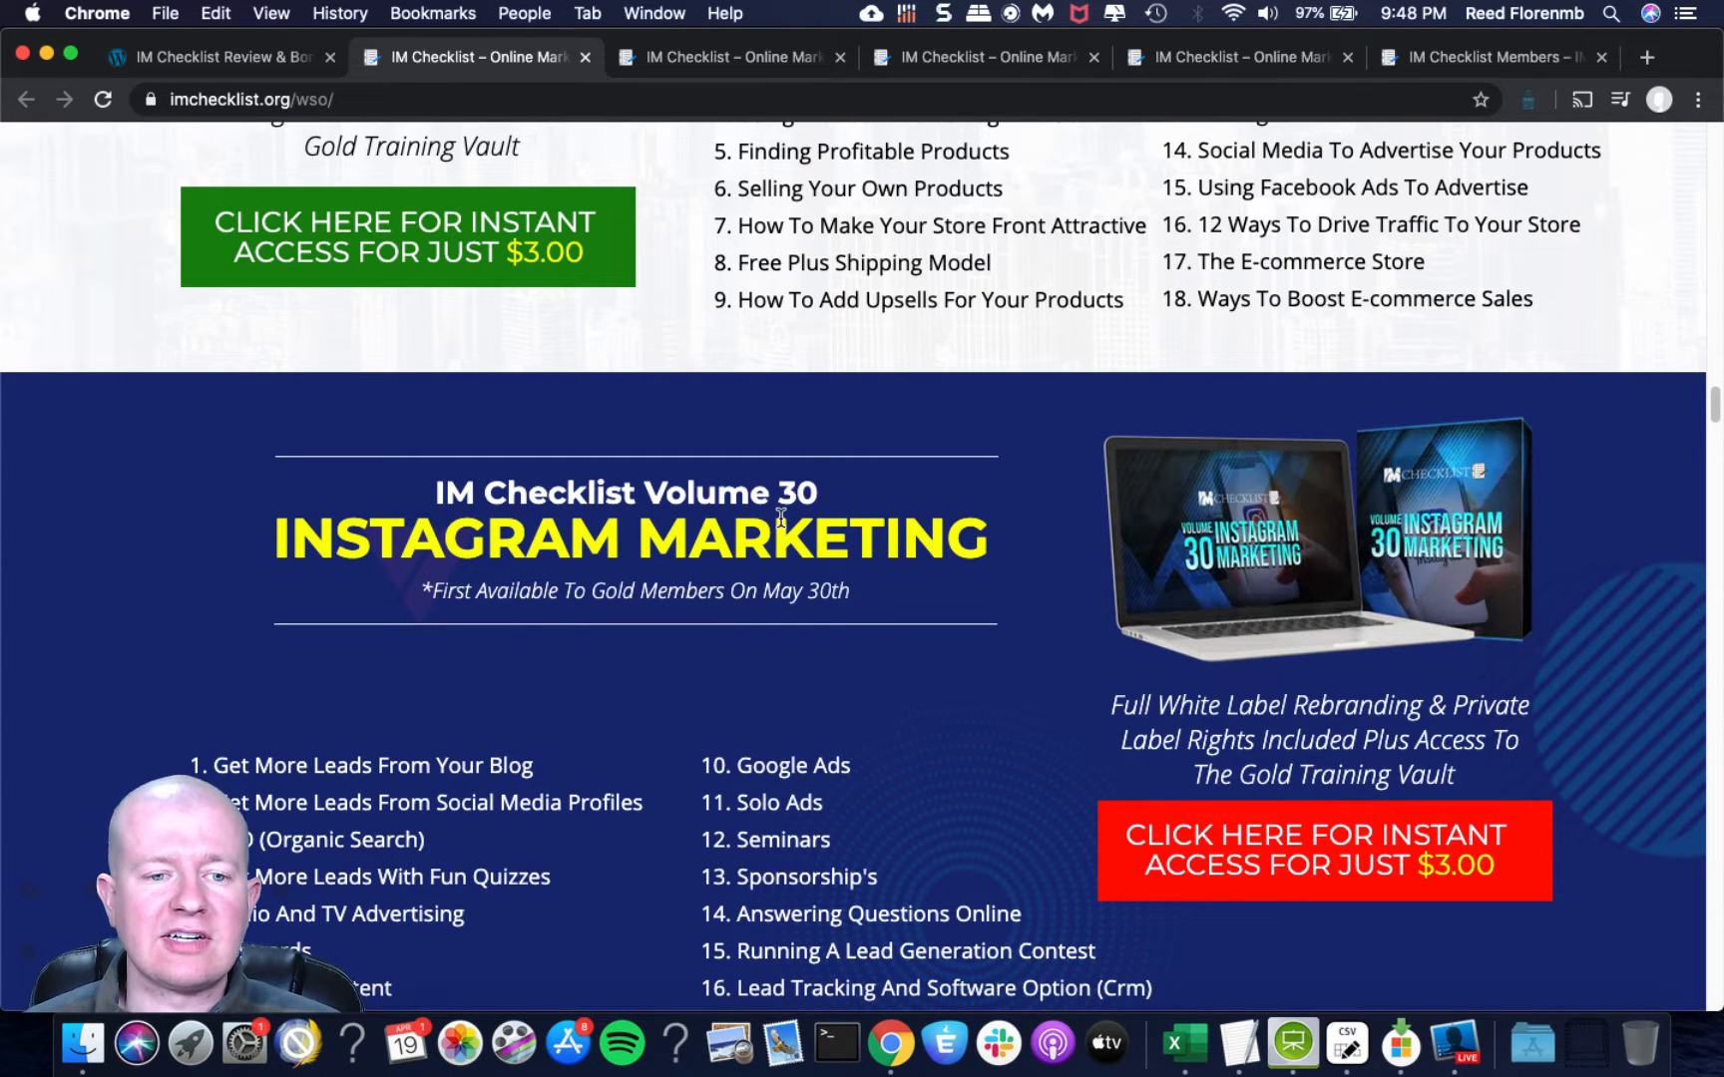
pyautogui.scroll(-3)
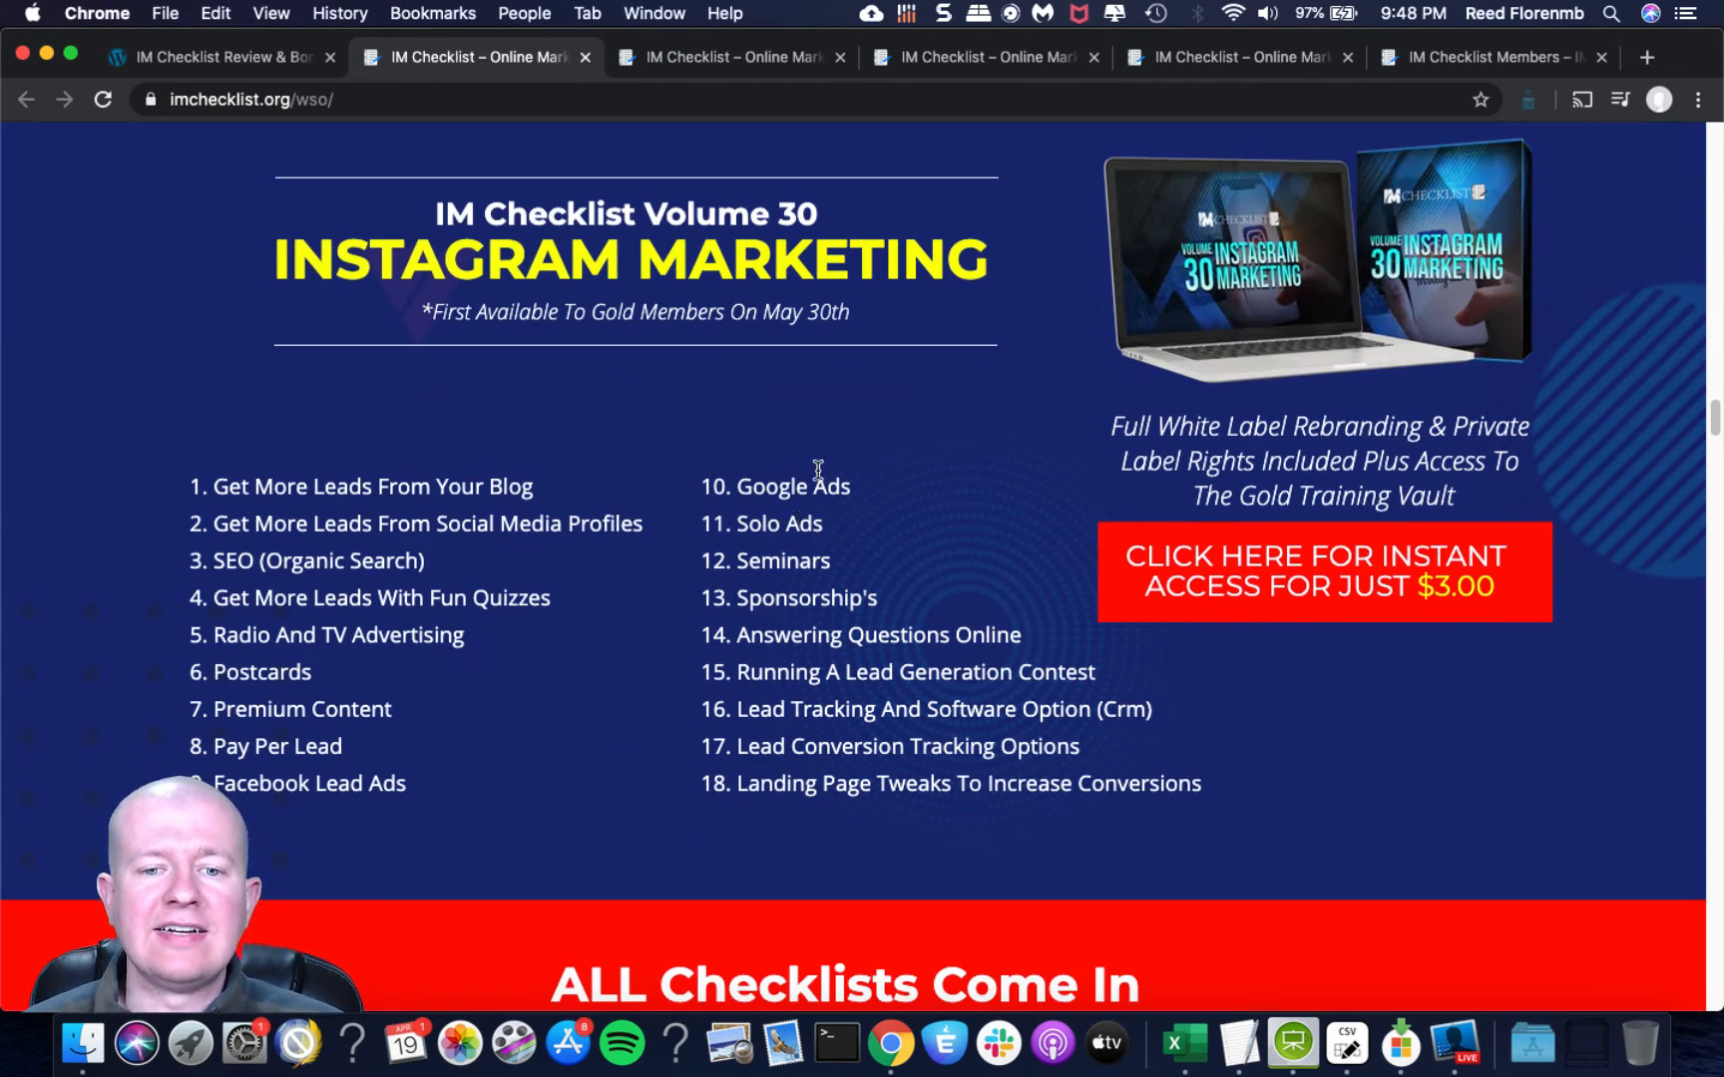
pyautogui.scroll(-3)
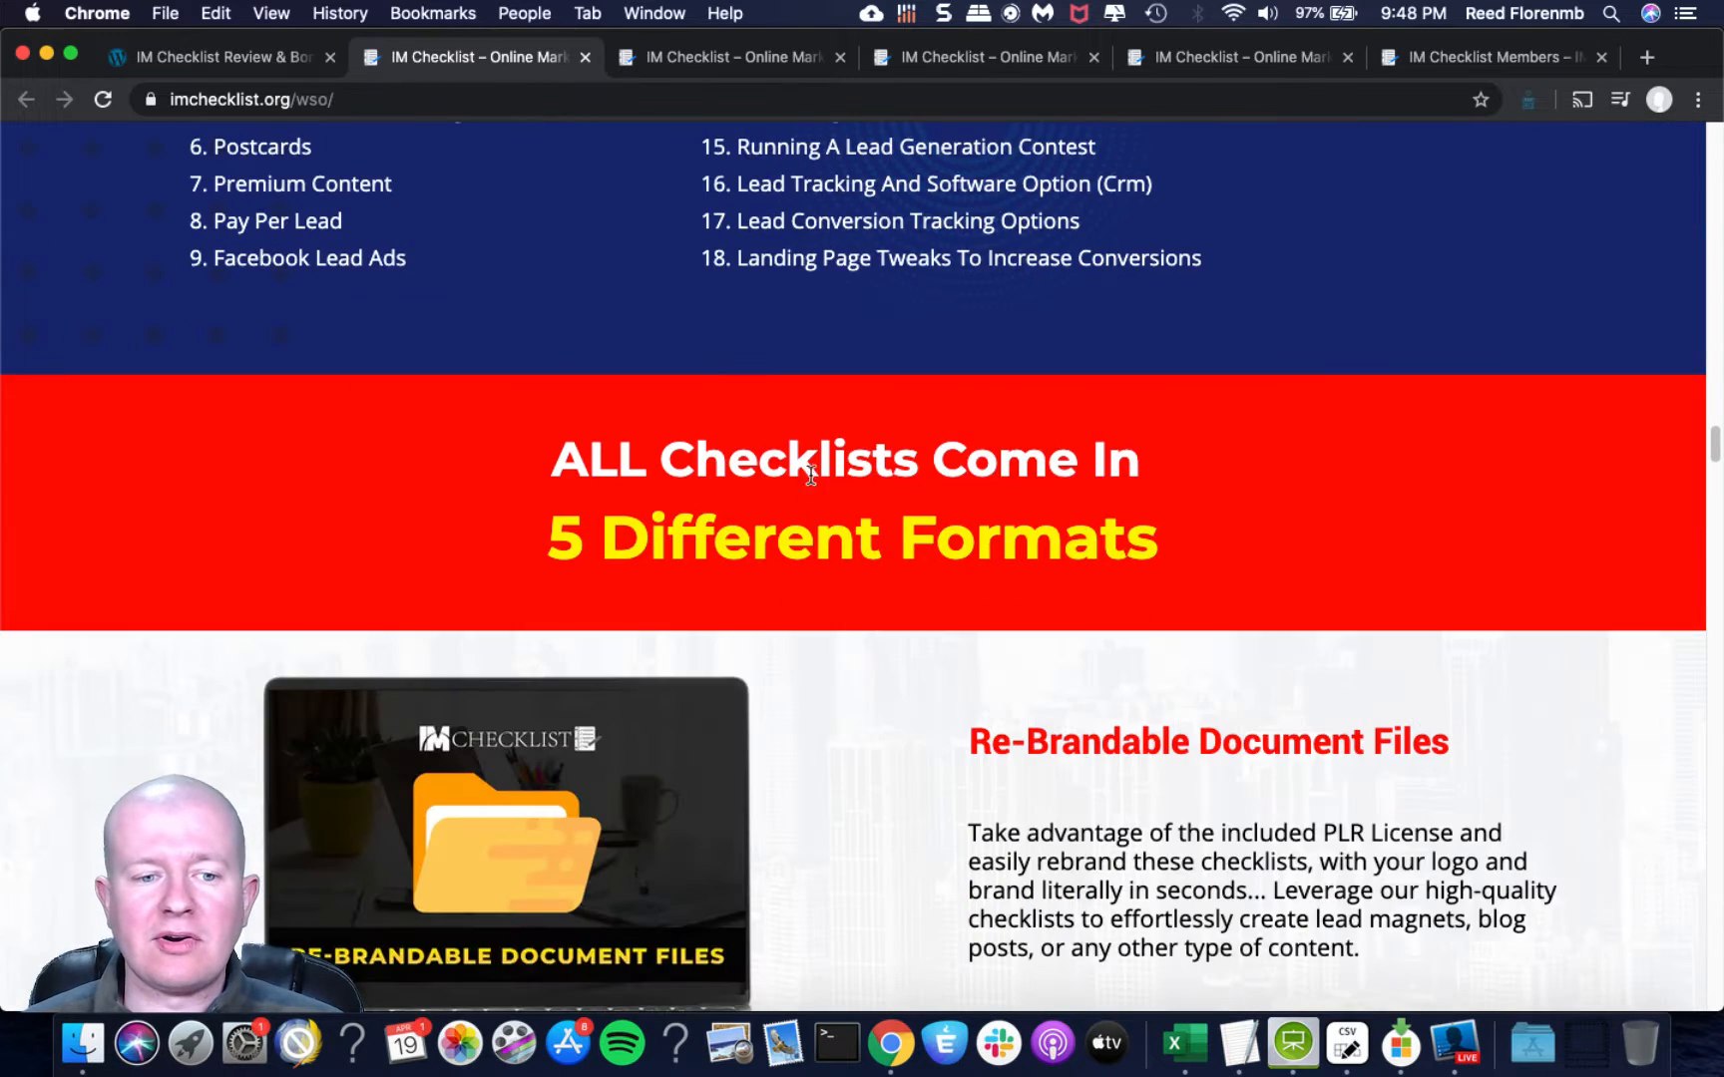
# Scroll through the Re-Brandable Document Files, Printable PDFs and Mind Maps format descriptions.
pyautogui.scroll(-3)
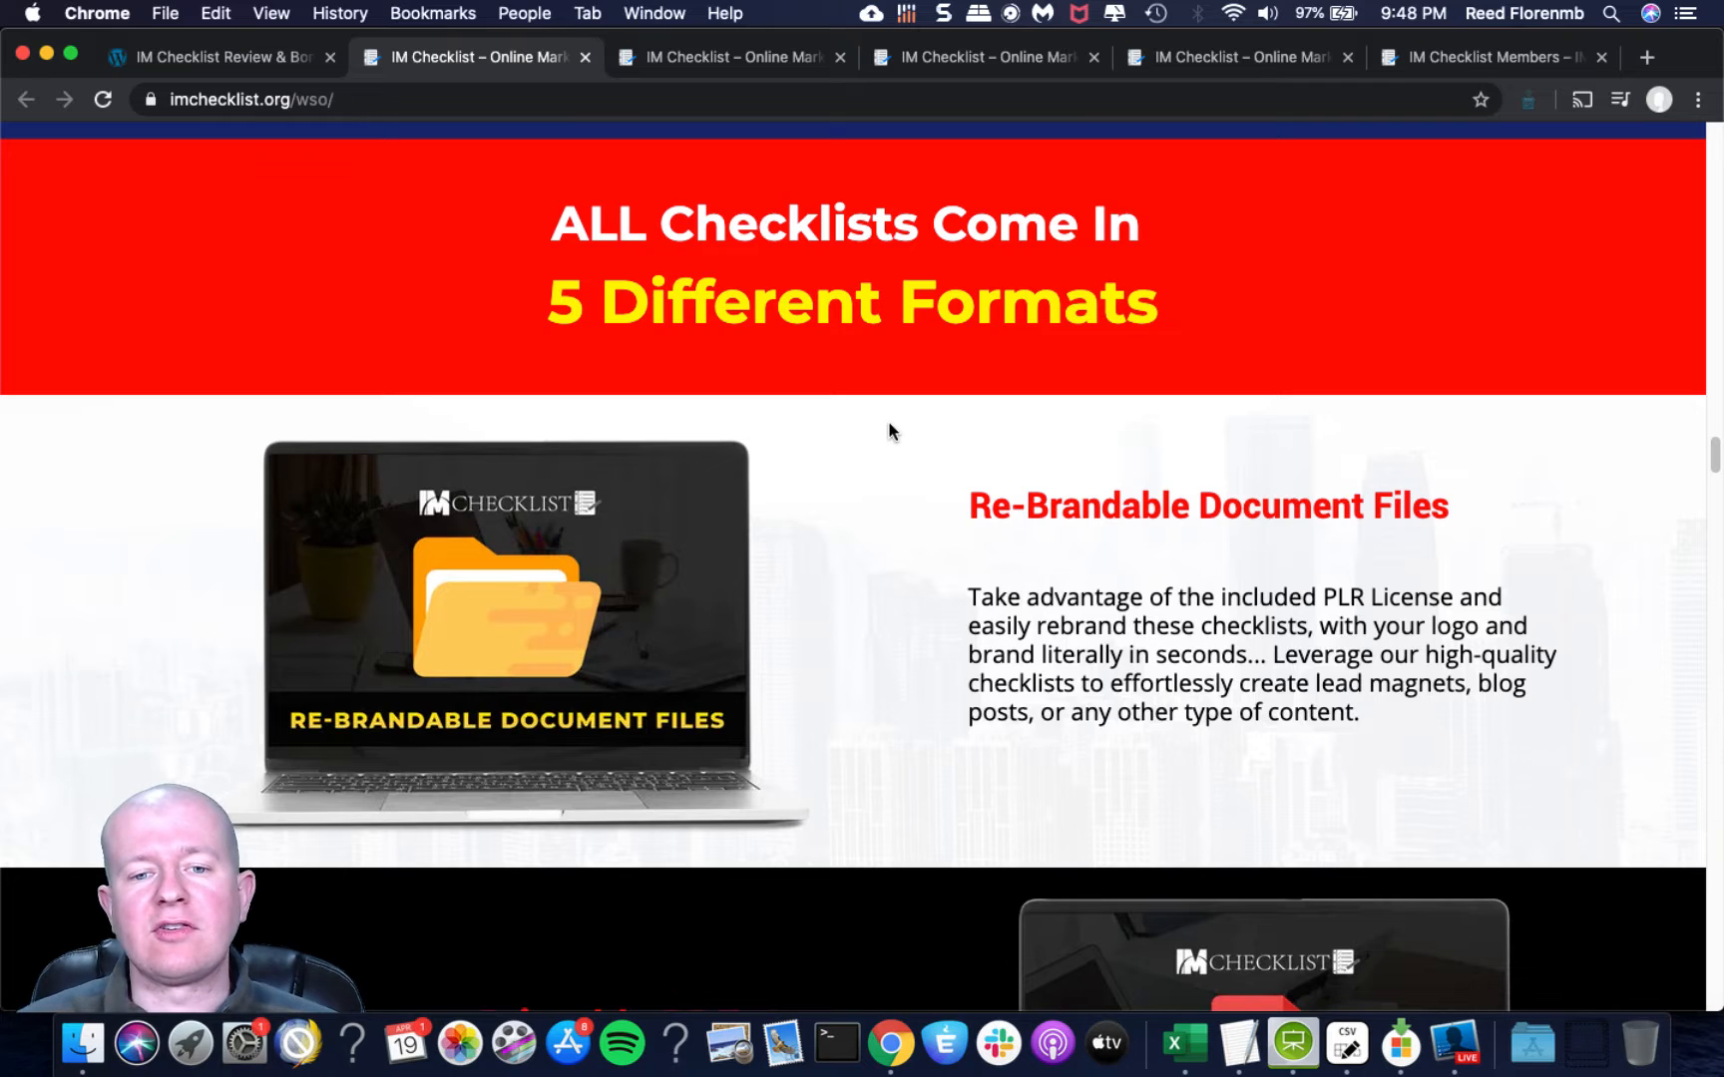
pyautogui.scroll(-3)
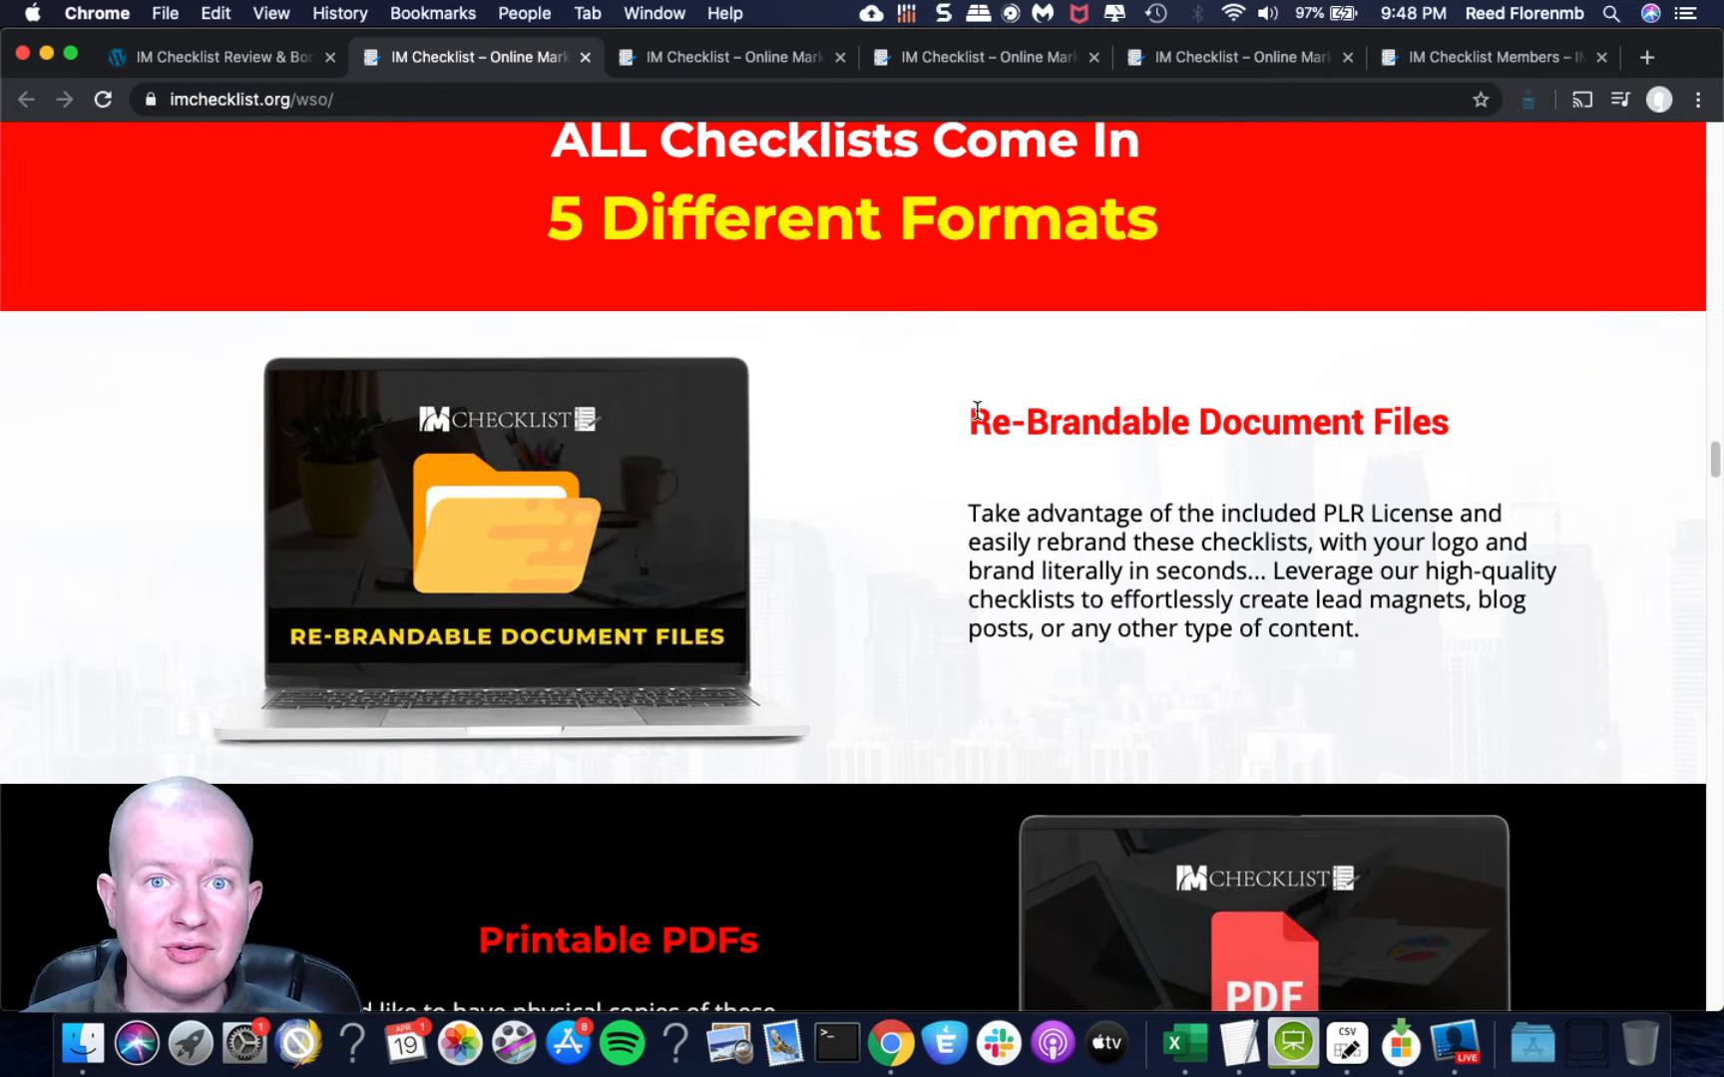
pyautogui.scroll(-3)
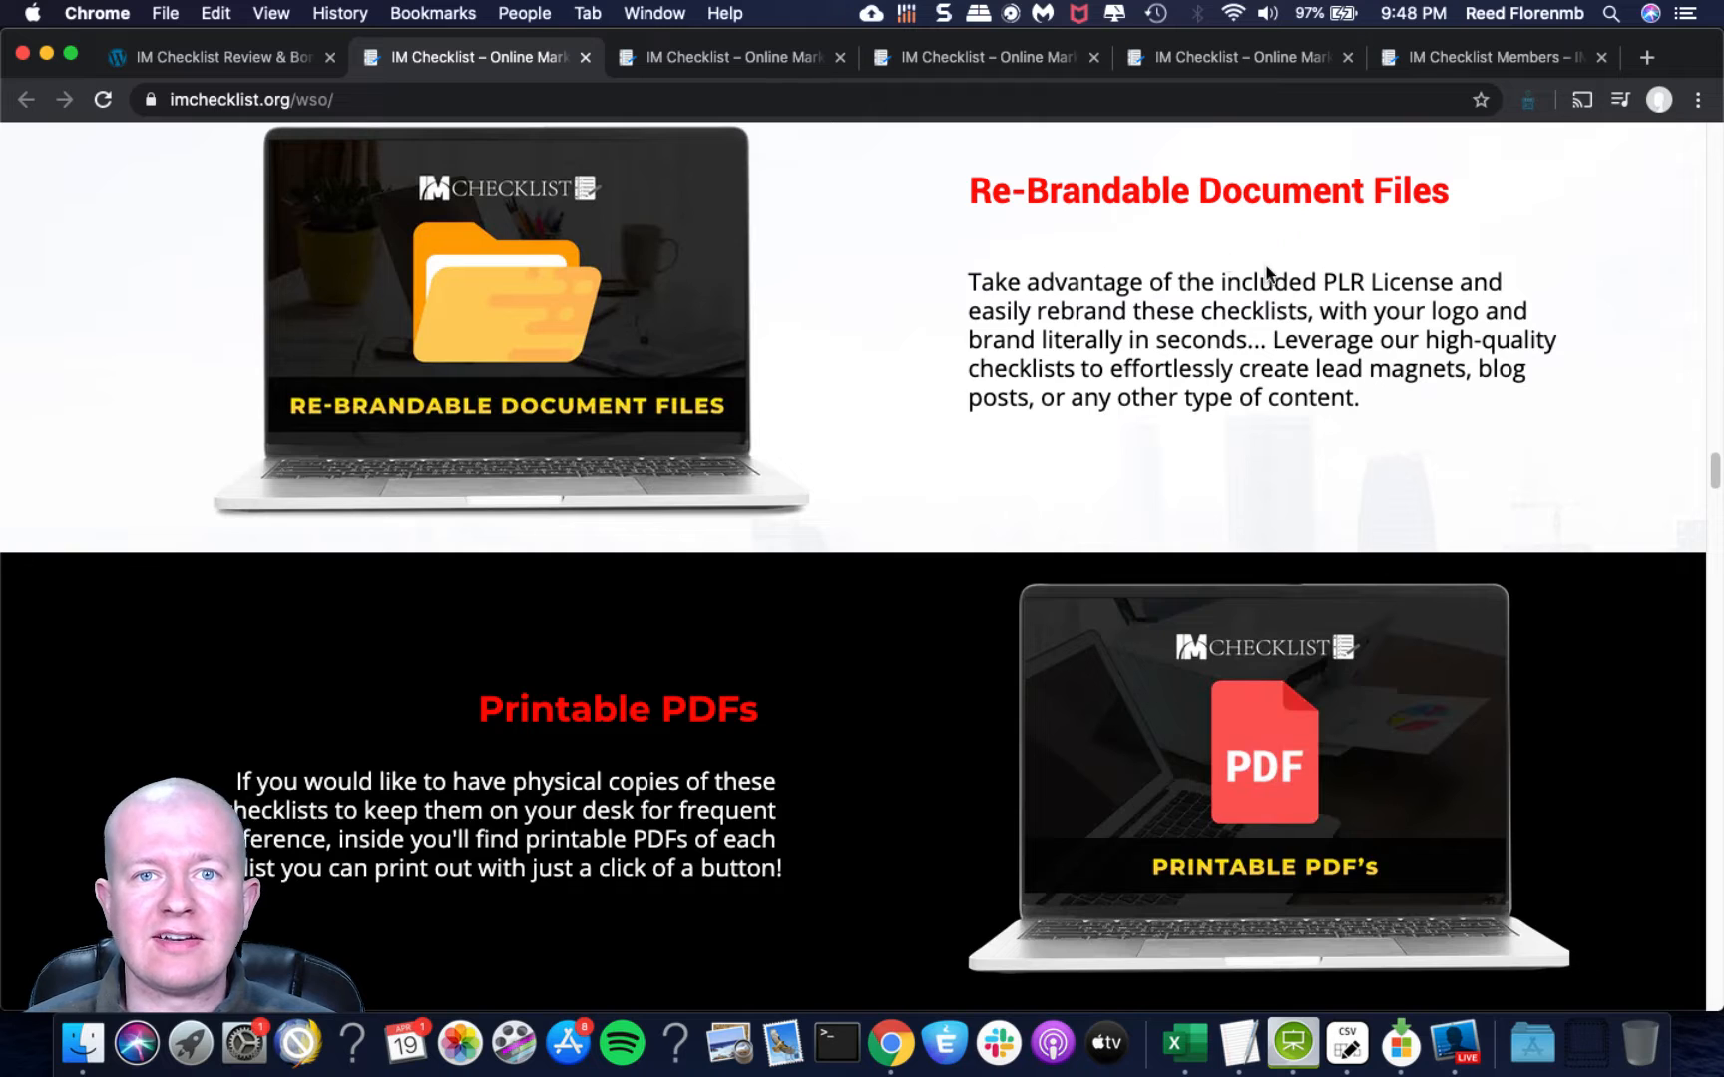
pyautogui.moveTo(1295, 250)
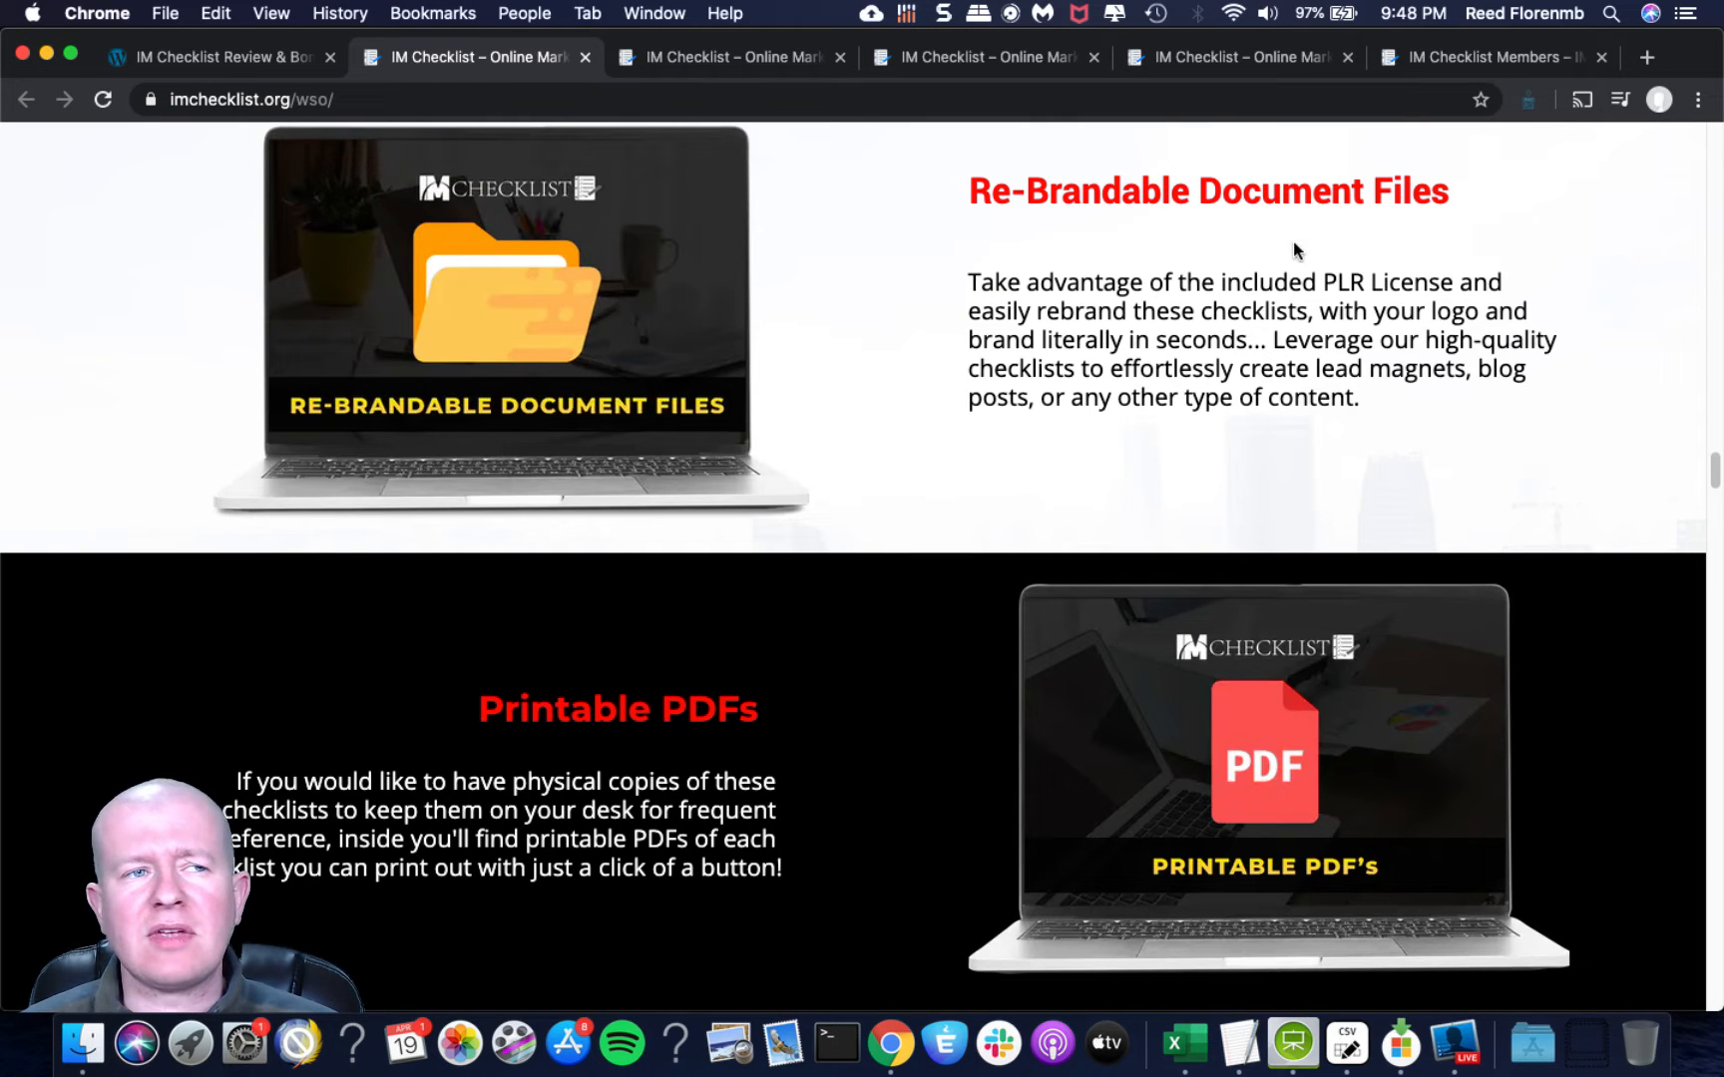
pyautogui.moveTo(1318, 245)
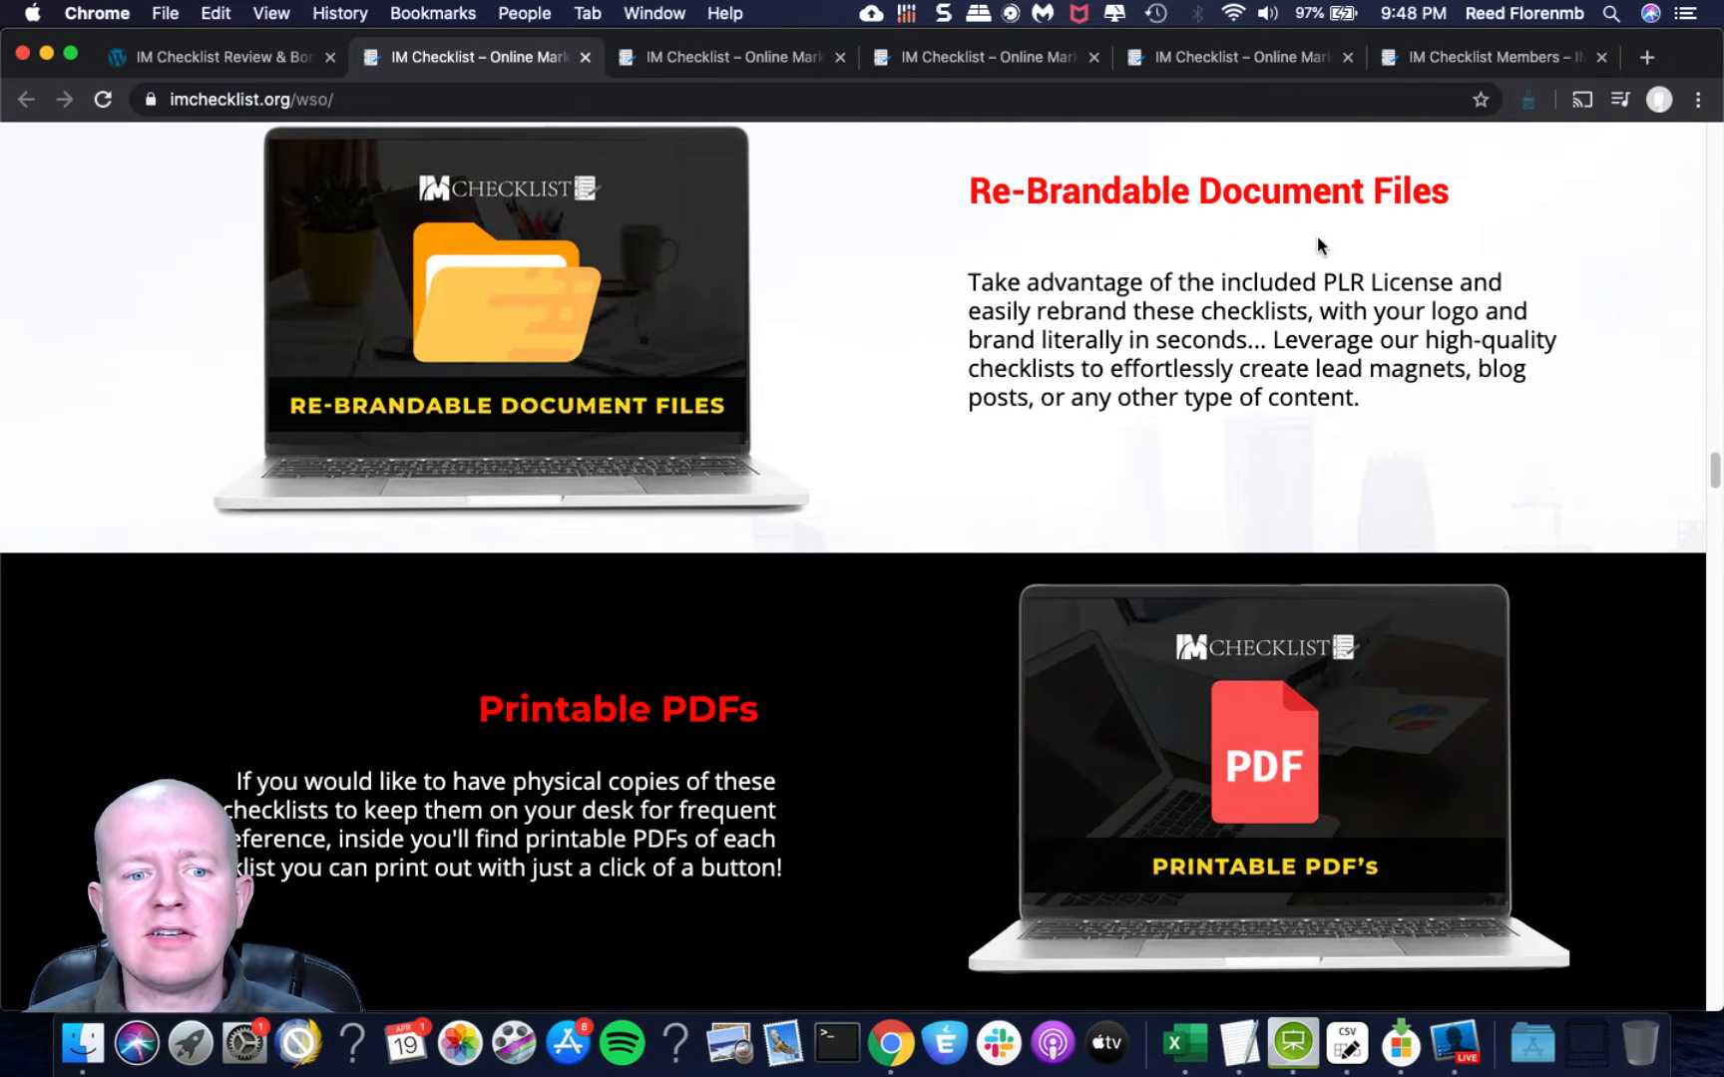
pyautogui.scroll(-3)
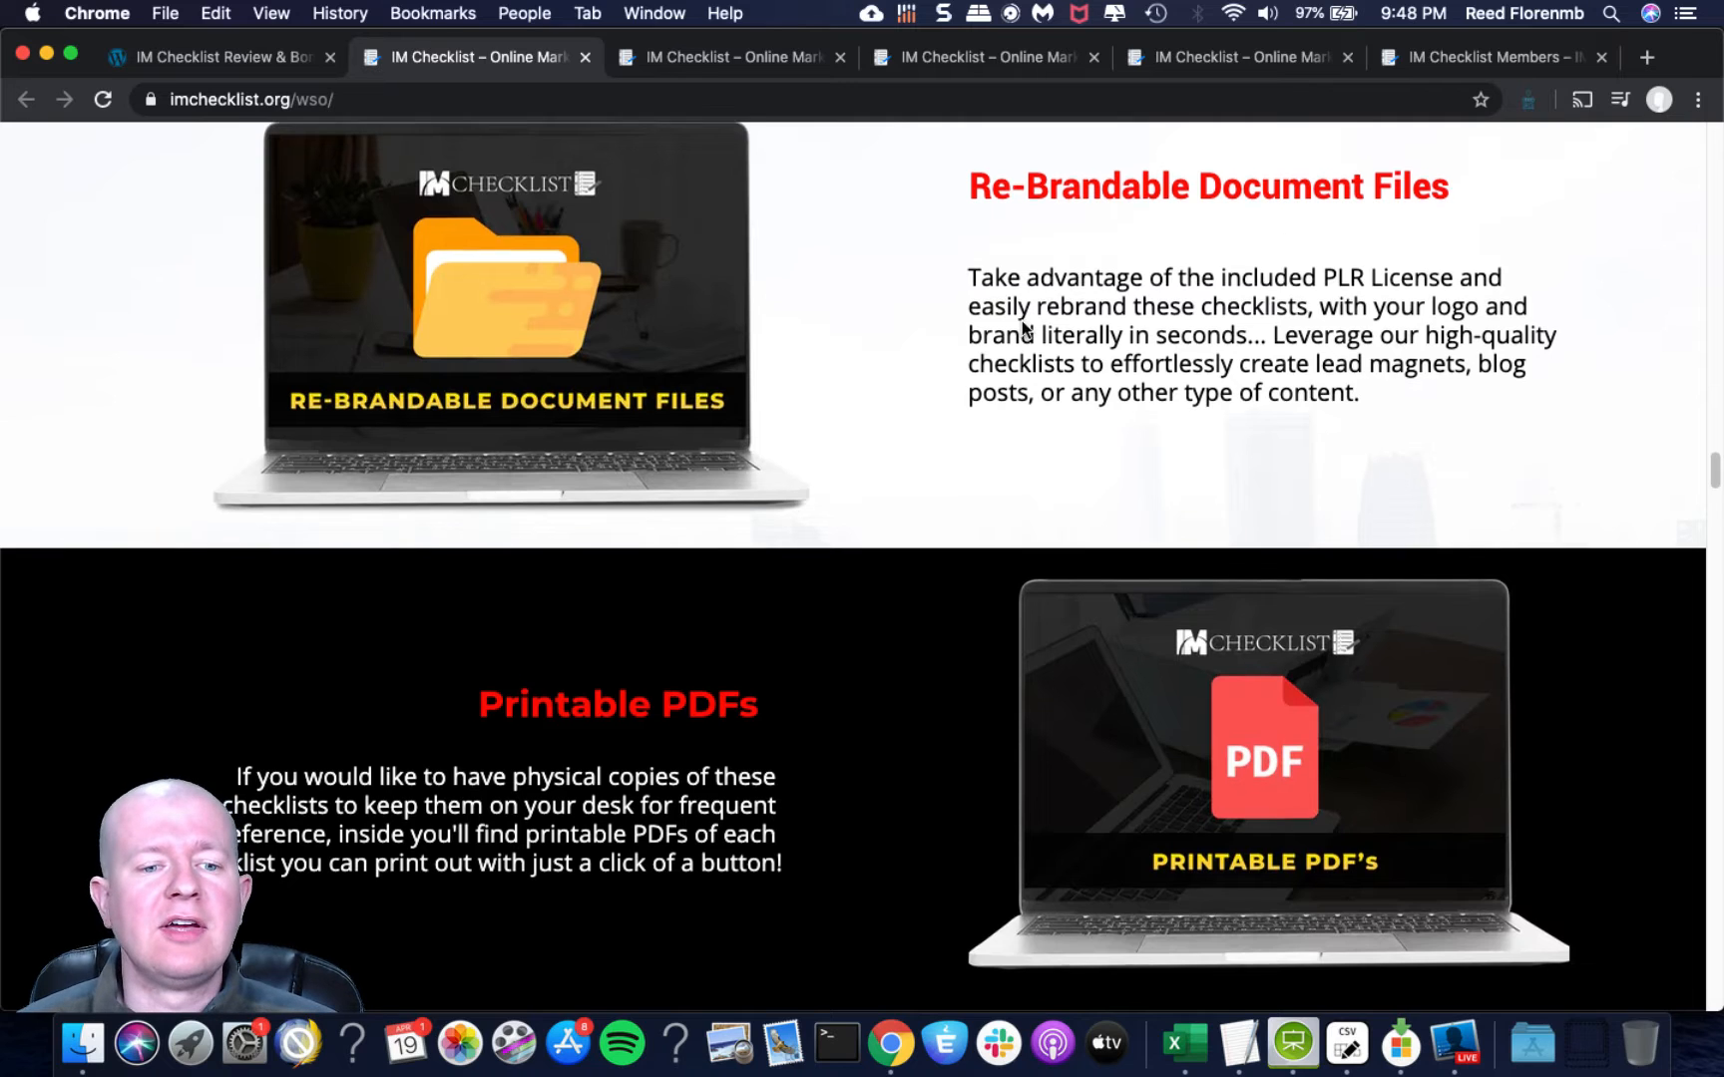
pyautogui.scroll(-3)
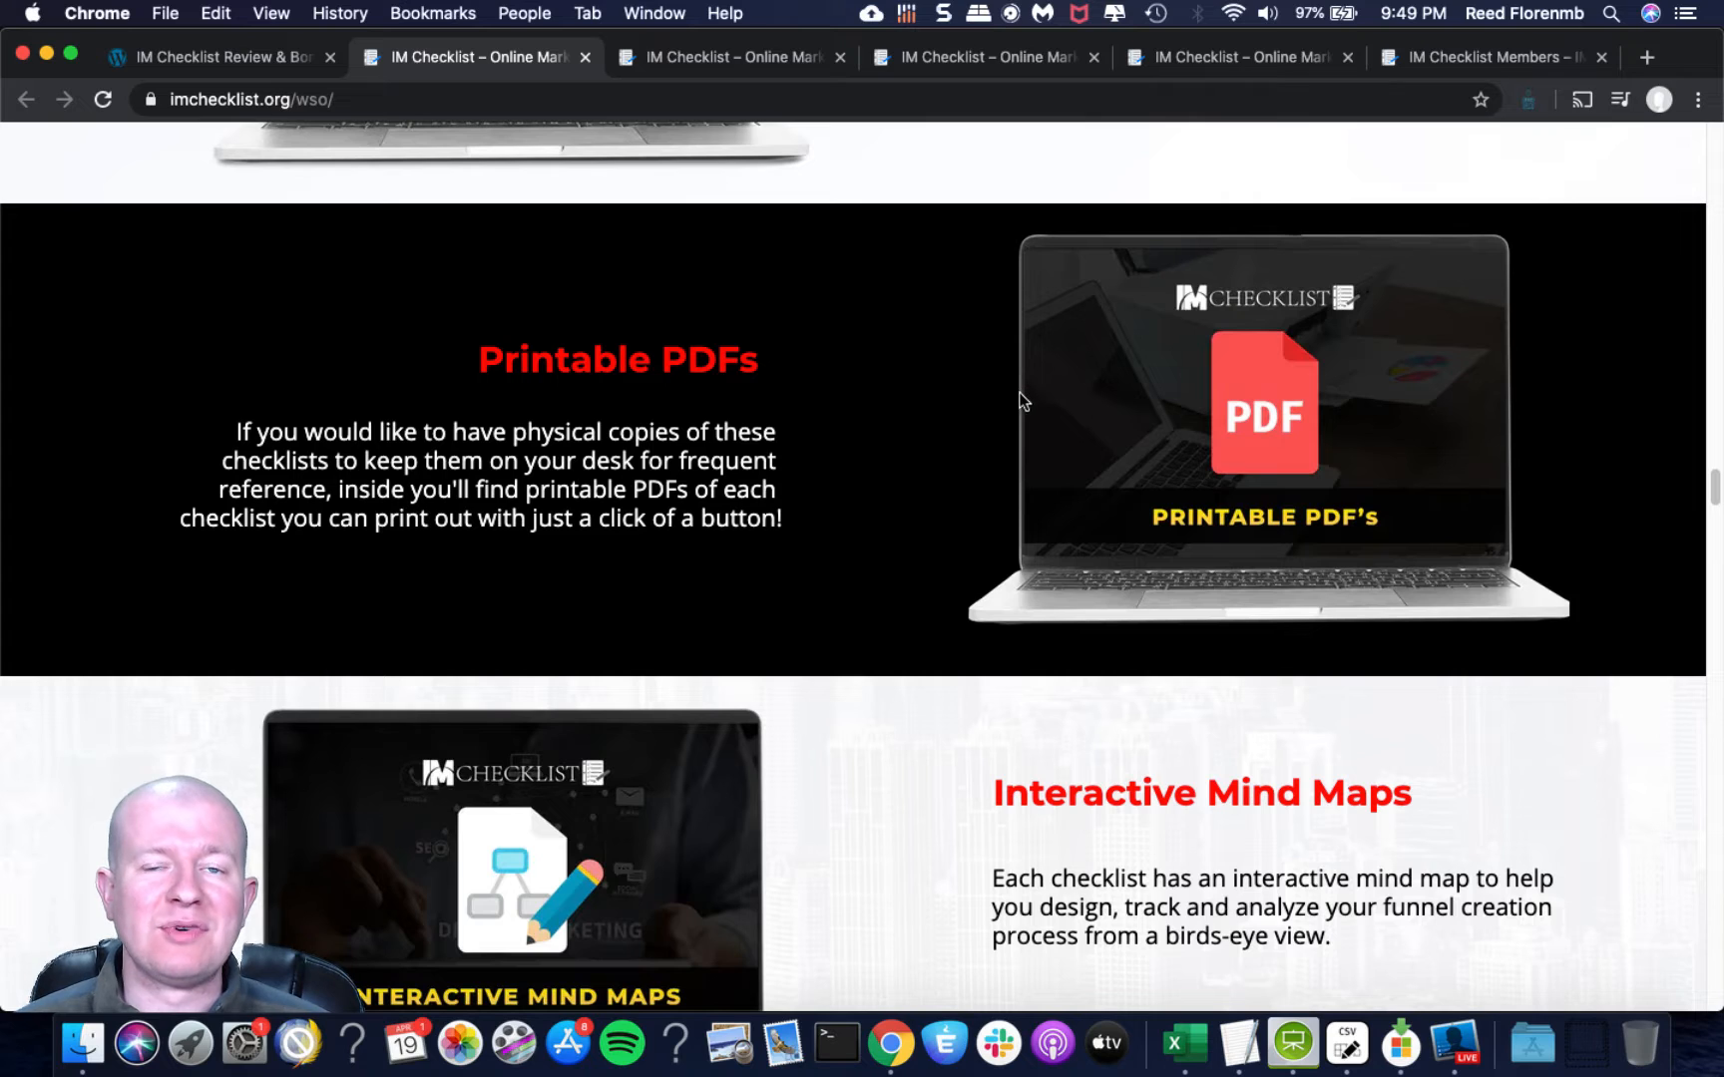
pyautogui.moveTo(1012, 415)
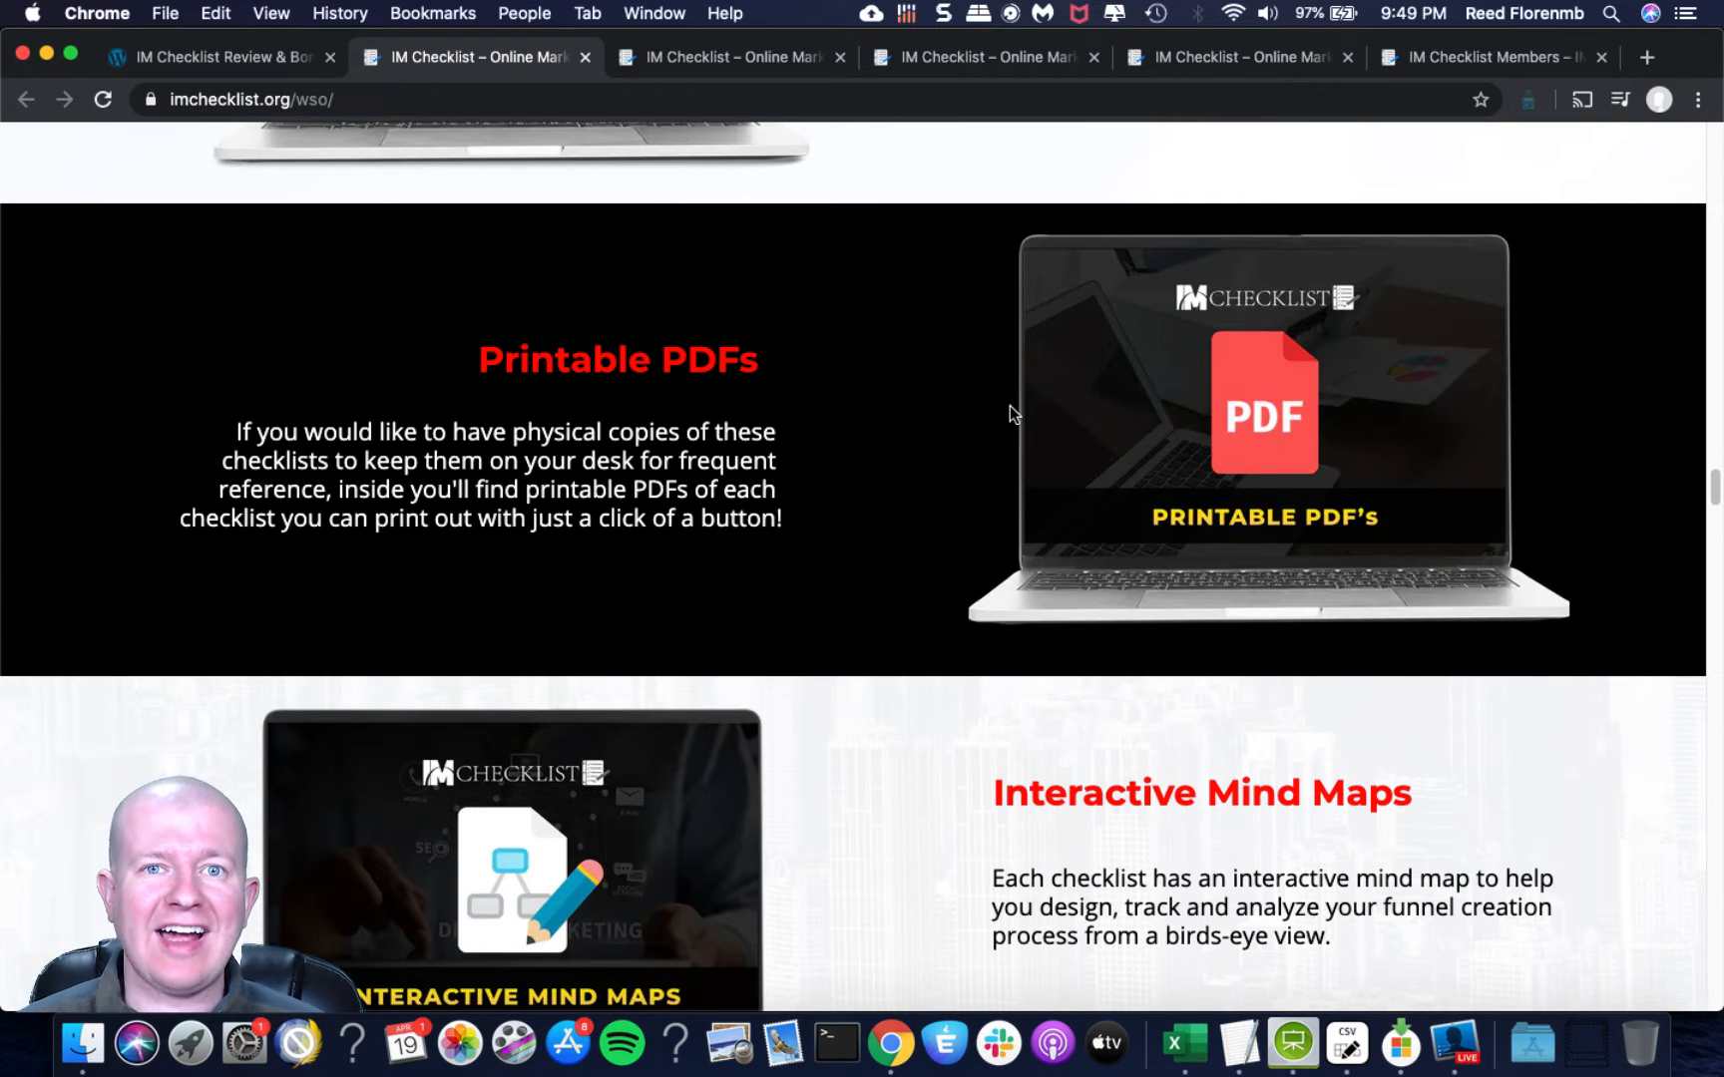
pyautogui.moveTo(1014, 427)
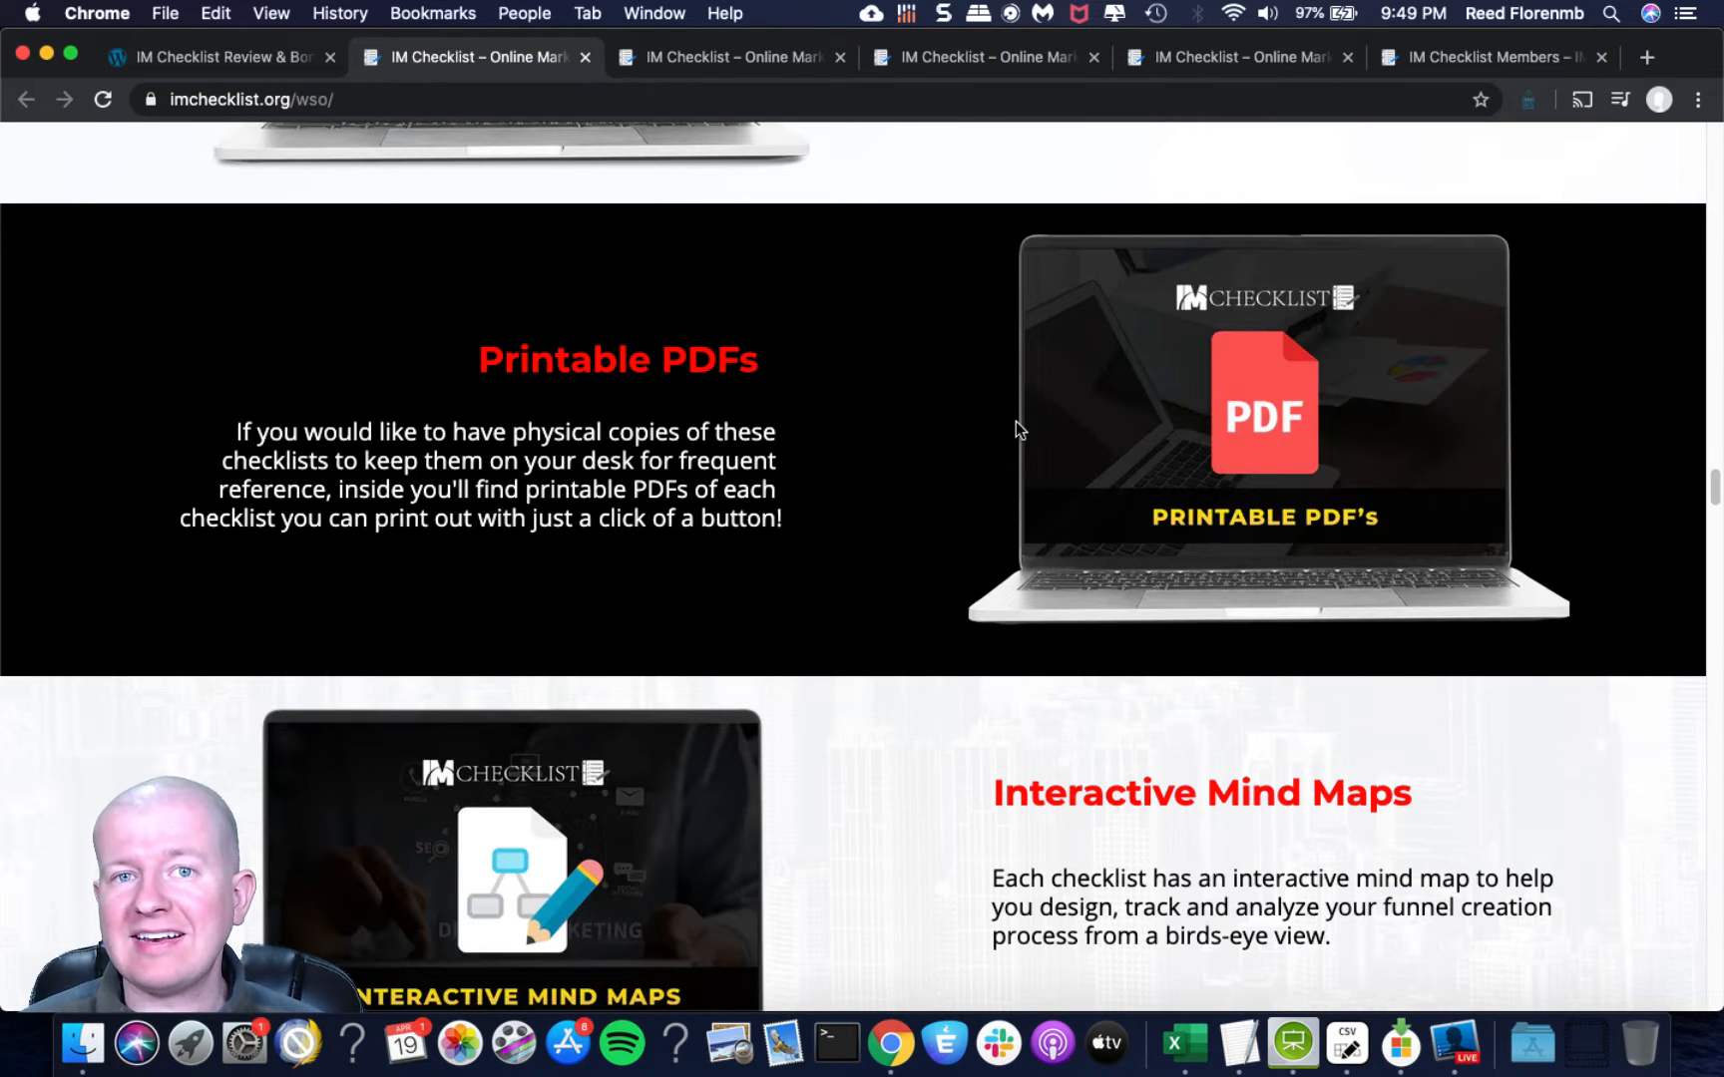
# Continue past Spreadsheets and Interactive Checklists to the 'Ways You Can Profit' banner.
pyautogui.scroll(-3)
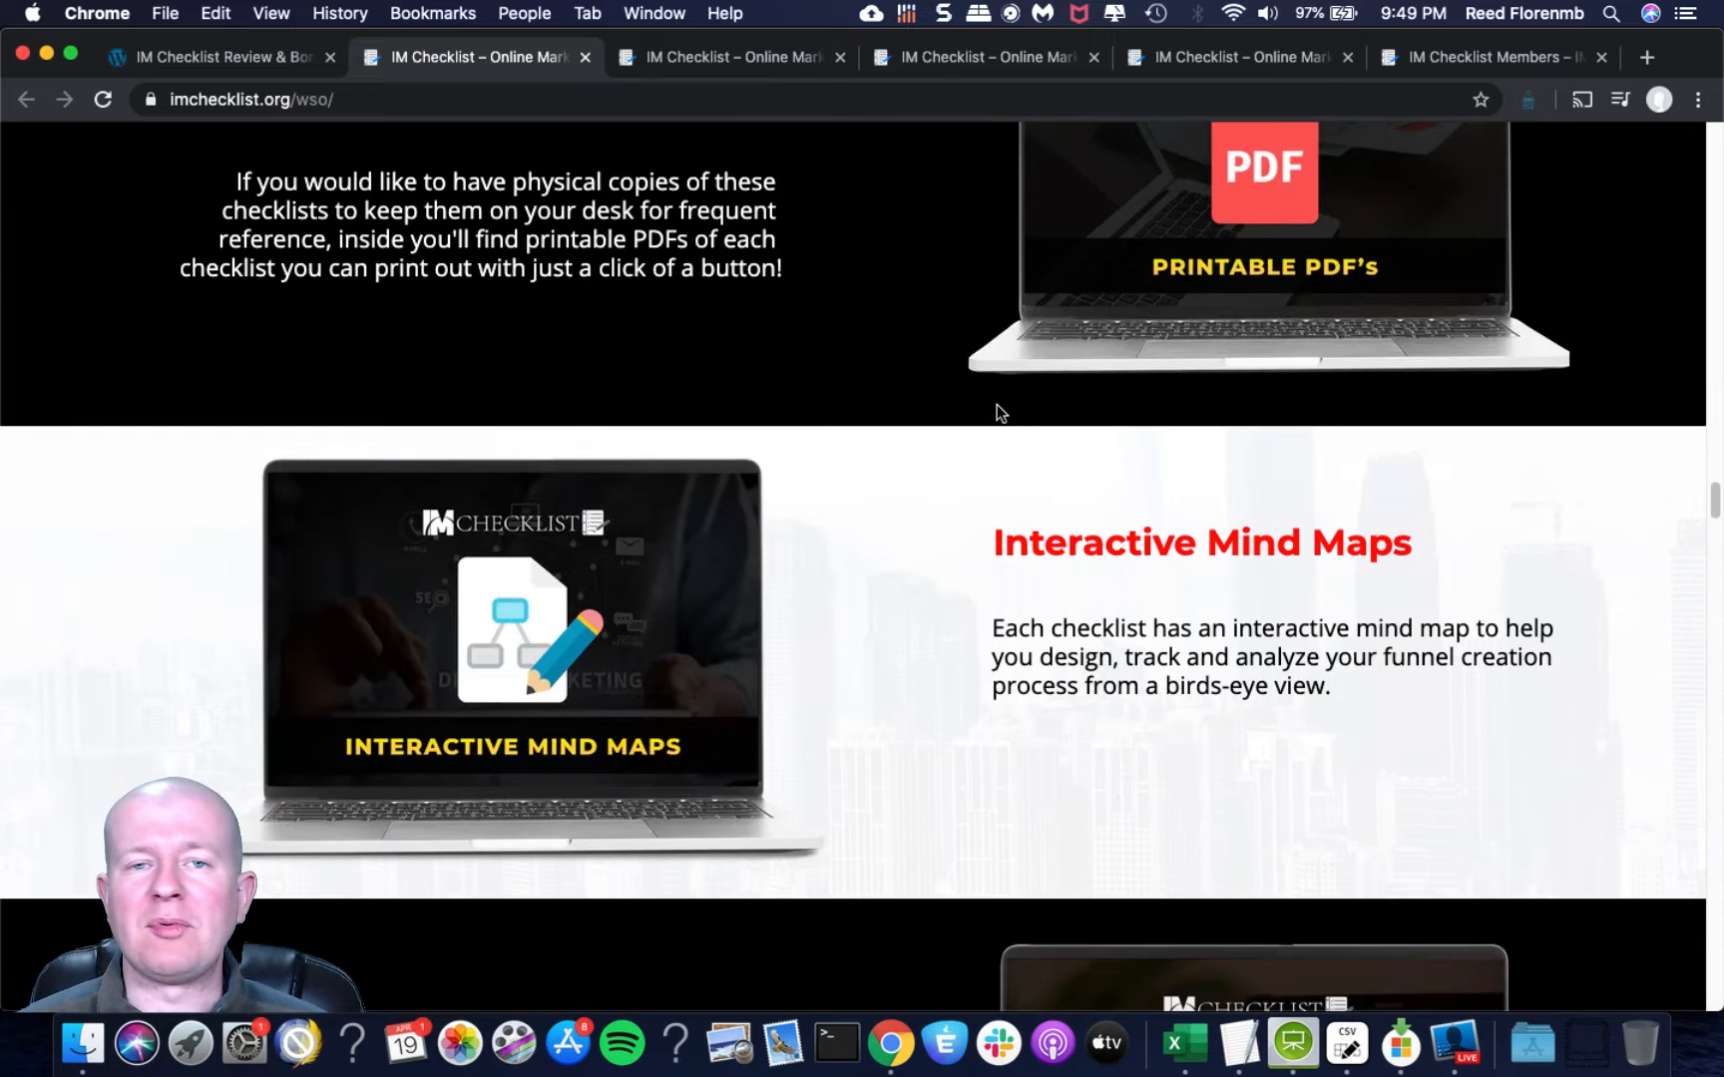
pyautogui.scroll(-3)
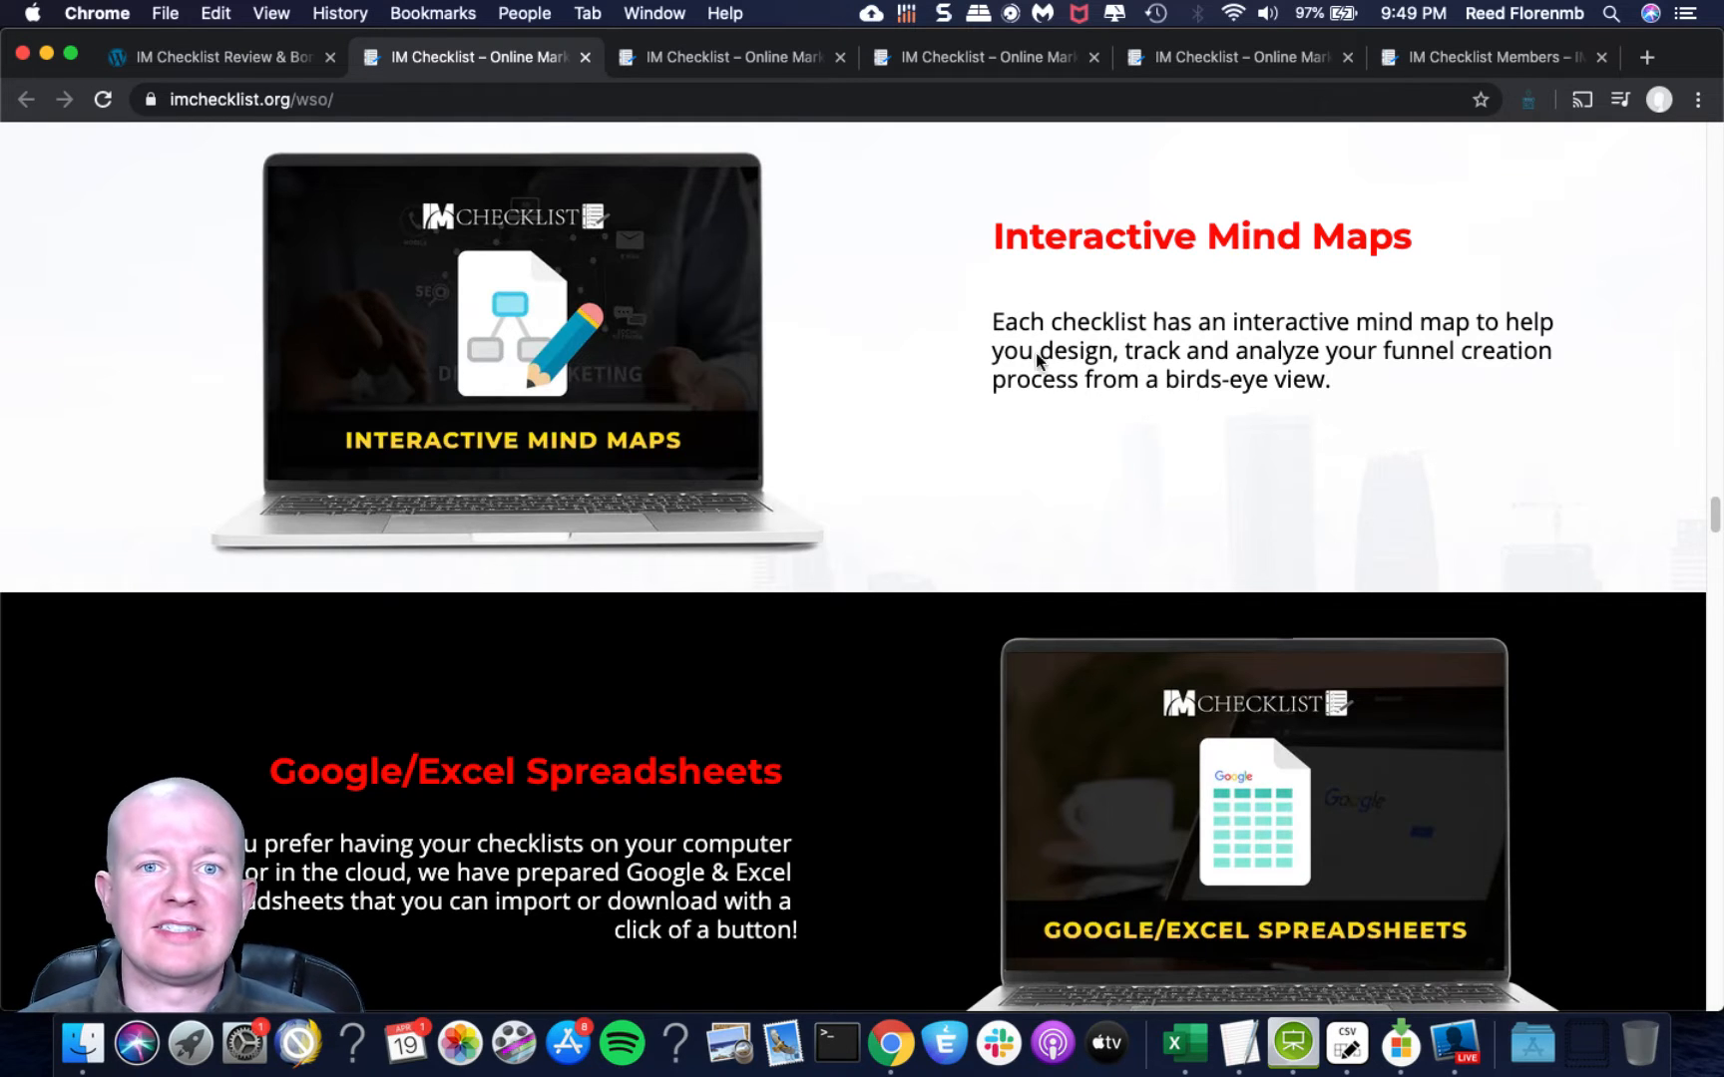
pyautogui.moveTo(1079, 429)
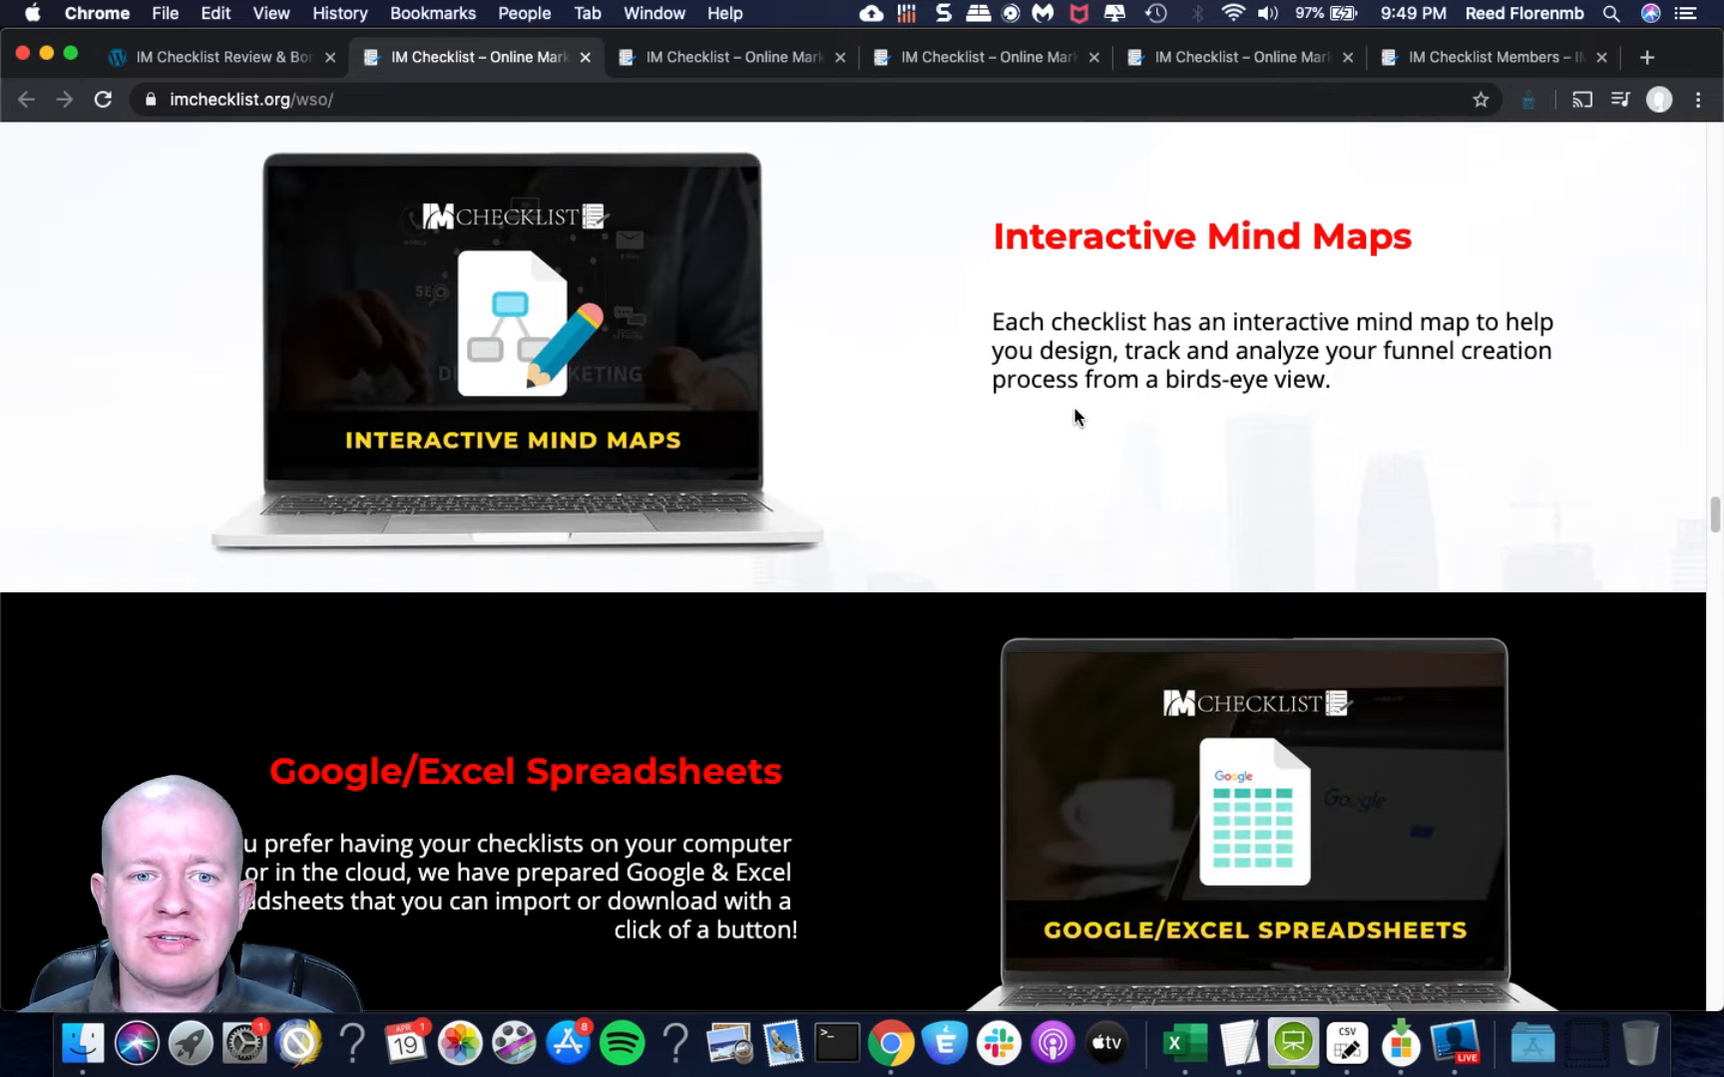
pyautogui.moveTo(1343, 281)
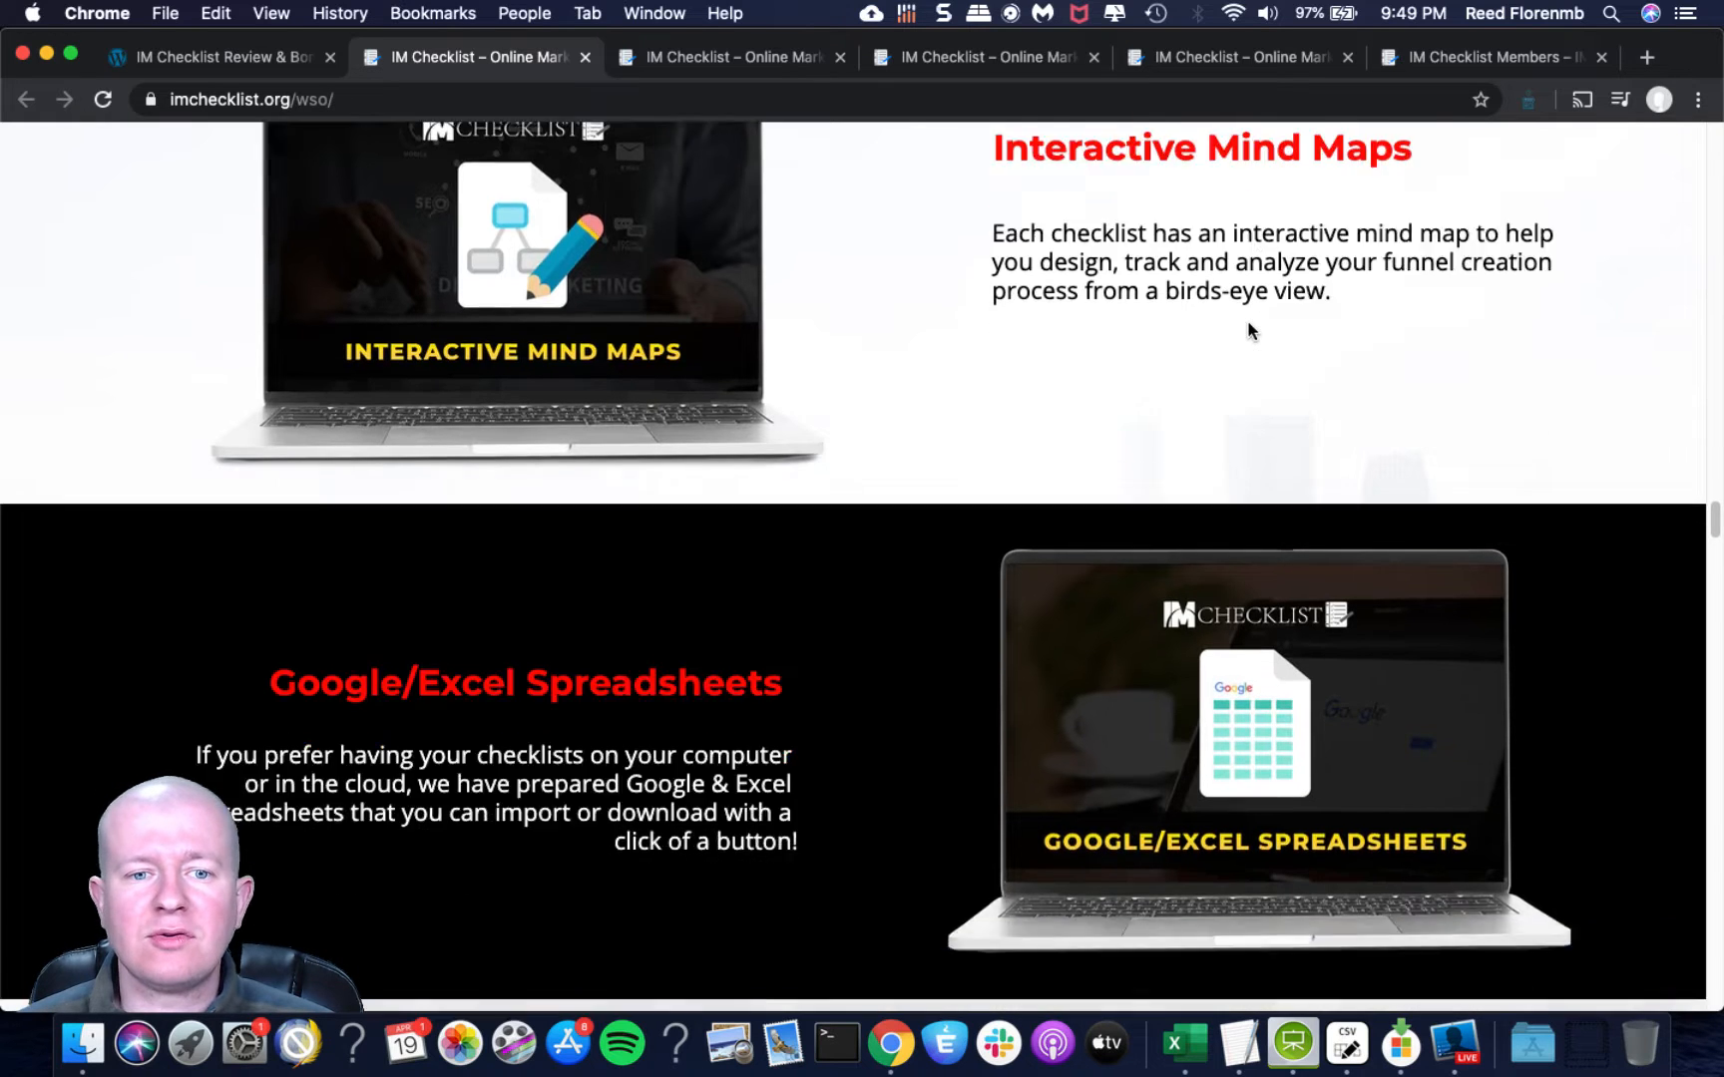
pyautogui.scroll(-3)
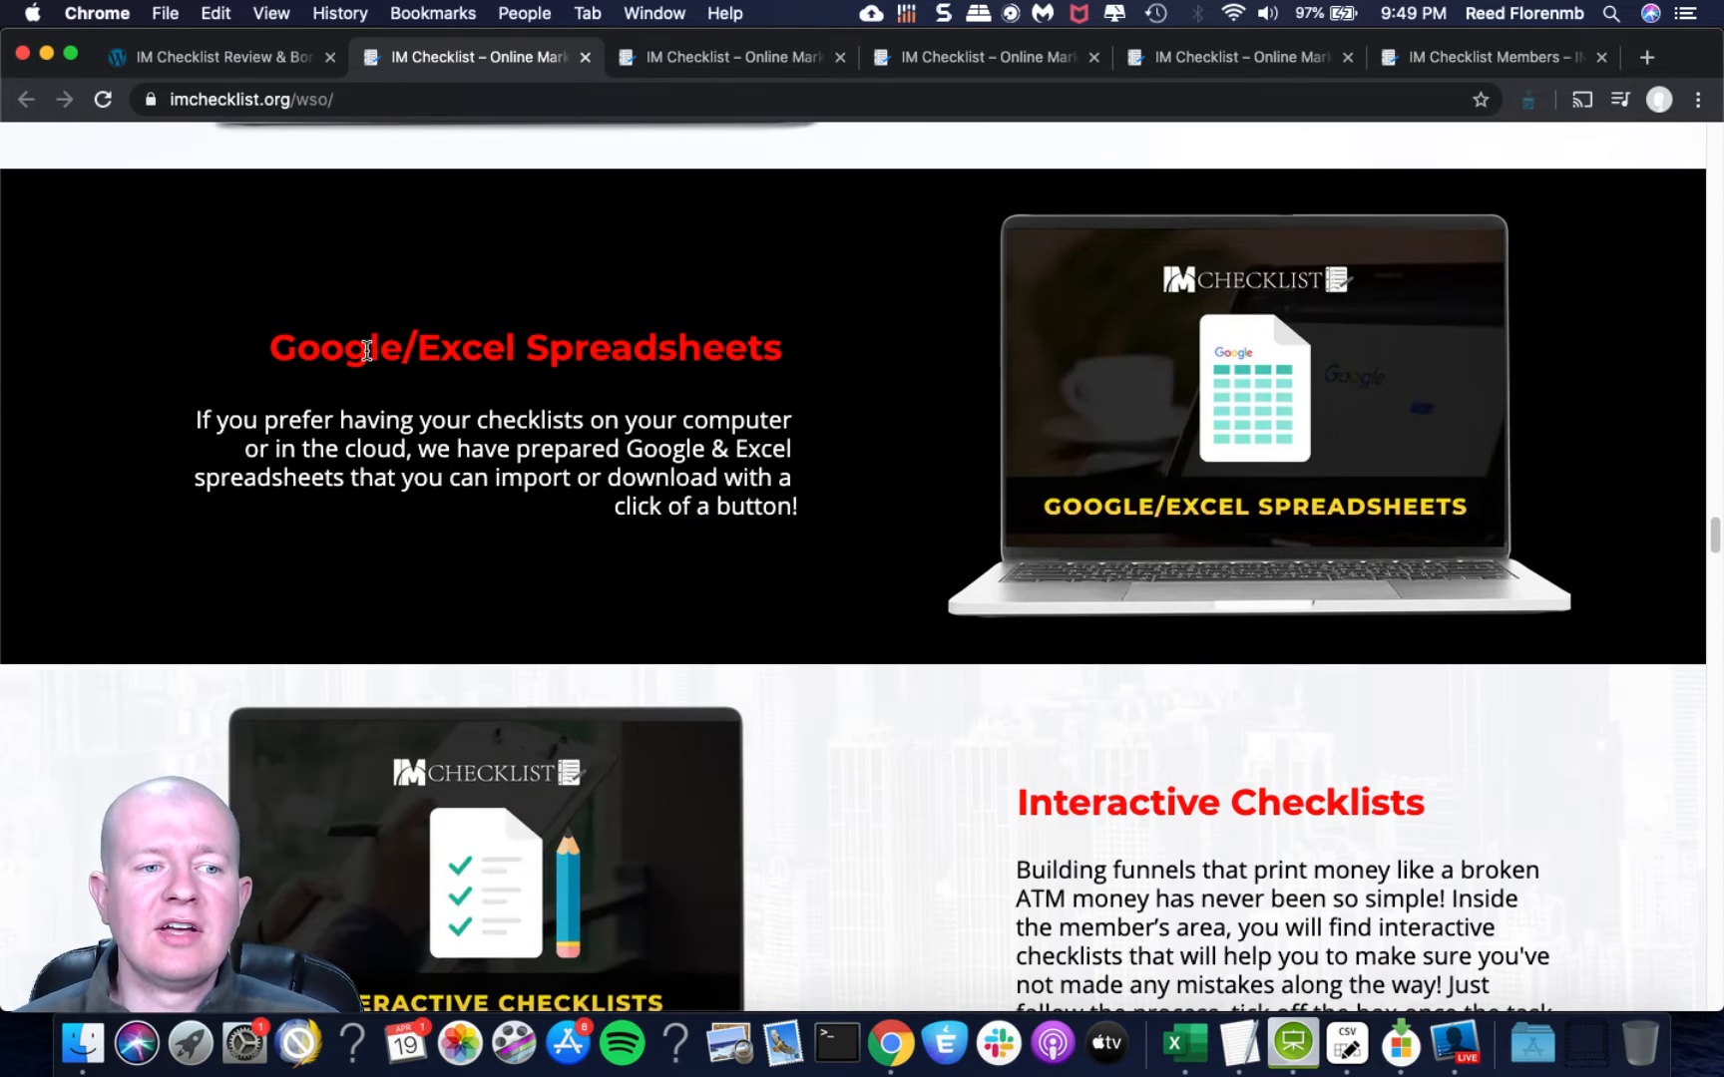
pyautogui.scroll(-3)
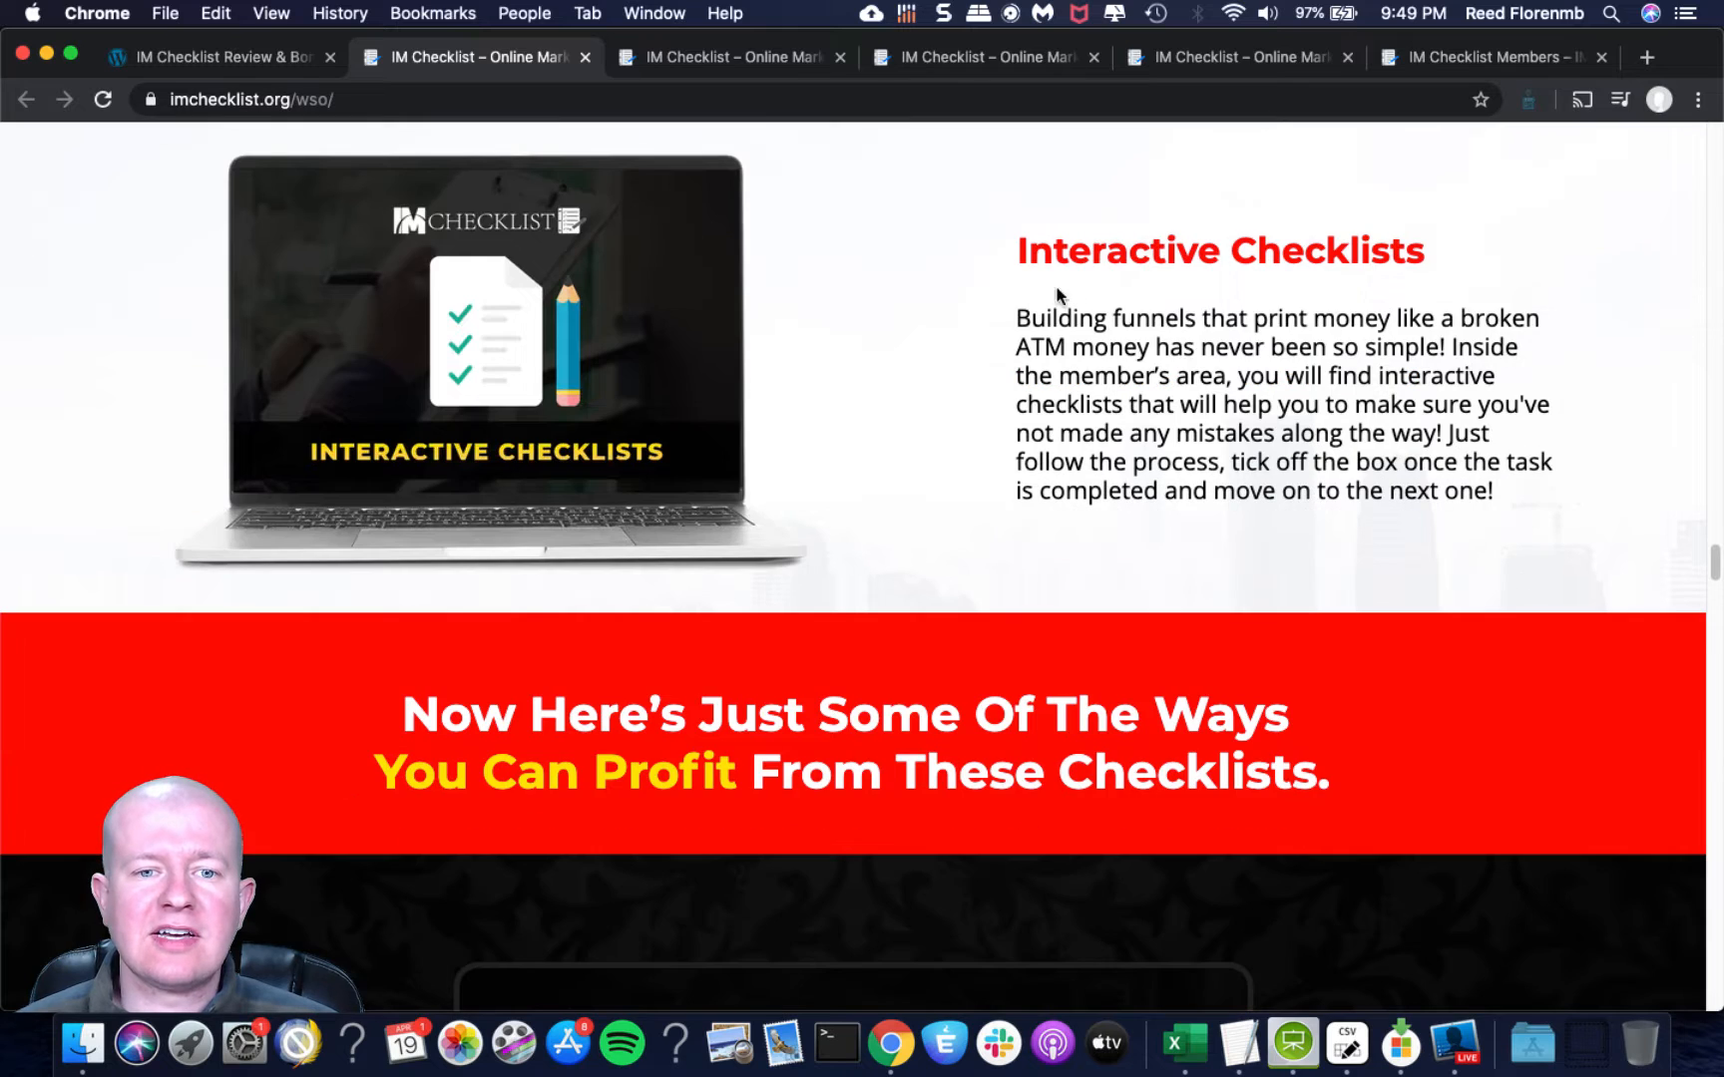
pyautogui.scroll(-3)
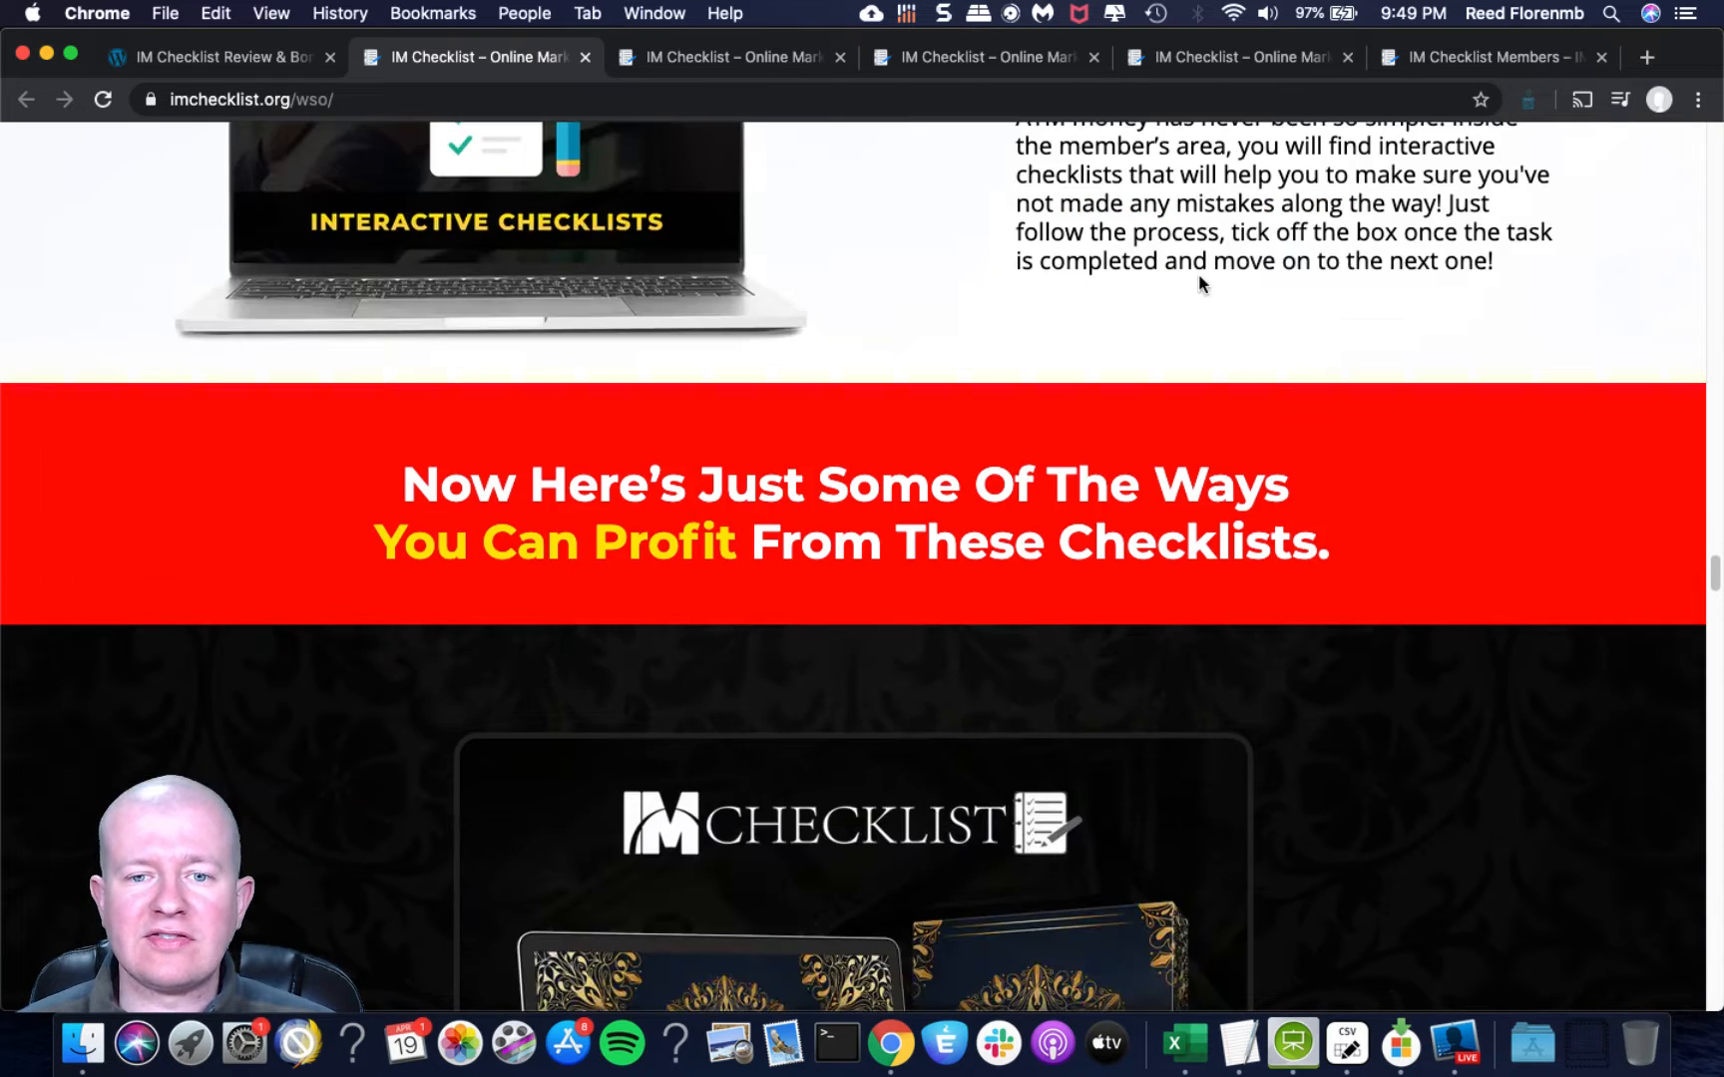
# Scroll to the Gold Membership image and its full checkmarked list, from rebranding to translating checklists.
pyautogui.scroll(-3)
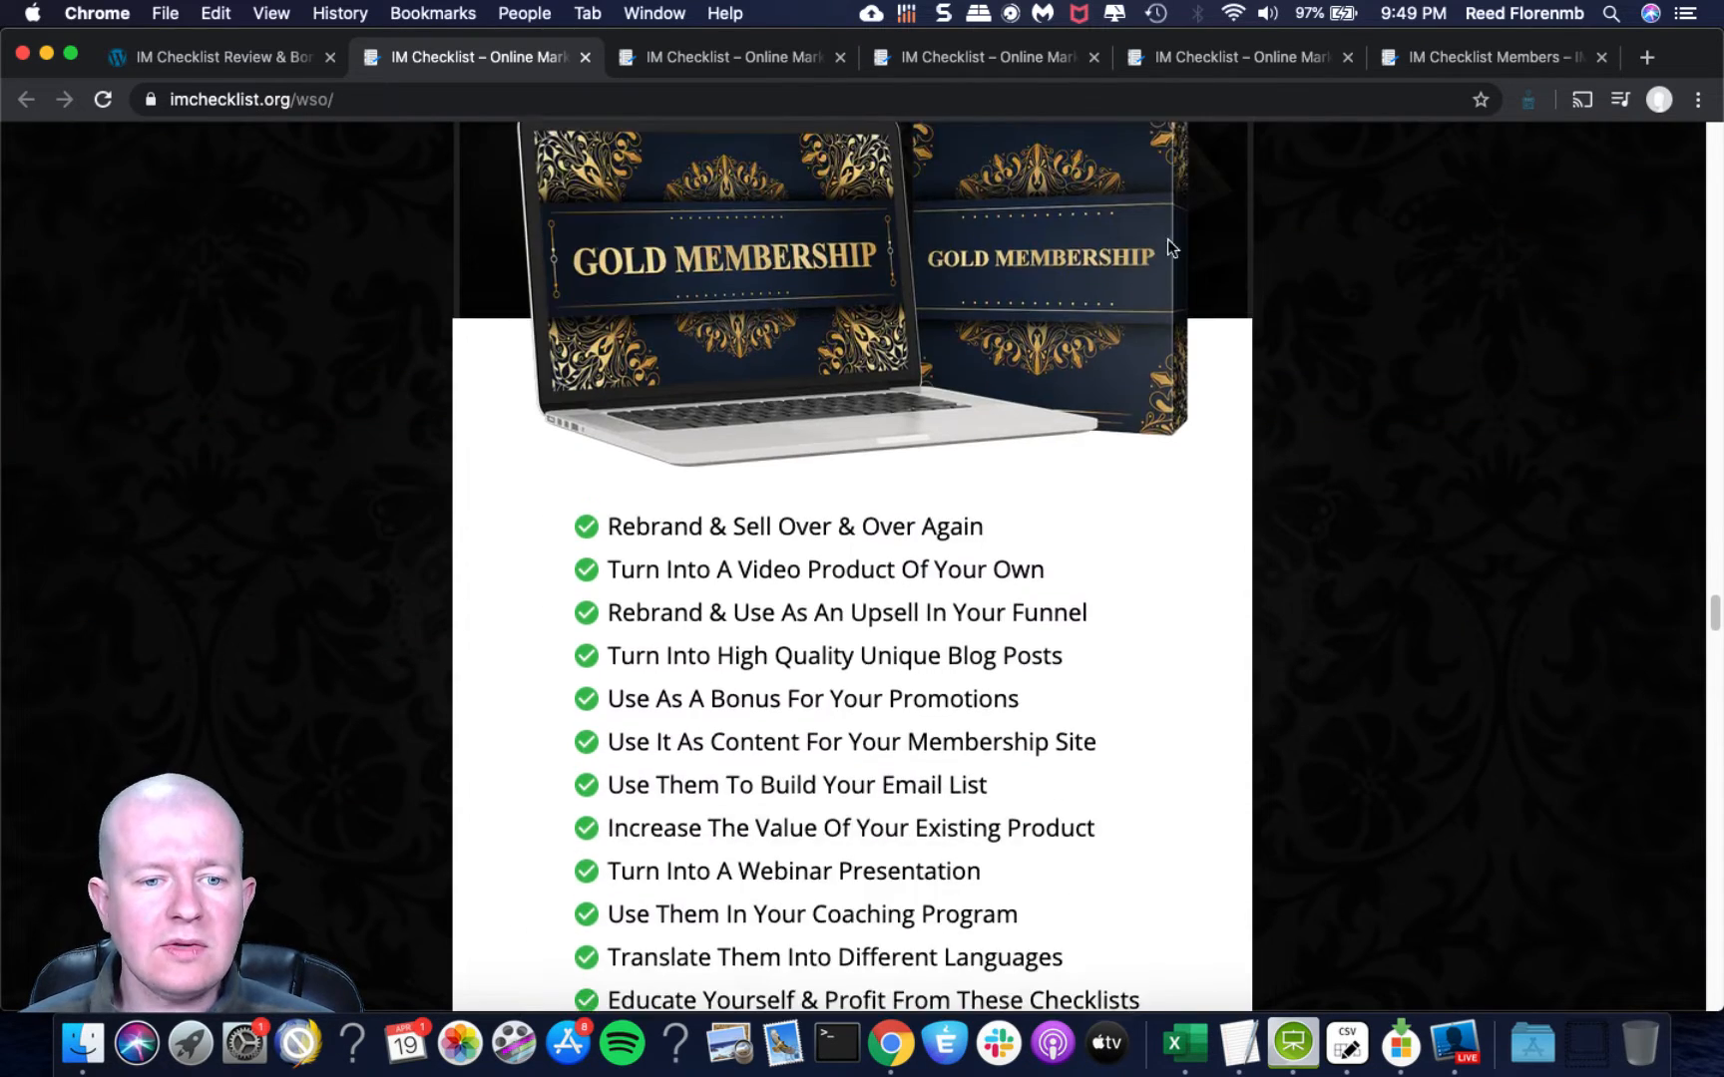
pyautogui.scroll(-3)
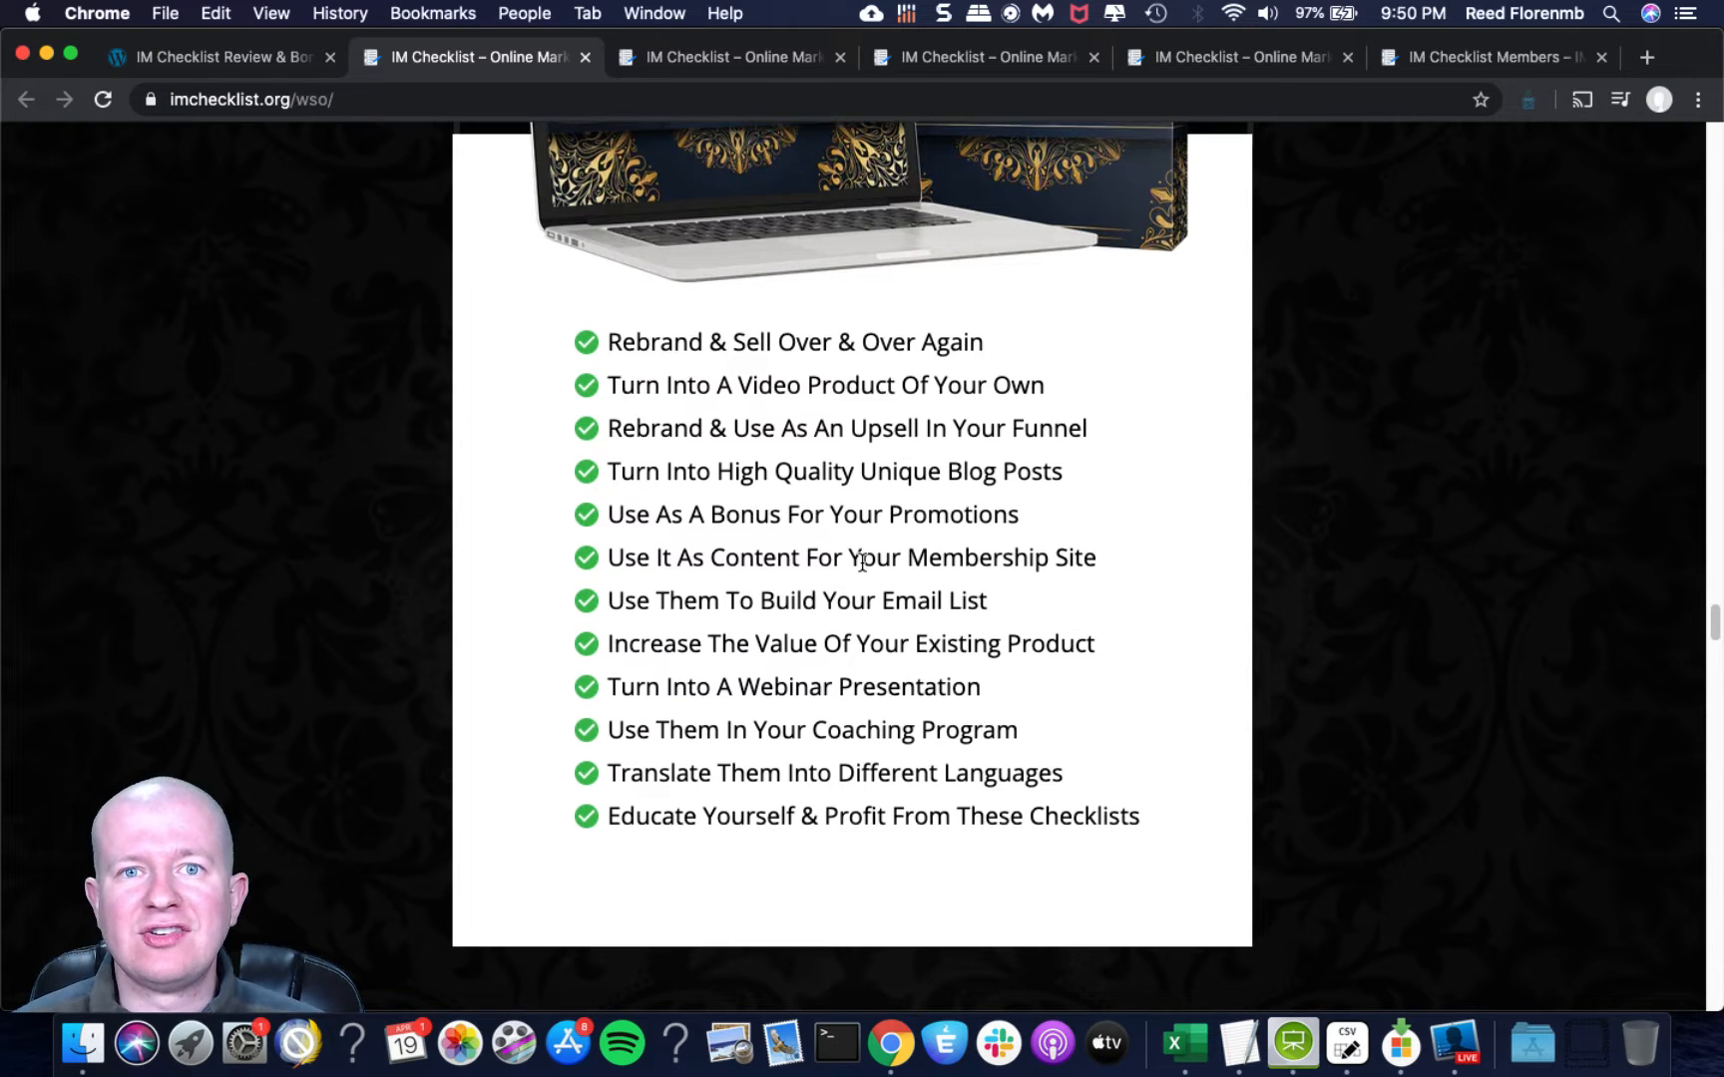
pyautogui.scroll(-3)
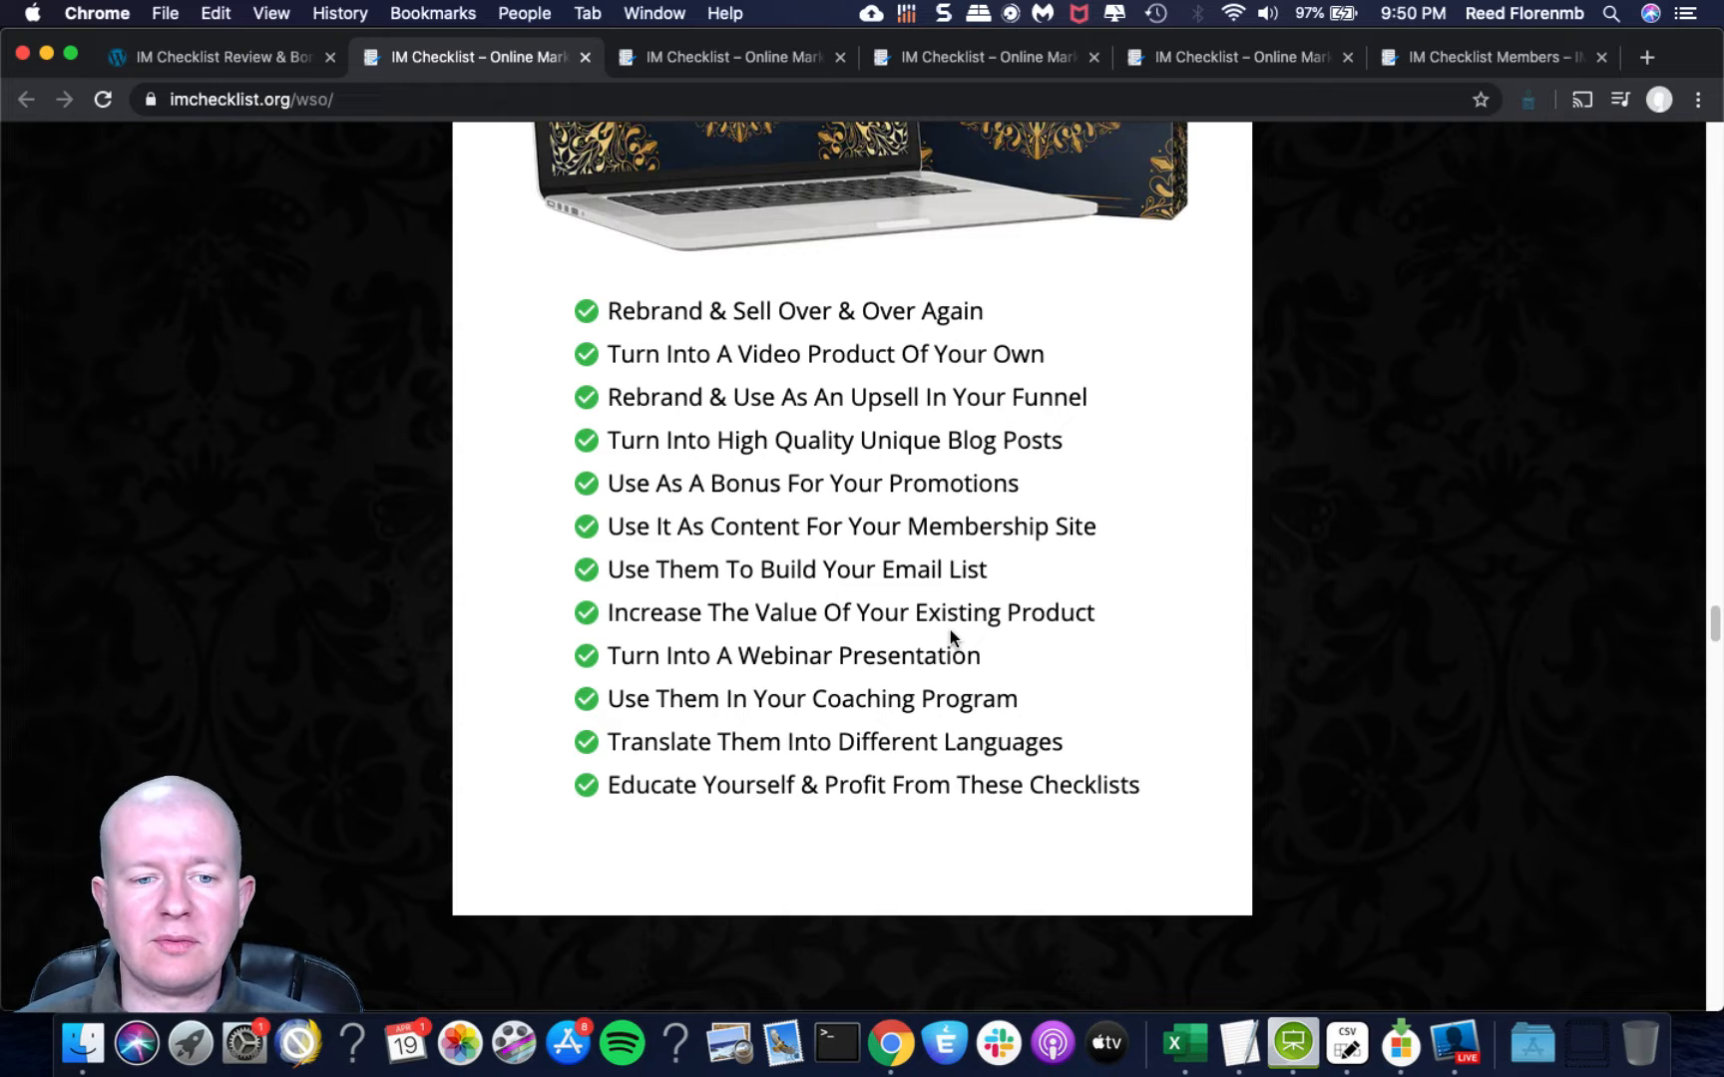
pyautogui.moveTo(900, 665)
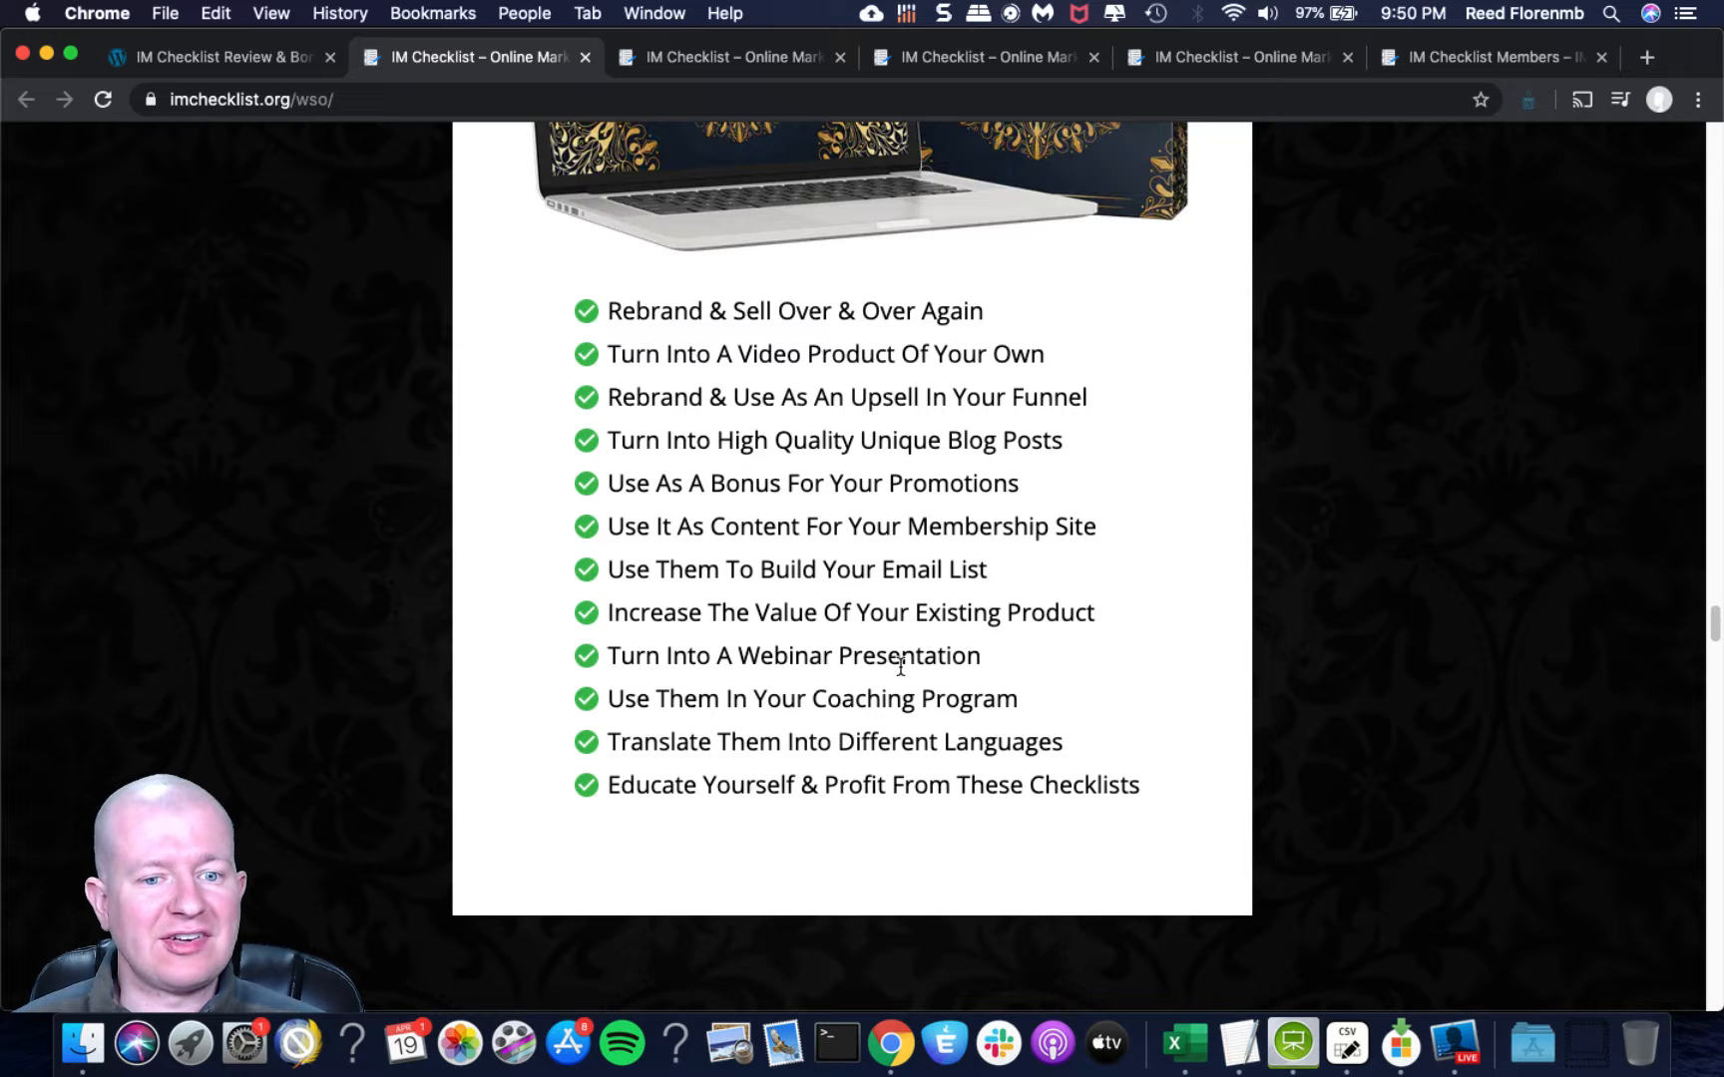
pyautogui.scroll(-3)
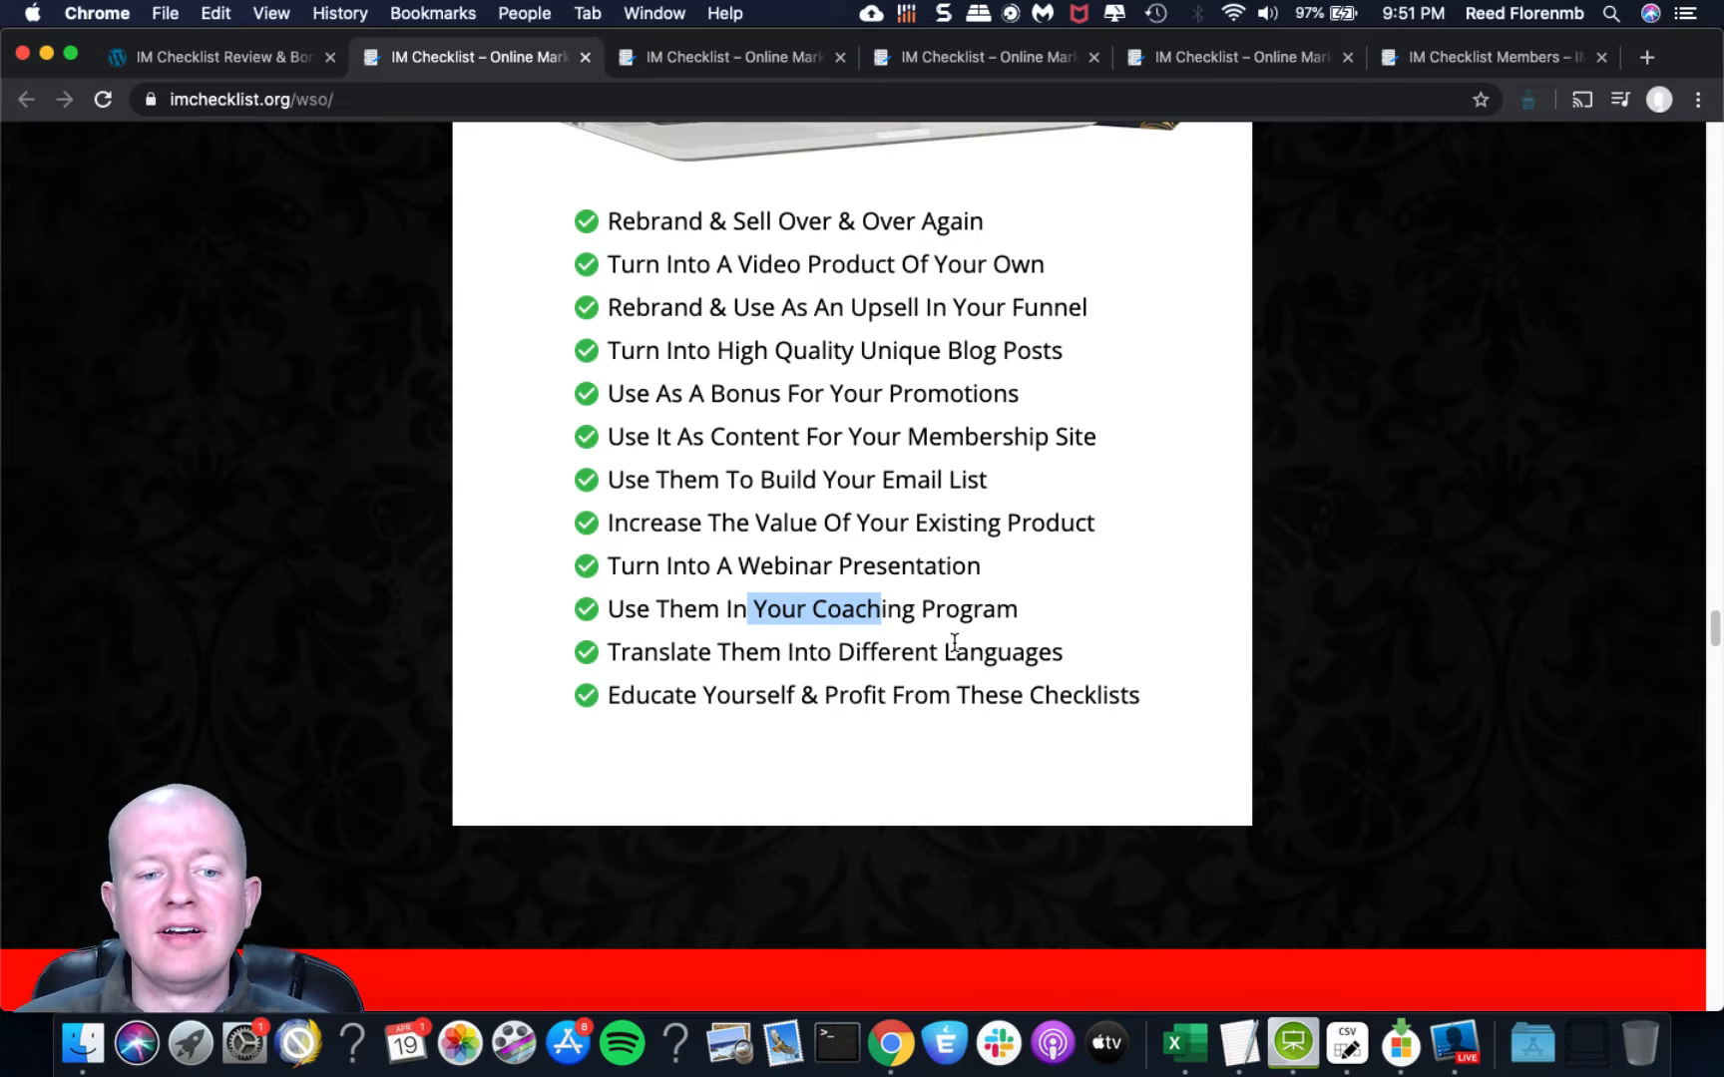
# Scroll past the monthly new-volumes offer and repeated $3.00 access to the marketer testimonials heading.
pyautogui.scroll(-3)
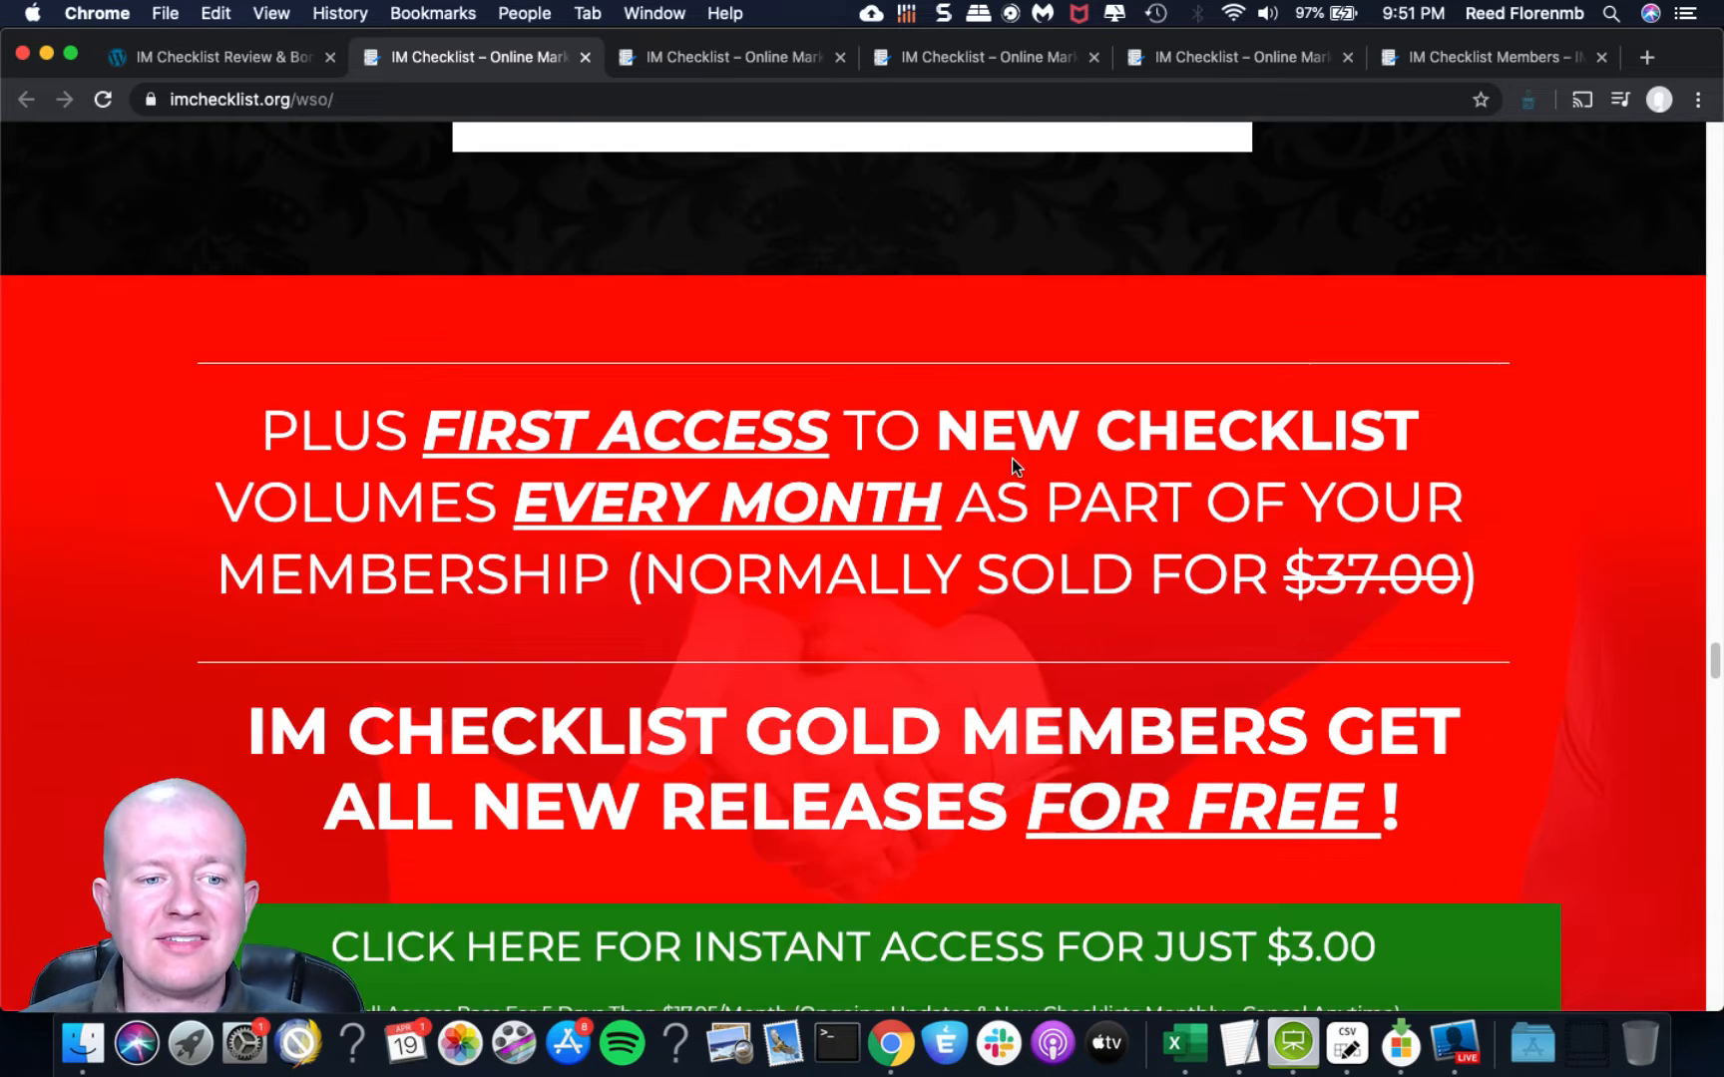
pyautogui.scroll(-3)
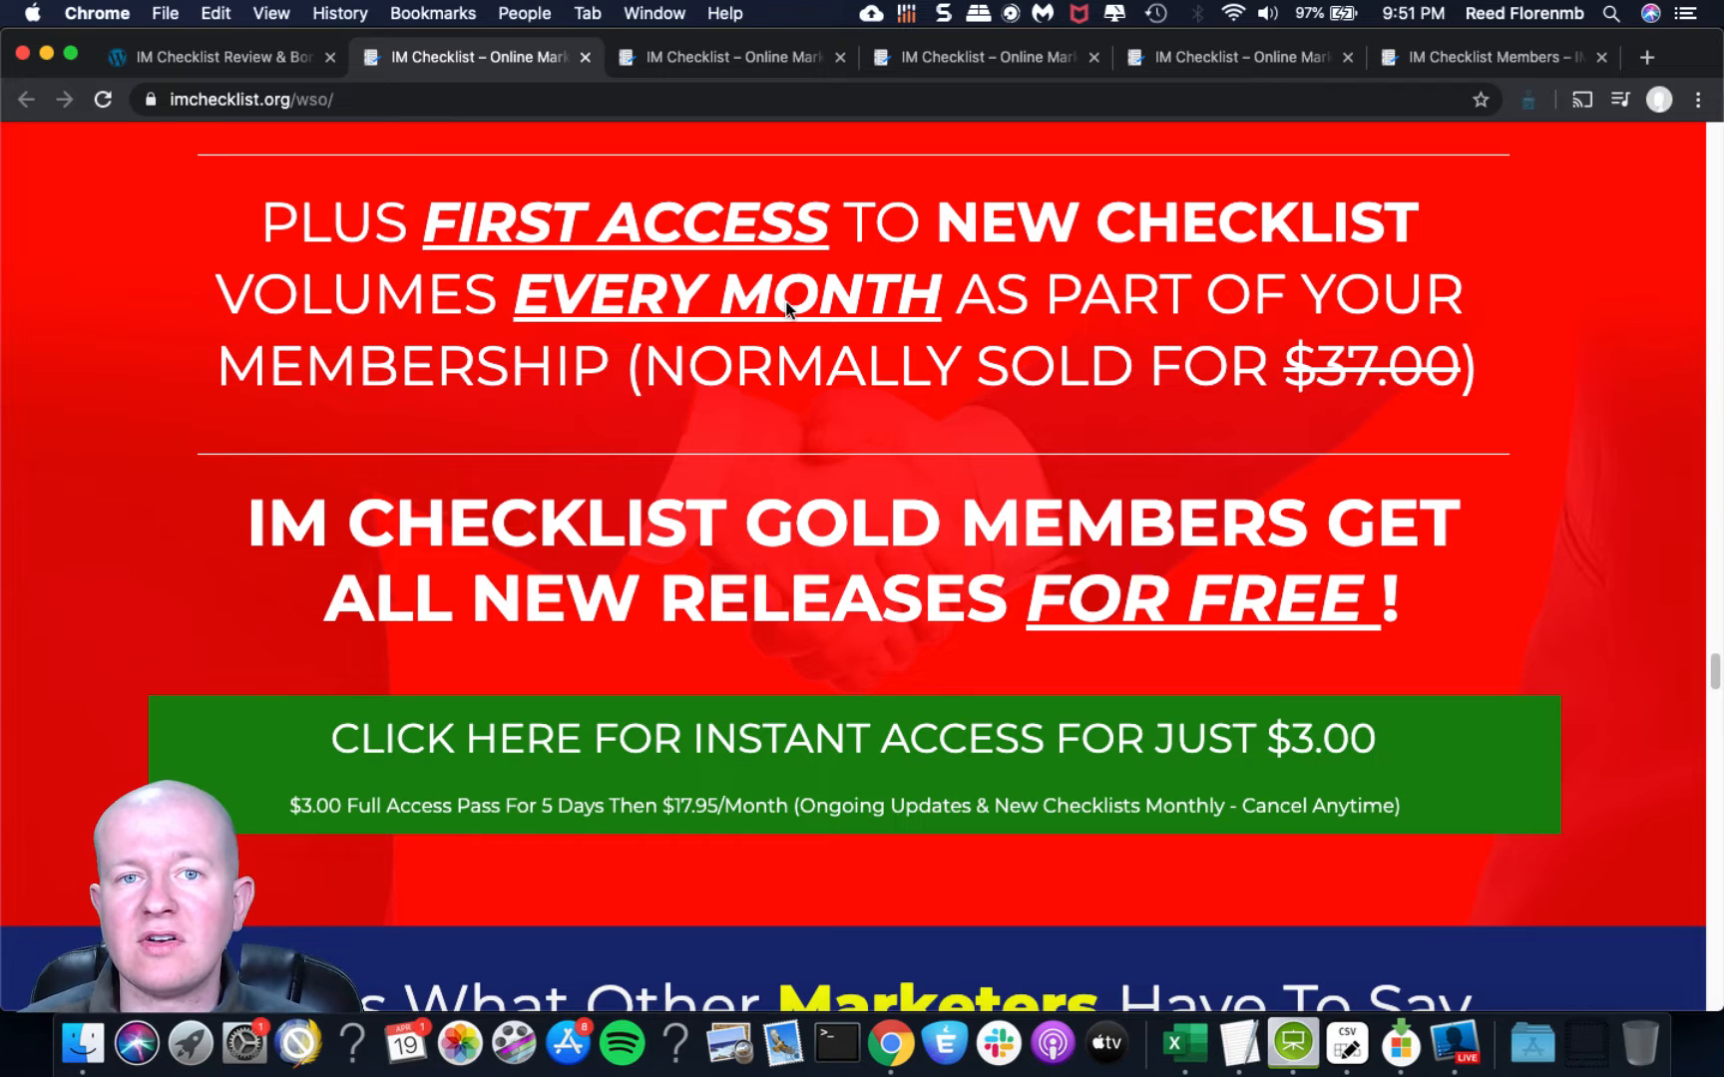
pyautogui.scroll(-3)
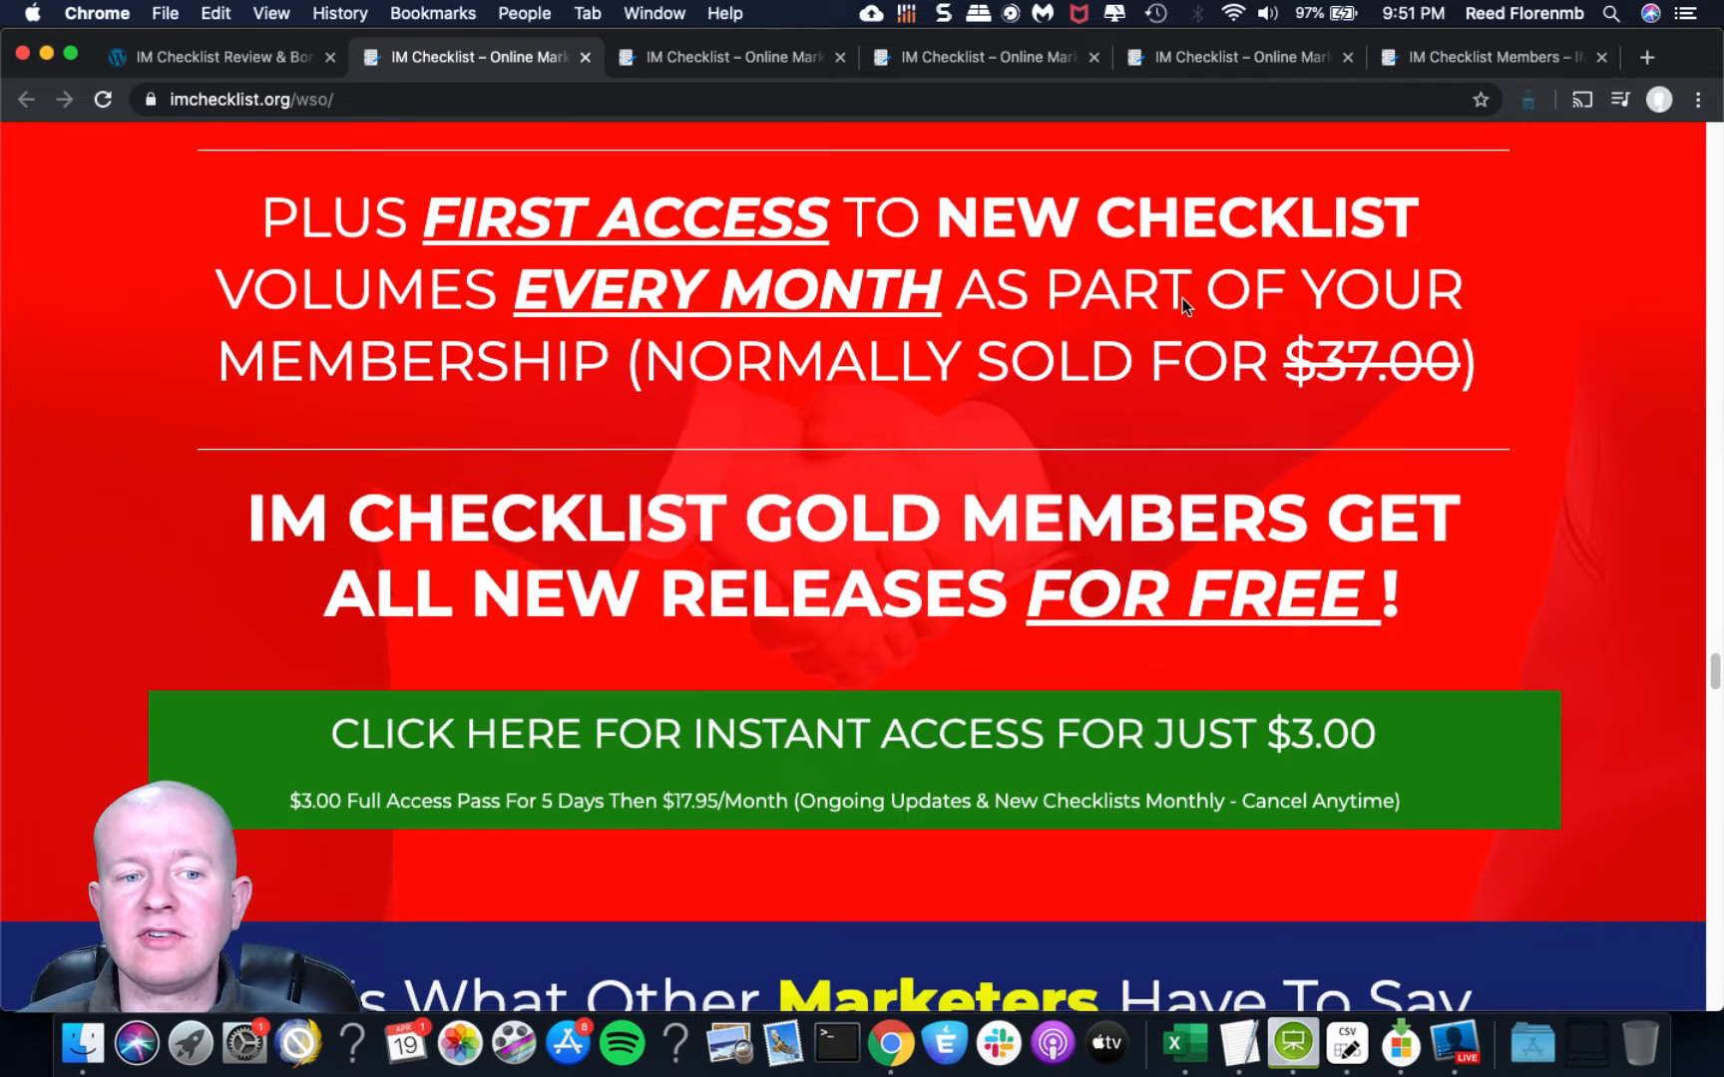
pyautogui.scroll(-3)
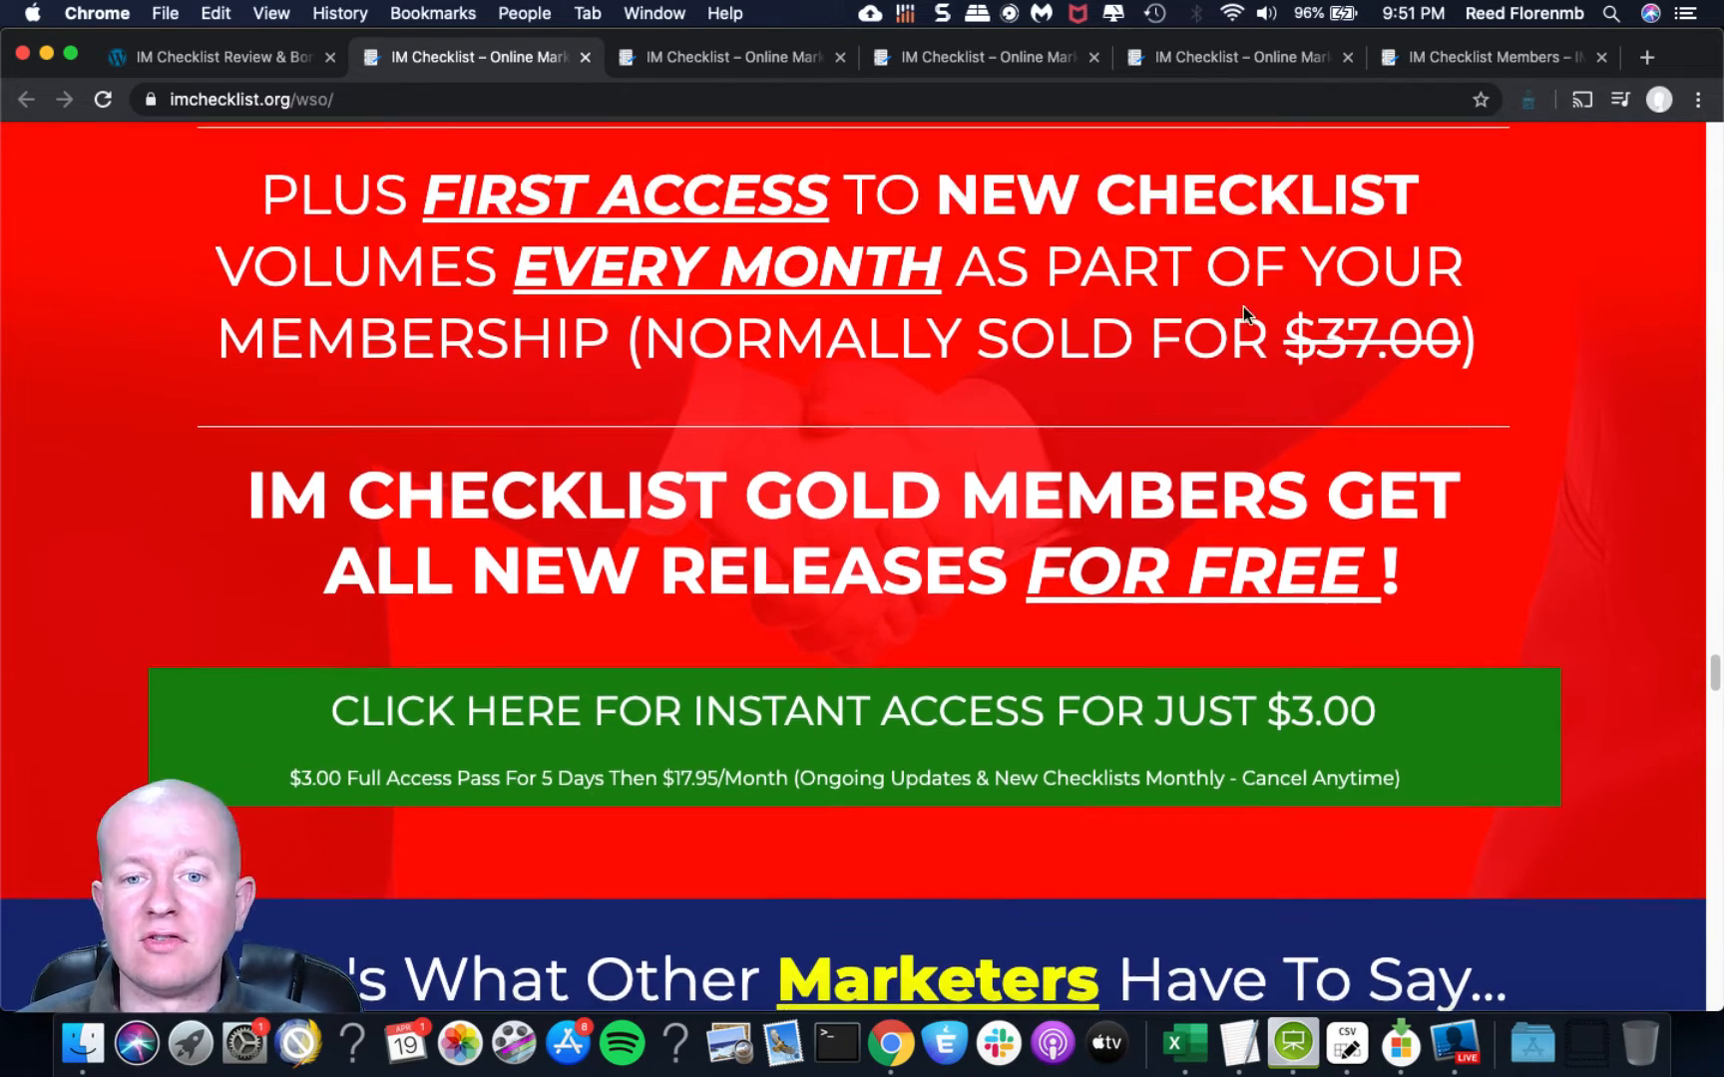
pyautogui.scroll(-3)
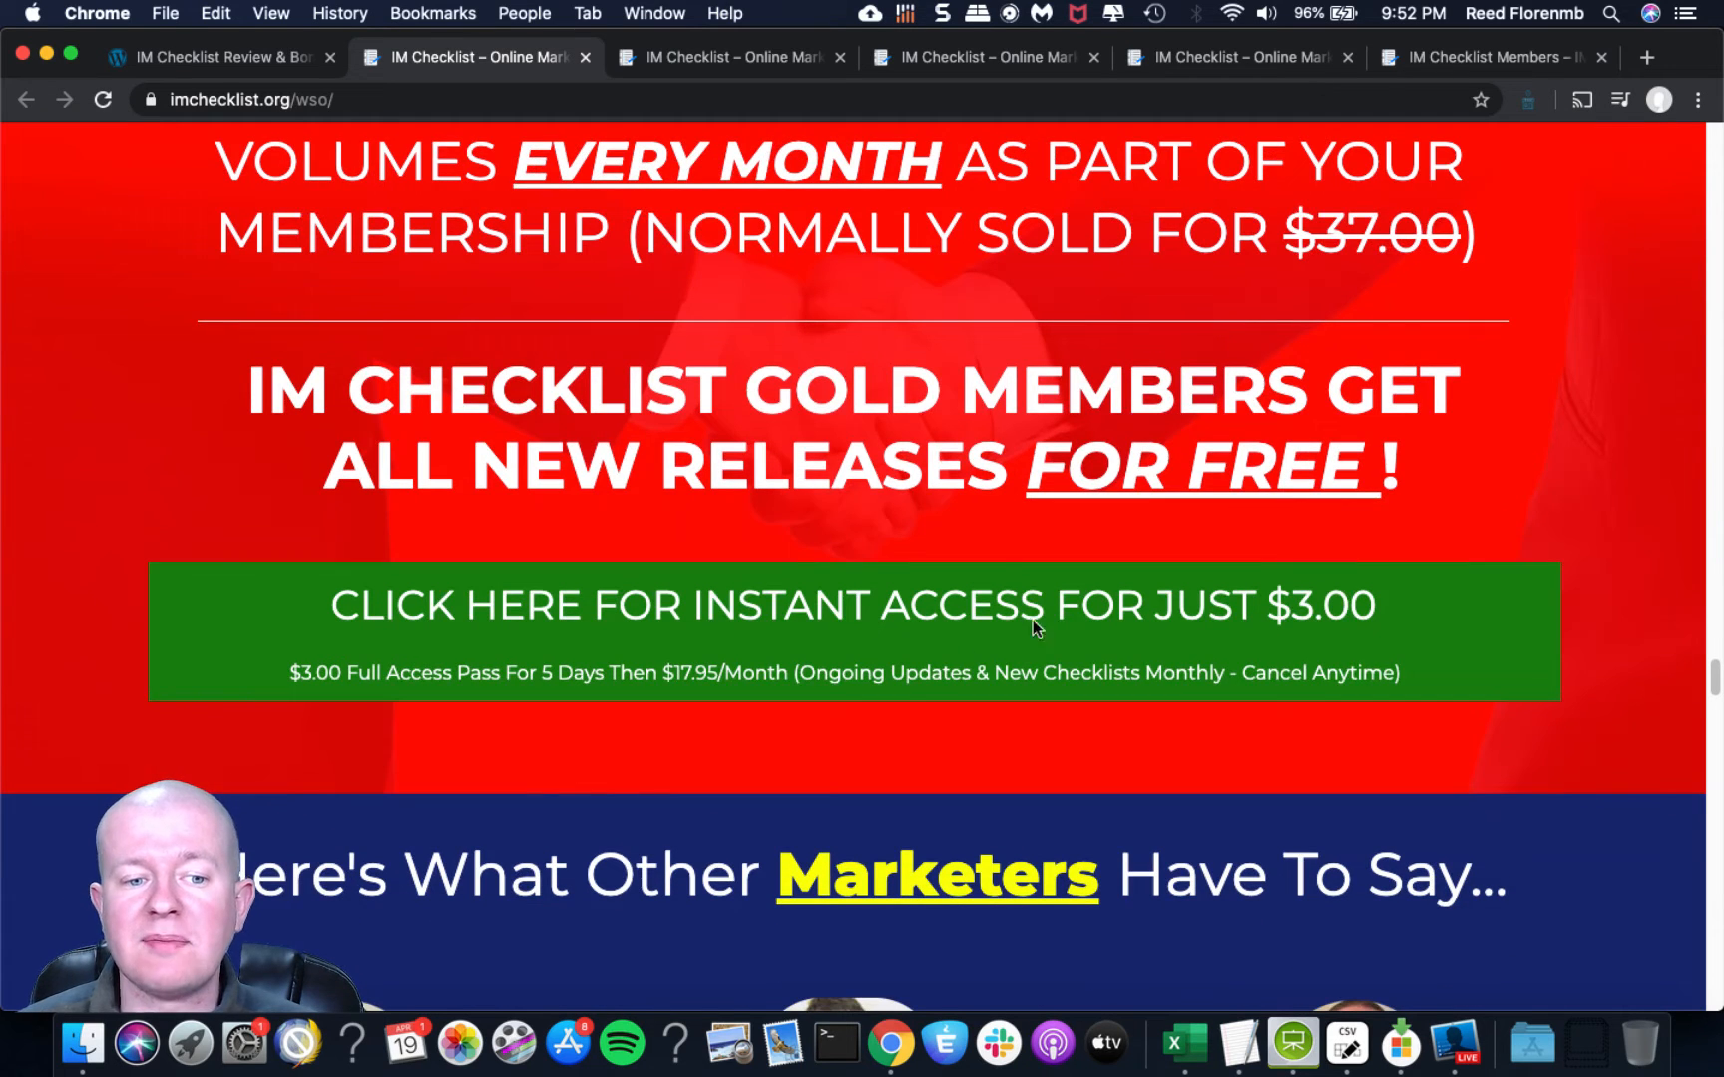
pyautogui.moveTo(1093, 379)
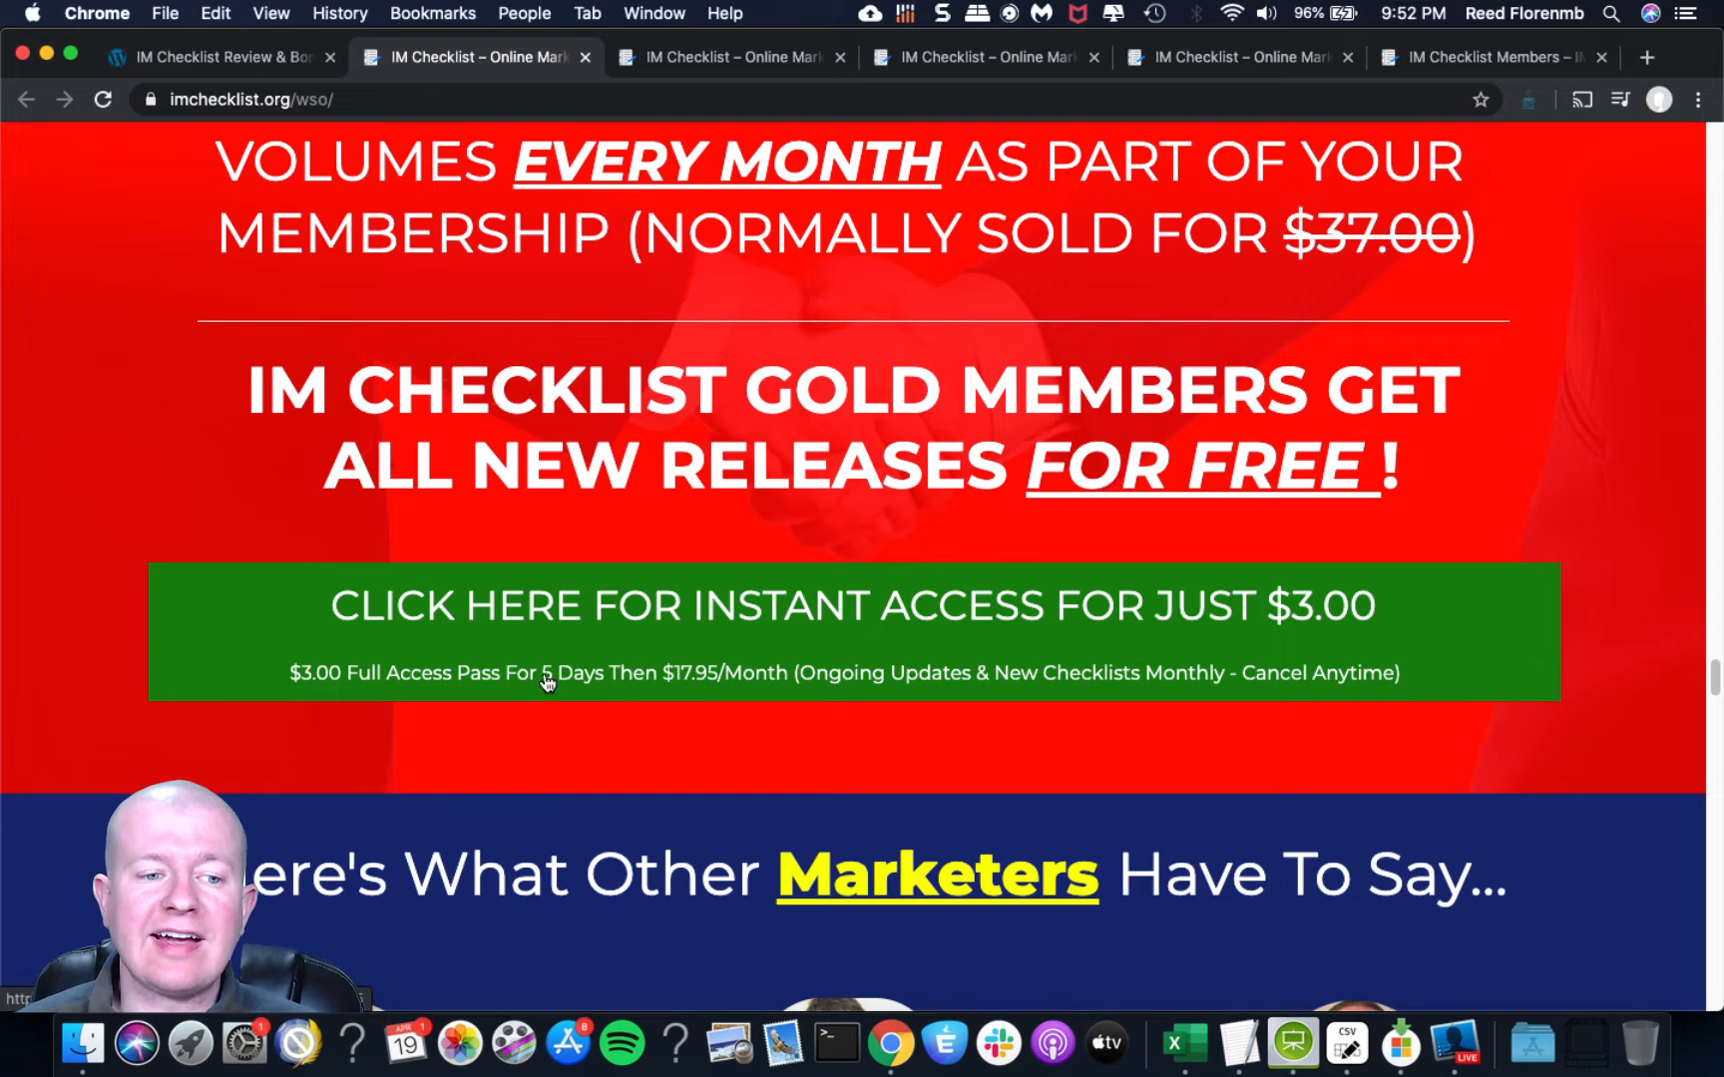
pyautogui.moveTo(363, 697)
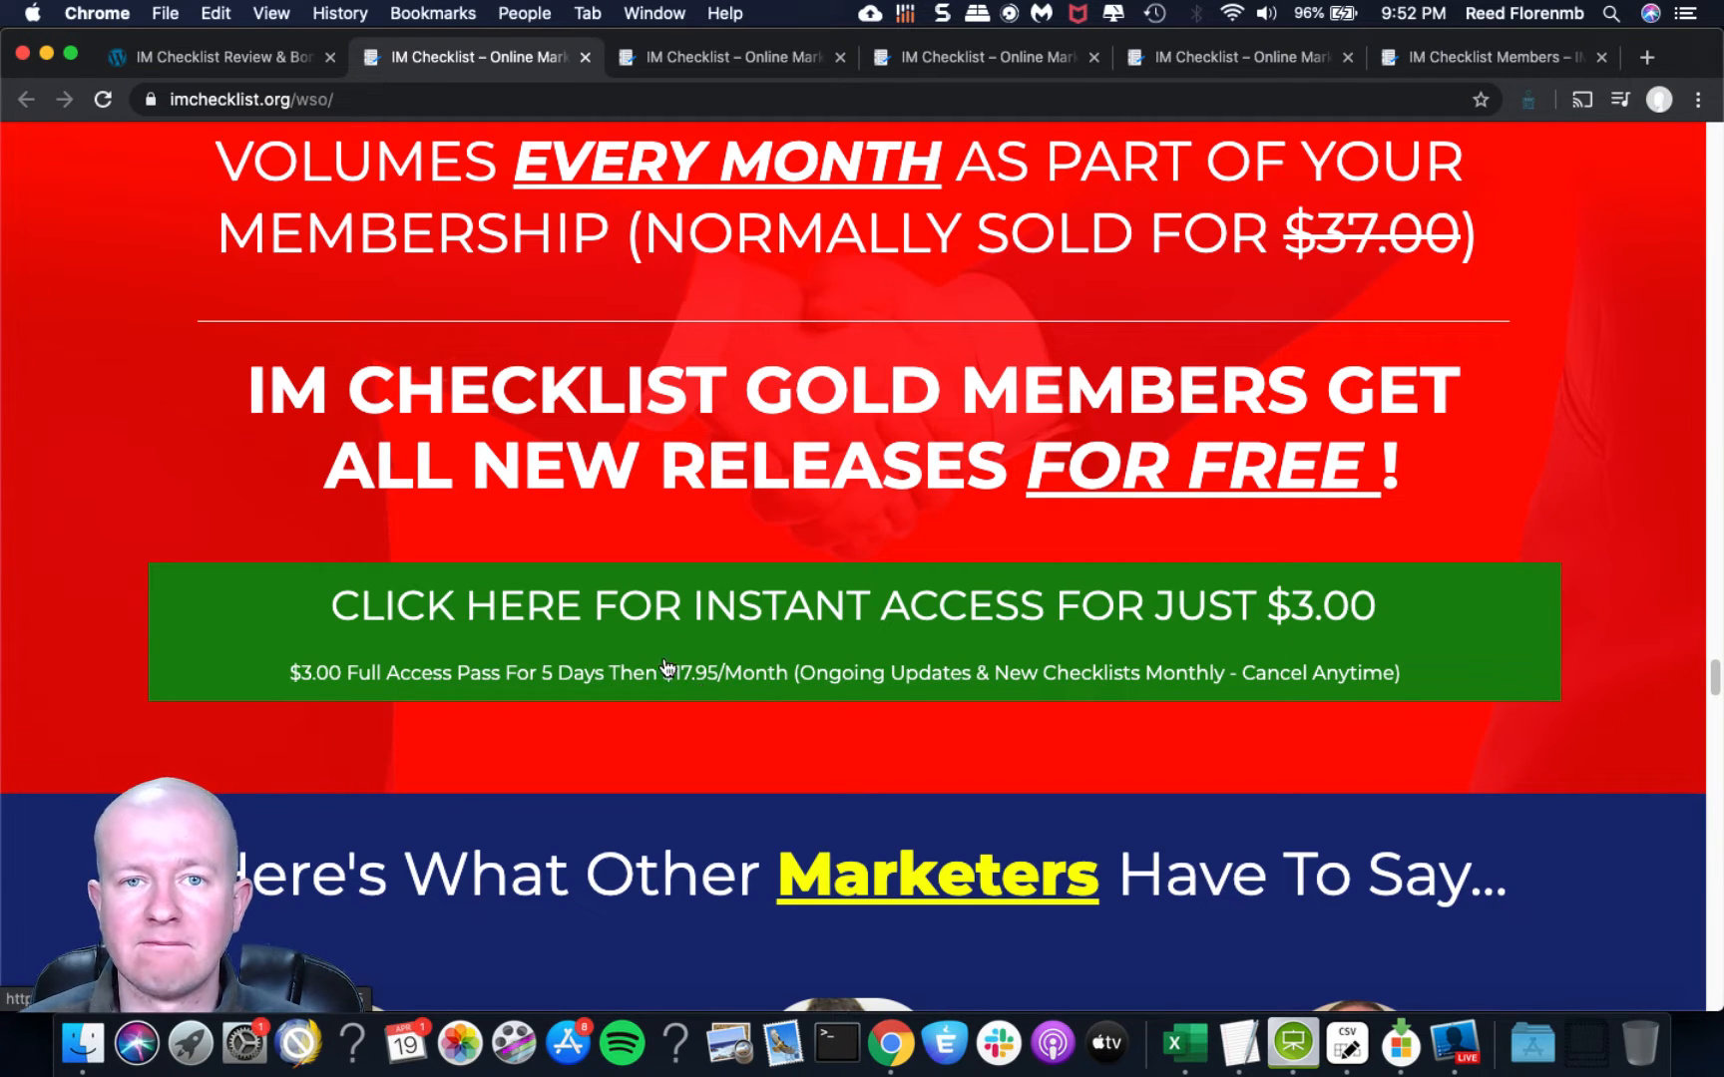
pyautogui.moveTo(736, 604)
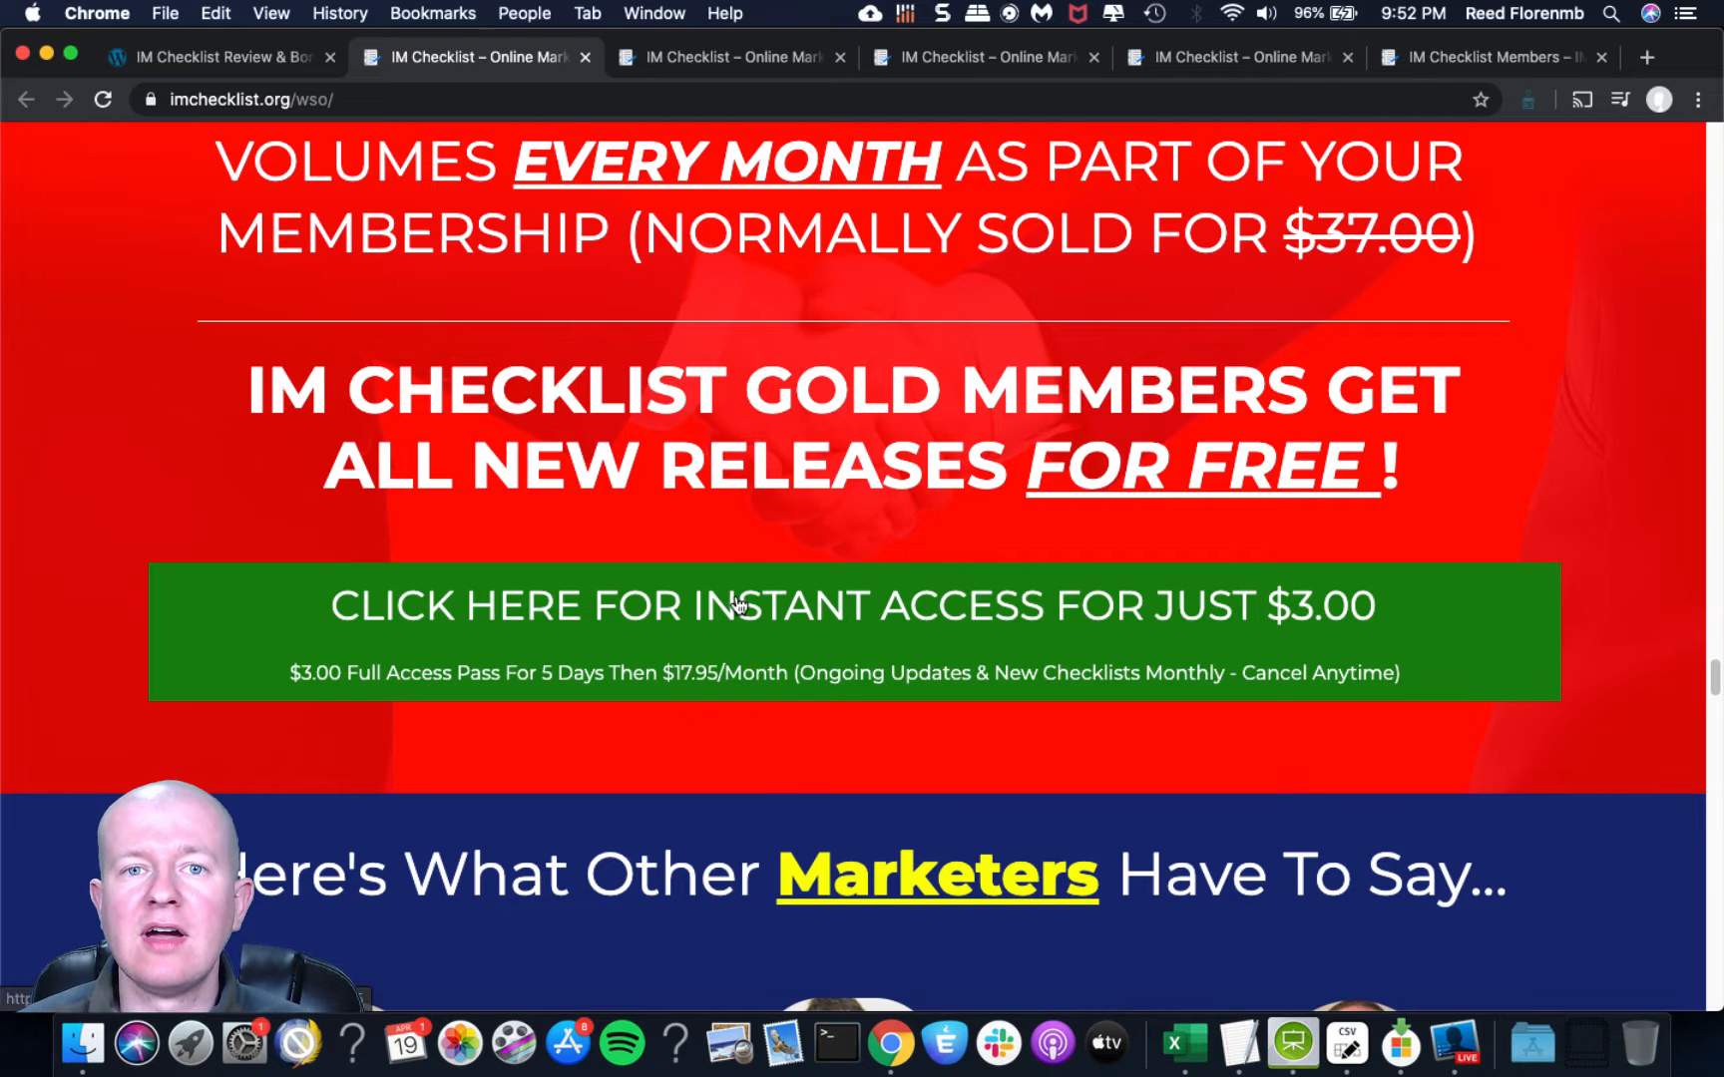
pyautogui.scroll(-3)
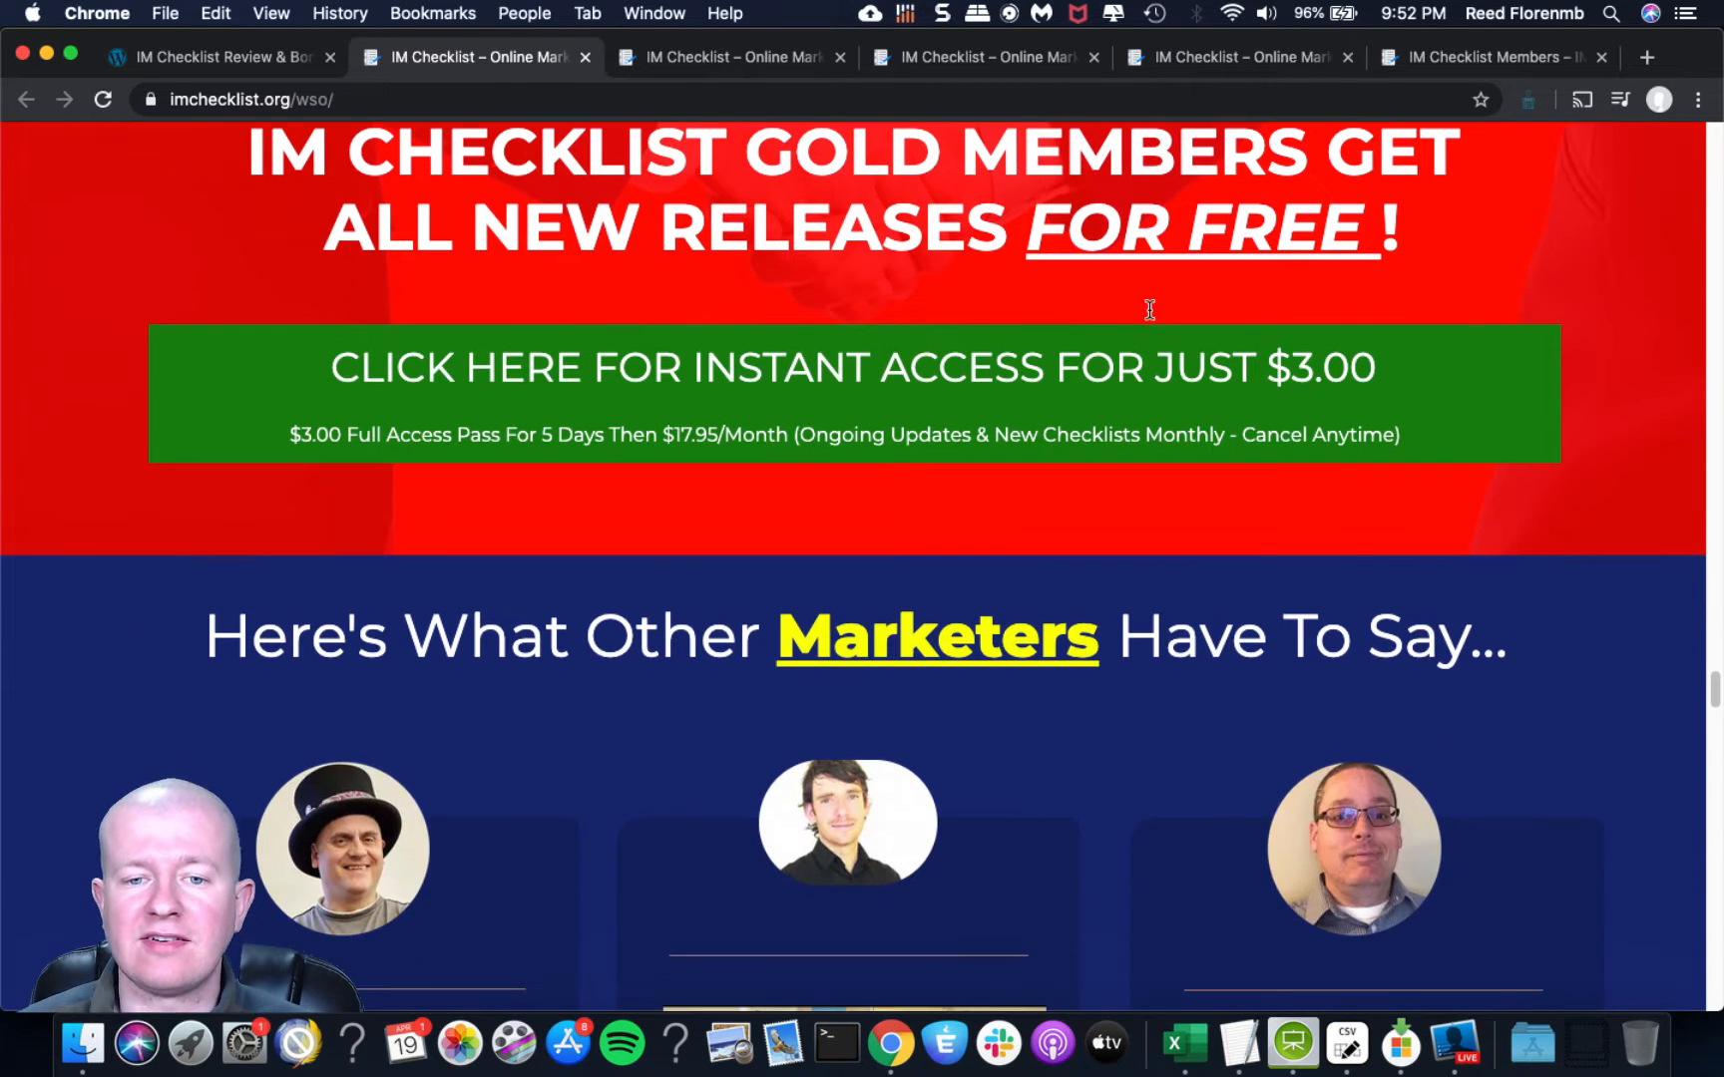
pyautogui.scroll(-3)
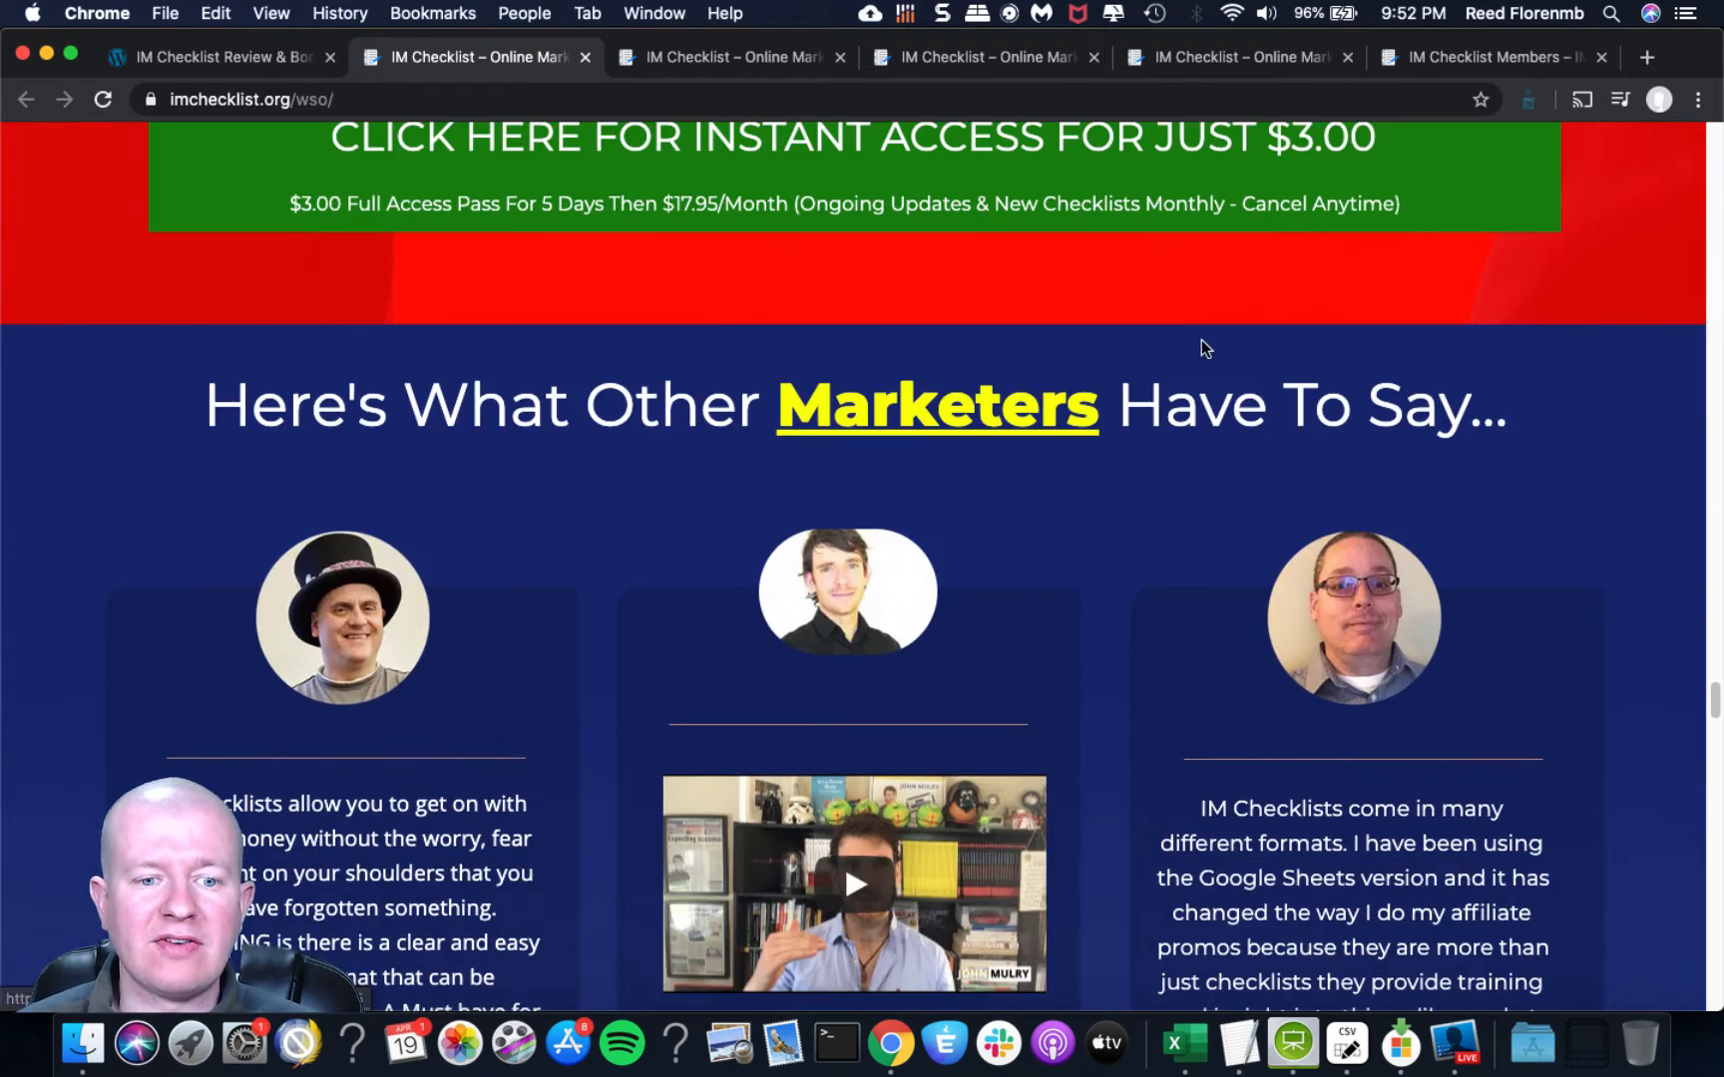
# Scroll past the testimonial cards to the Gold Training Vault list of over 37 hours of training.
pyautogui.scroll(-3)
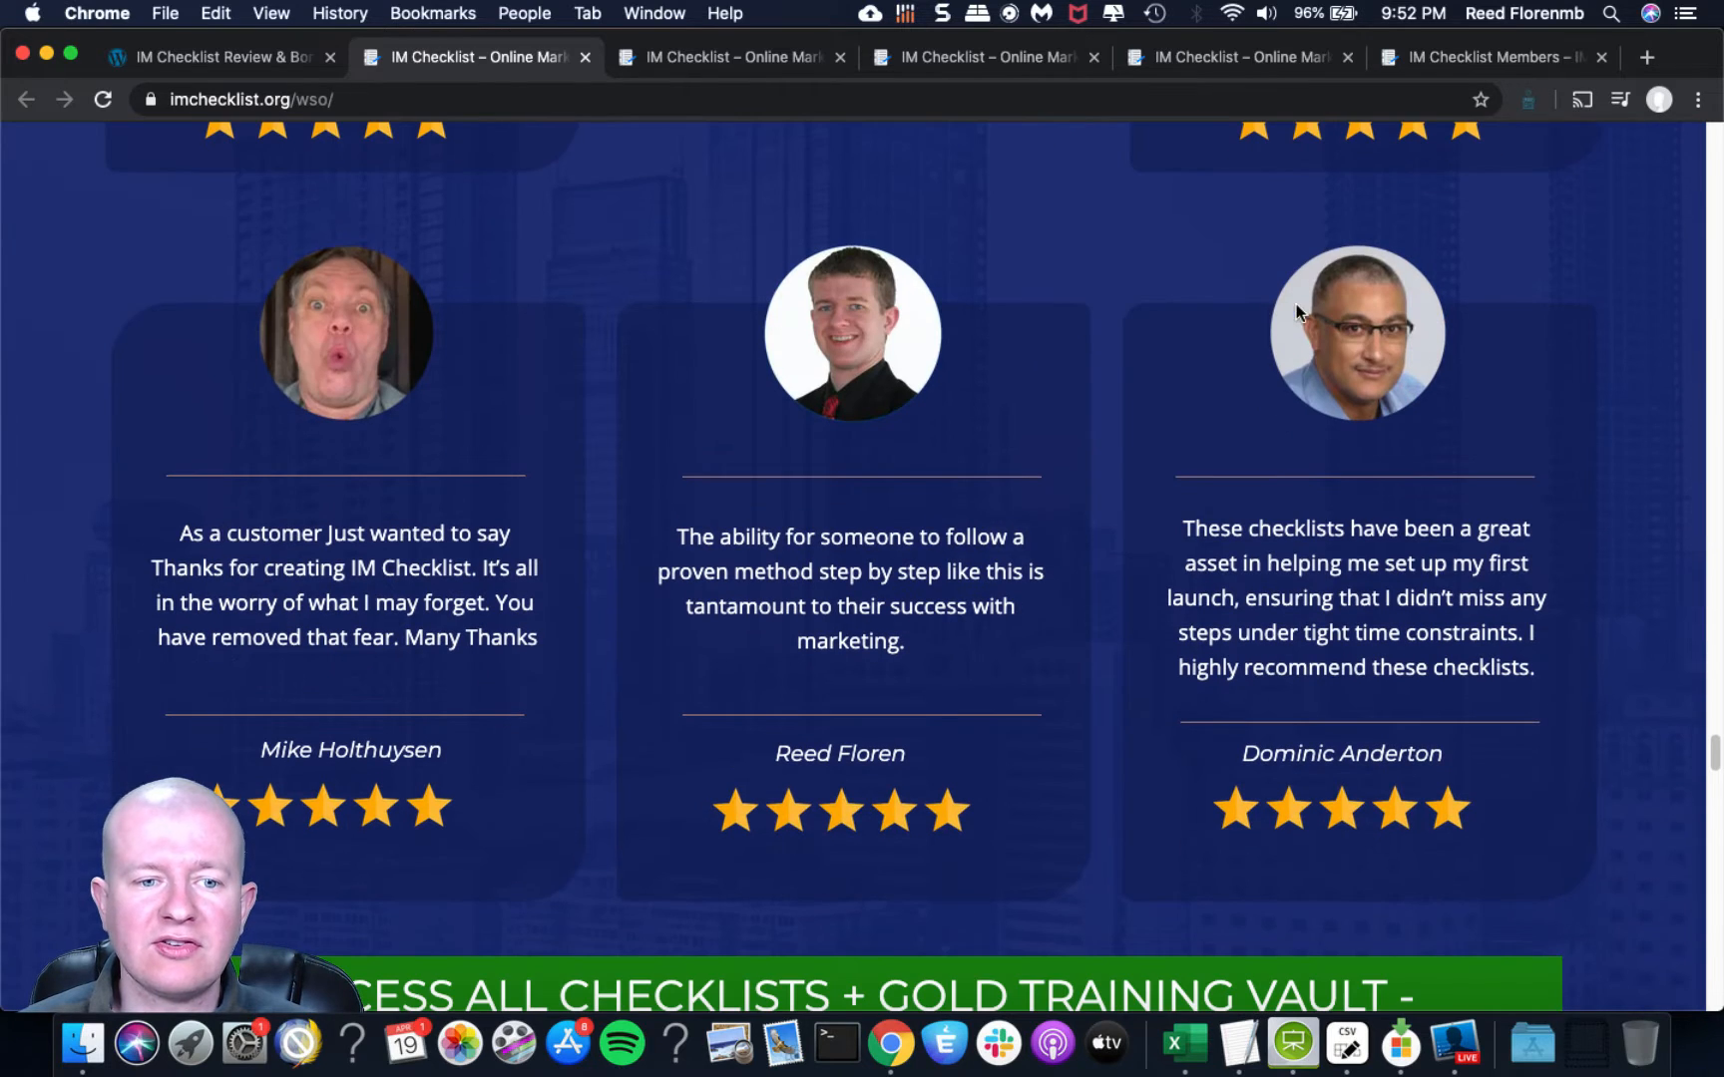
pyautogui.moveTo(896, 363)
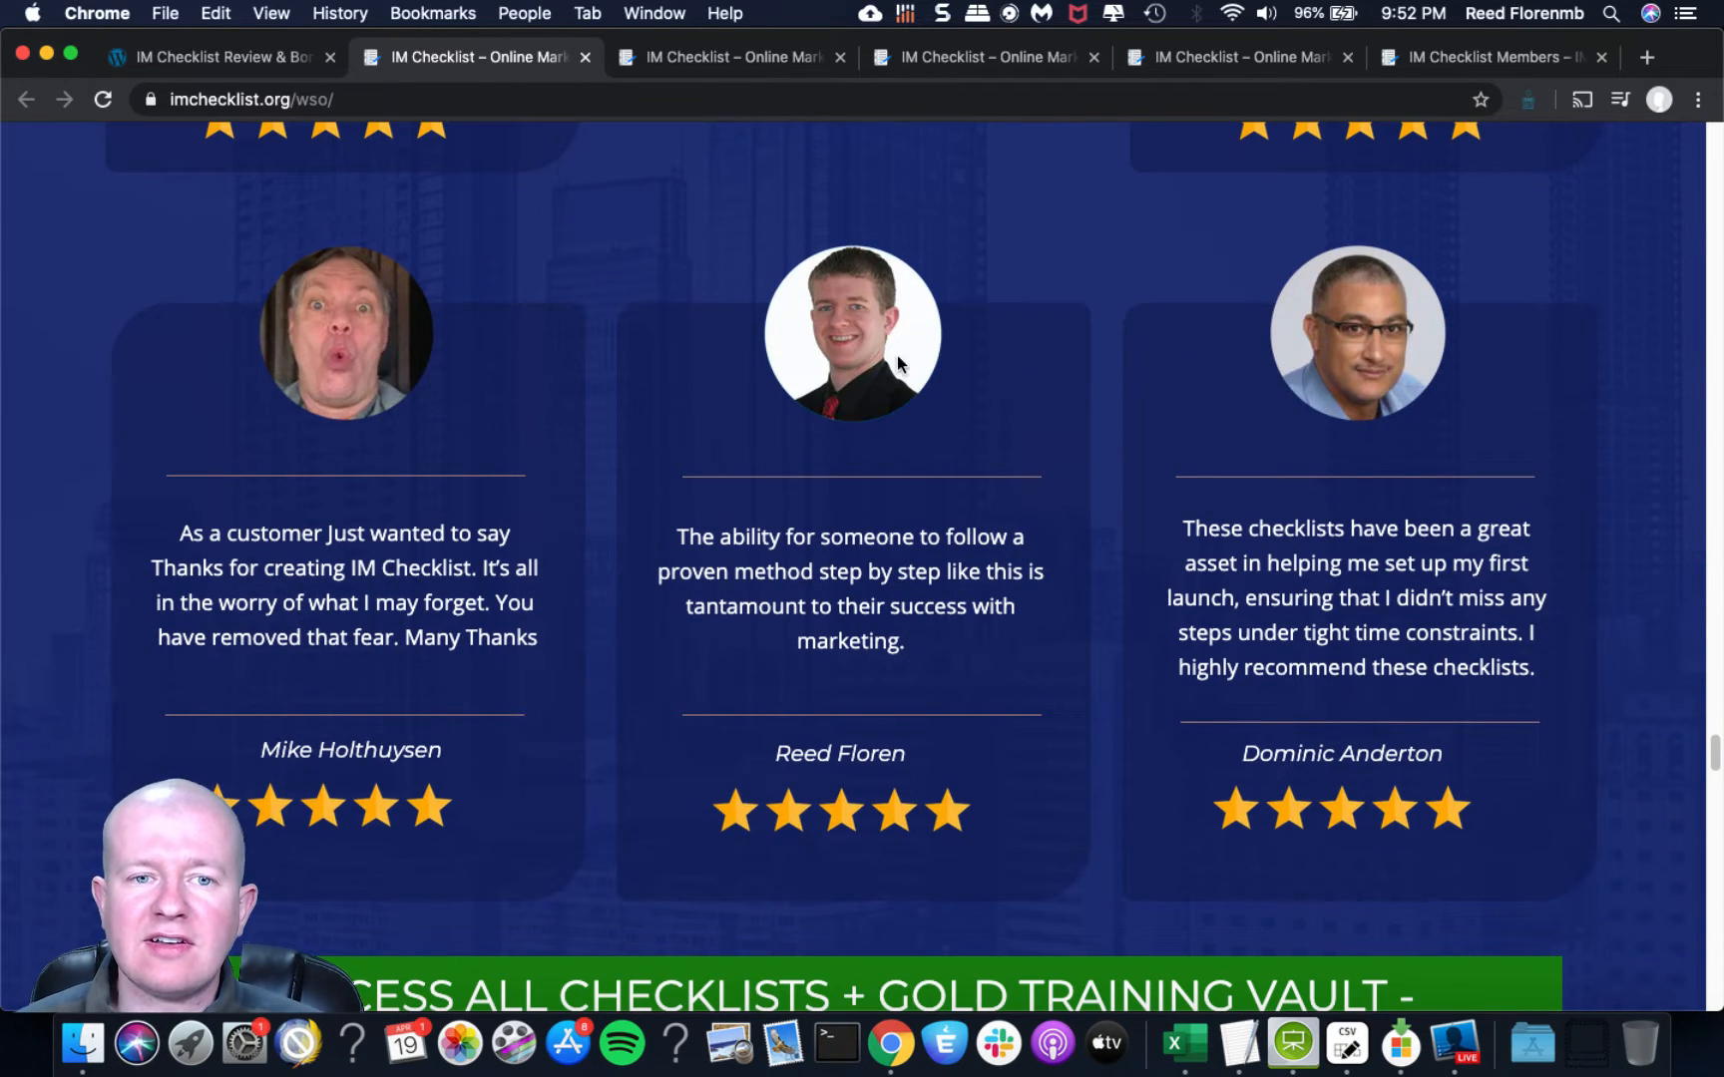
pyautogui.scroll(-3)
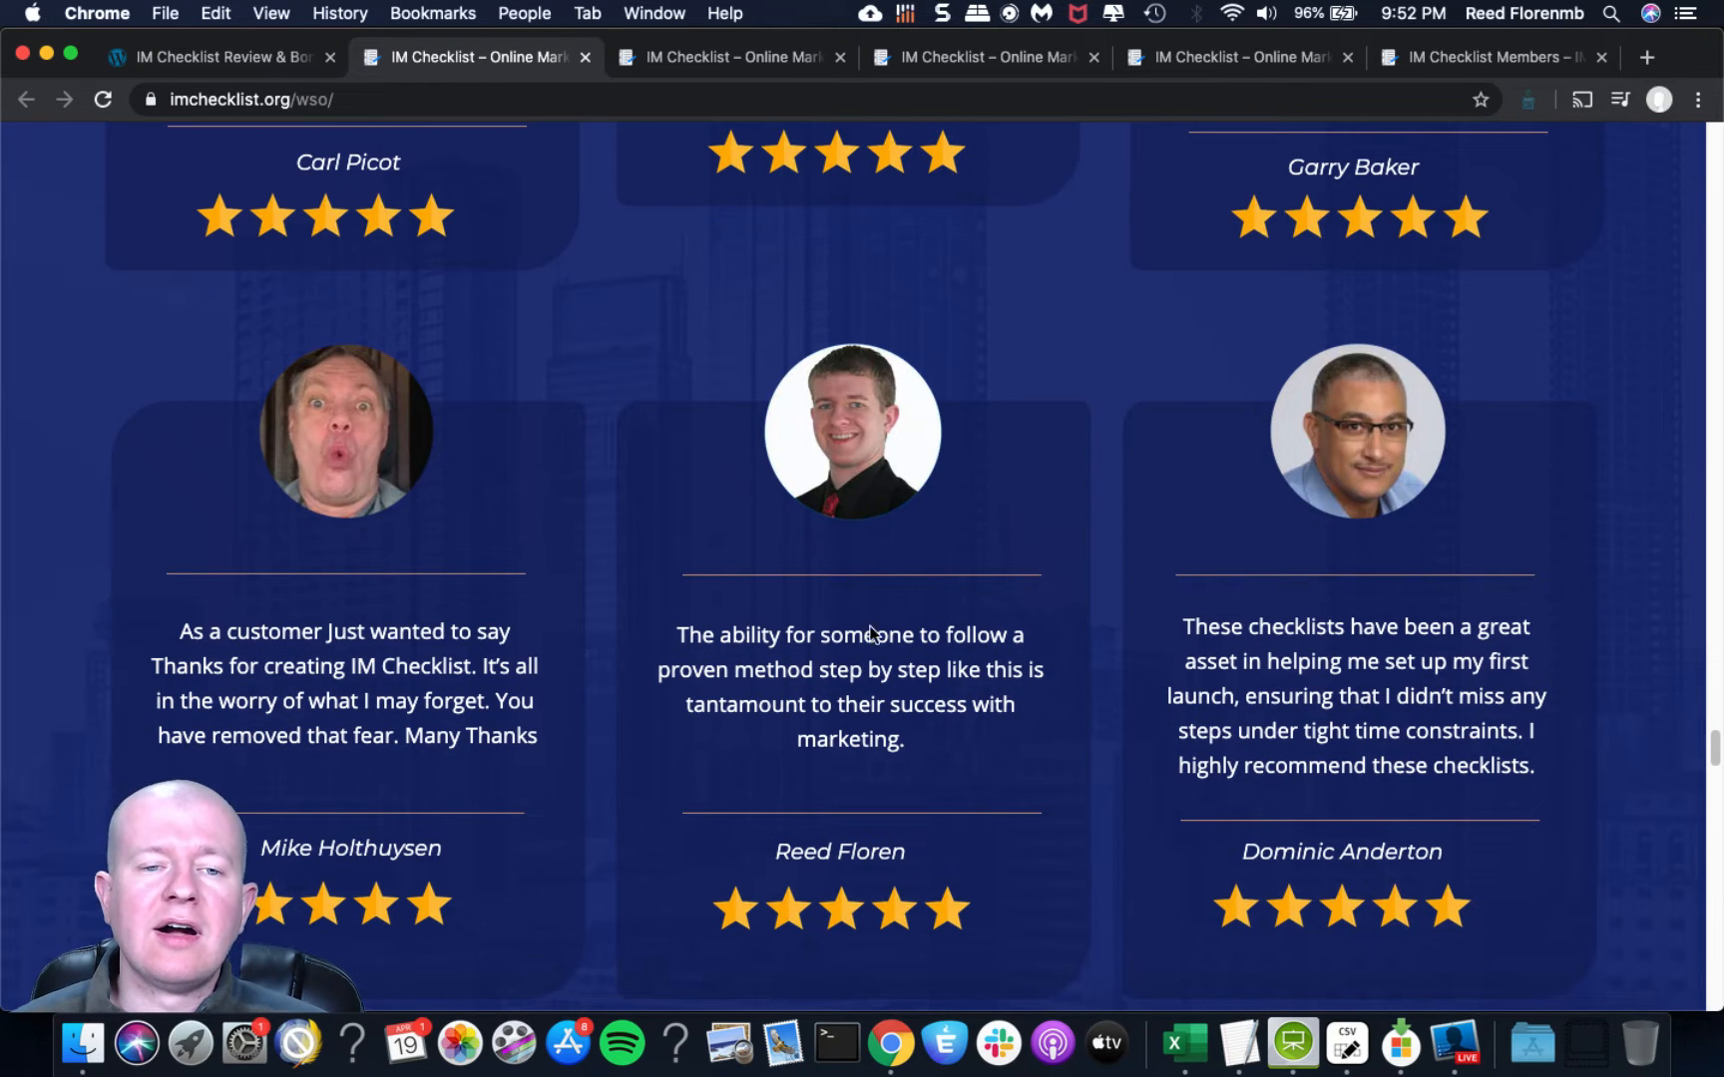
pyautogui.scroll(-3)
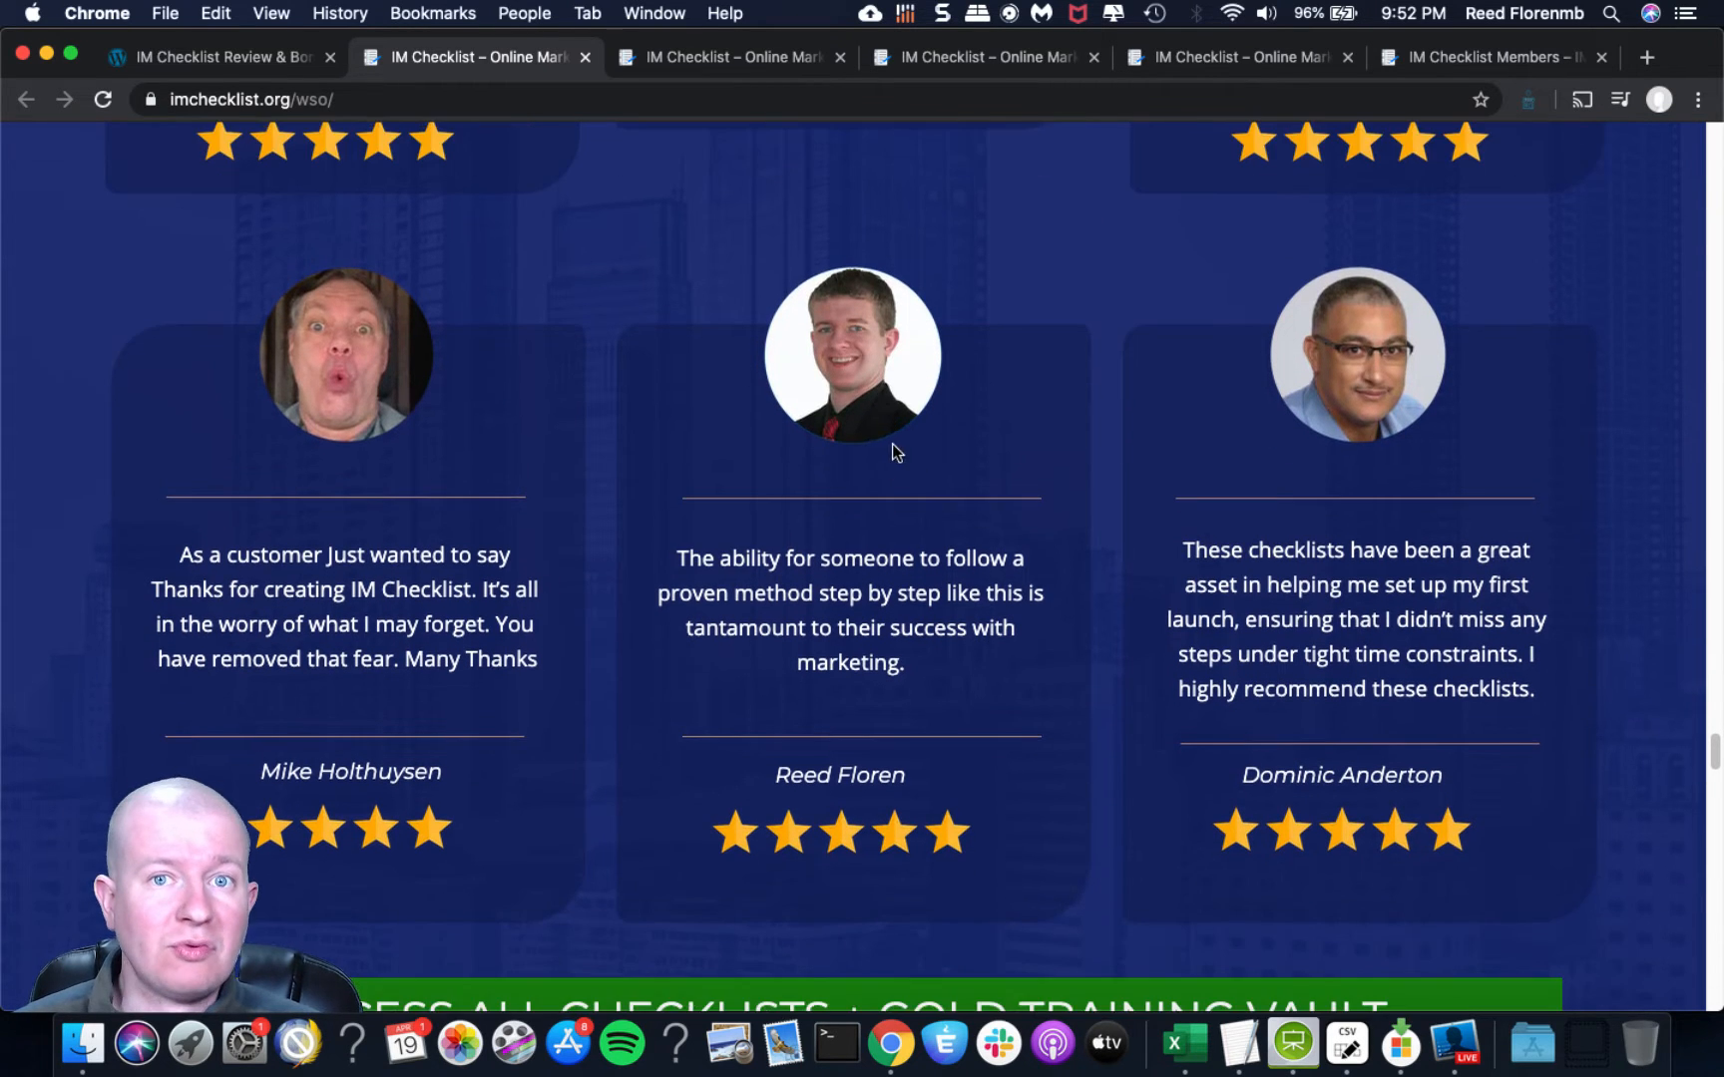
pyautogui.scroll(-3)
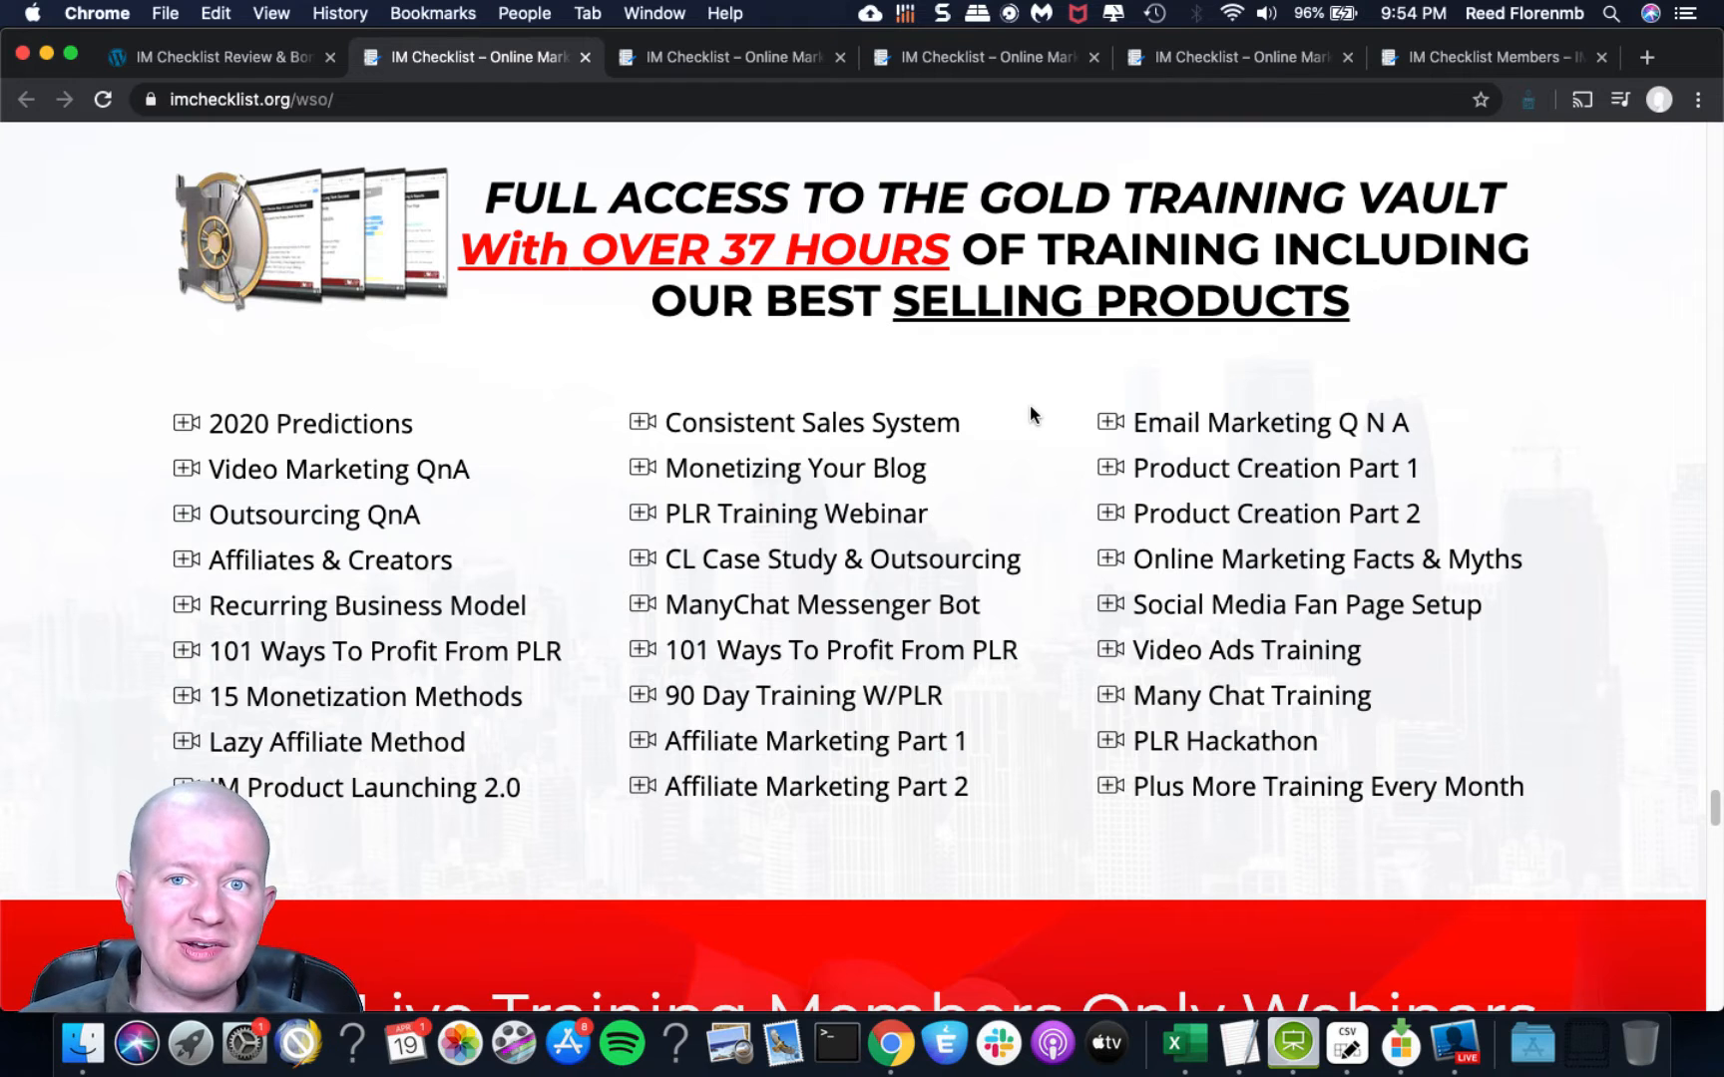
pyautogui.moveTo(1103, 244)
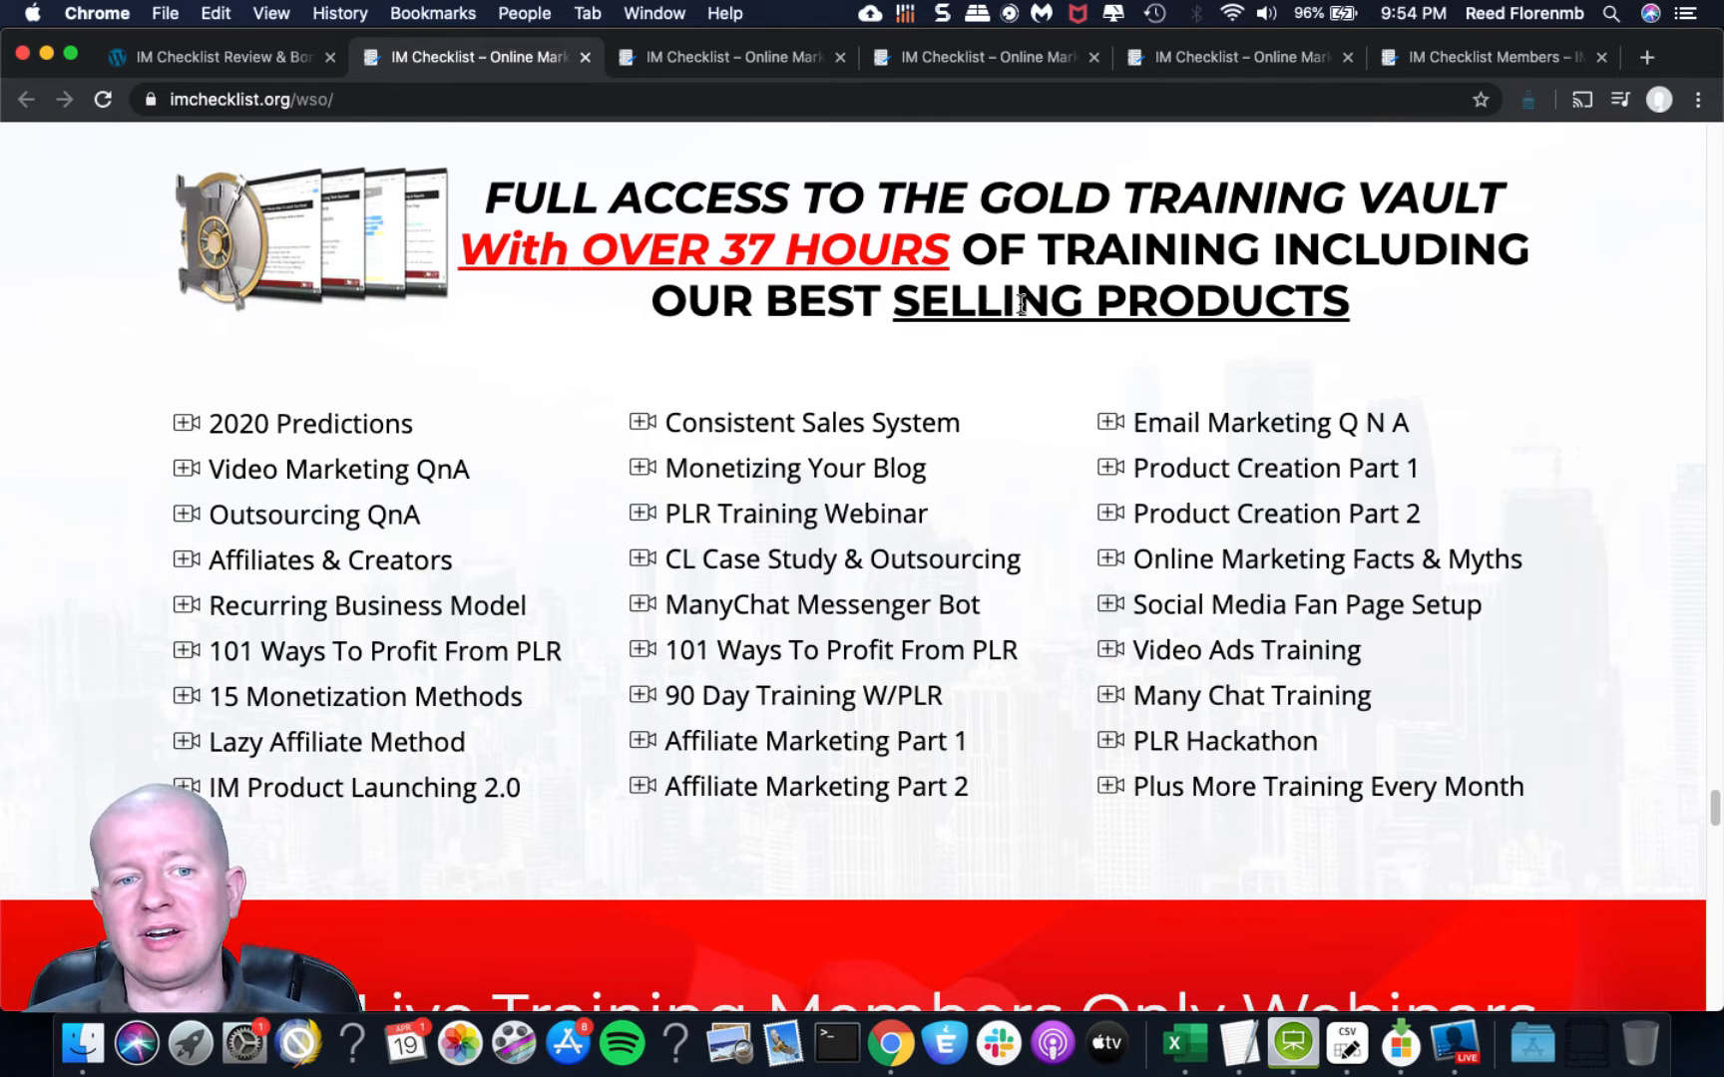
pyautogui.scroll(-3)
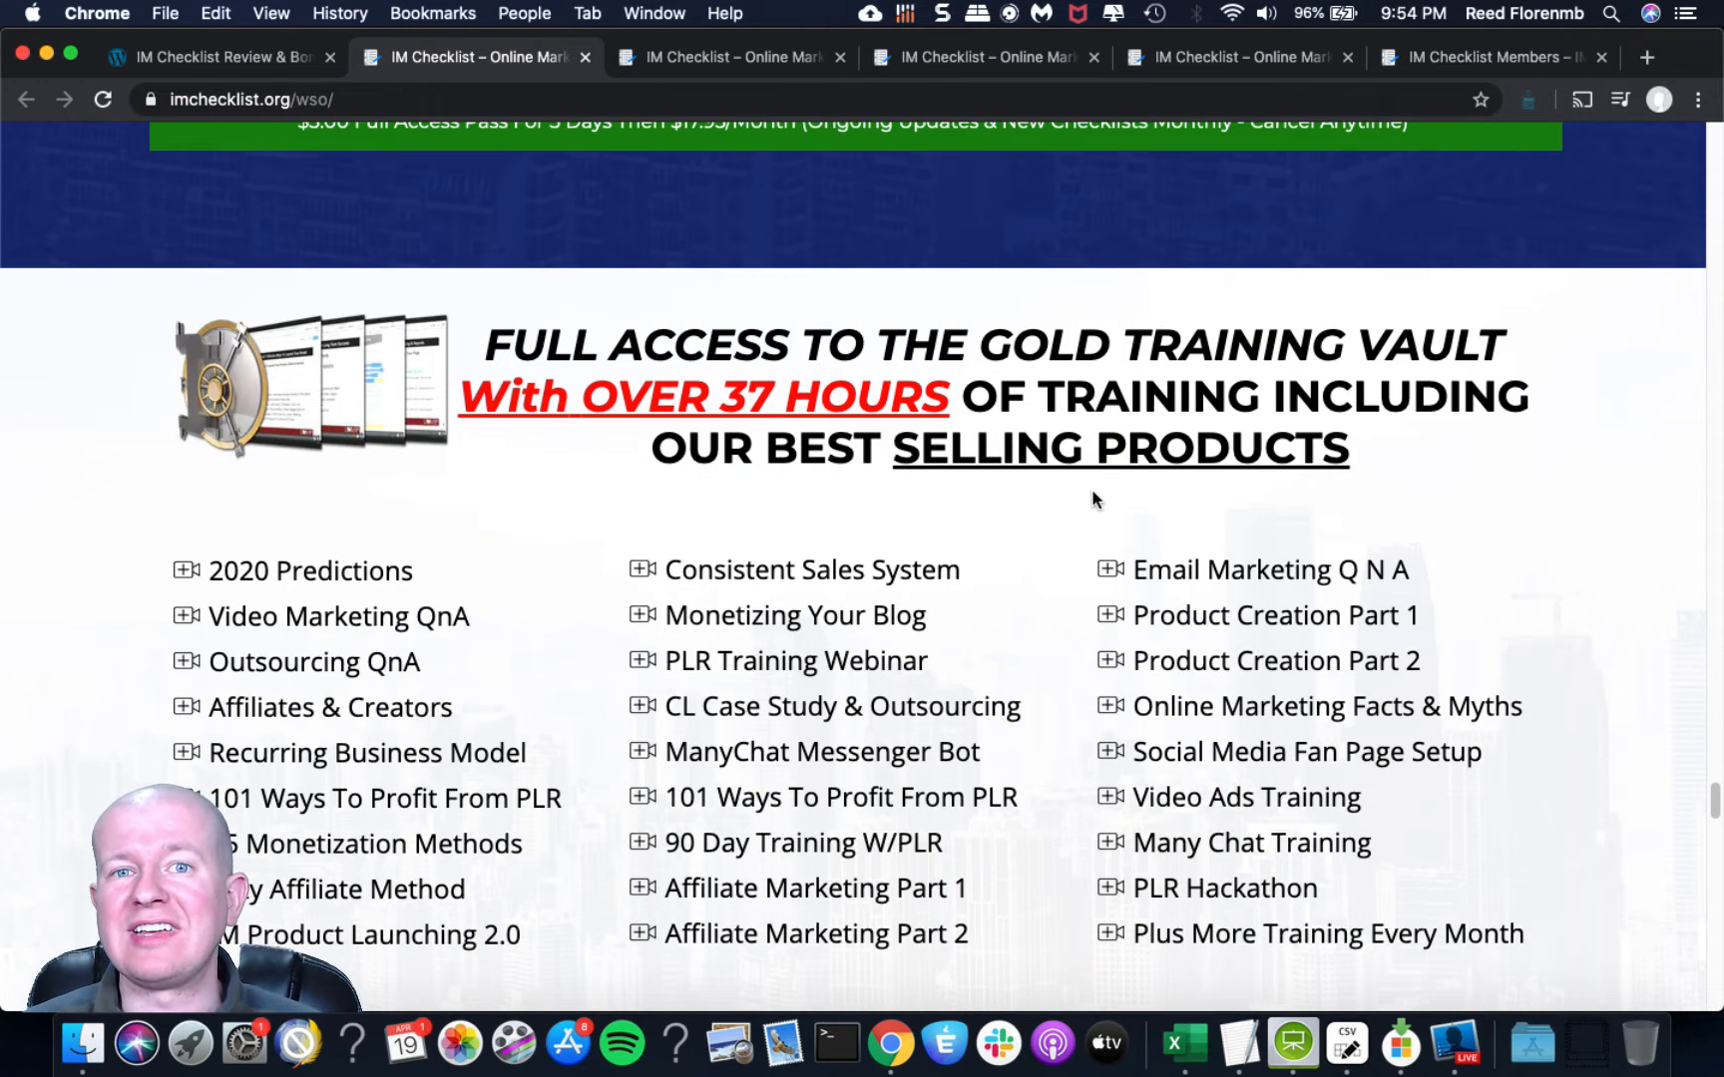
pyautogui.scroll(-3)
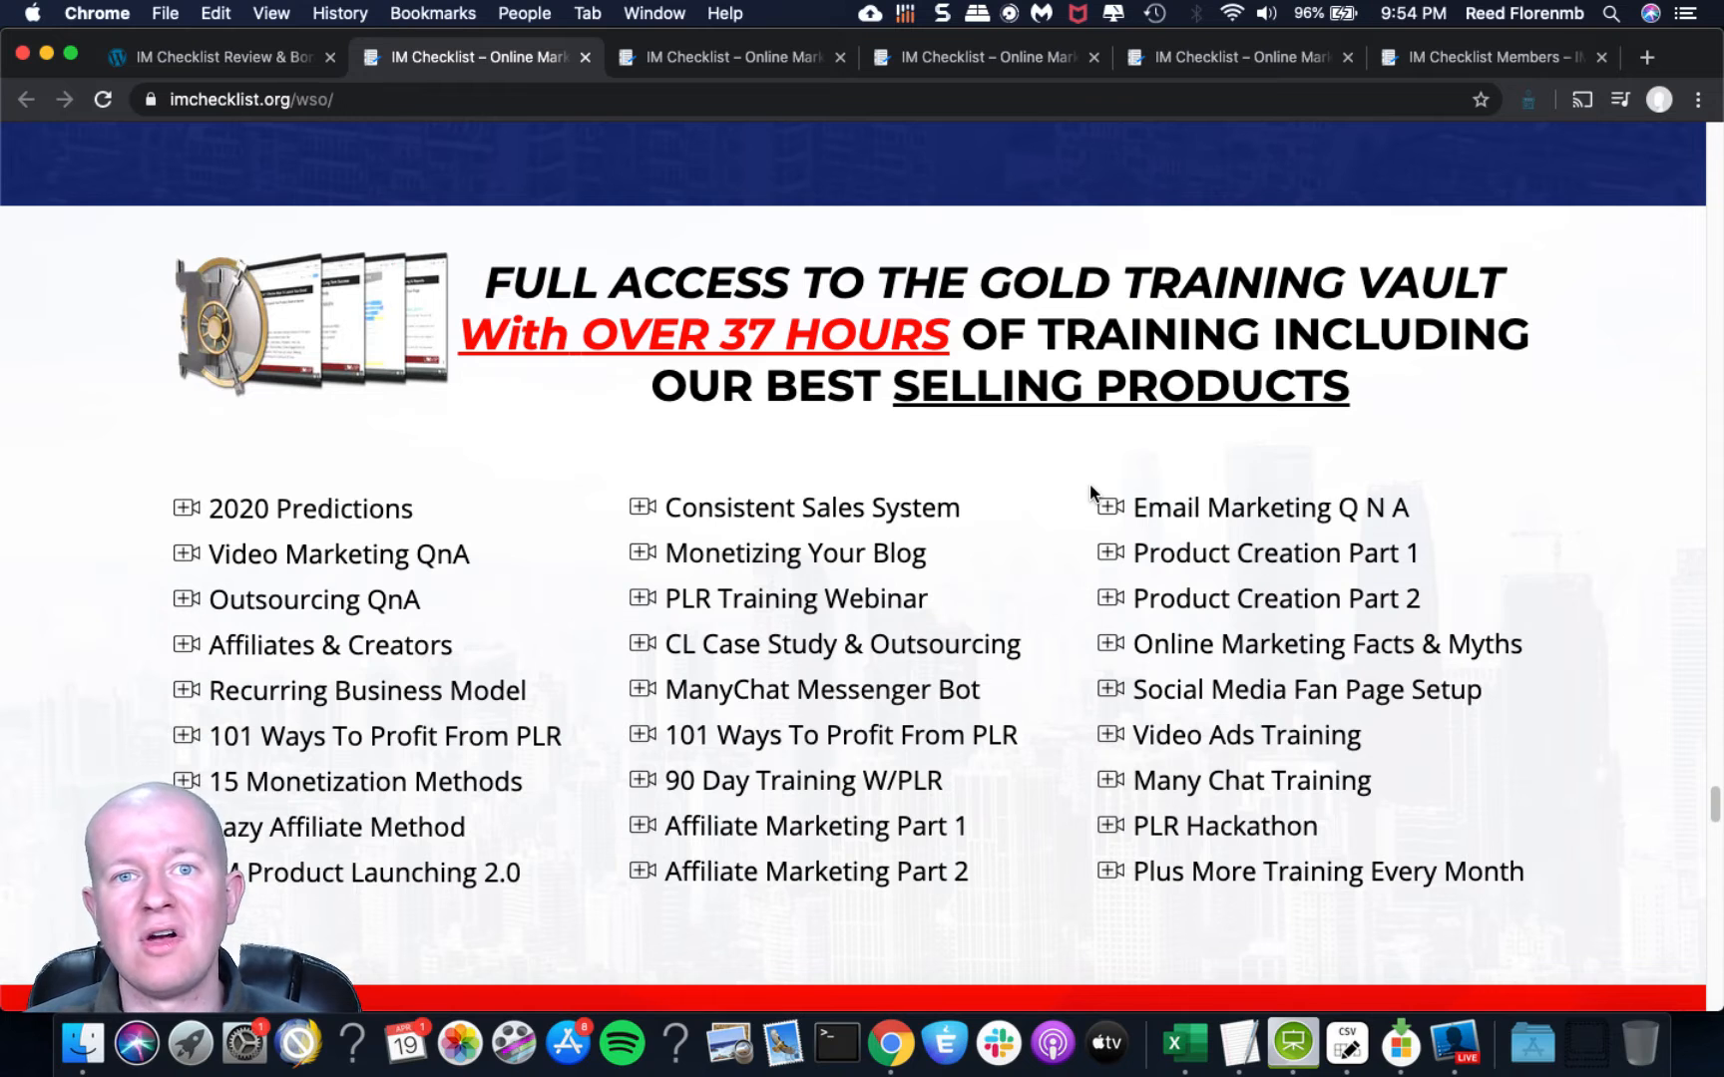
pyautogui.scroll(-3)
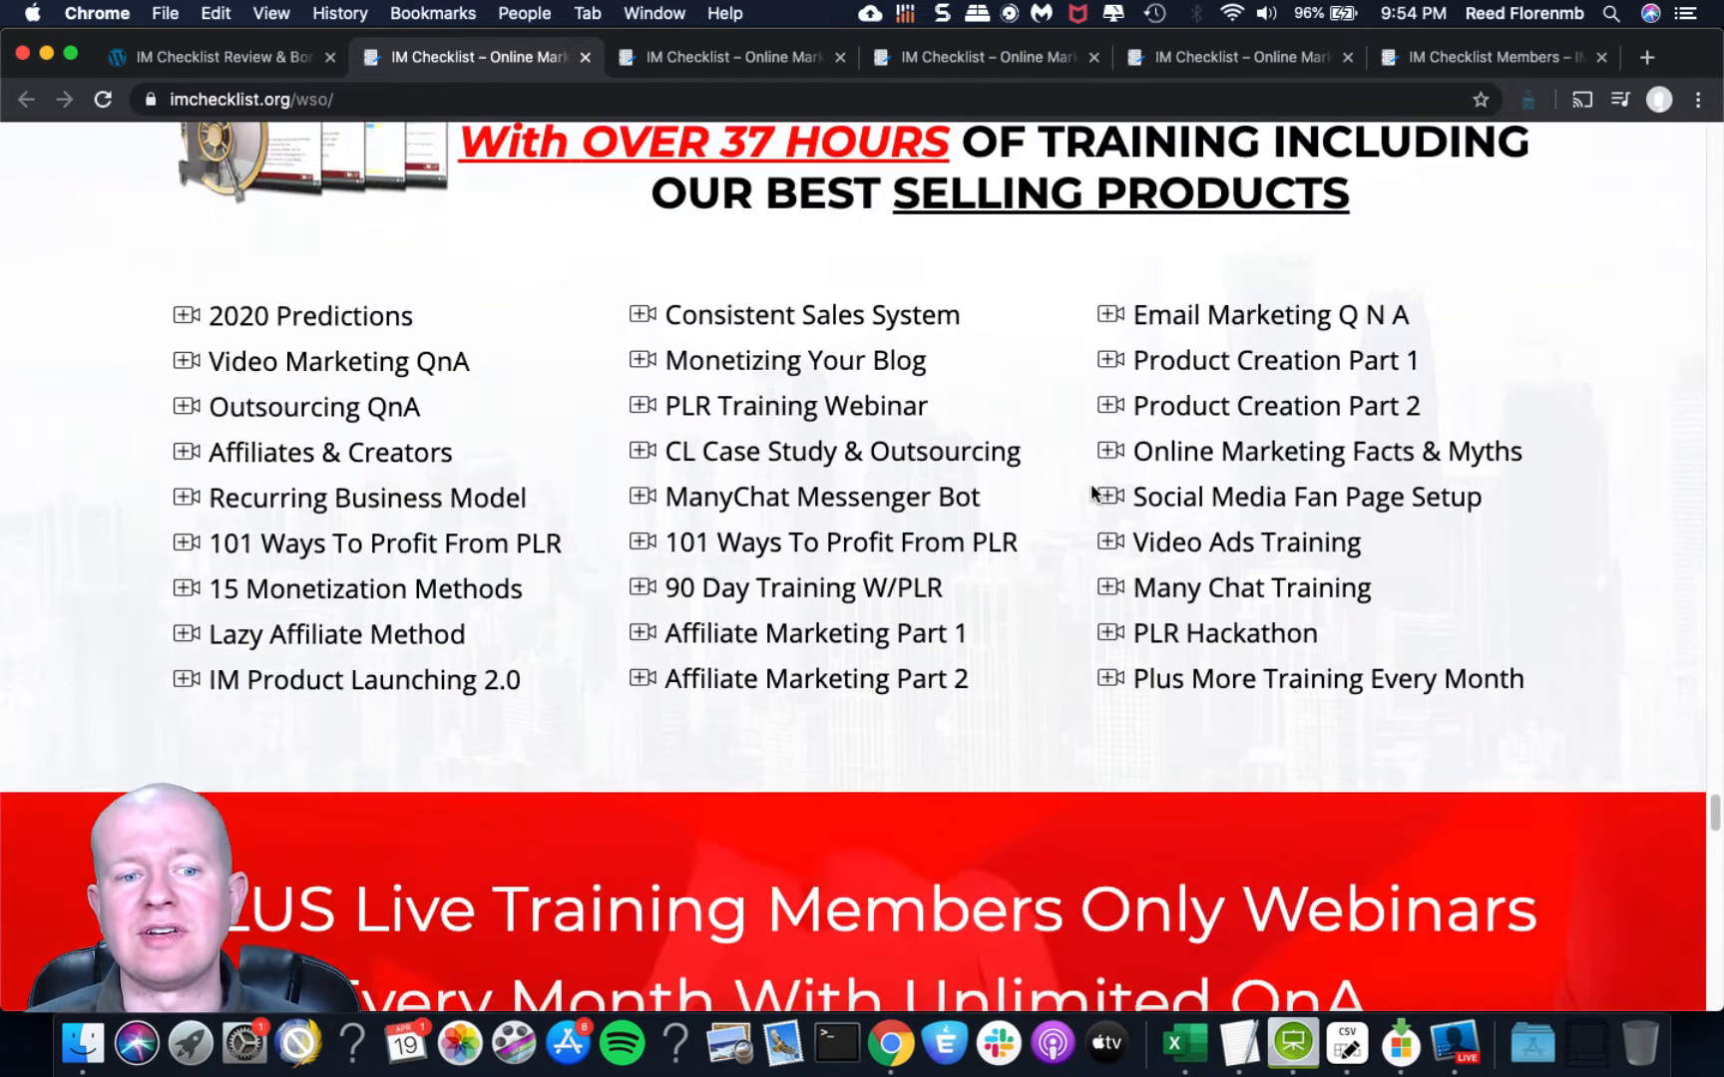
# Scroll through the $197 bonuses, Add to Cart box and Private Label Rights terms to the page footer.
pyautogui.scroll(-3)
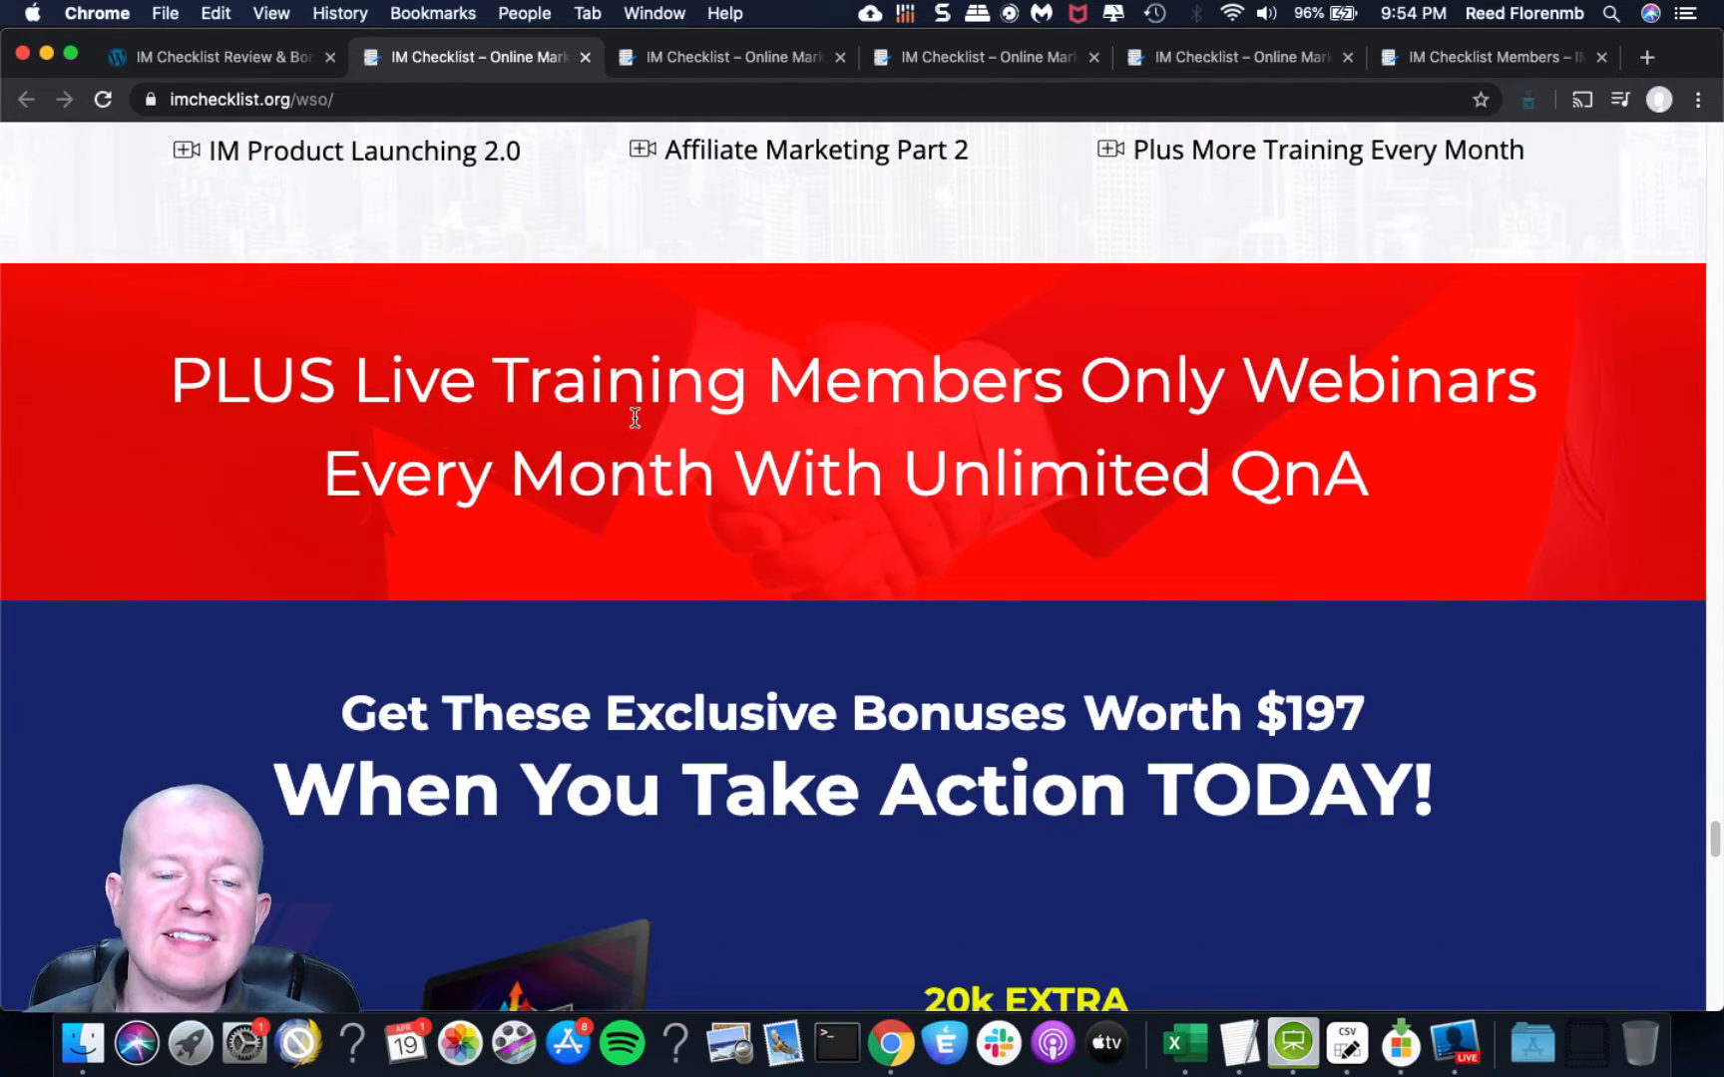
pyautogui.scroll(-3)
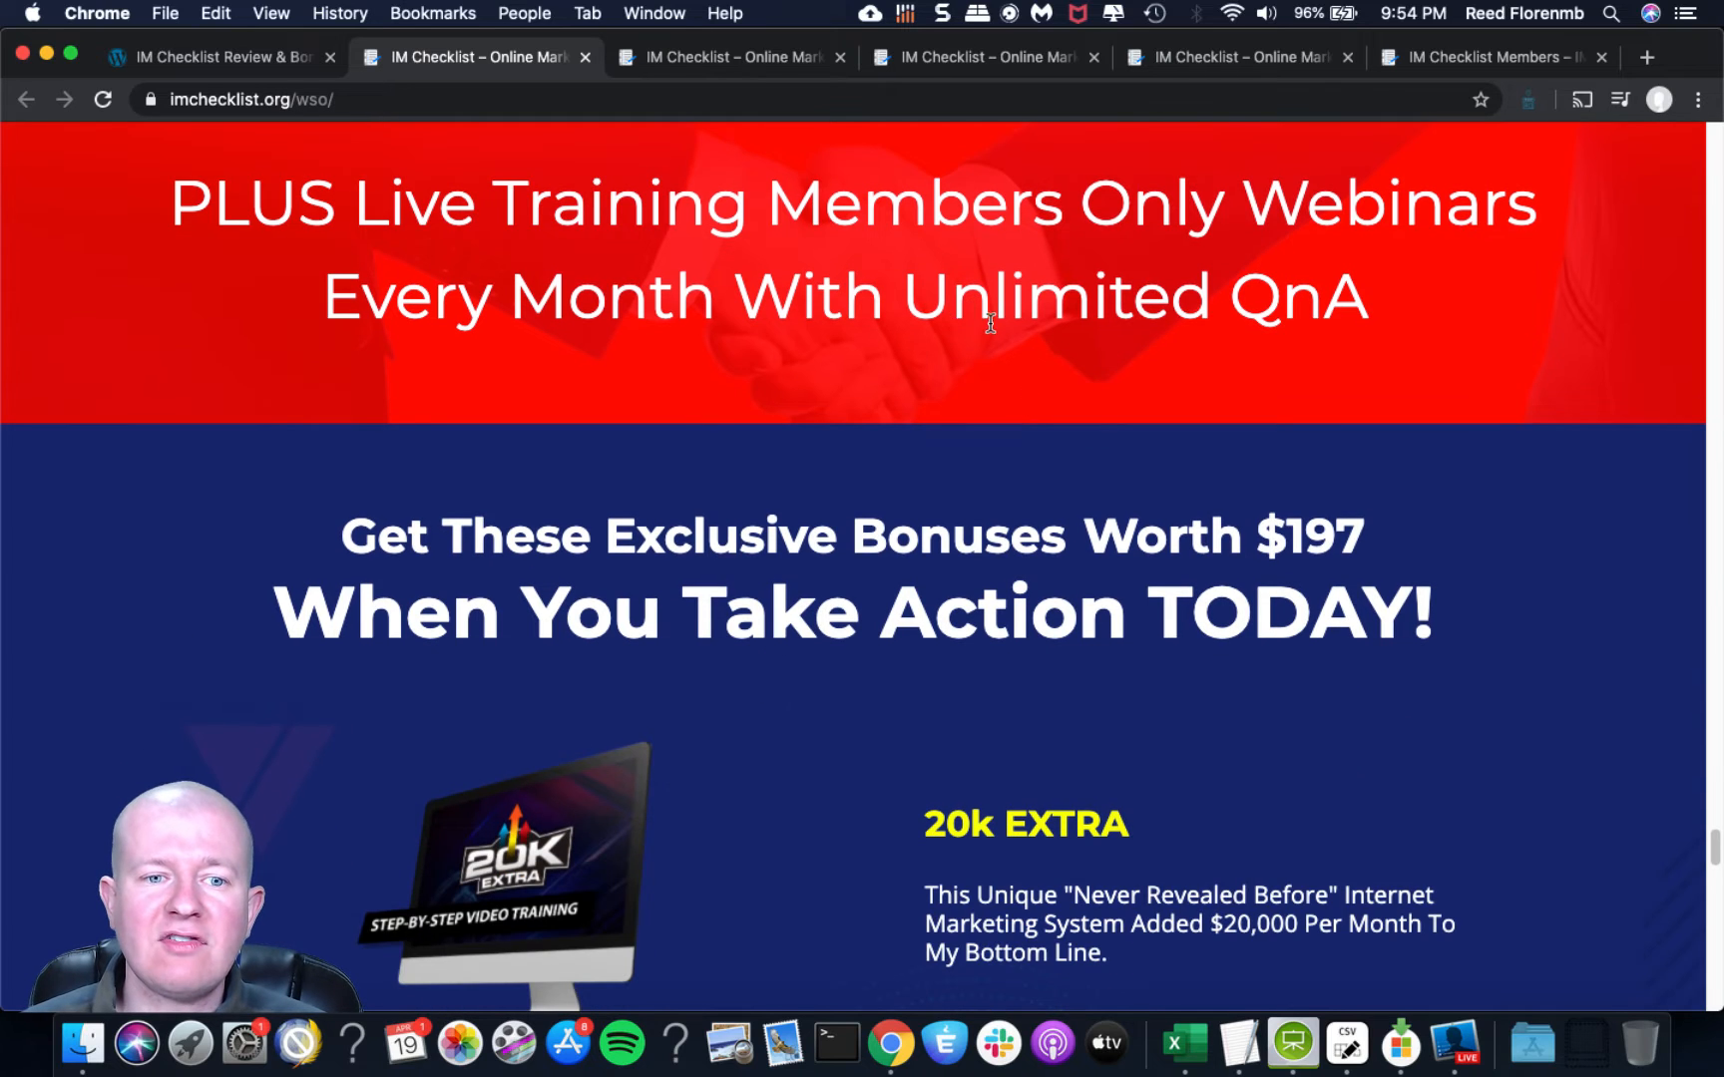
pyautogui.scroll(-3)
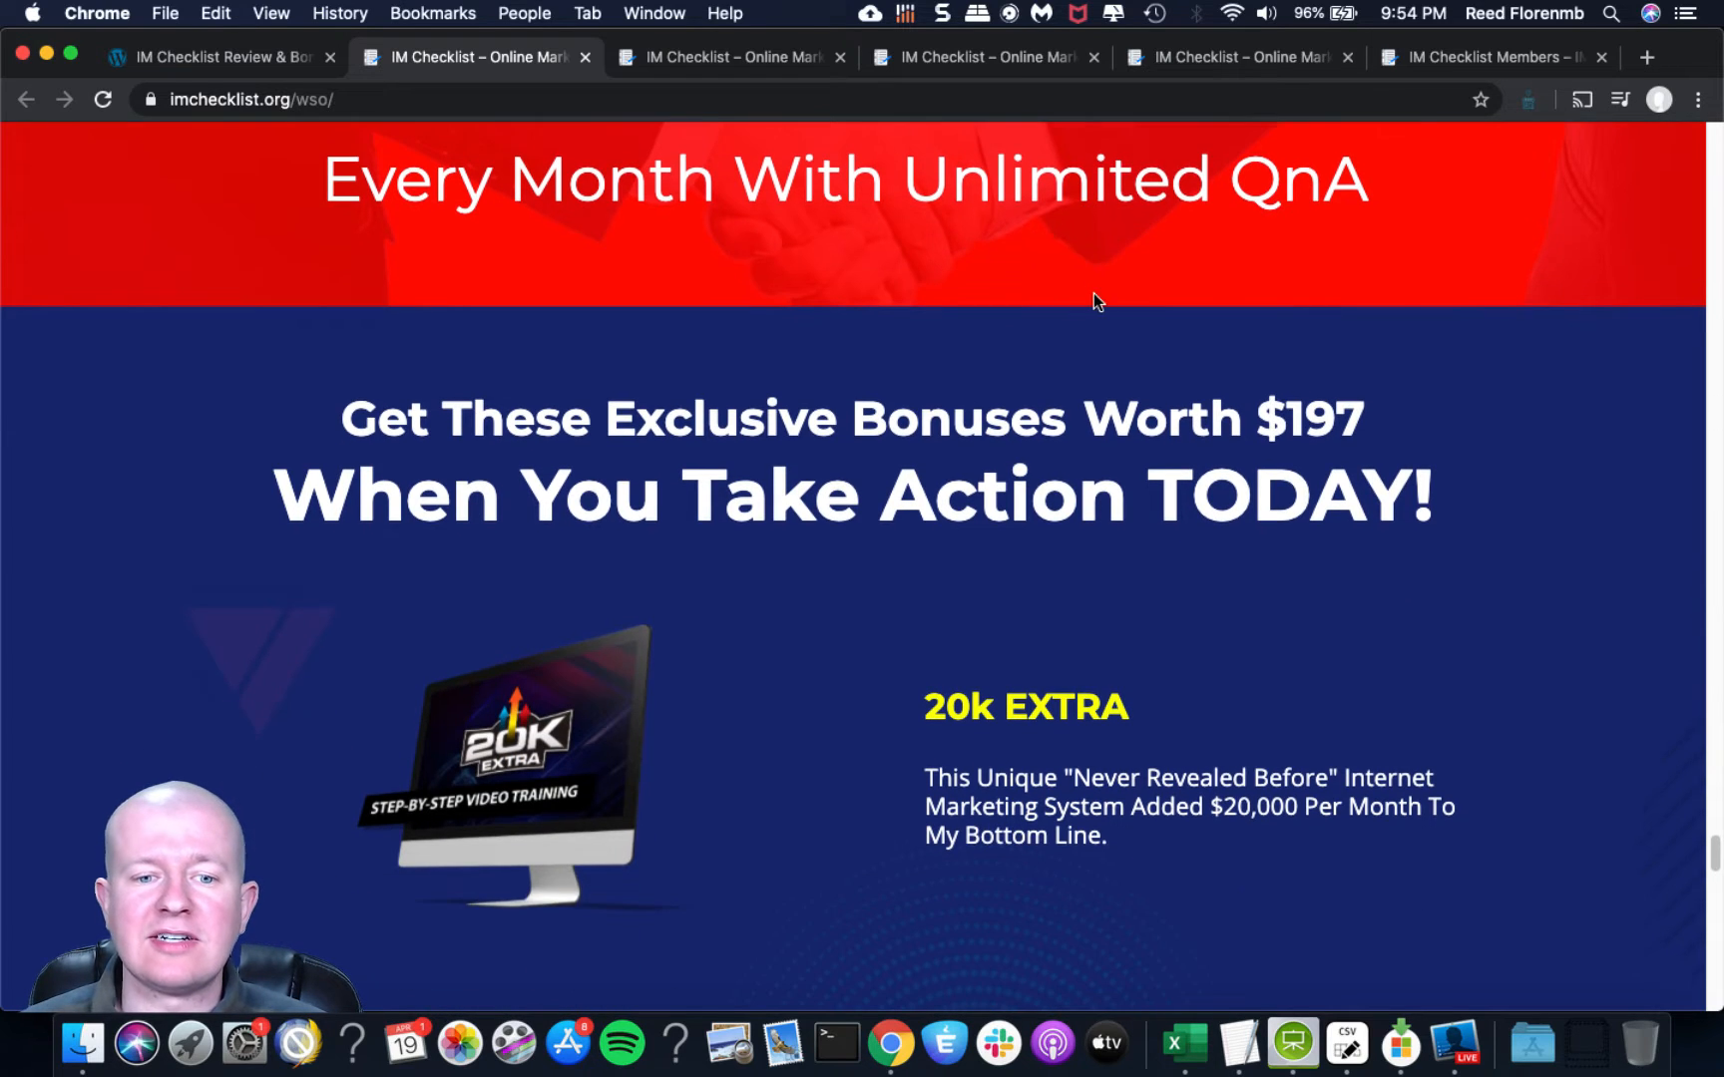
pyautogui.scroll(-3)
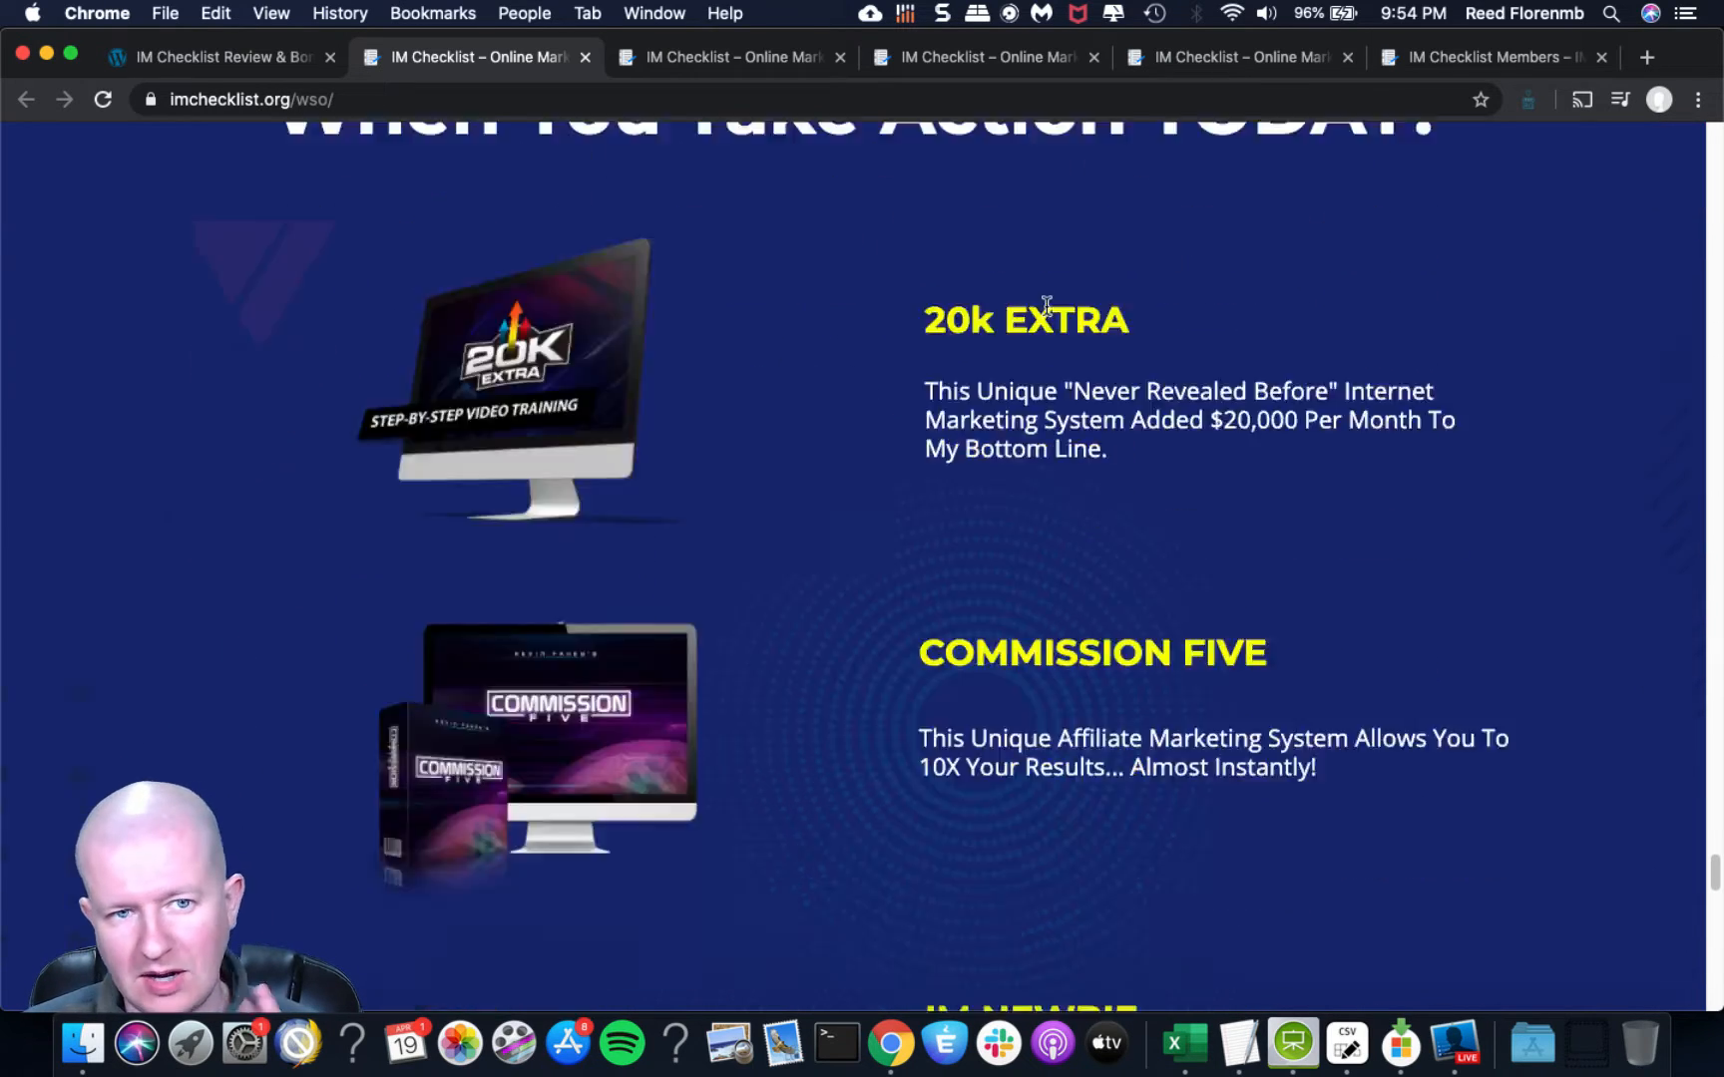
pyautogui.scroll(-3)
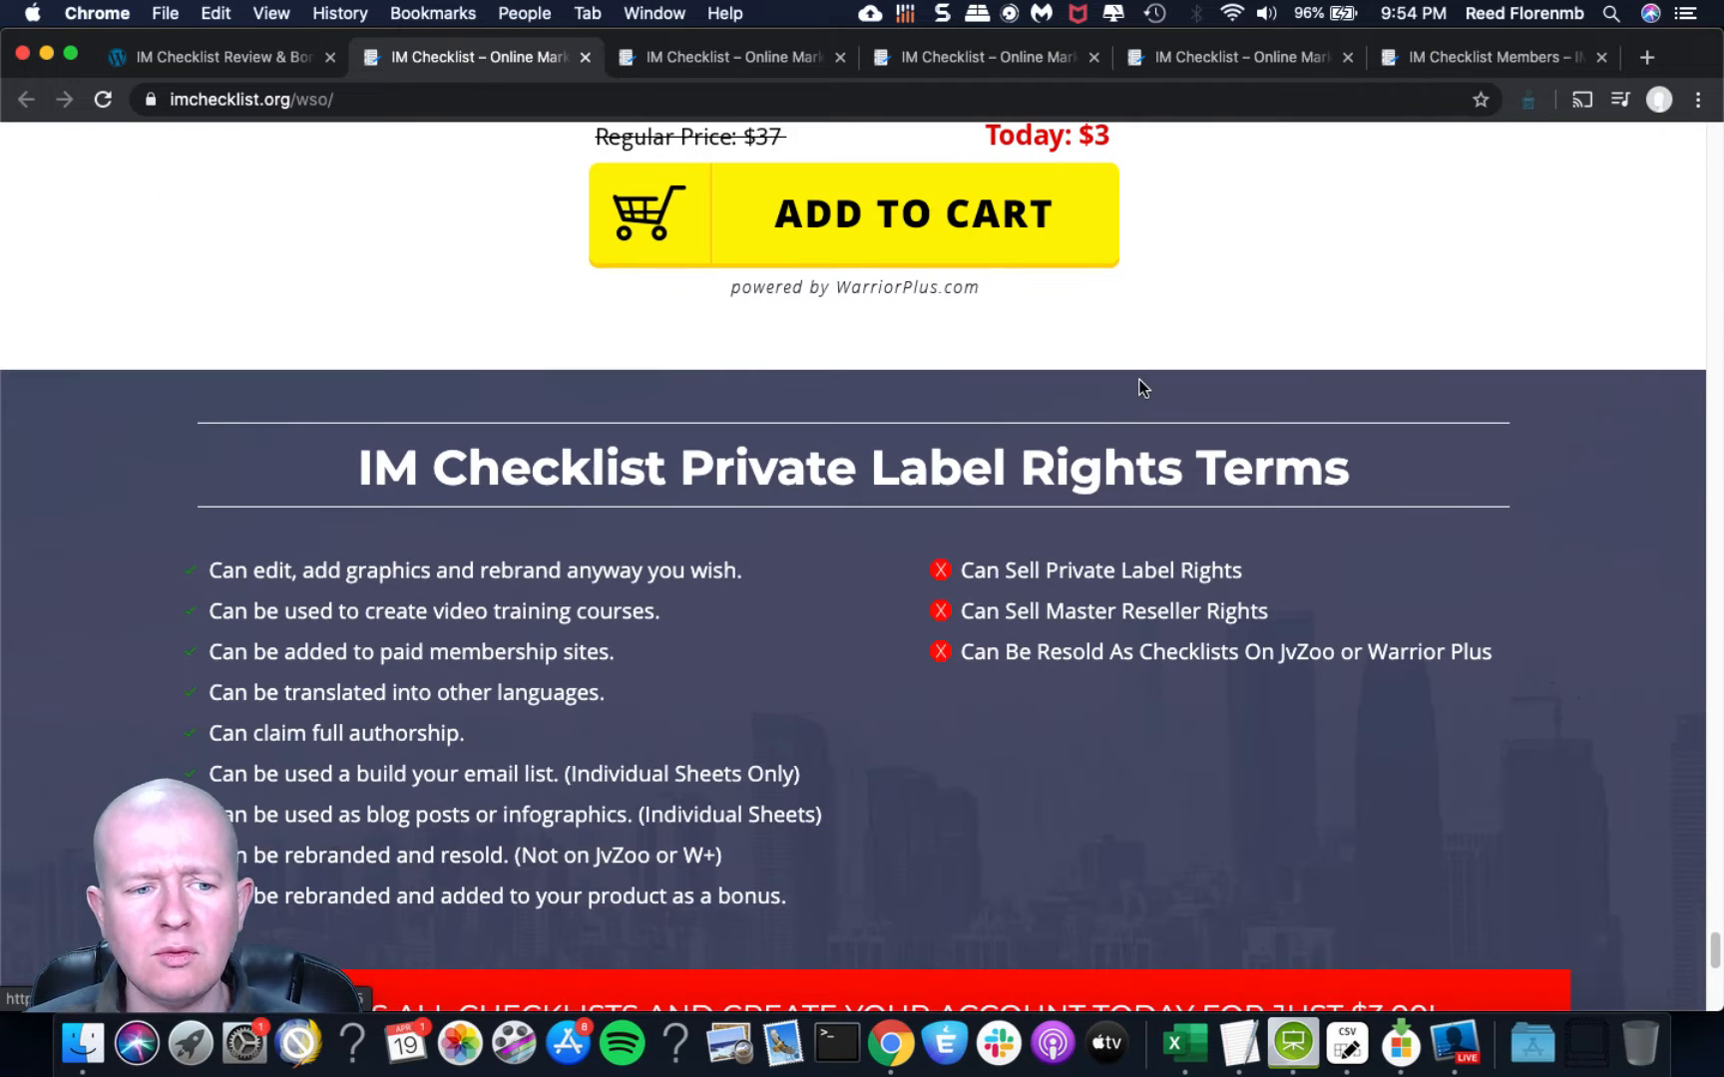
pyautogui.scroll(-3)
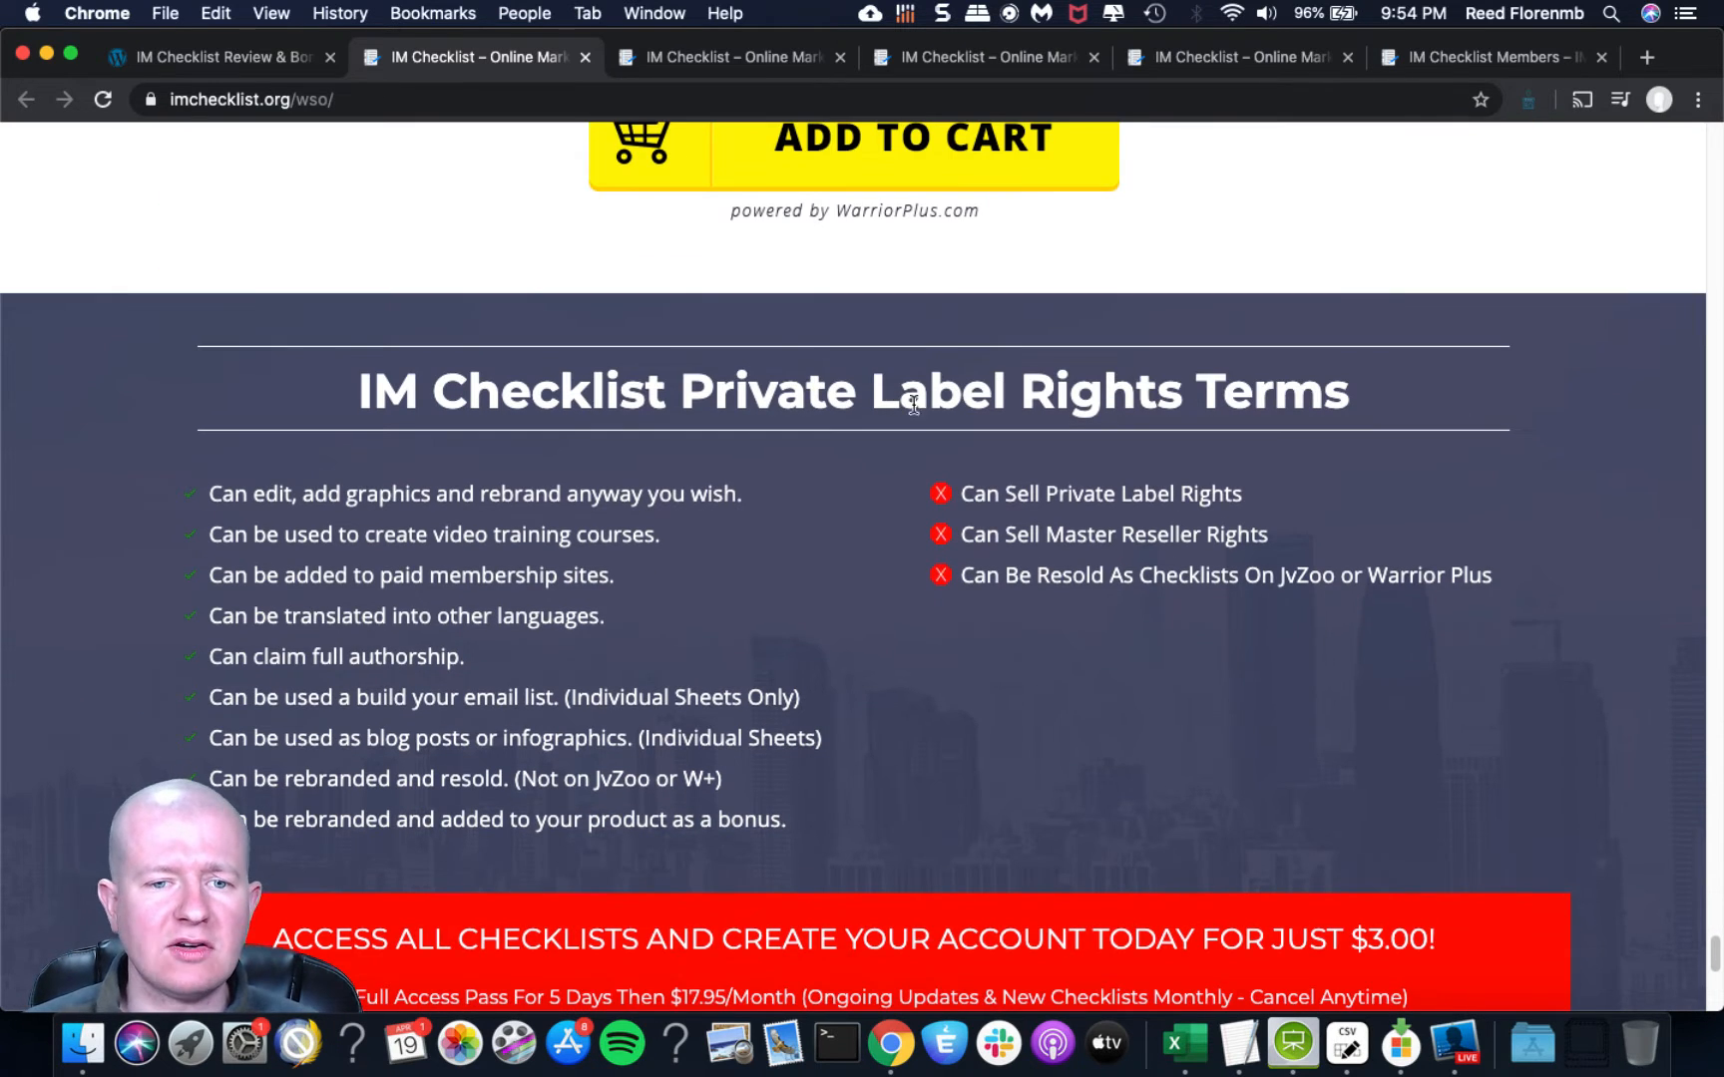
pyautogui.scroll(-3)
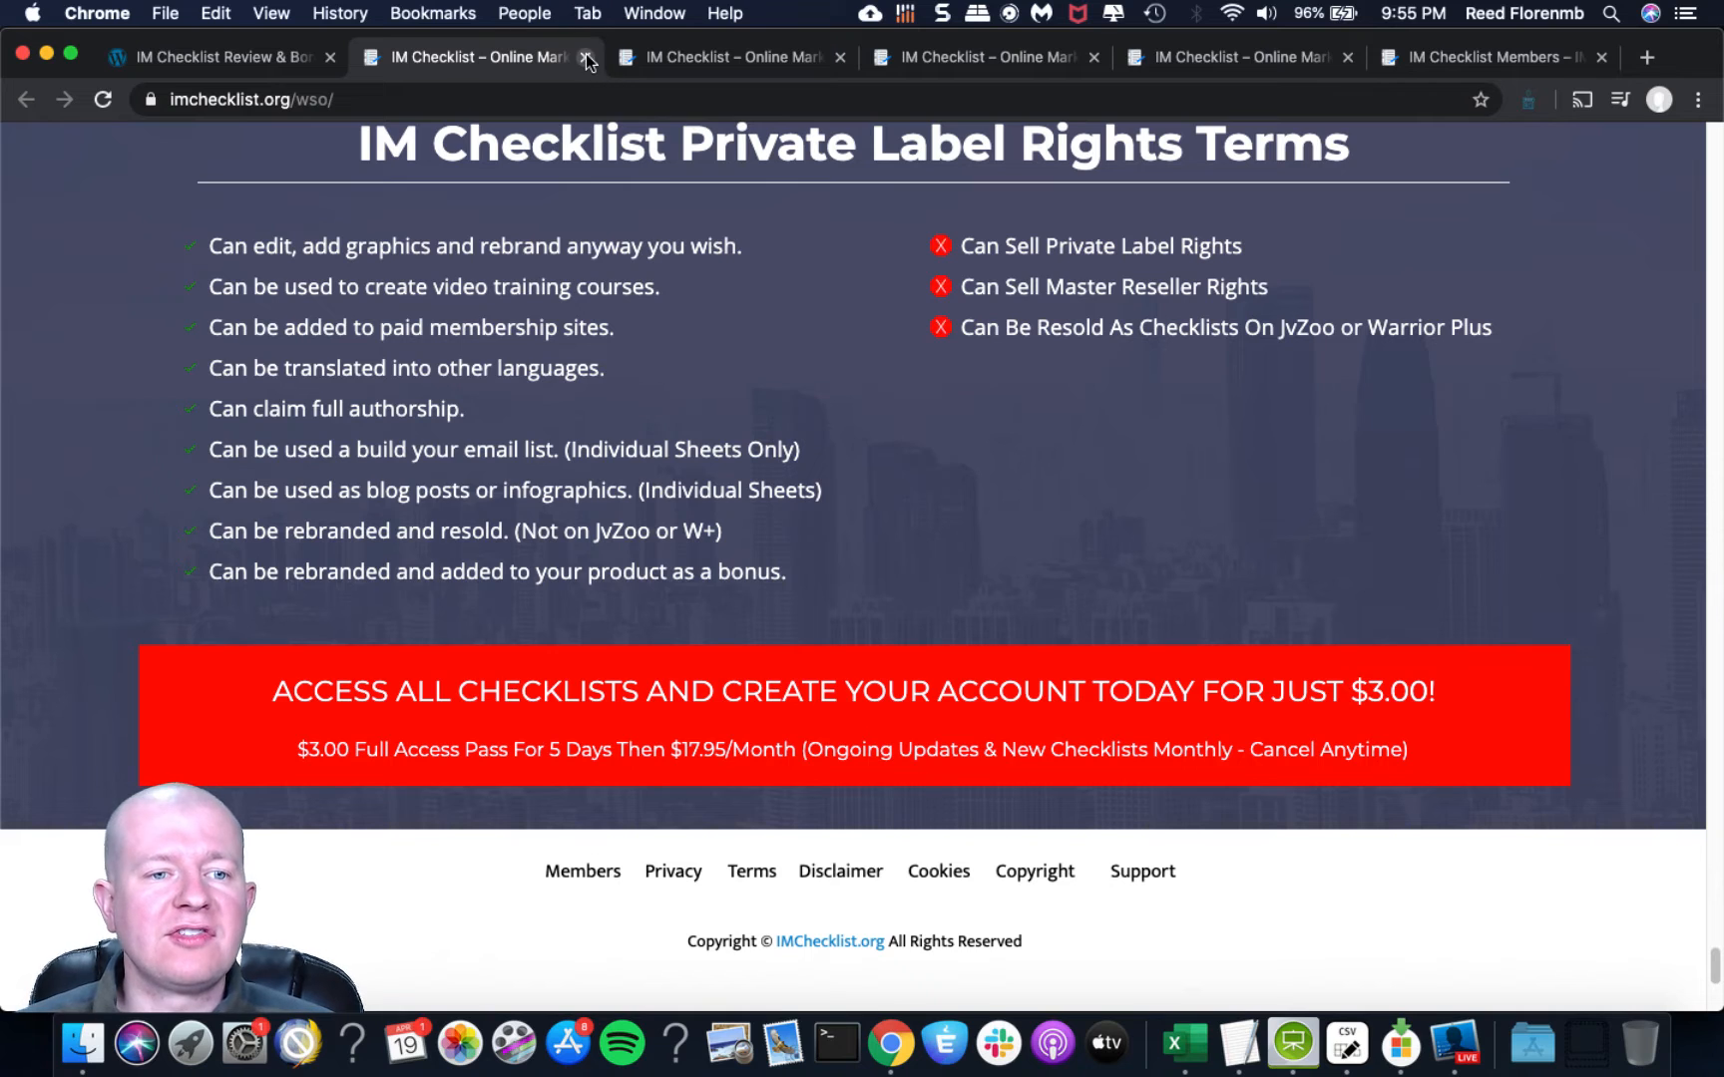
# Close the sales tab and scroll the members home to the Quick Resources & Access Links.
pyautogui.click(587, 62)
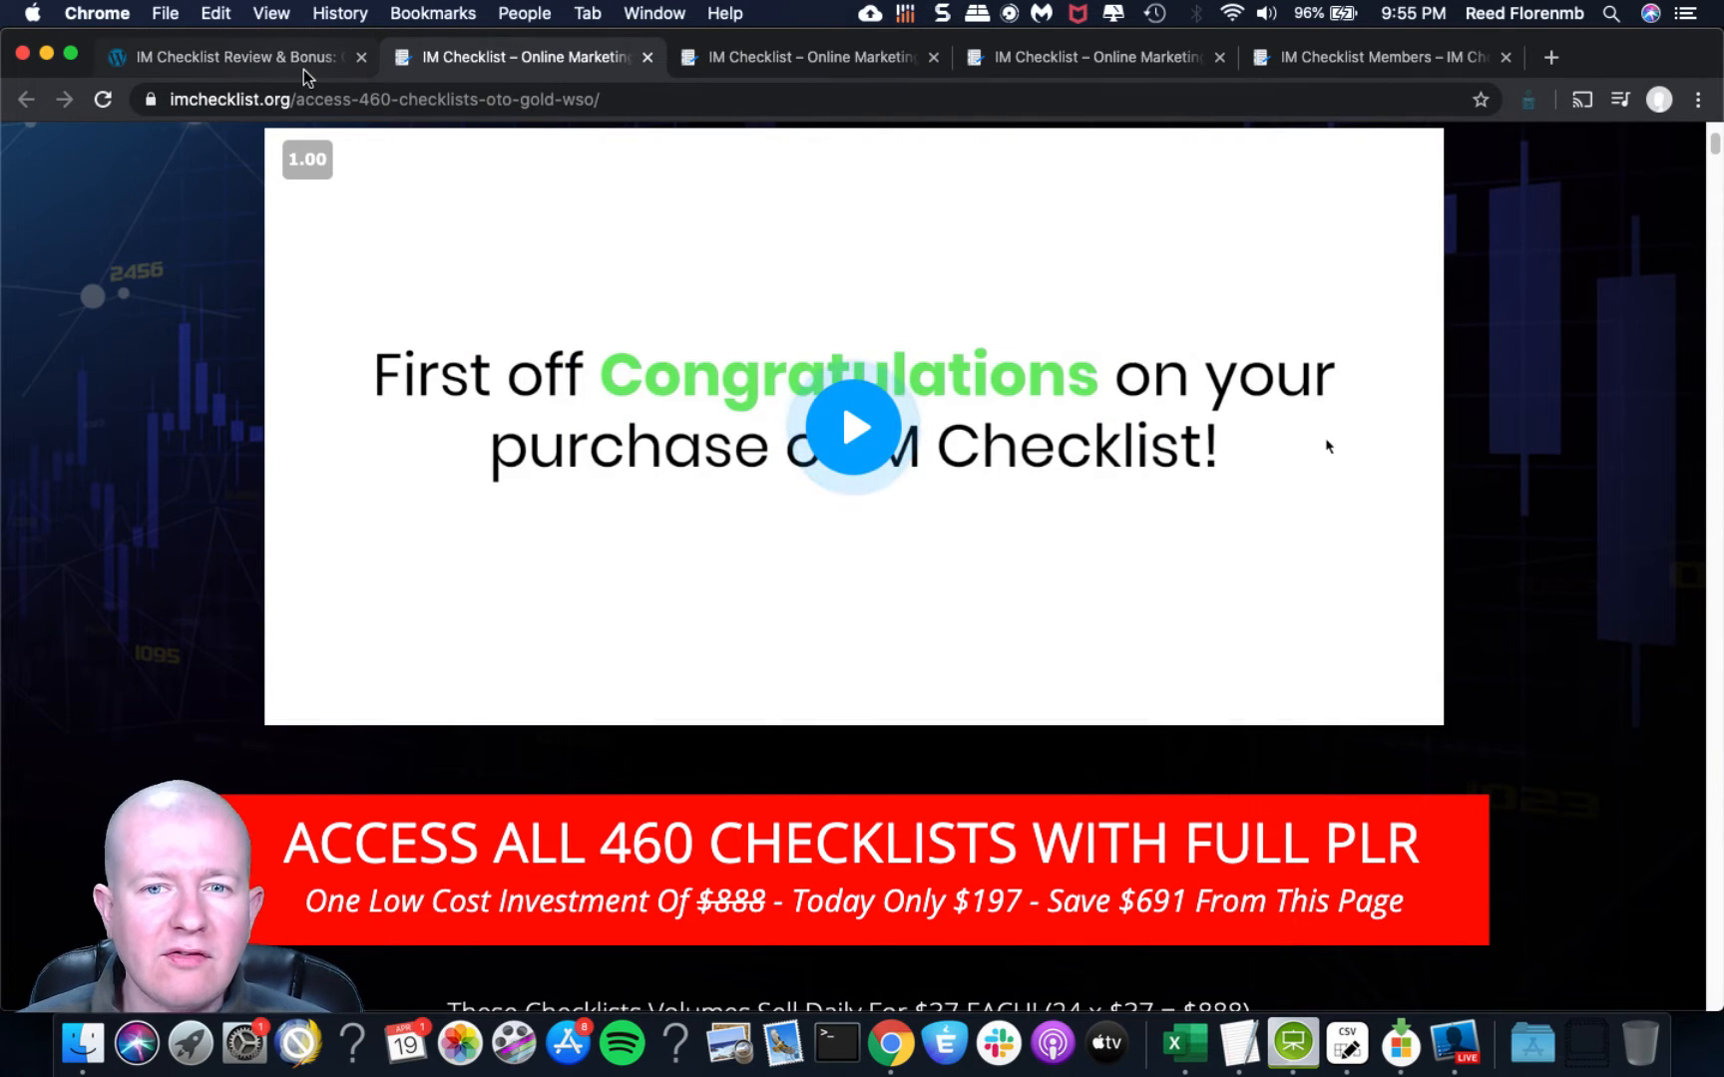
pyautogui.click(1380, 56)
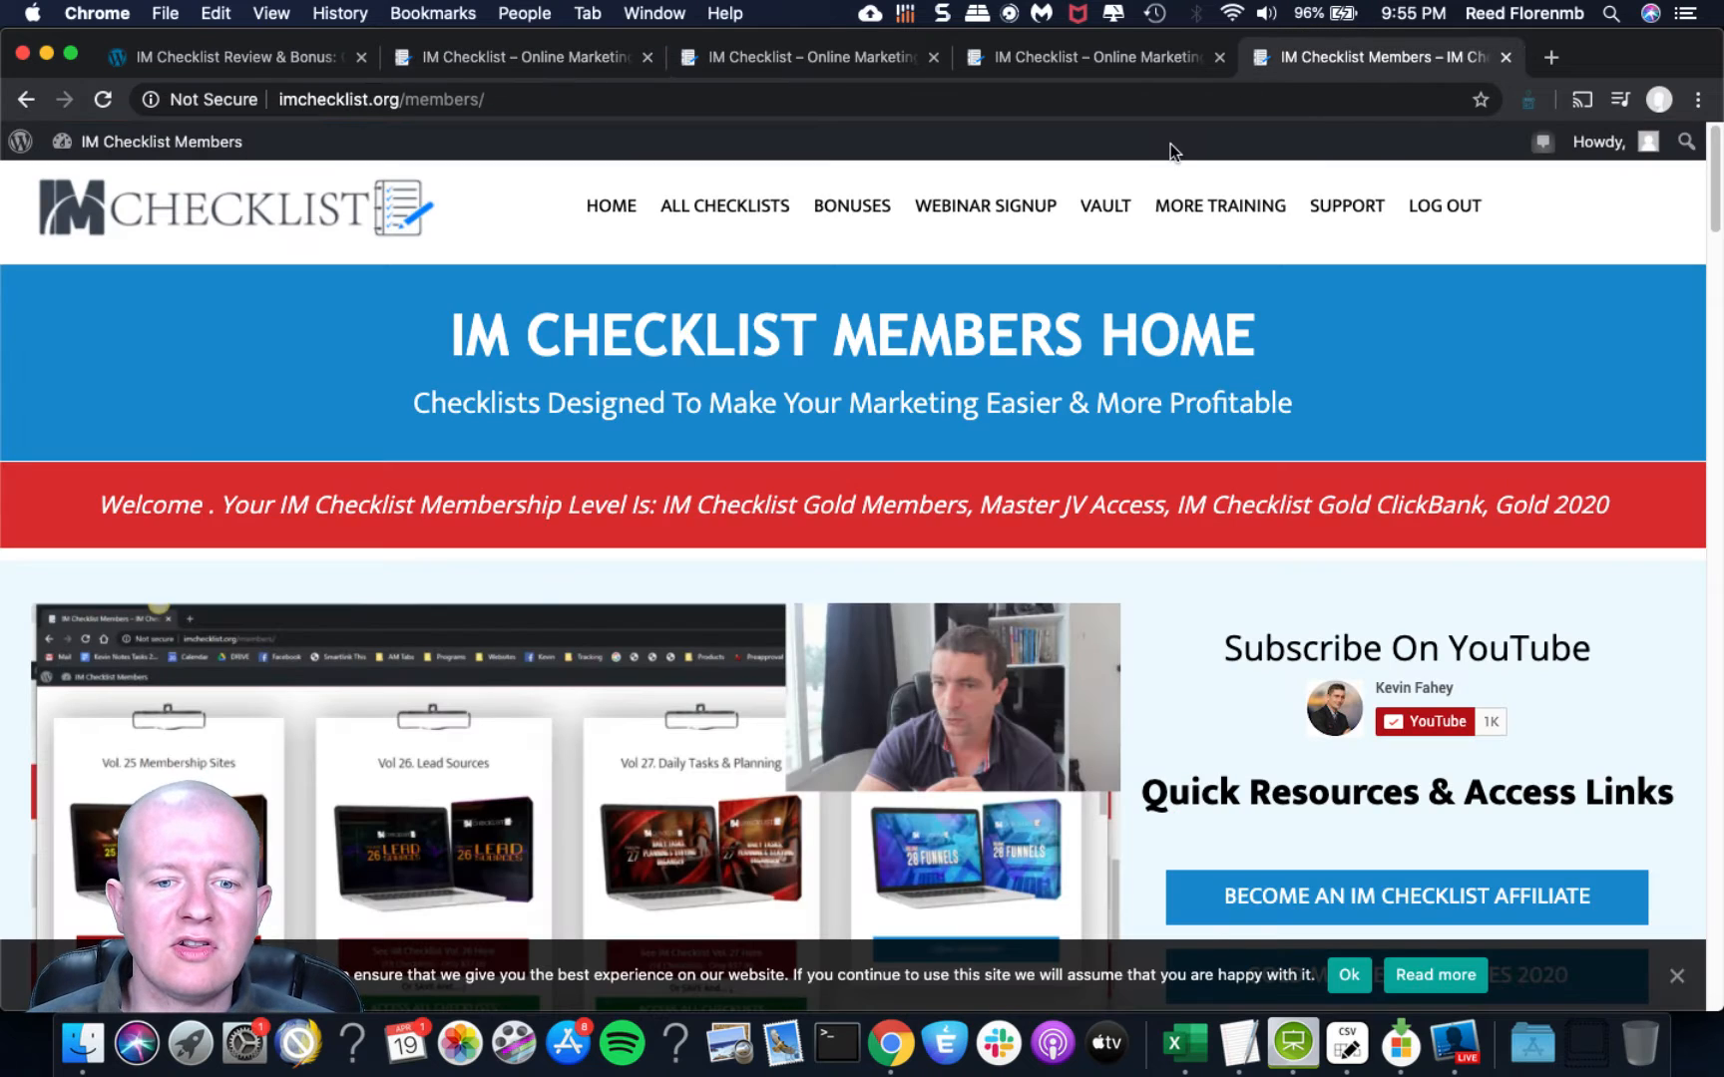
pyautogui.scroll(-3)
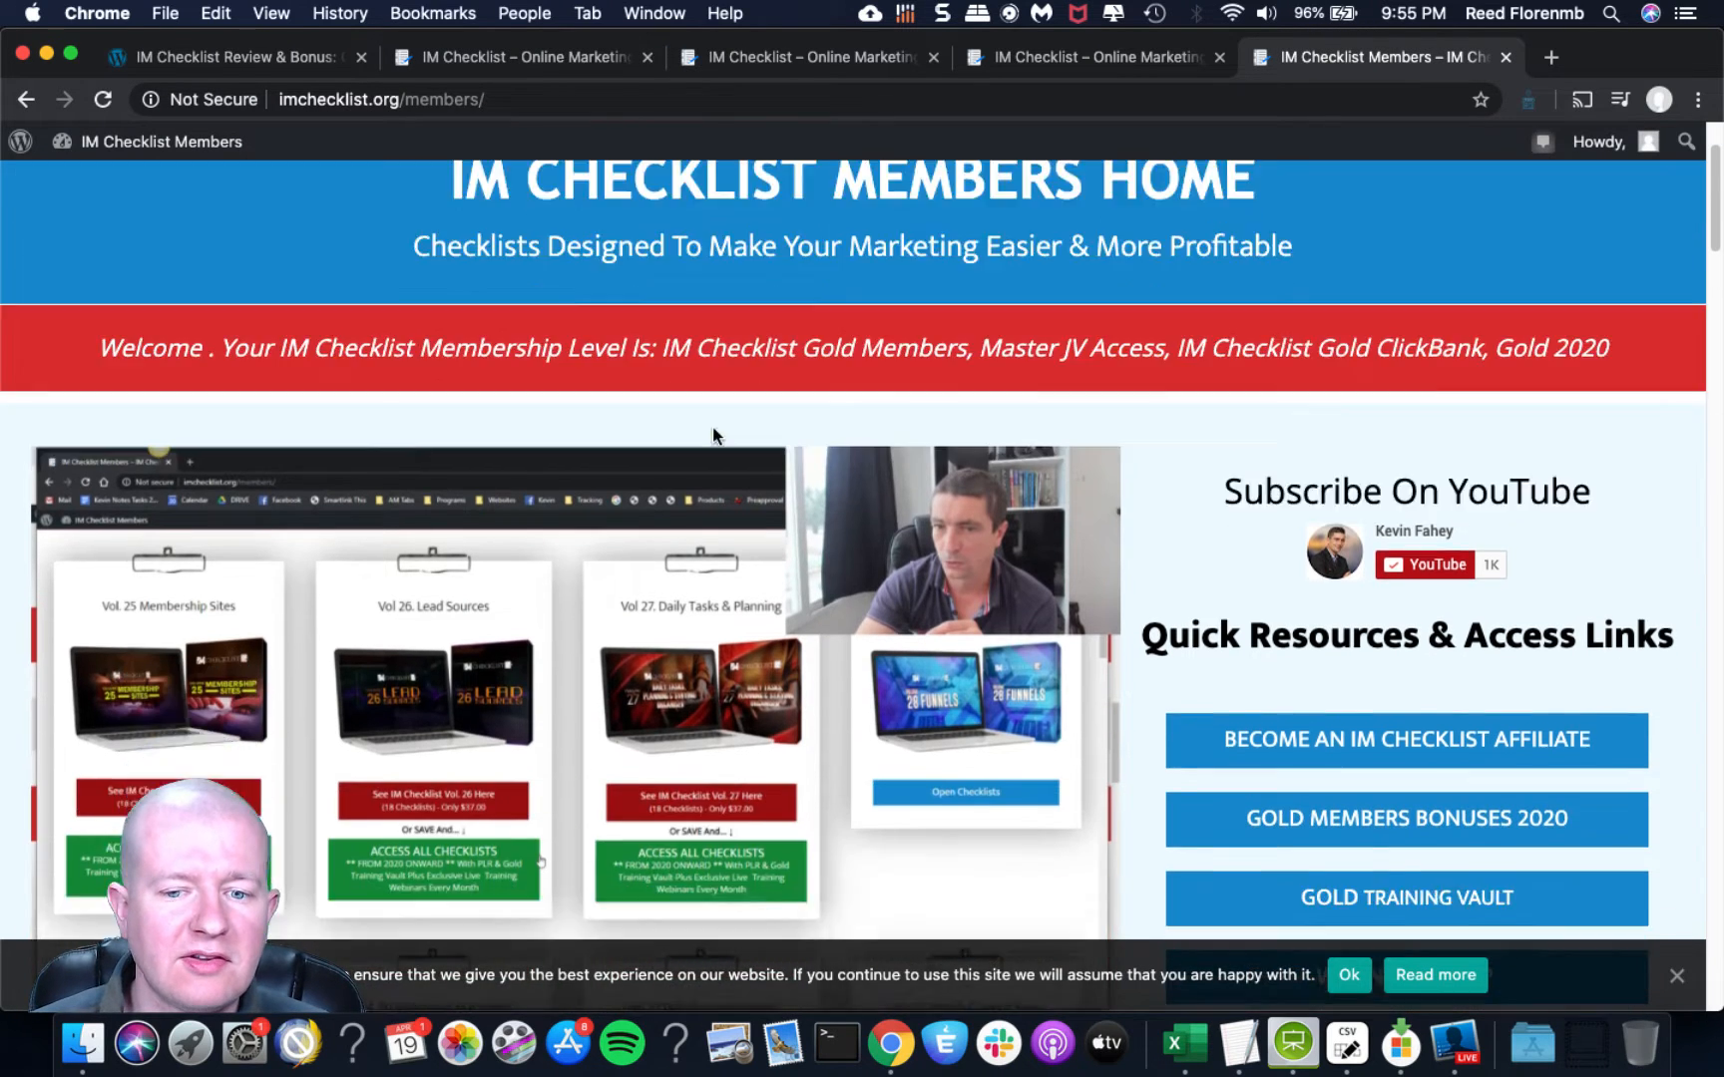
pyautogui.scroll(-3)
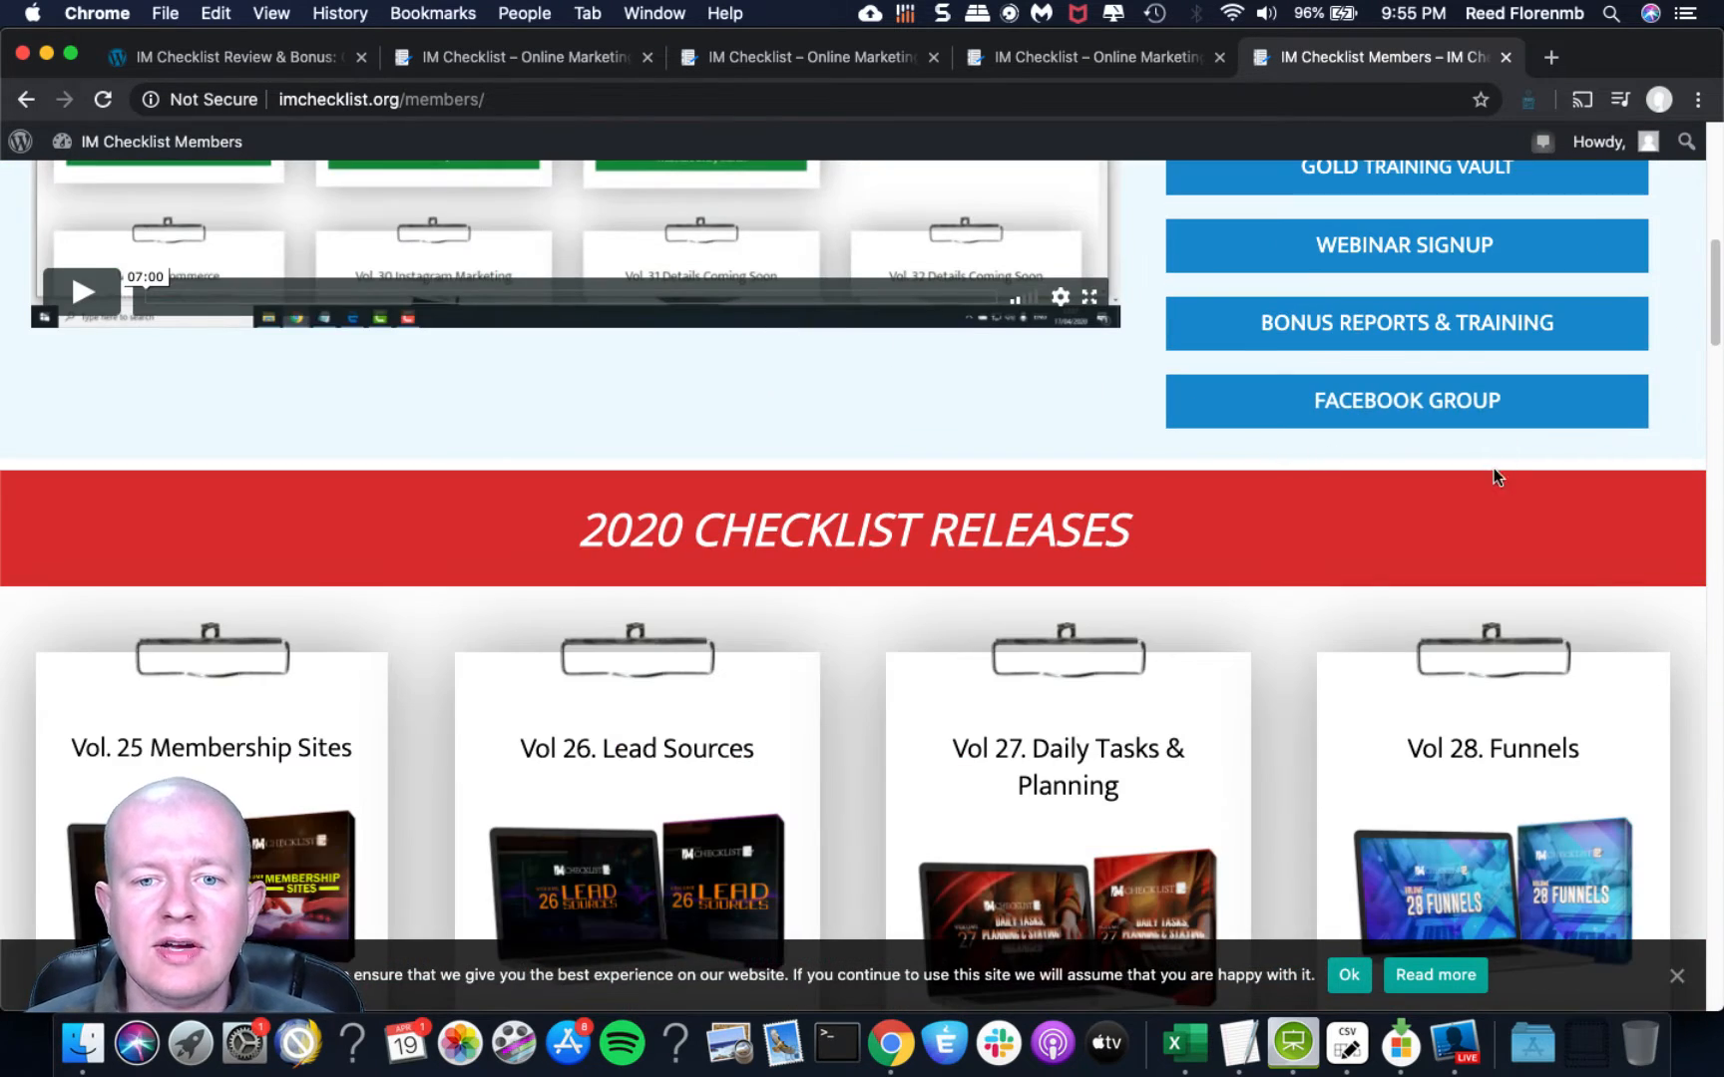
pyautogui.scroll(3)
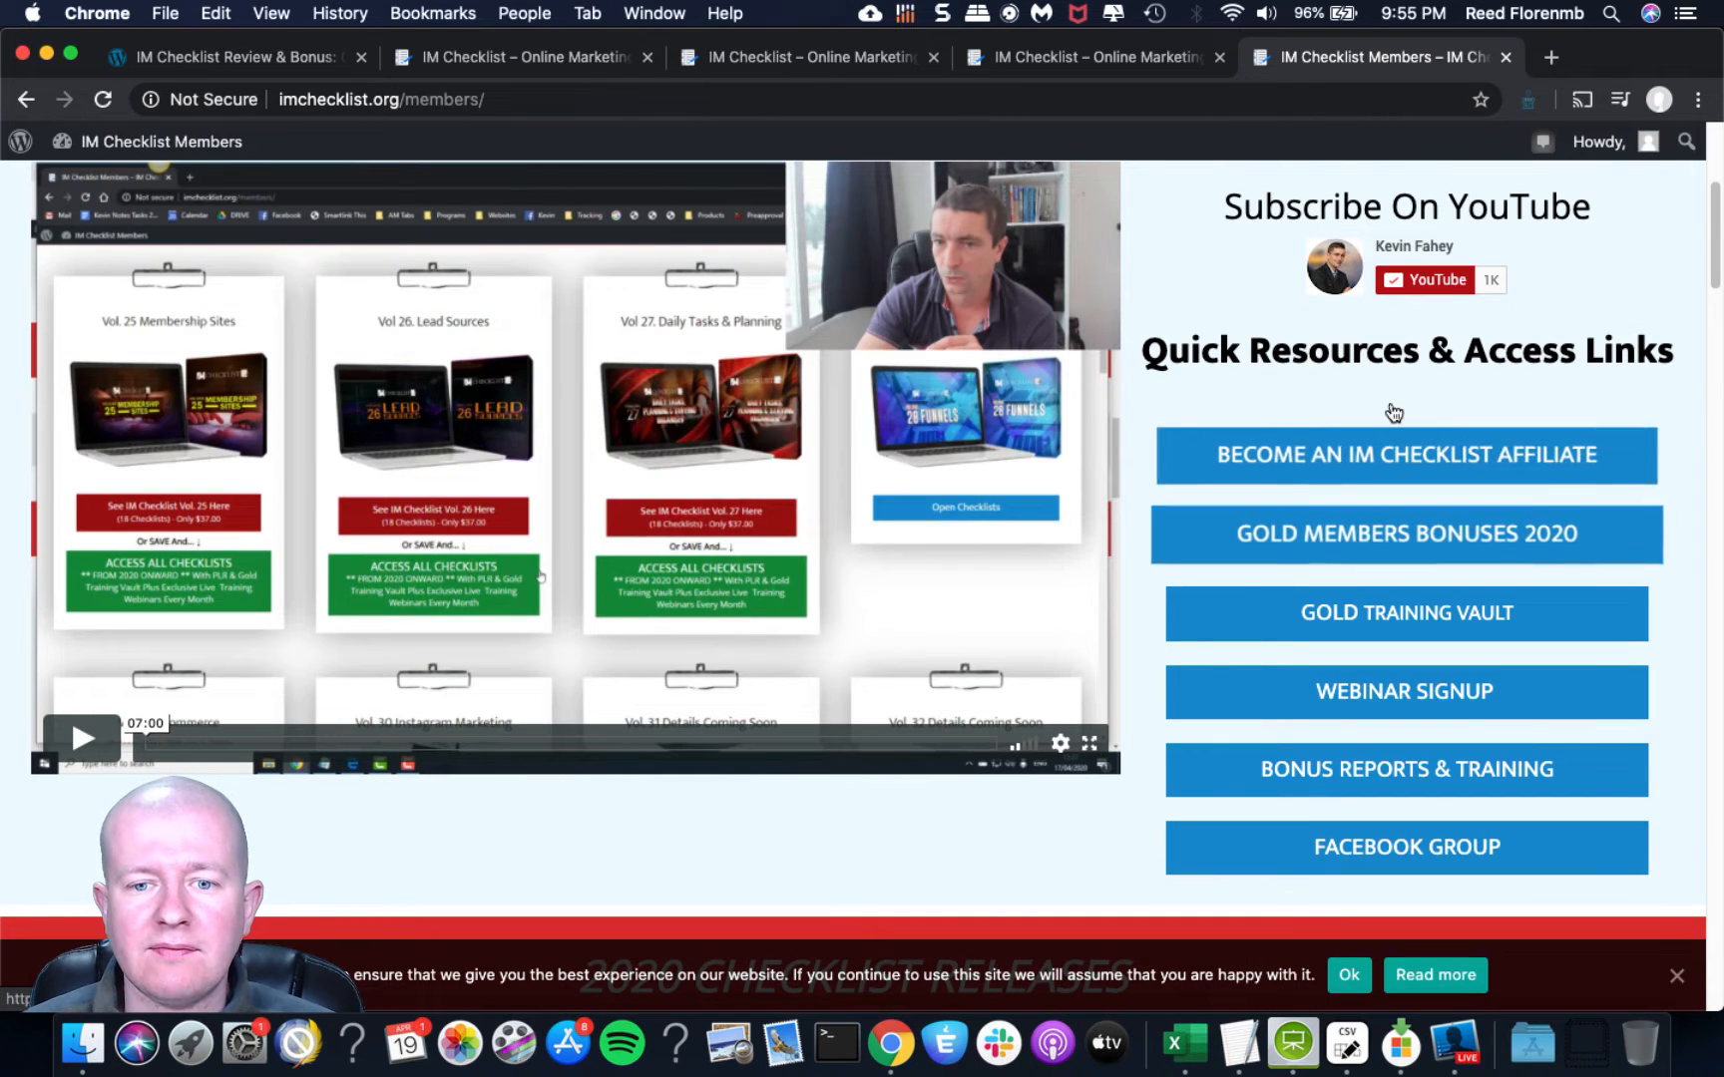
pyautogui.scroll(-3)
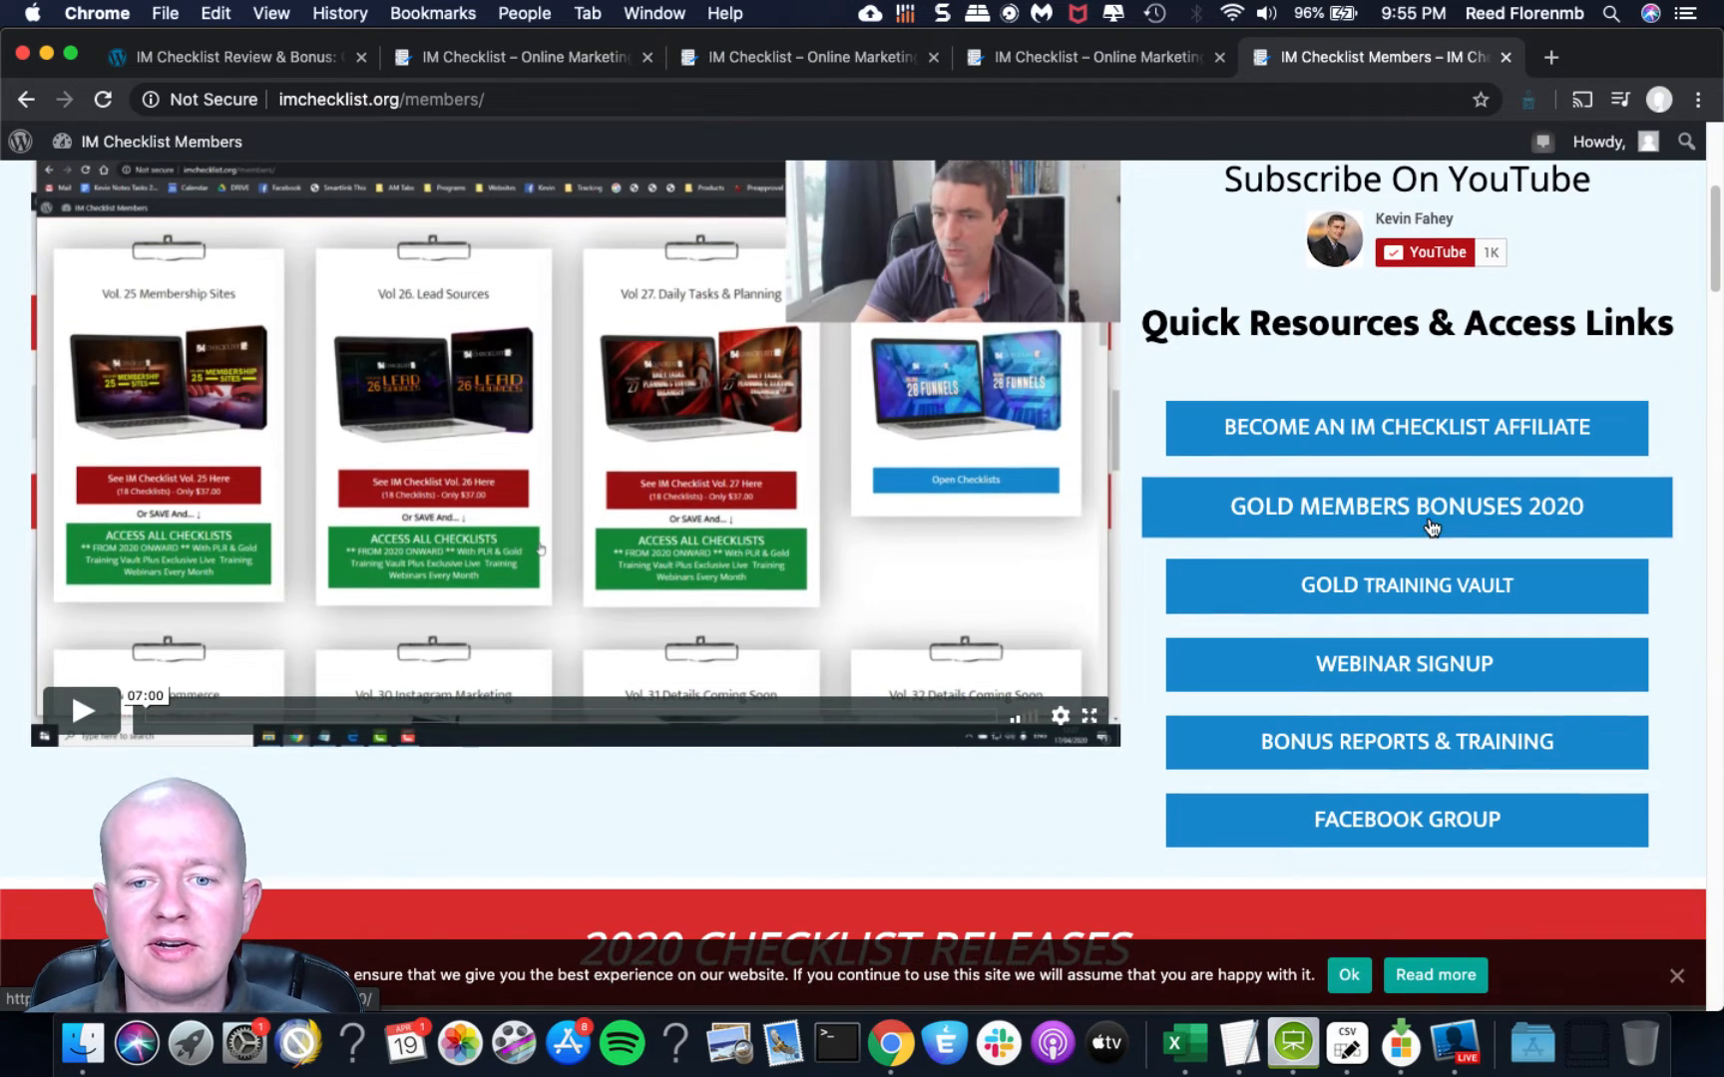
# Open Gold Members Bonuses 2020 and Bonus Reports & Training in new tabs, then reach the 2020 releases.
pyautogui.rightClick(1405, 507)
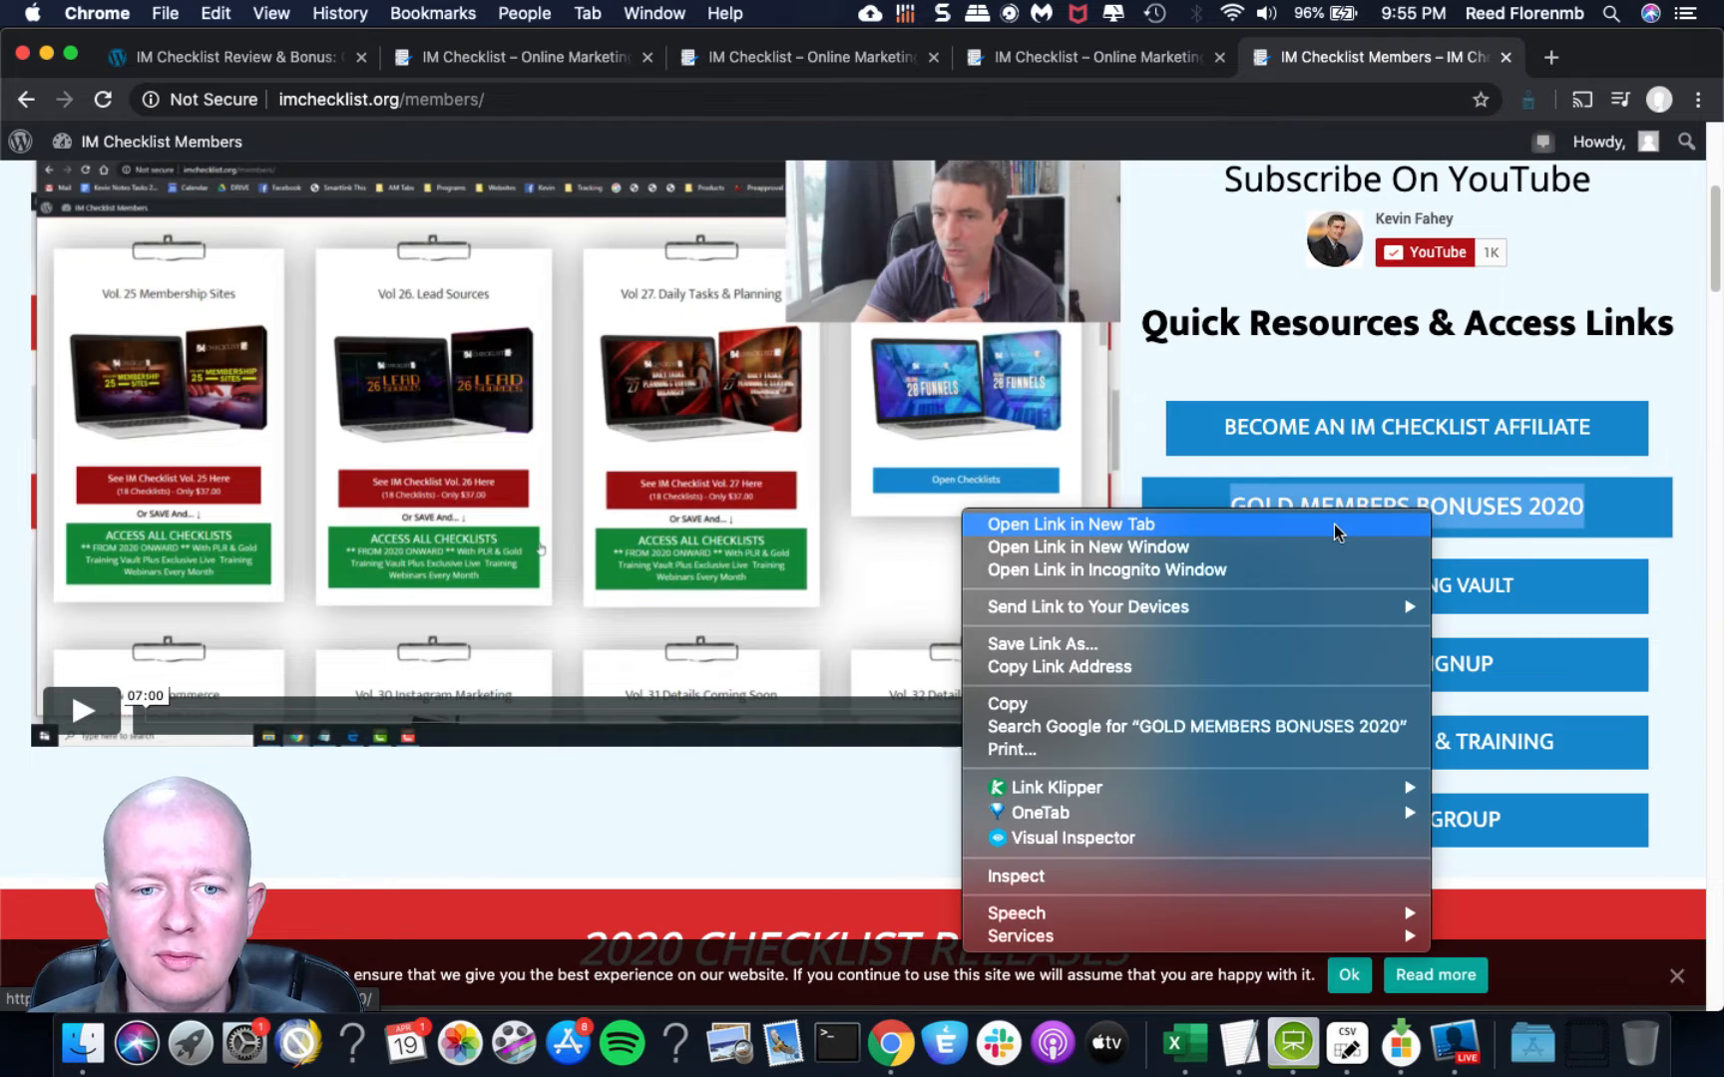
pyautogui.click(1067, 524)
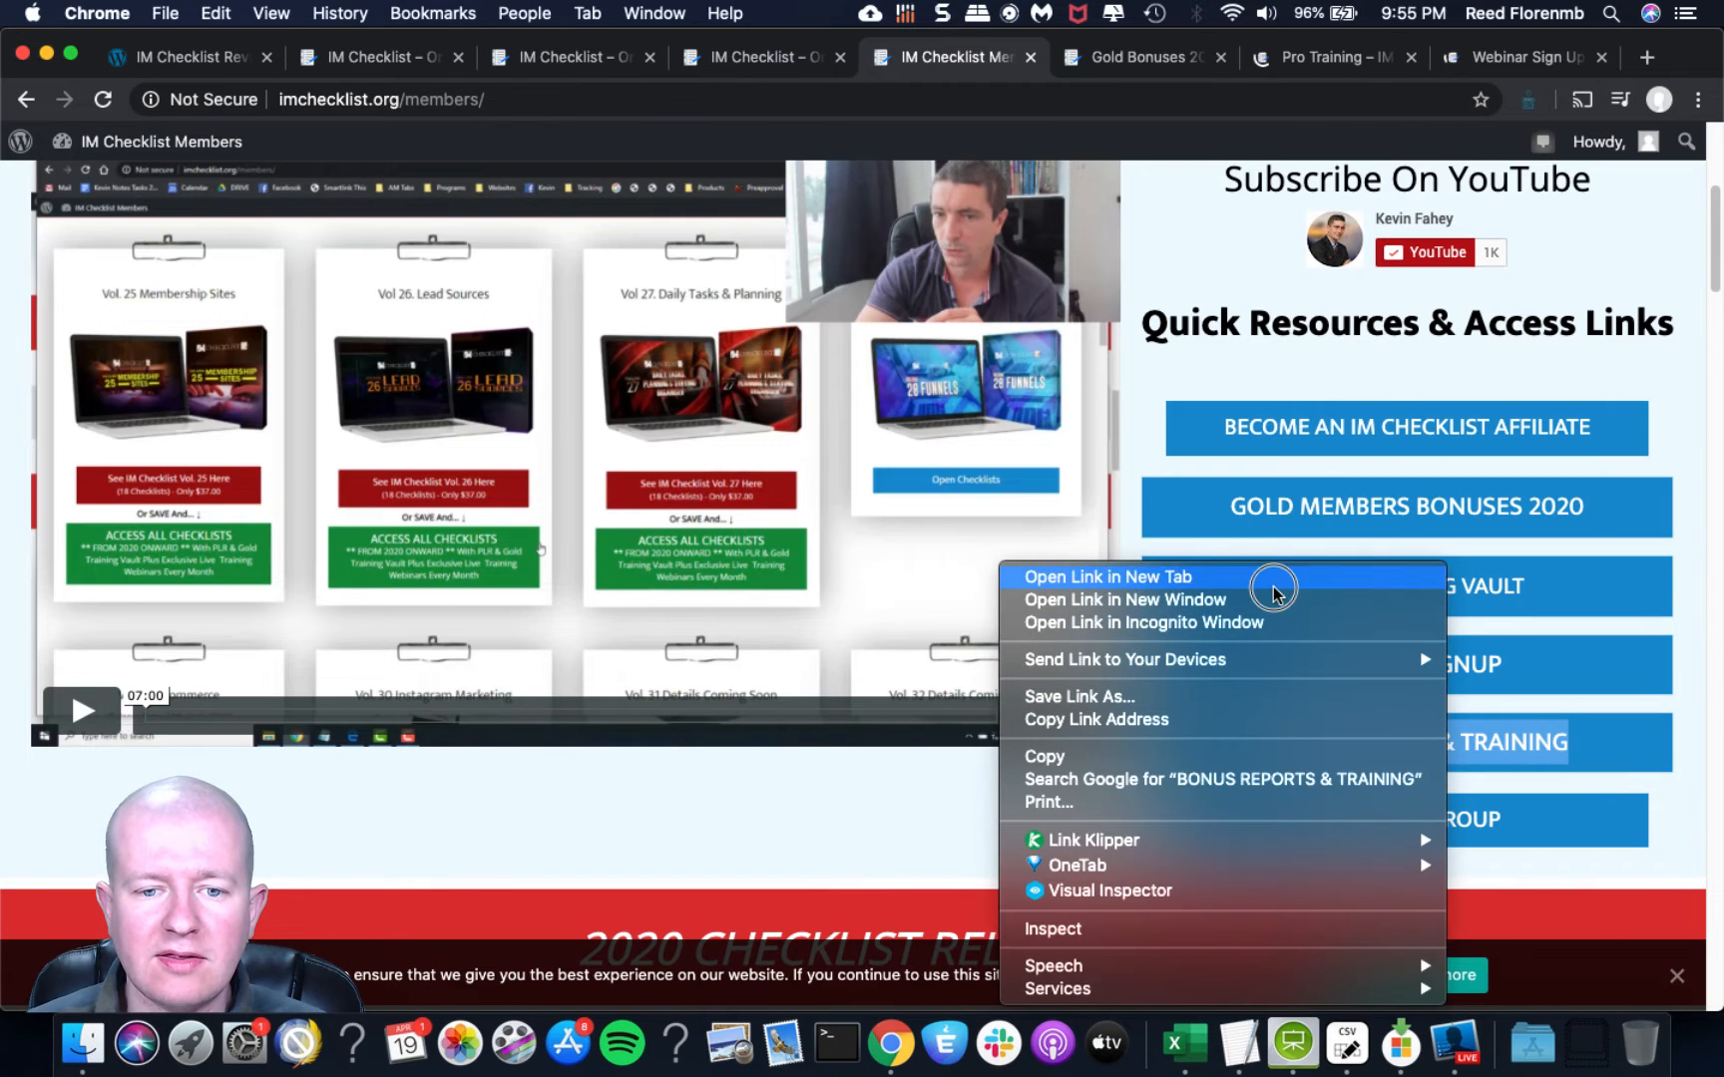
pyautogui.click(1105, 576)
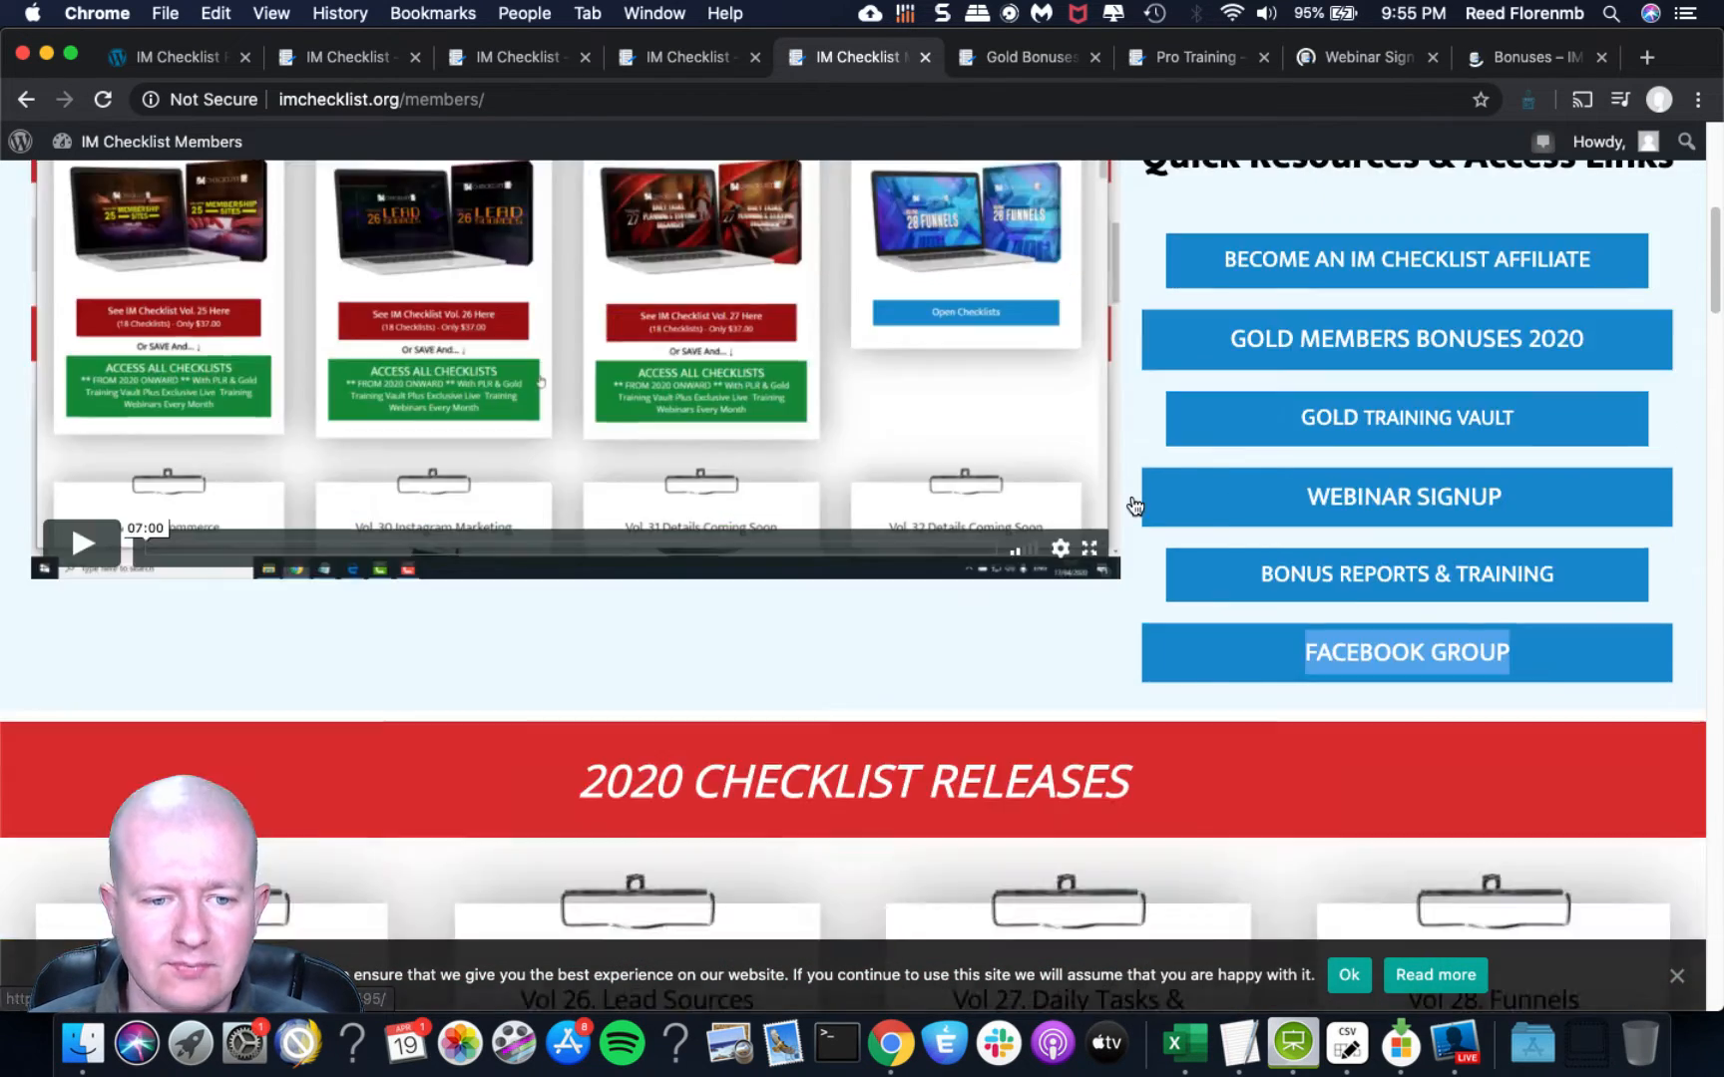
pyautogui.scroll(-3)
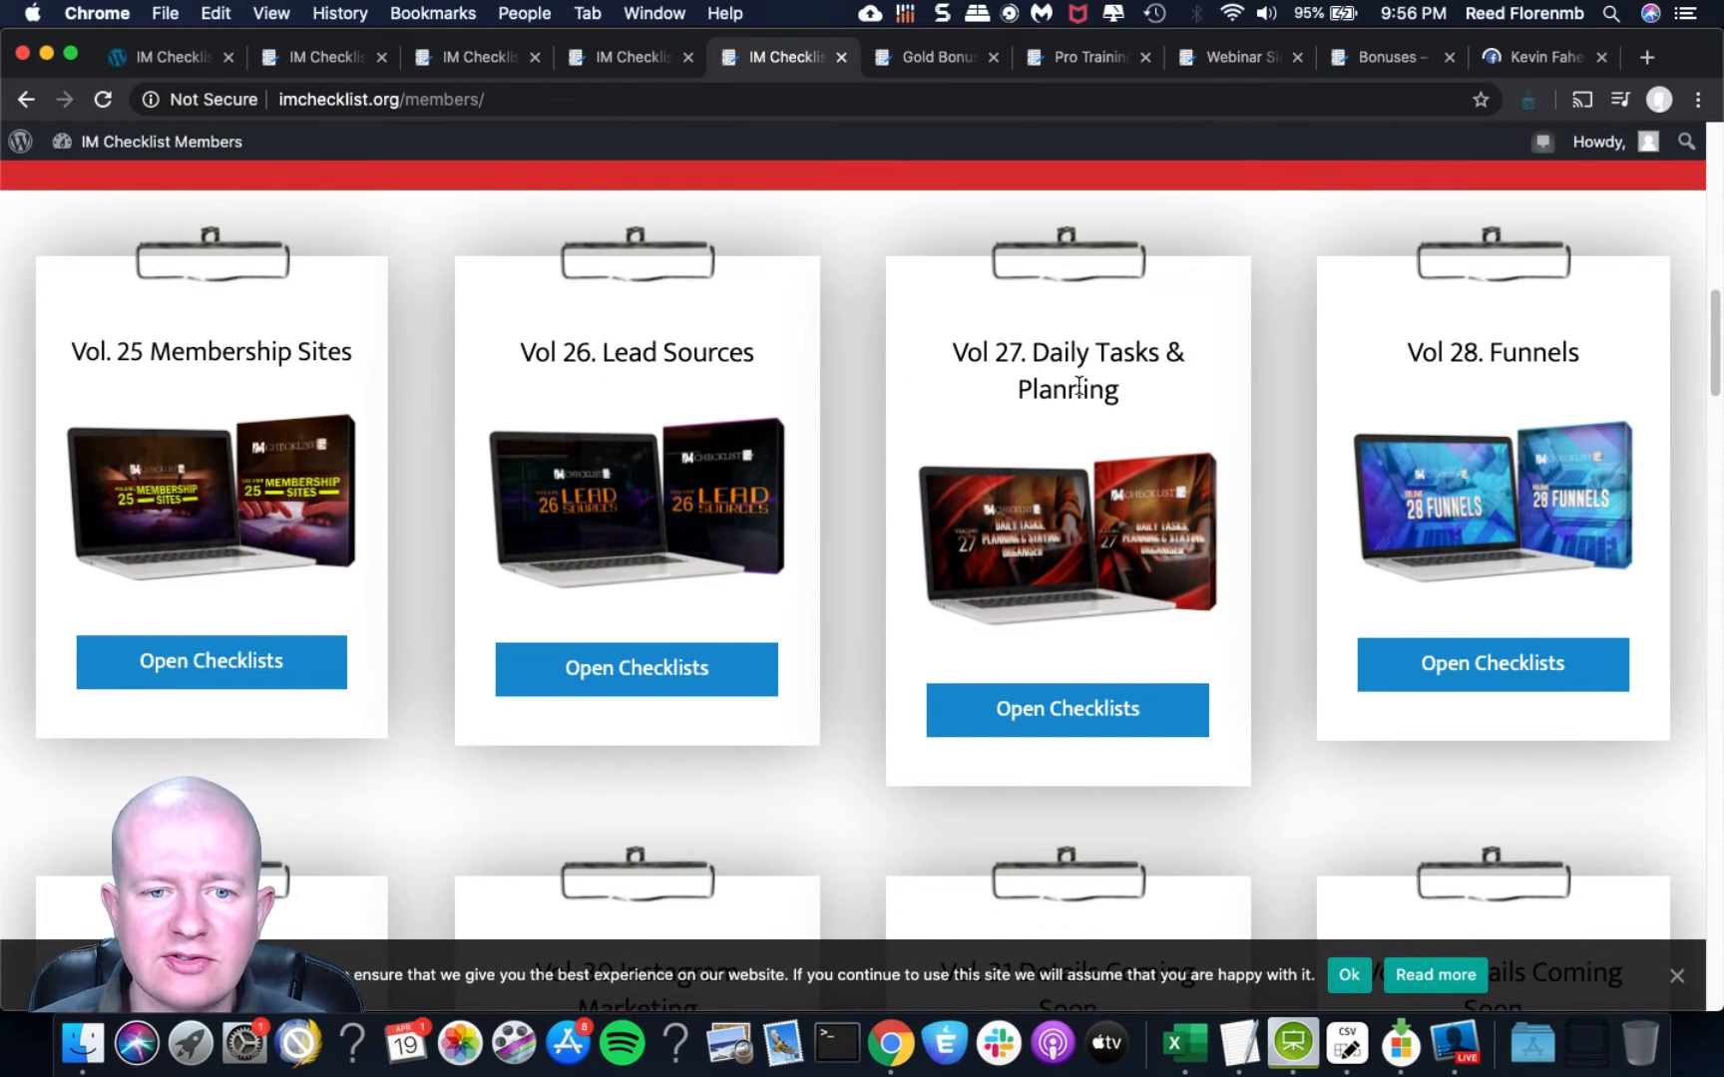
# Scroll the Vol. 25 Membership Sites checklist page past Quick Access Links to Printable PDF Downloads.
pyautogui.scroll(-3)
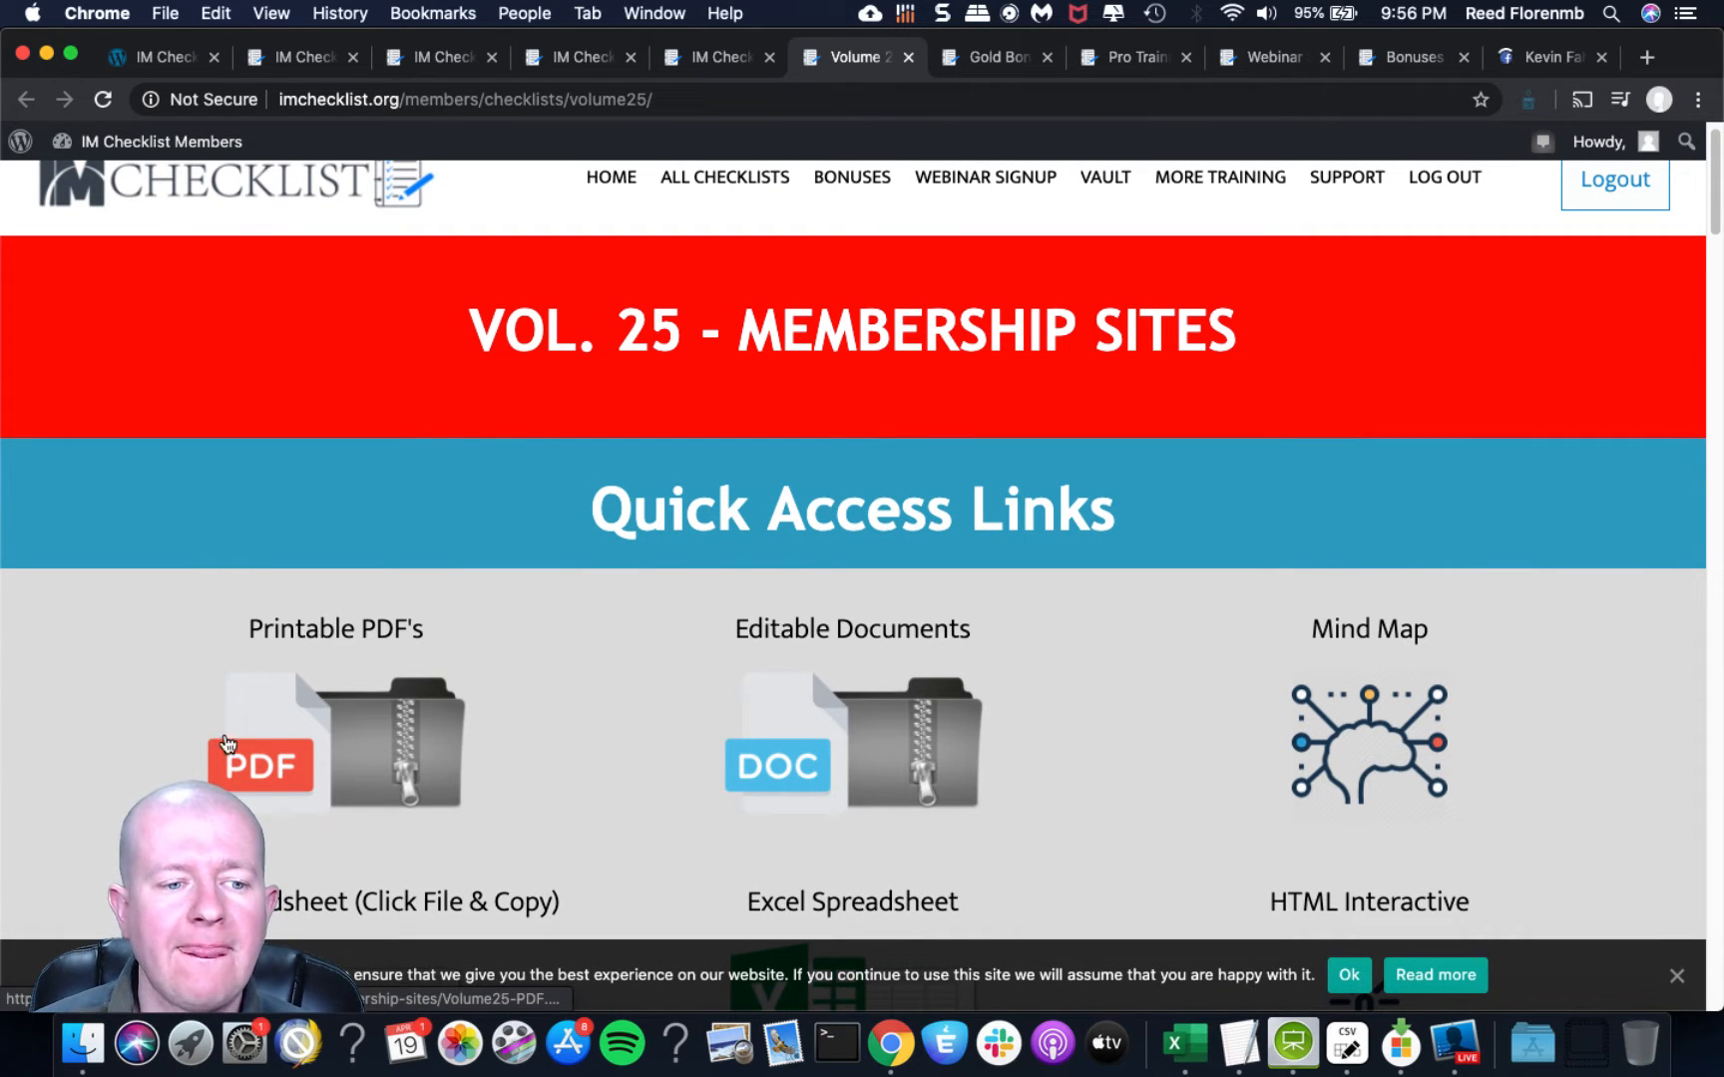
pyautogui.scroll(-3)
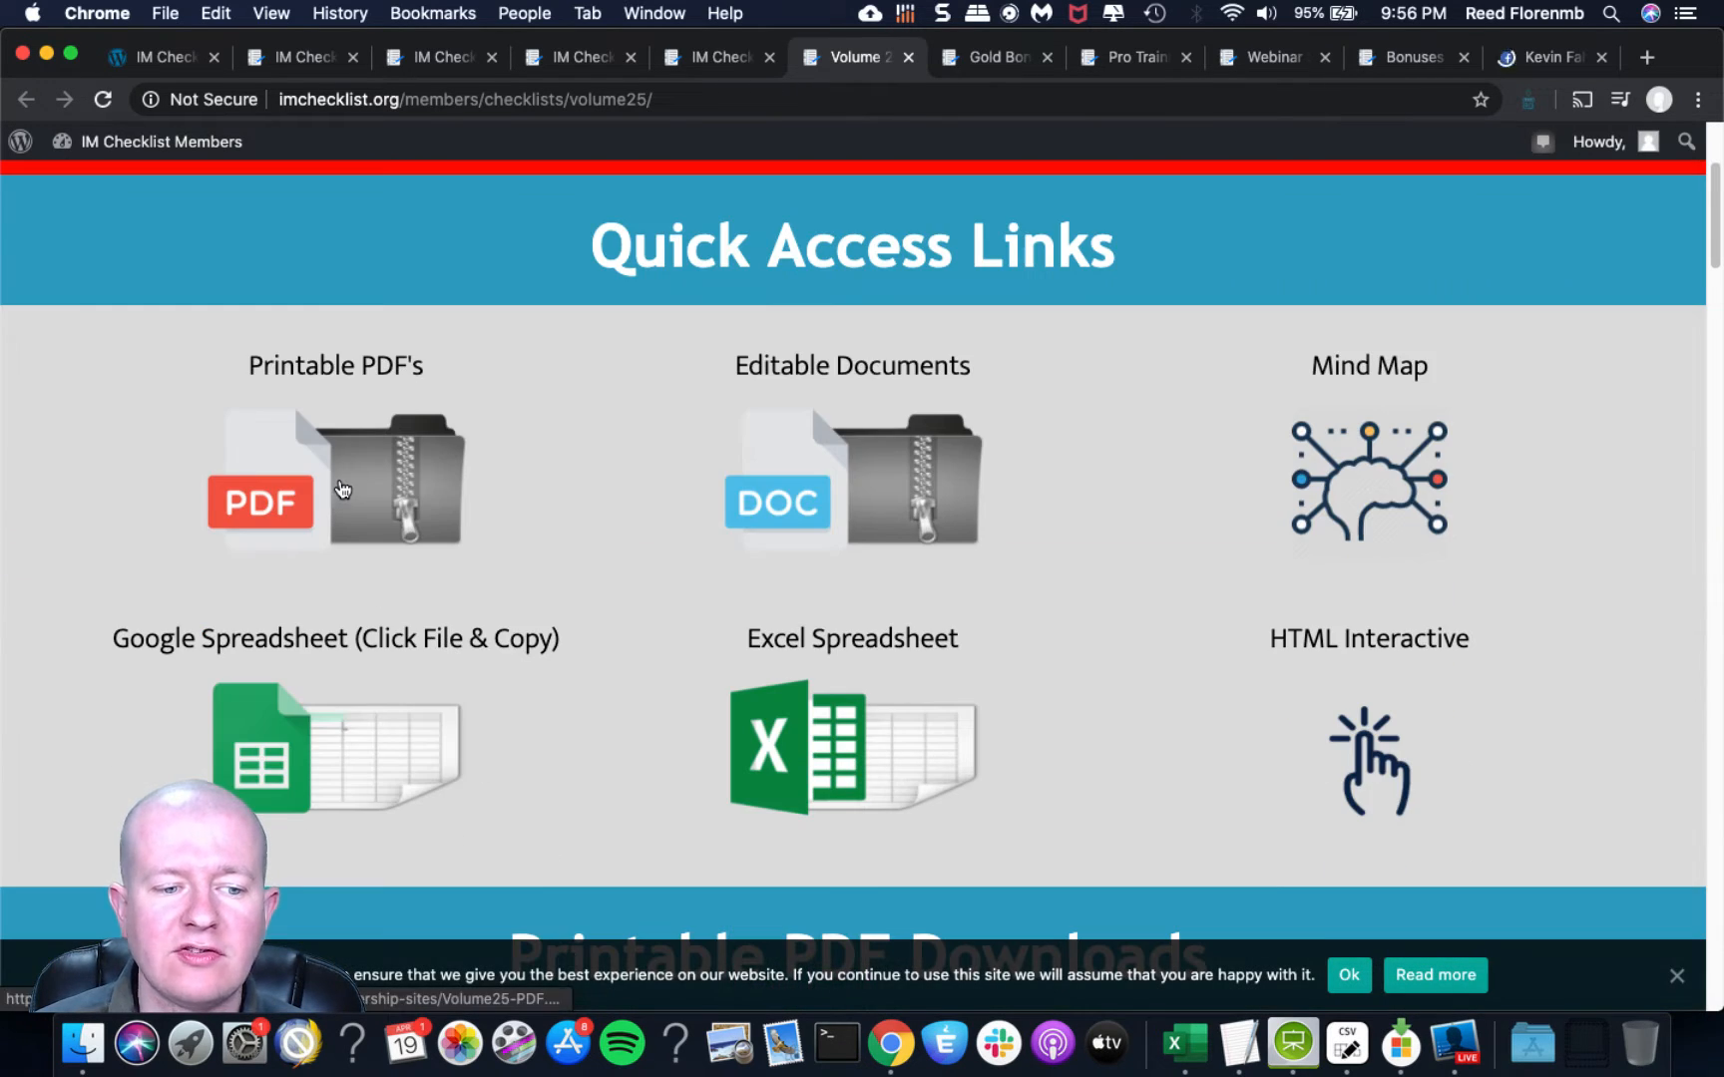
pyautogui.moveTo(749, 476)
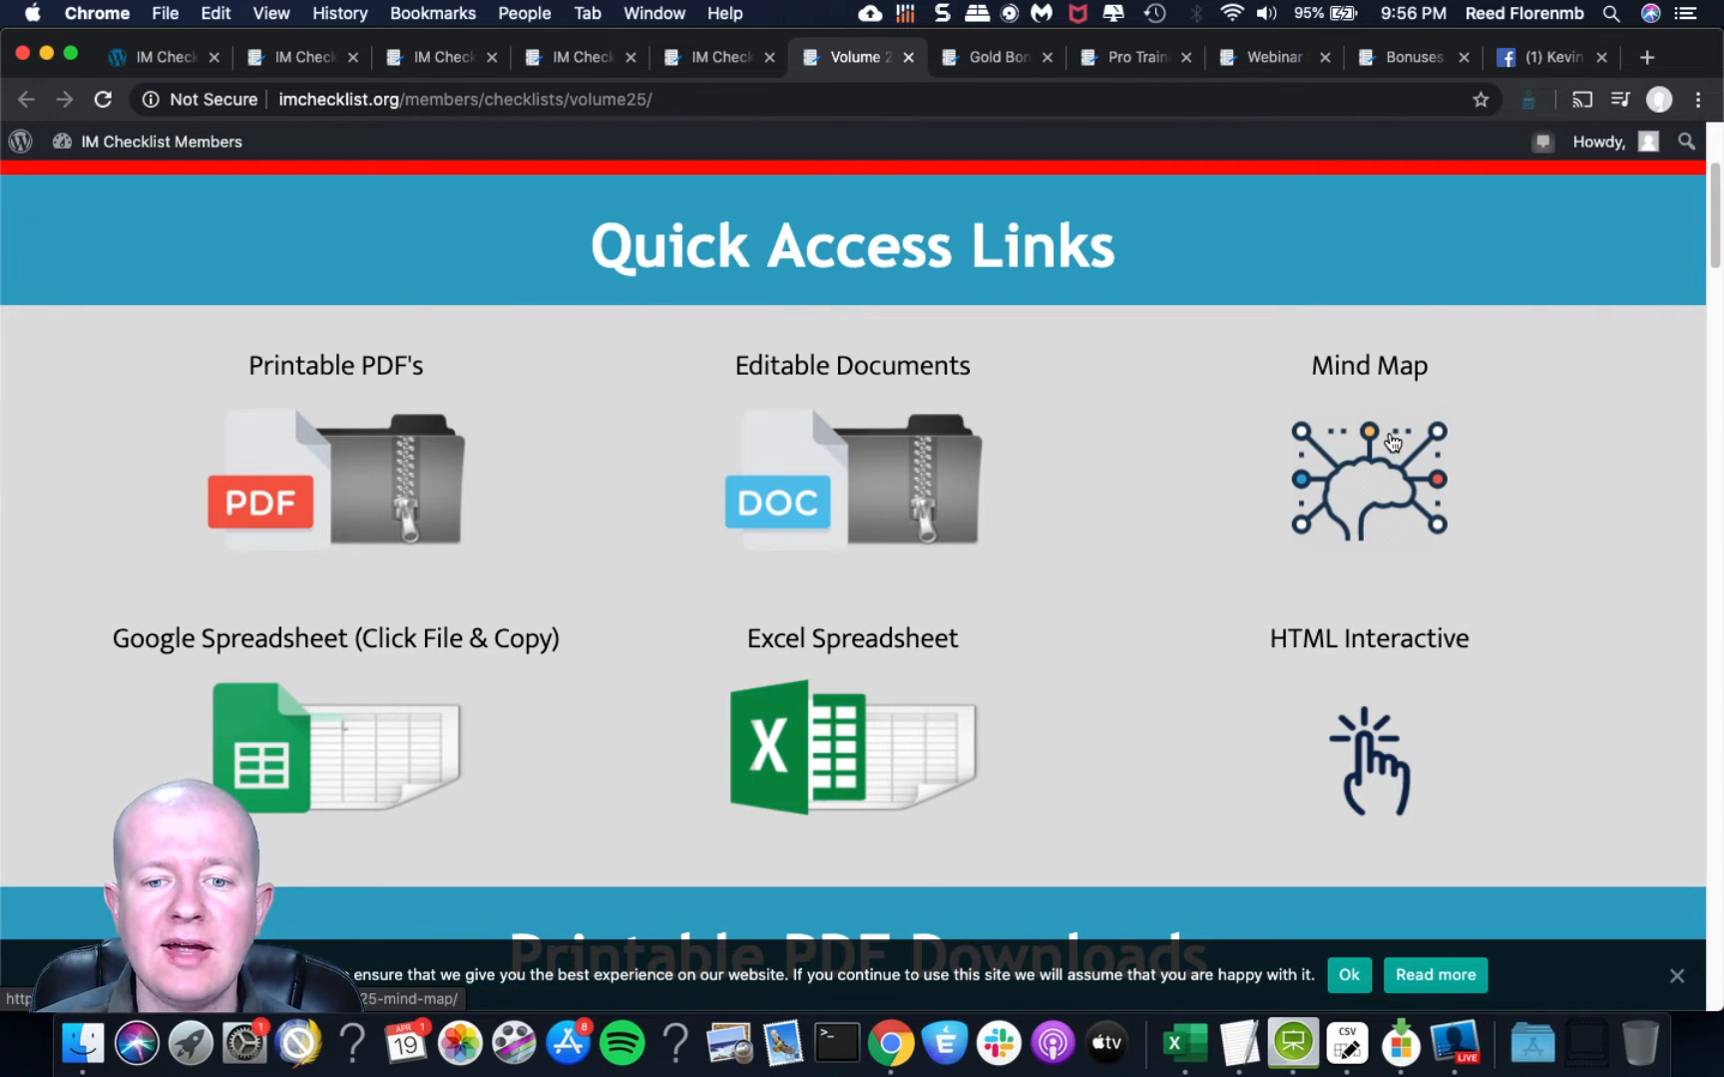
pyautogui.scroll(-3)
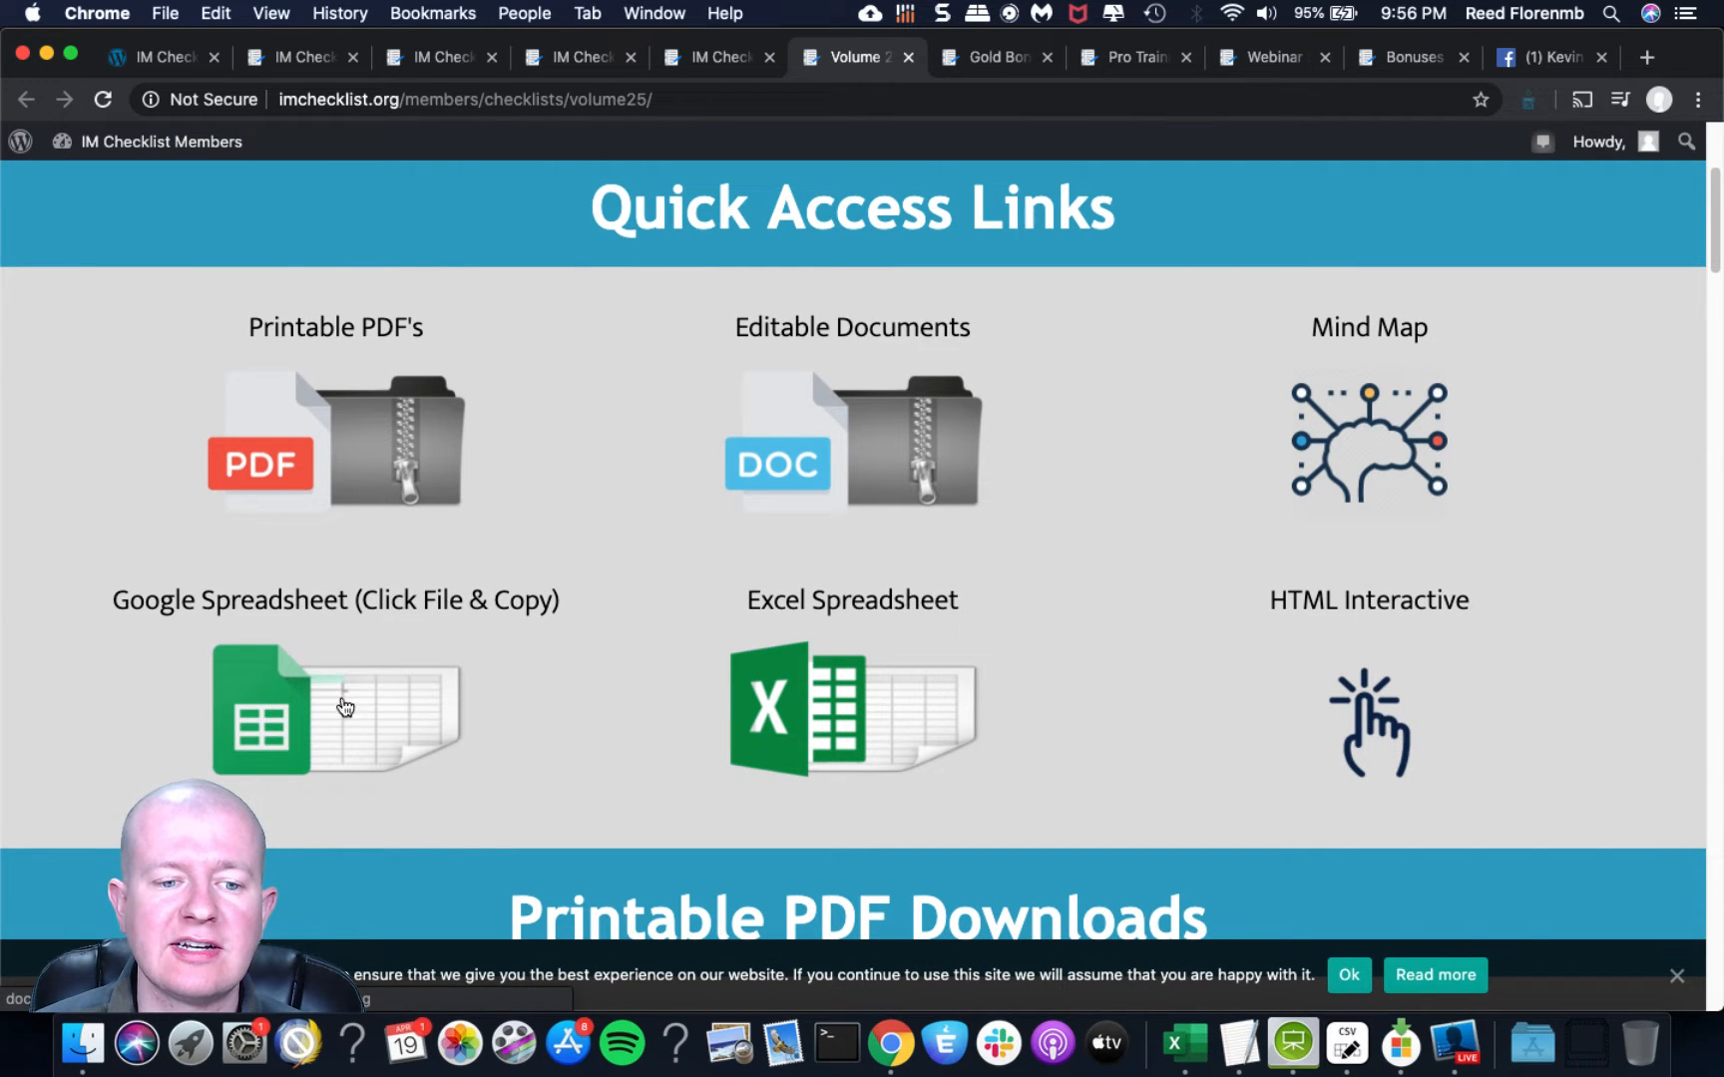
pyautogui.scroll(-3)
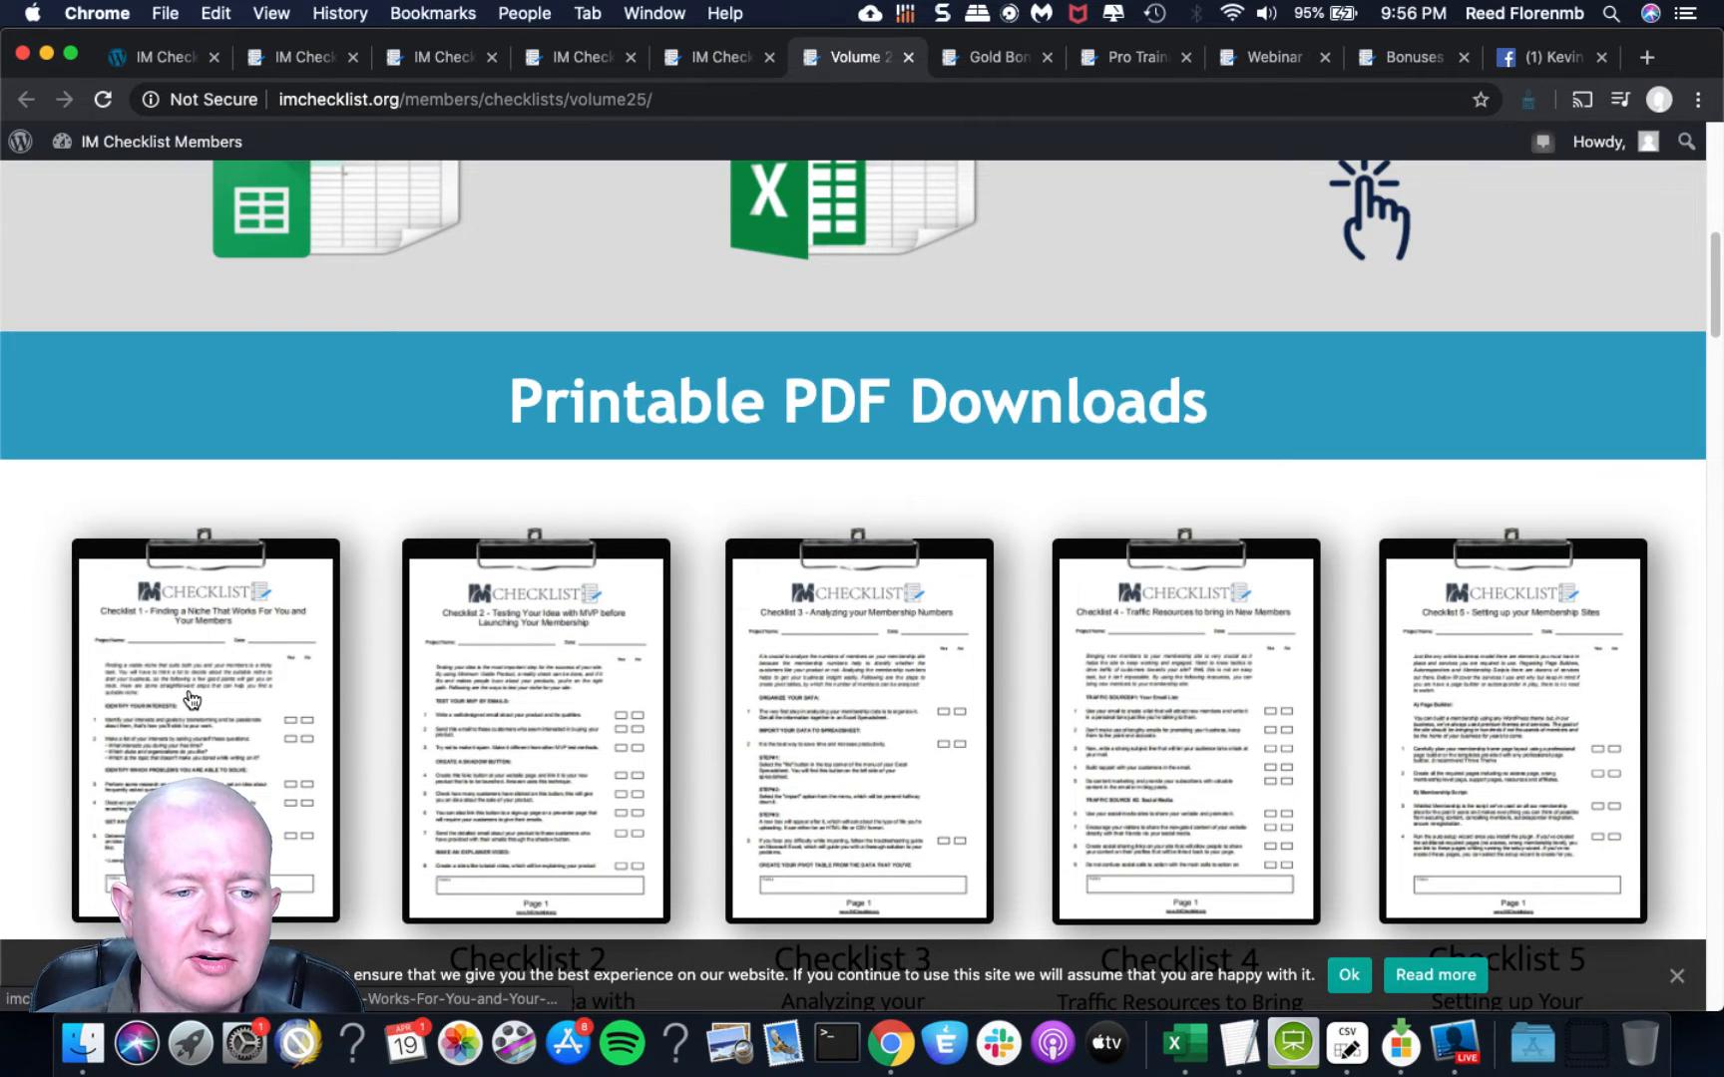
# View the Checklist 1 – Finding a Niche PDF in its own tab and read through it.
pyautogui.click(206, 736)
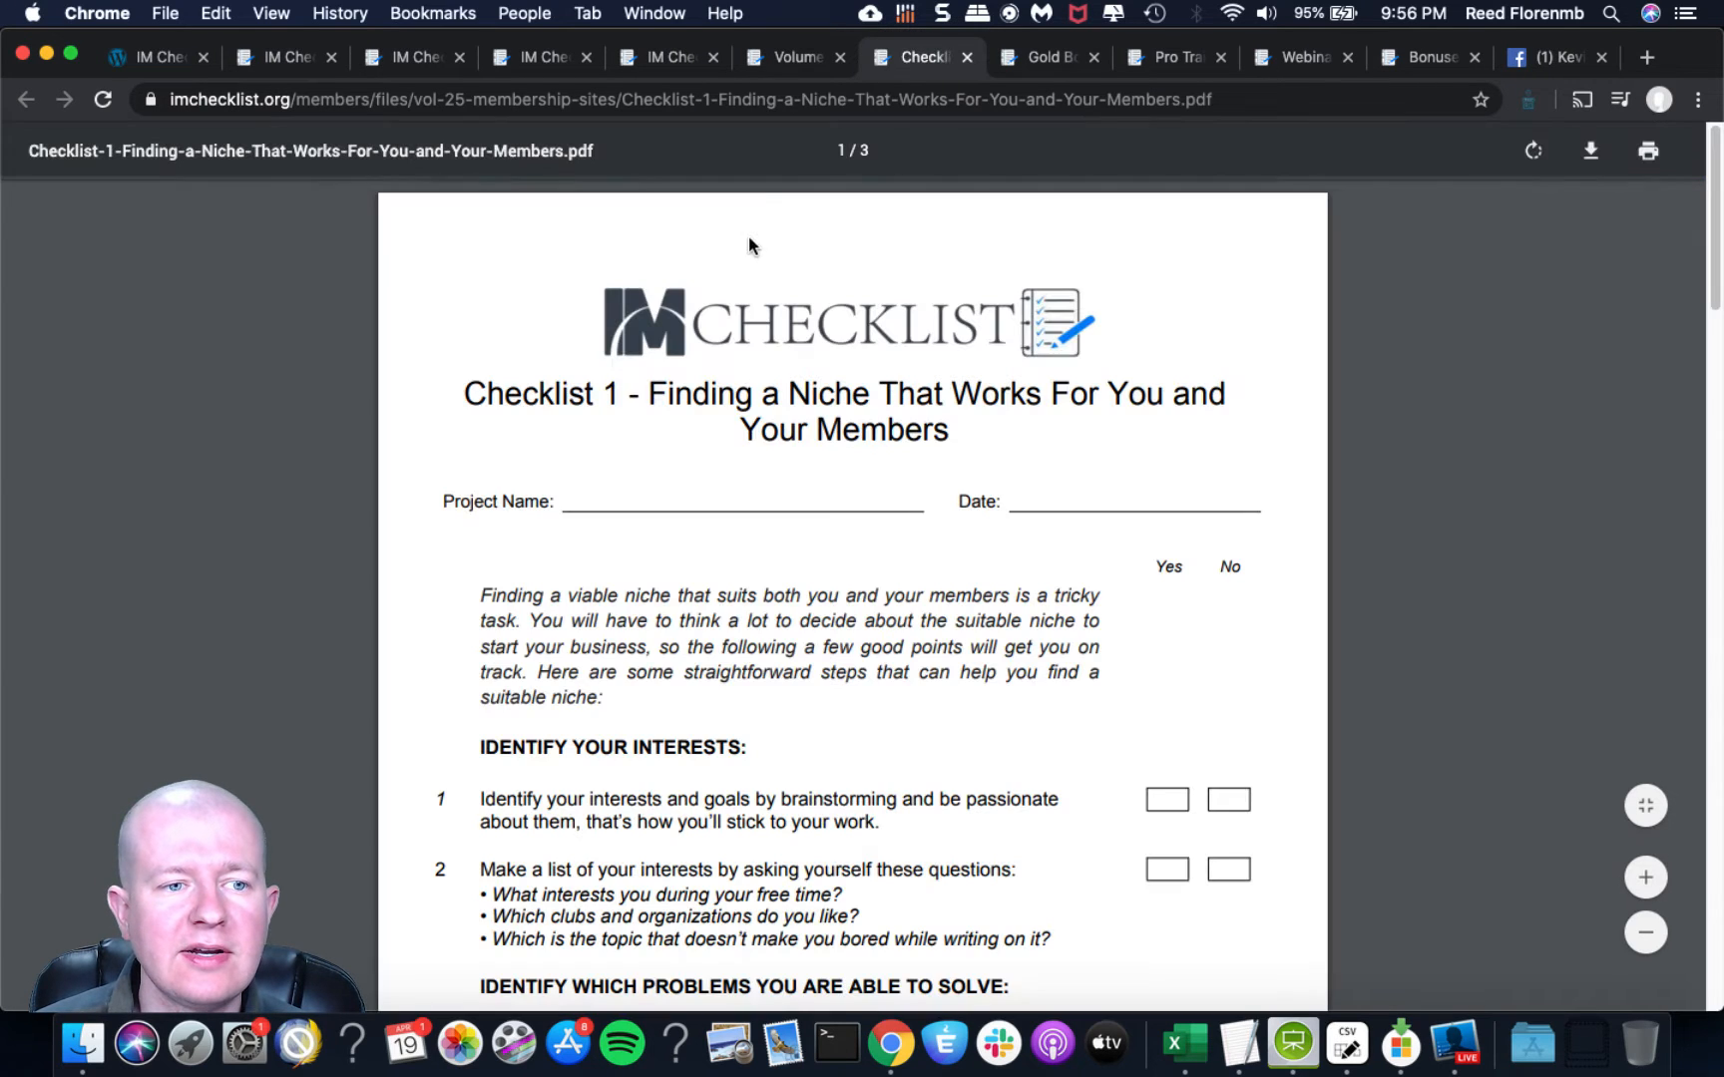
pyautogui.moveTo(998, 361)
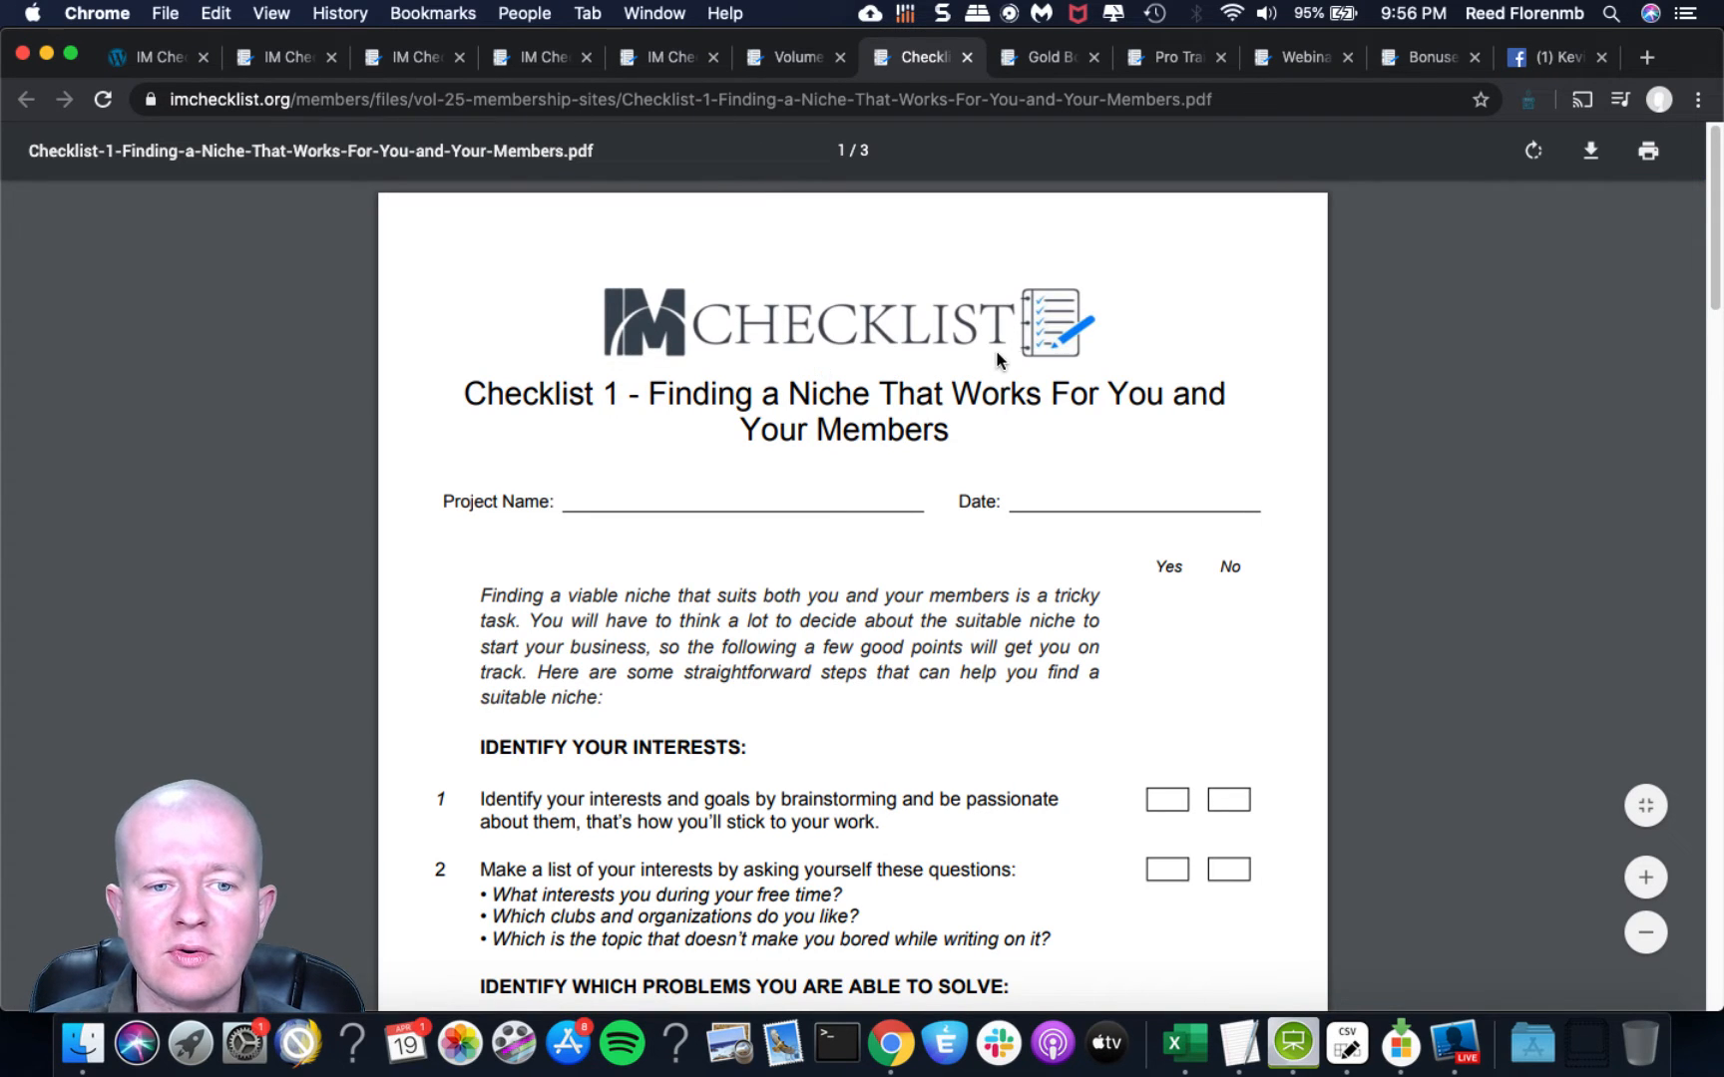
pyautogui.scroll(-3)
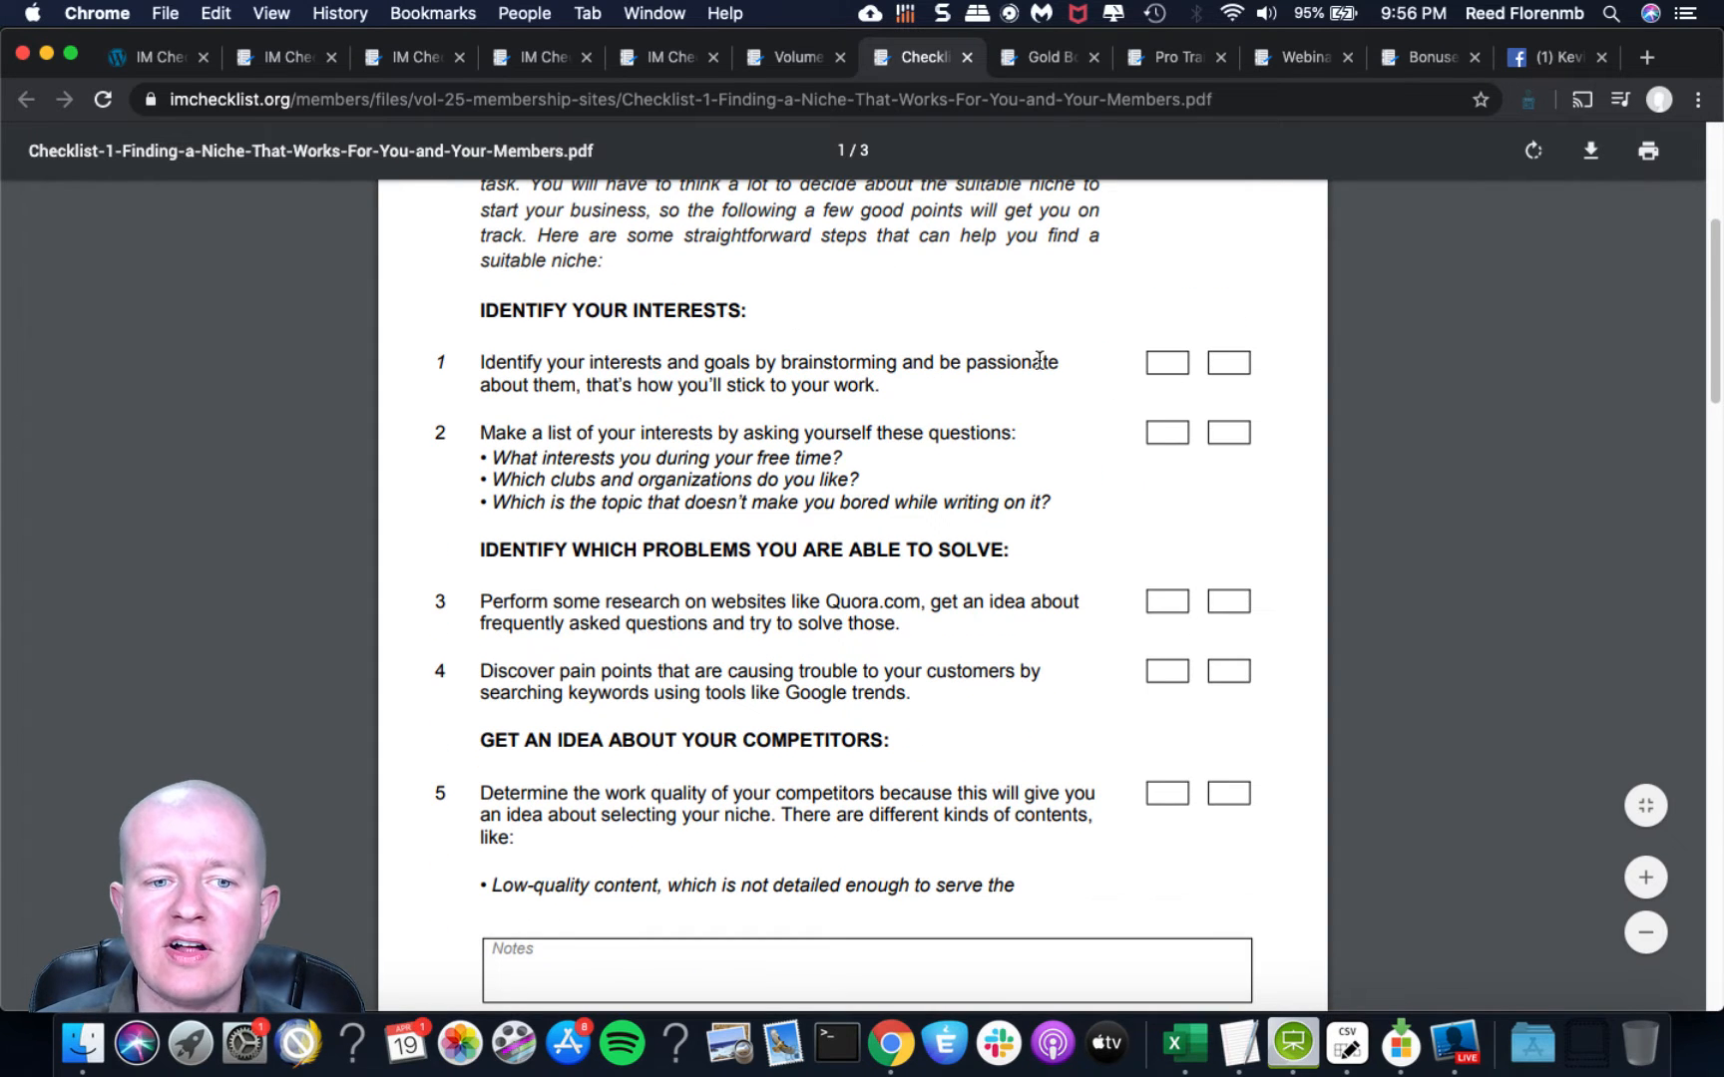
pyautogui.scroll(-3)
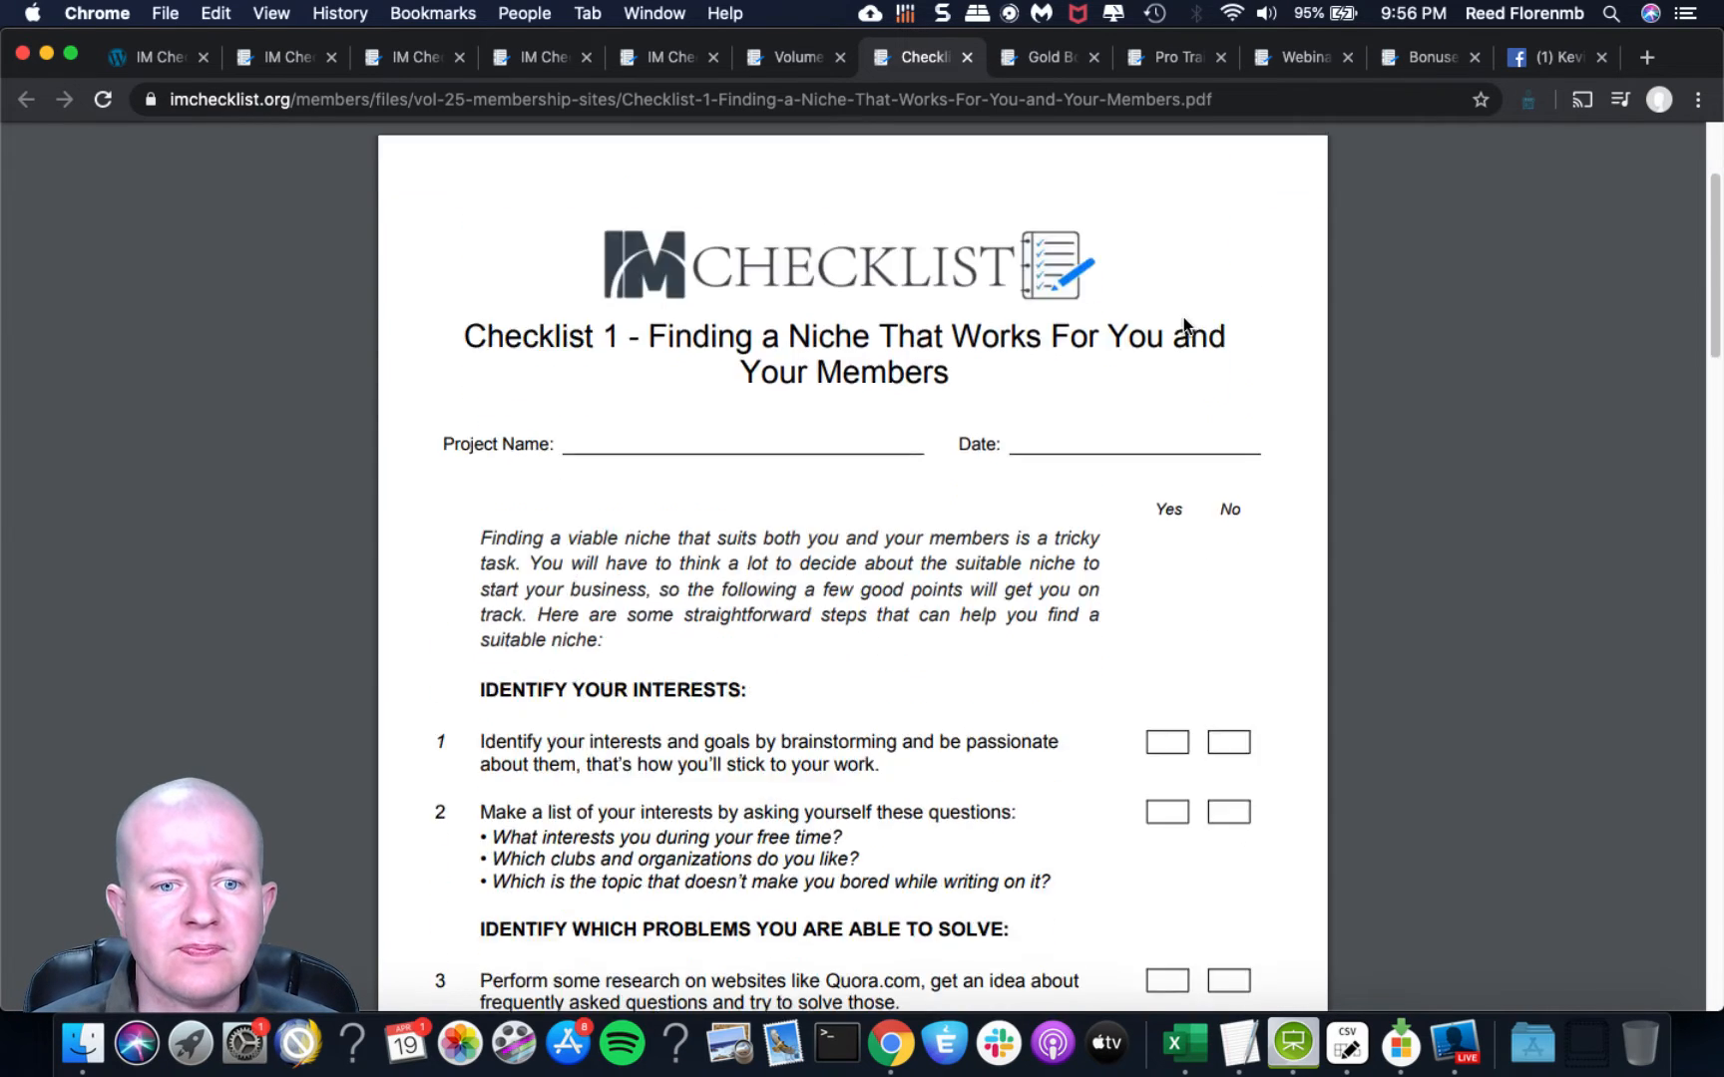
pyautogui.scroll(-3)
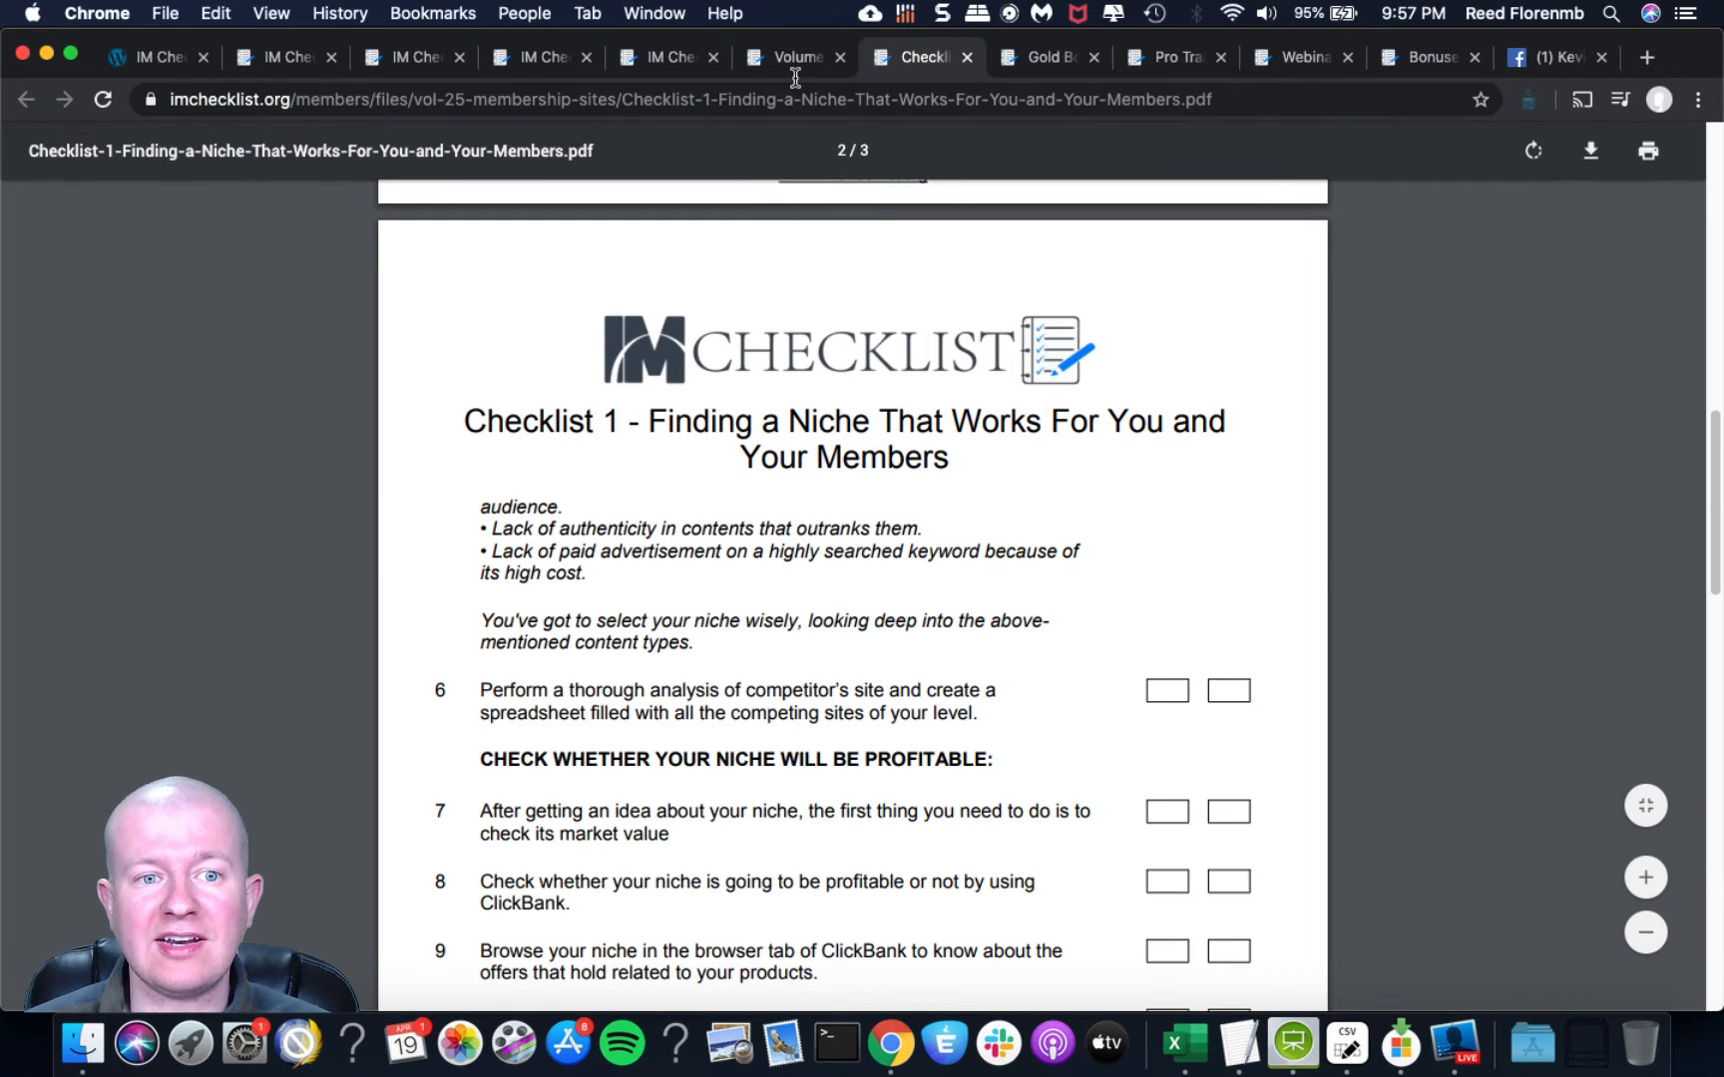
# Browse the Volume 25 checklists page before returning to the PDF.
pyautogui.click(796, 57)
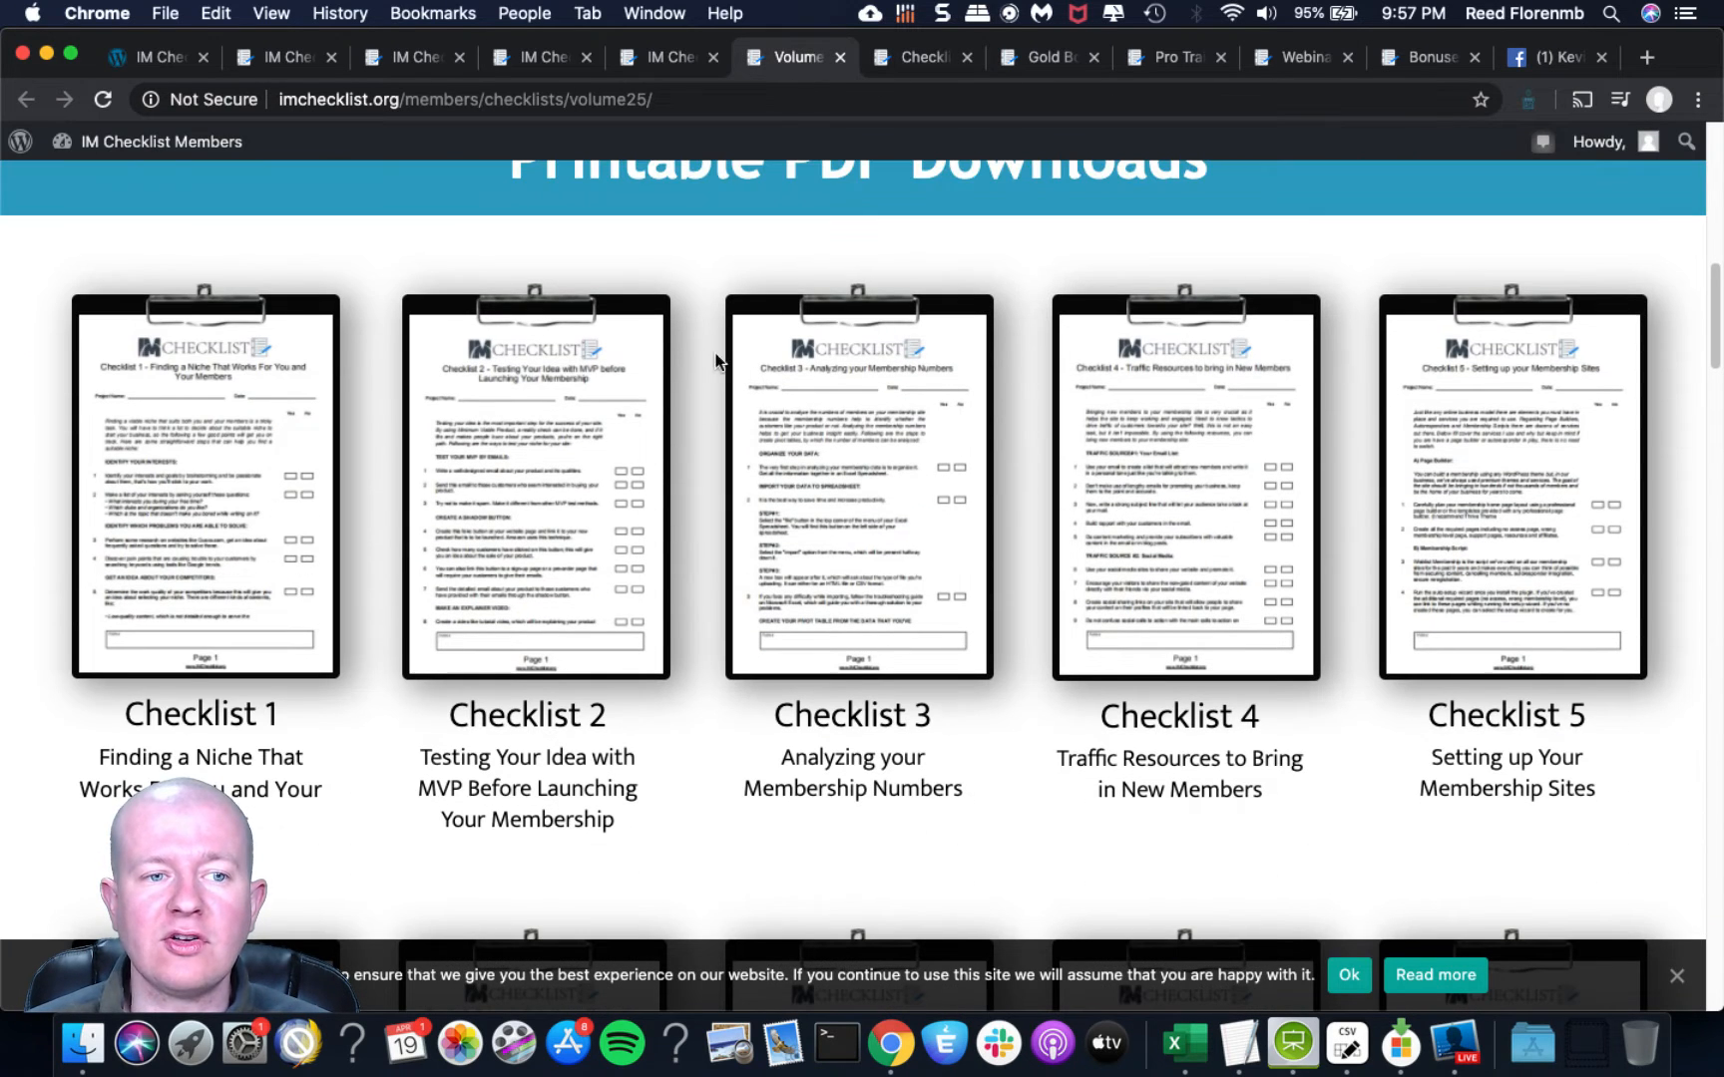
pyautogui.scroll(-3)
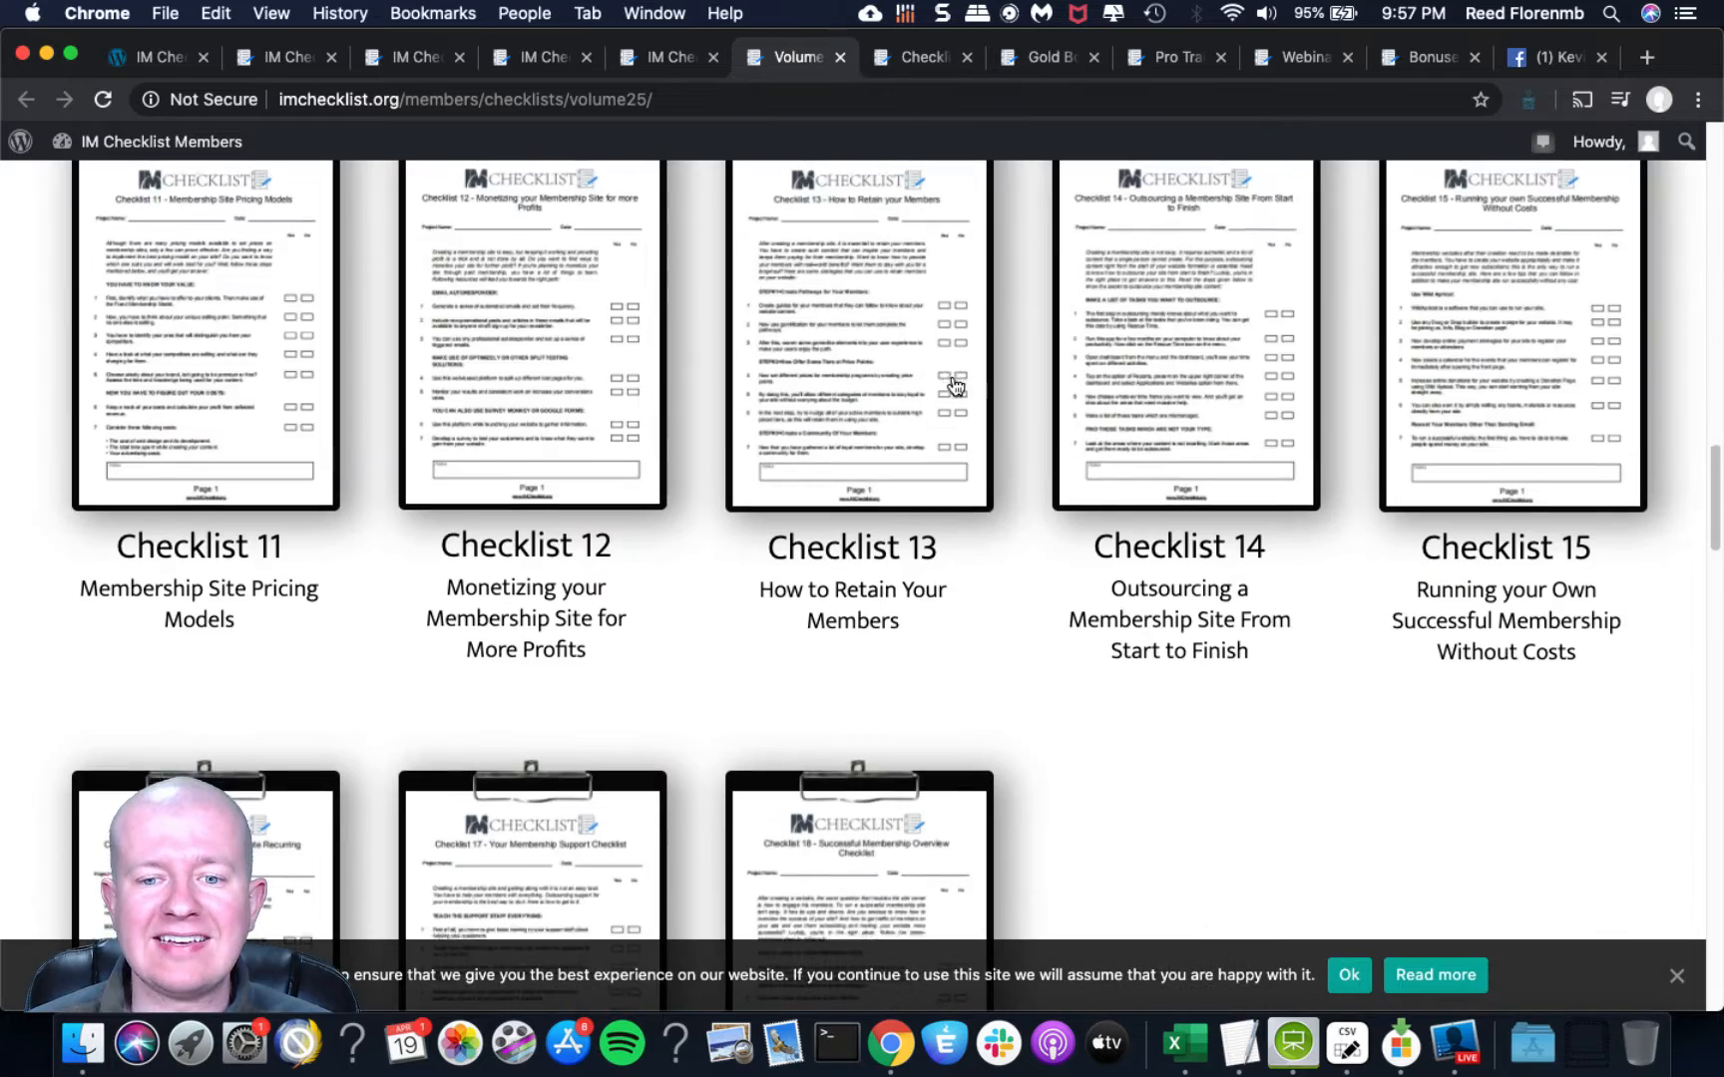
pyautogui.scroll(-3)
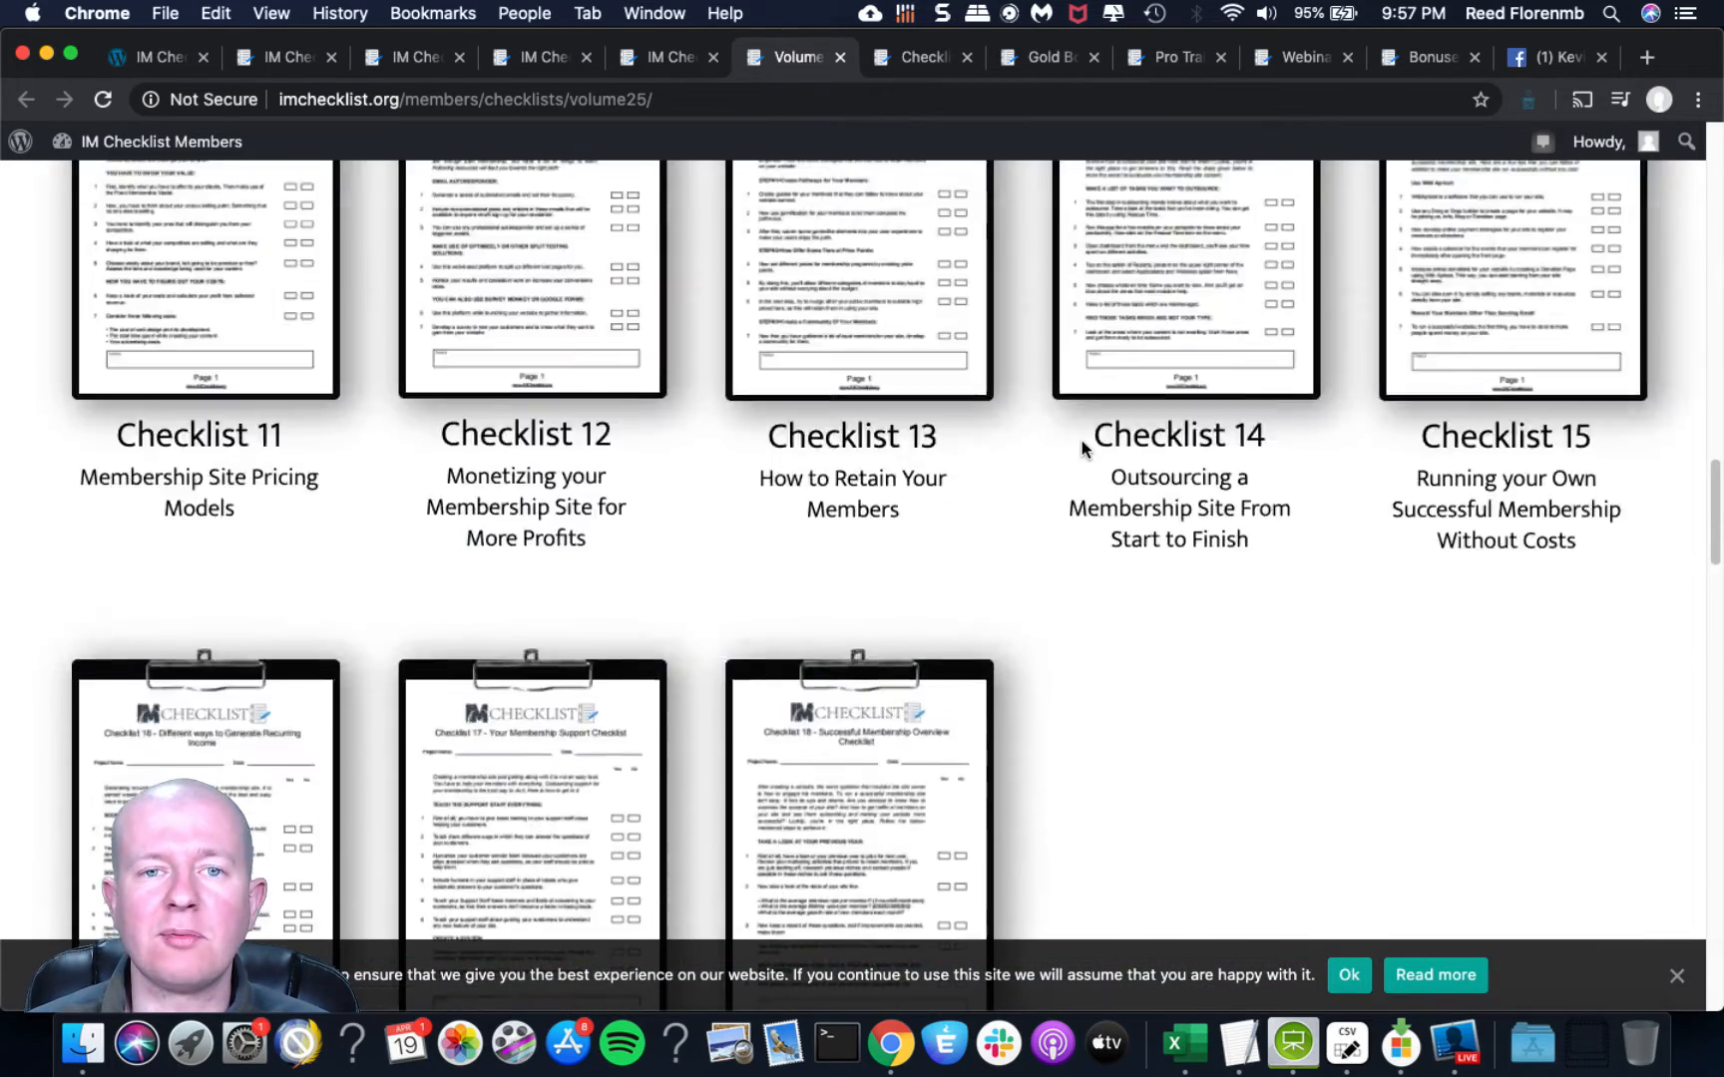
pyautogui.scroll(3)
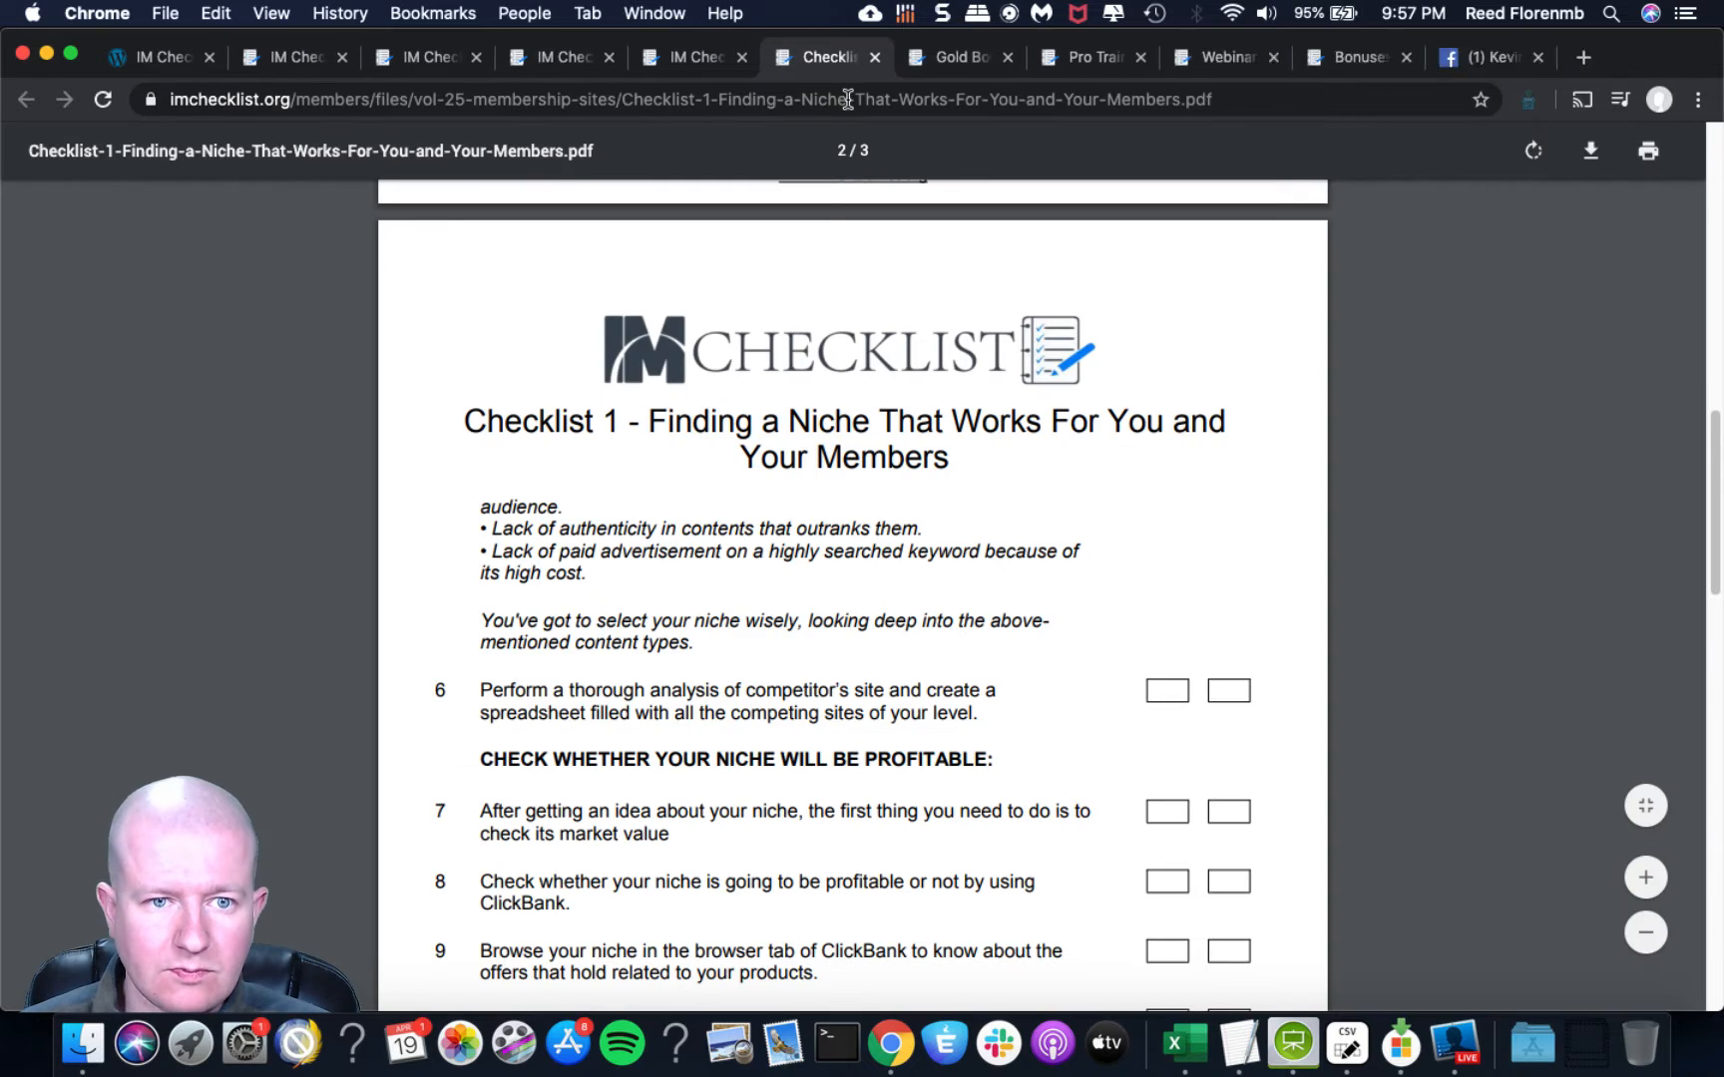
# Close the Checklist 1 PDF so the Gold Member Bonuses 2020 page shows.
pyautogui.click(929, 56)
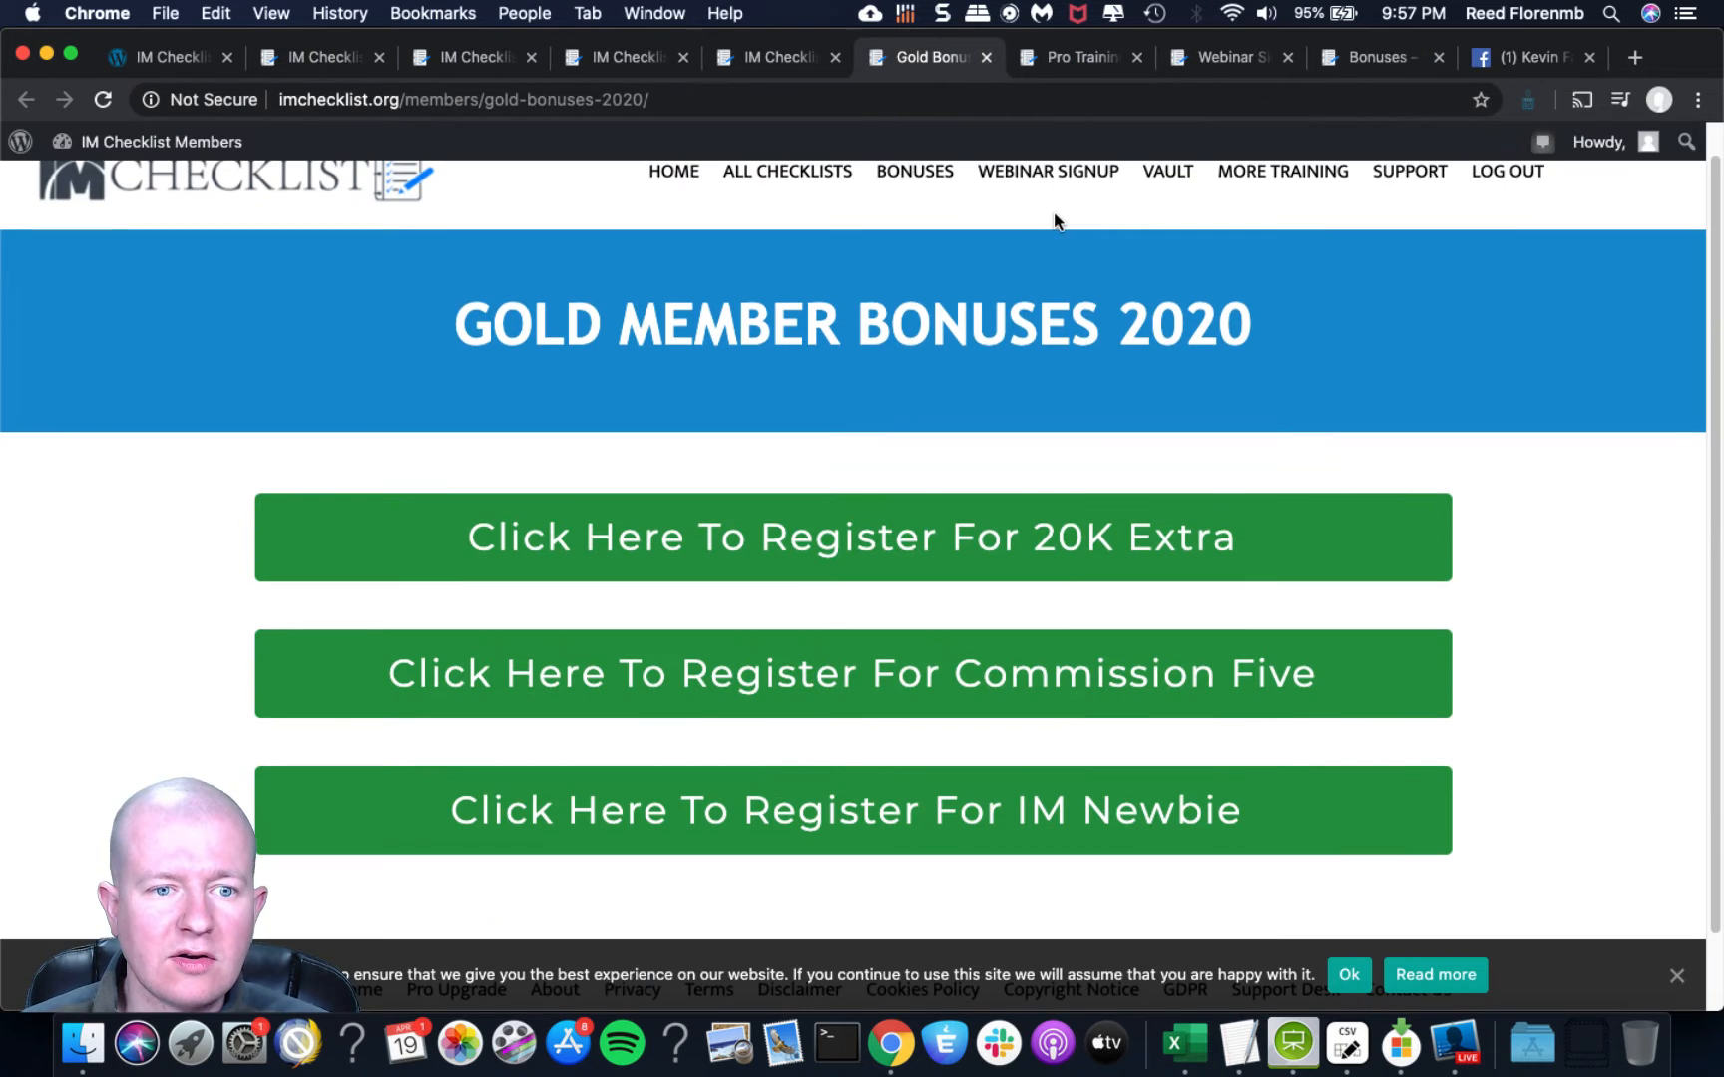
pyautogui.scroll(-3)
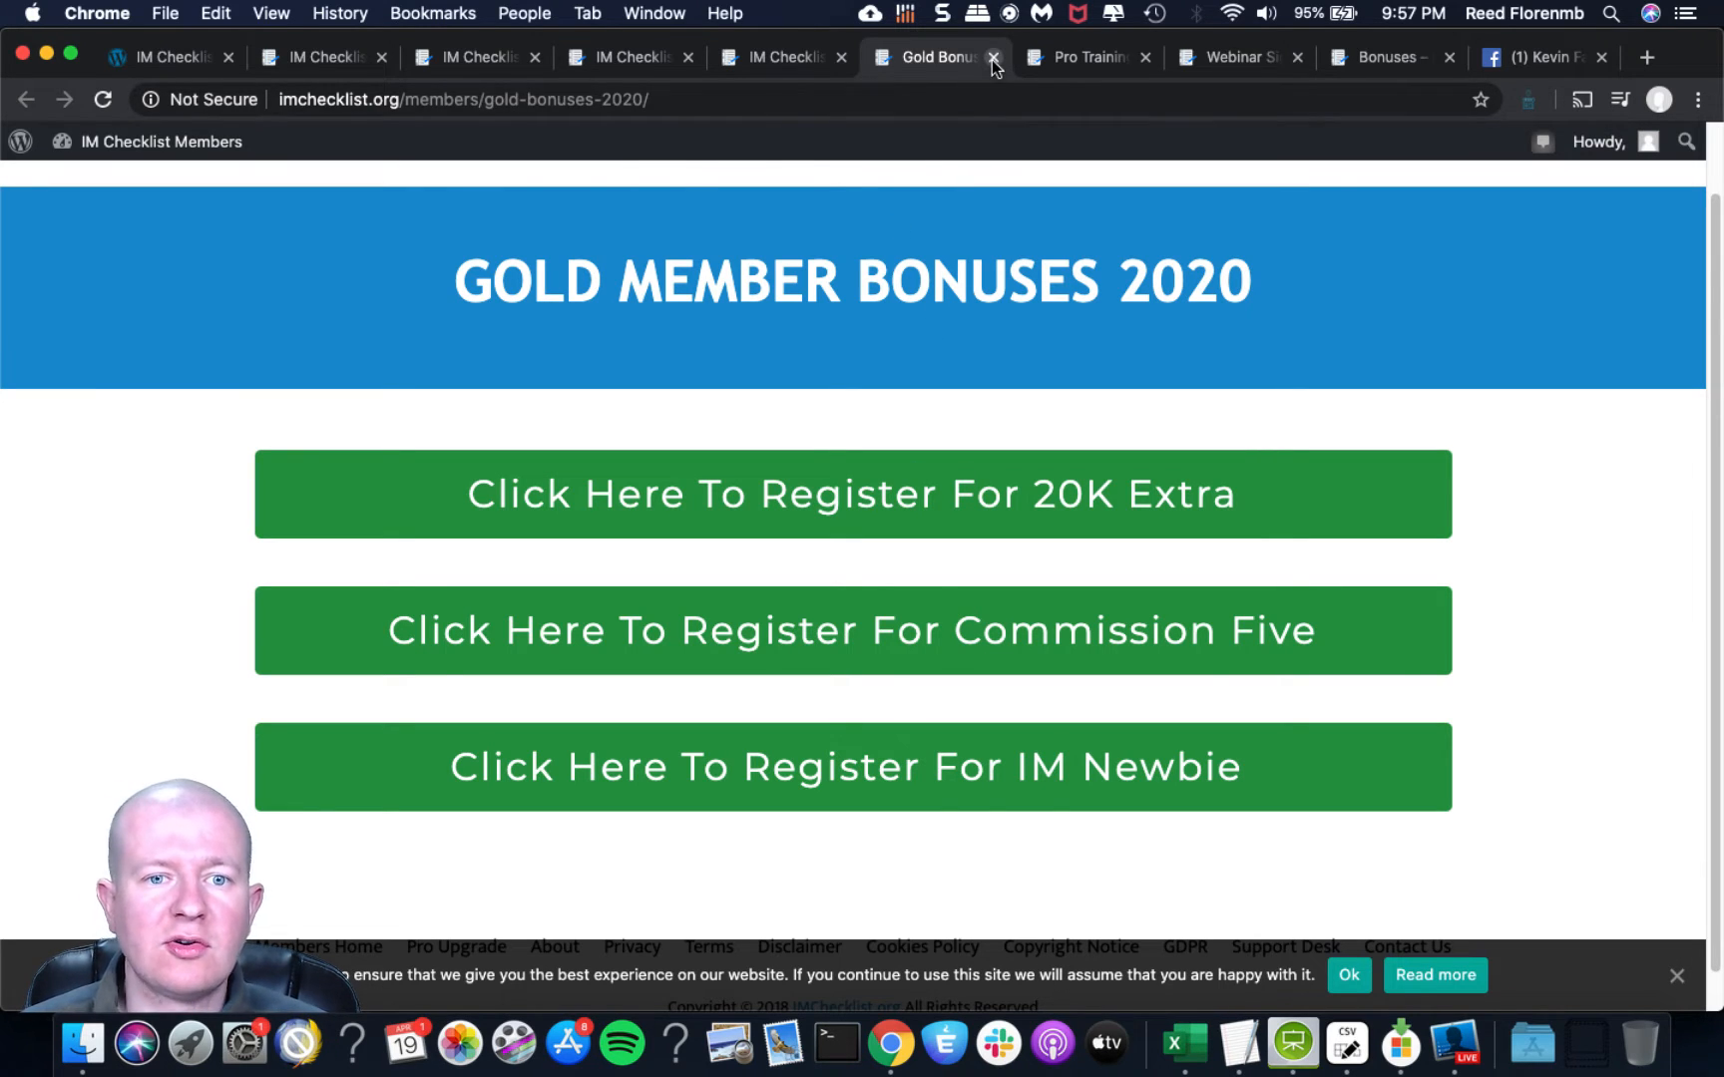
# Close the Gold Member Bonuses 2020 page and browse the members bonuses page of reports and PLR download.
pyautogui.click(992, 56)
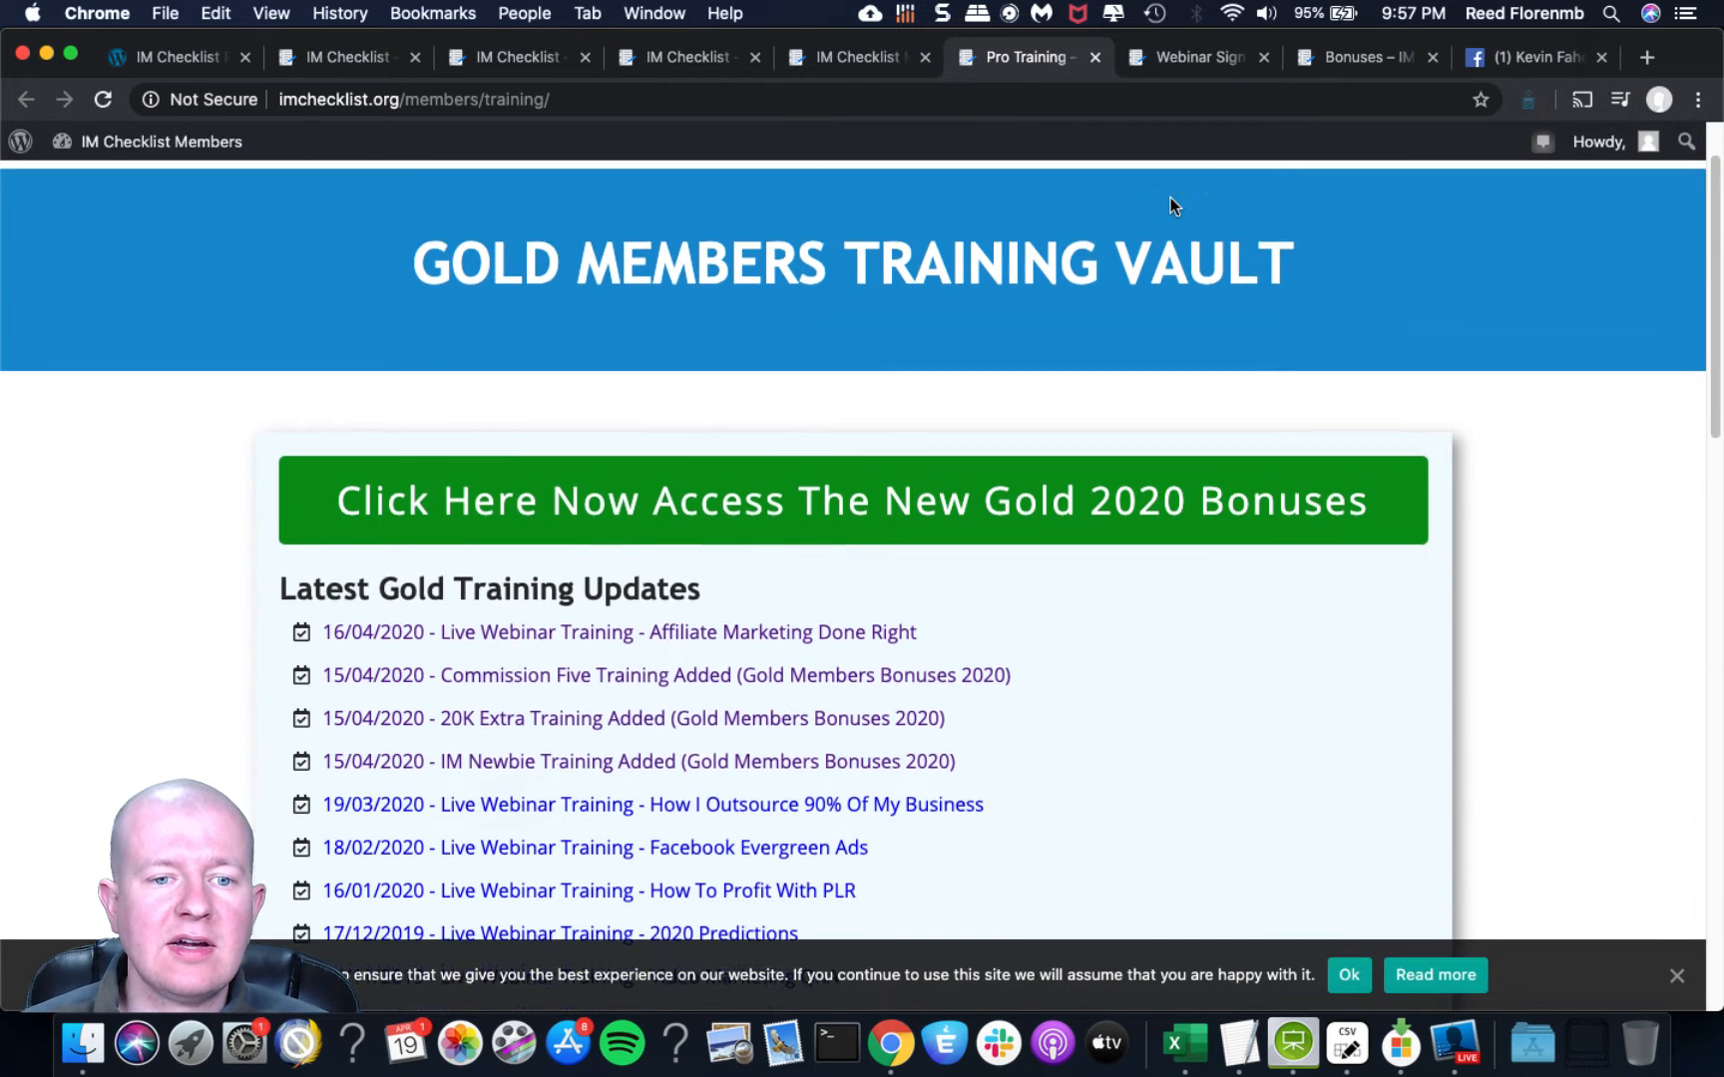
pyautogui.scroll(-3)
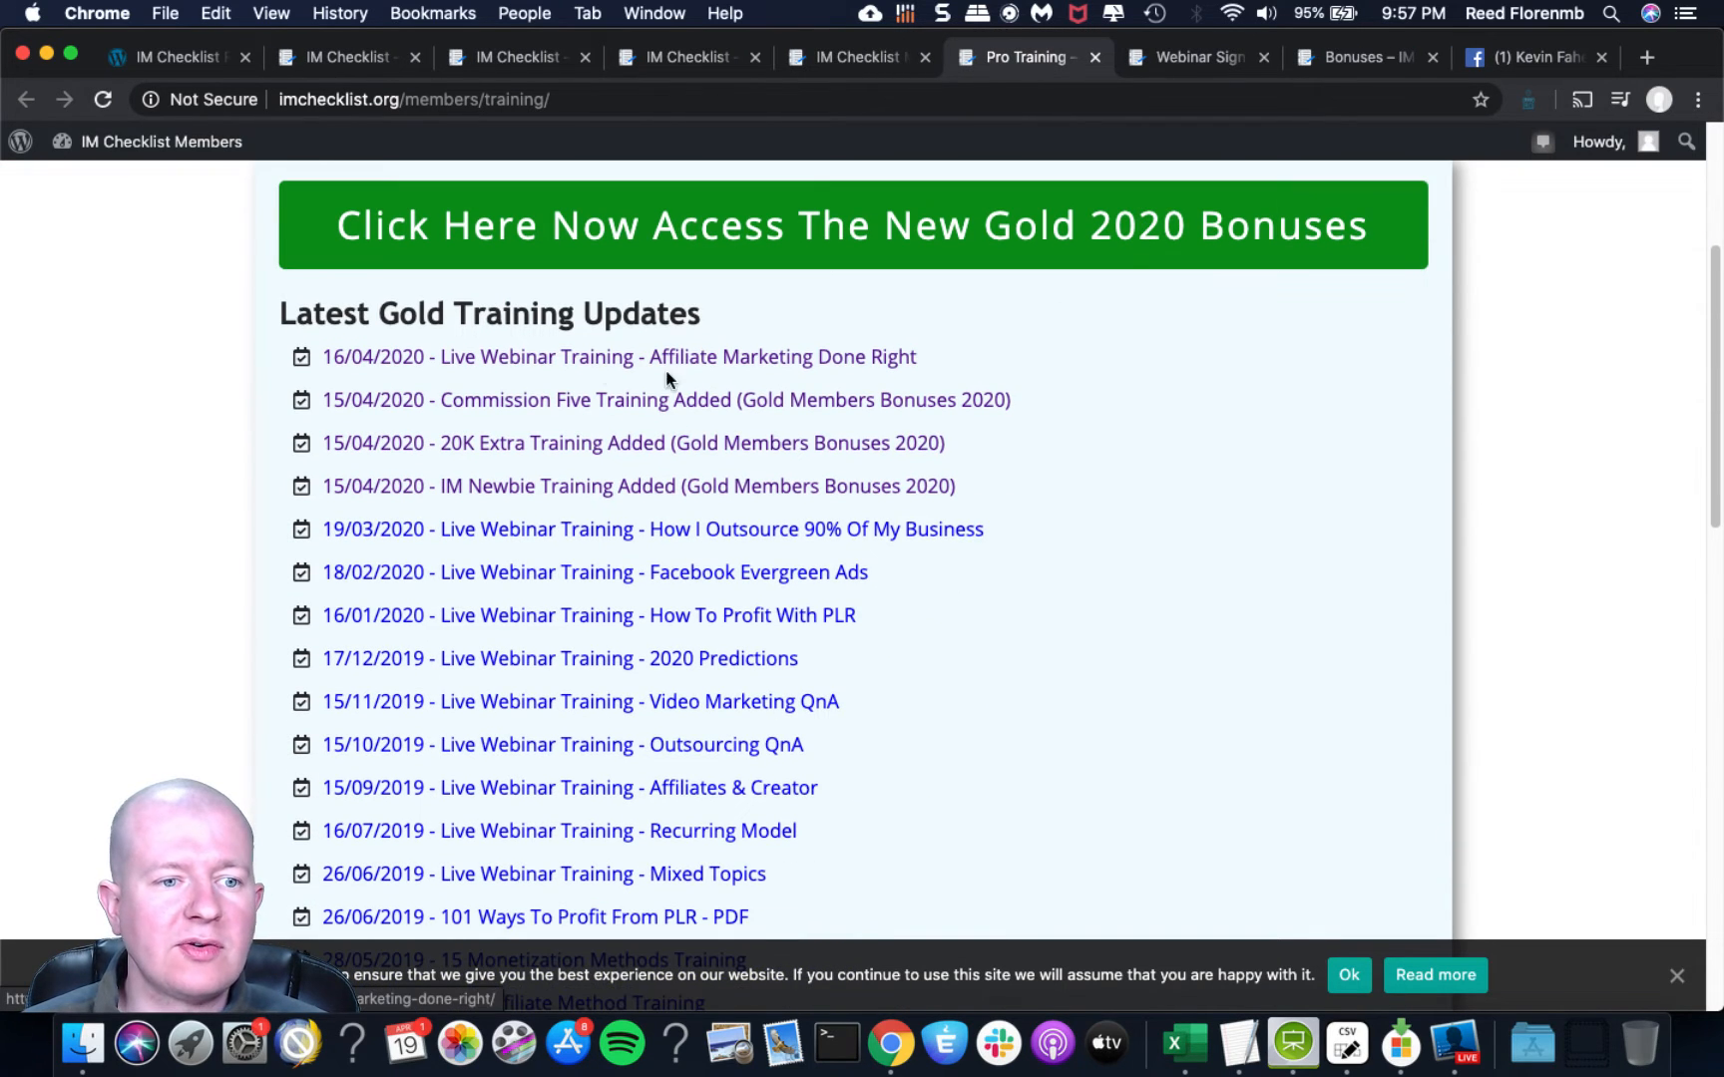
pyautogui.moveTo(545, 377)
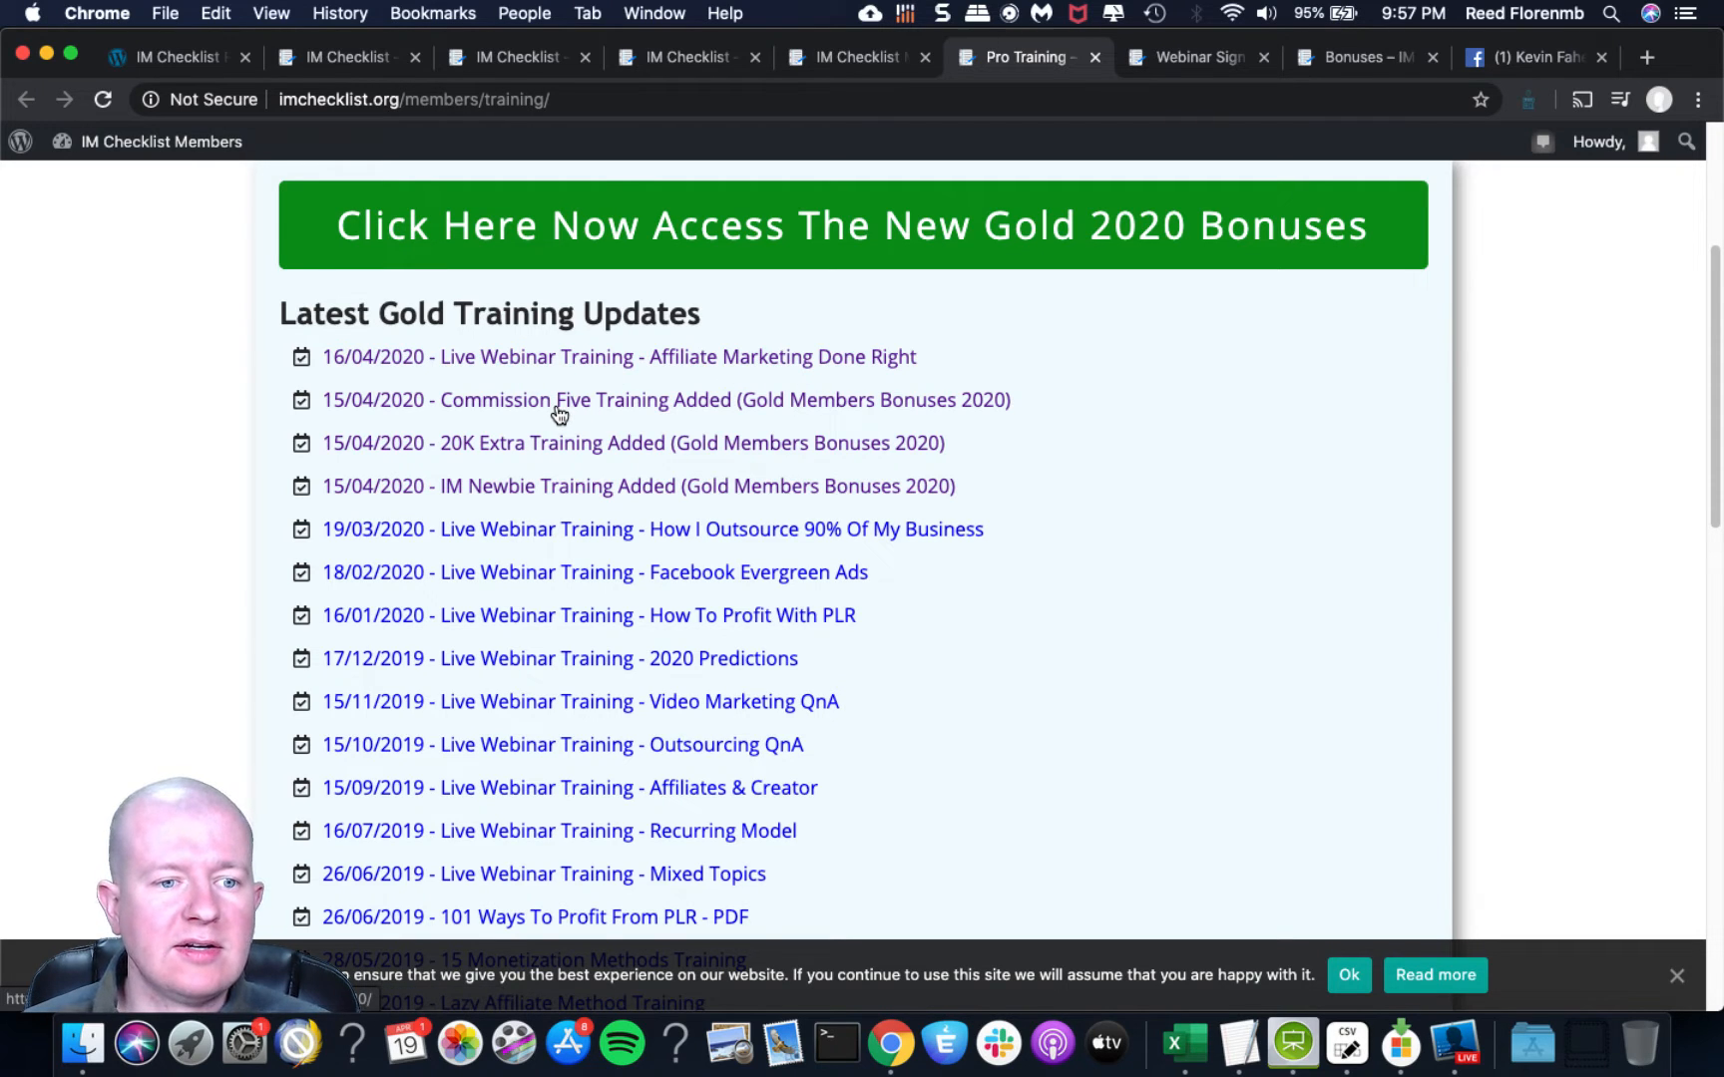
pyautogui.moveTo(555, 407)
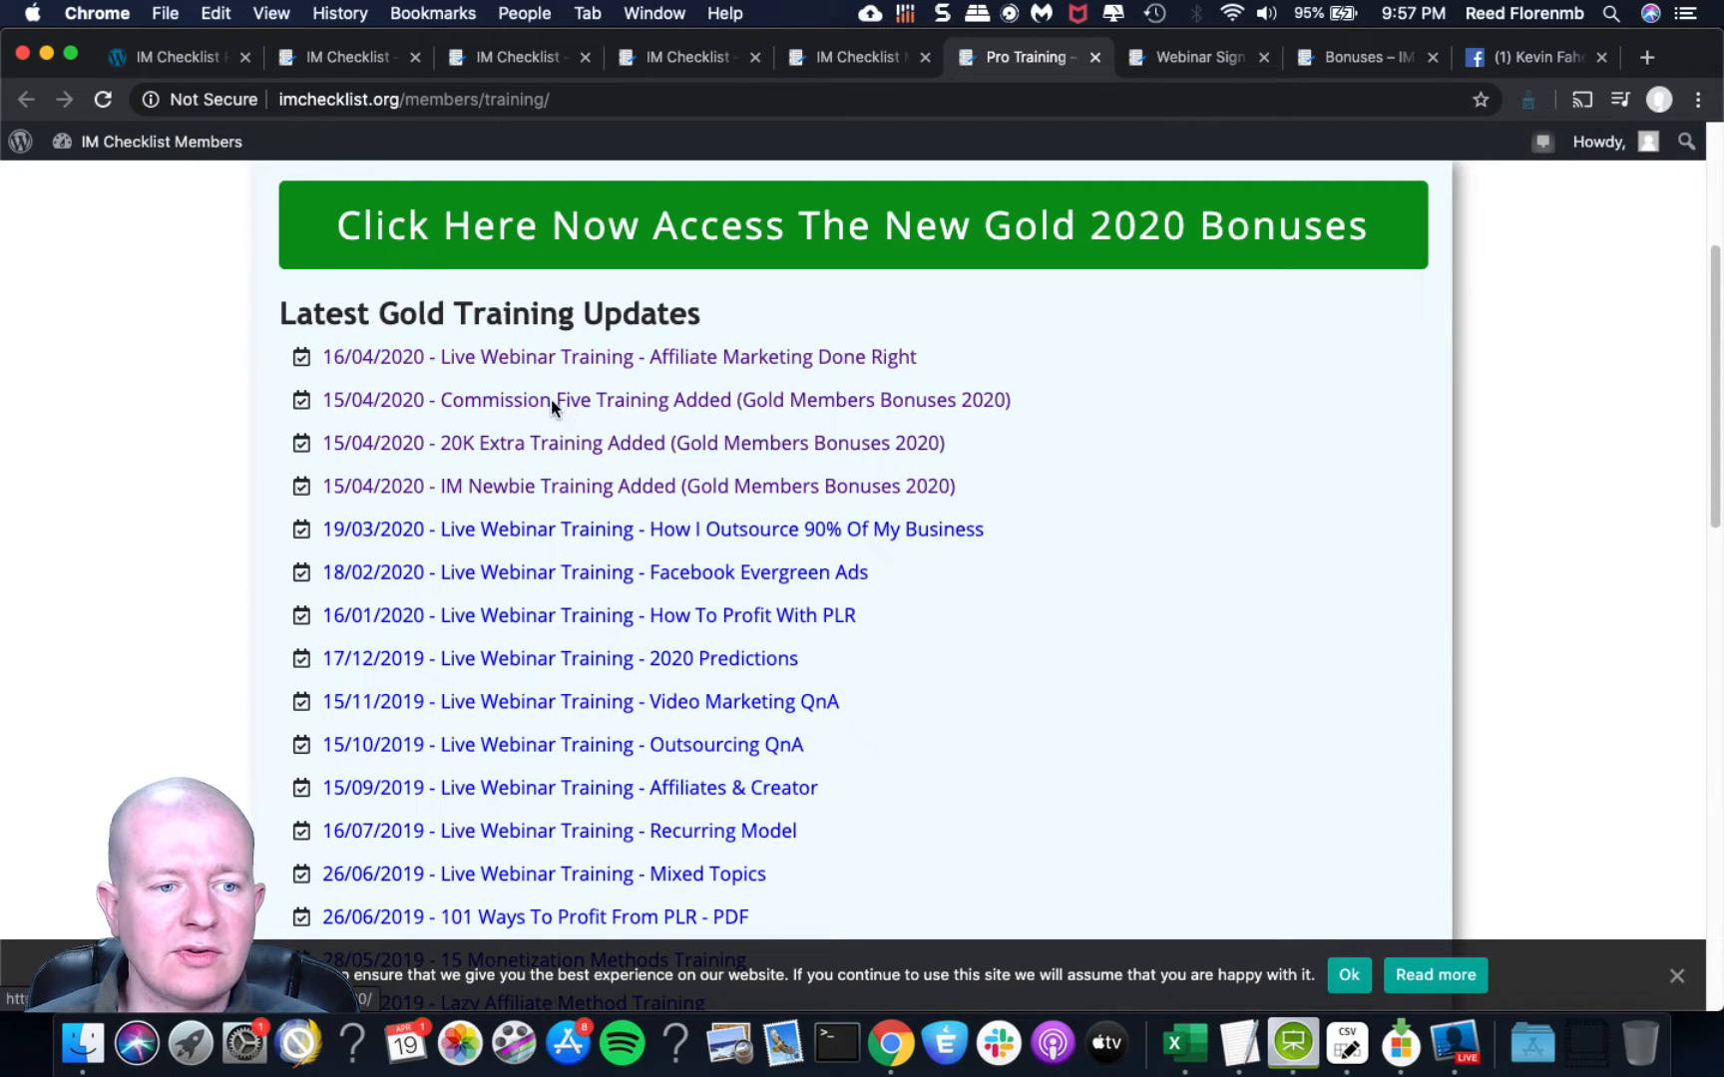
pyautogui.scroll(-3)
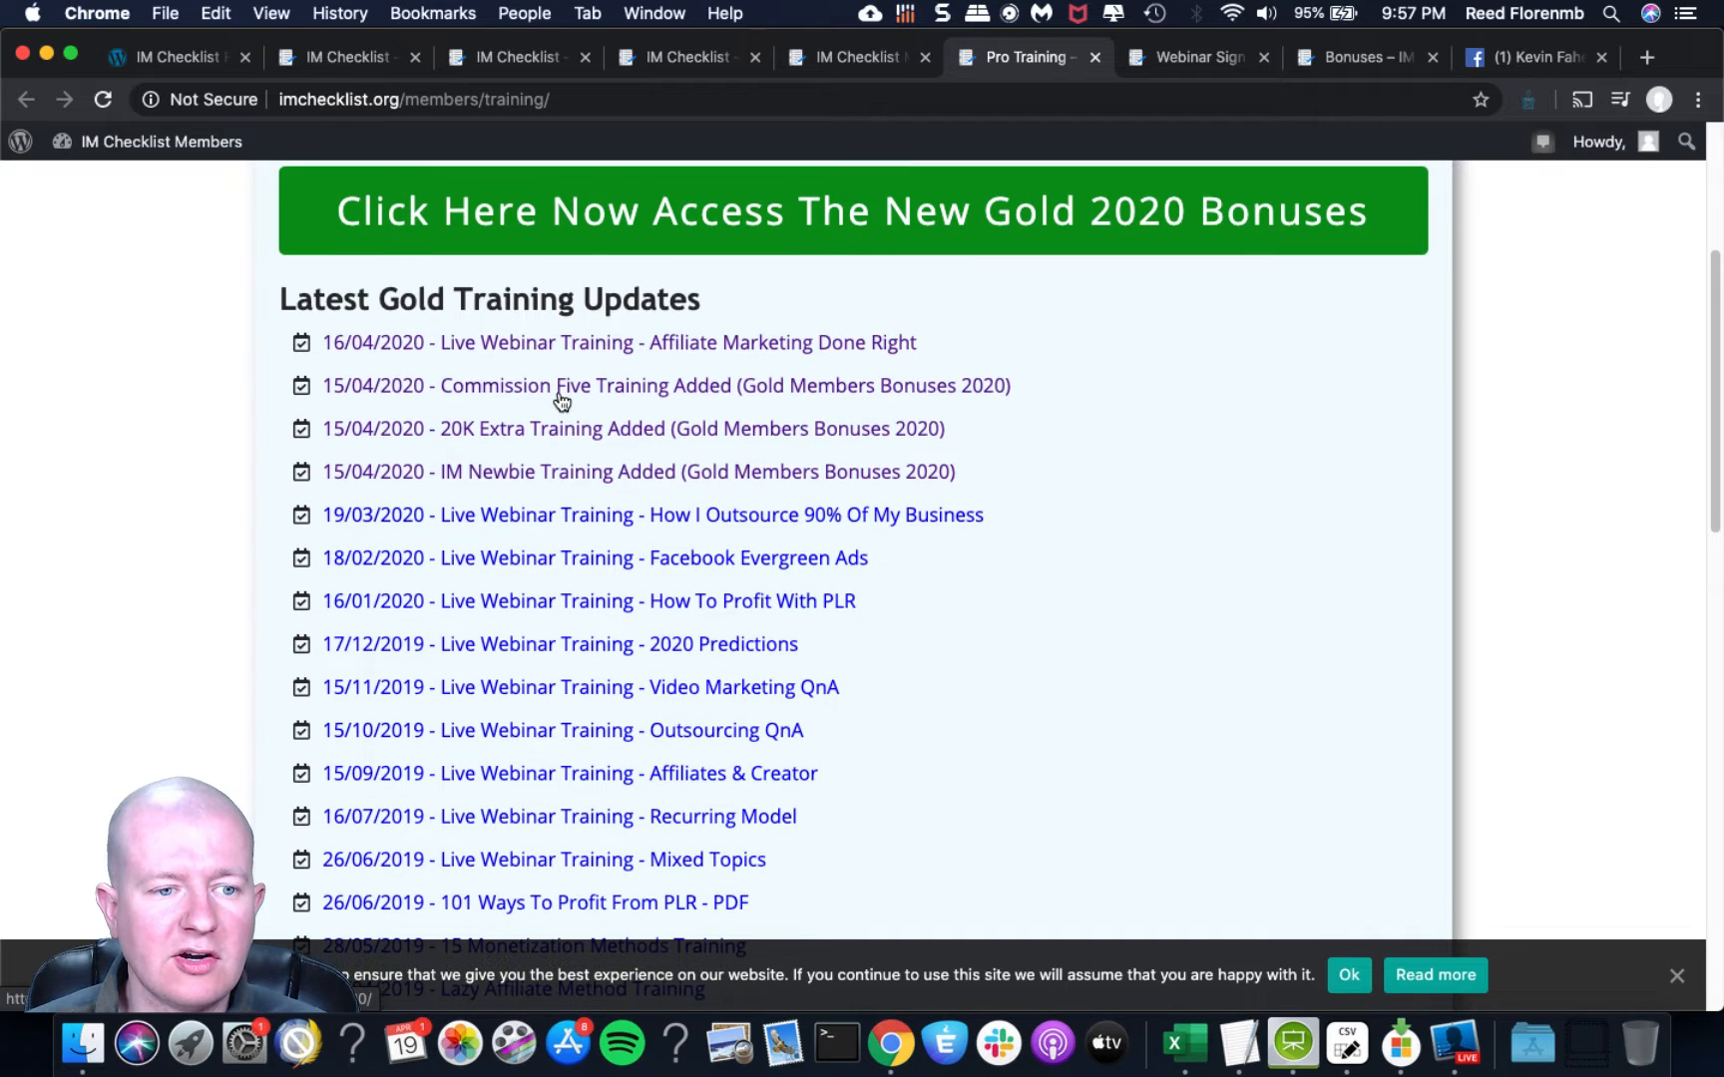
pyautogui.scroll(-3)
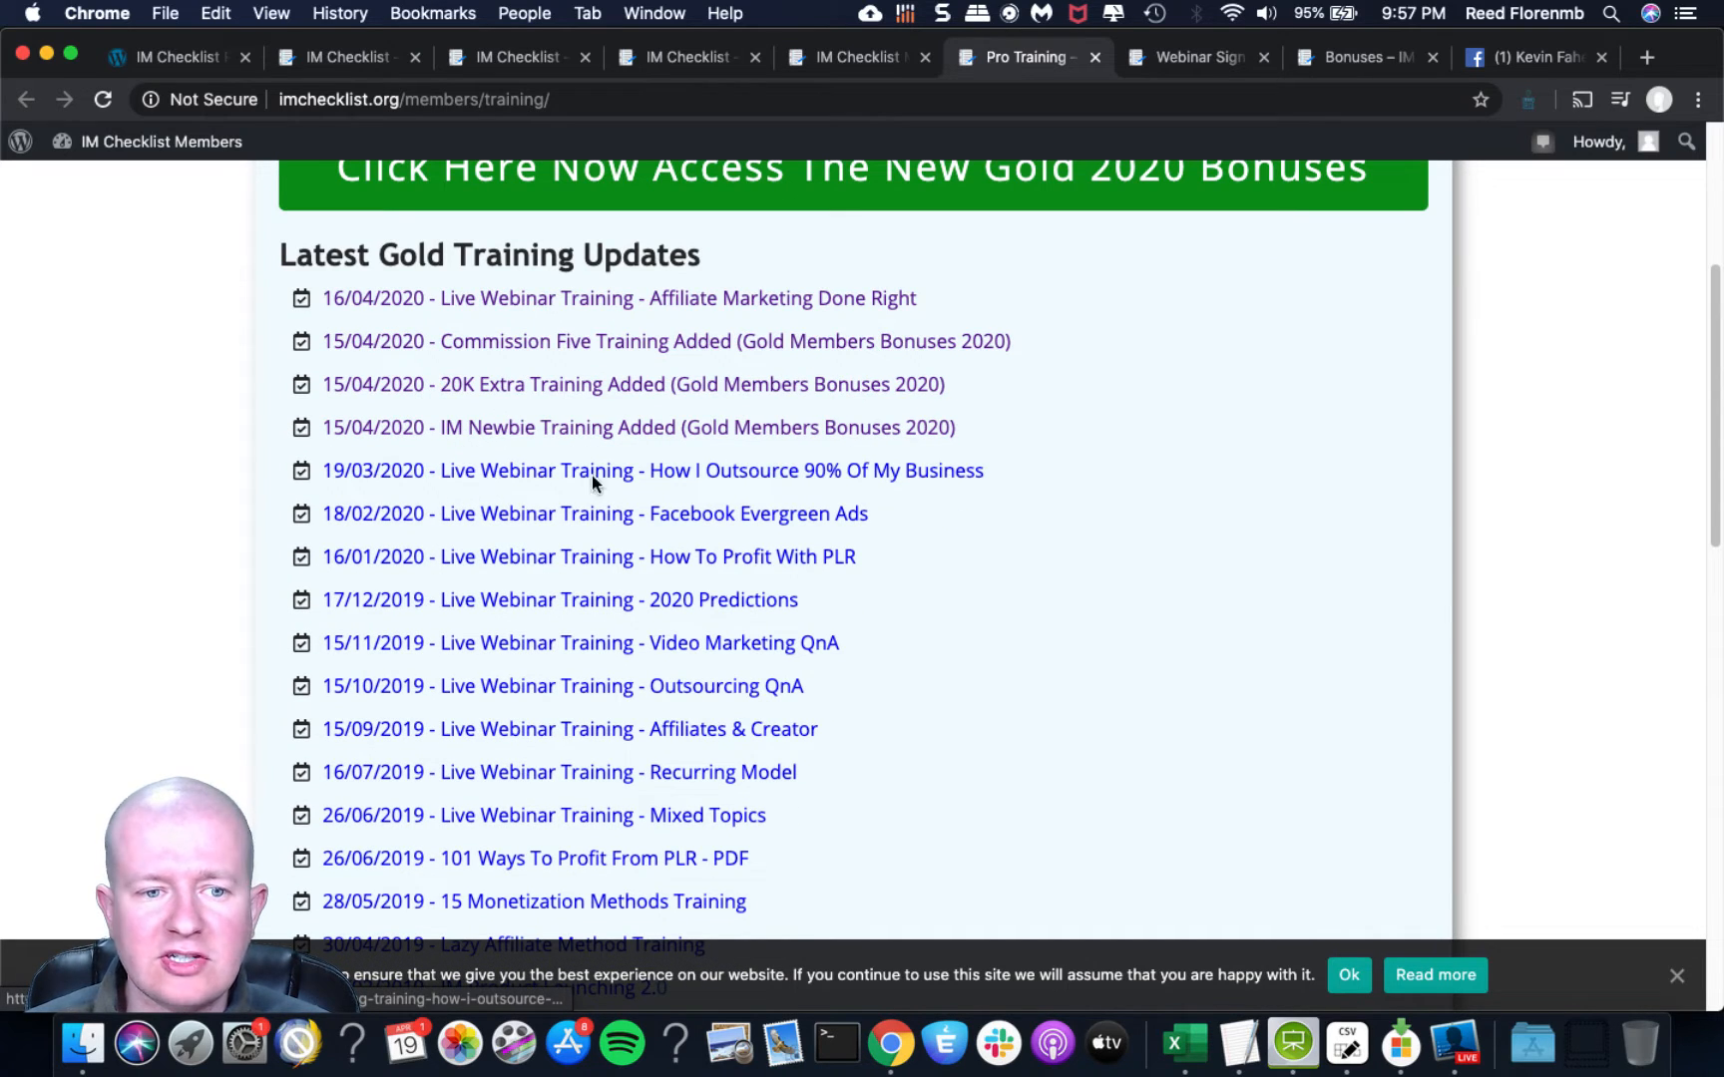
pyautogui.moveTo(872, 483)
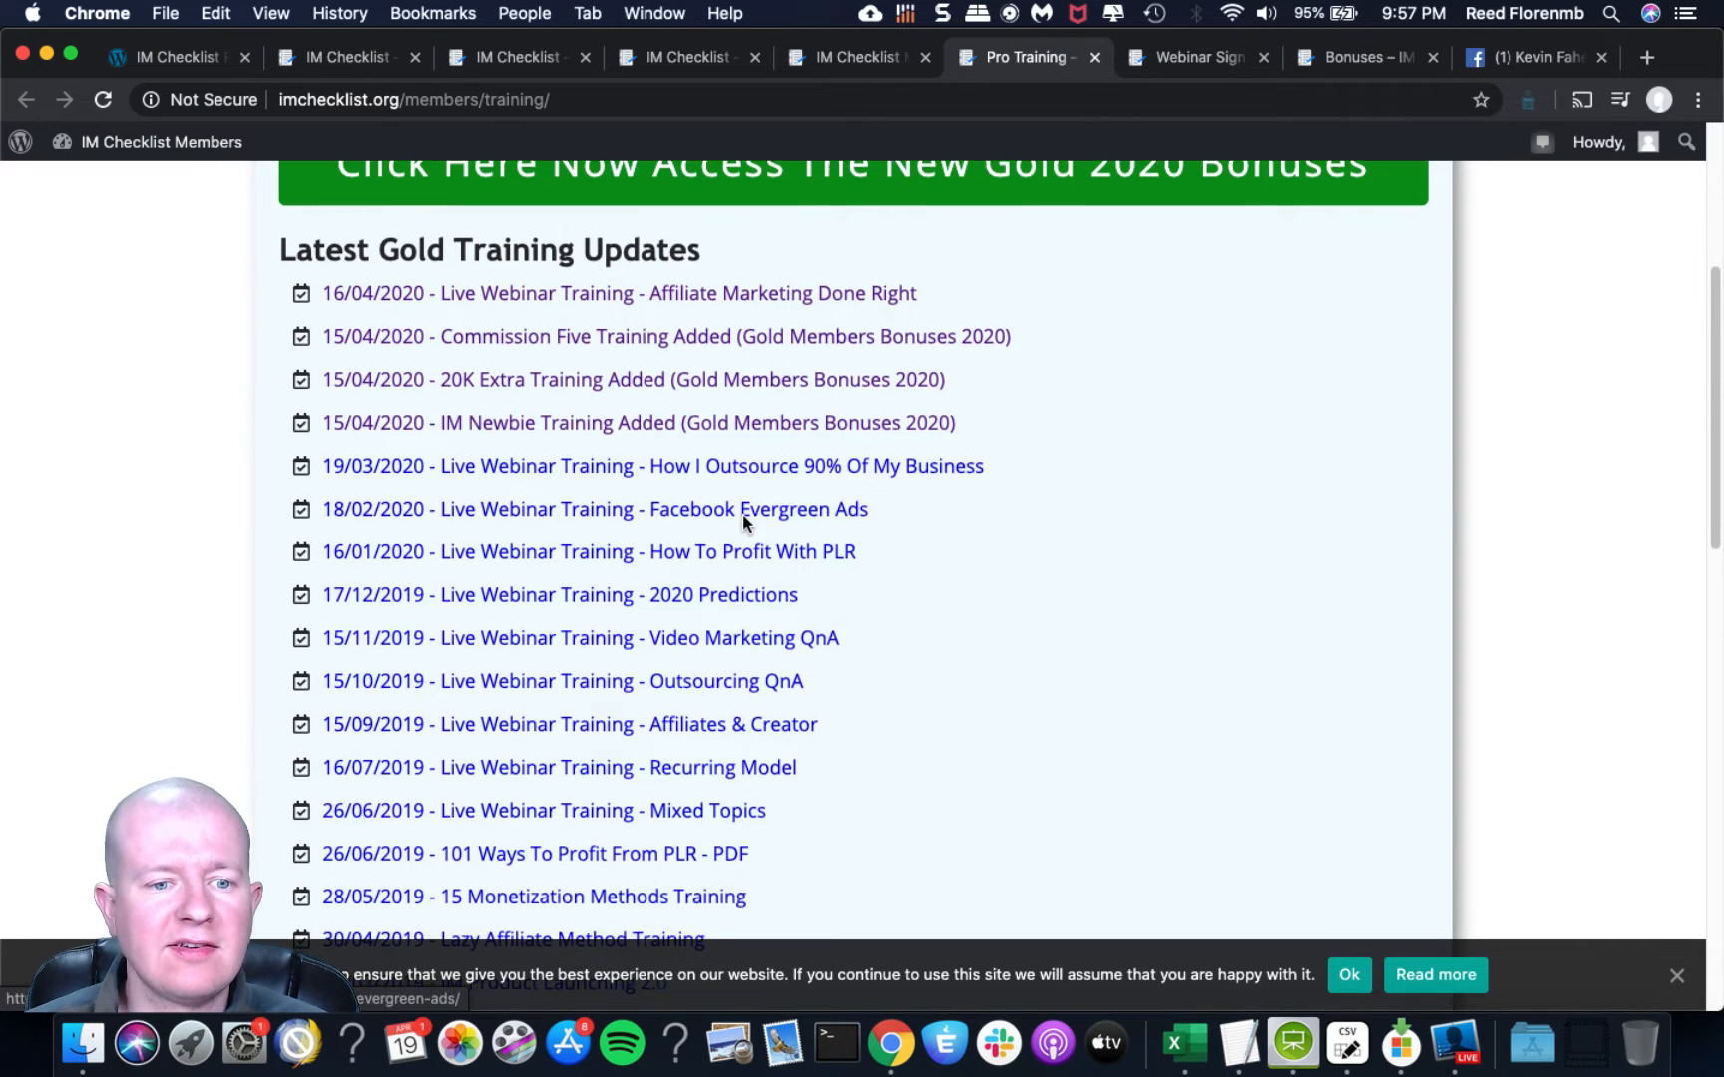
pyautogui.scroll(-3)
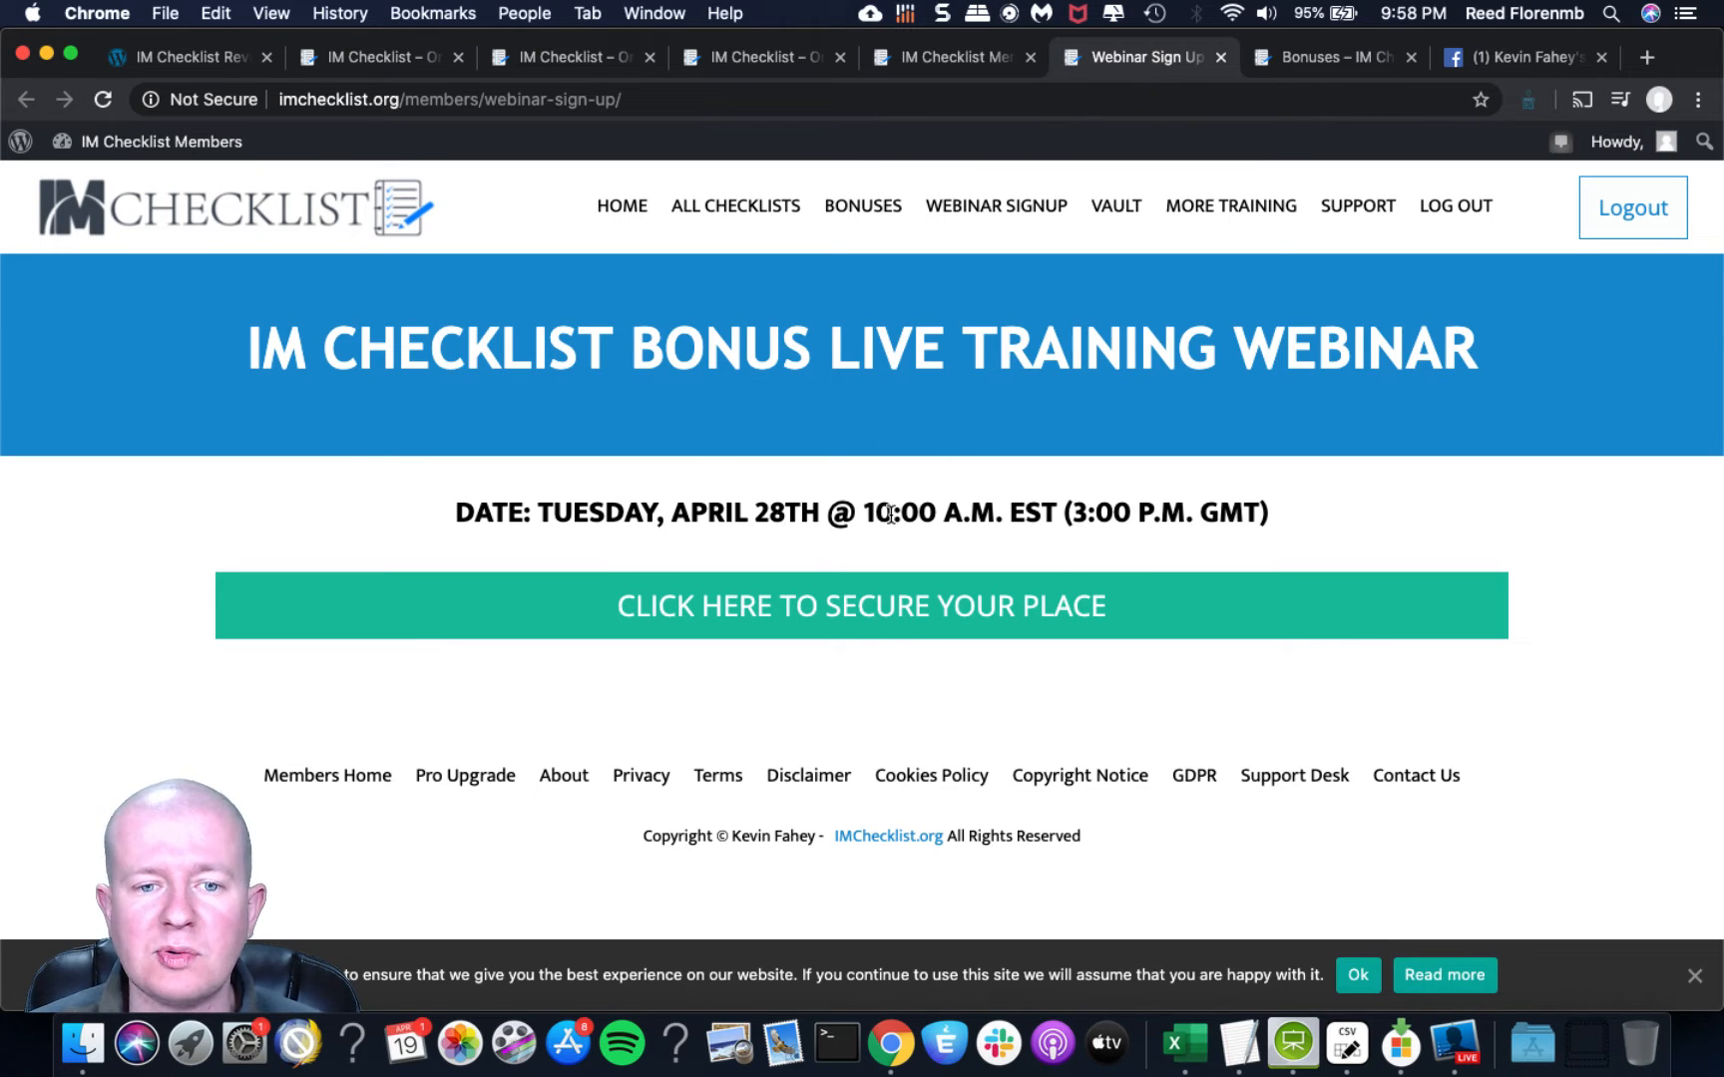
pyautogui.moveTo(1203, 77)
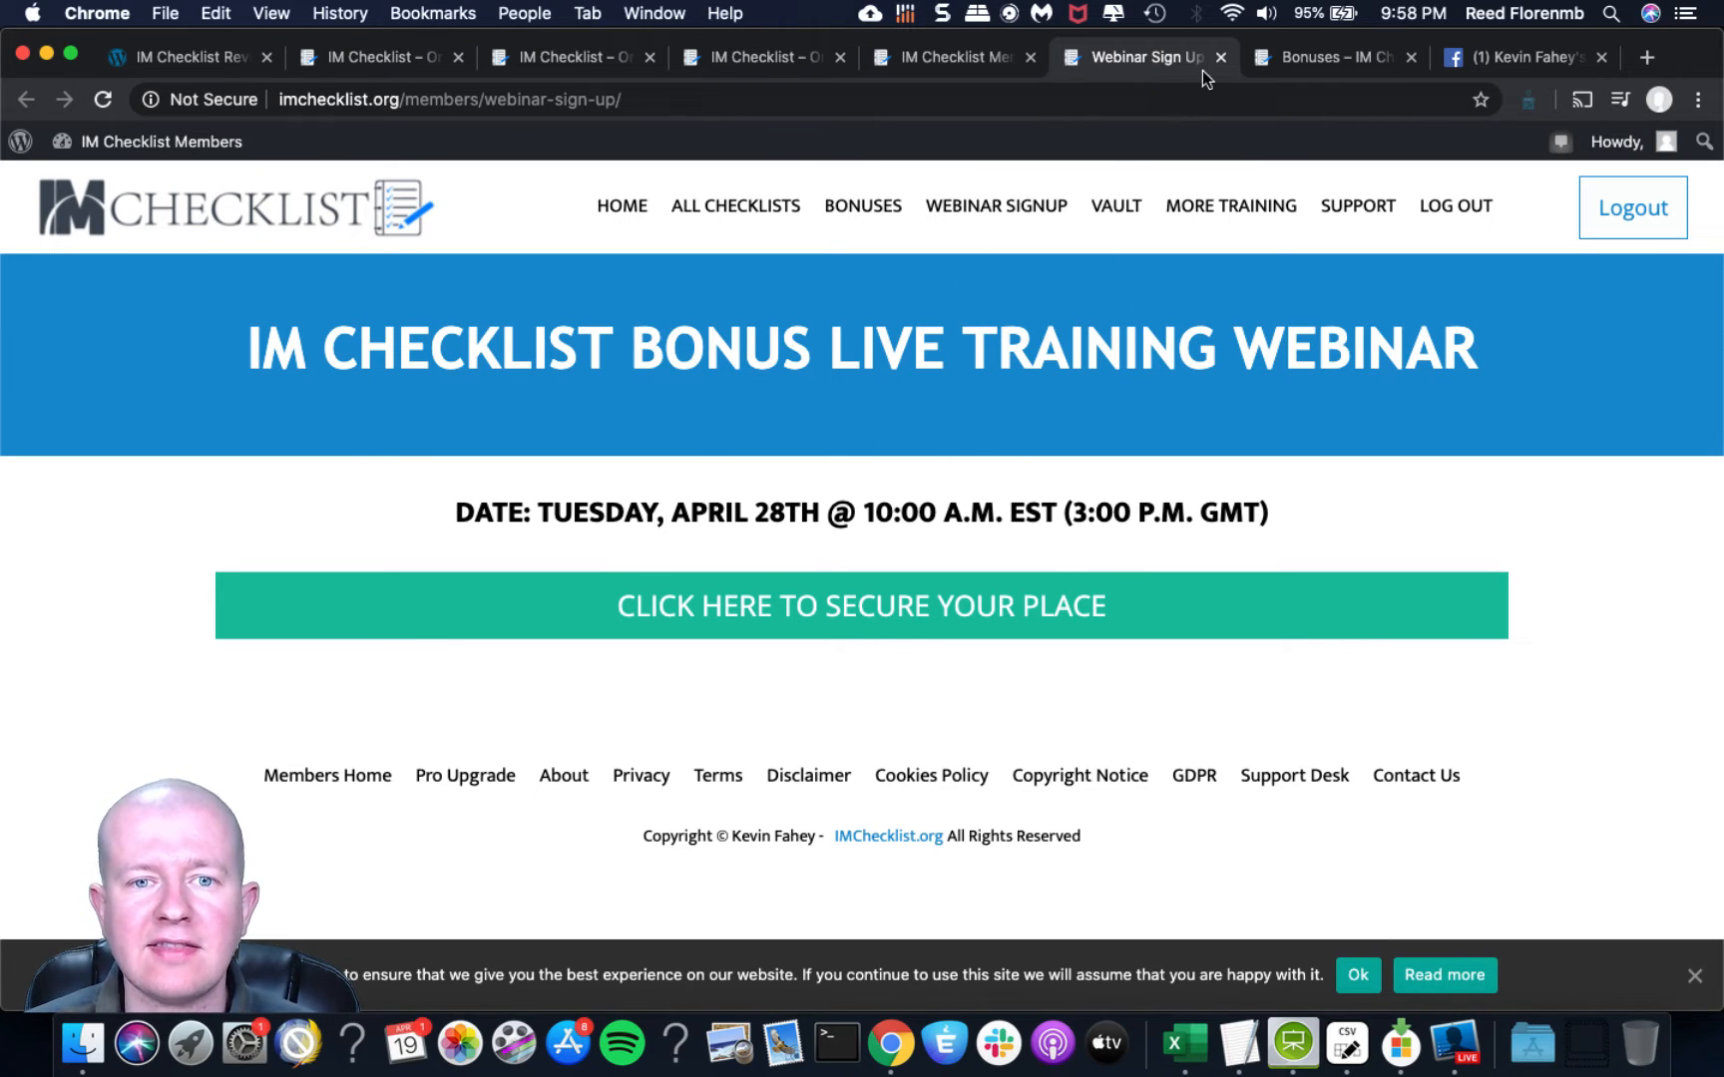
pyautogui.moveTo(1227, 77)
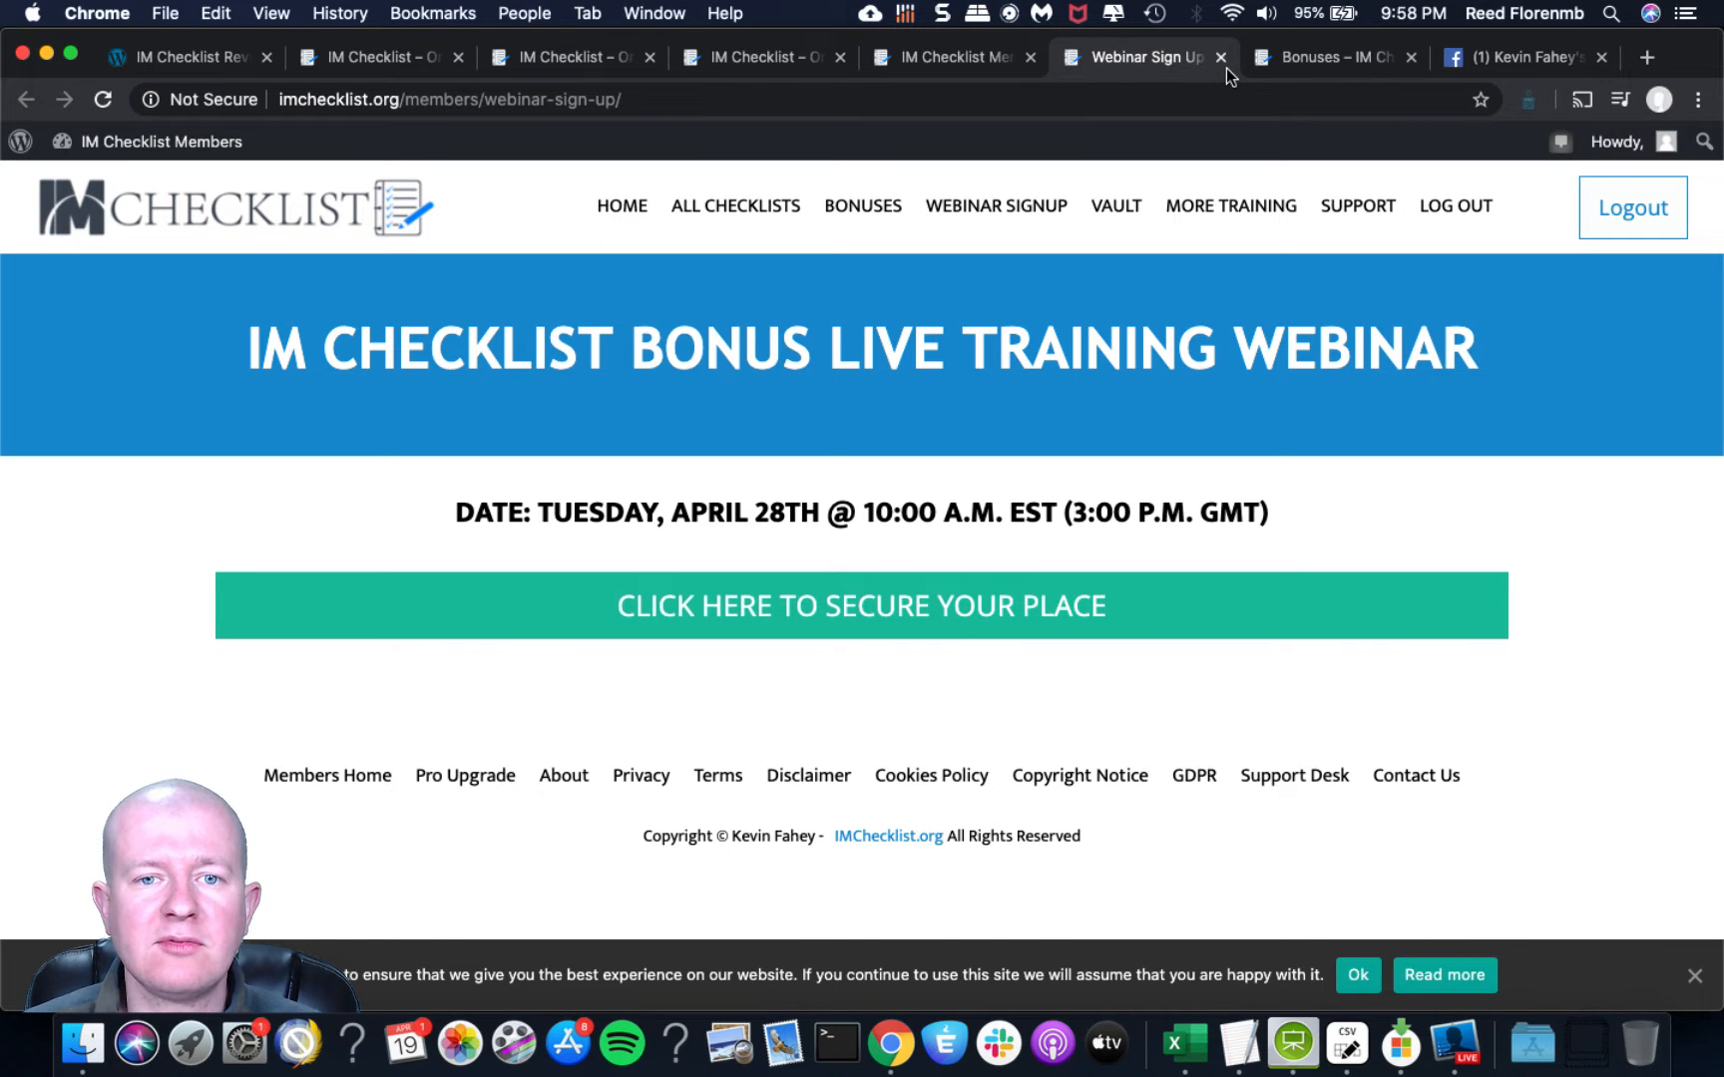
# Move on past the Pro Training and Webinar tabs toward Kevin Fahey's Facebook group page.
pyautogui.click(1332, 56)
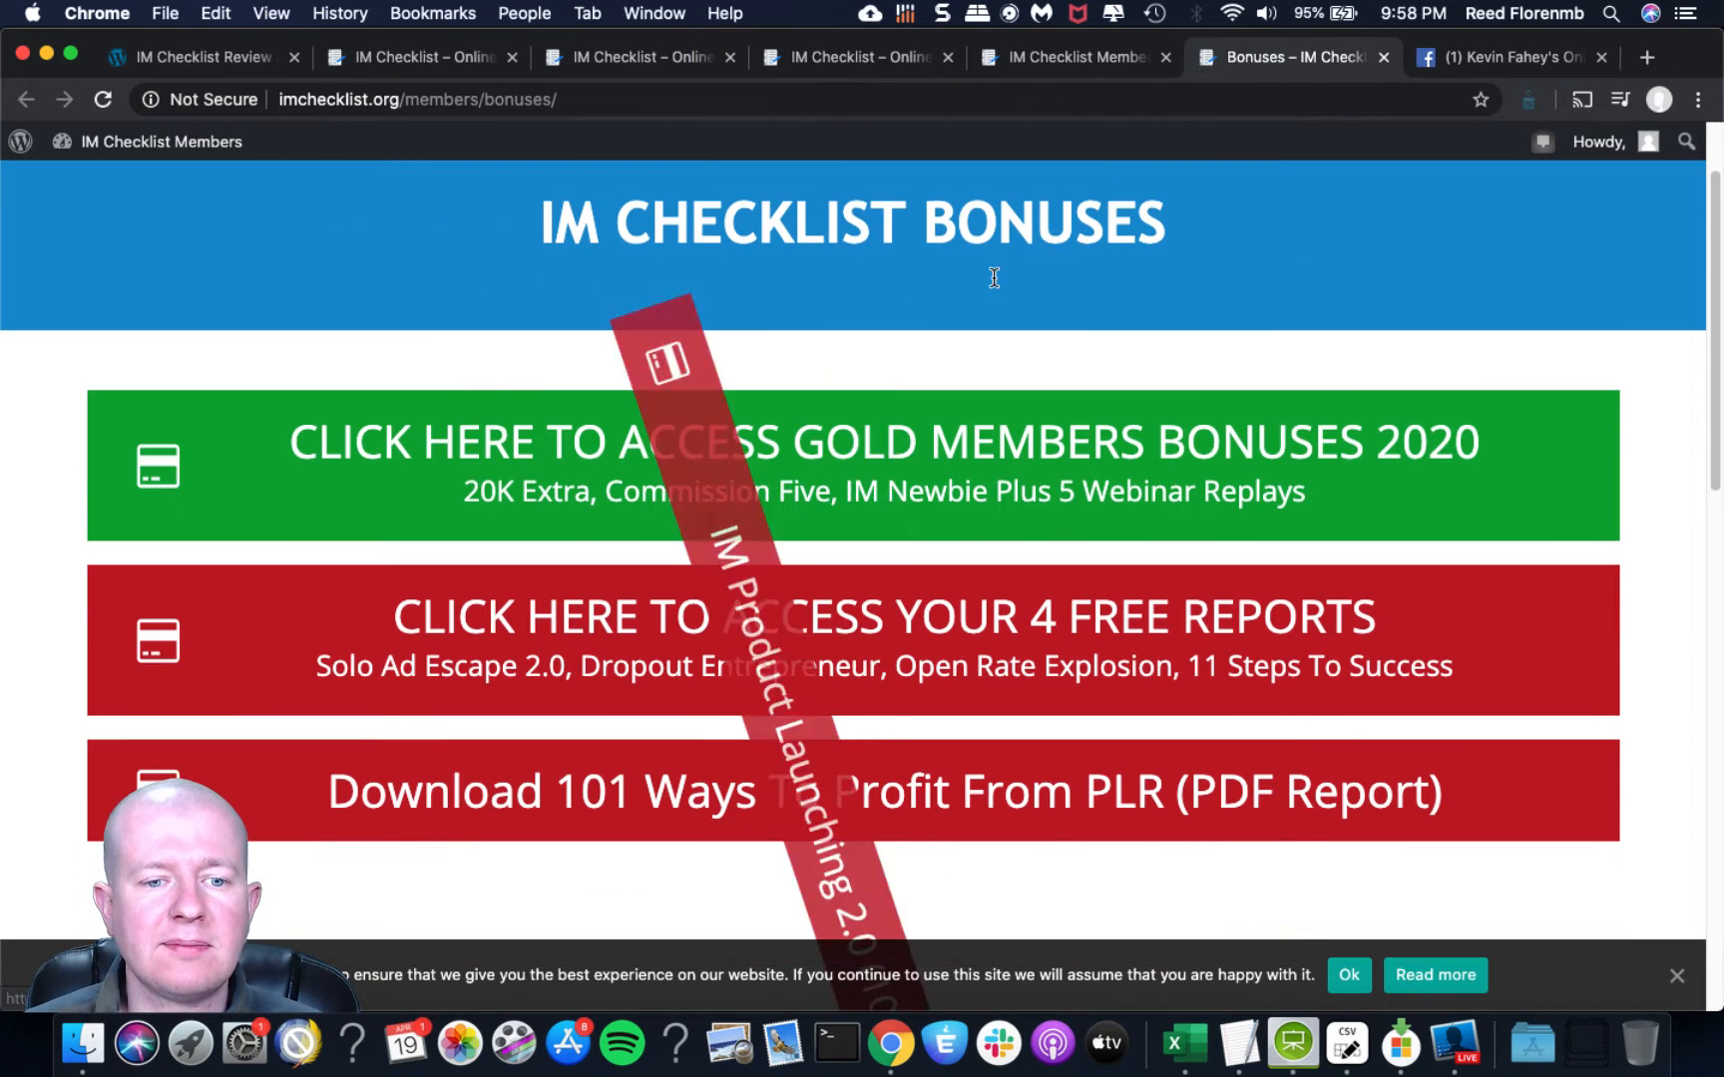
pyautogui.scroll(-3)
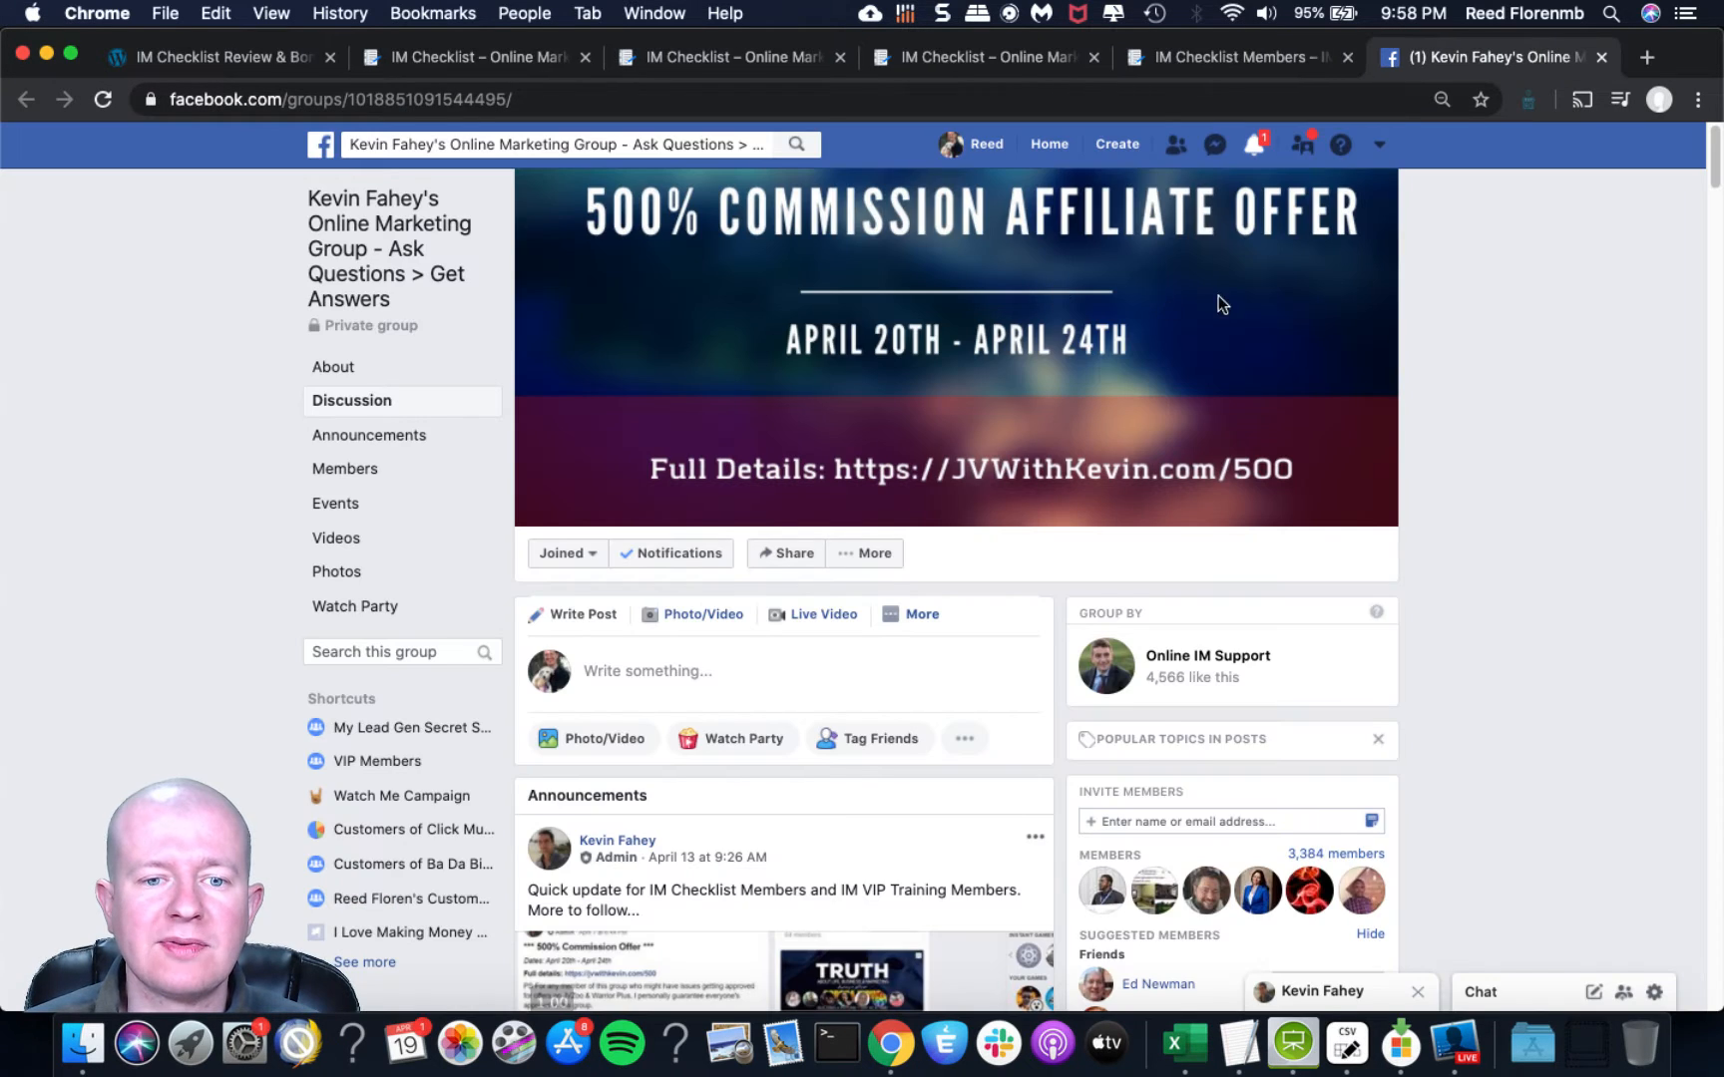
# Scroll the Facebook group page before returning to the IM Checklist members home of Volumes 25–28.
pyautogui.scroll(-3)
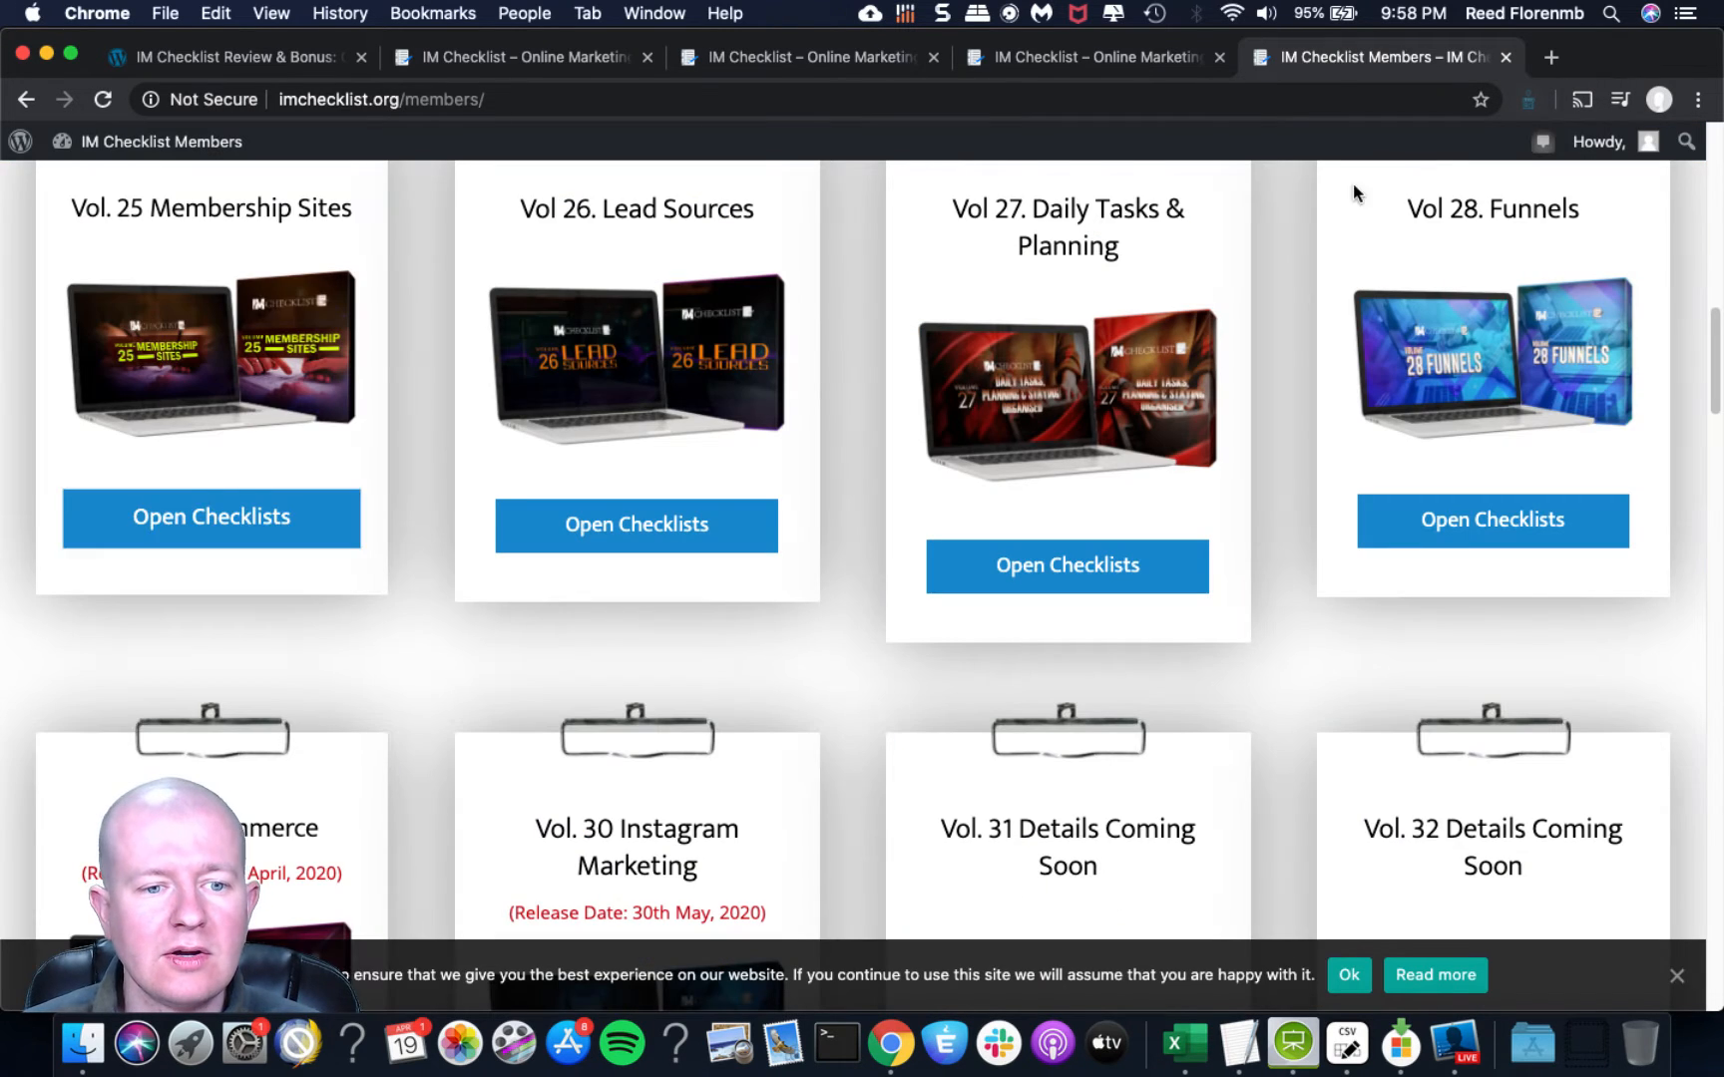
# Reach the review post's 'Are There Any Upgrades for IM Checklist?' section and go to the 460-checklist upgrade page.
pyautogui.click(1094, 56)
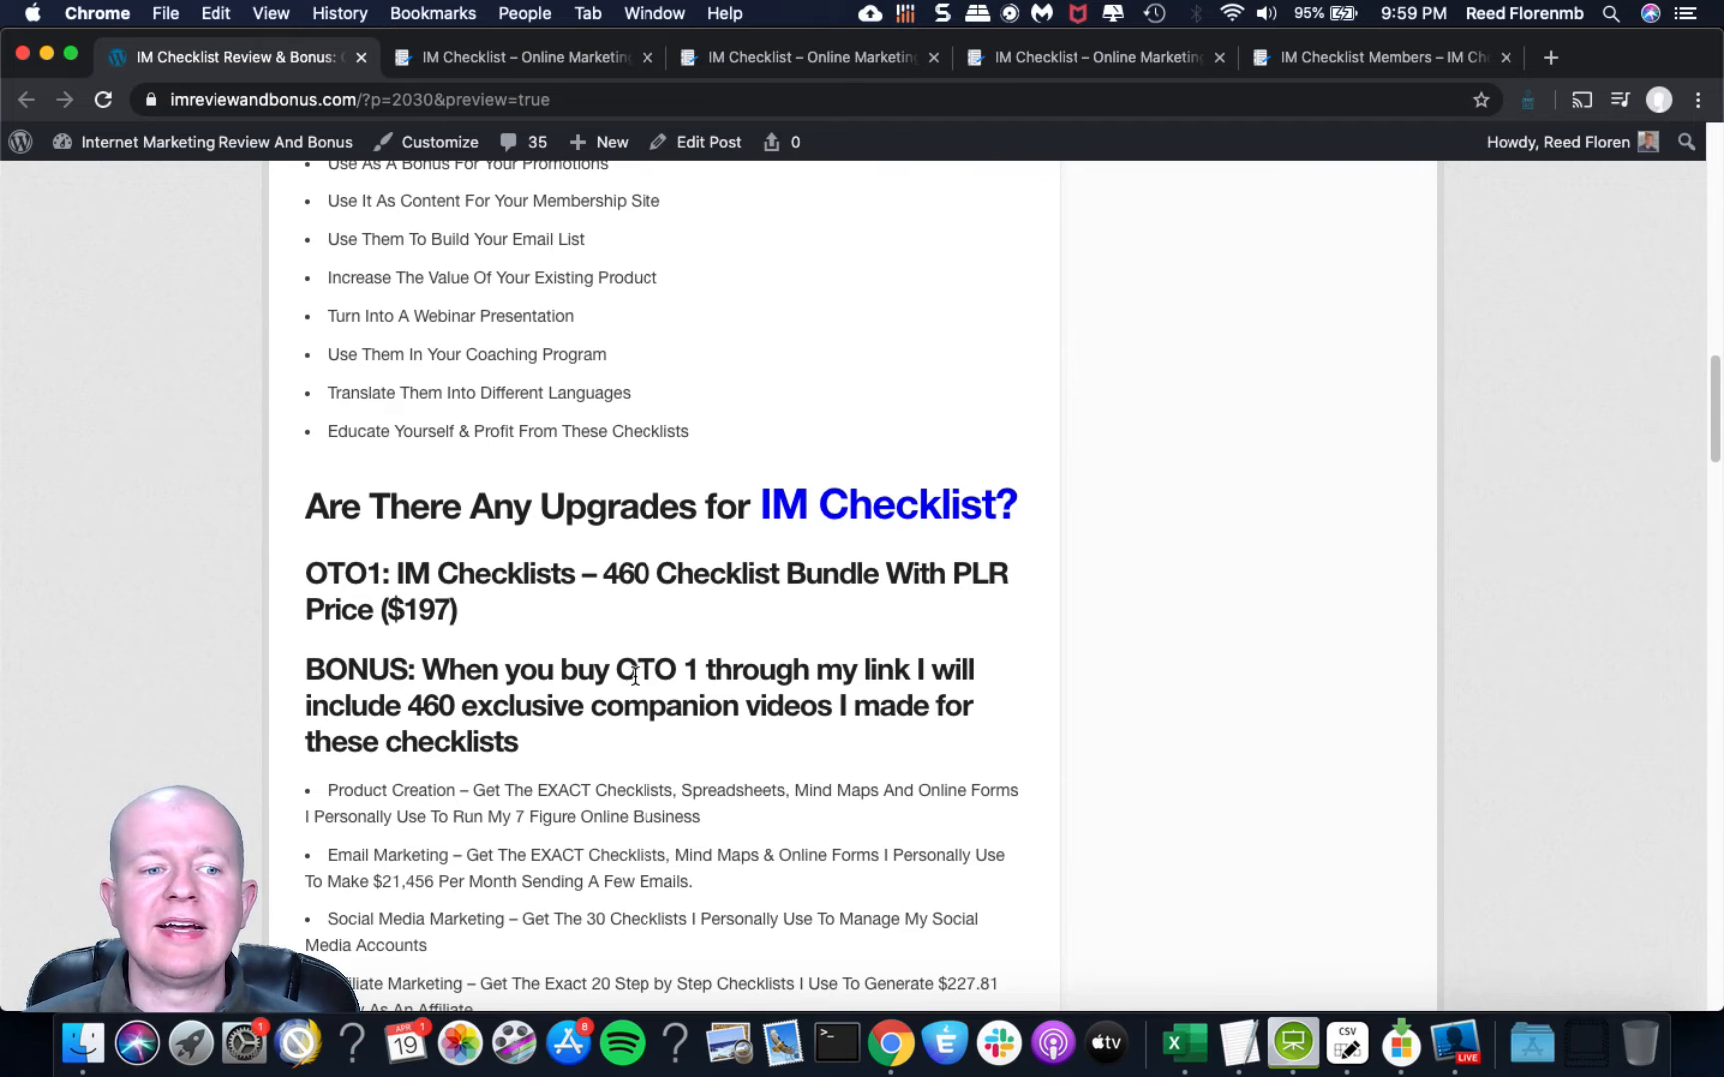
pyautogui.moveTo(525, 599)
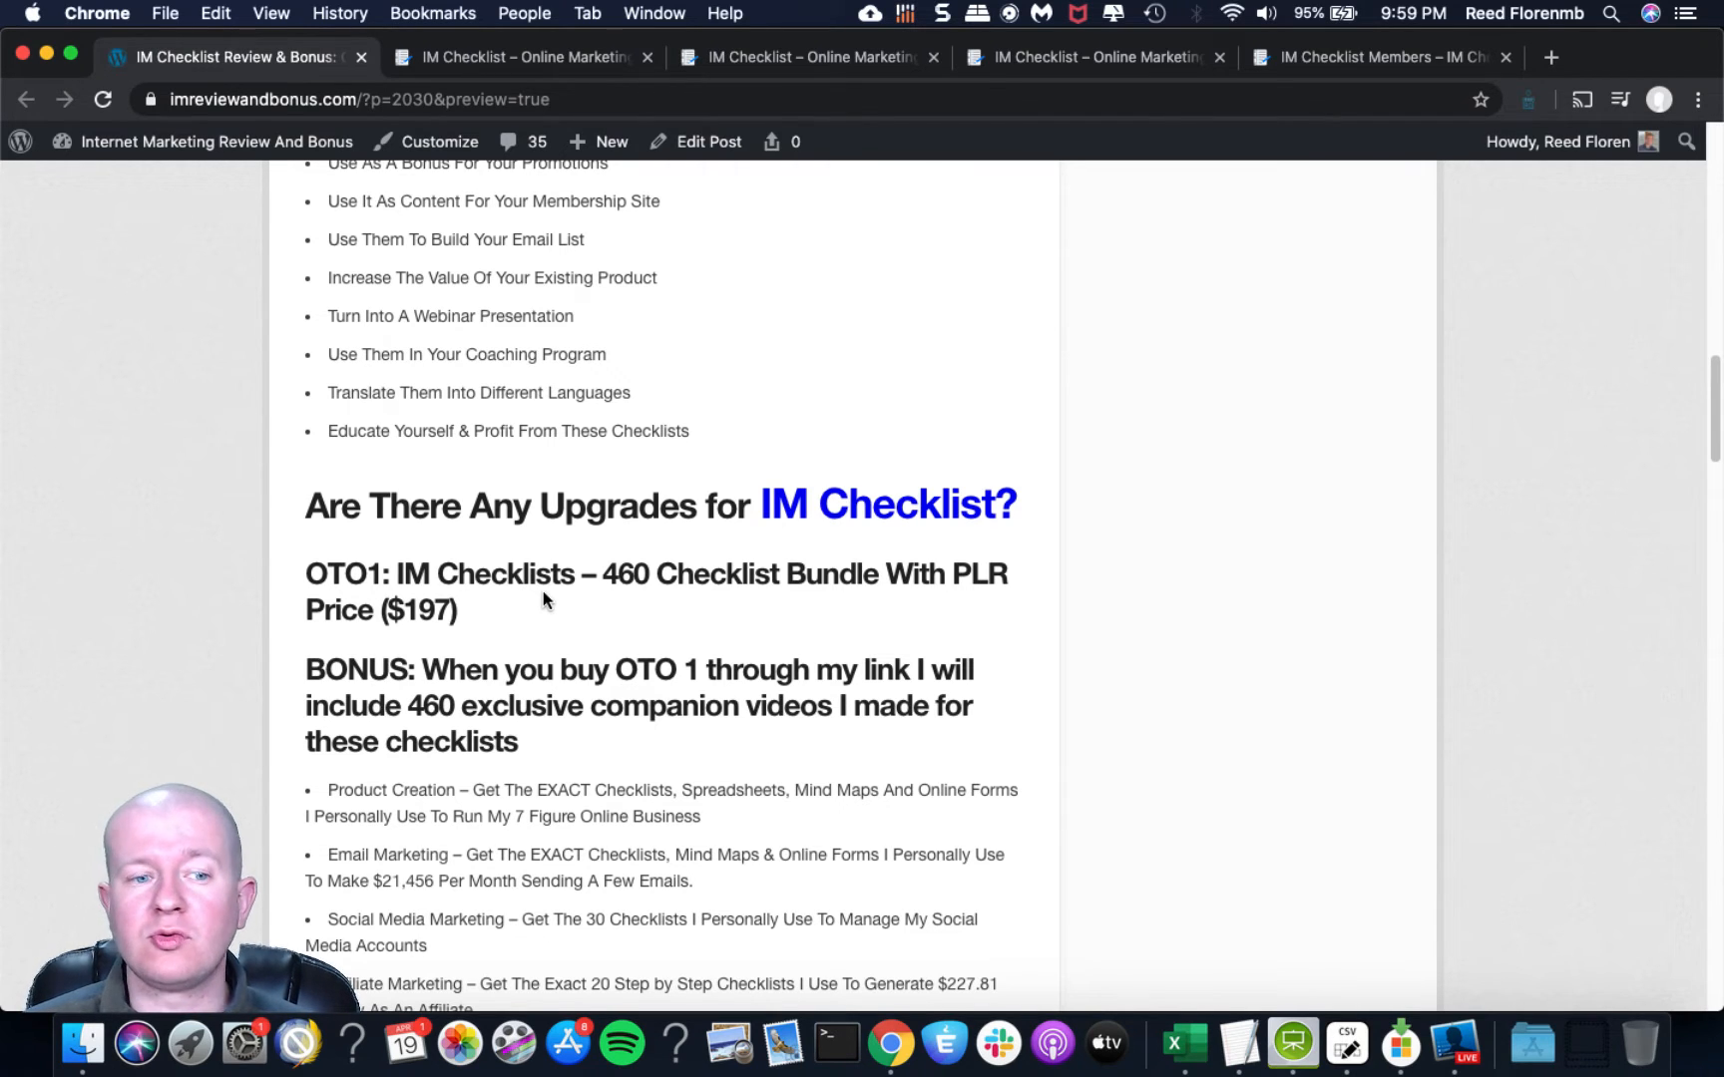
pyautogui.scroll(-3)
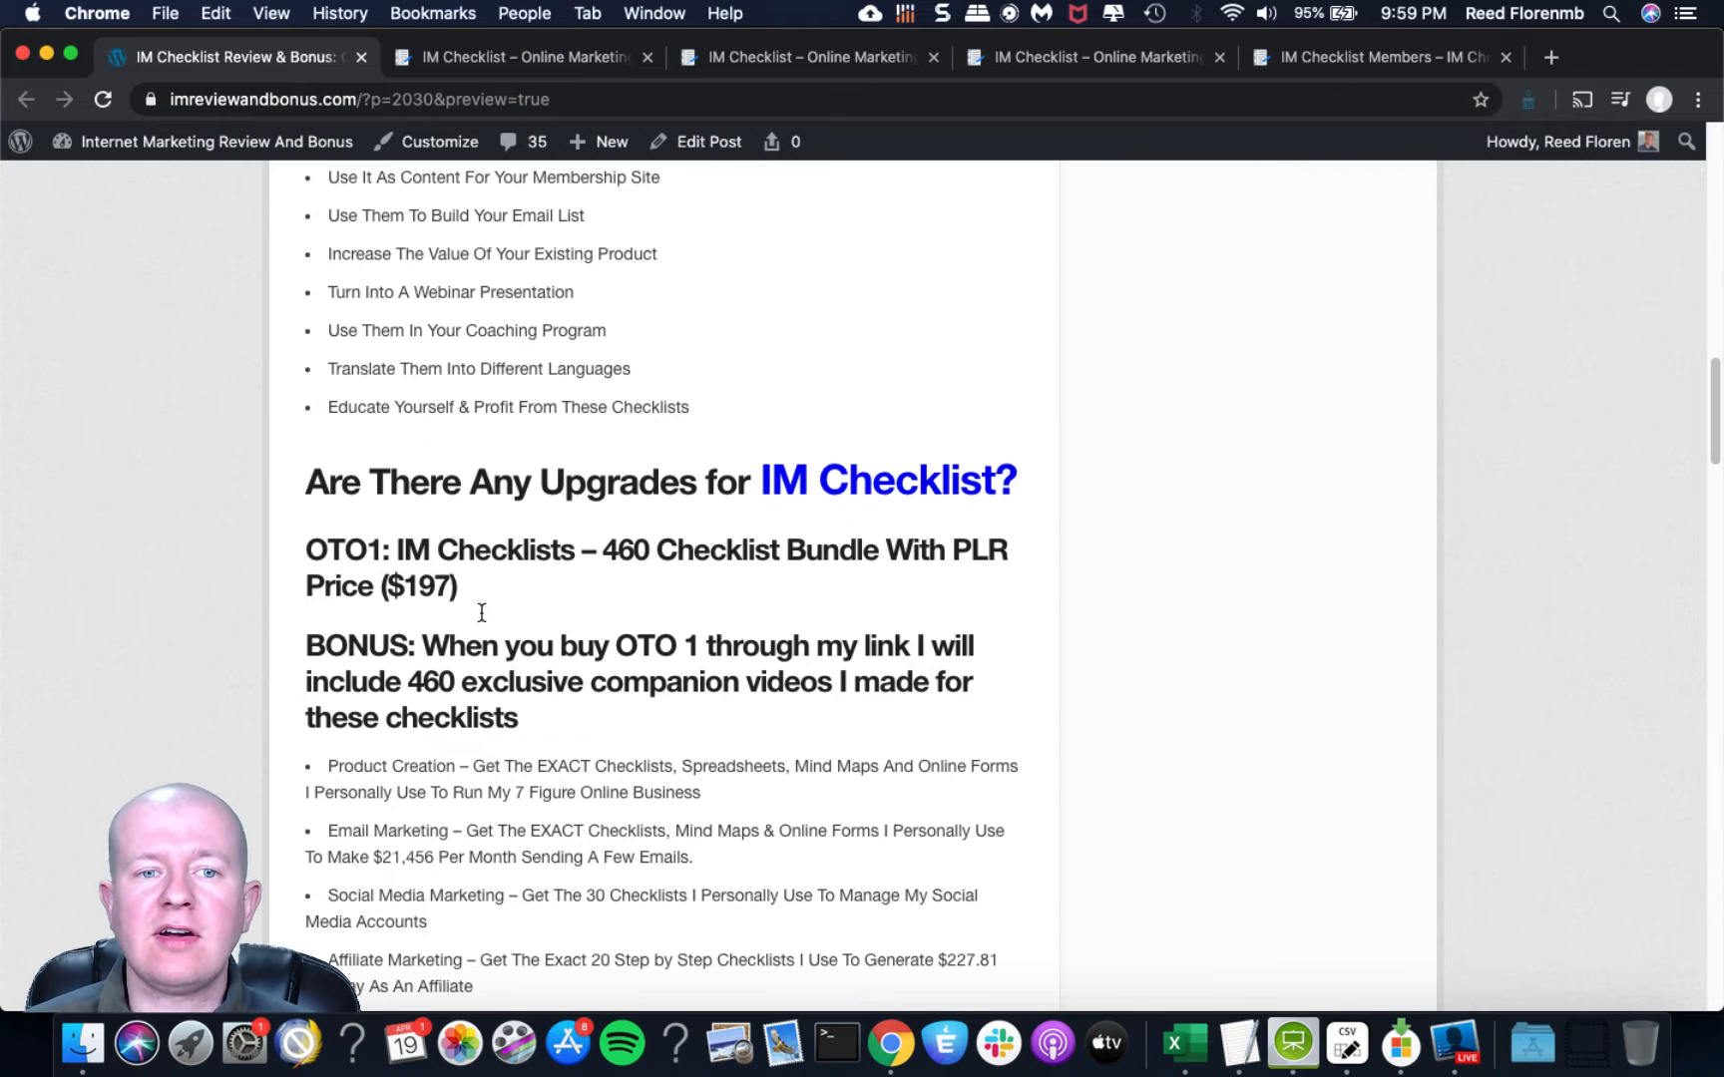
pyautogui.click(517, 56)
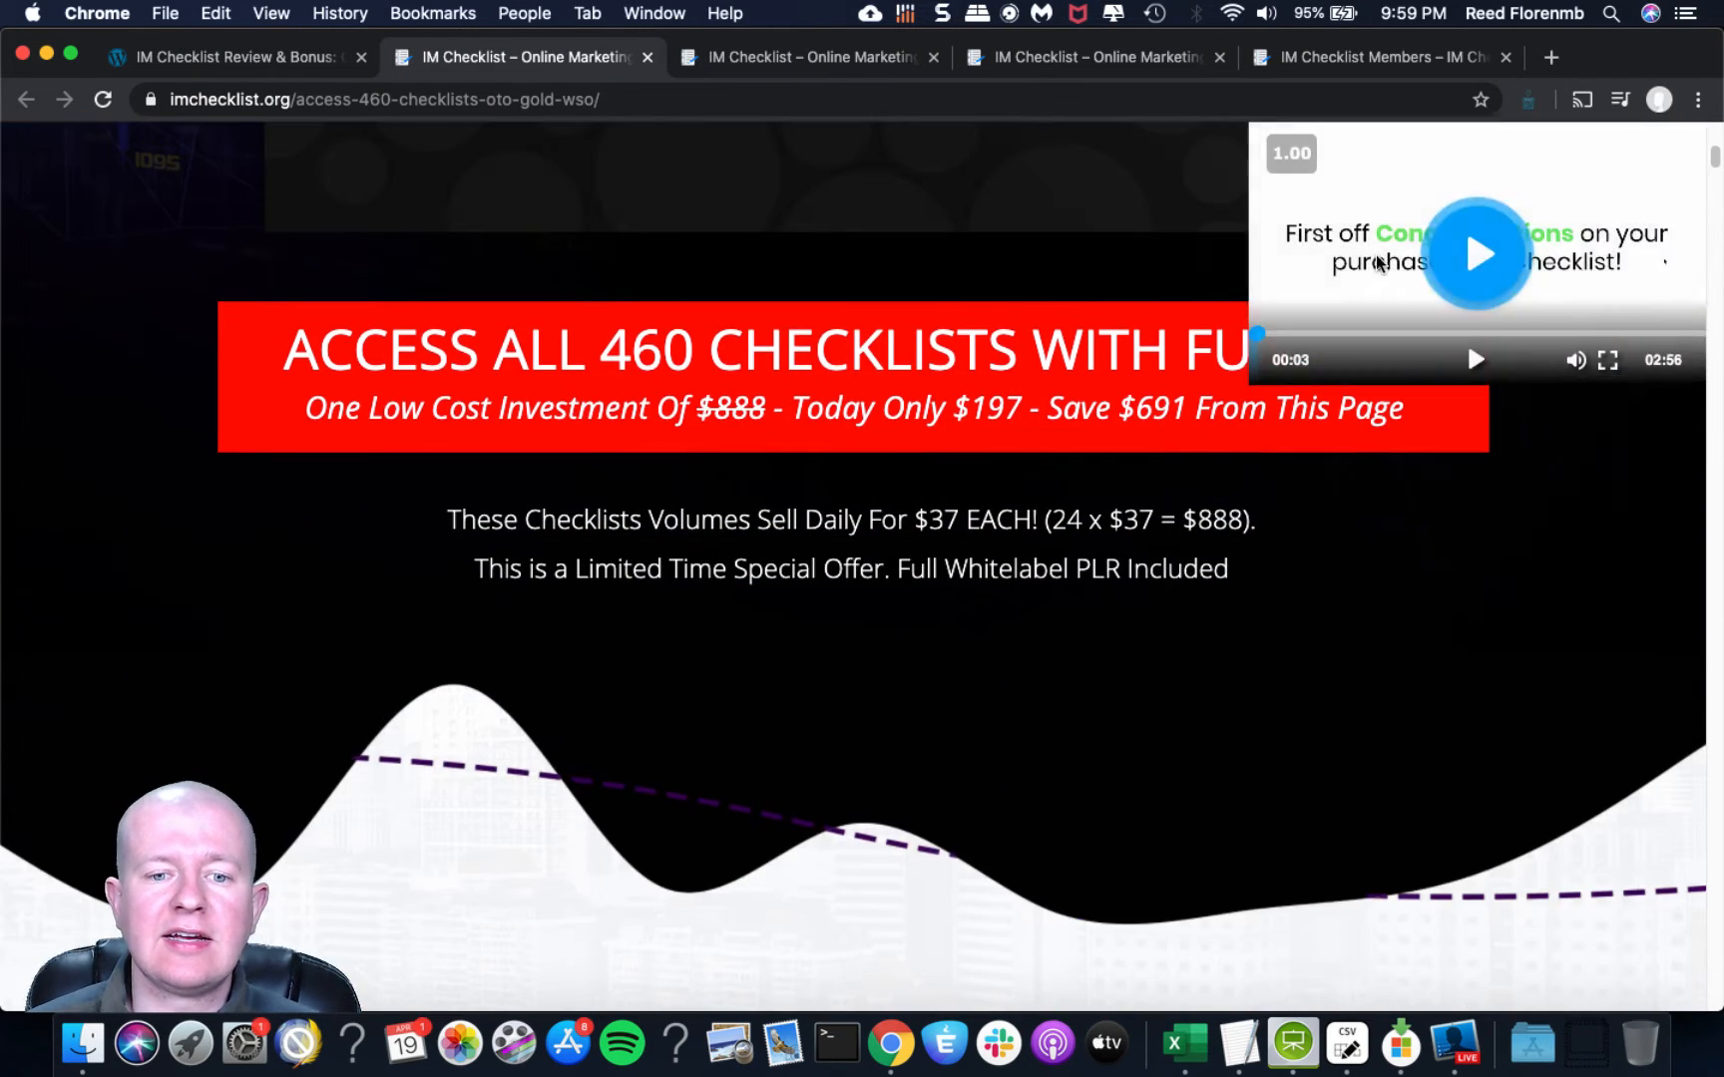
# Browse the $197 upgrade page through the checklist volumes down to 'ALL Checklists Come In 5 Different Formats', then return to the review post.
pyautogui.scroll(-3)
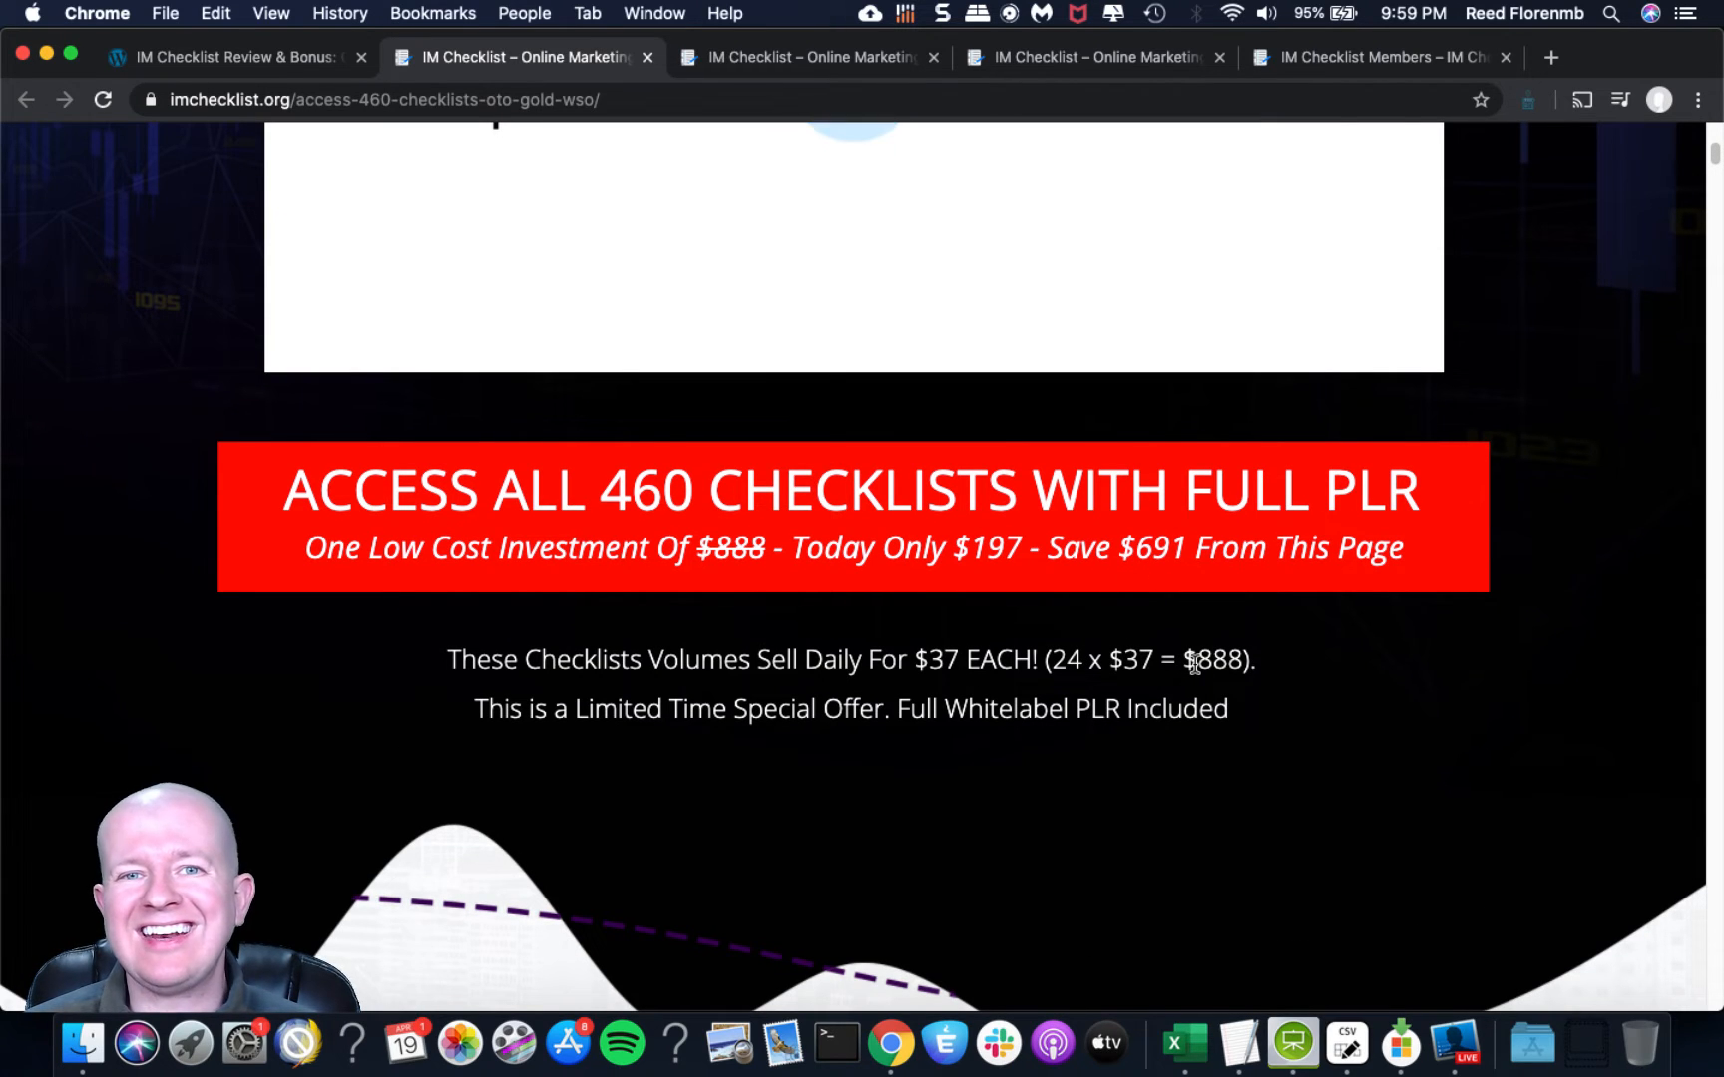
pyautogui.scroll(-3)
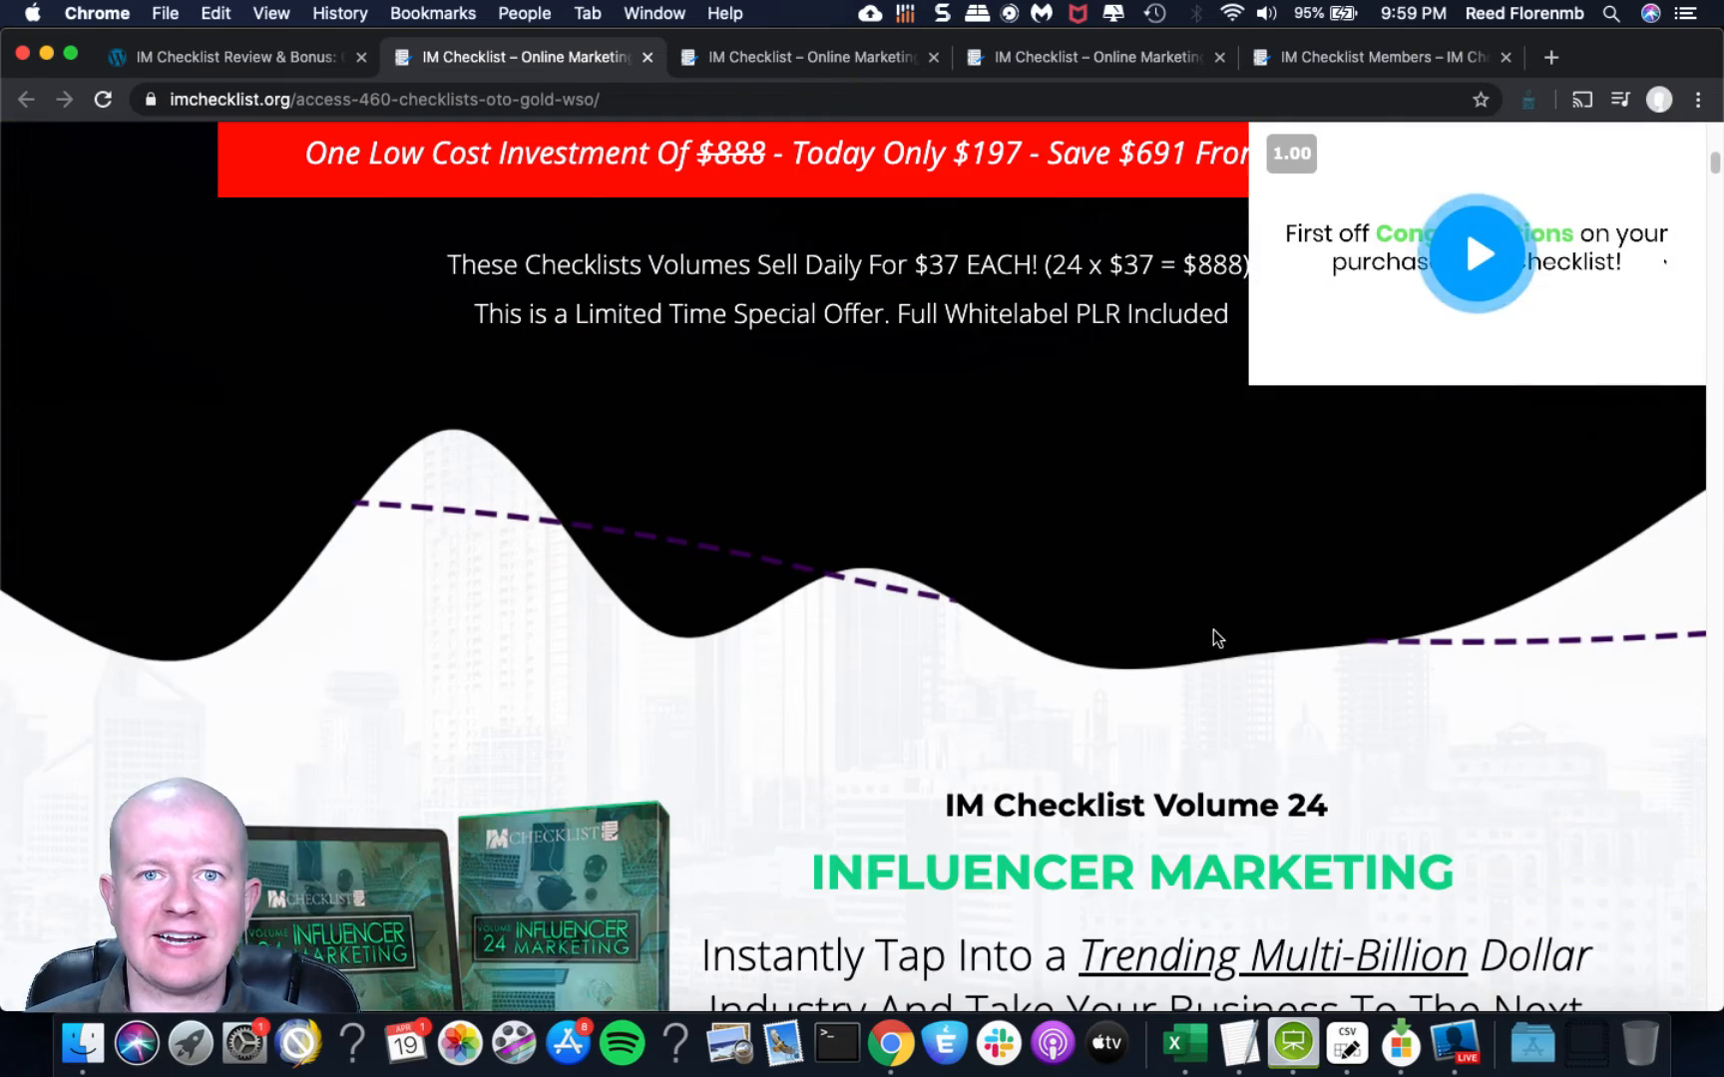
pyautogui.scroll(-3)
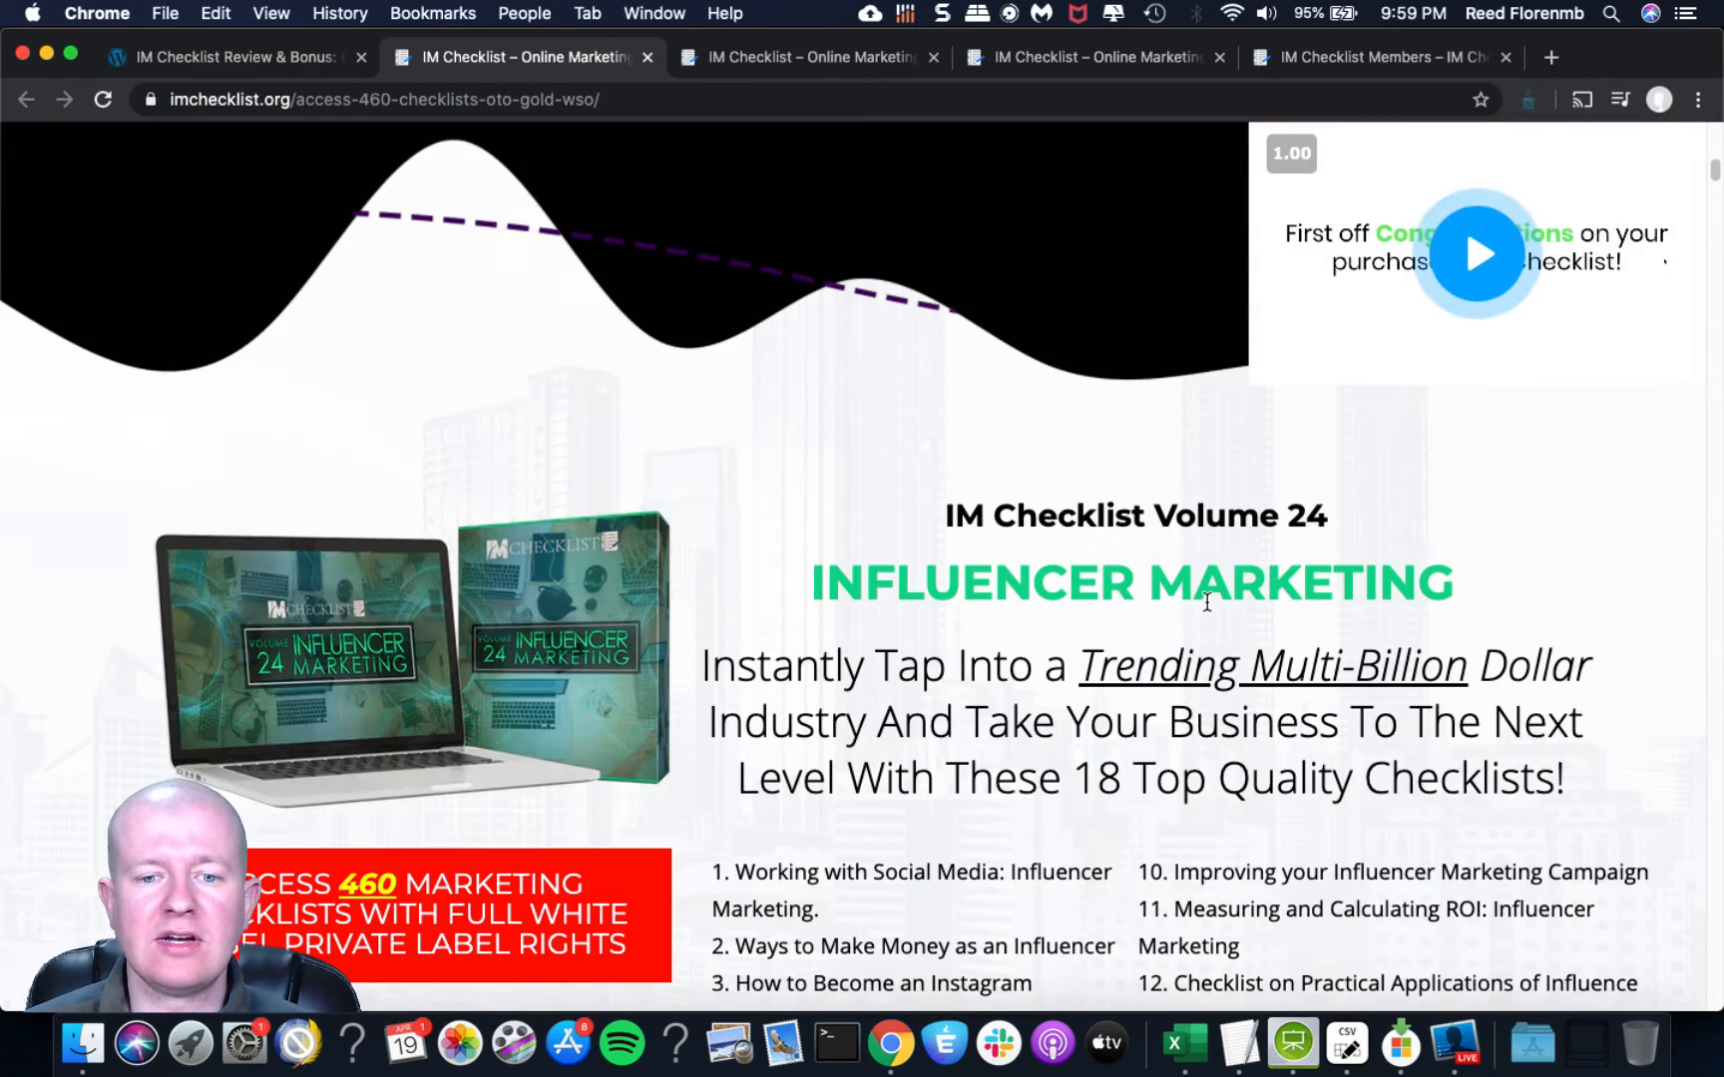
pyautogui.scroll(-3)
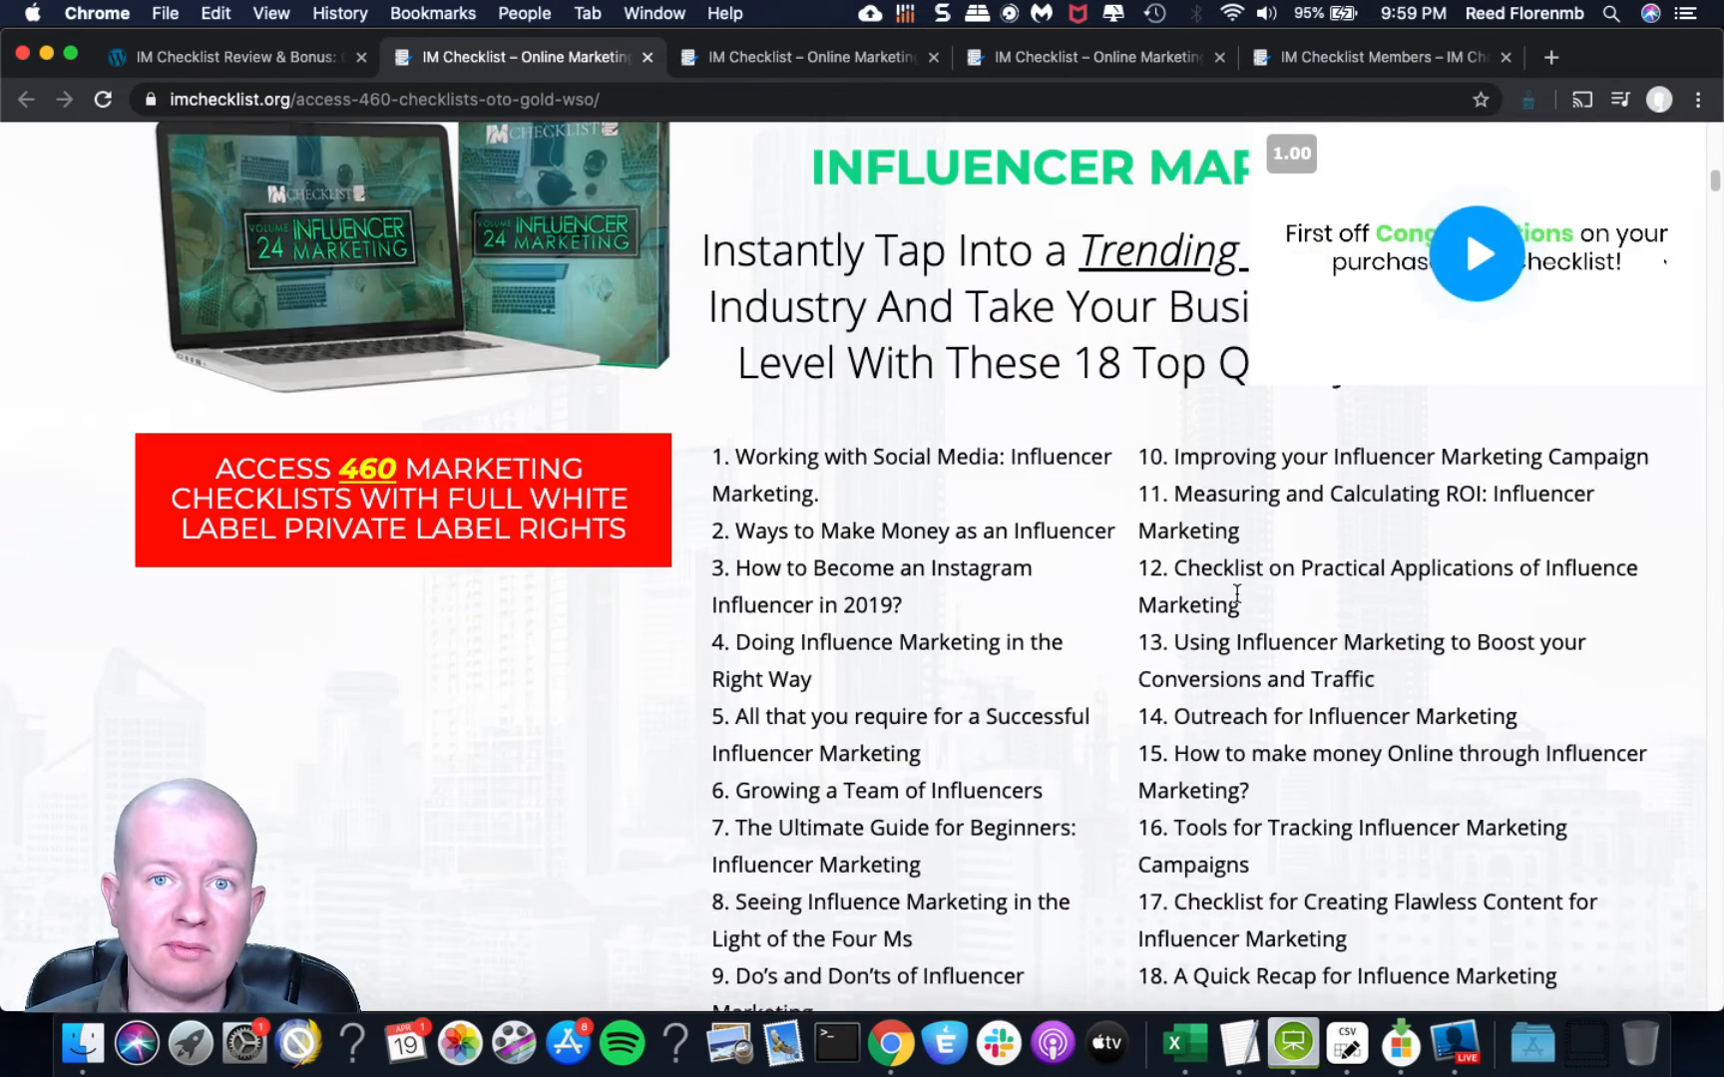
pyautogui.scroll(-3)
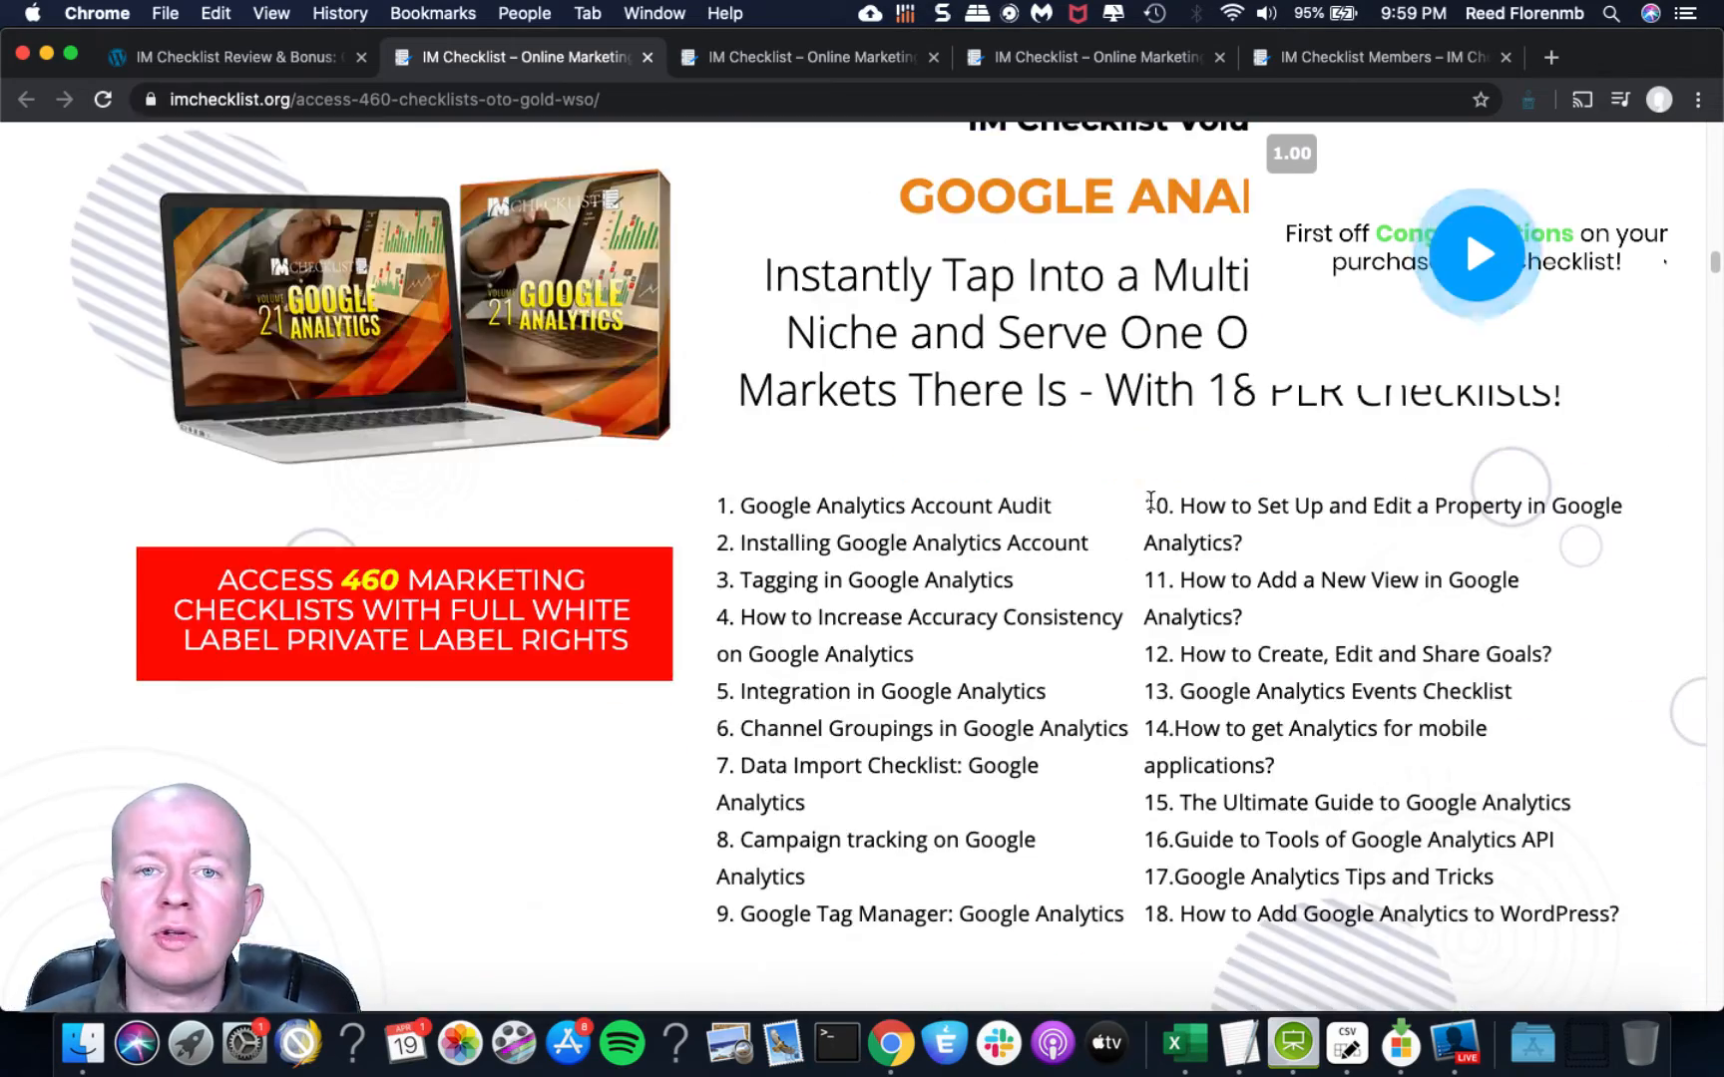
pyautogui.scroll(-3)
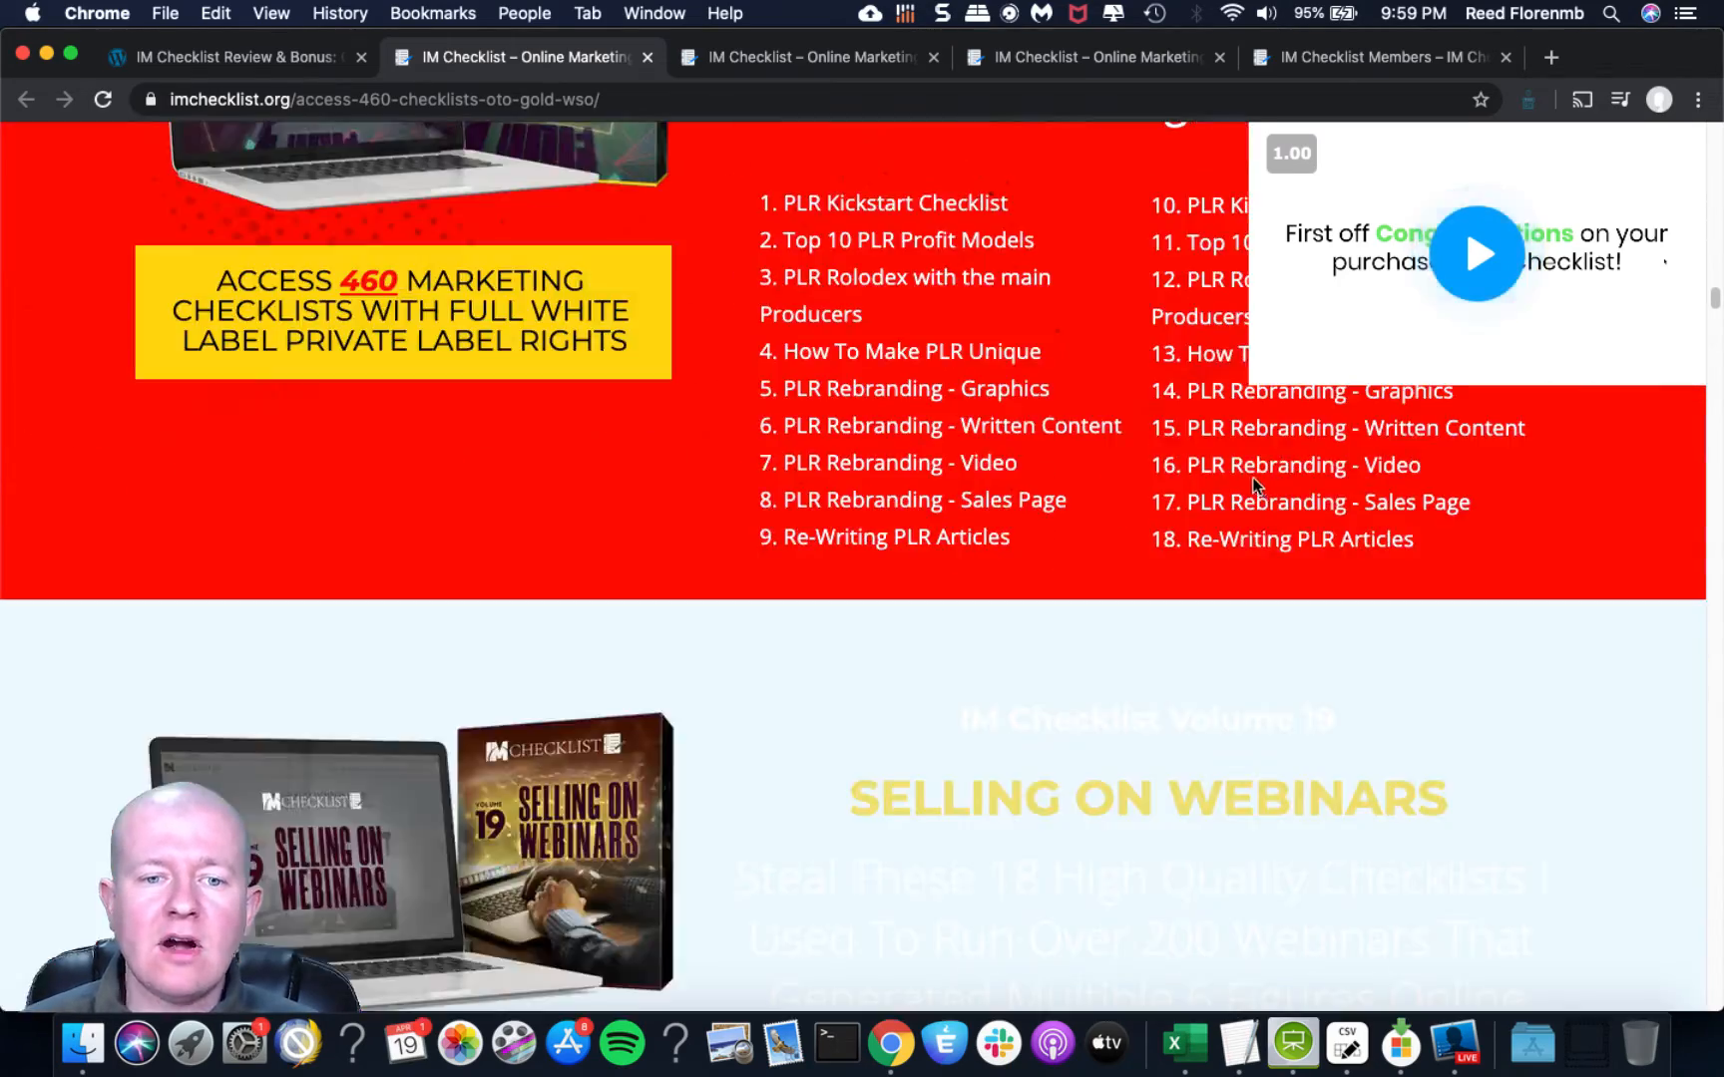
pyautogui.scroll(-3)
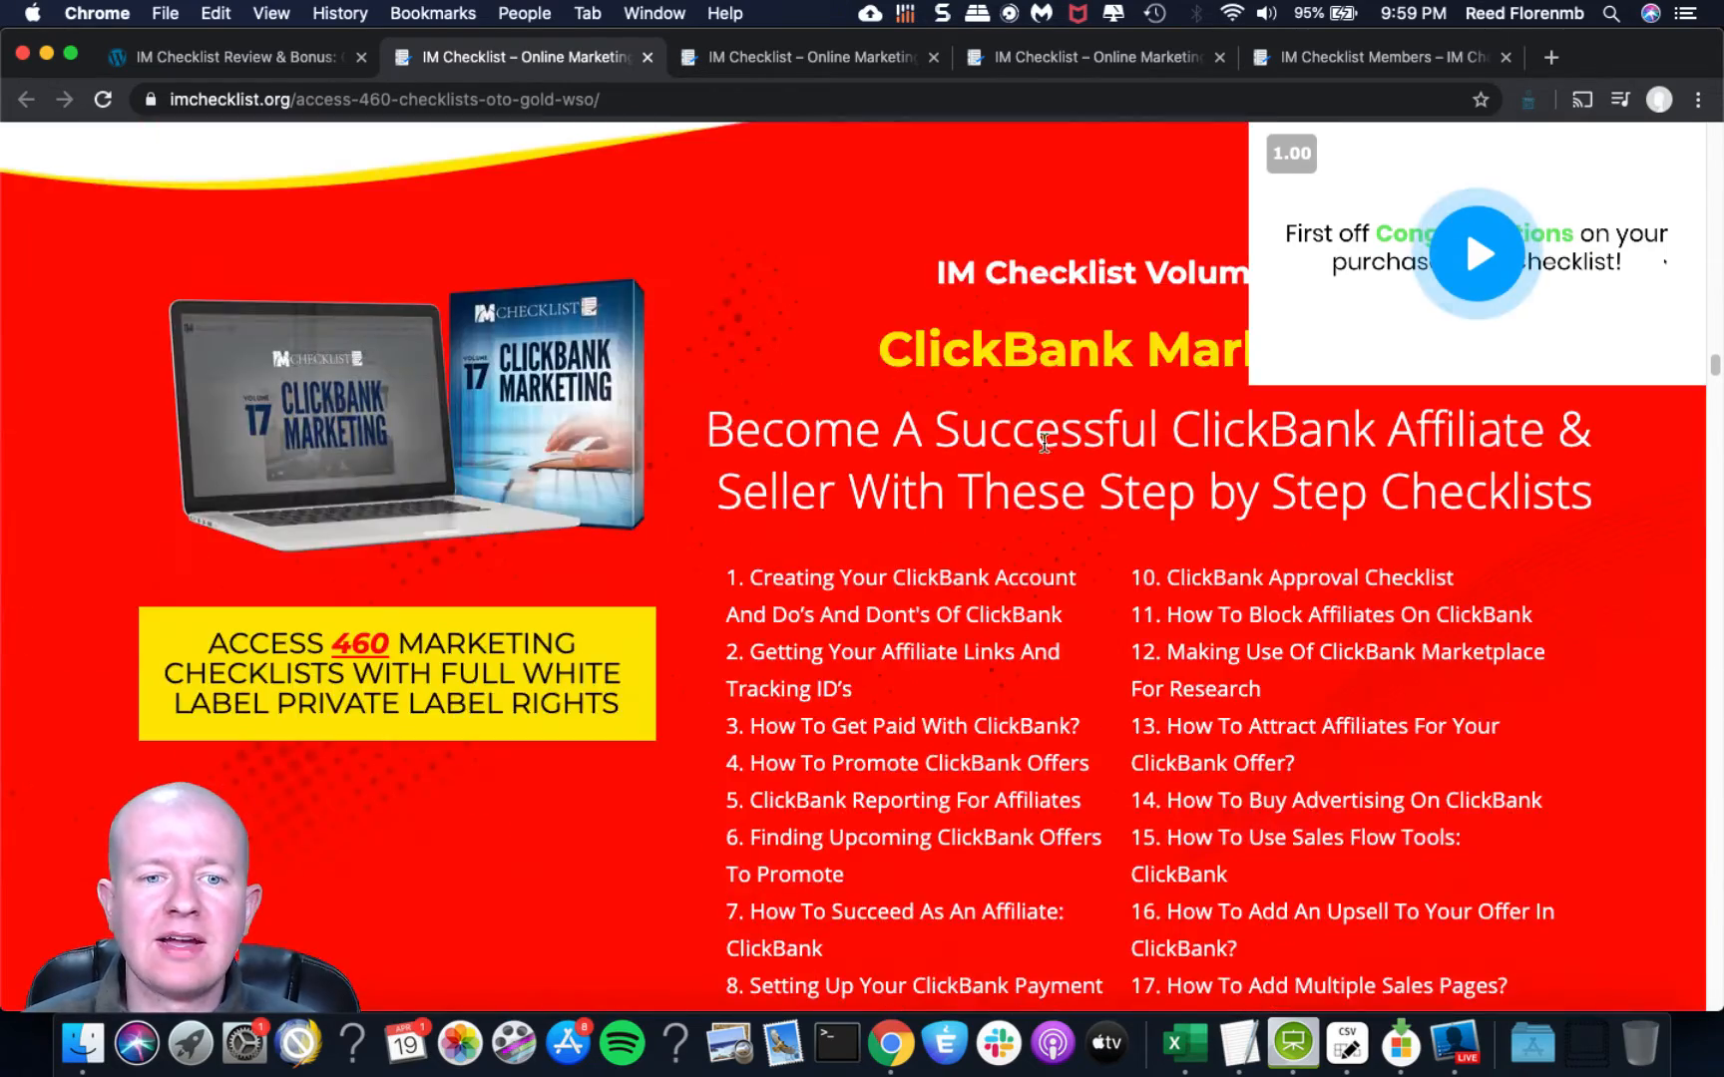
pyautogui.scroll(-3)
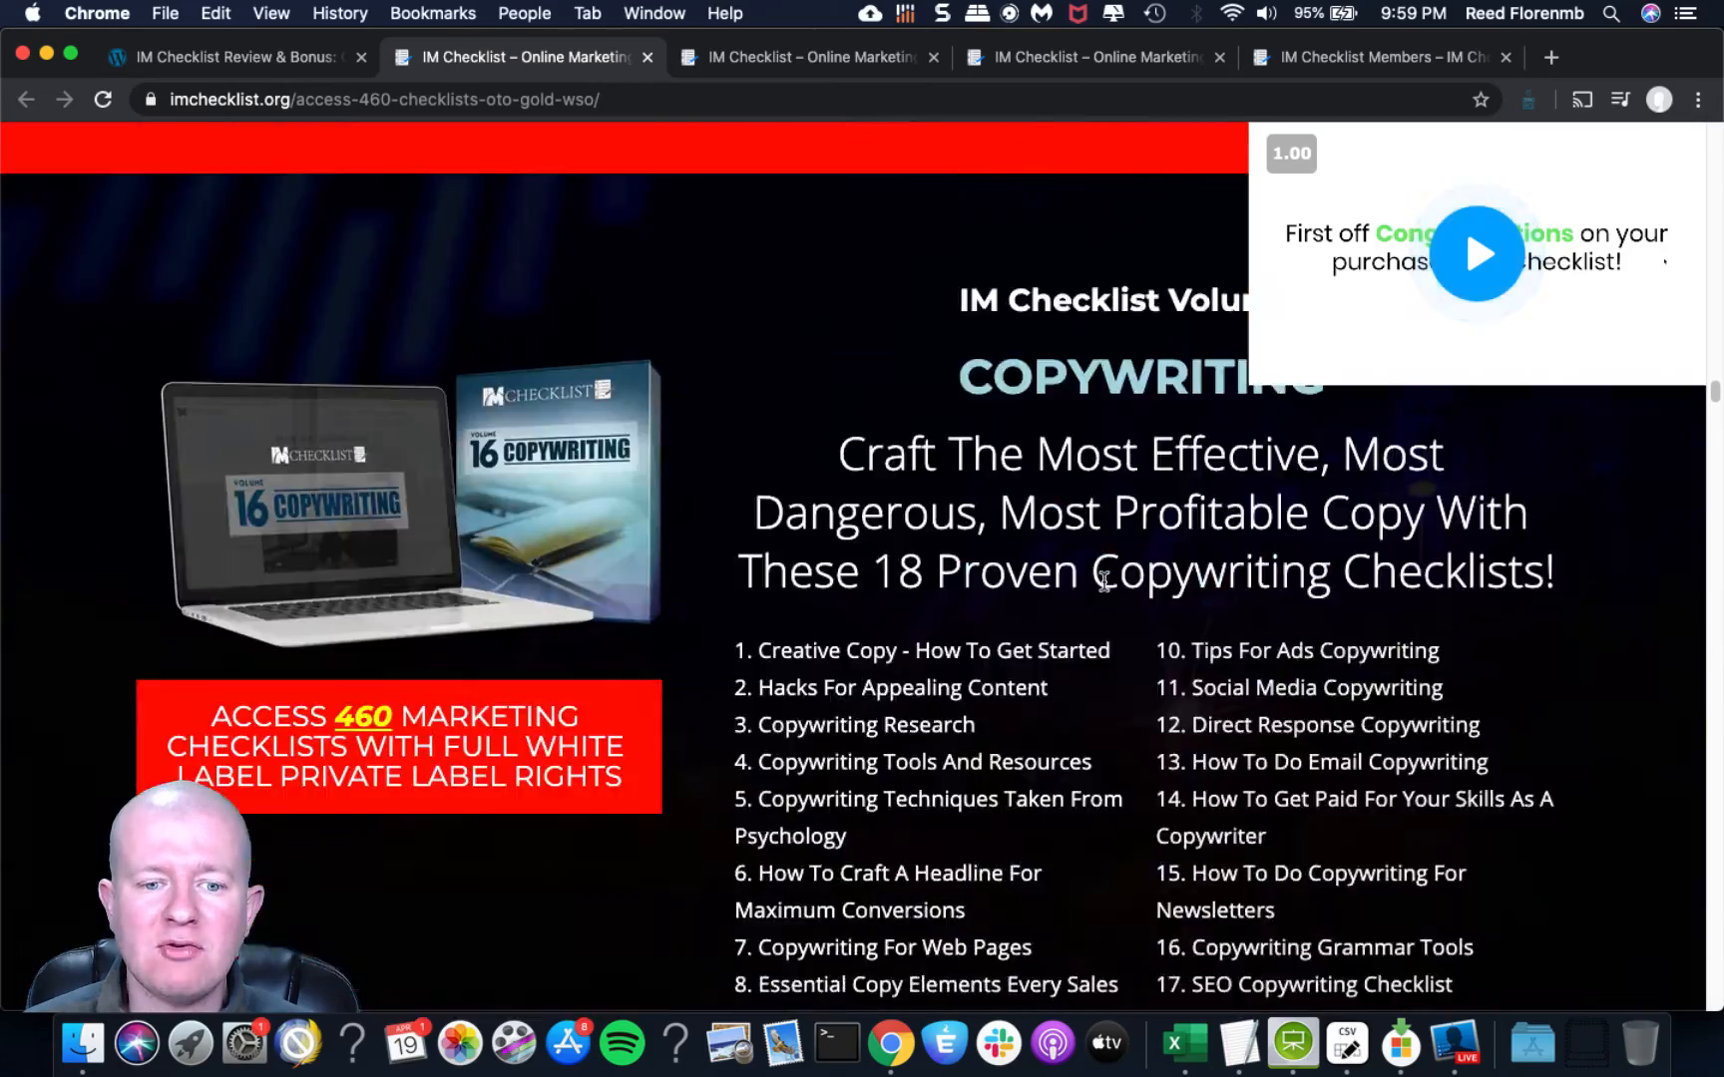
pyautogui.scroll(-3)
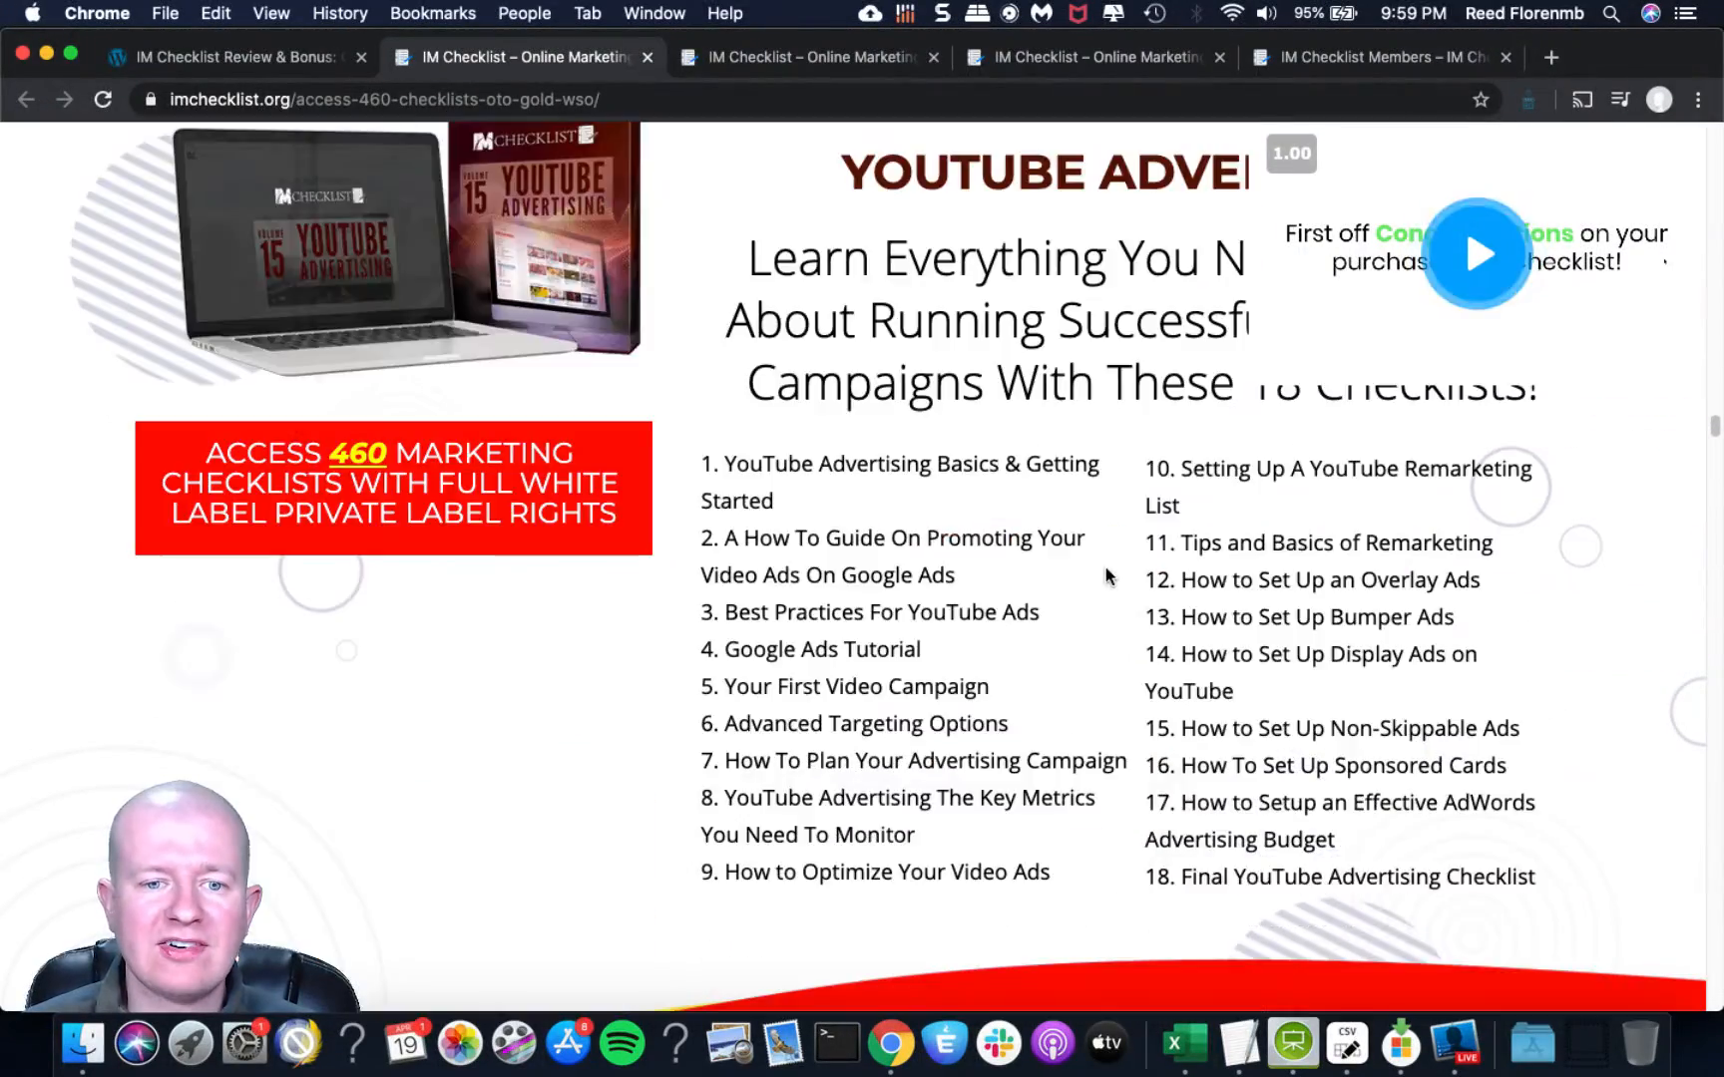
pyautogui.scroll(-3)
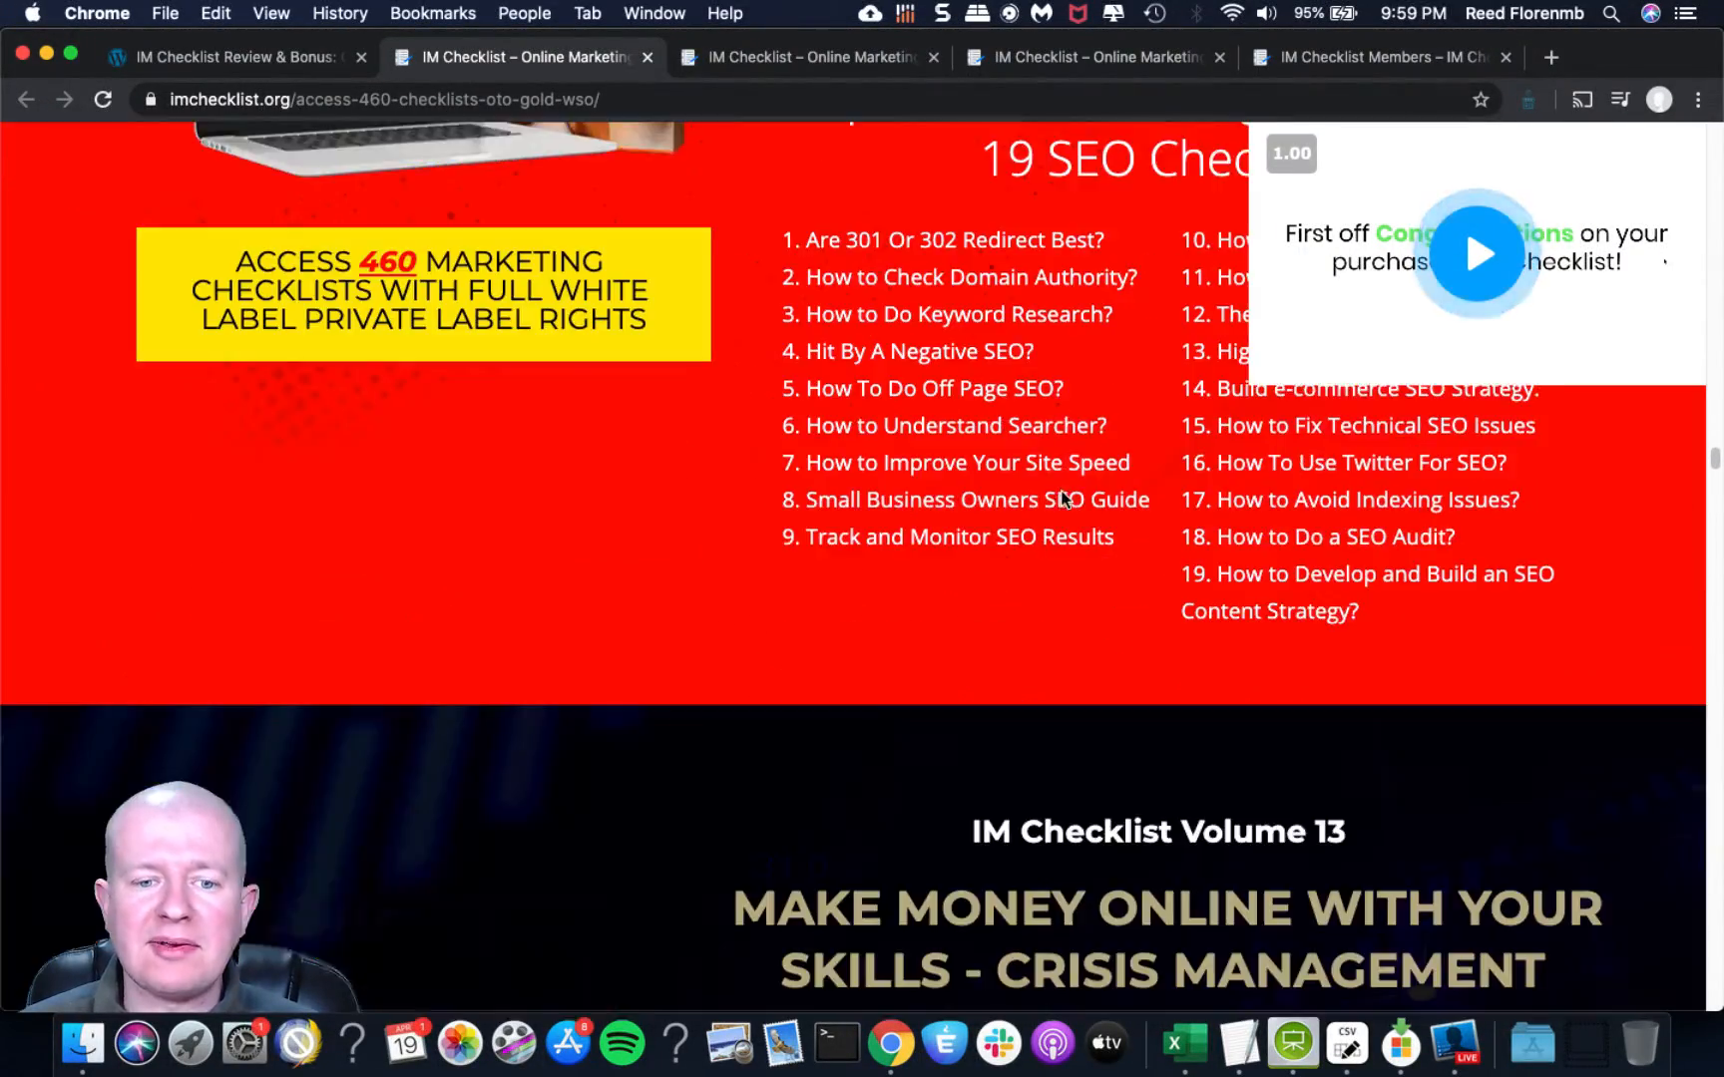
pyautogui.scroll(-3)
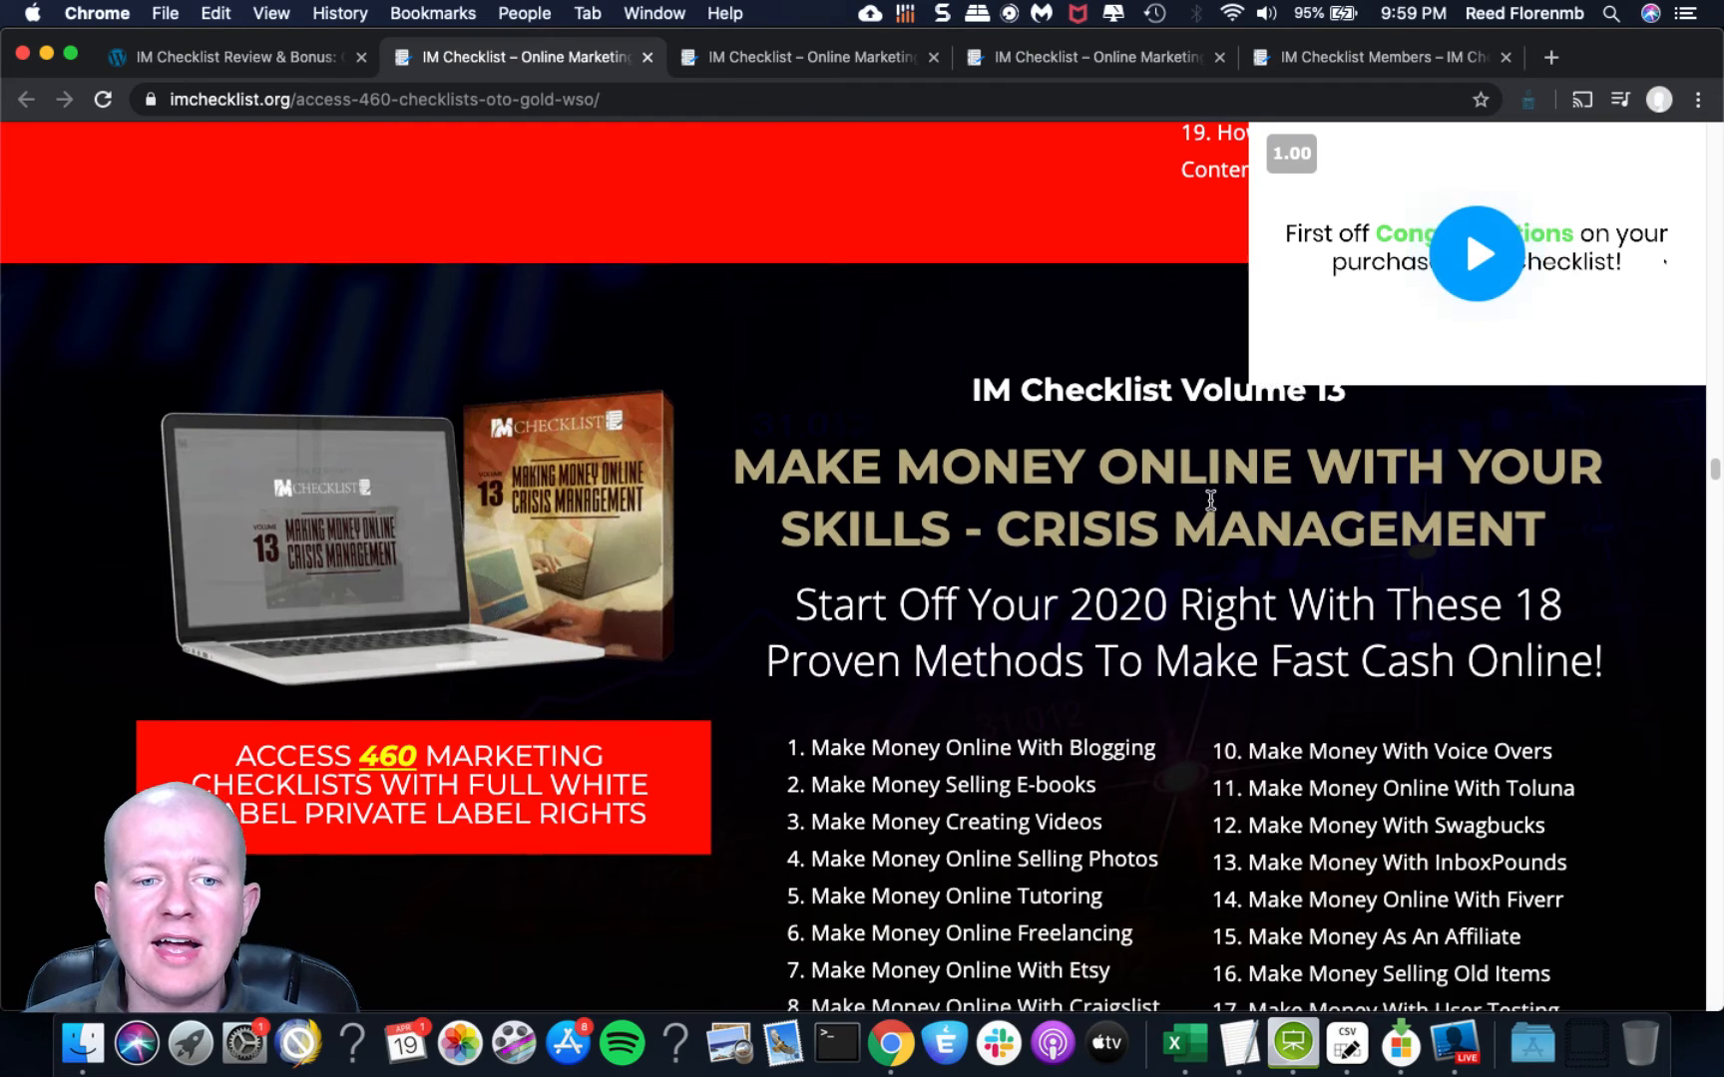
pyautogui.scroll(-3)
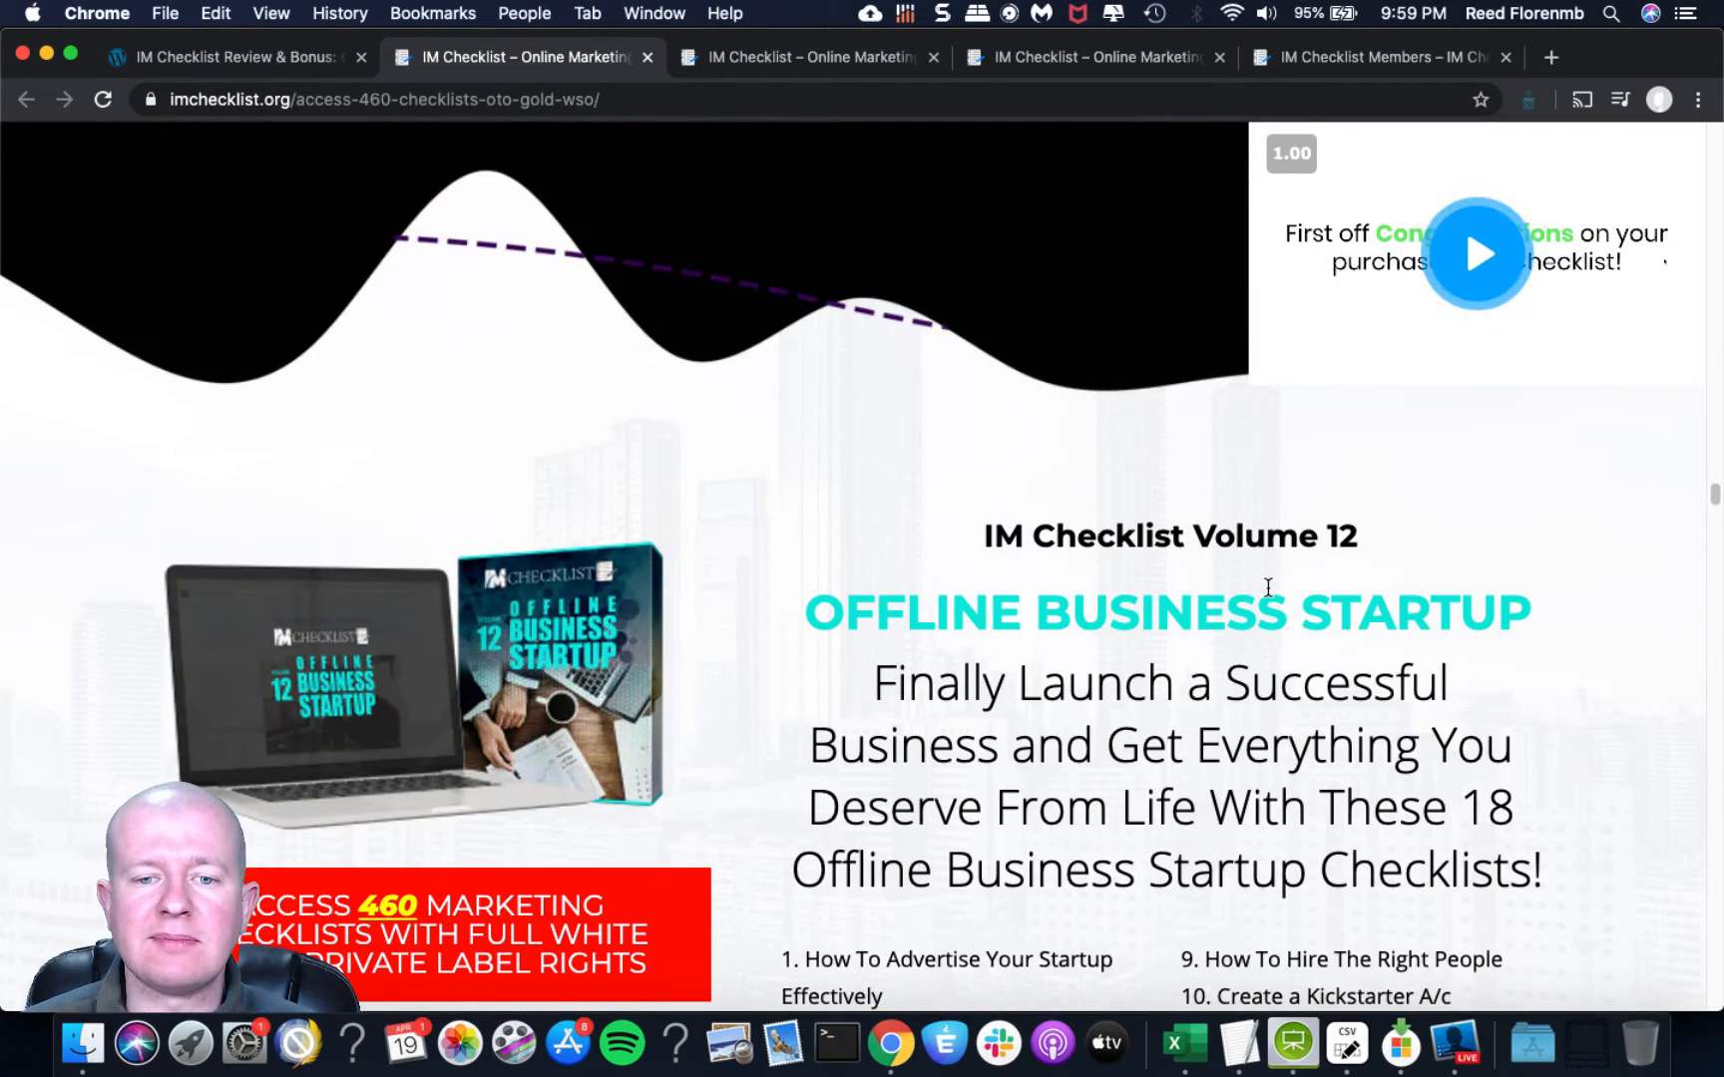
pyautogui.scroll(-3)
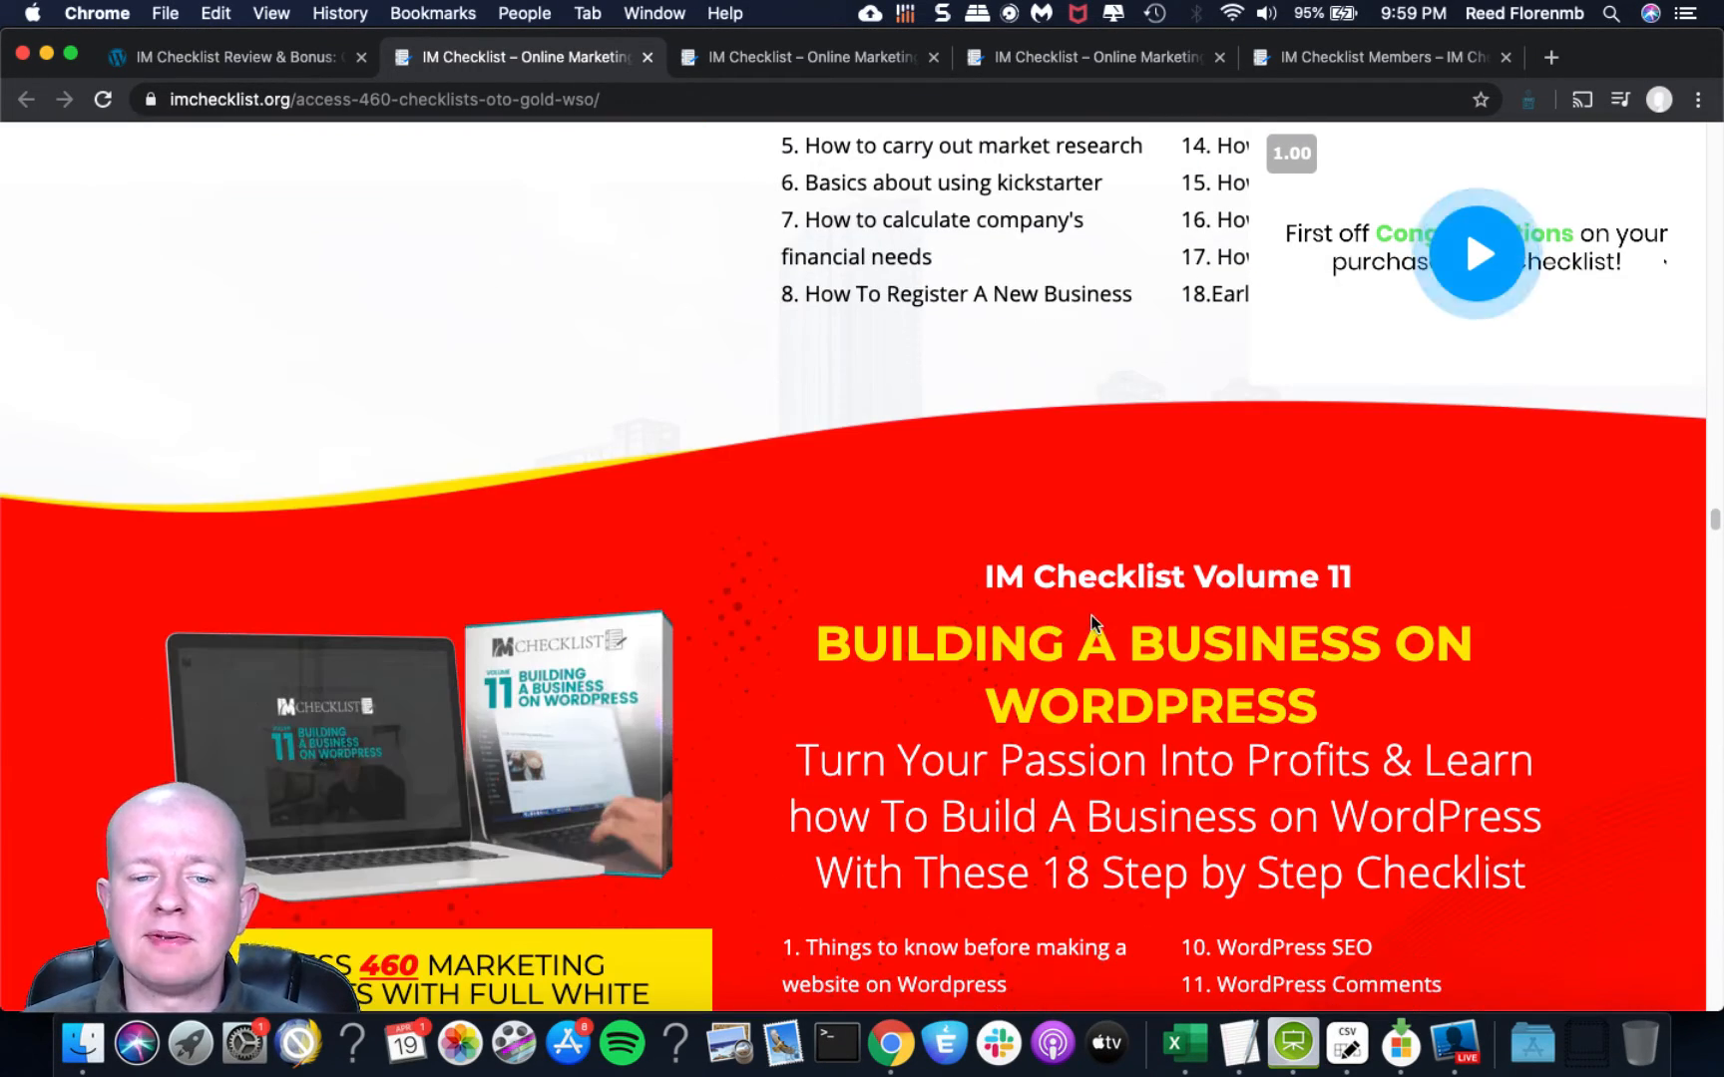
pyautogui.scroll(-3)
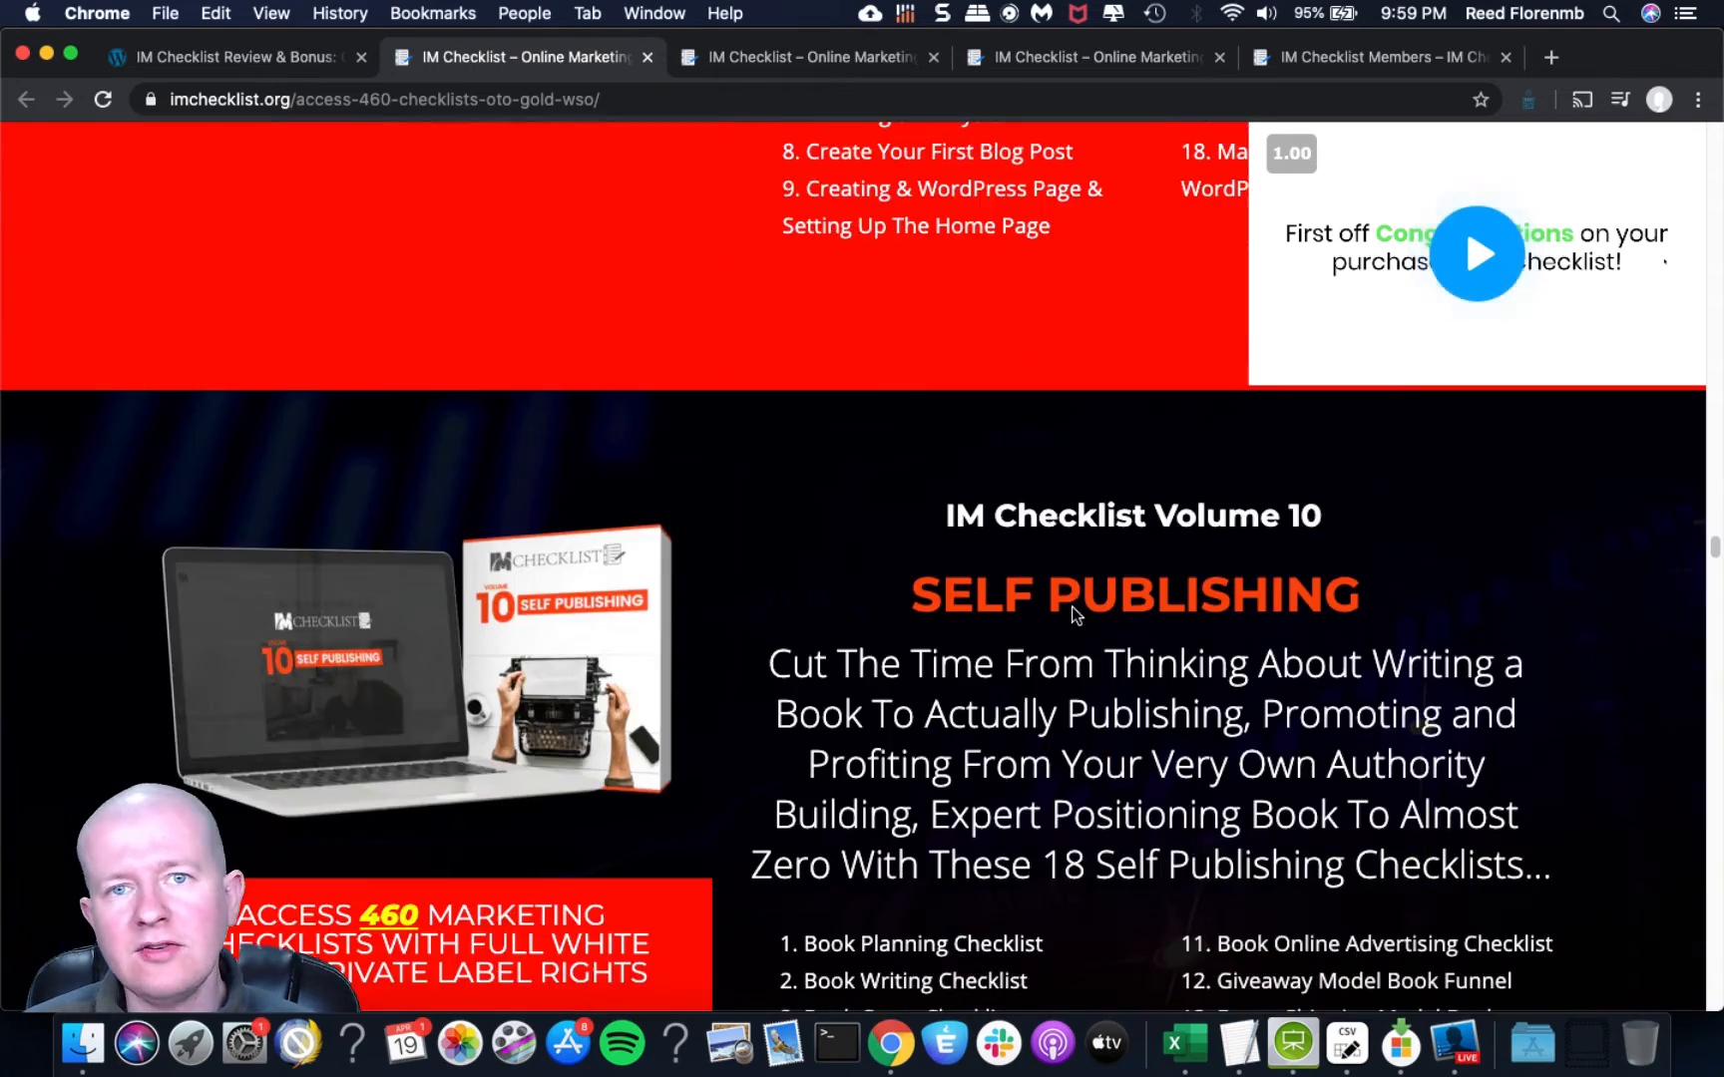
pyautogui.scroll(-3)
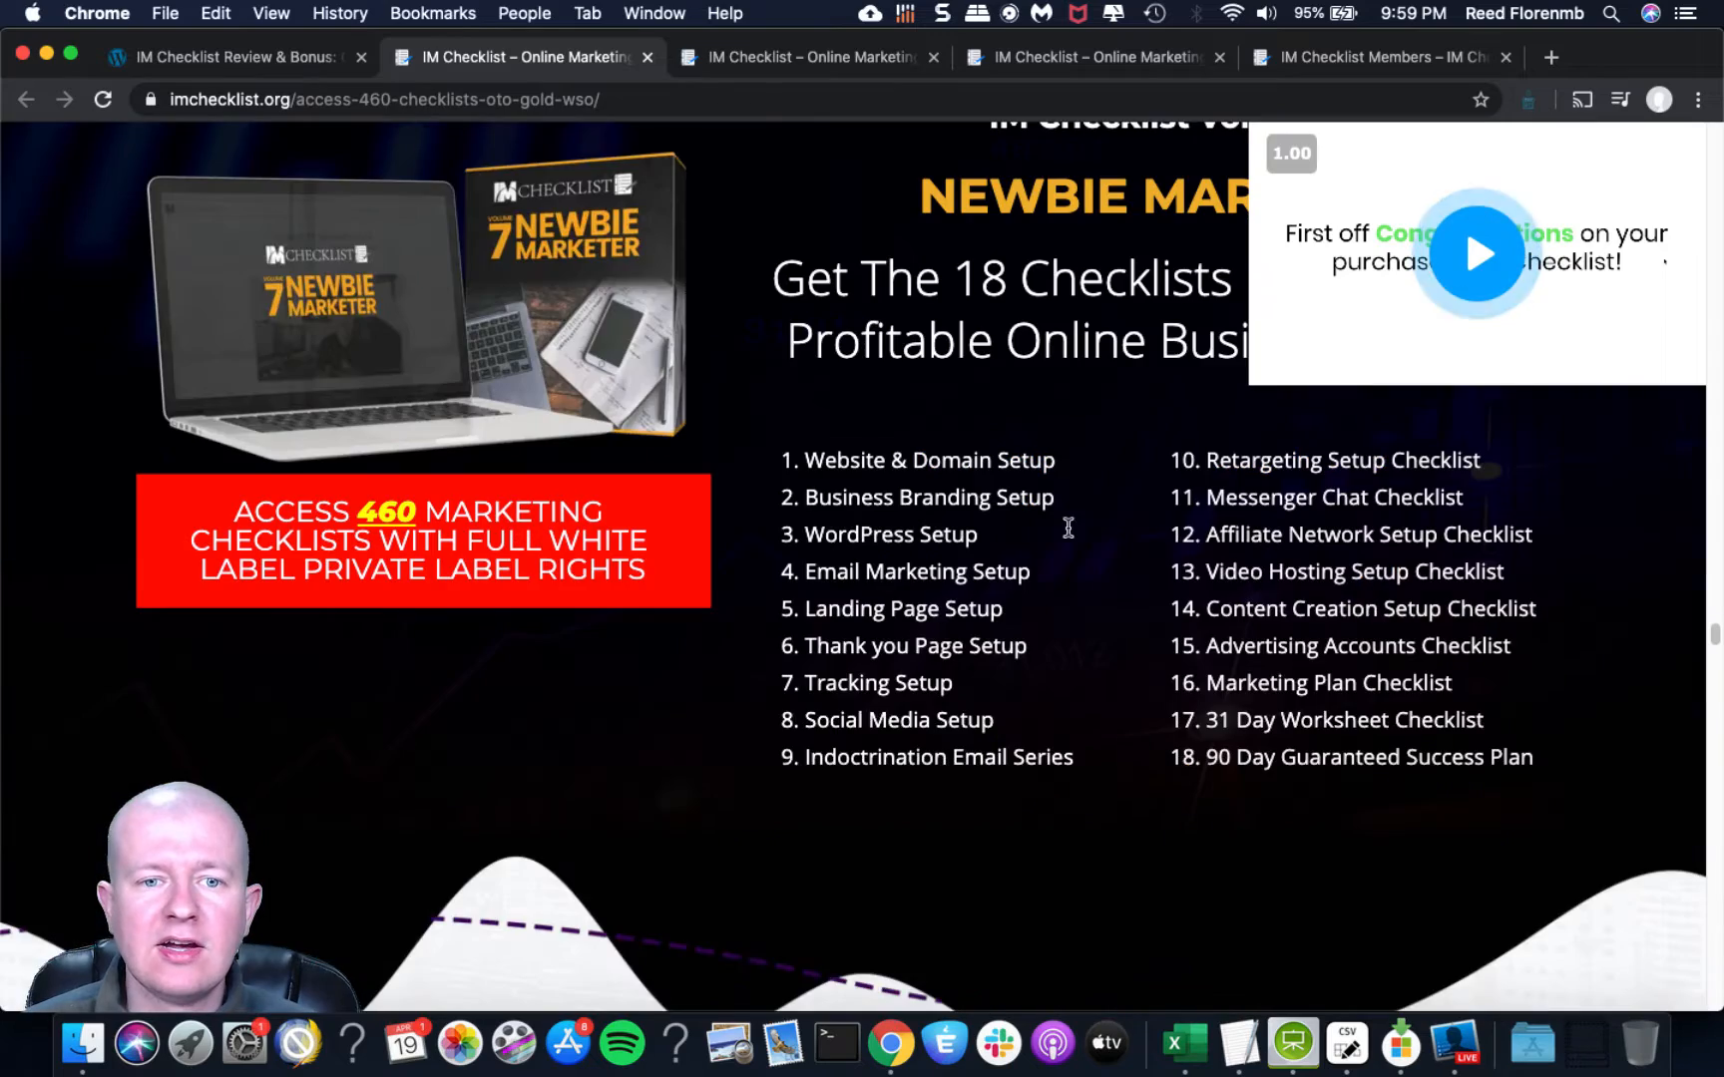
pyautogui.scroll(-3)
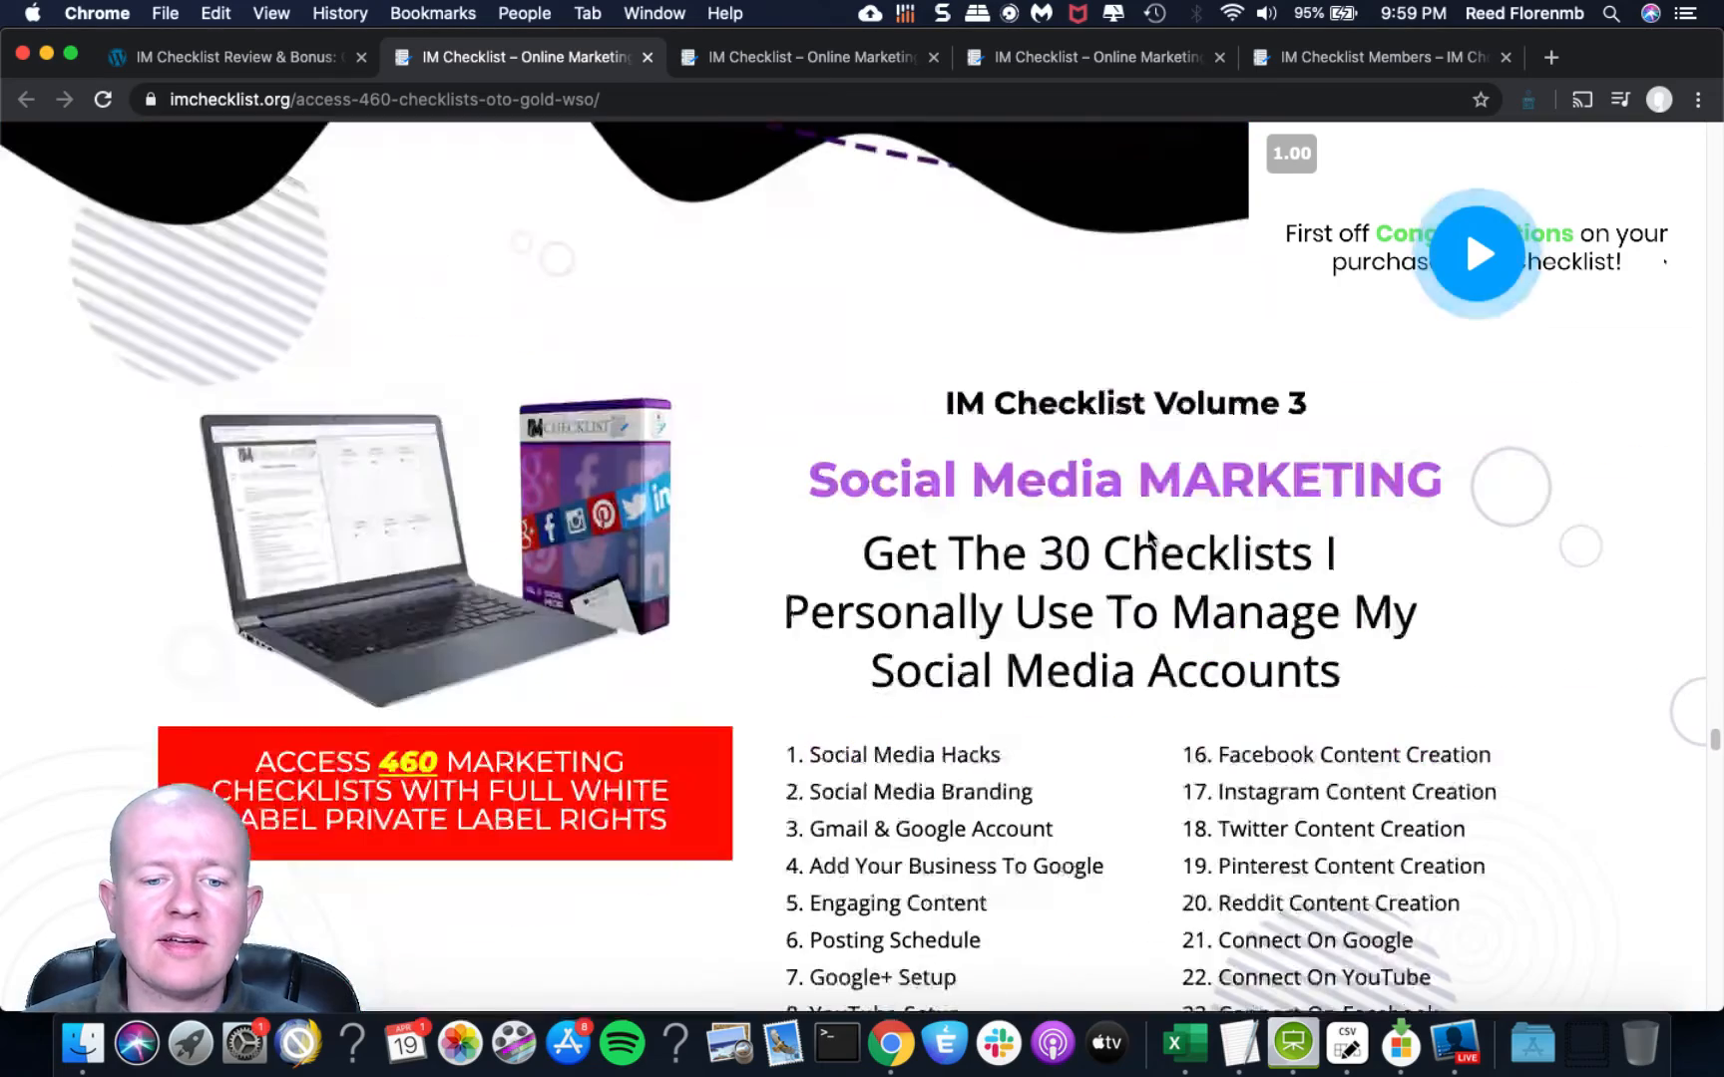
pyautogui.scroll(-3)
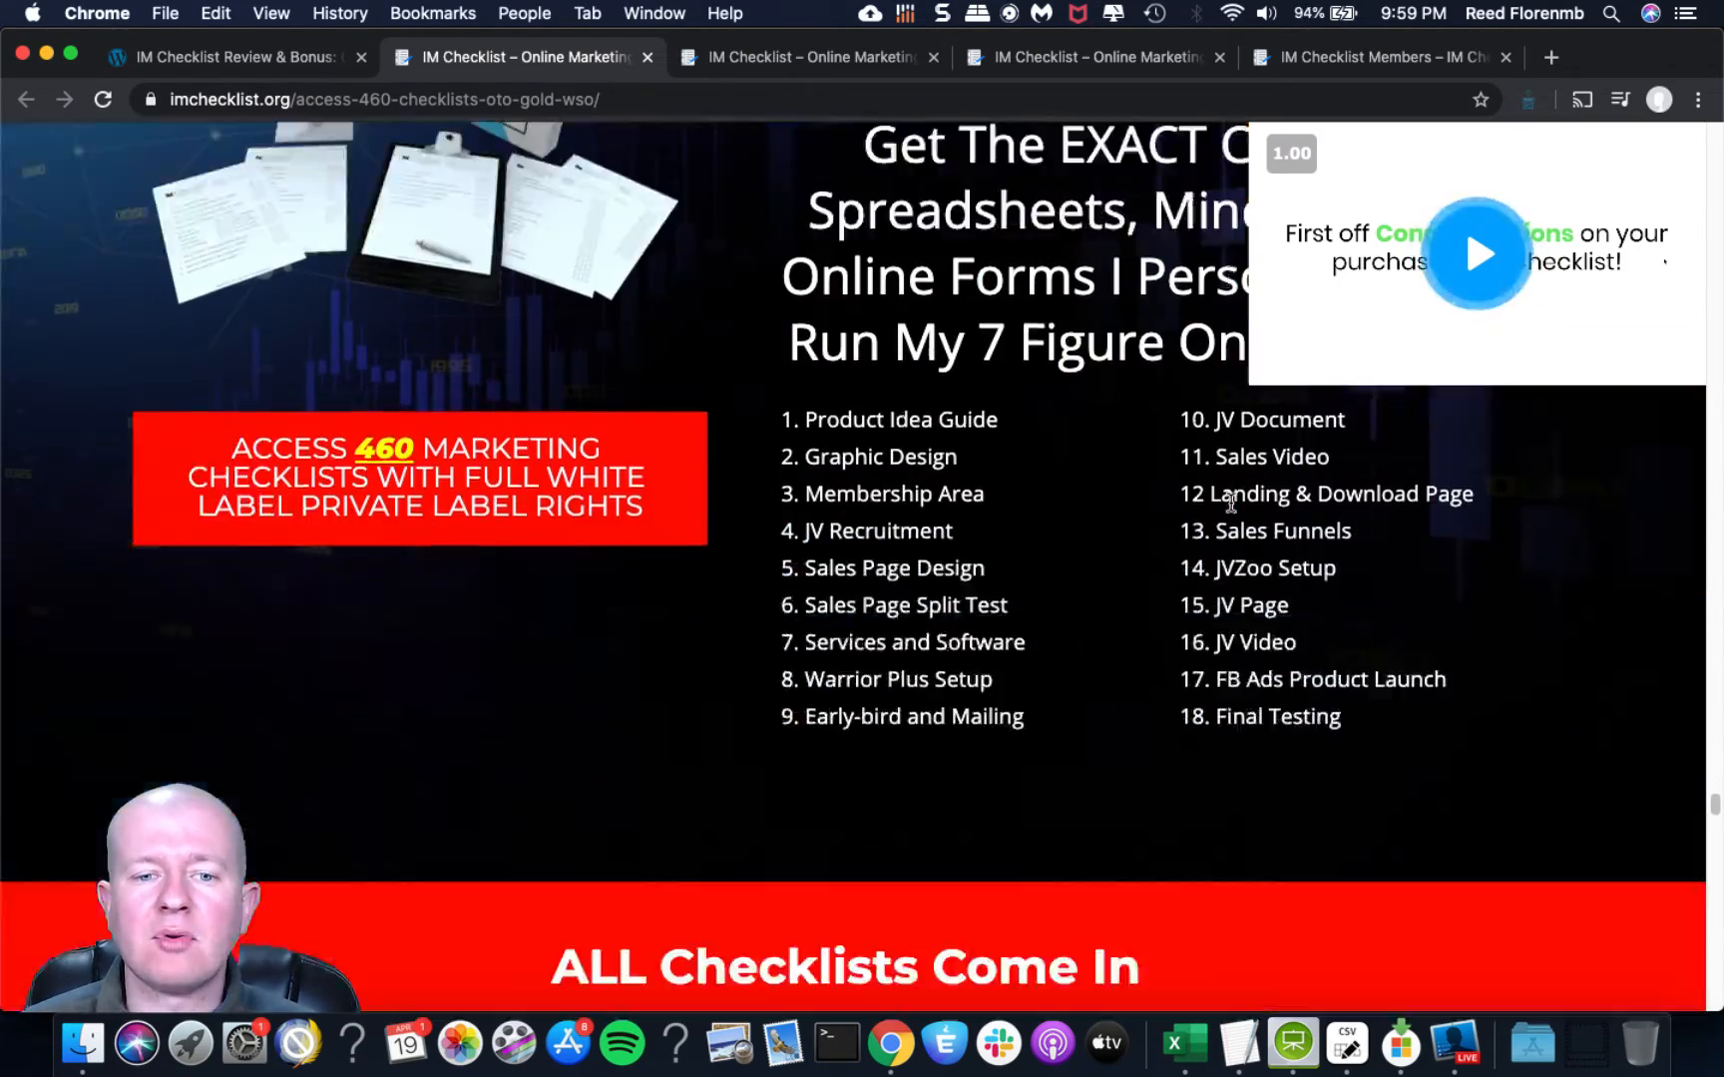
pyautogui.scroll(-3)
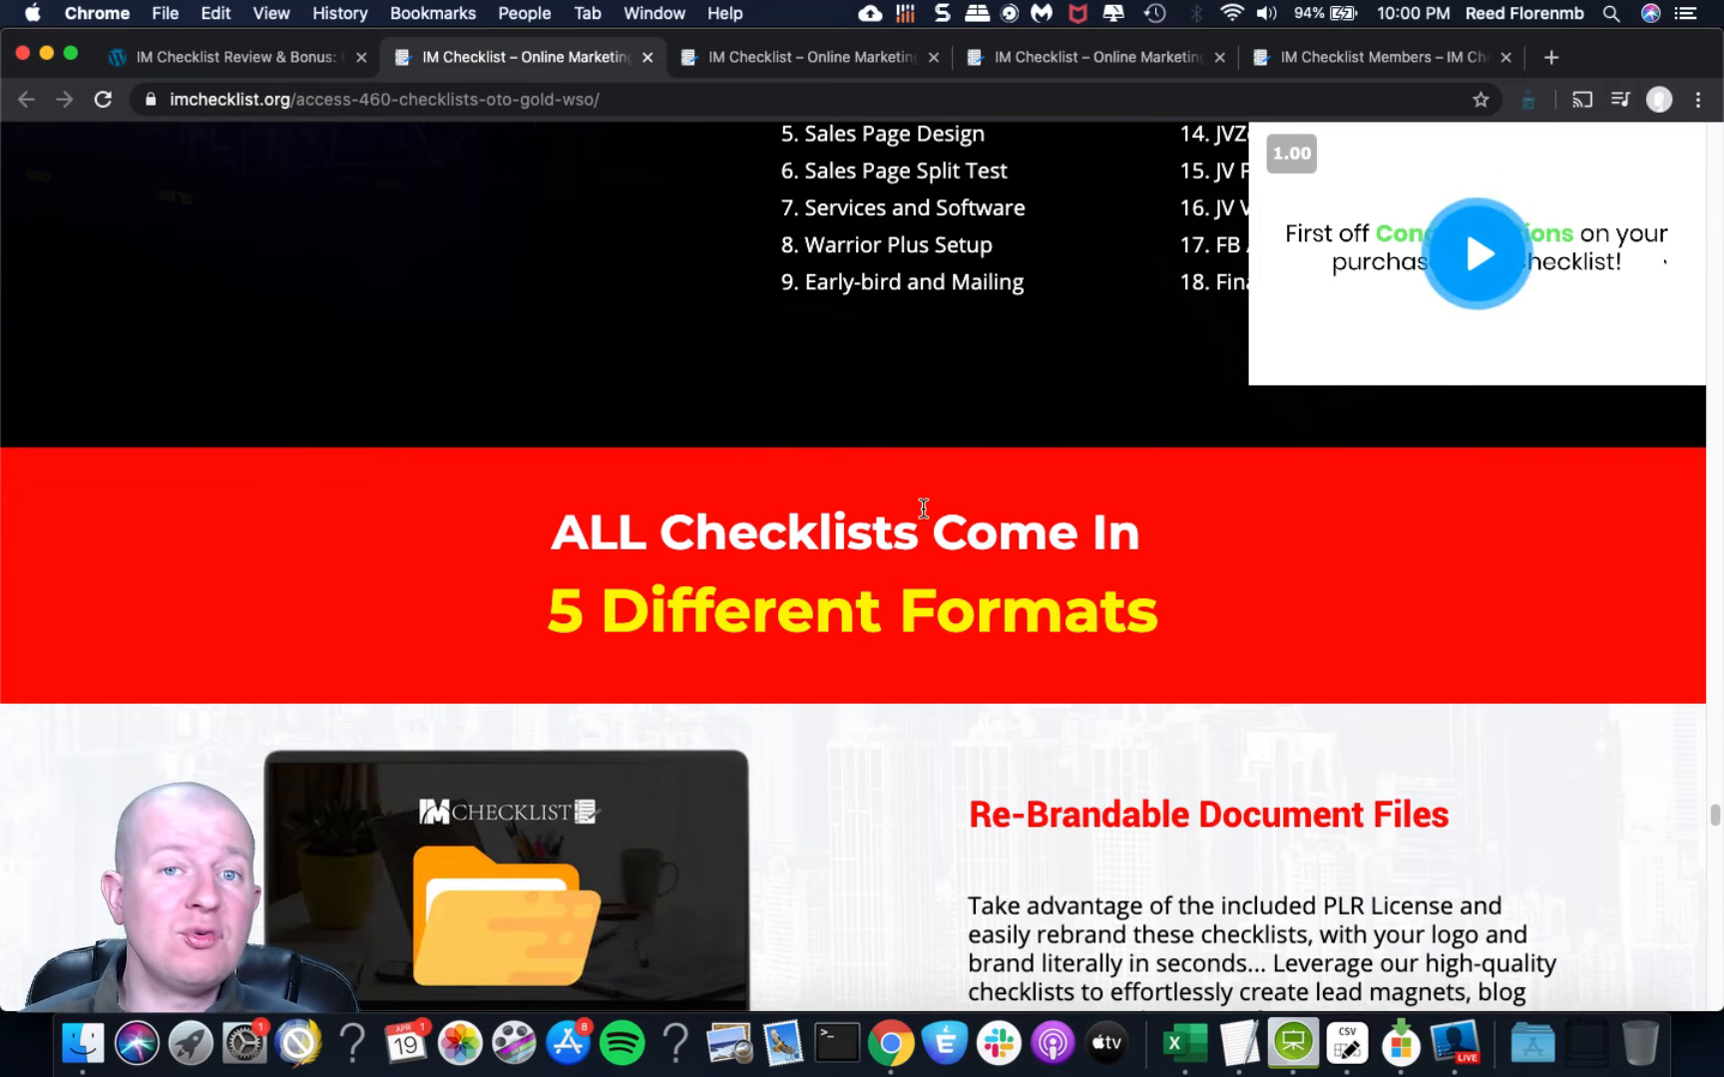
pyautogui.click(231, 56)
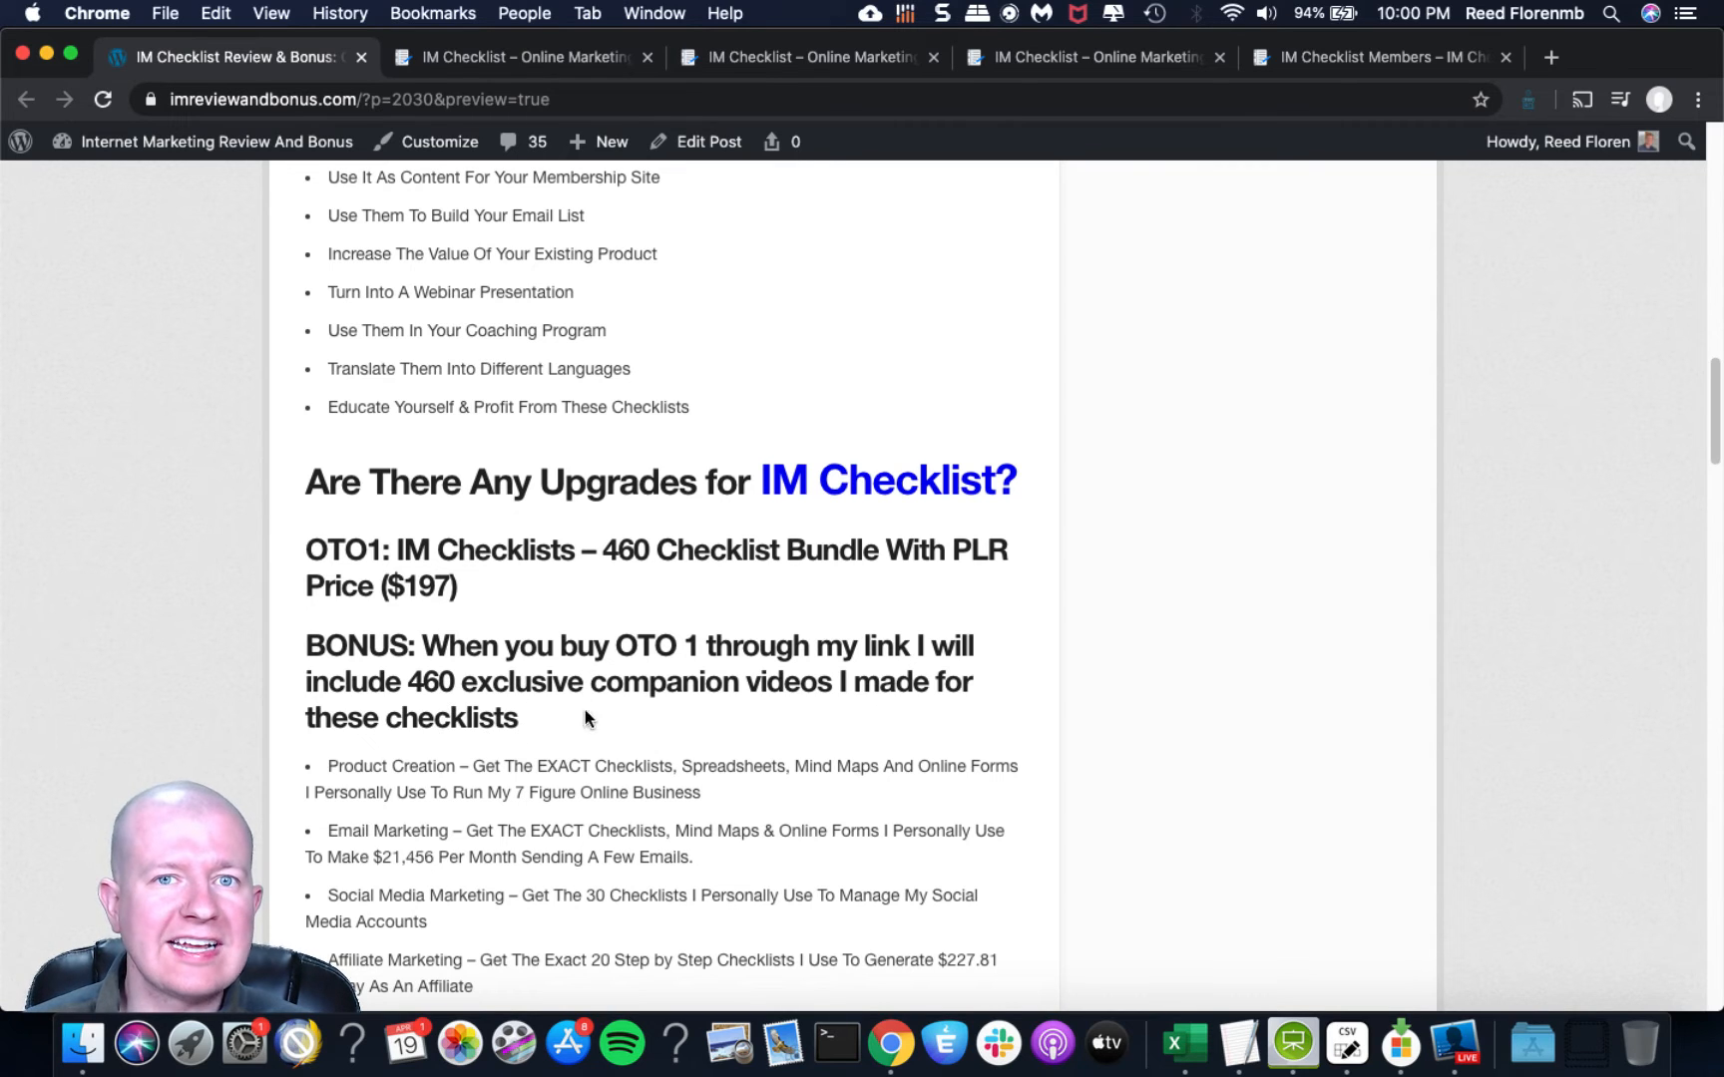
pyautogui.moveTo(467, 681)
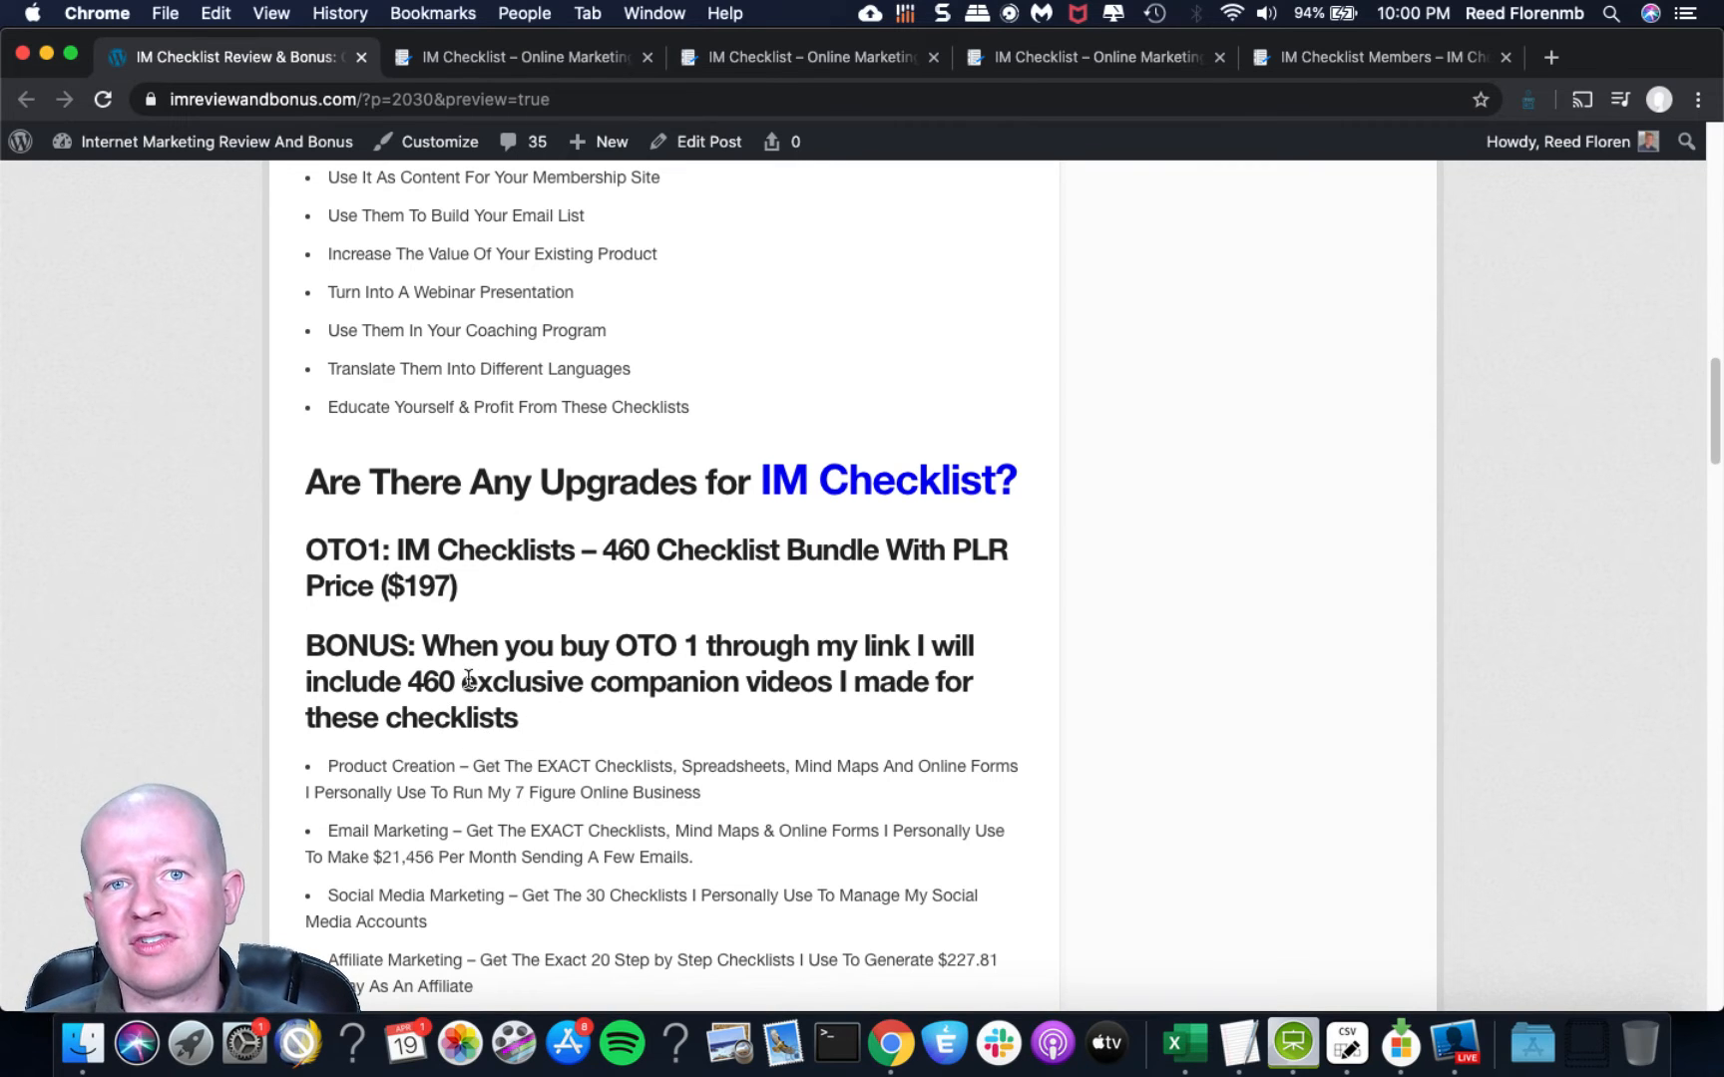
pyautogui.moveTo(673, 692)
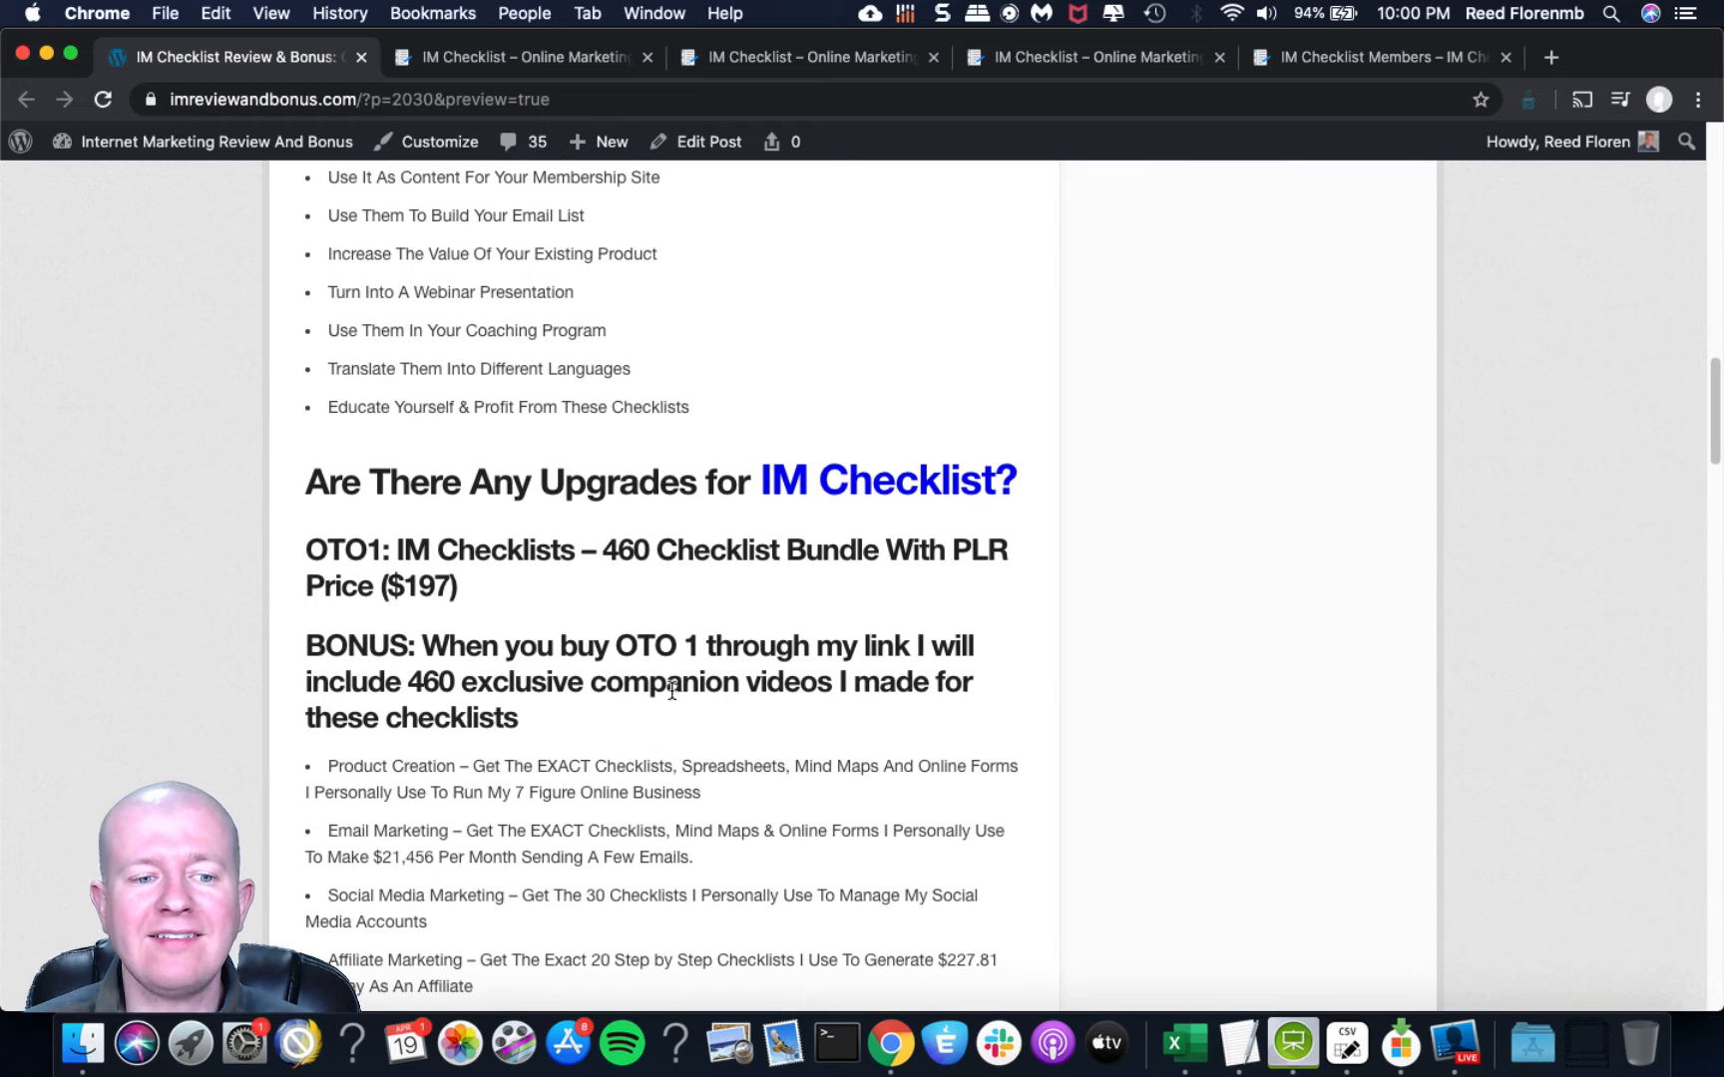
# Read the review post's OTO1 bonus list and OTO2 section, then go to the IM VIP Training special-offer page.
pyautogui.scroll(-3)
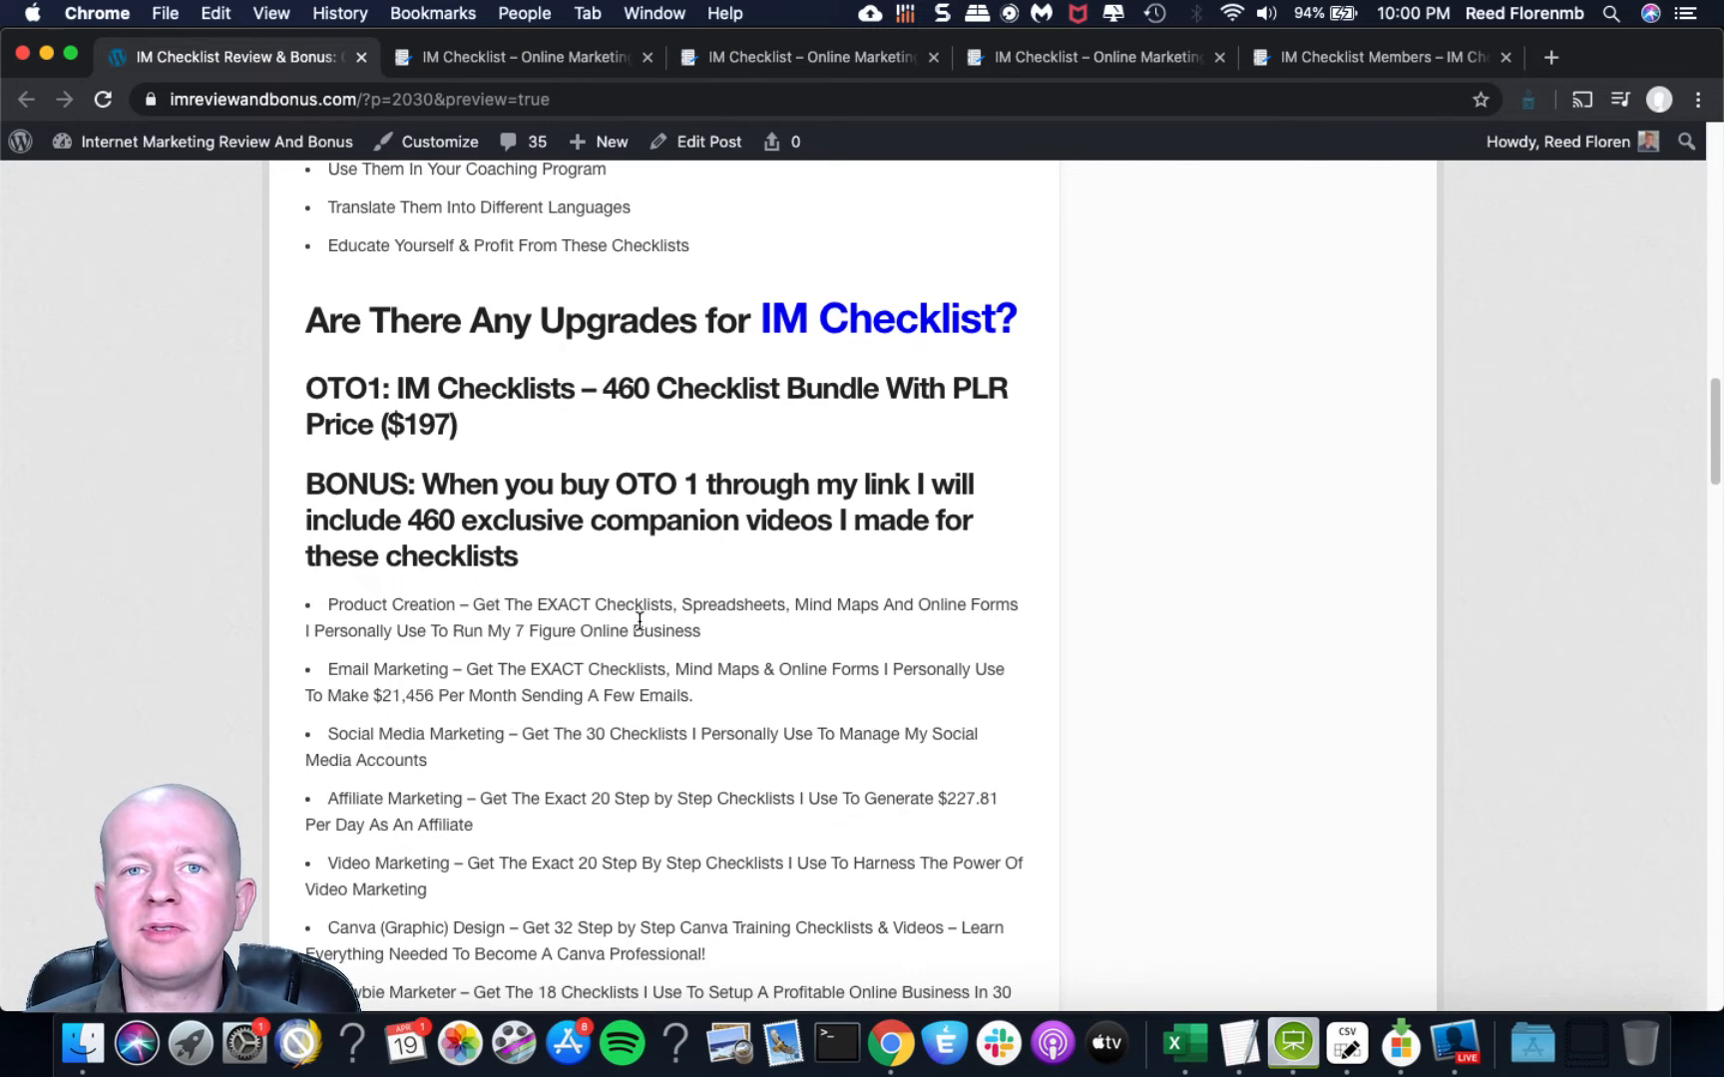
pyautogui.moveTo(642, 649)
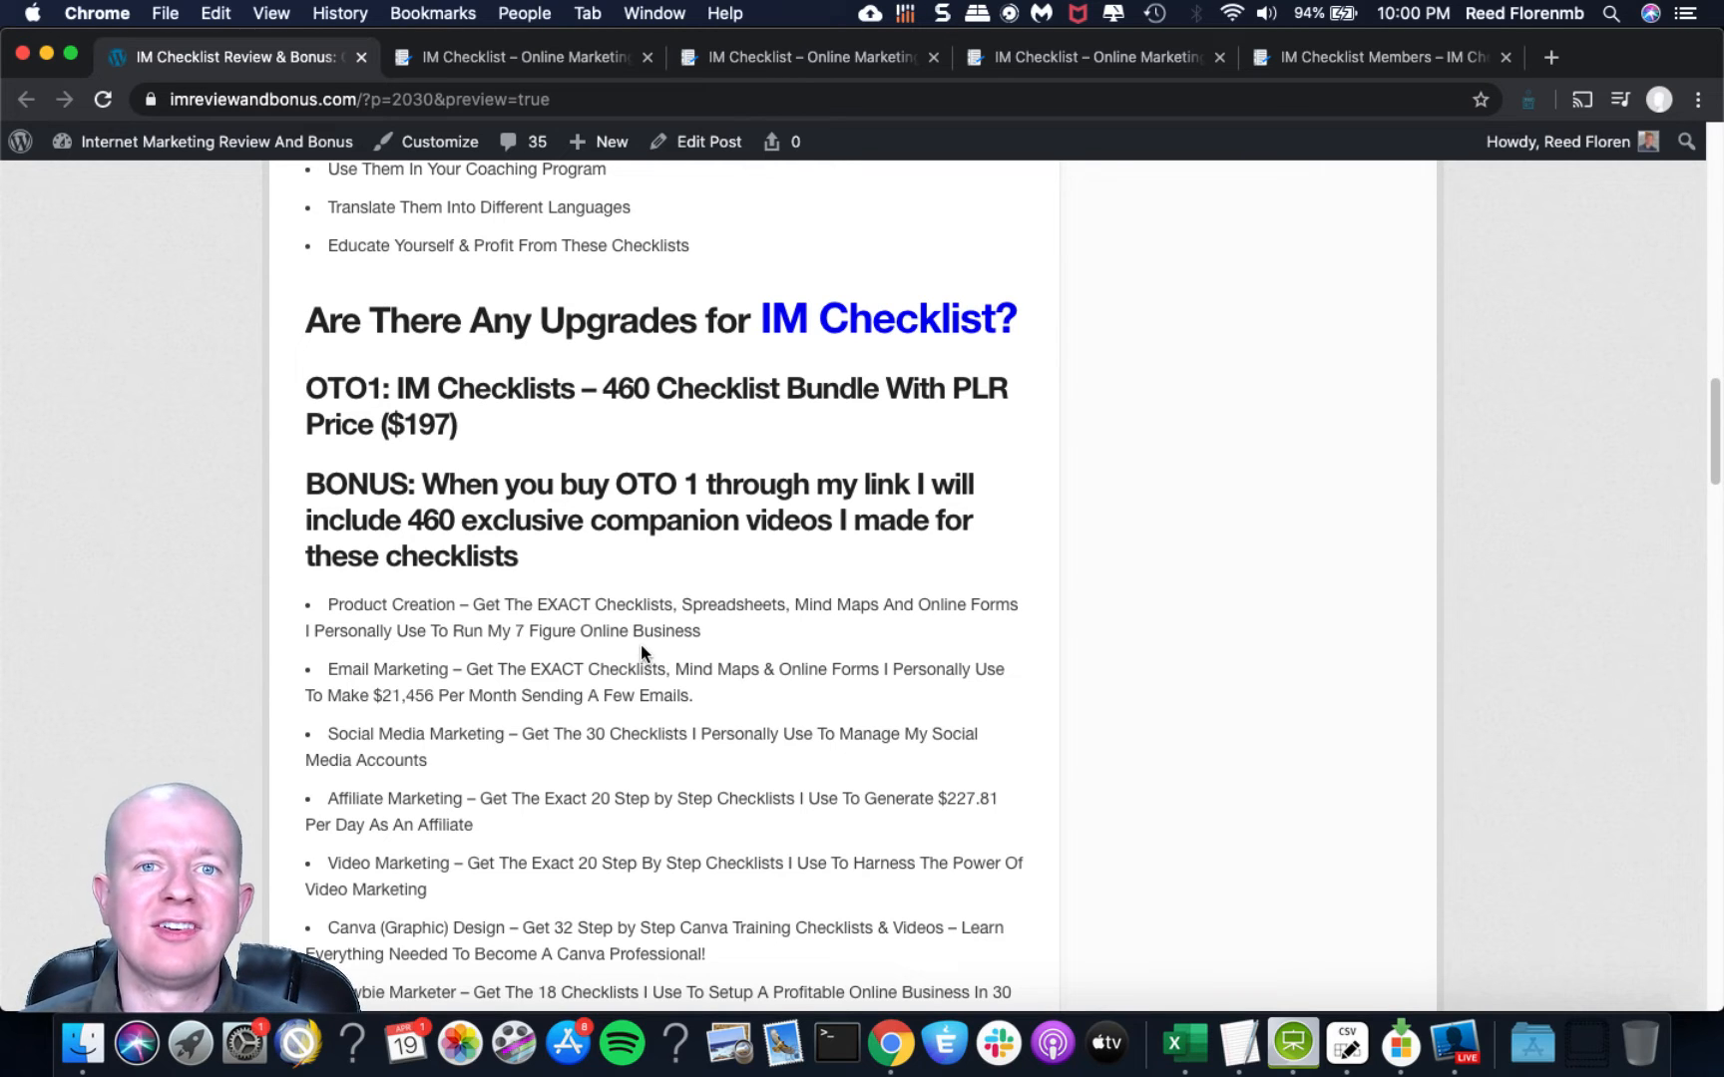
pyautogui.moveTo(724, 641)
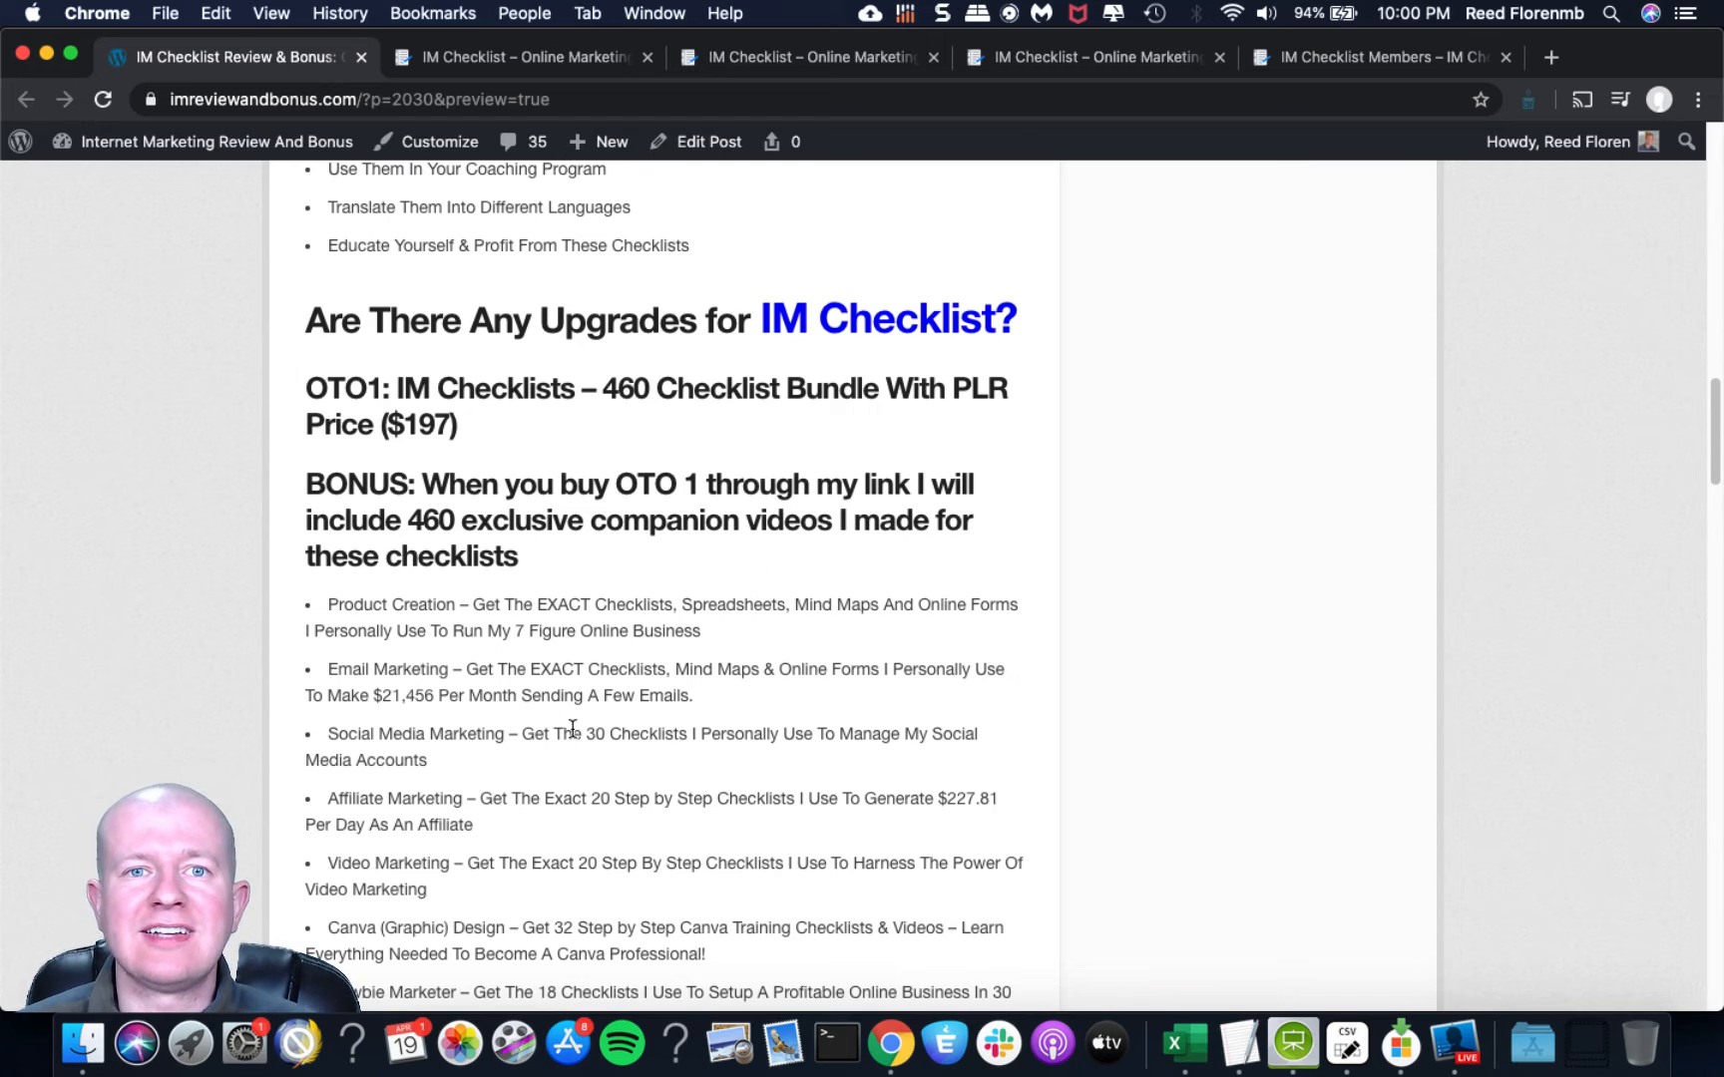
pyautogui.scroll(-3)
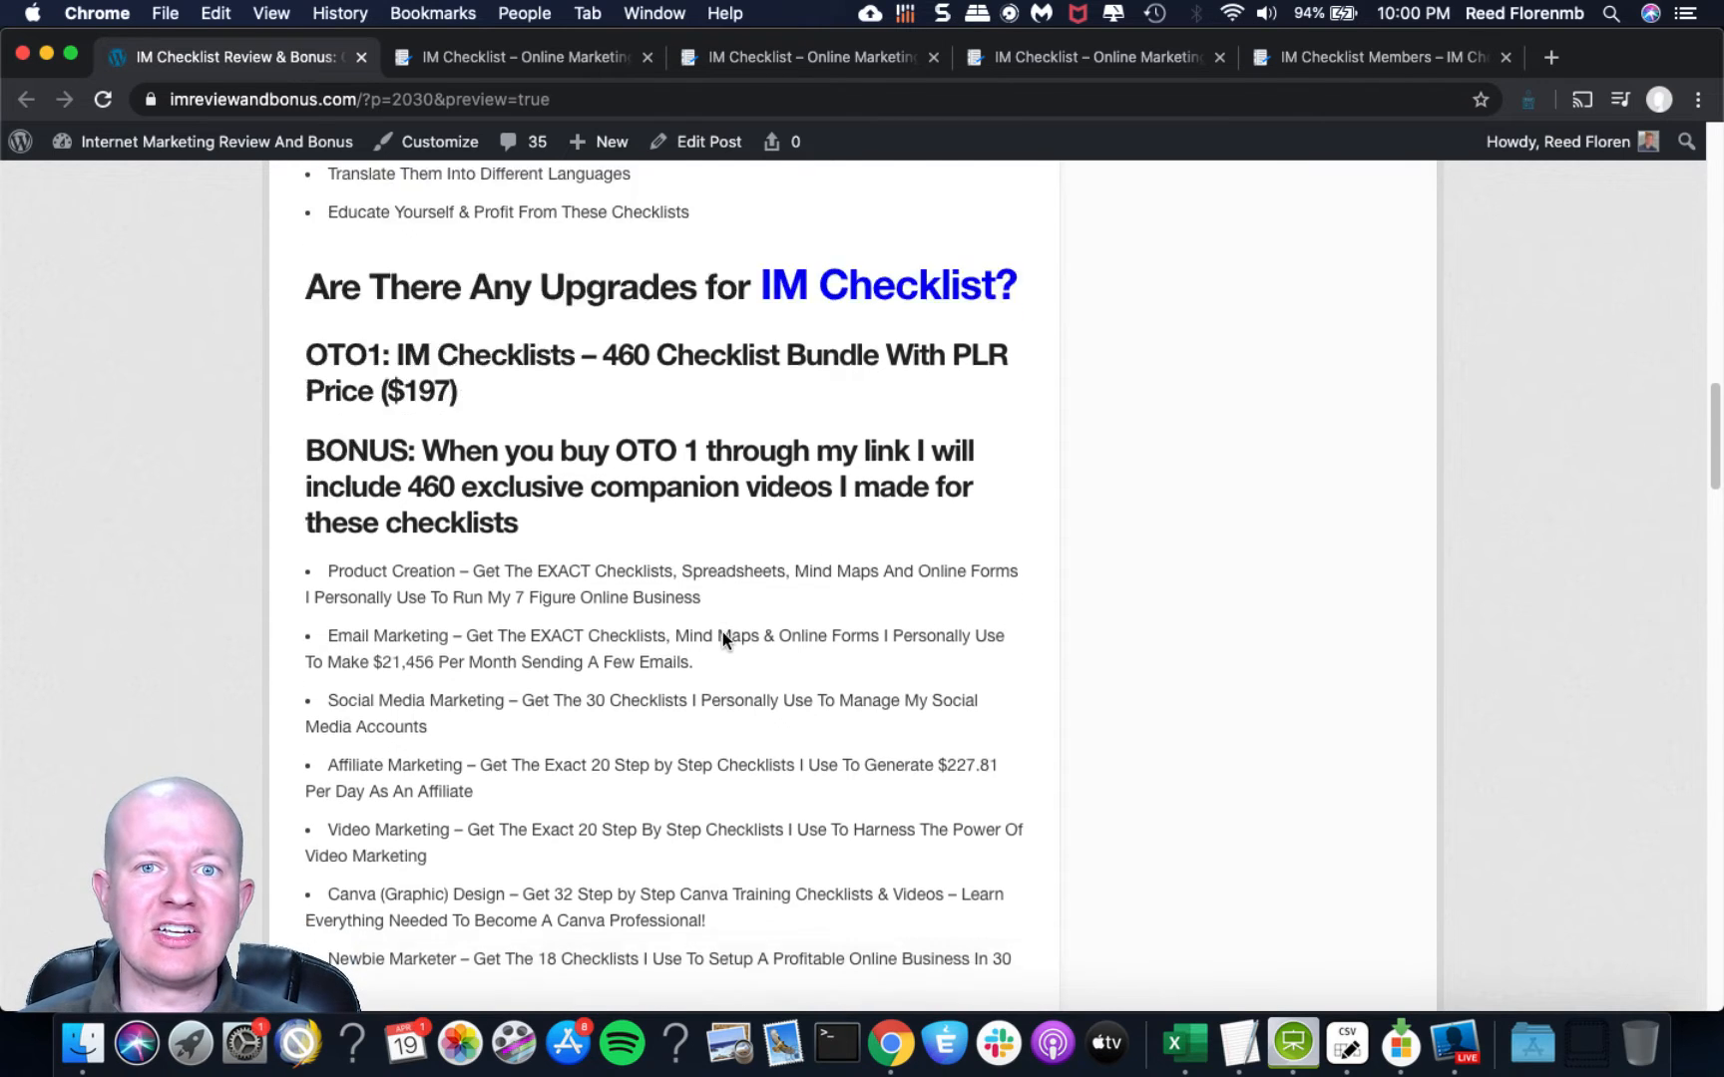
pyautogui.scroll(-3)
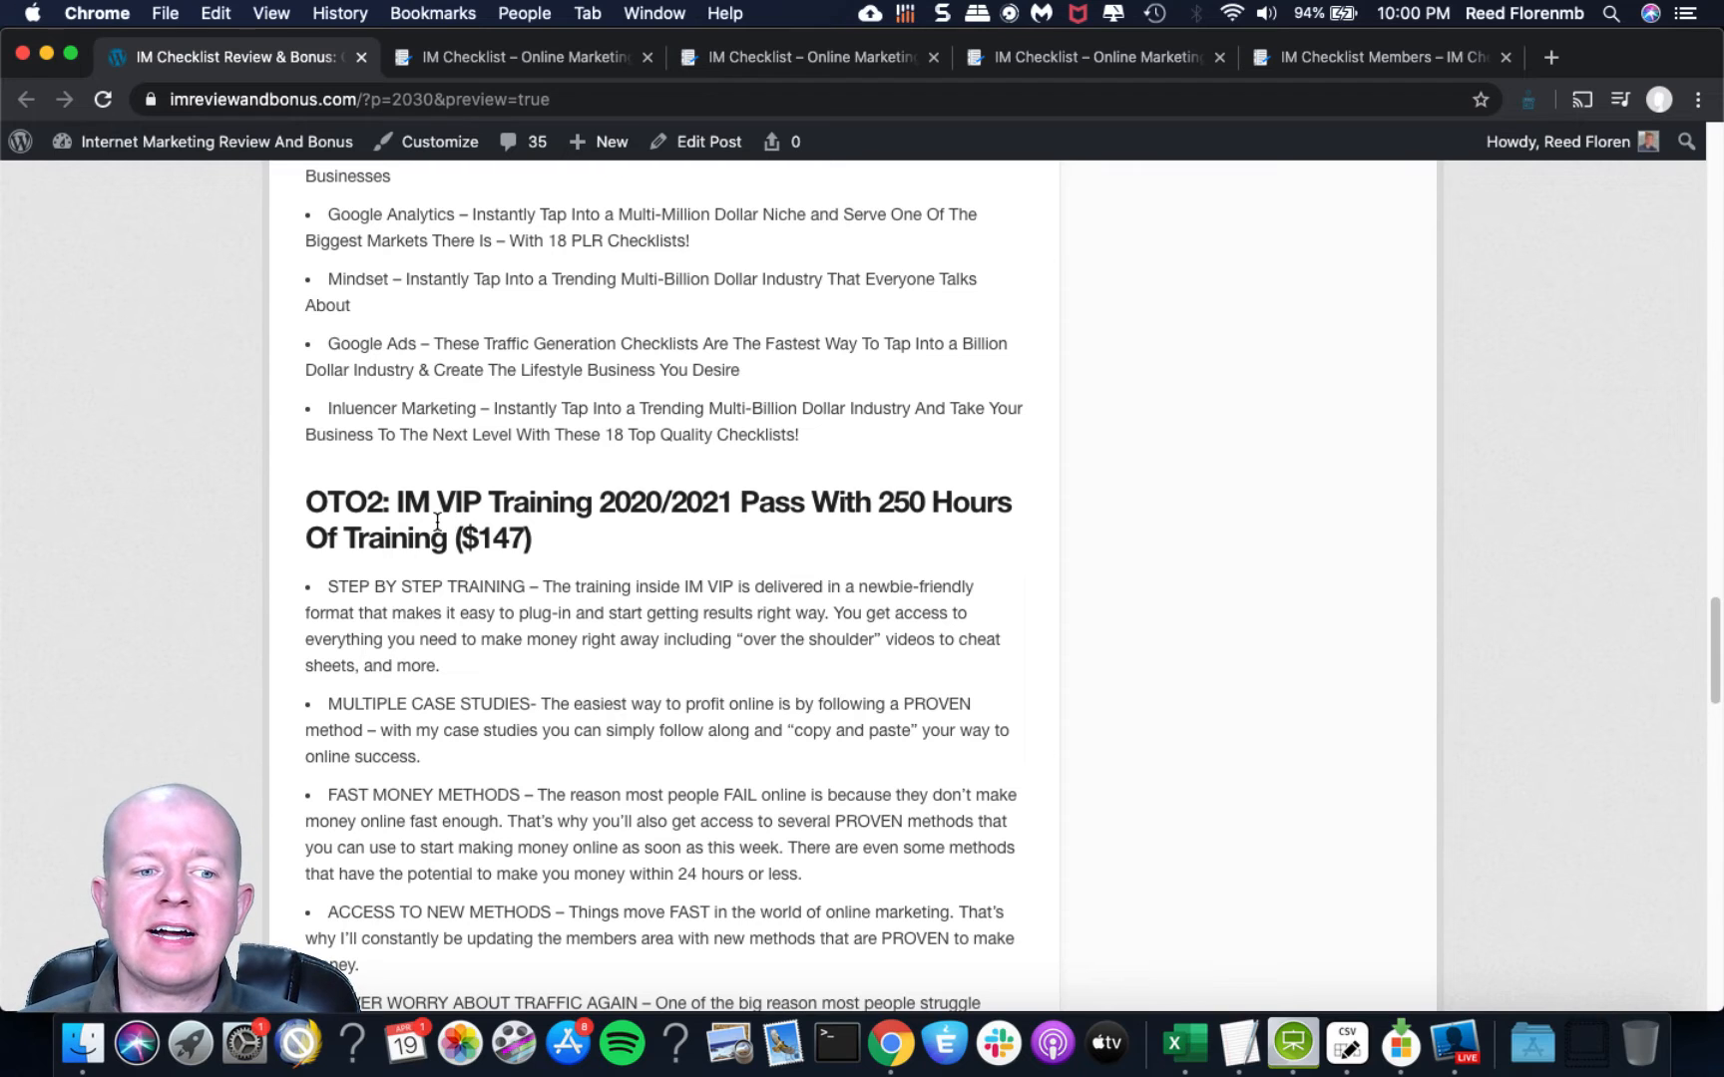
pyautogui.moveTo(631, 517)
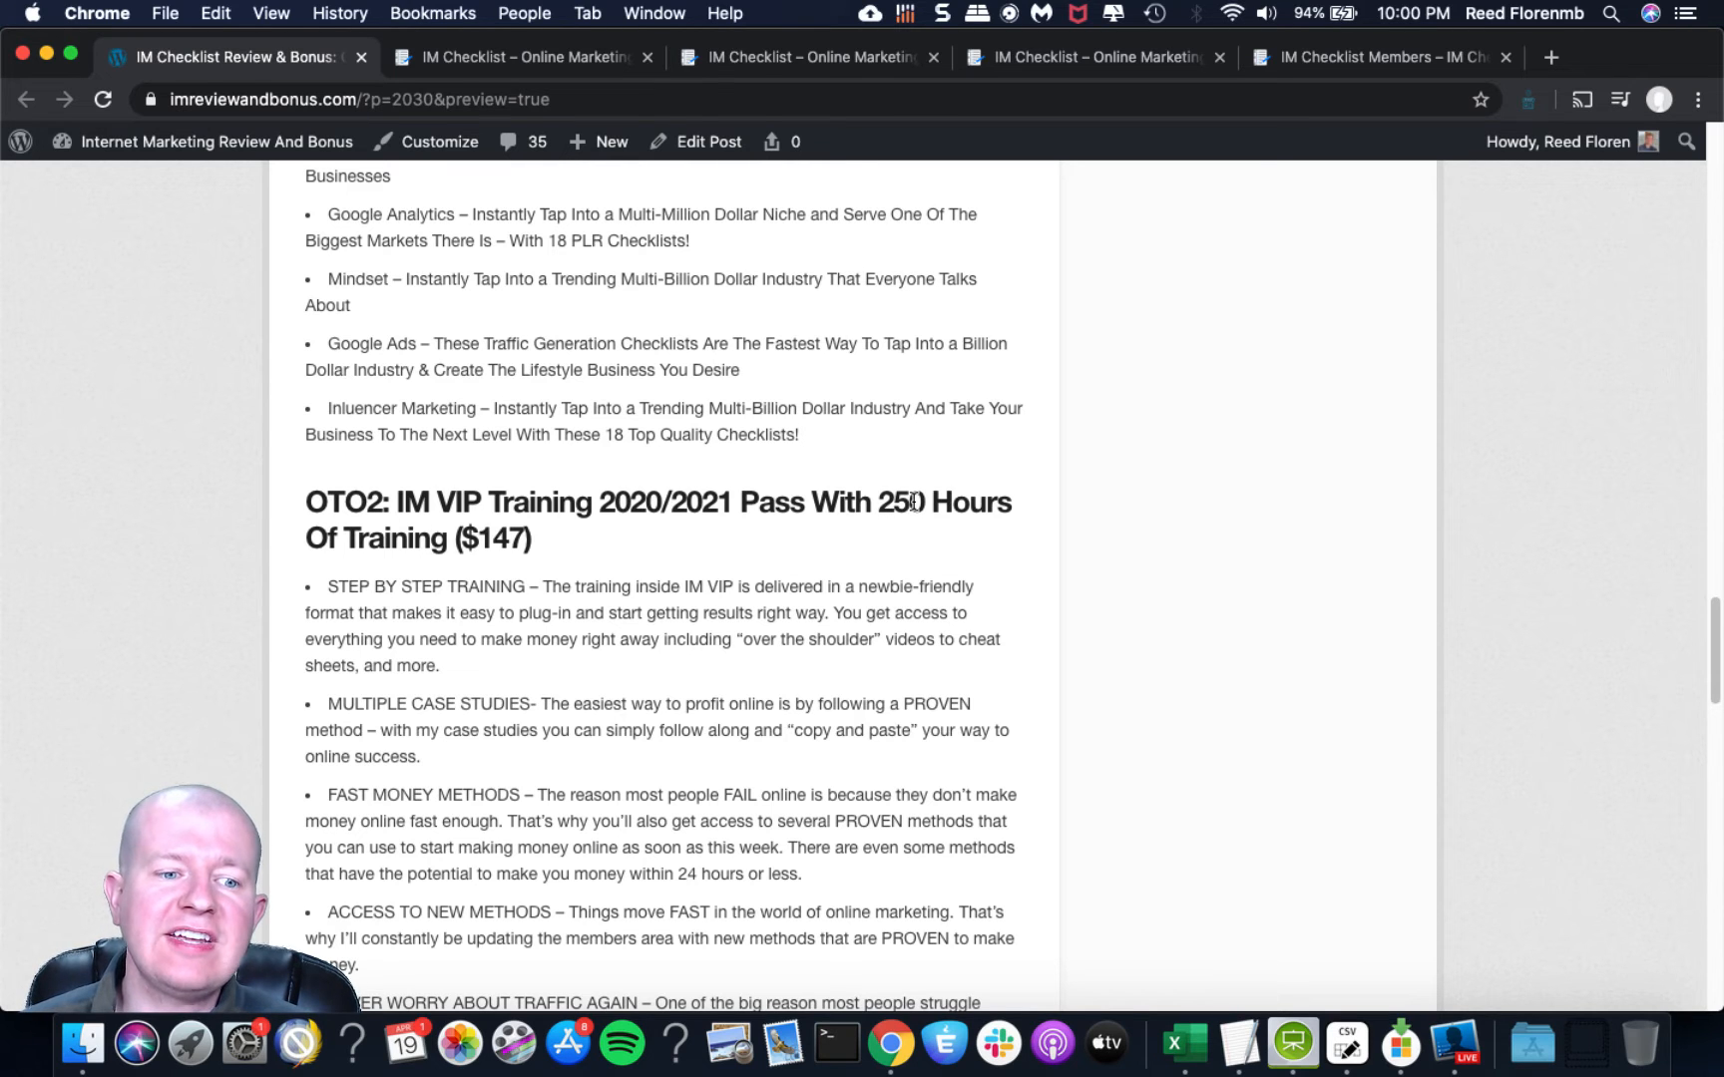
pyautogui.click(809, 56)
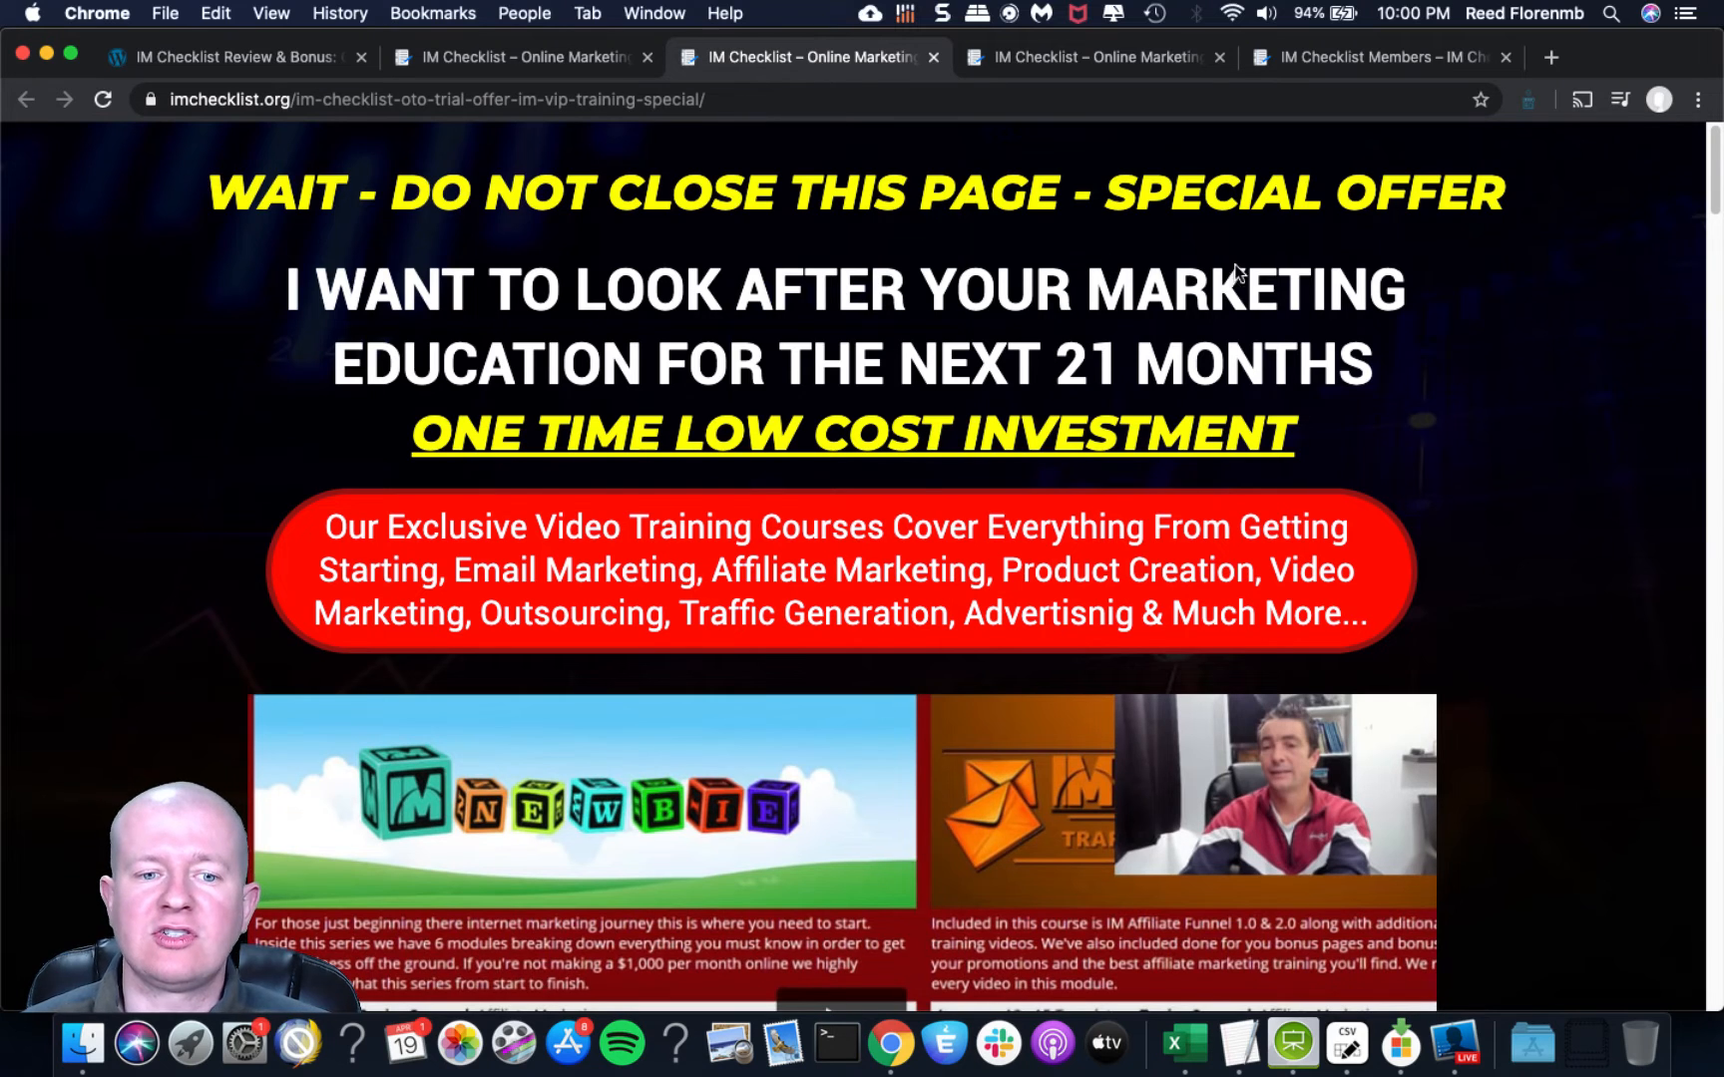
pyautogui.scroll(-3)
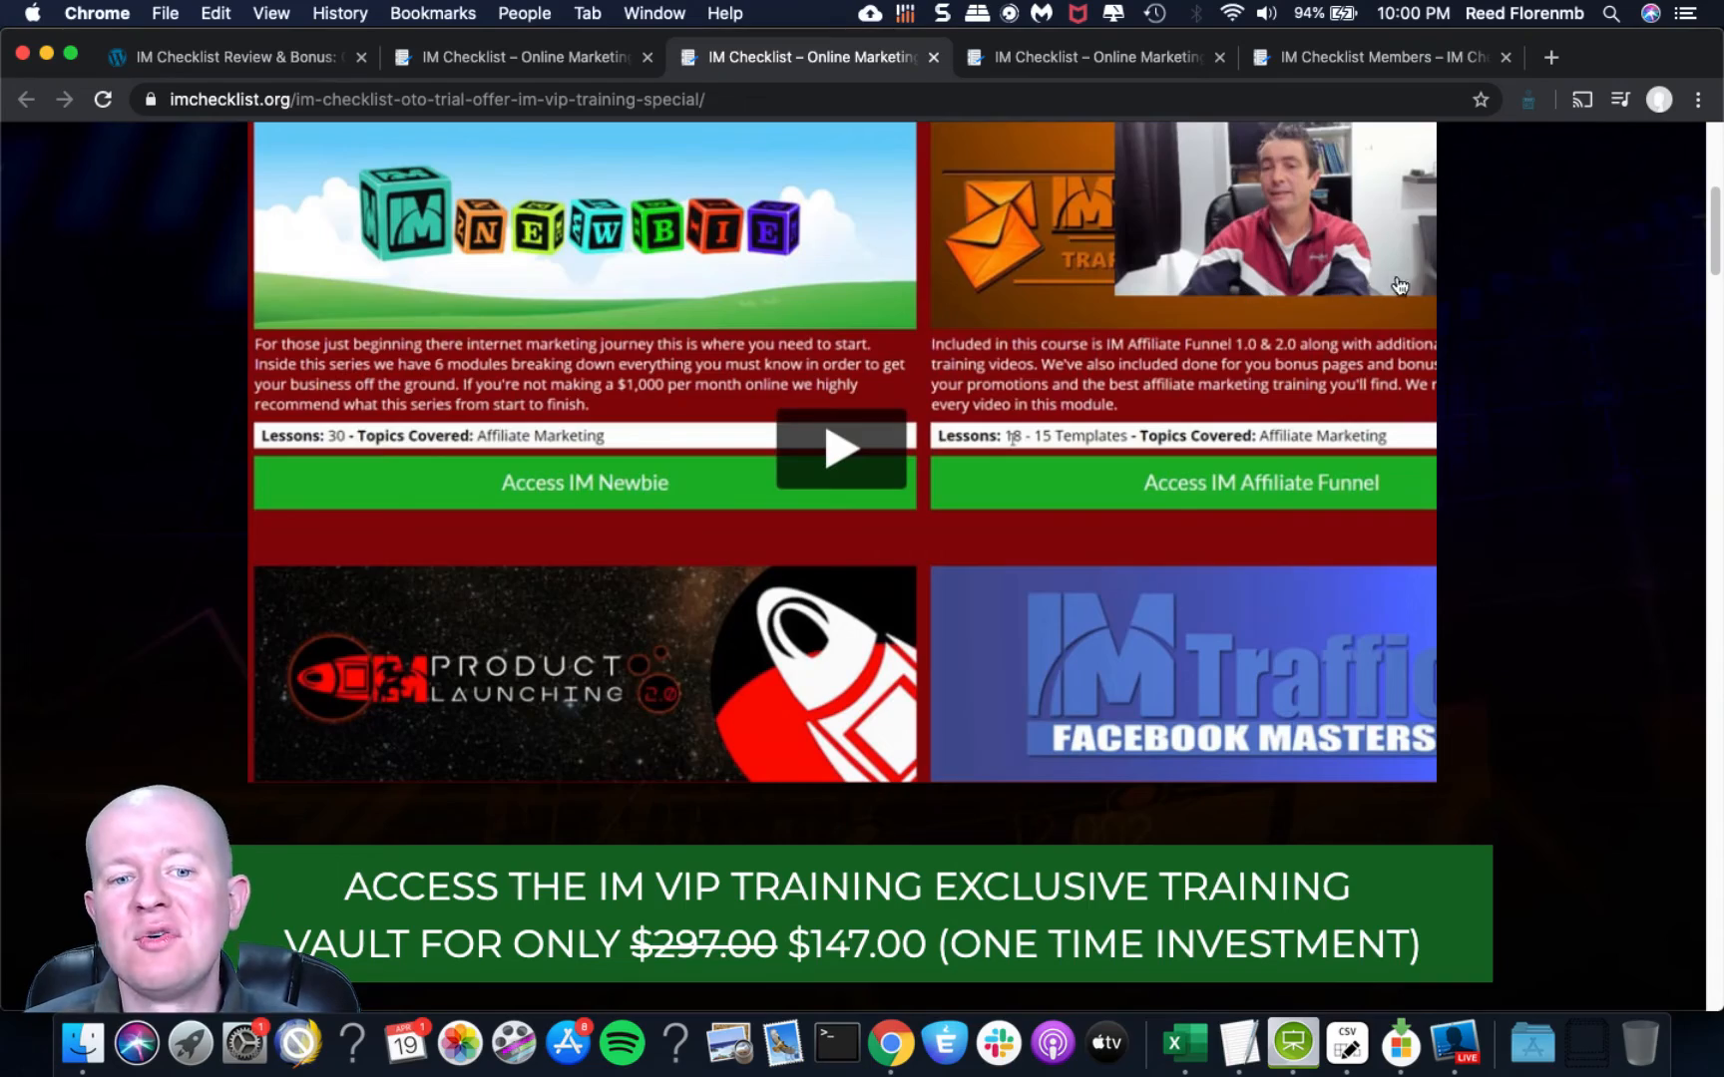
pyautogui.scroll(-3)
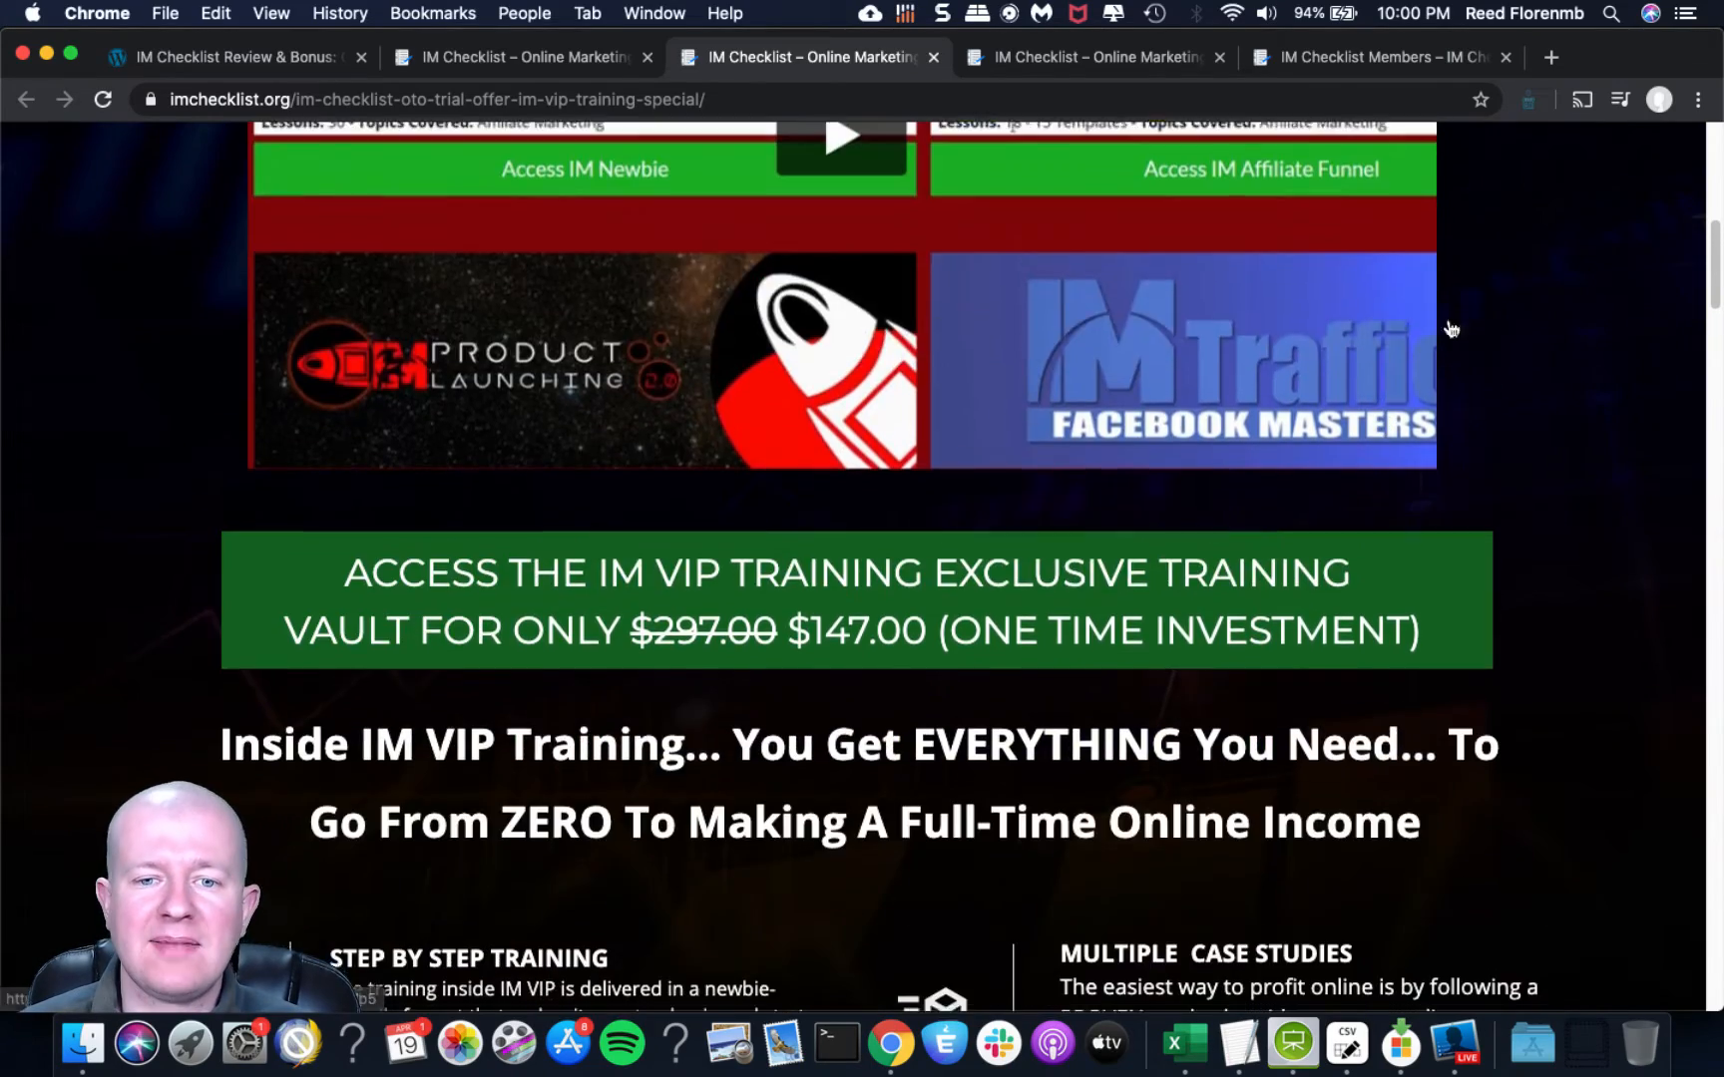
pyautogui.scroll(3)
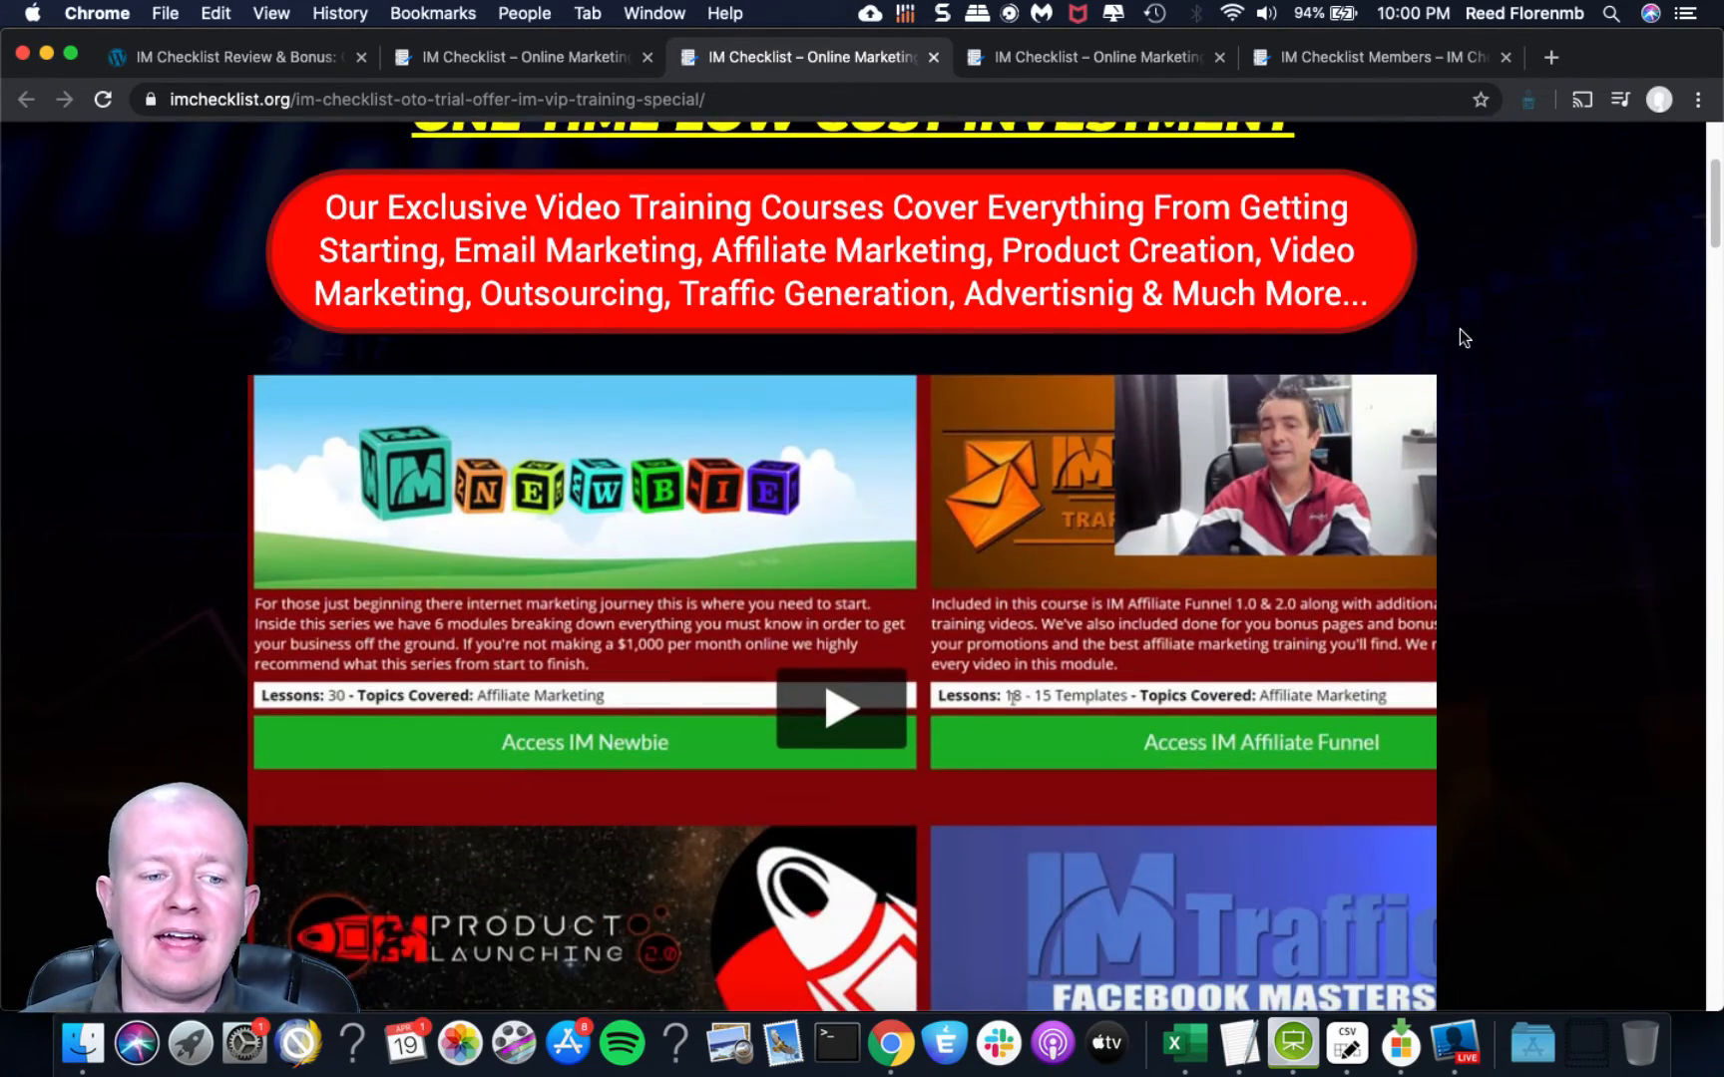
pyautogui.scroll(-3)
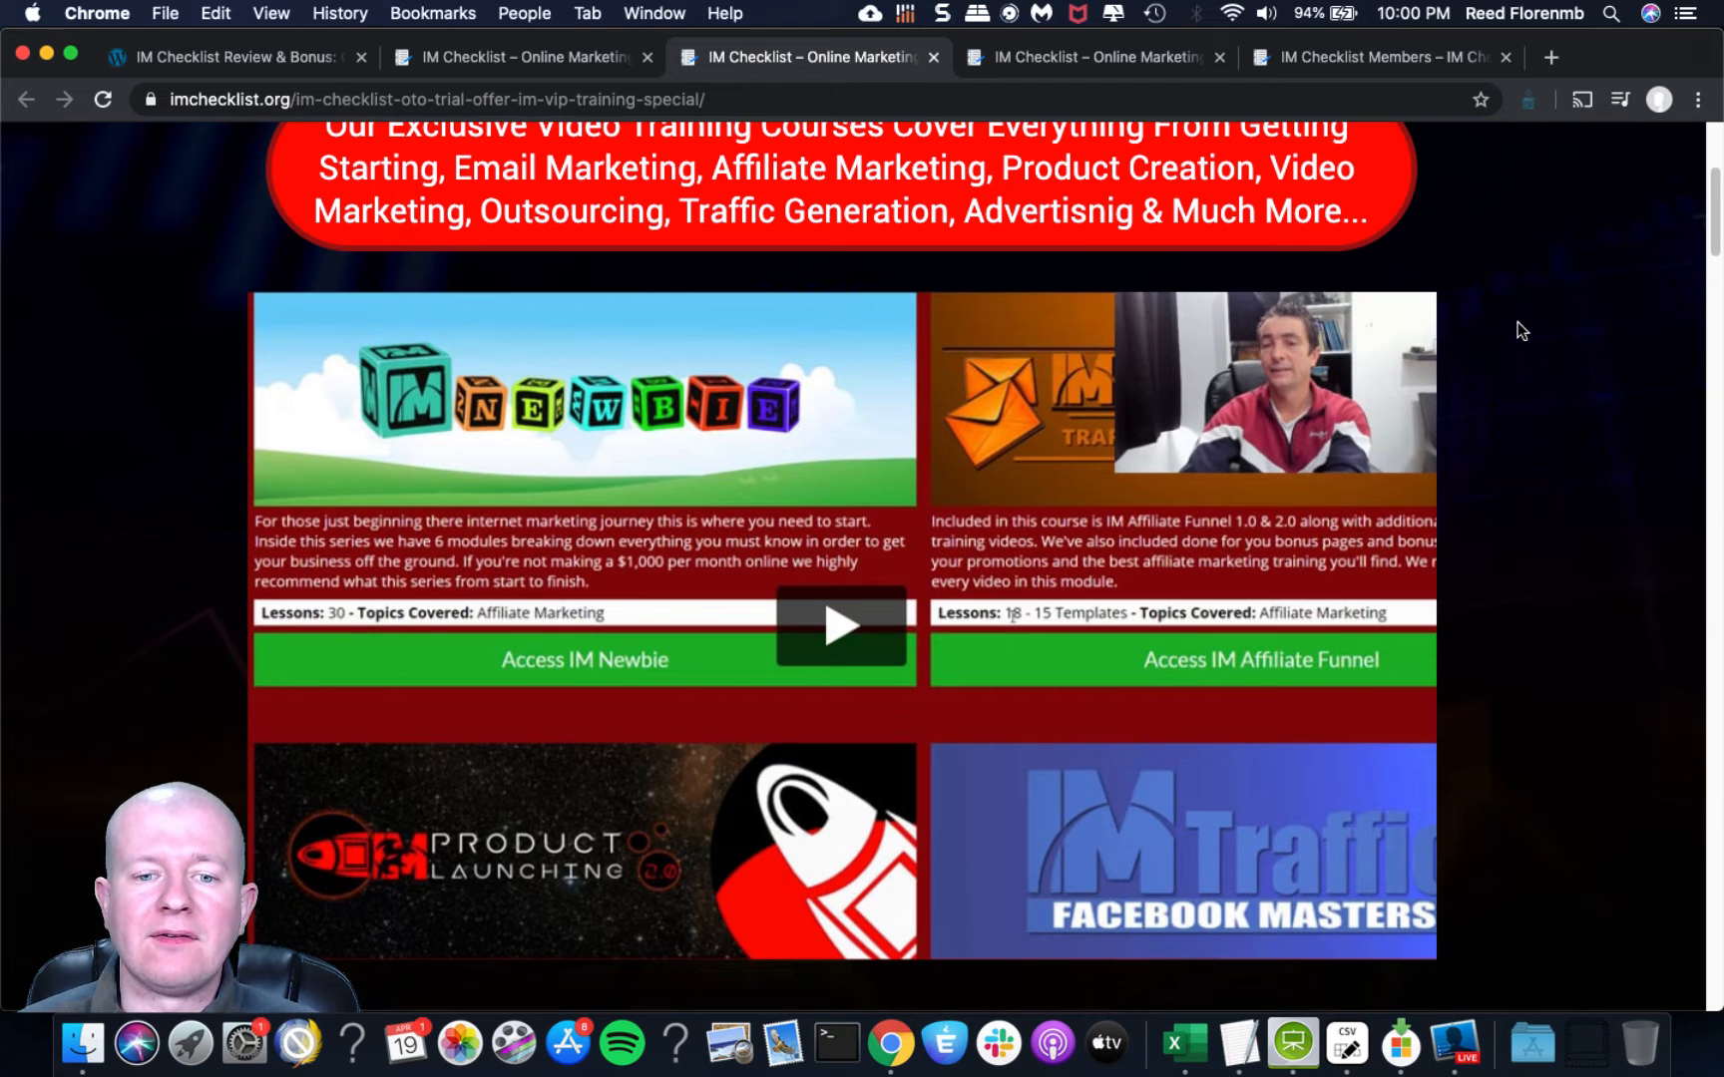
pyautogui.moveTo(1495, 307)
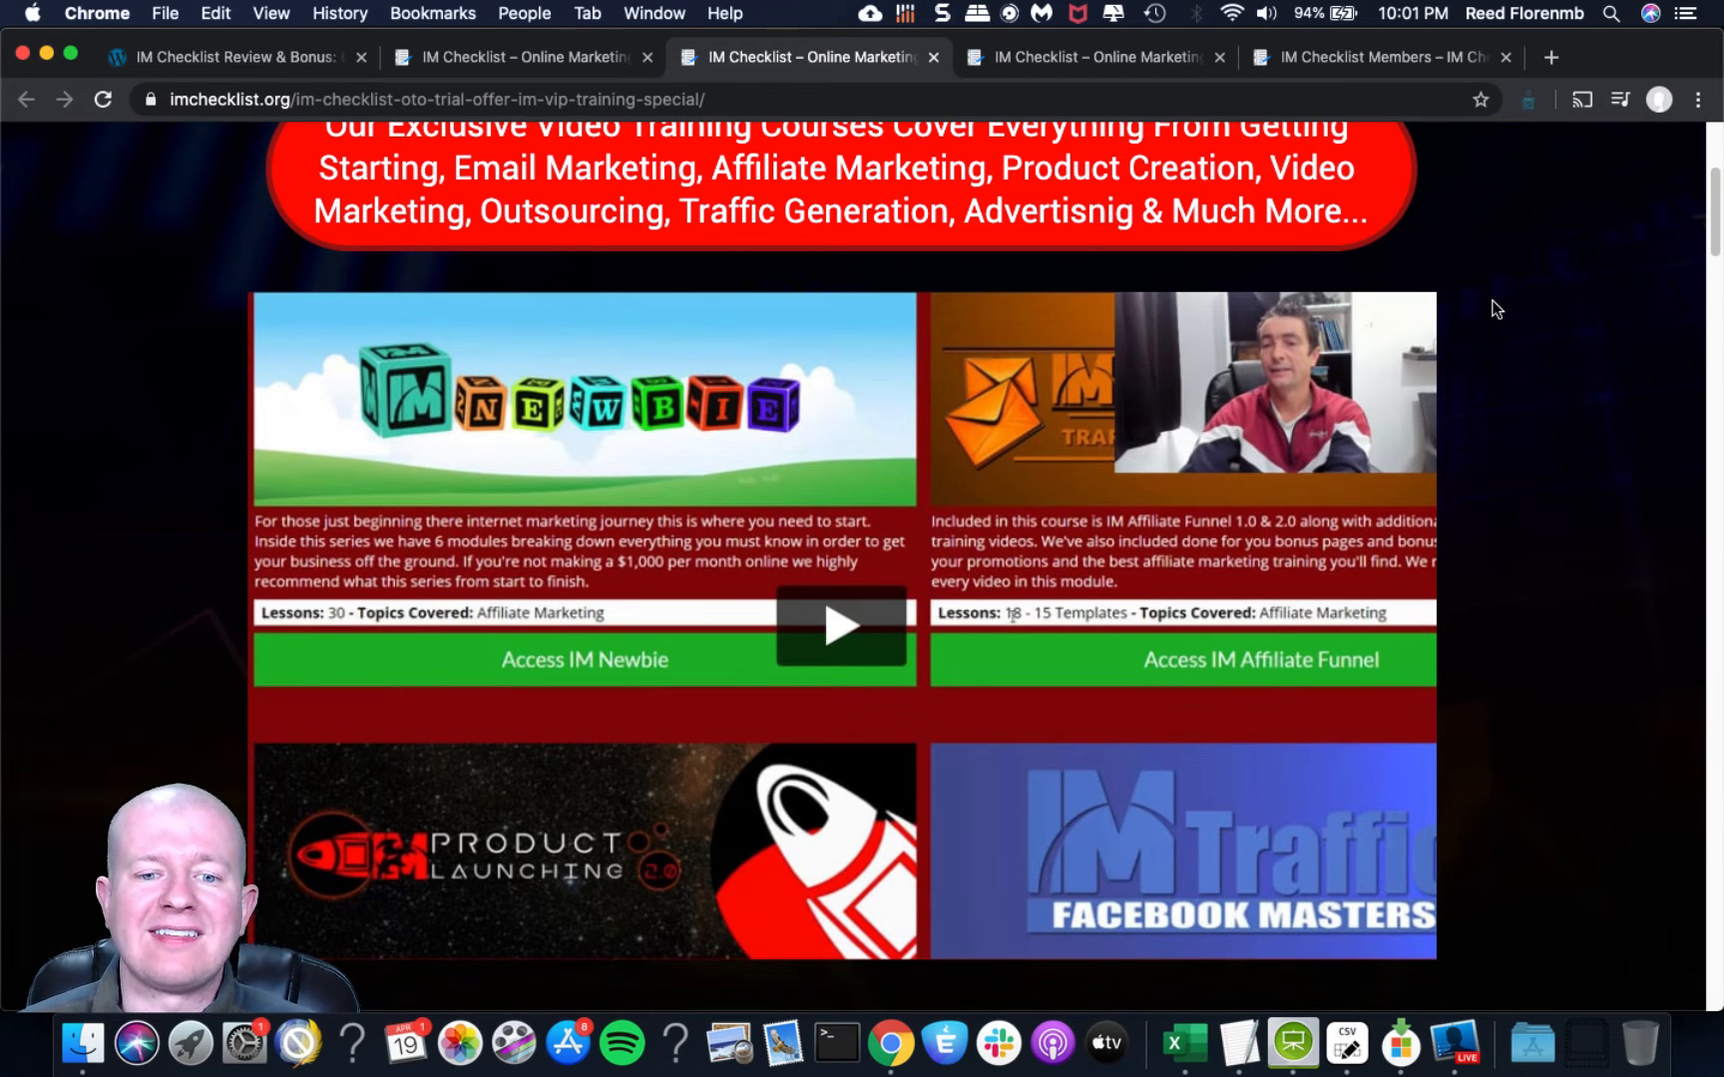
pyautogui.scroll(-3)
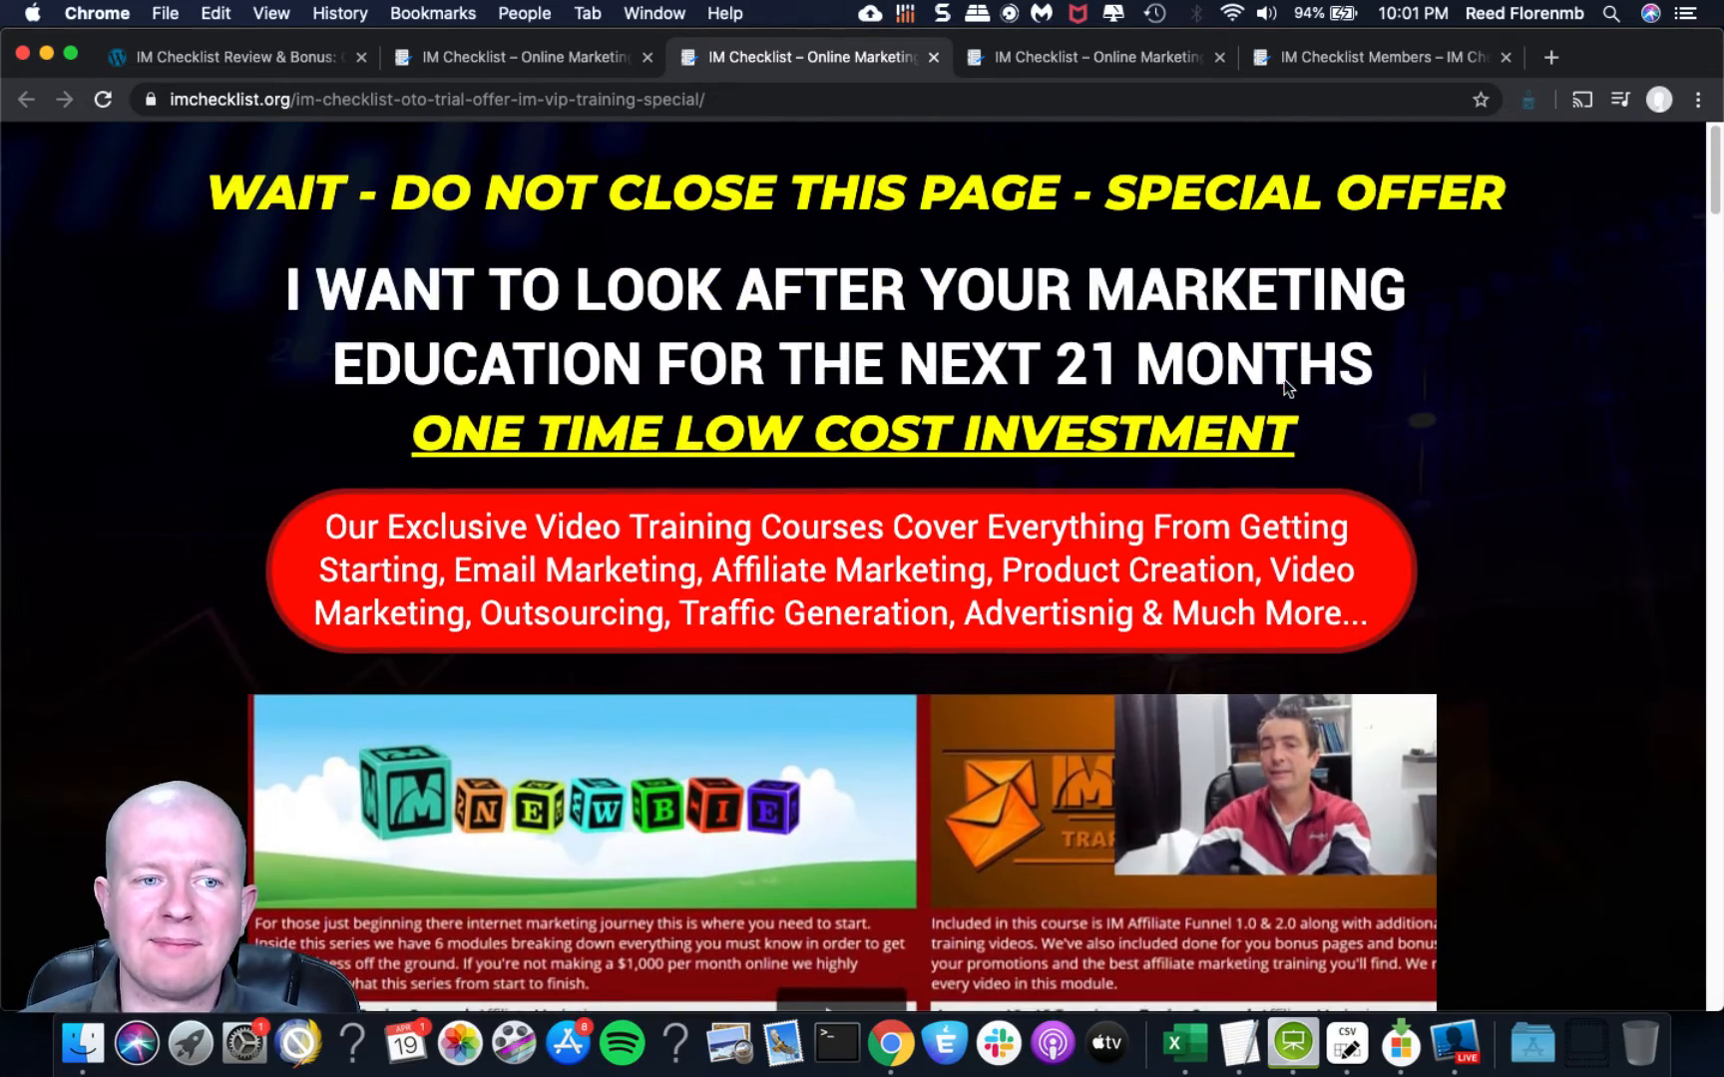
pyautogui.scroll(-3)
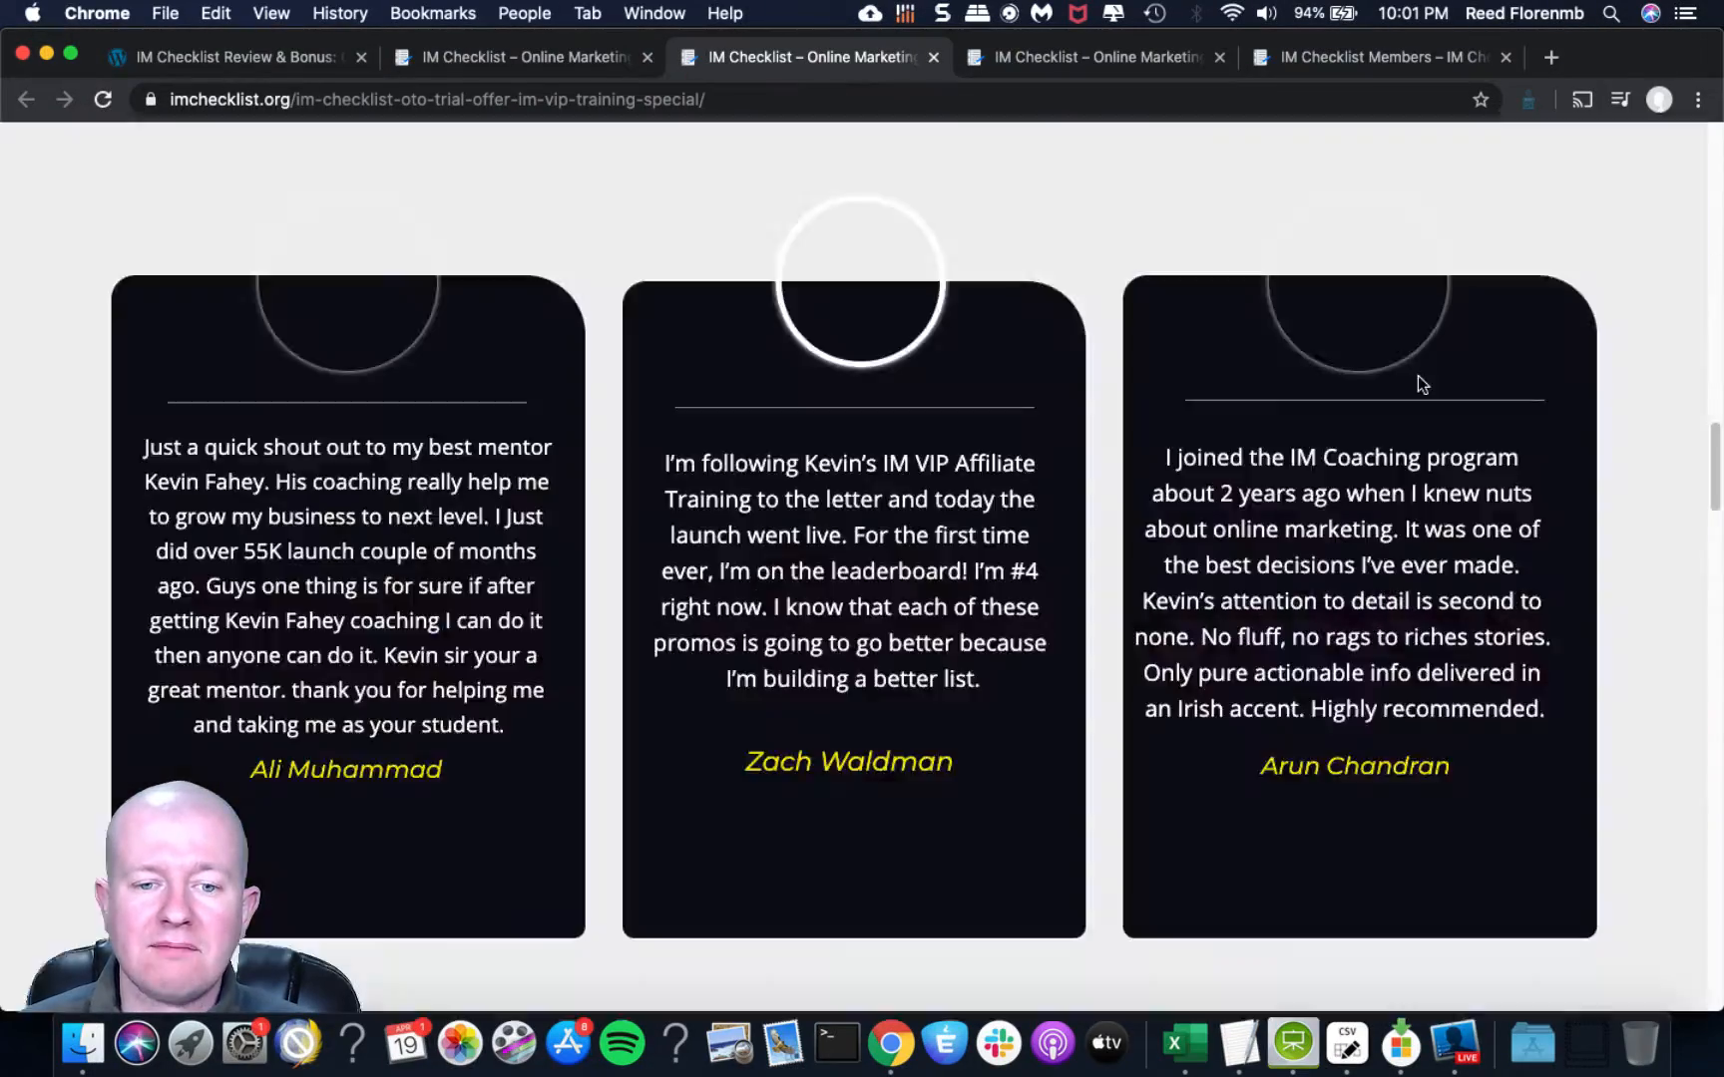
pyautogui.scroll(-3)
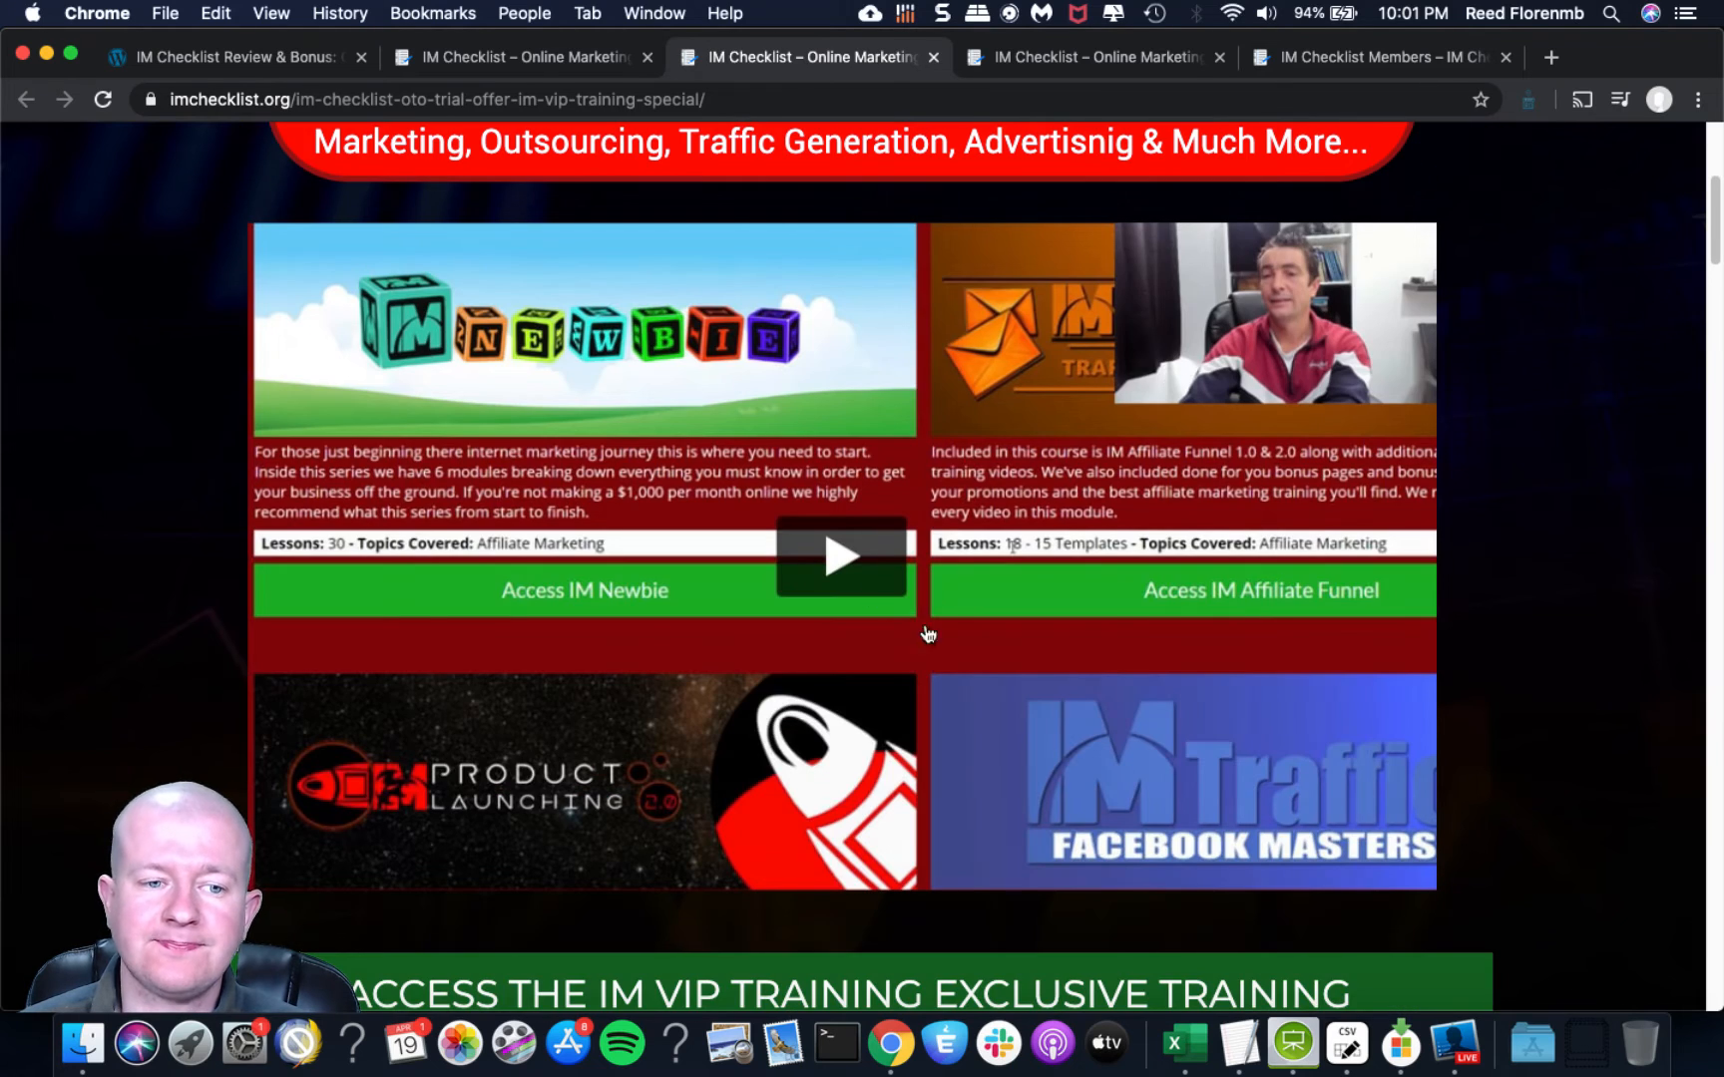
pyautogui.moveTo(1185, 452)
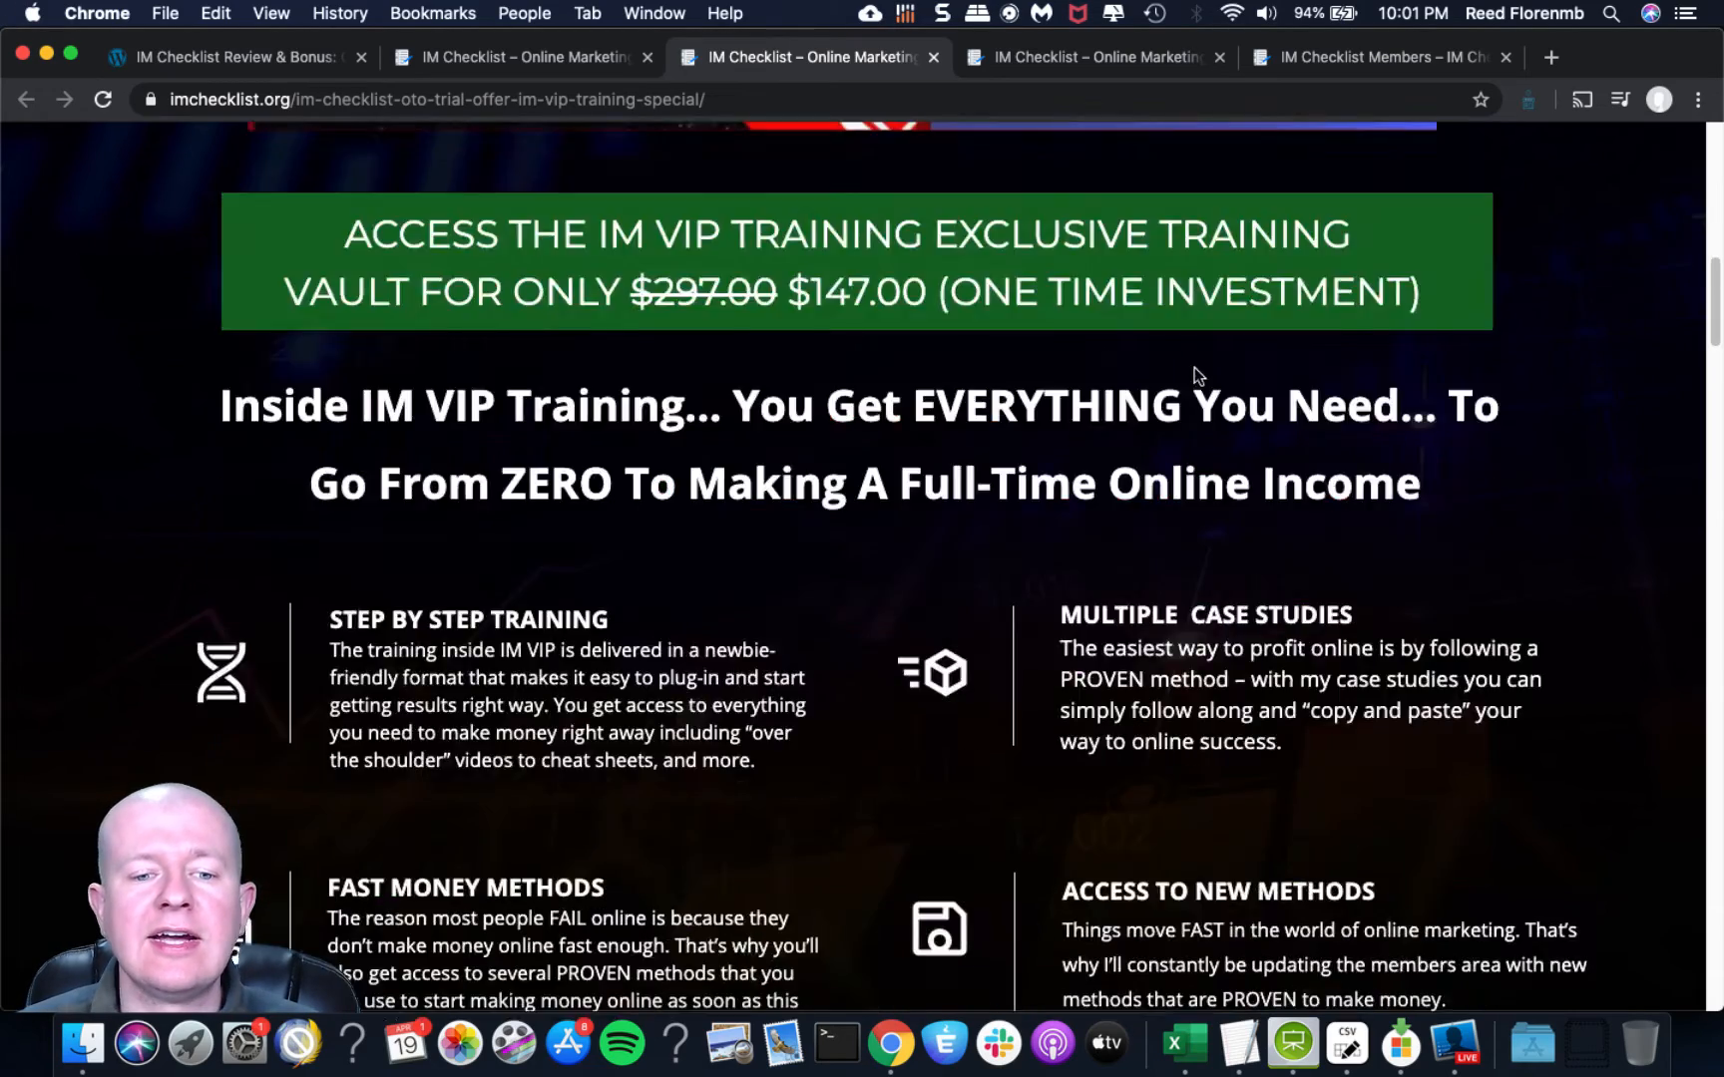
pyautogui.scroll(-3)
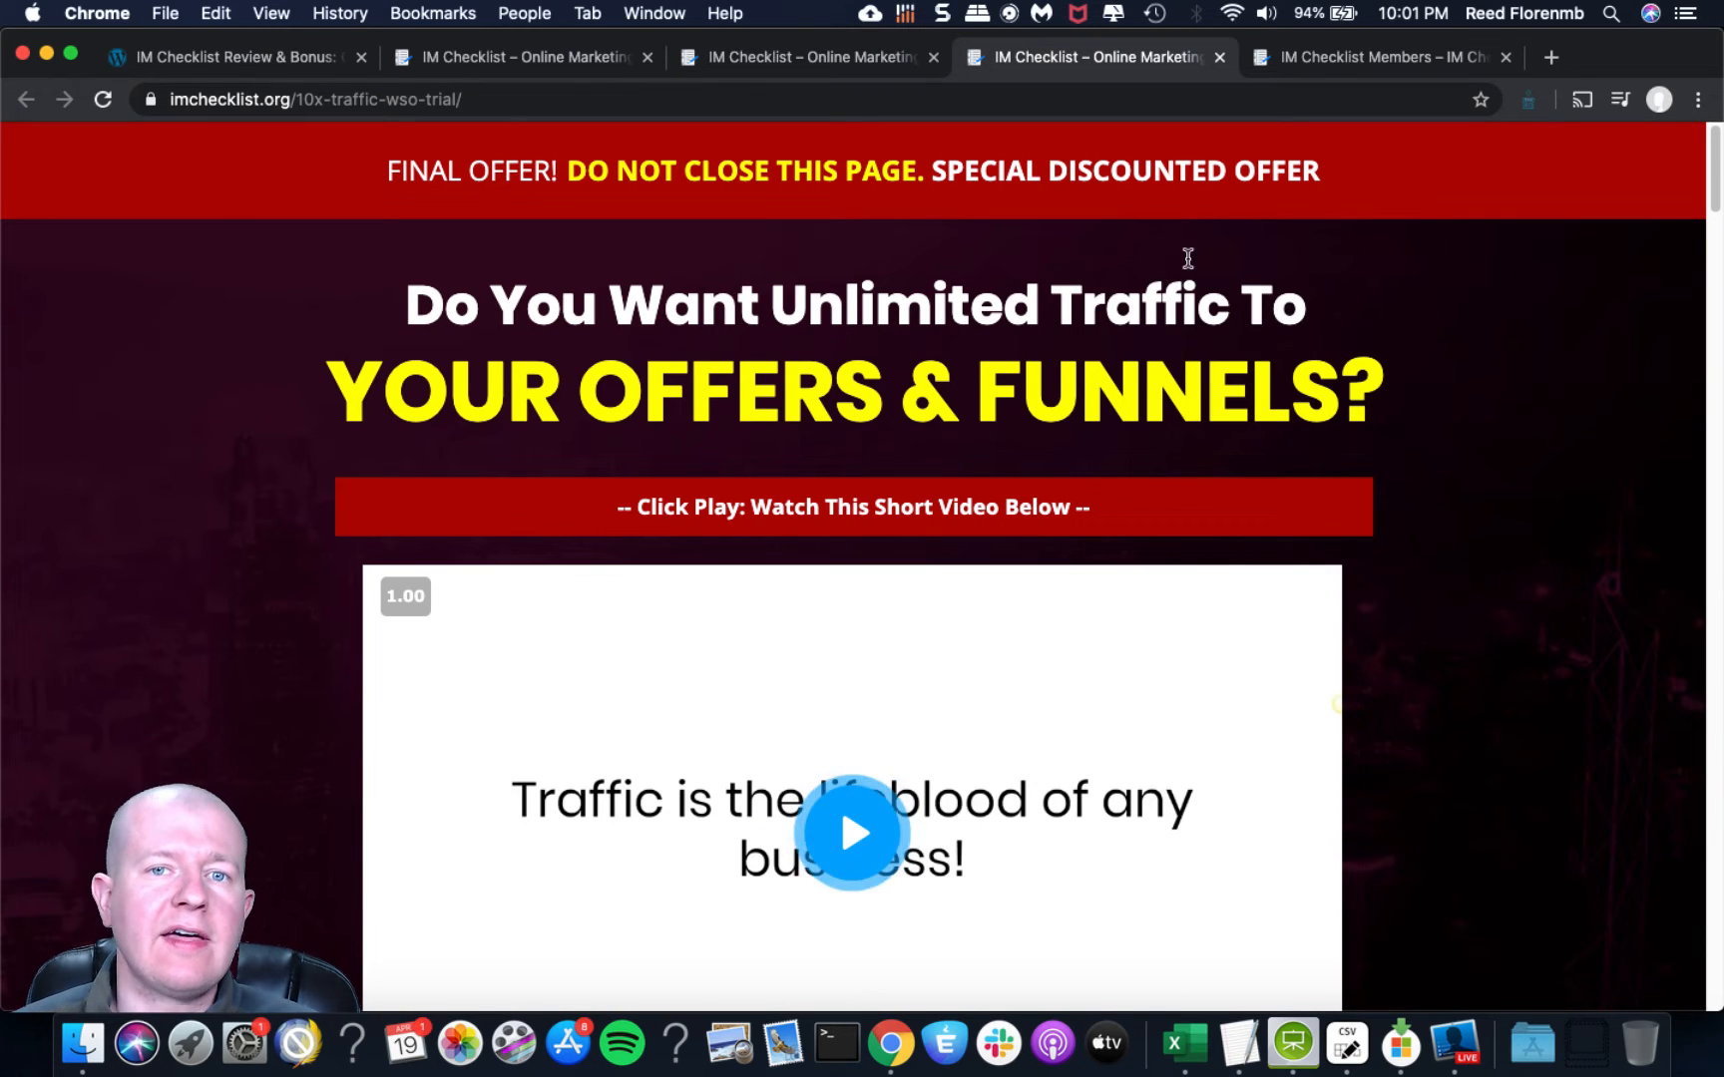
# Browse the 10X Traffic offer page down to its $37 price (from $297) and close an earlier funnel page.
pyautogui.scroll(-3)
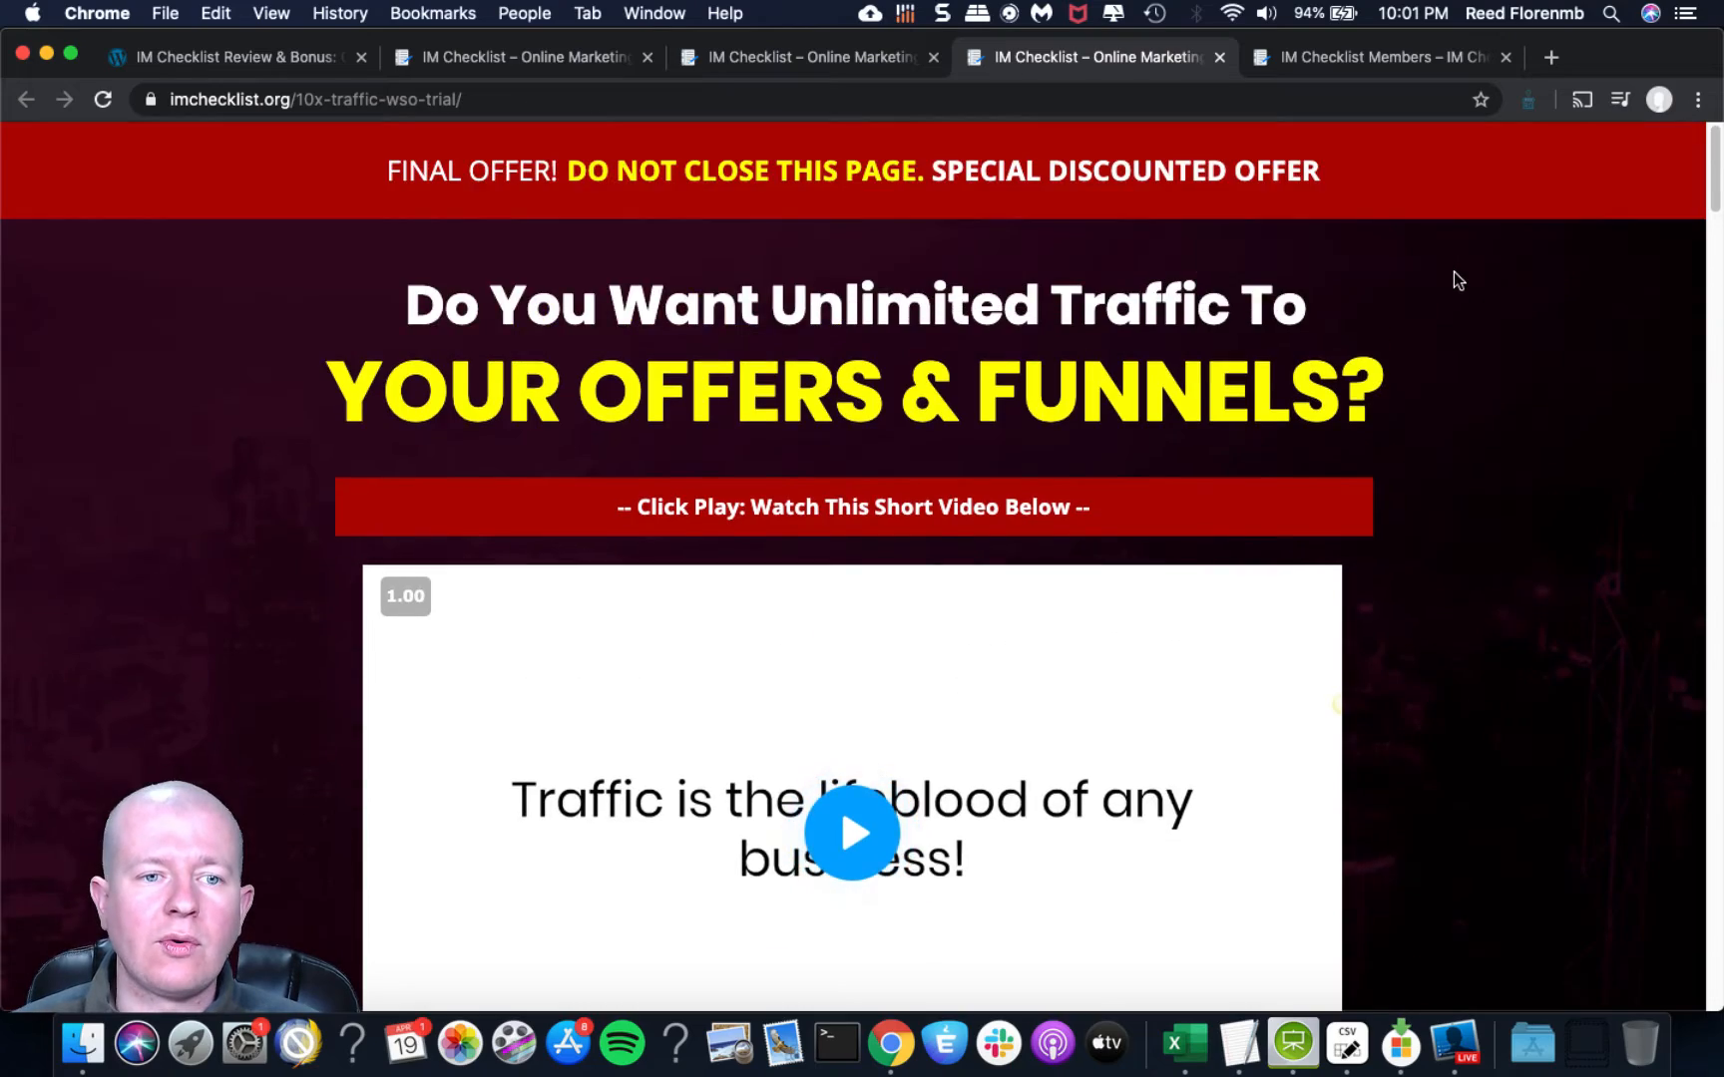
pyautogui.scroll(-3)
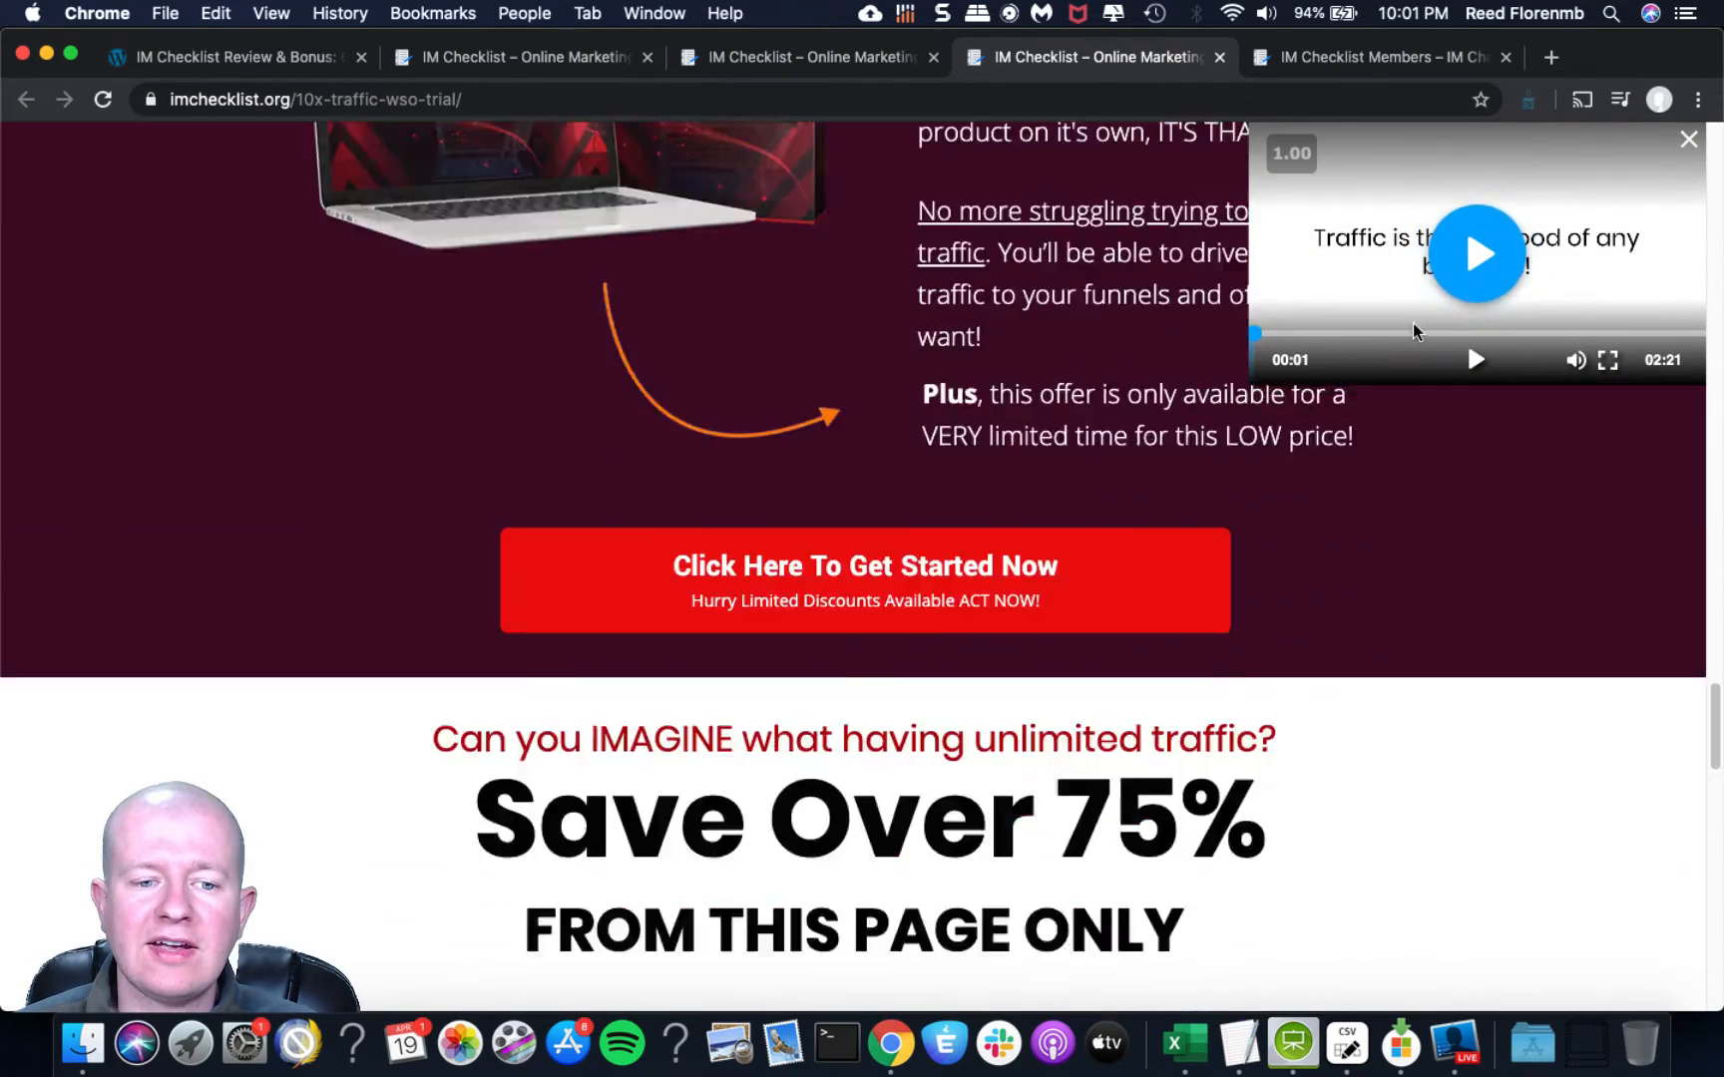
pyautogui.scroll(-3)
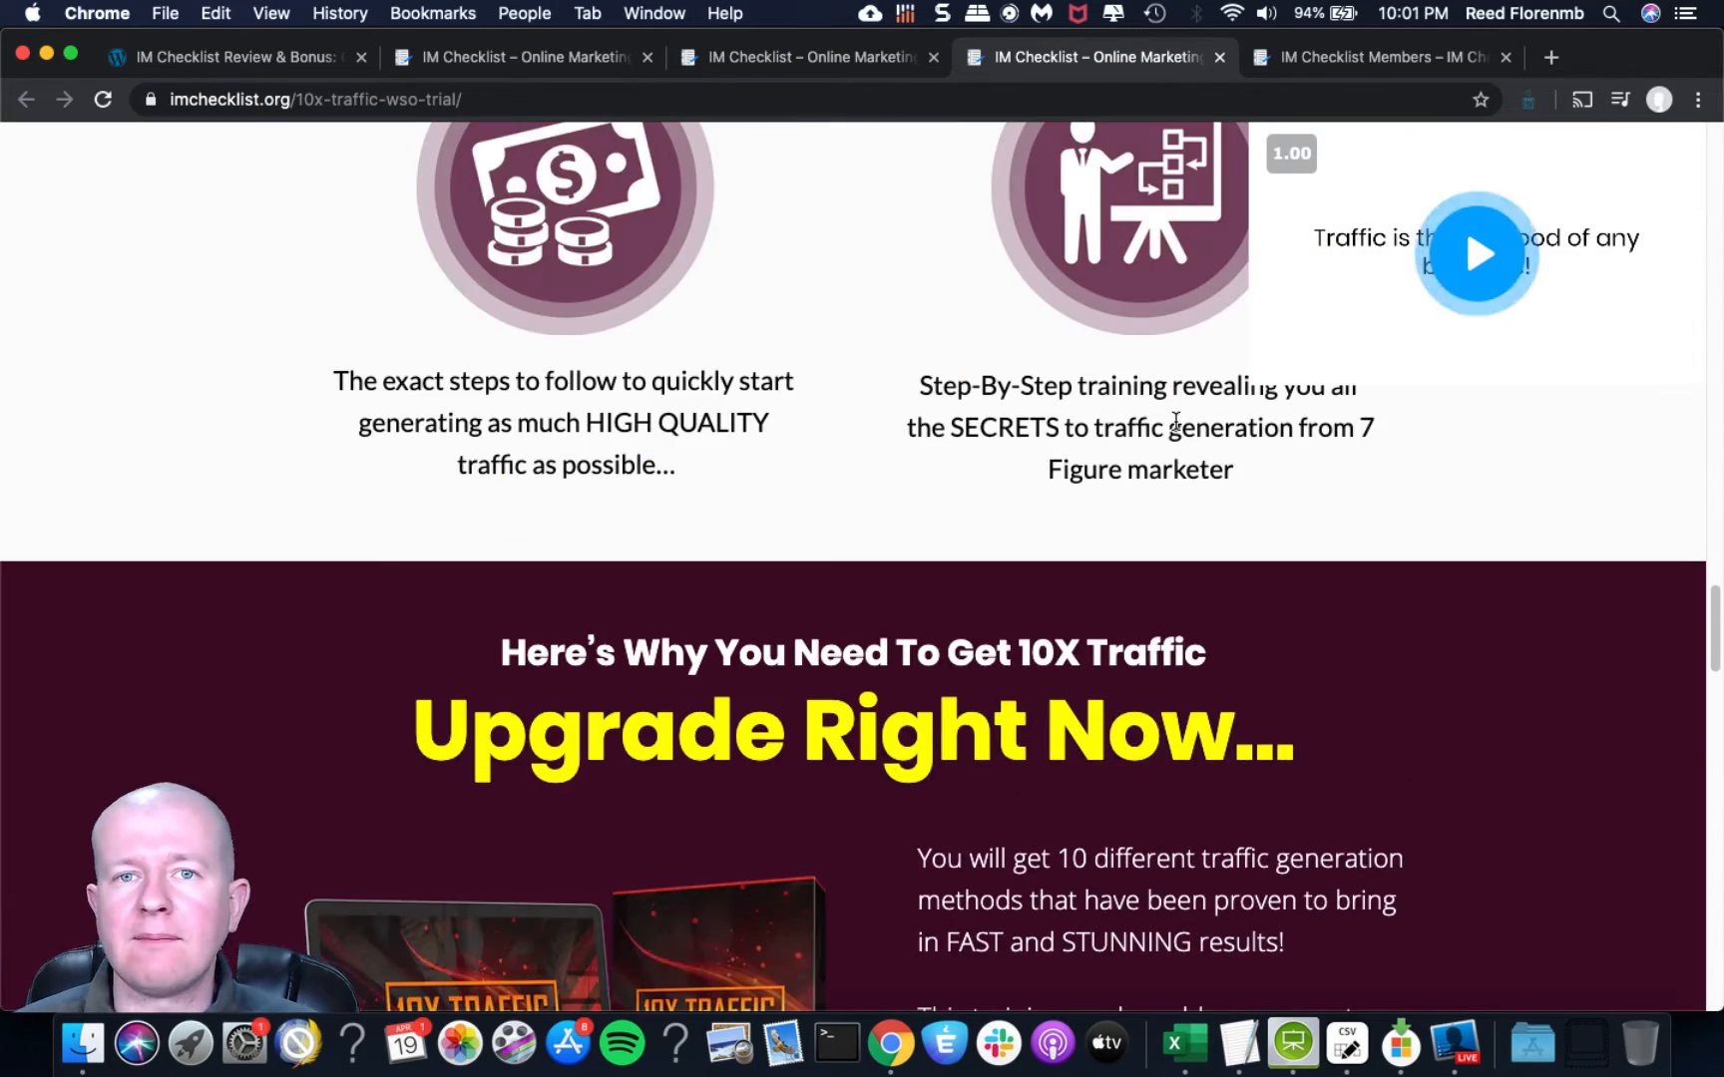
pyautogui.scroll(-3)
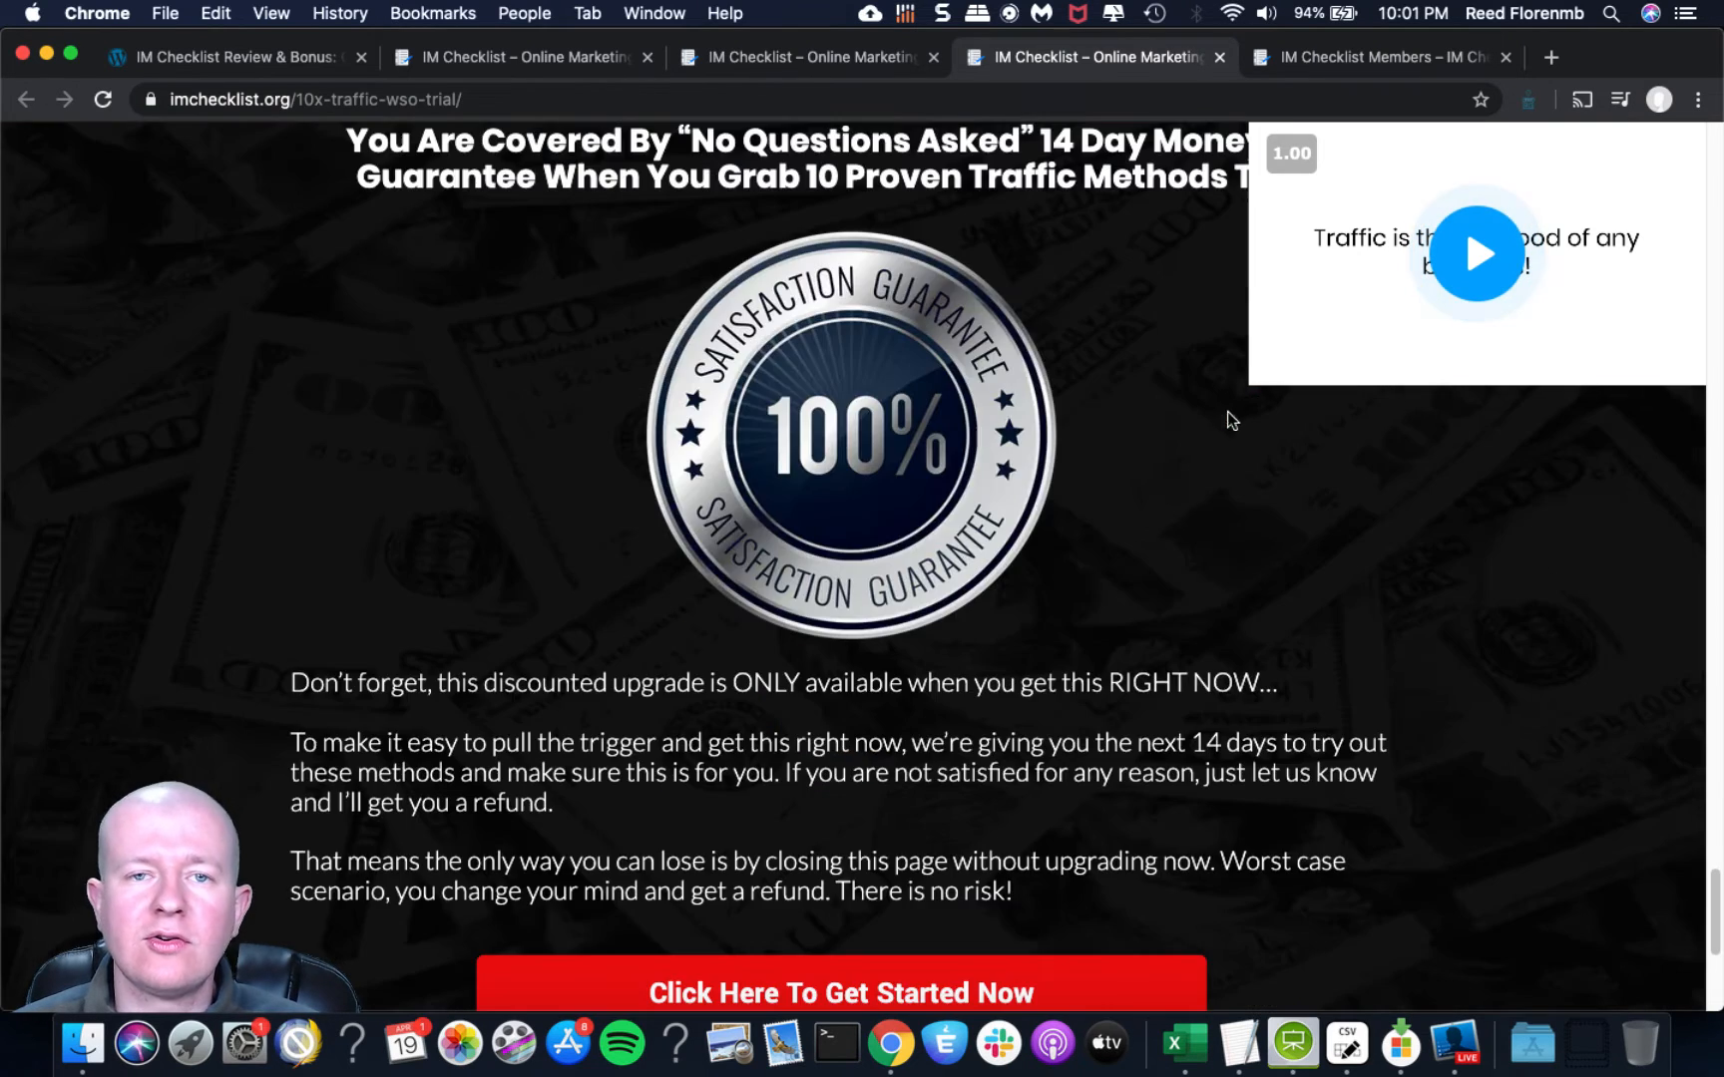
pyautogui.scroll(-3)
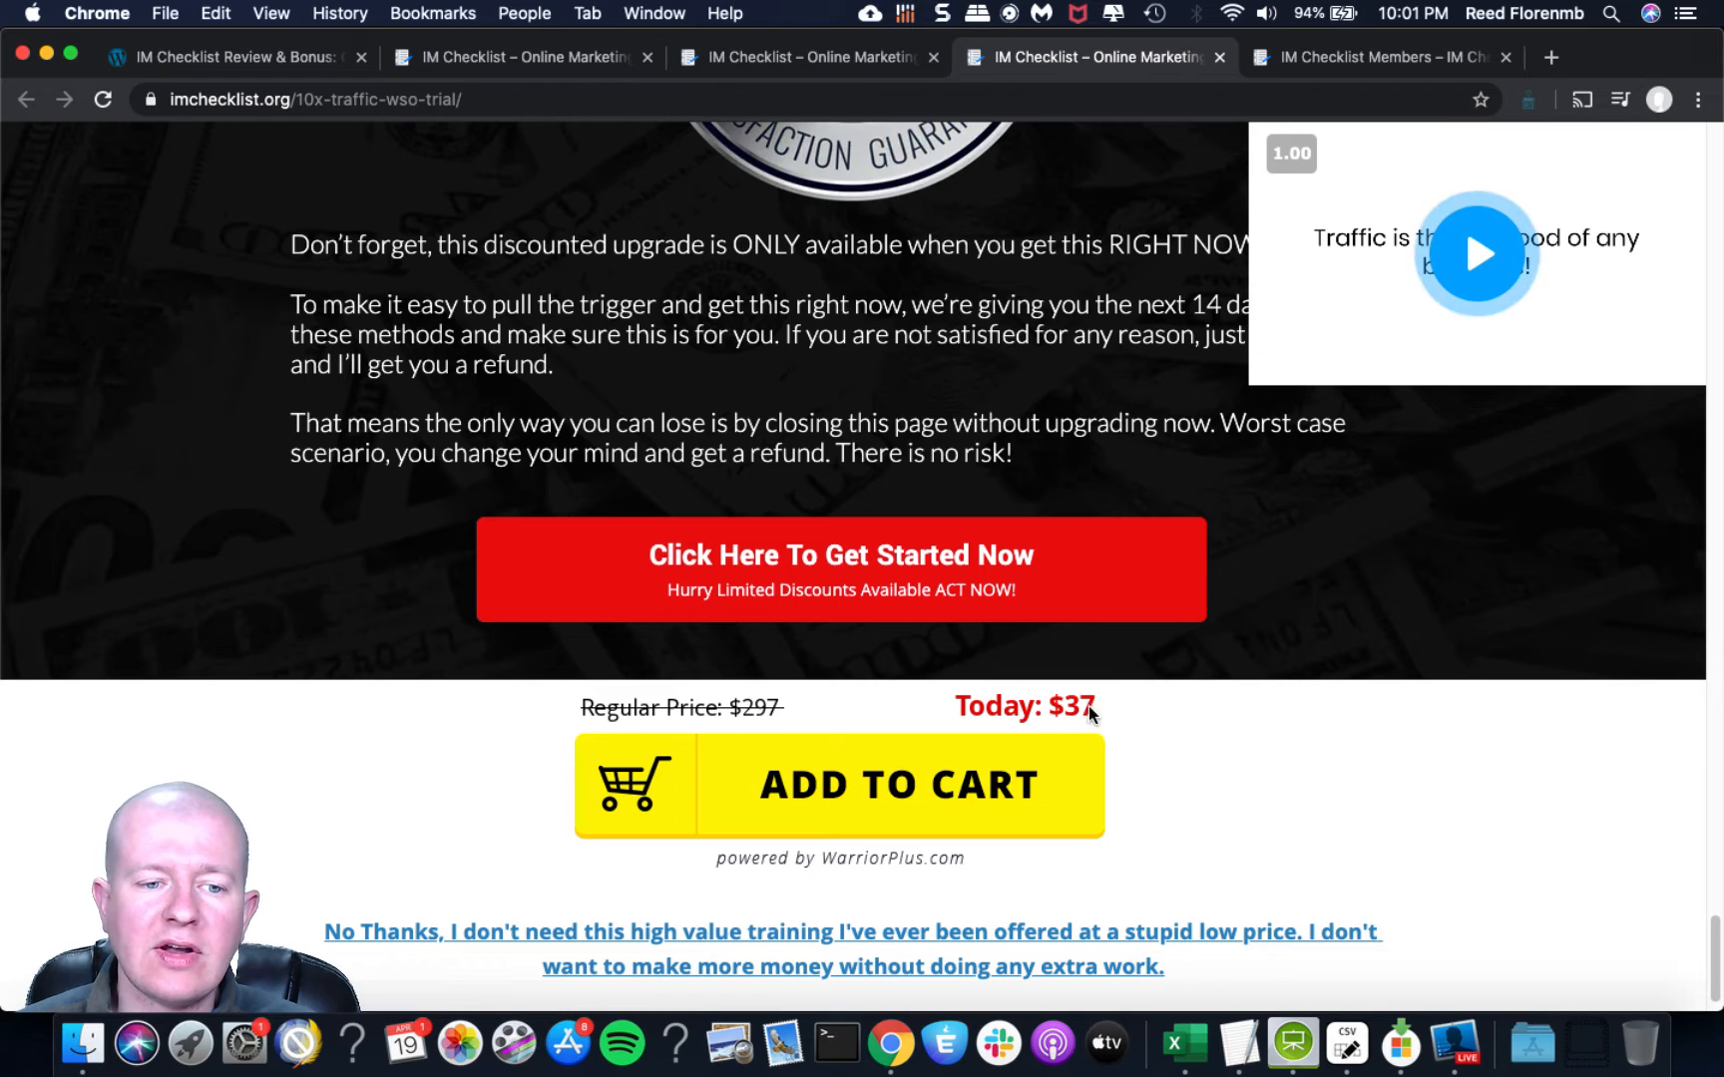
pyautogui.moveTo(724, 742)
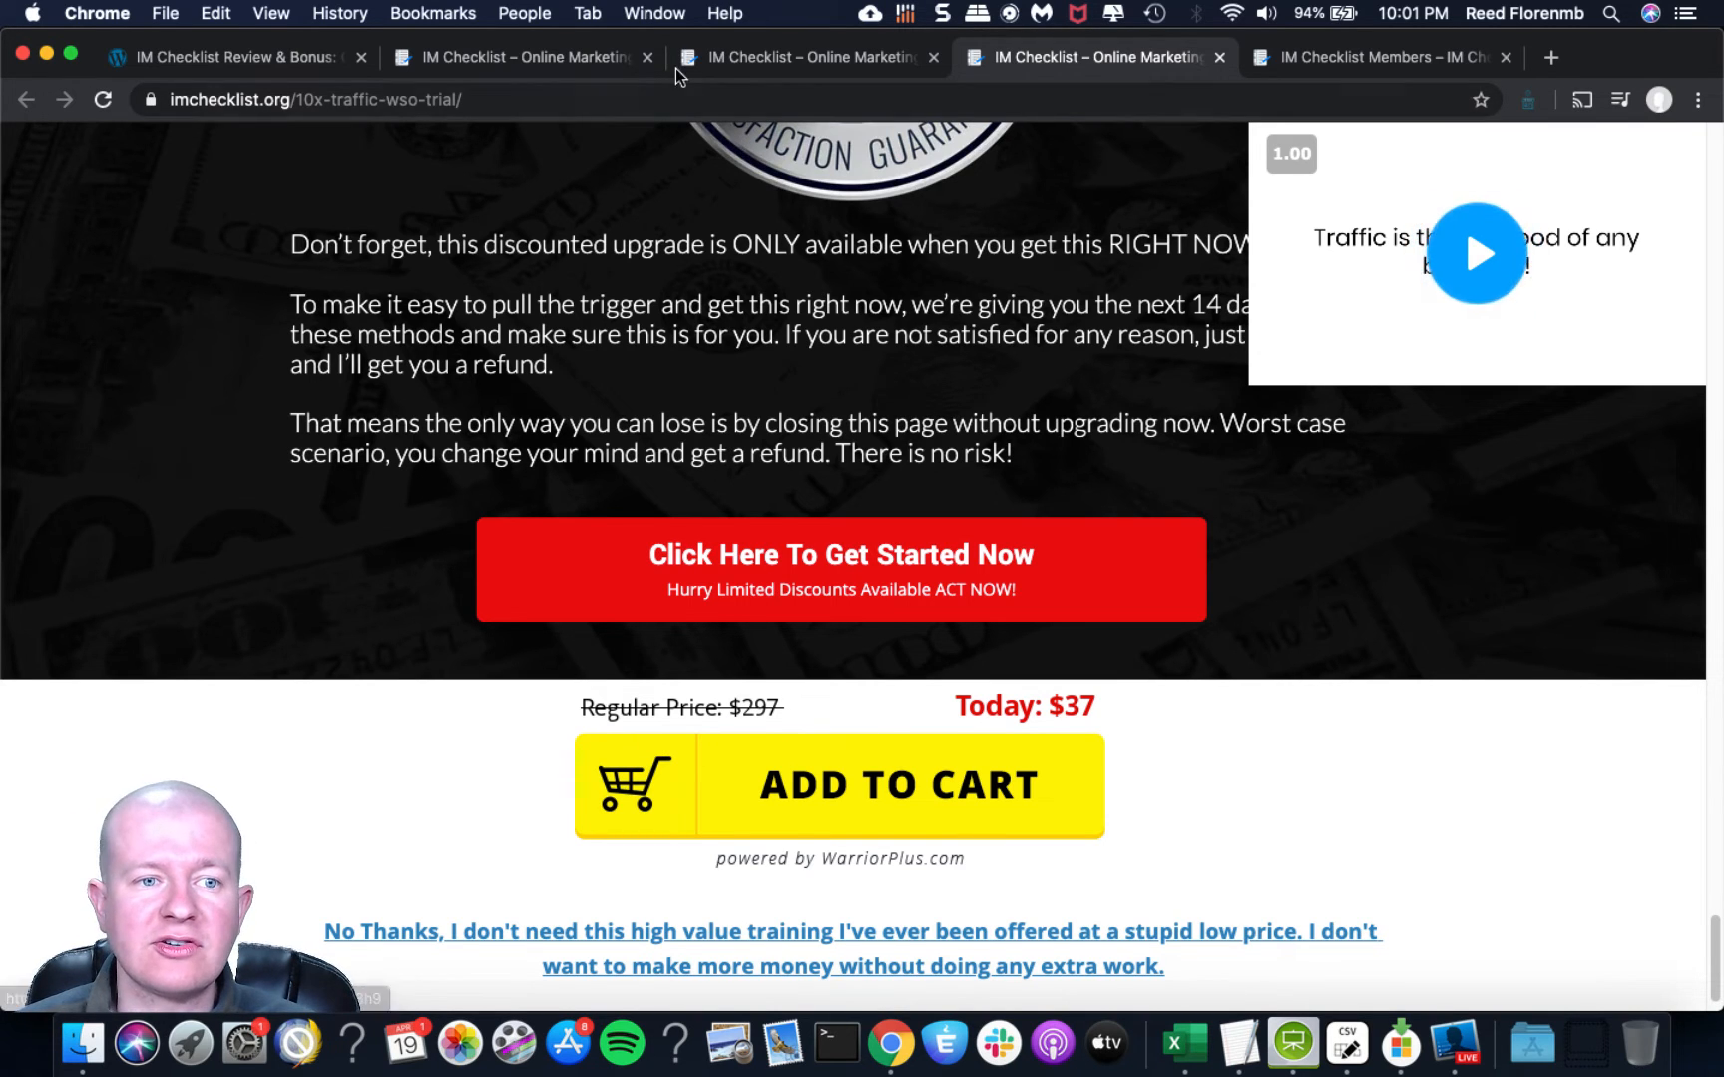
pyautogui.click(1221, 56)
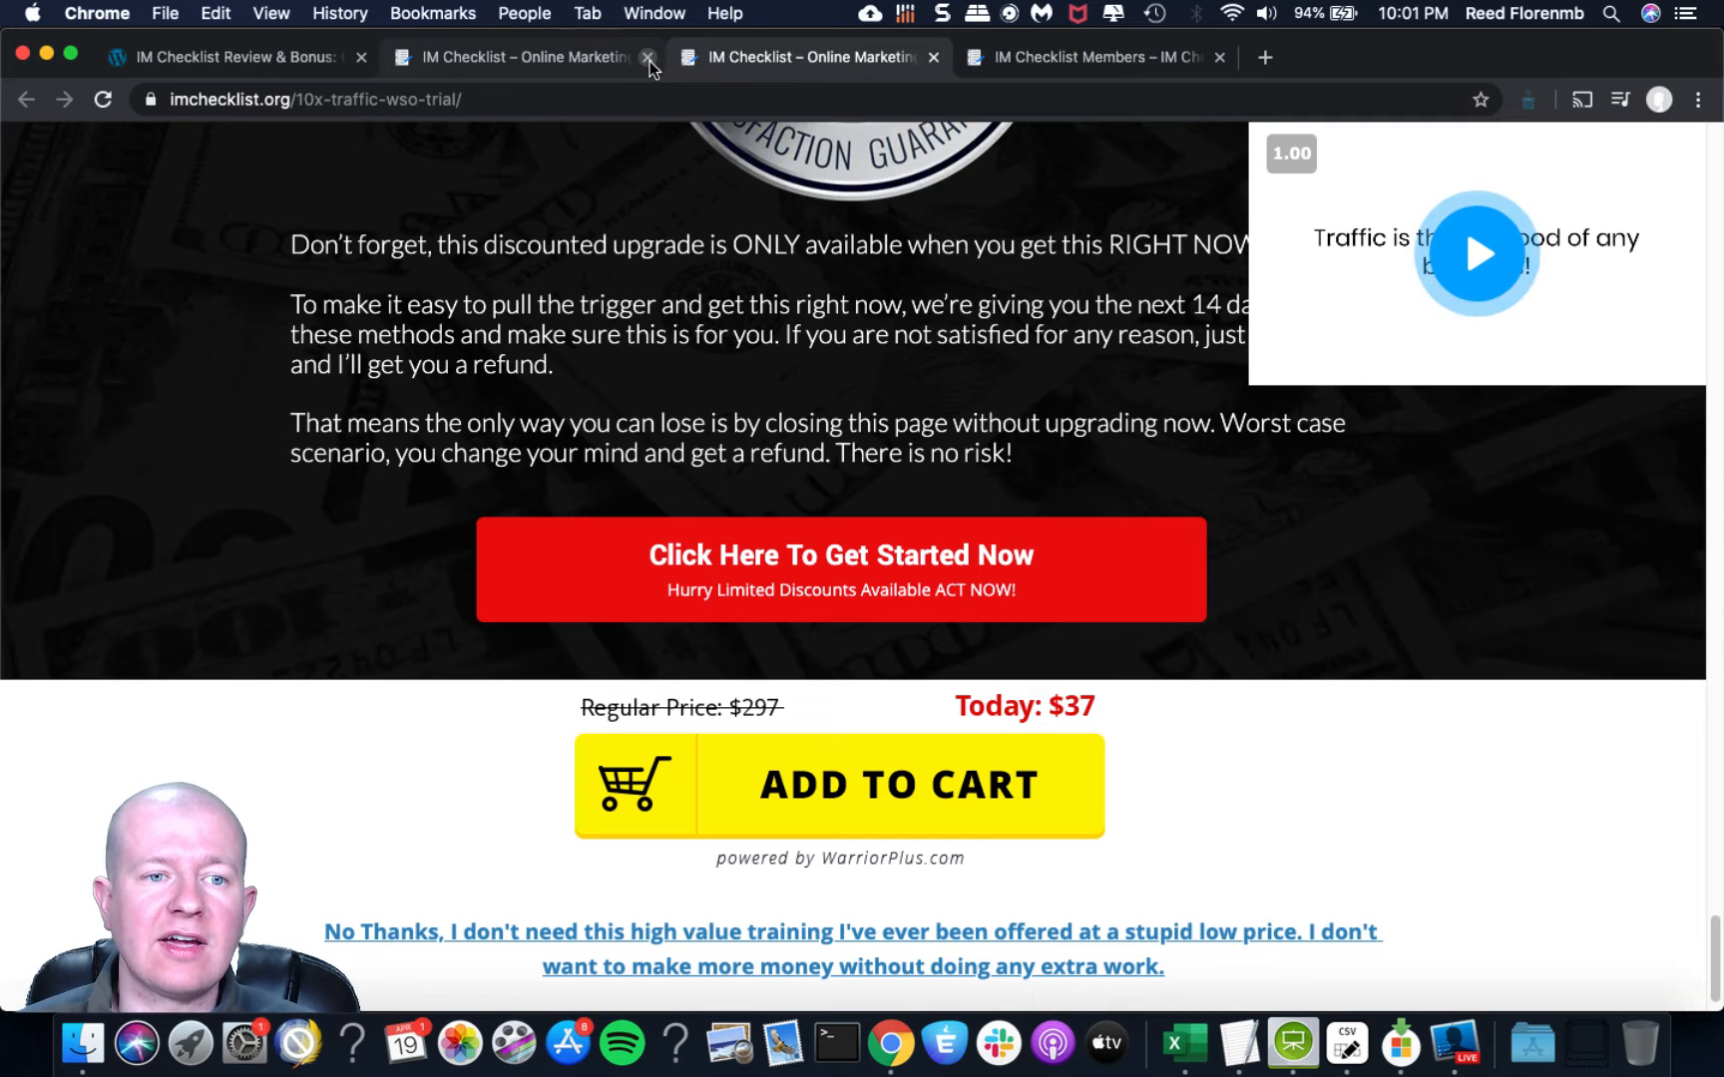
# Close another funnel page and read the review's bonus list from 20K Extra through Bonus #8, 72 Exclusive Companion Videos.
pyautogui.click(647, 56)
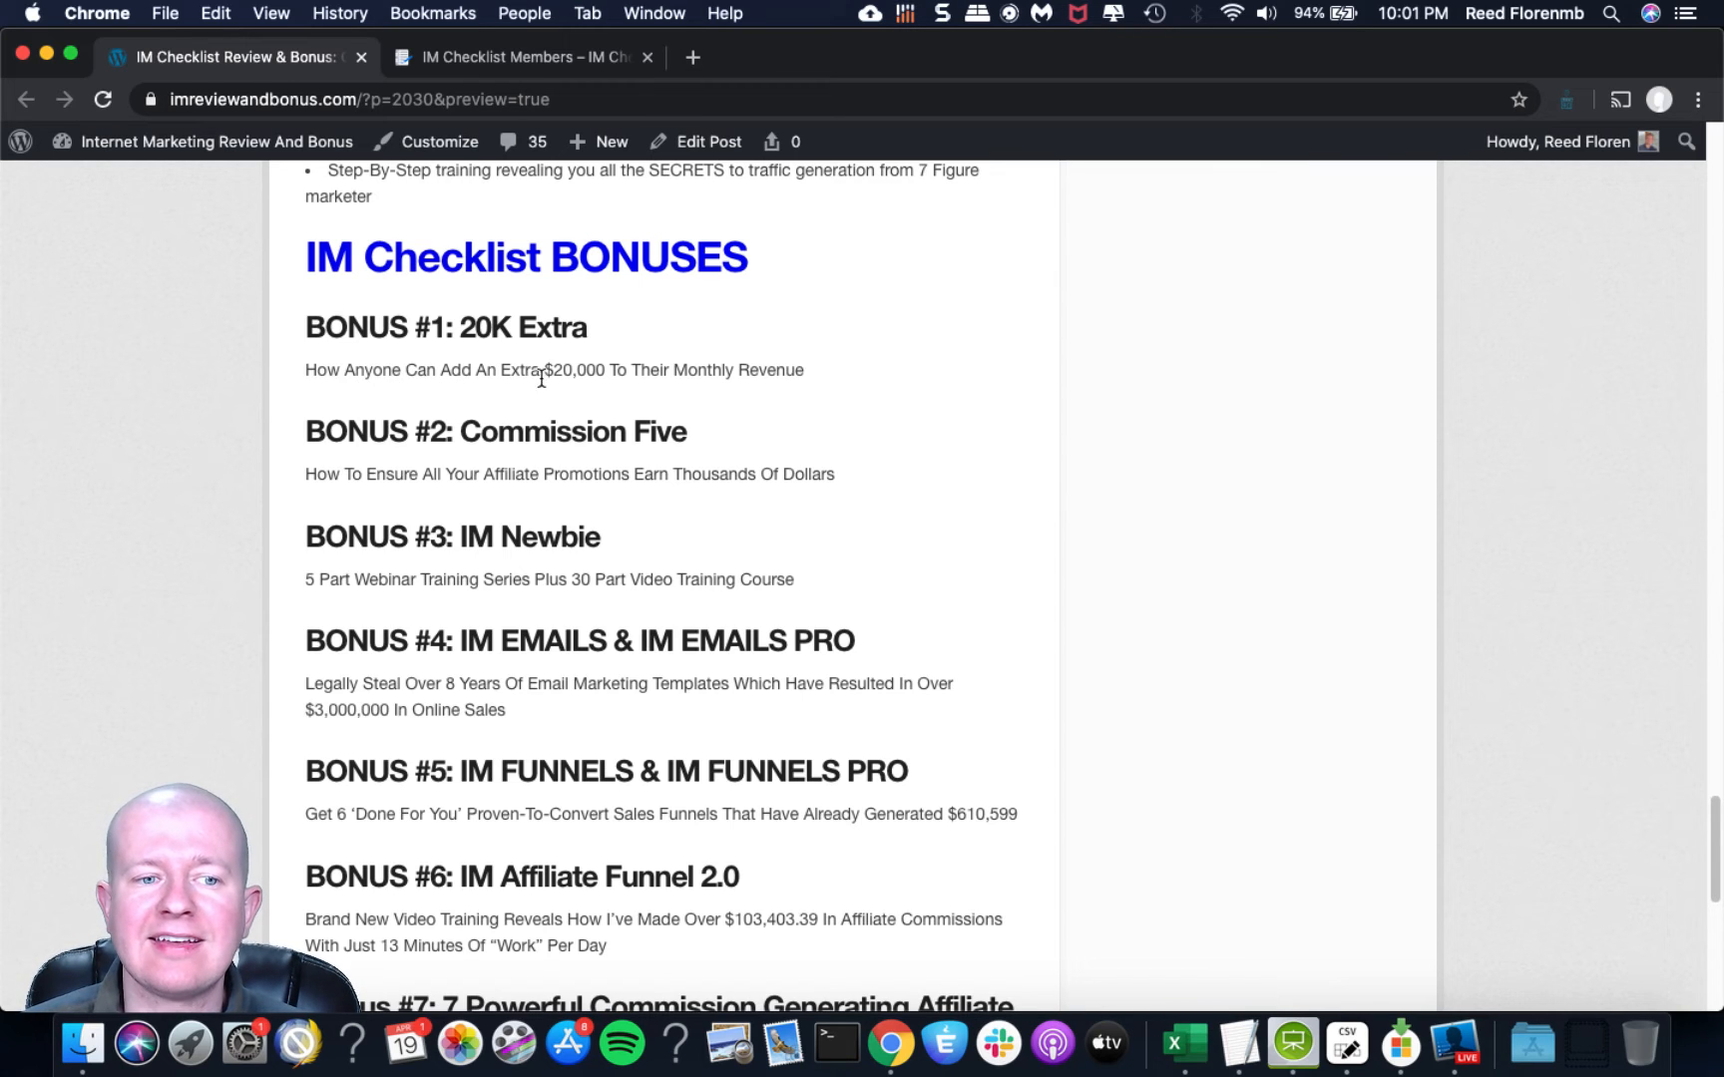
pyautogui.moveTo(673, 394)
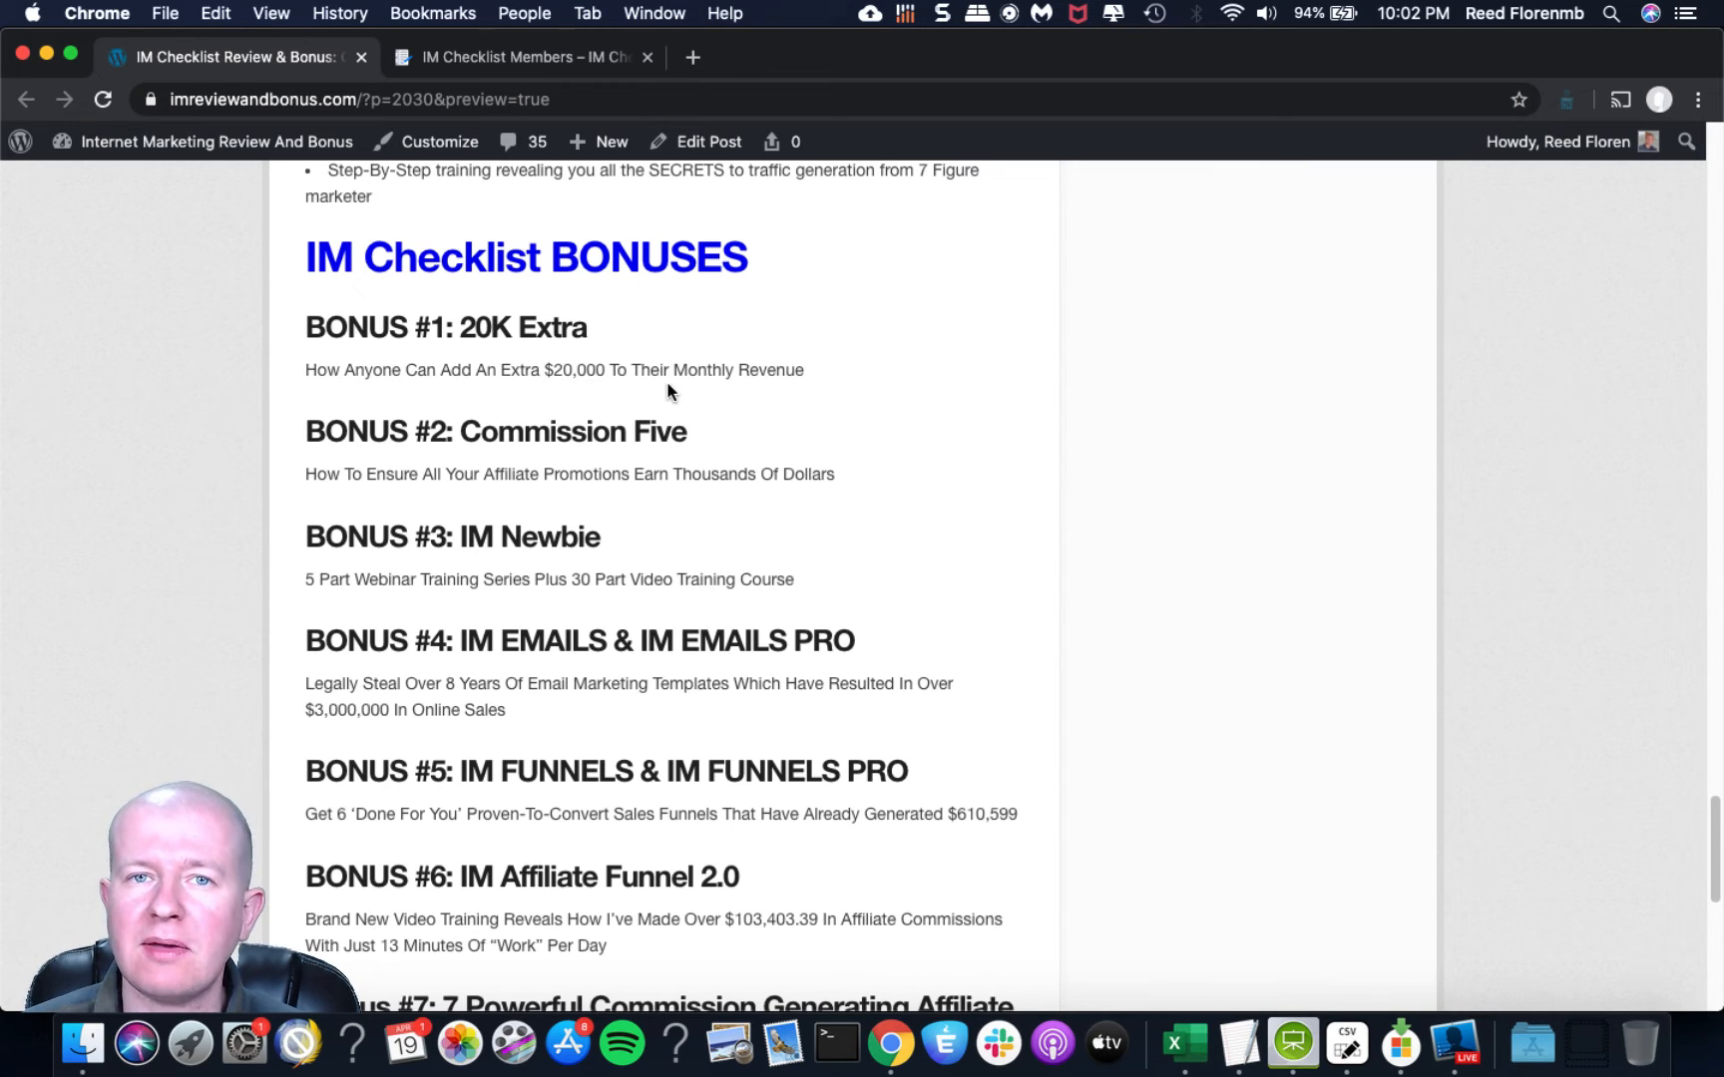
pyautogui.moveTo(369, 435)
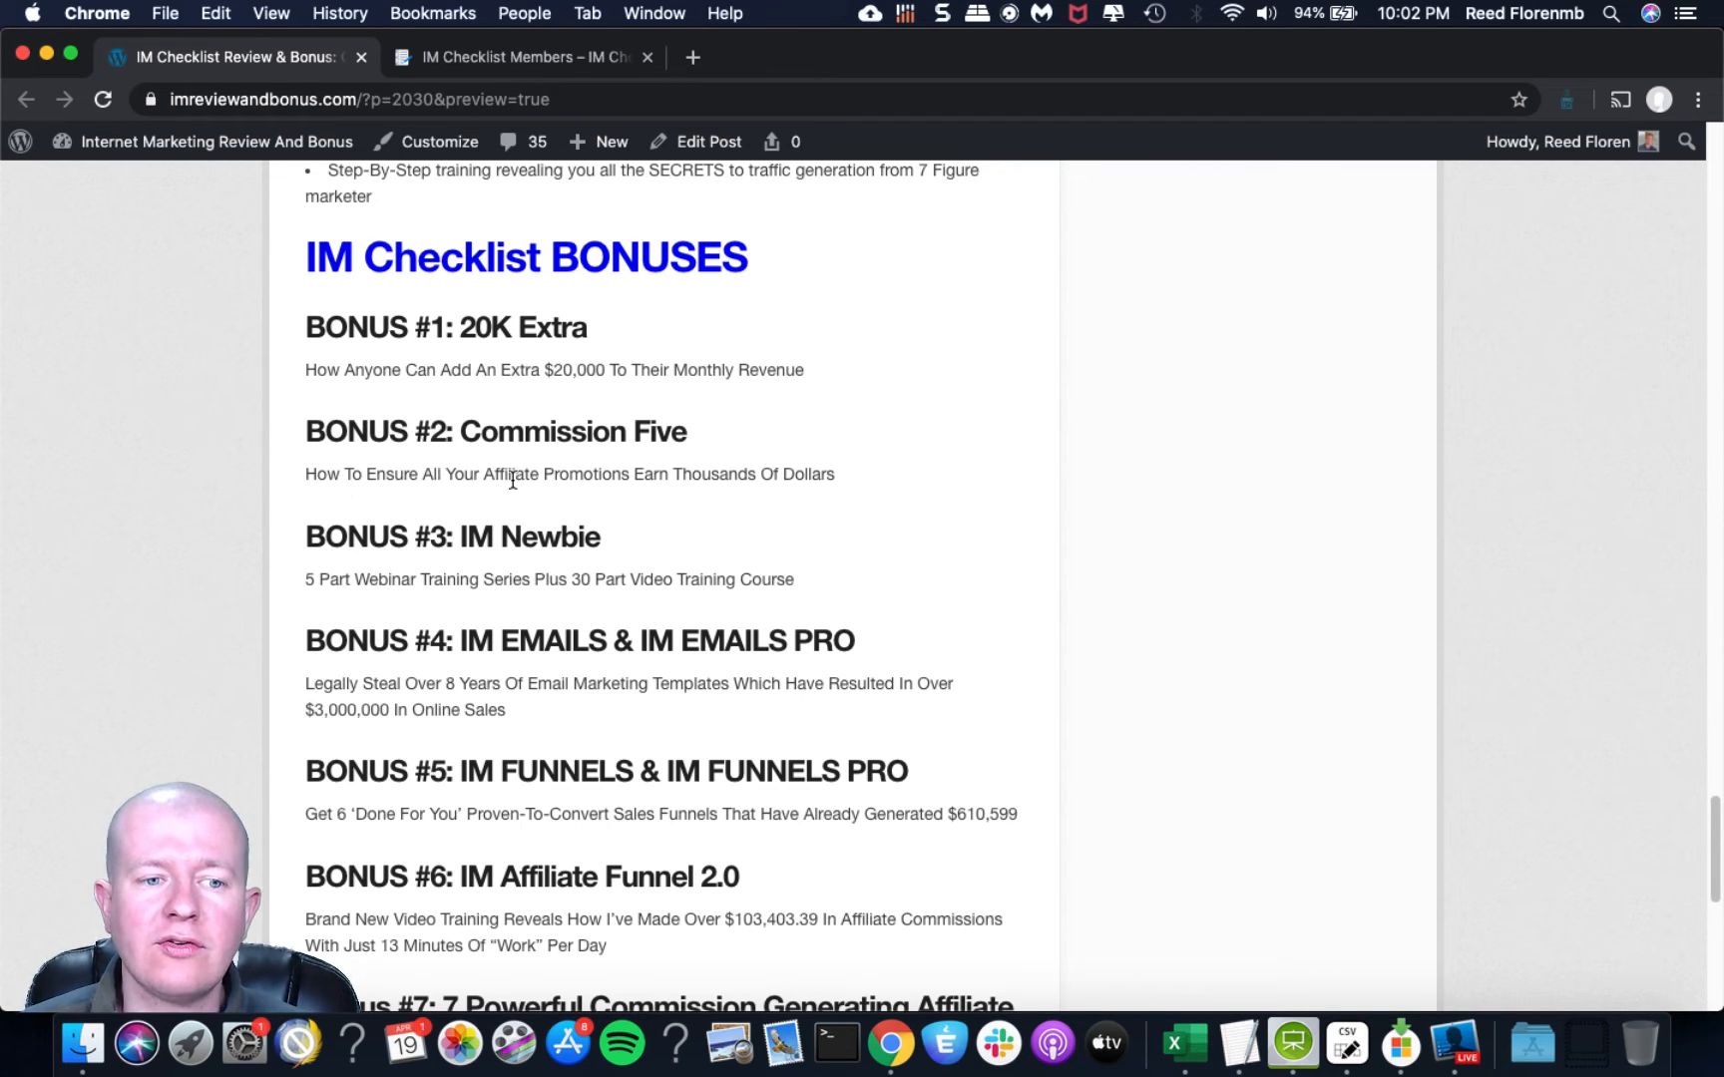
pyautogui.moveTo(752, 472)
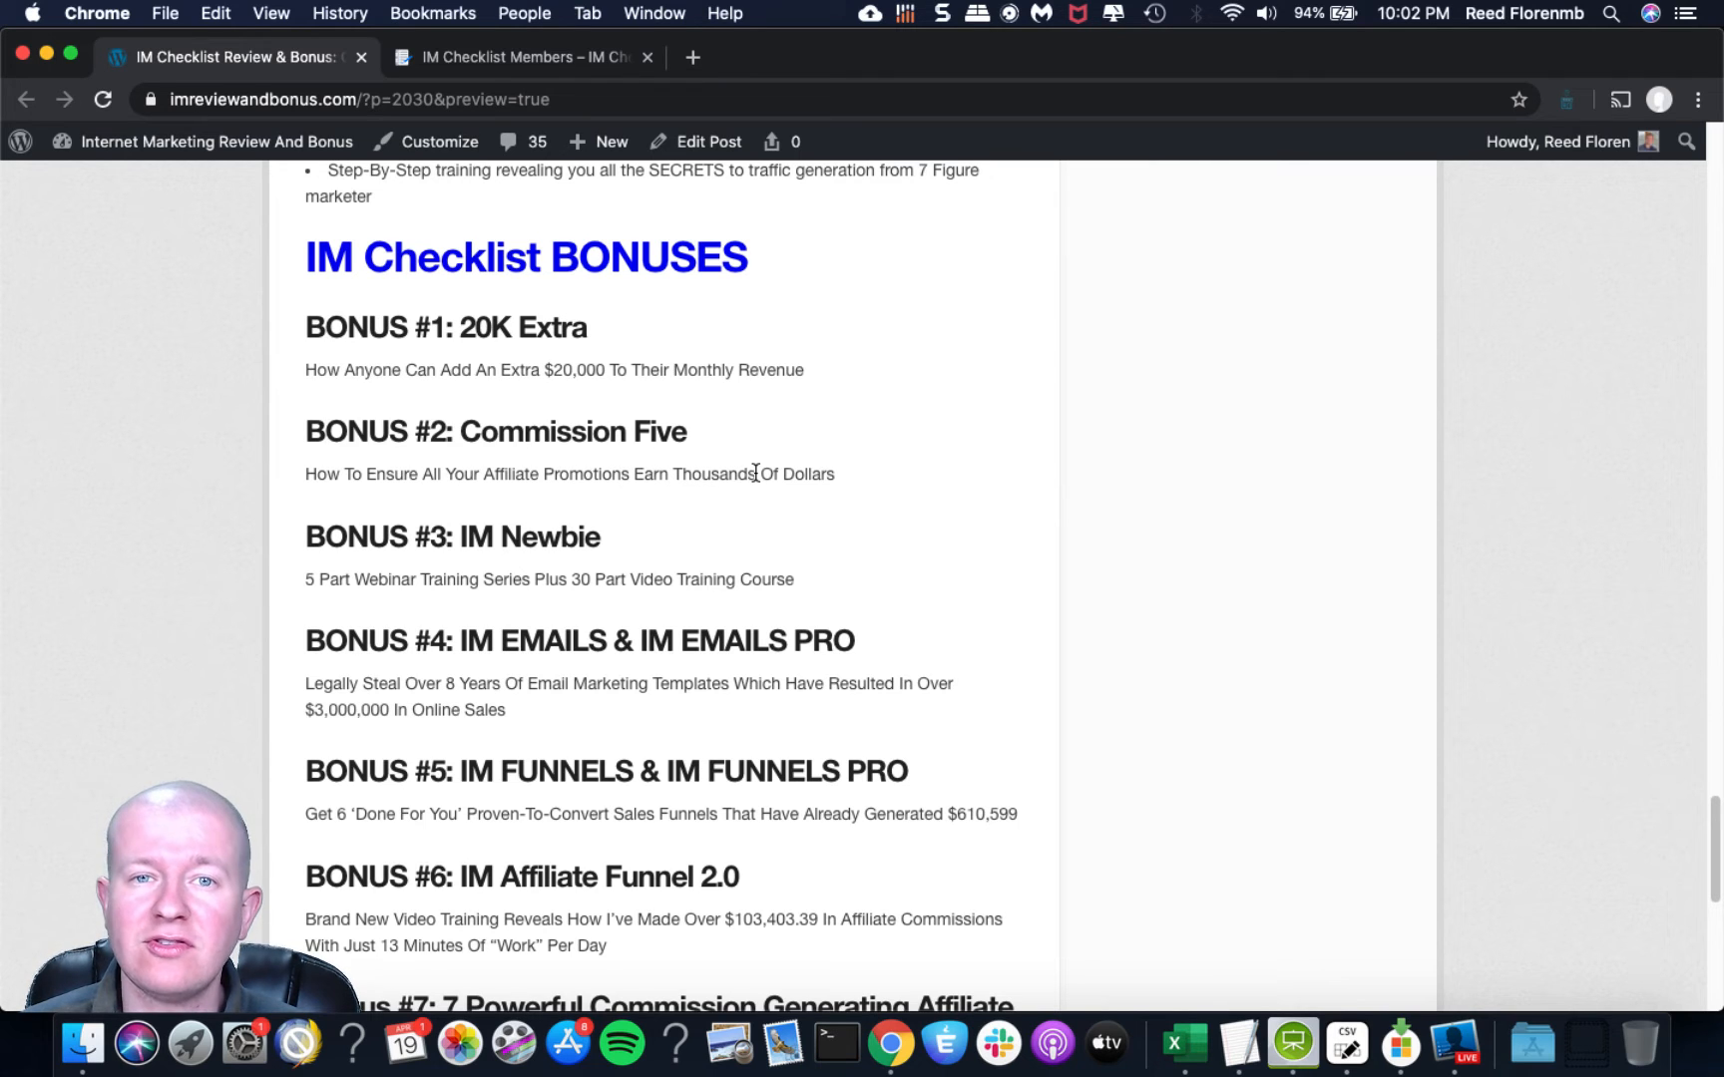
pyautogui.scroll(-3)
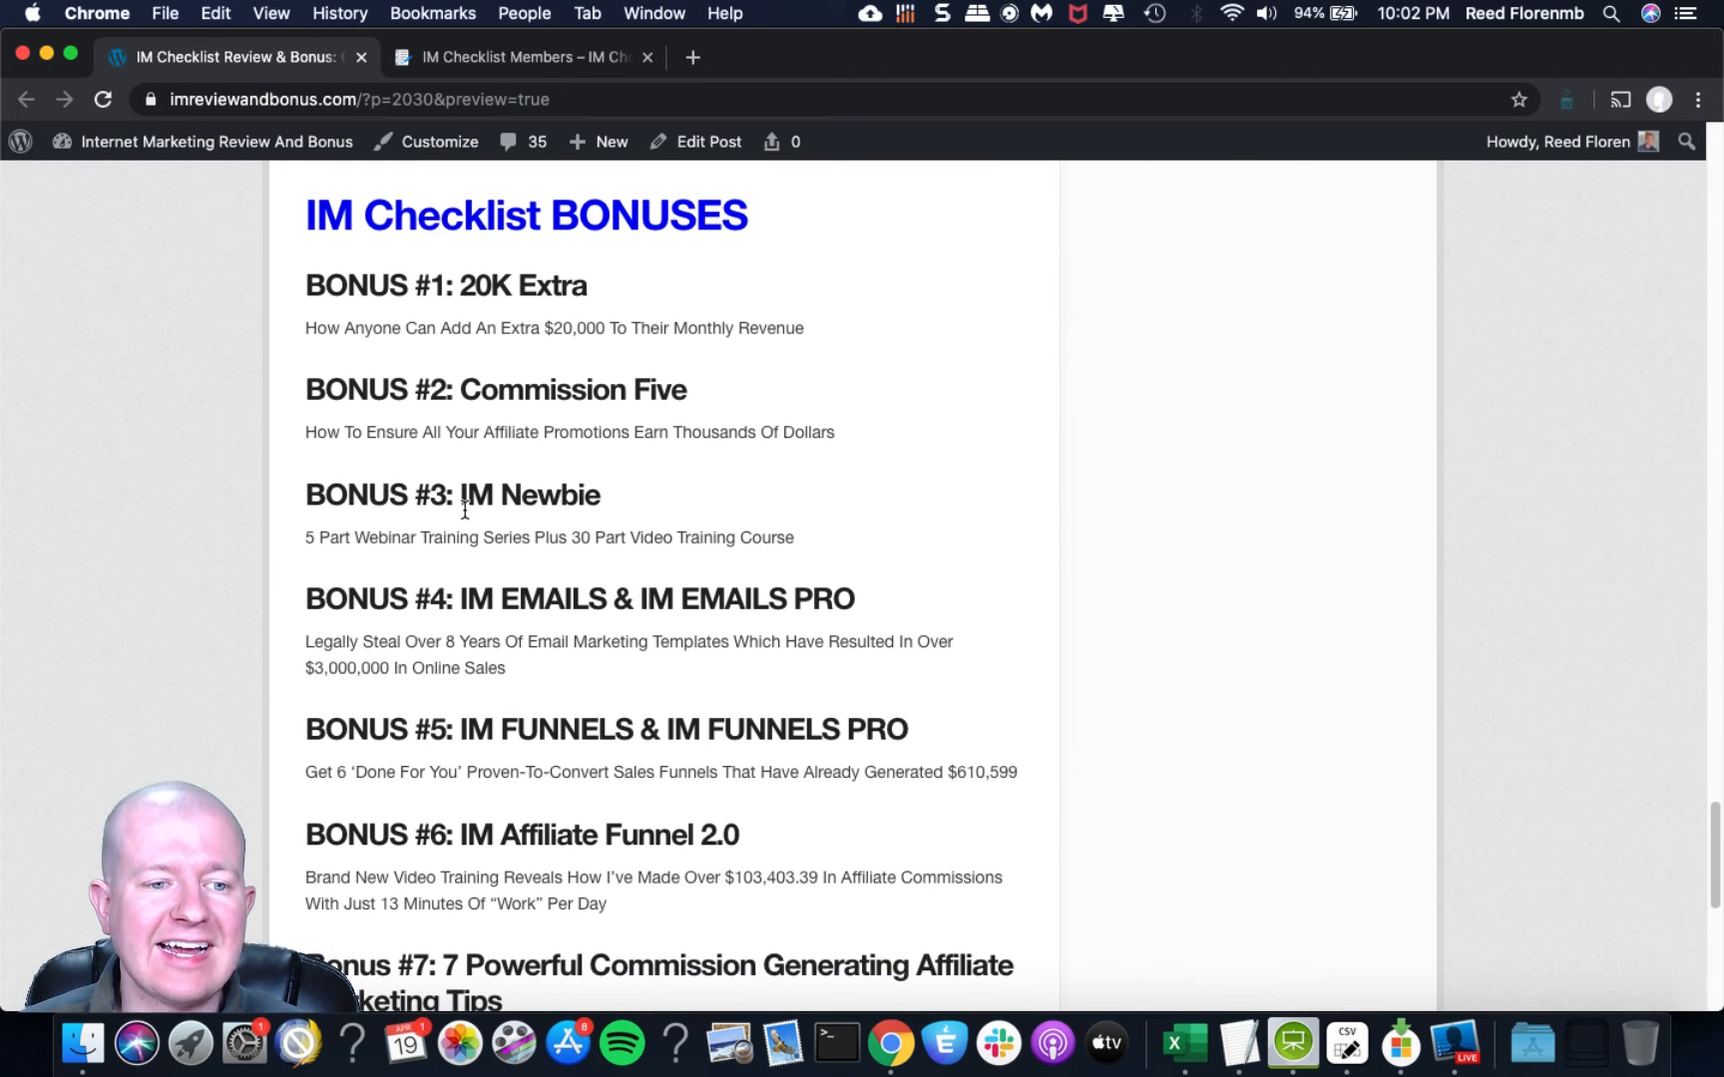
pyautogui.moveTo(538, 501)
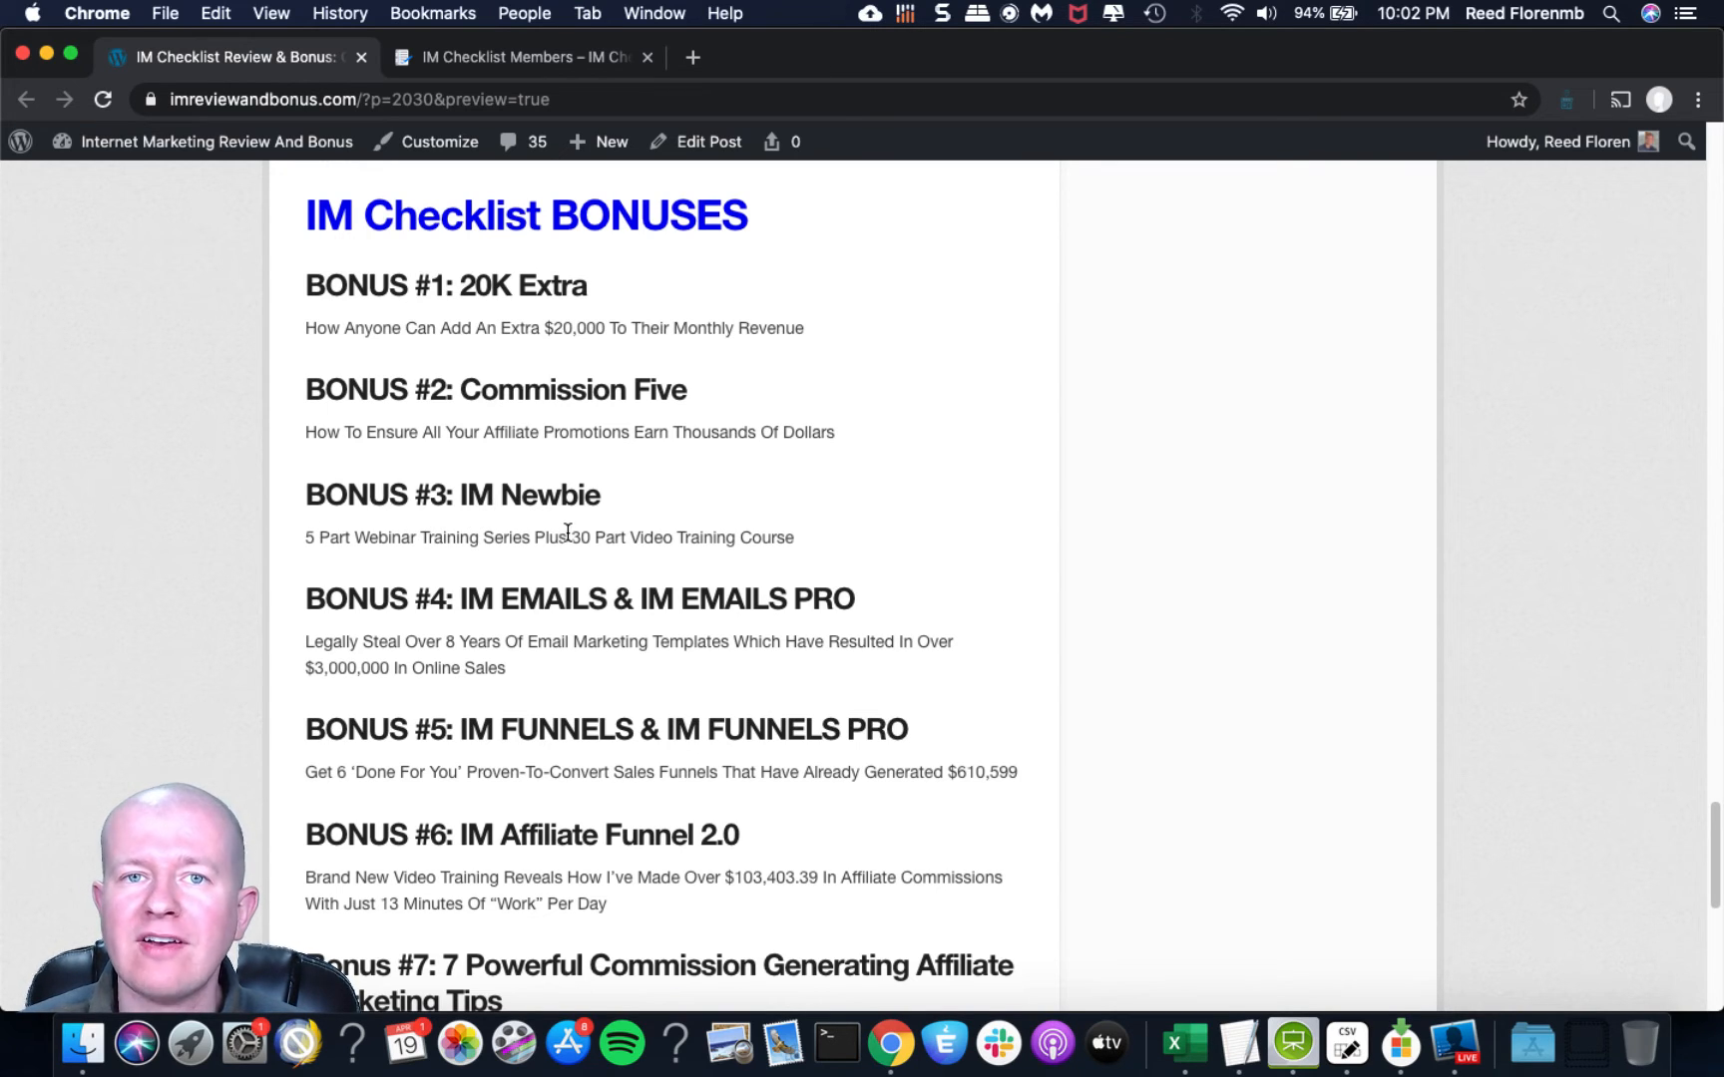
pyautogui.scroll(-3)
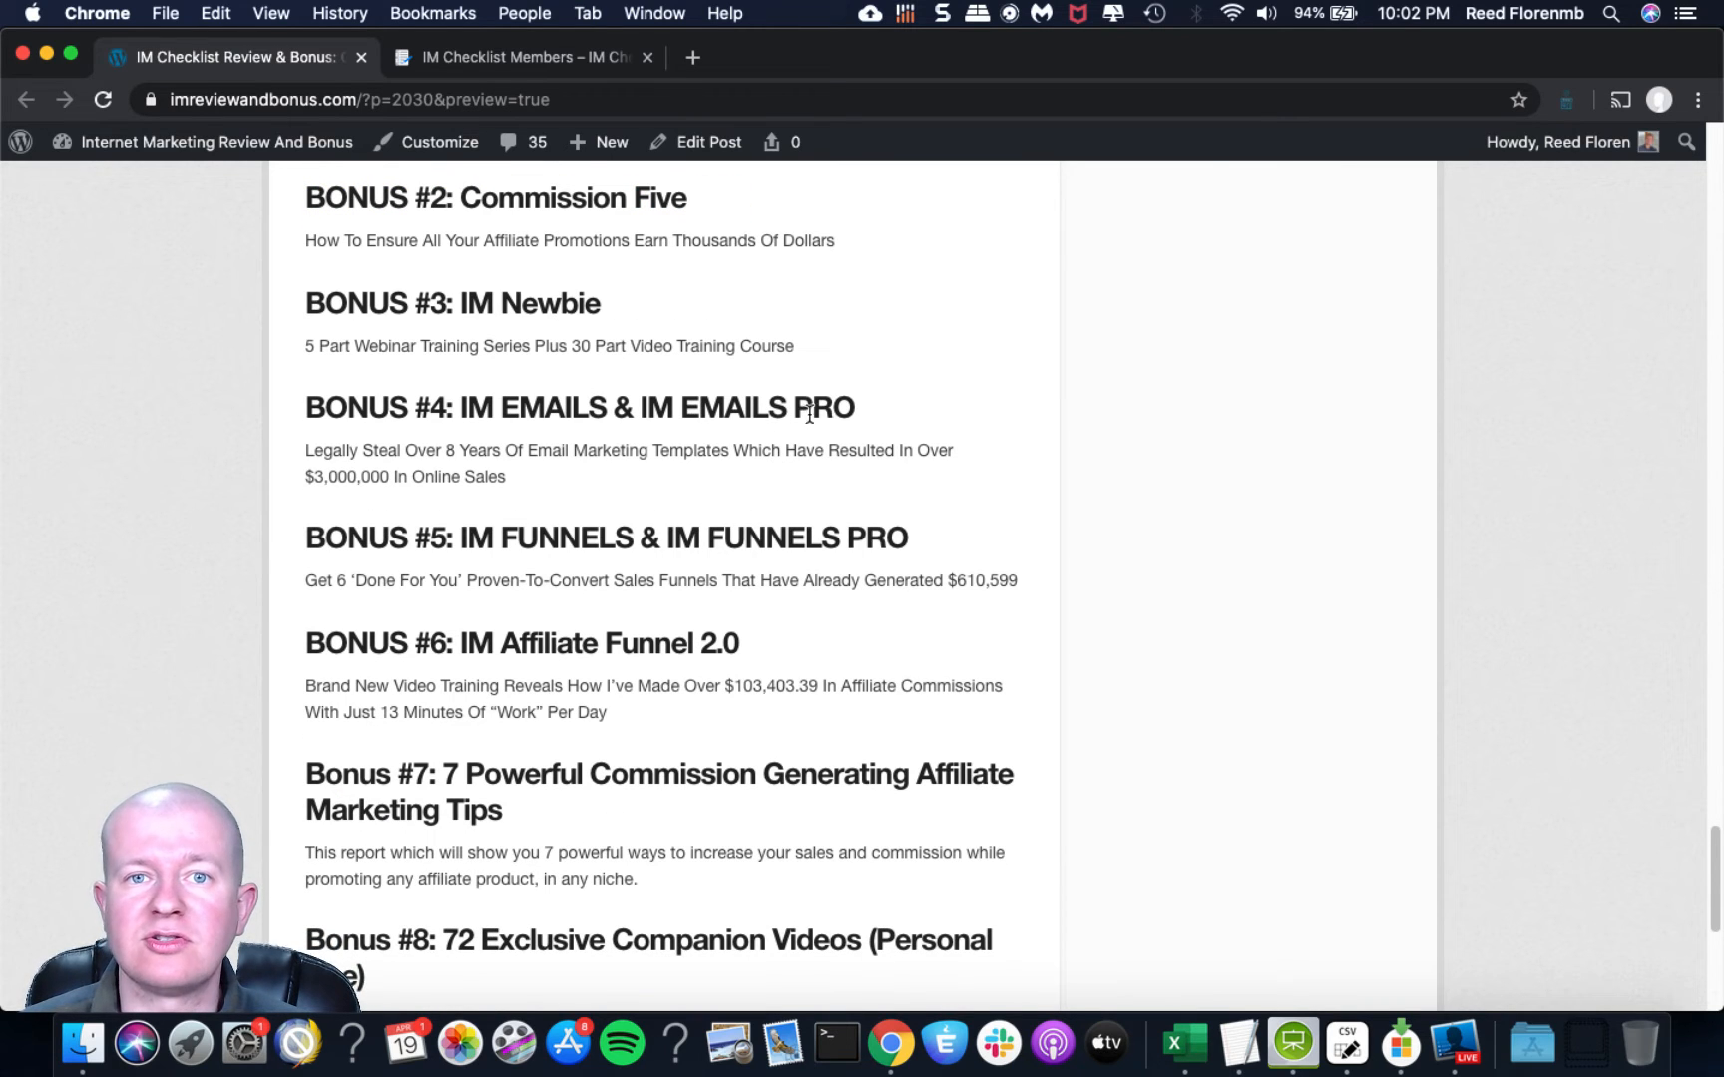
pyautogui.scroll(-3)
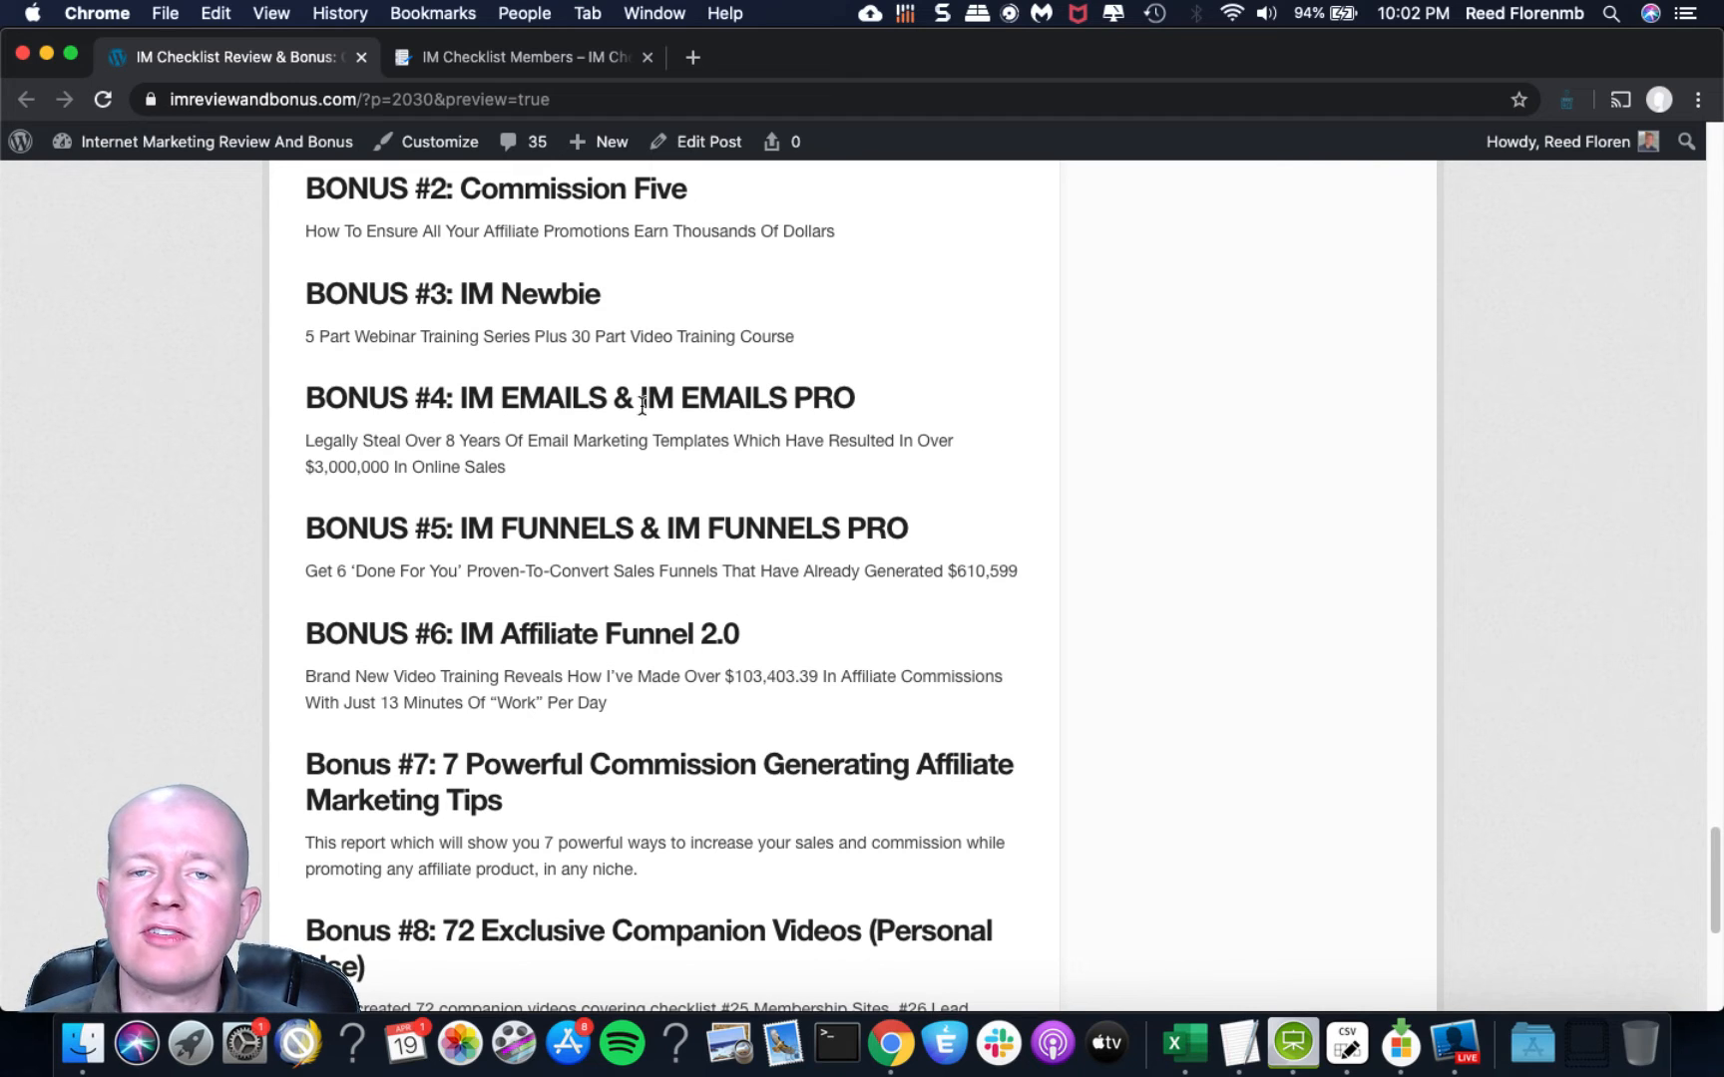
pyautogui.moveTo(427, 459)
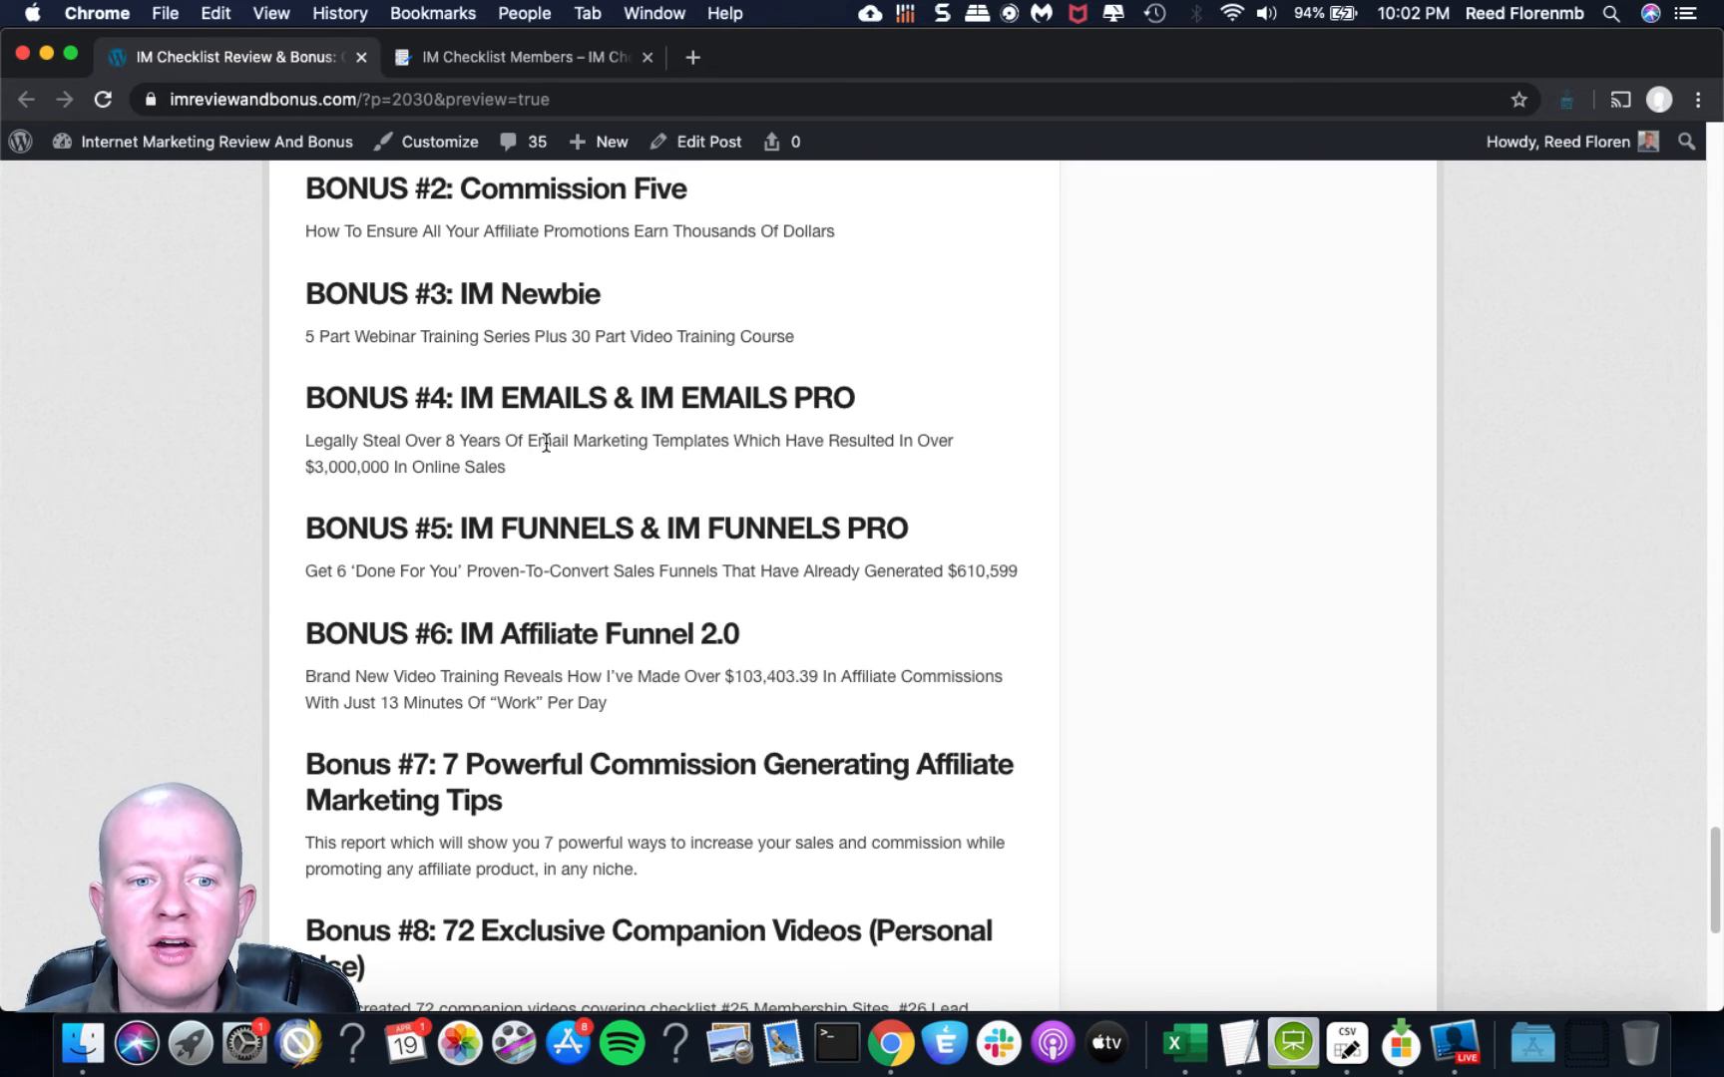
pyautogui.moveTo(361, 500)
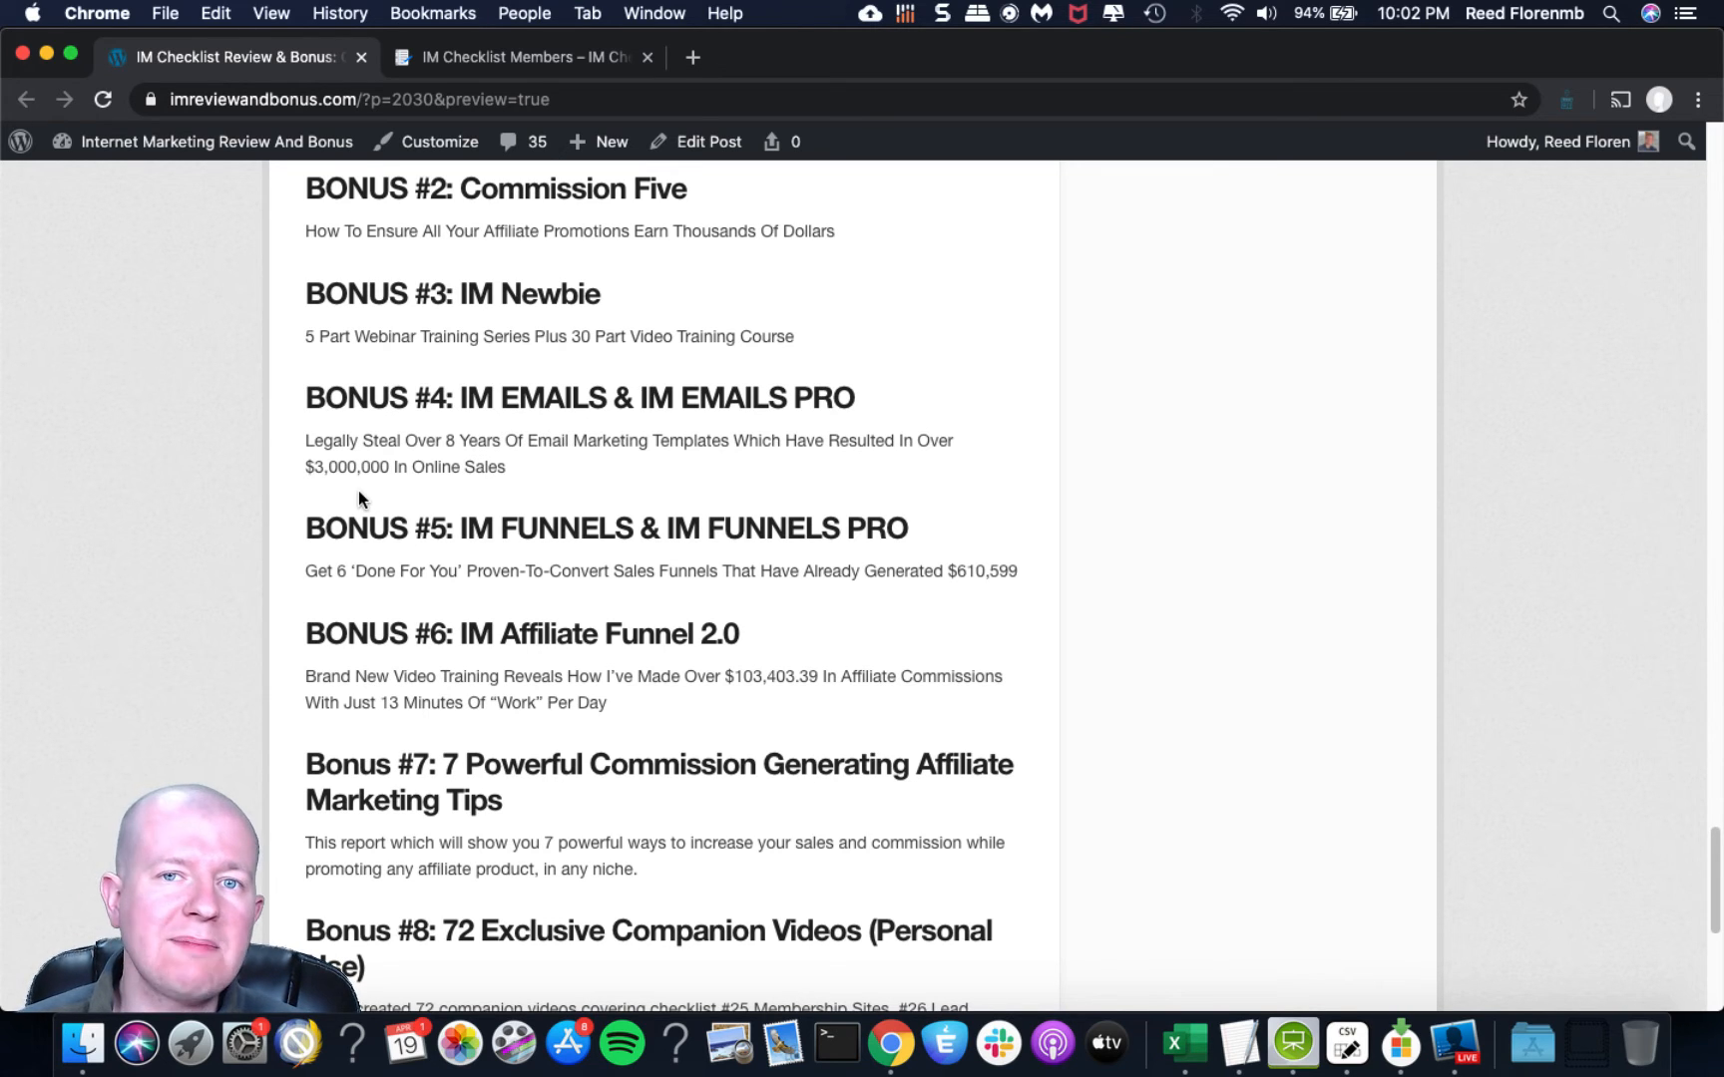
pyautogui.moveTo(477, 485)
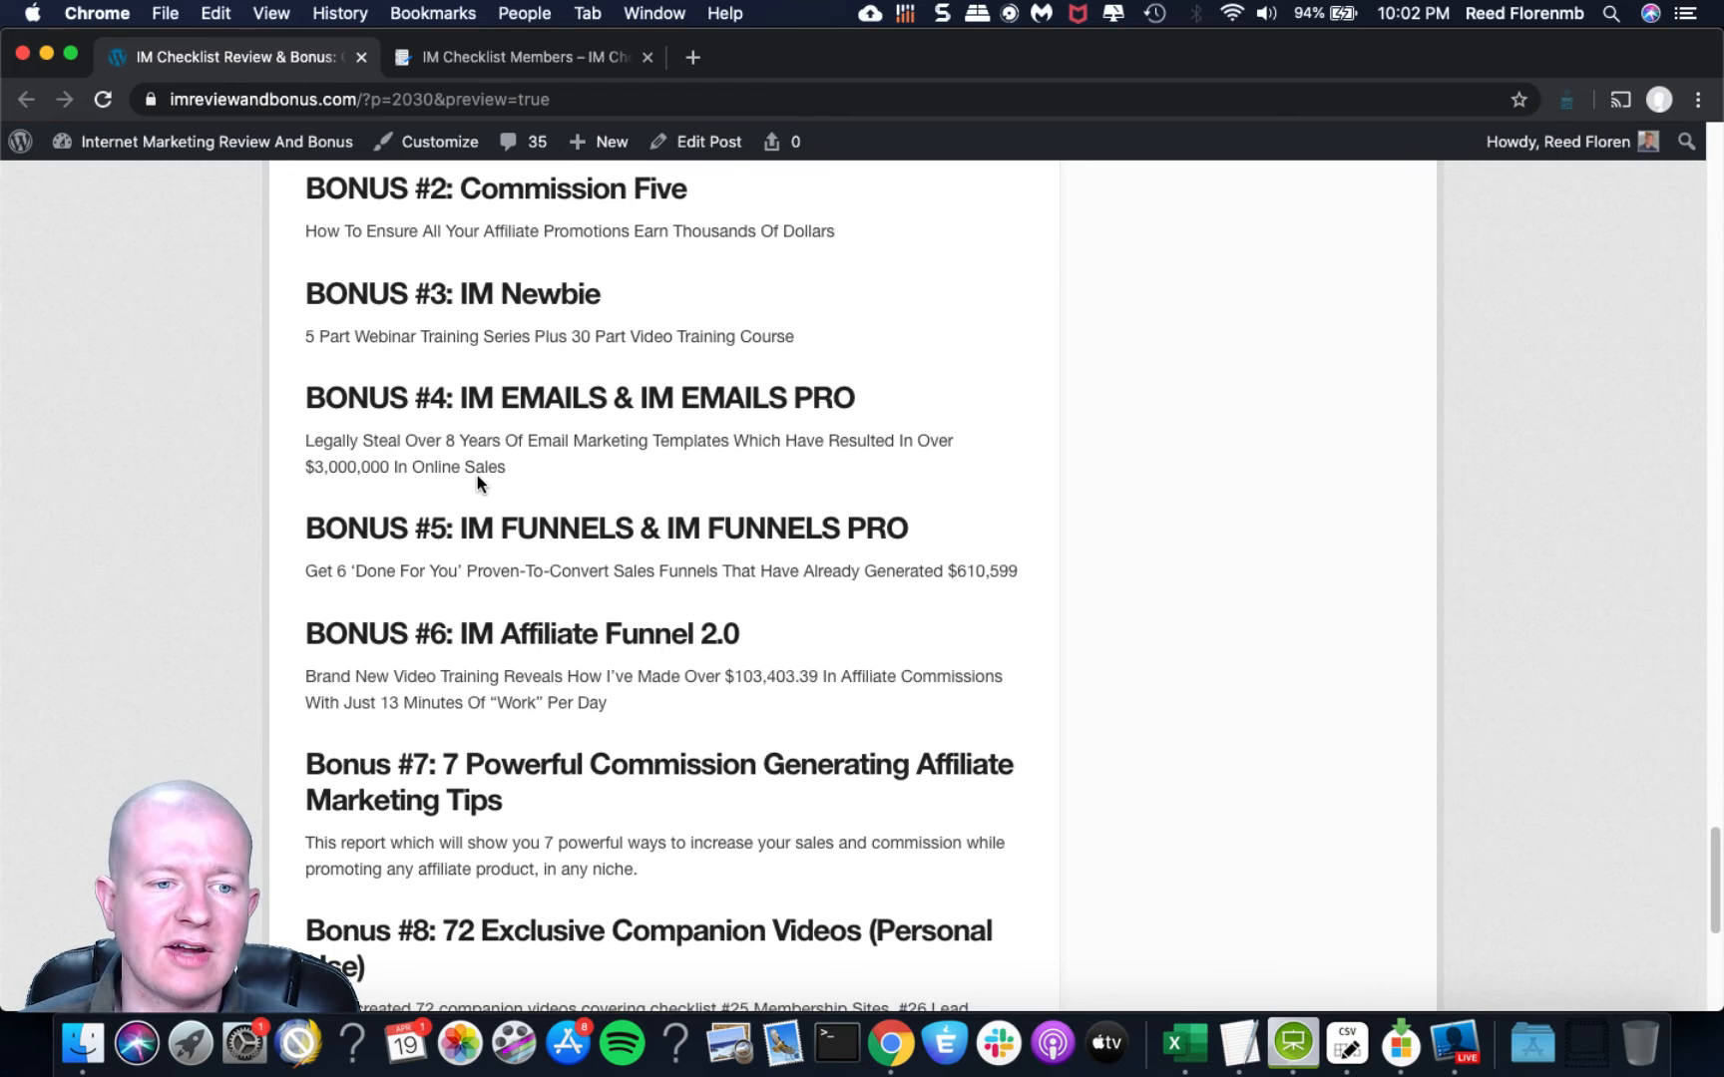
pyautogui.scroll(-3)
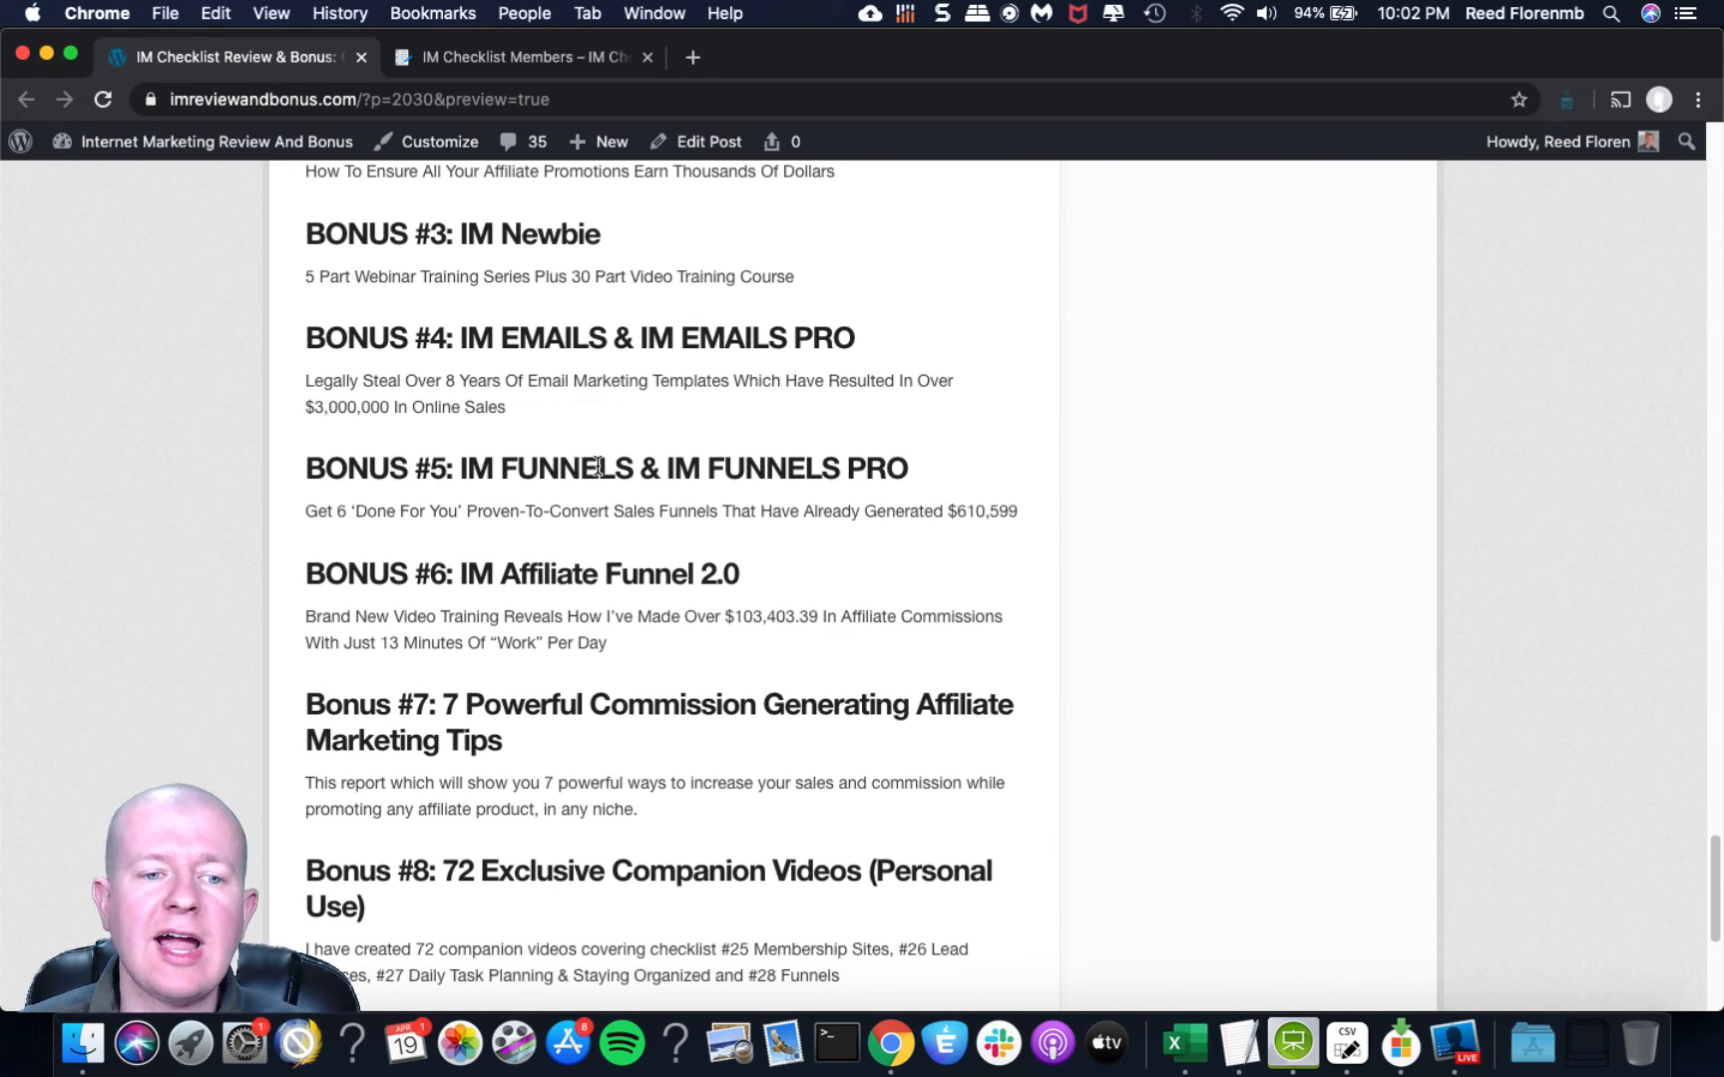
pyautogui.scroll(-3)
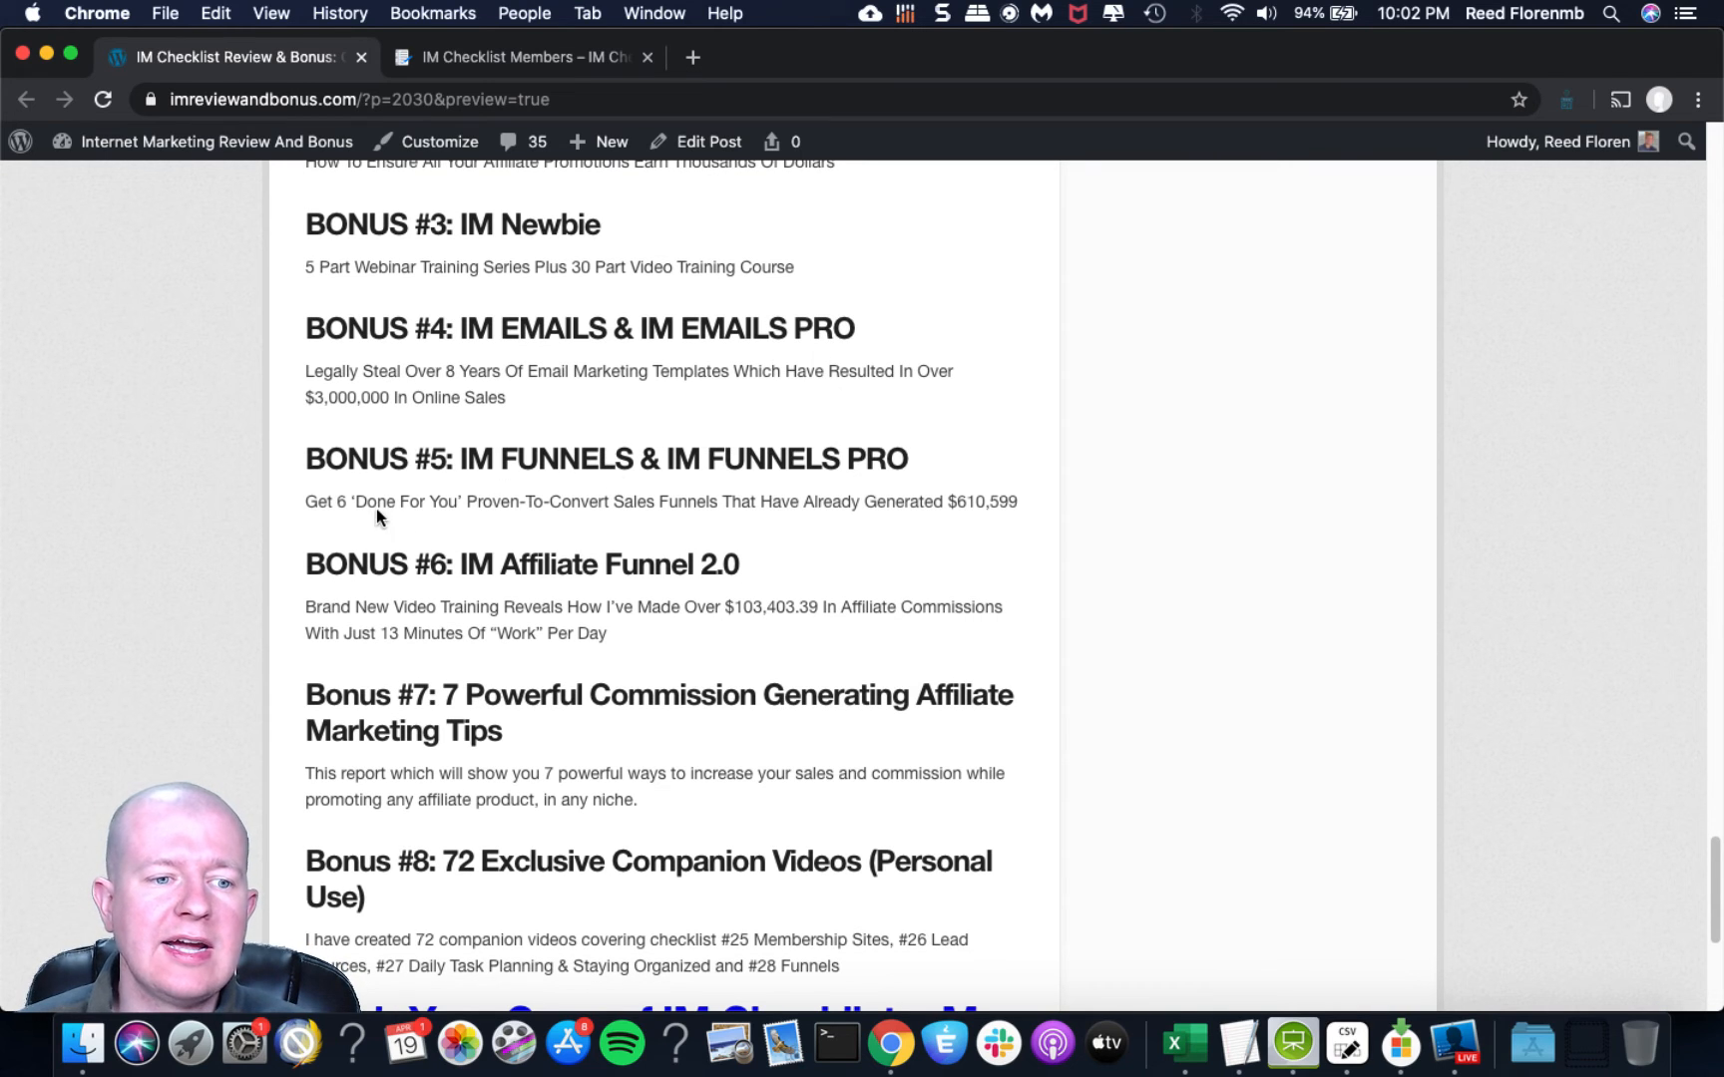
pyautogui.moveTo(473, 505)
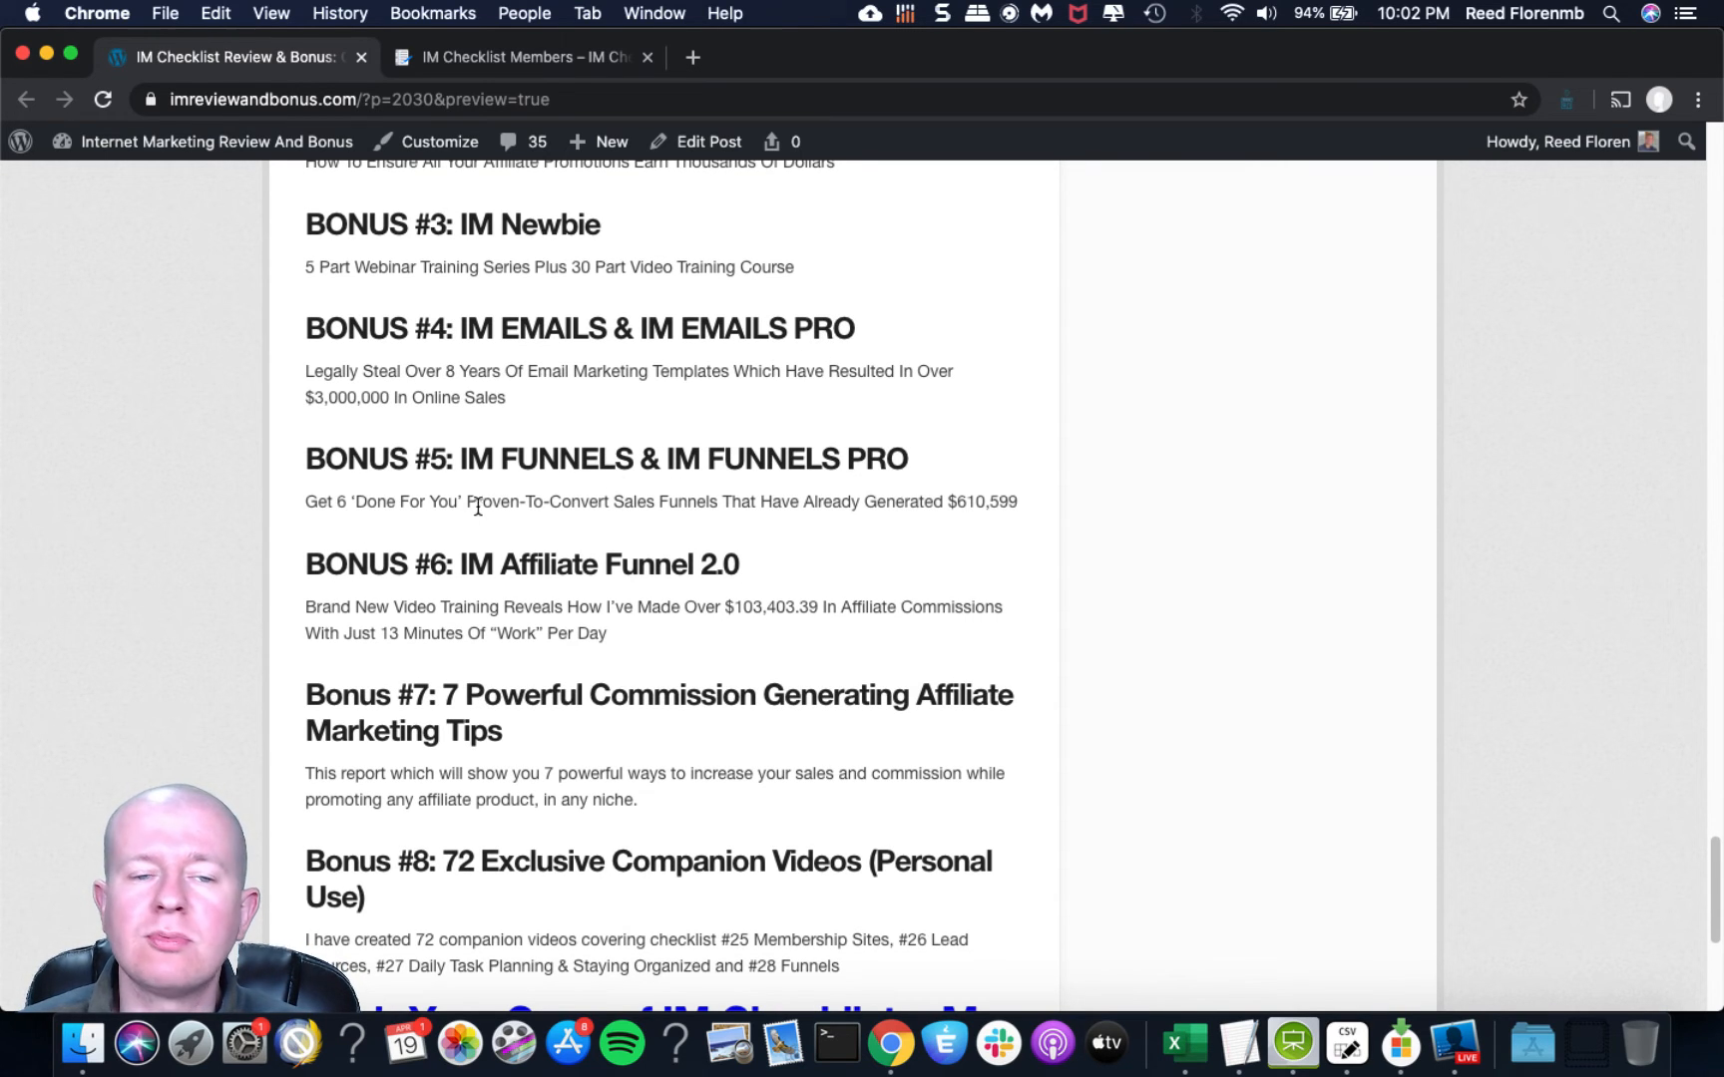
pyautogui.moveTo(770, 495)
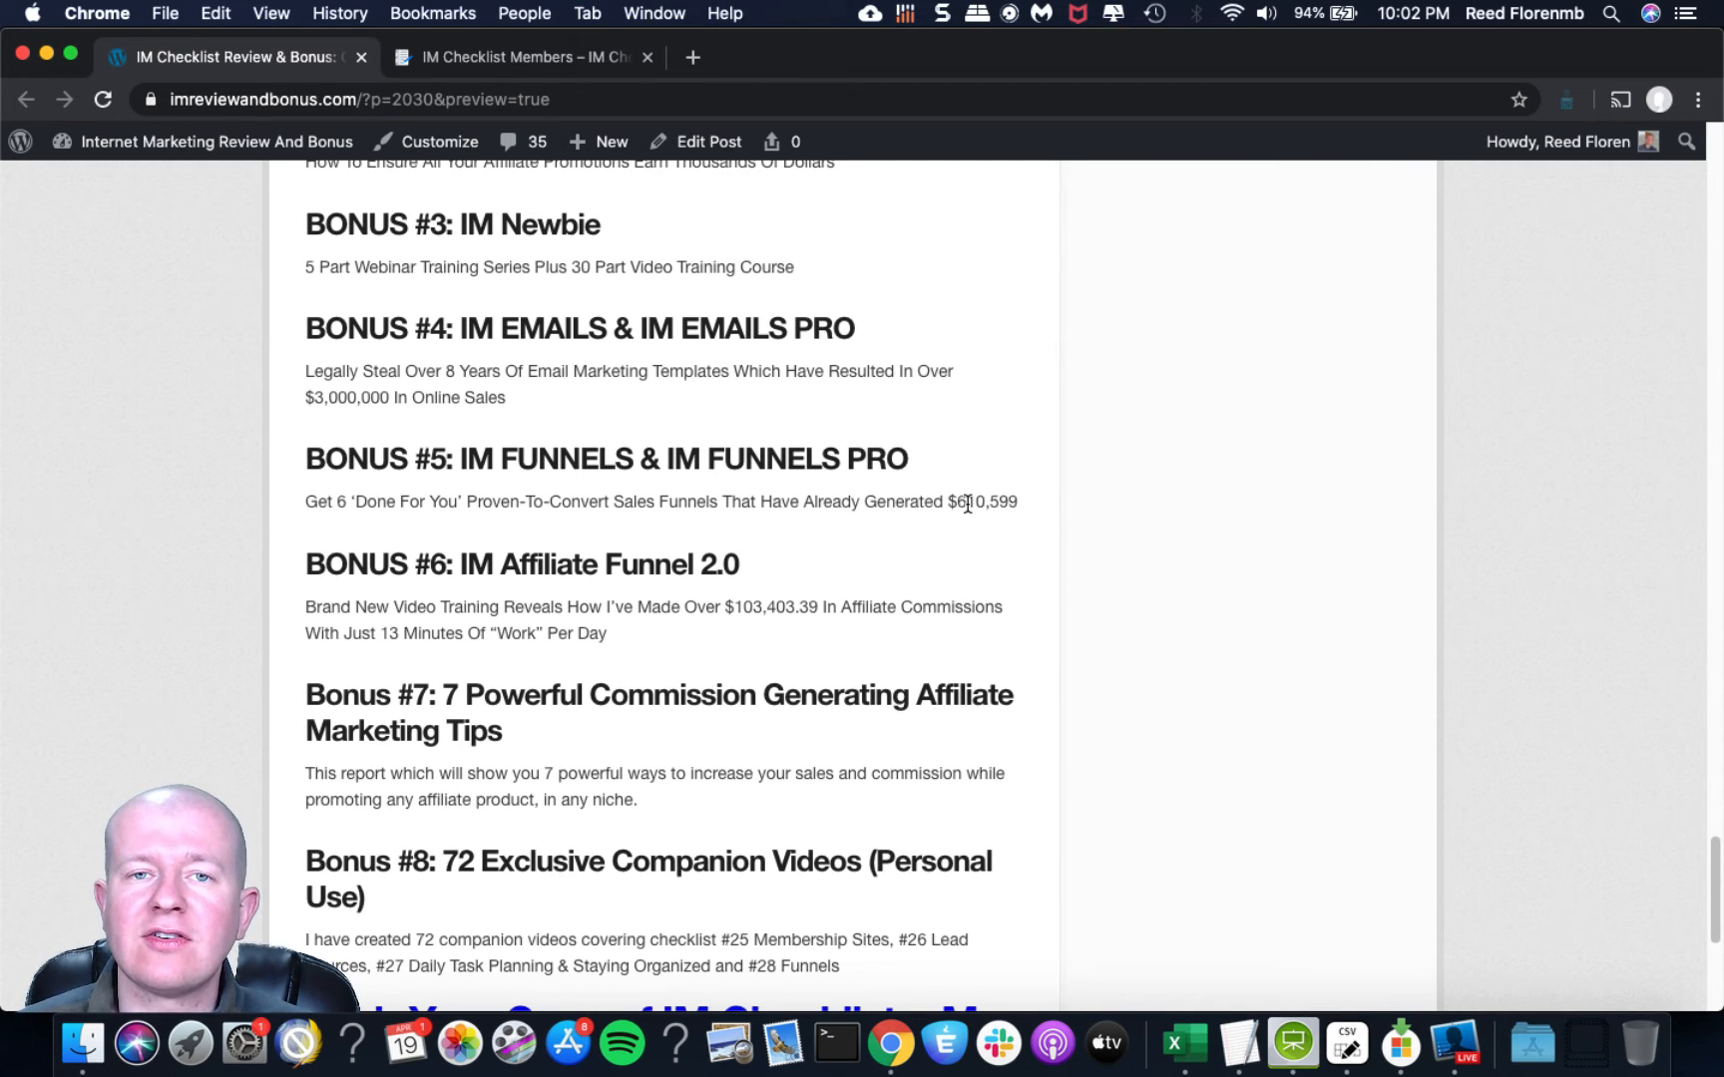
pyautogui.moveTo(984, 488)
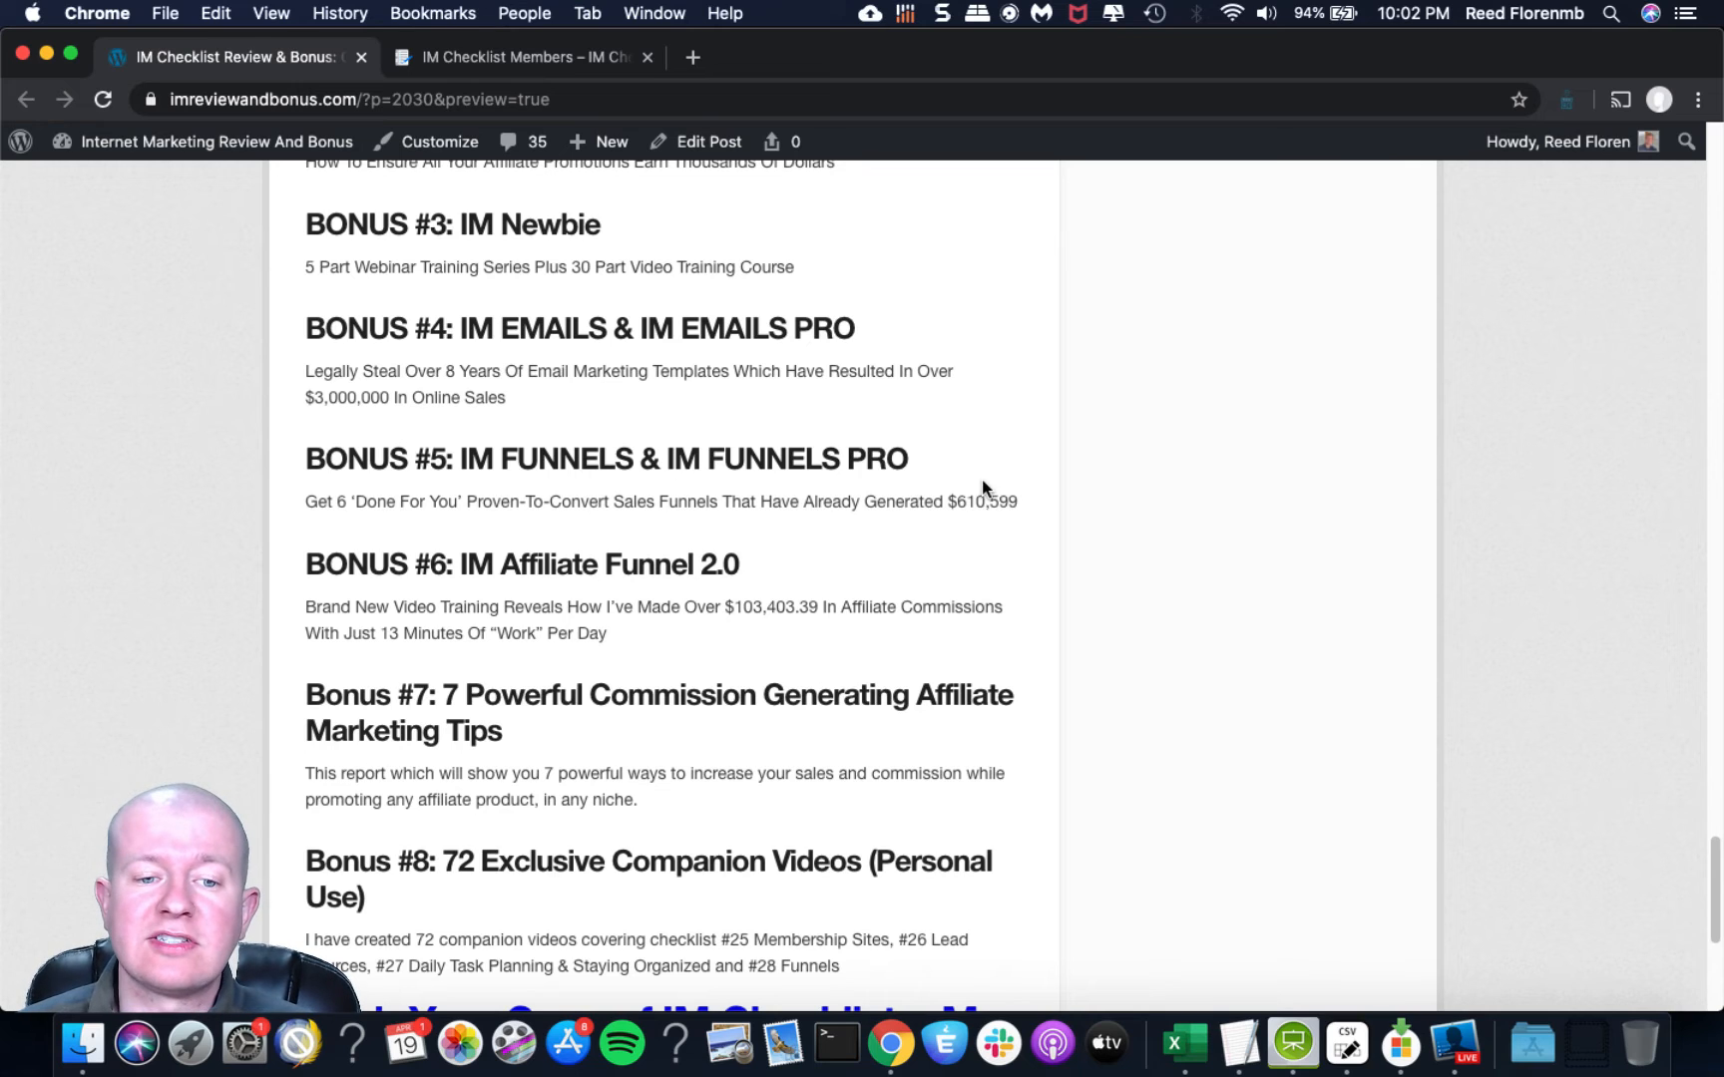
# Reach the 'Grab Your Copy of IM Checklist + My Bonuses Here' link below Bonus #8.
pyautogui.scroll(-3)
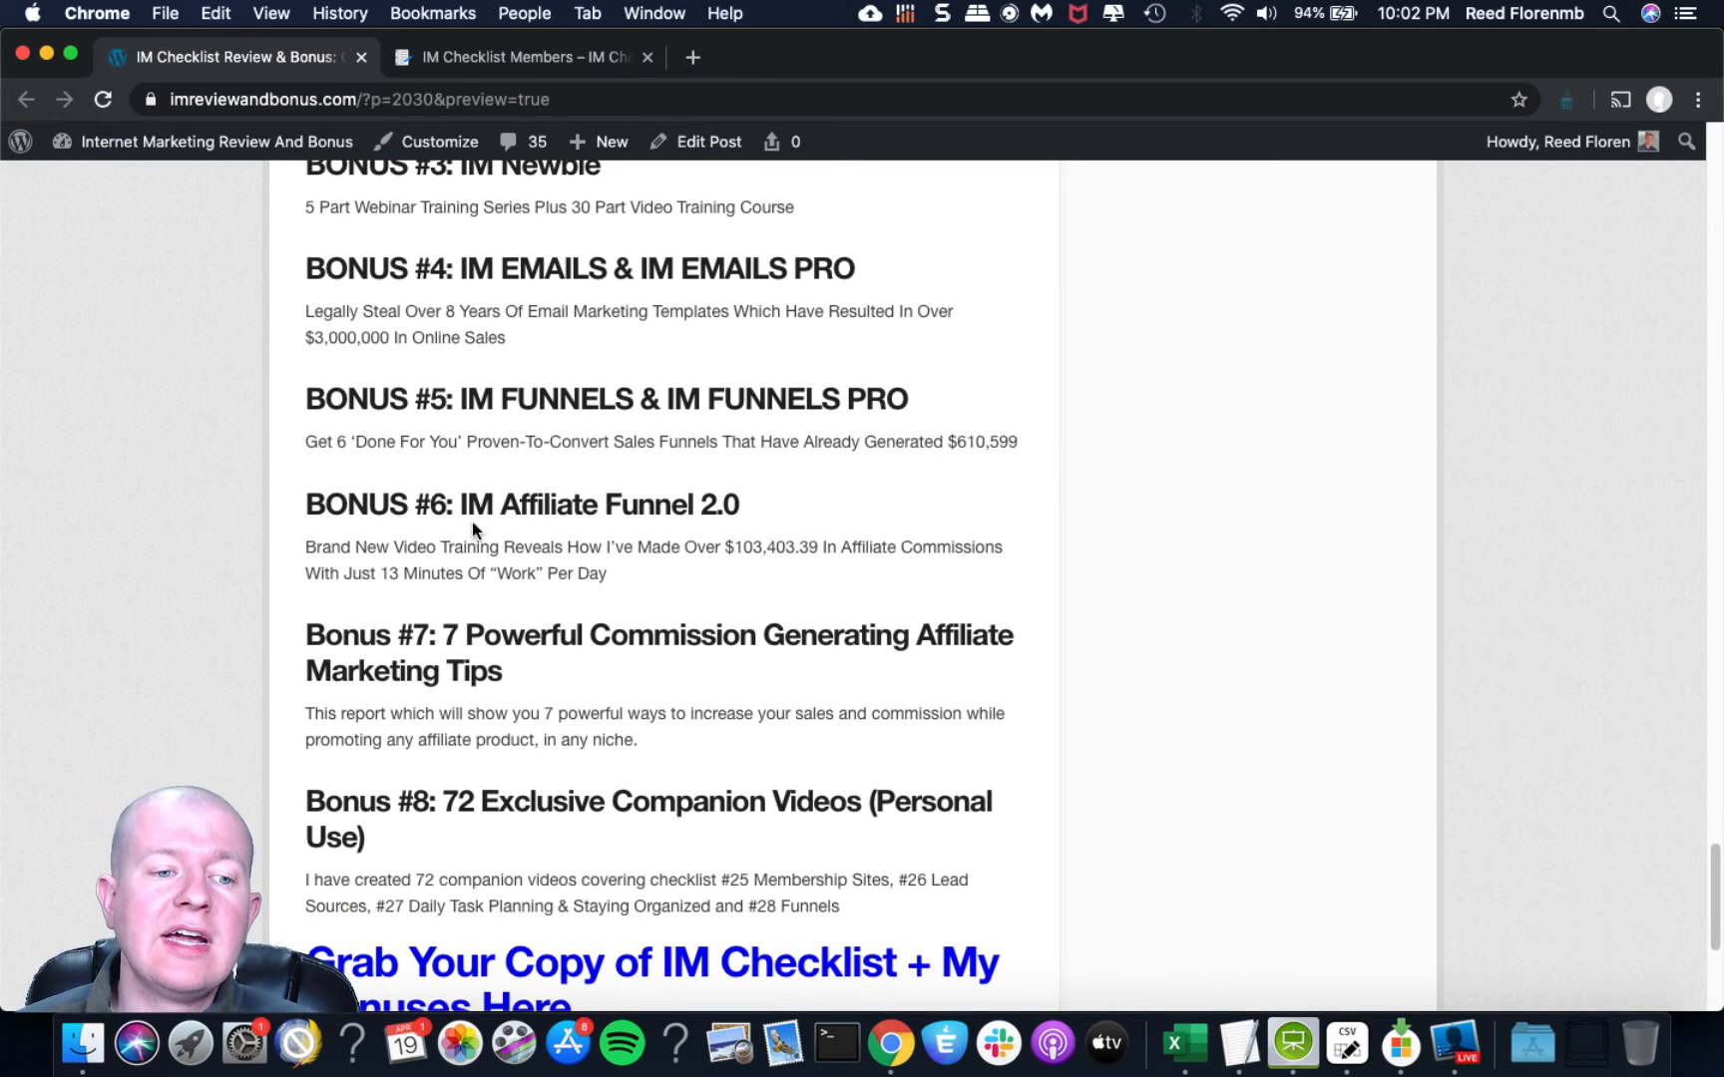
pyautogui.moveTo(627, 512)
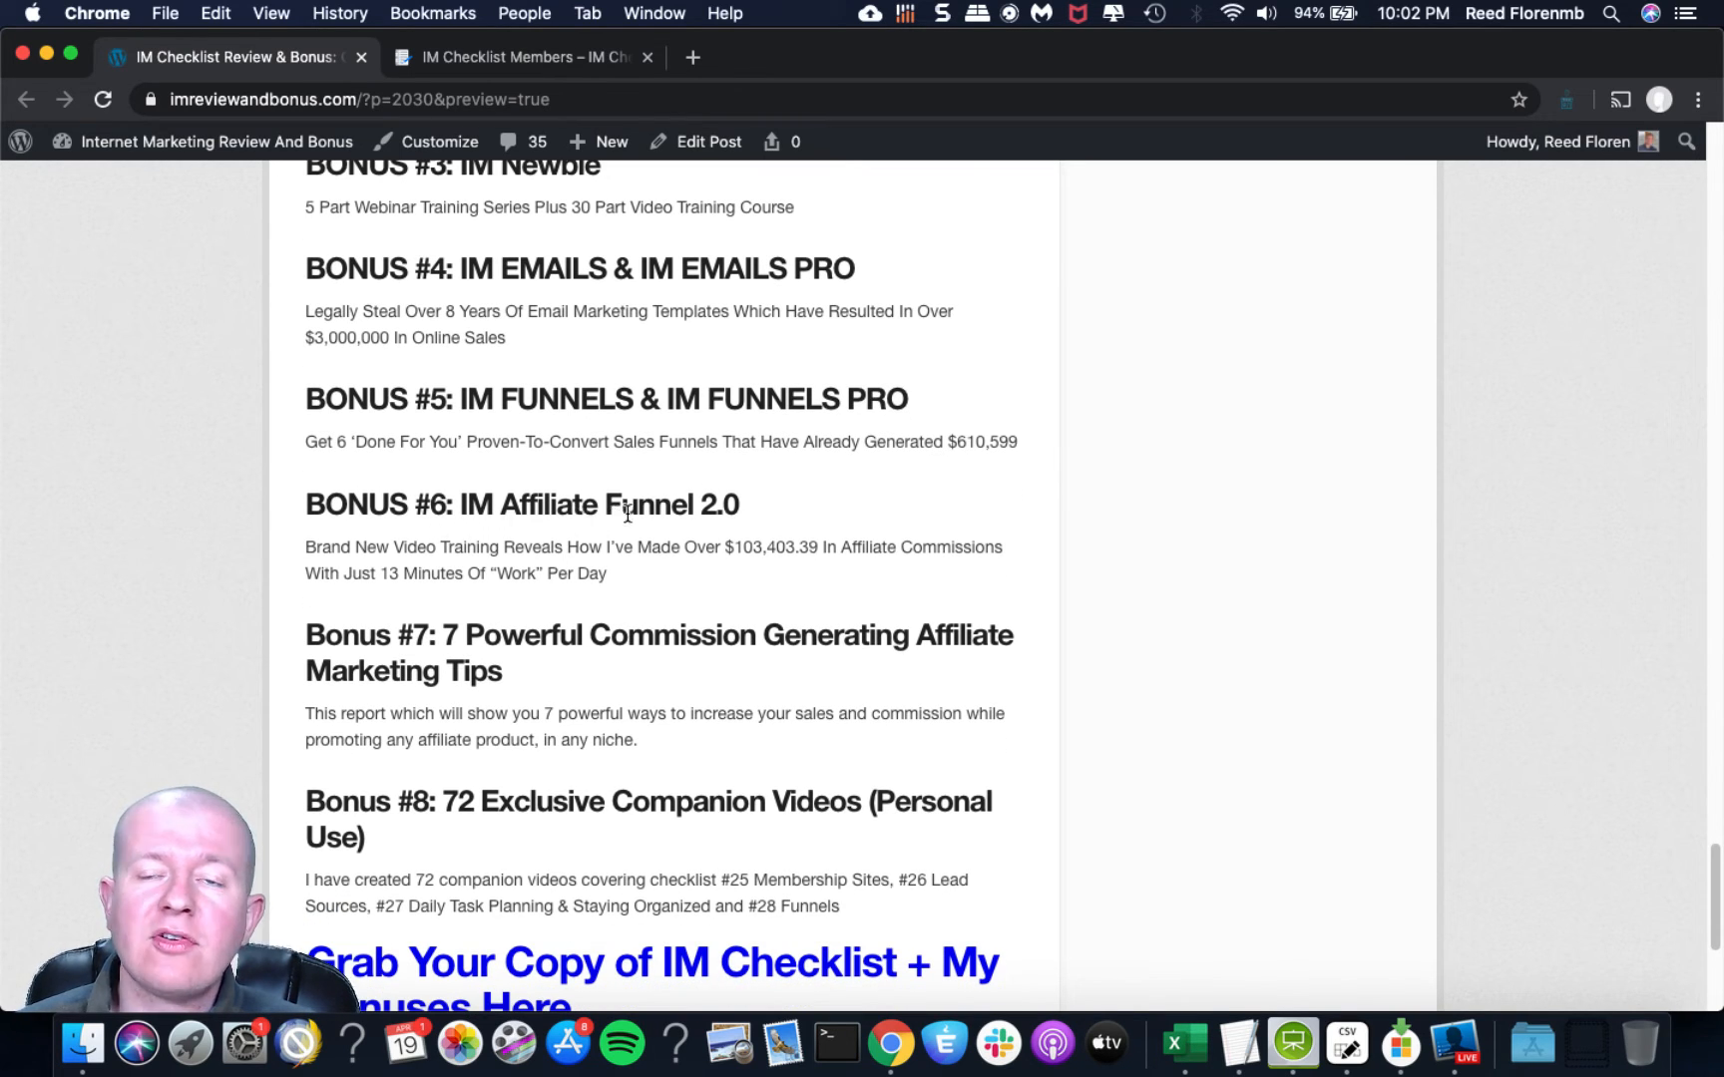
pyautogui.scroll(-3)
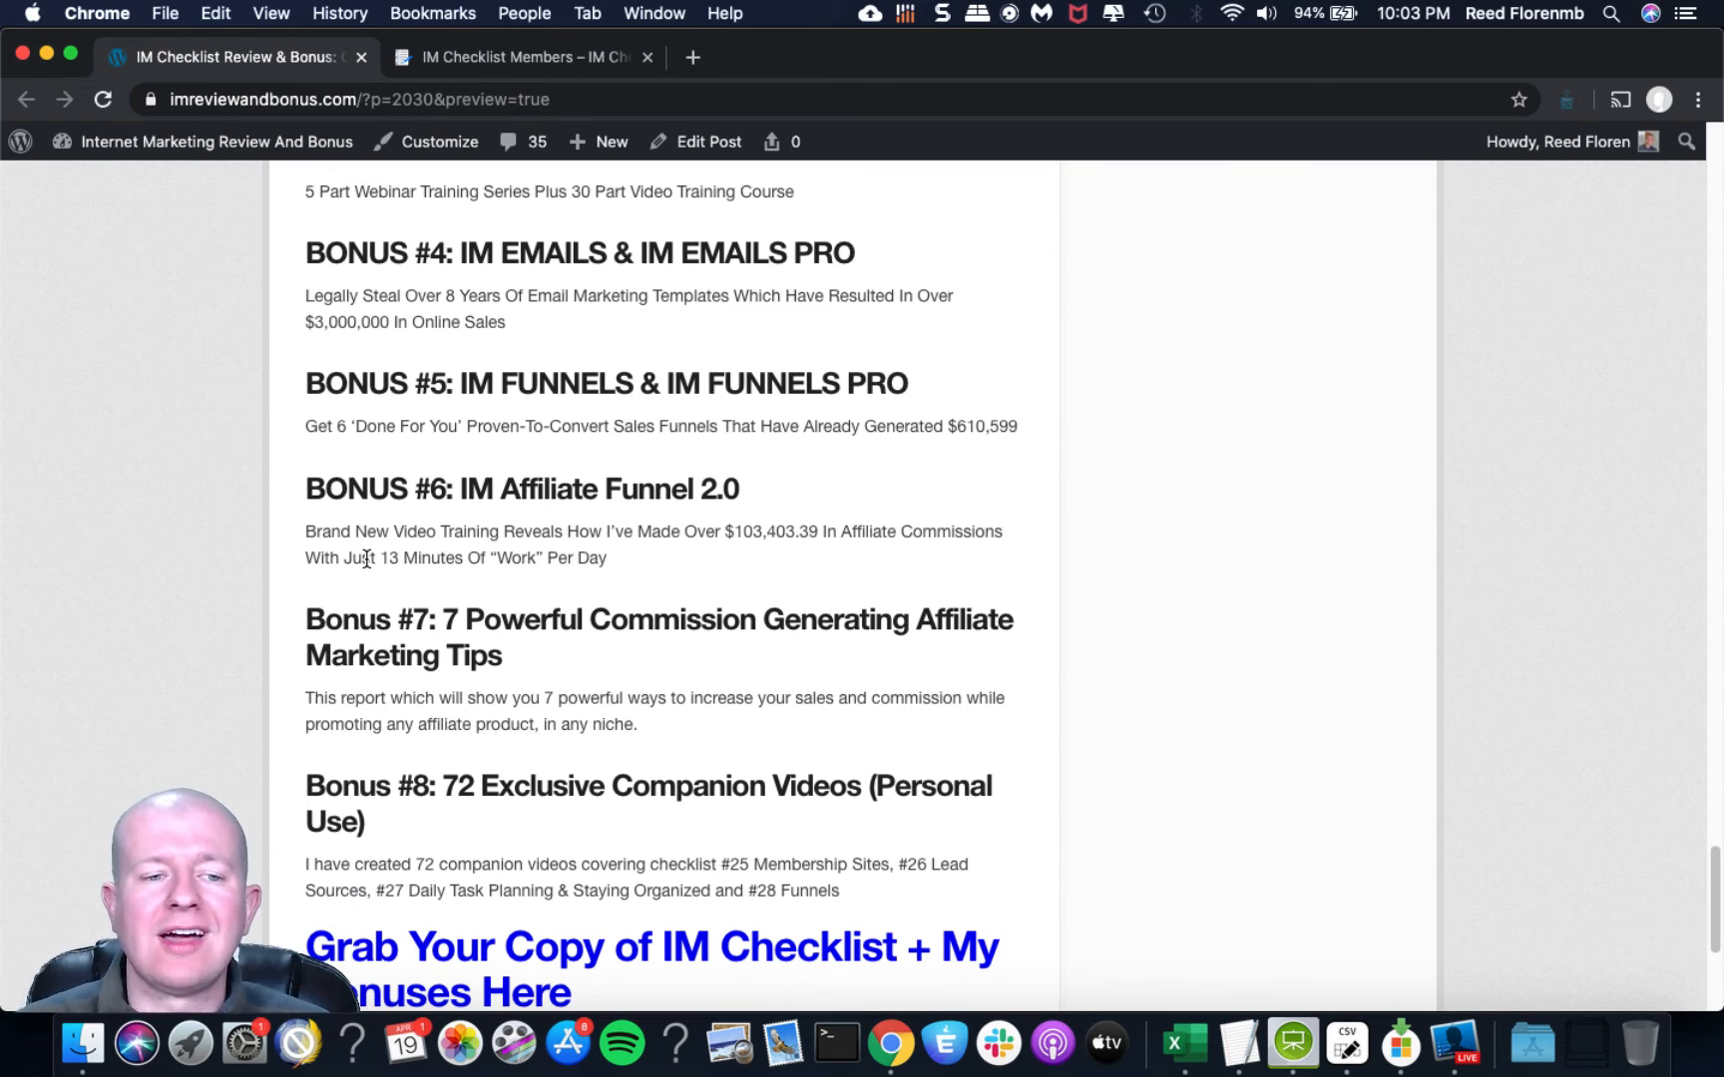
pyautogui.scroll(-3)
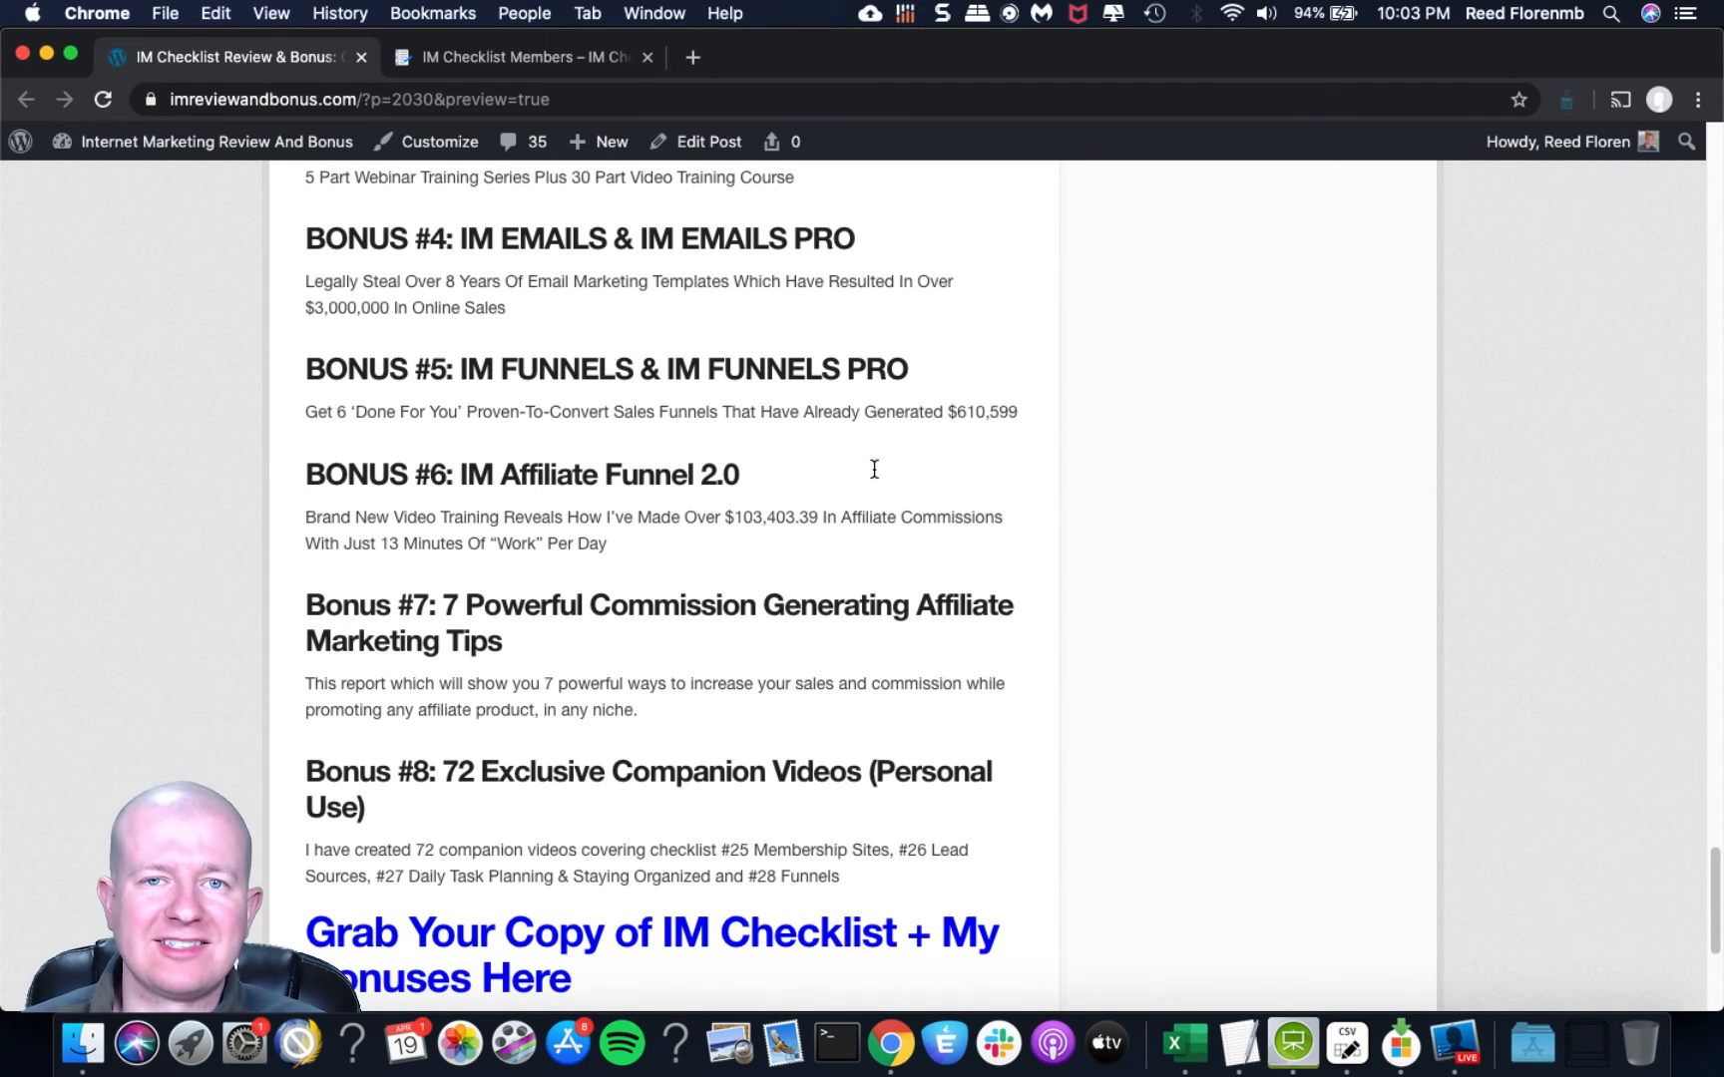
pyautogui.scroll(-3)
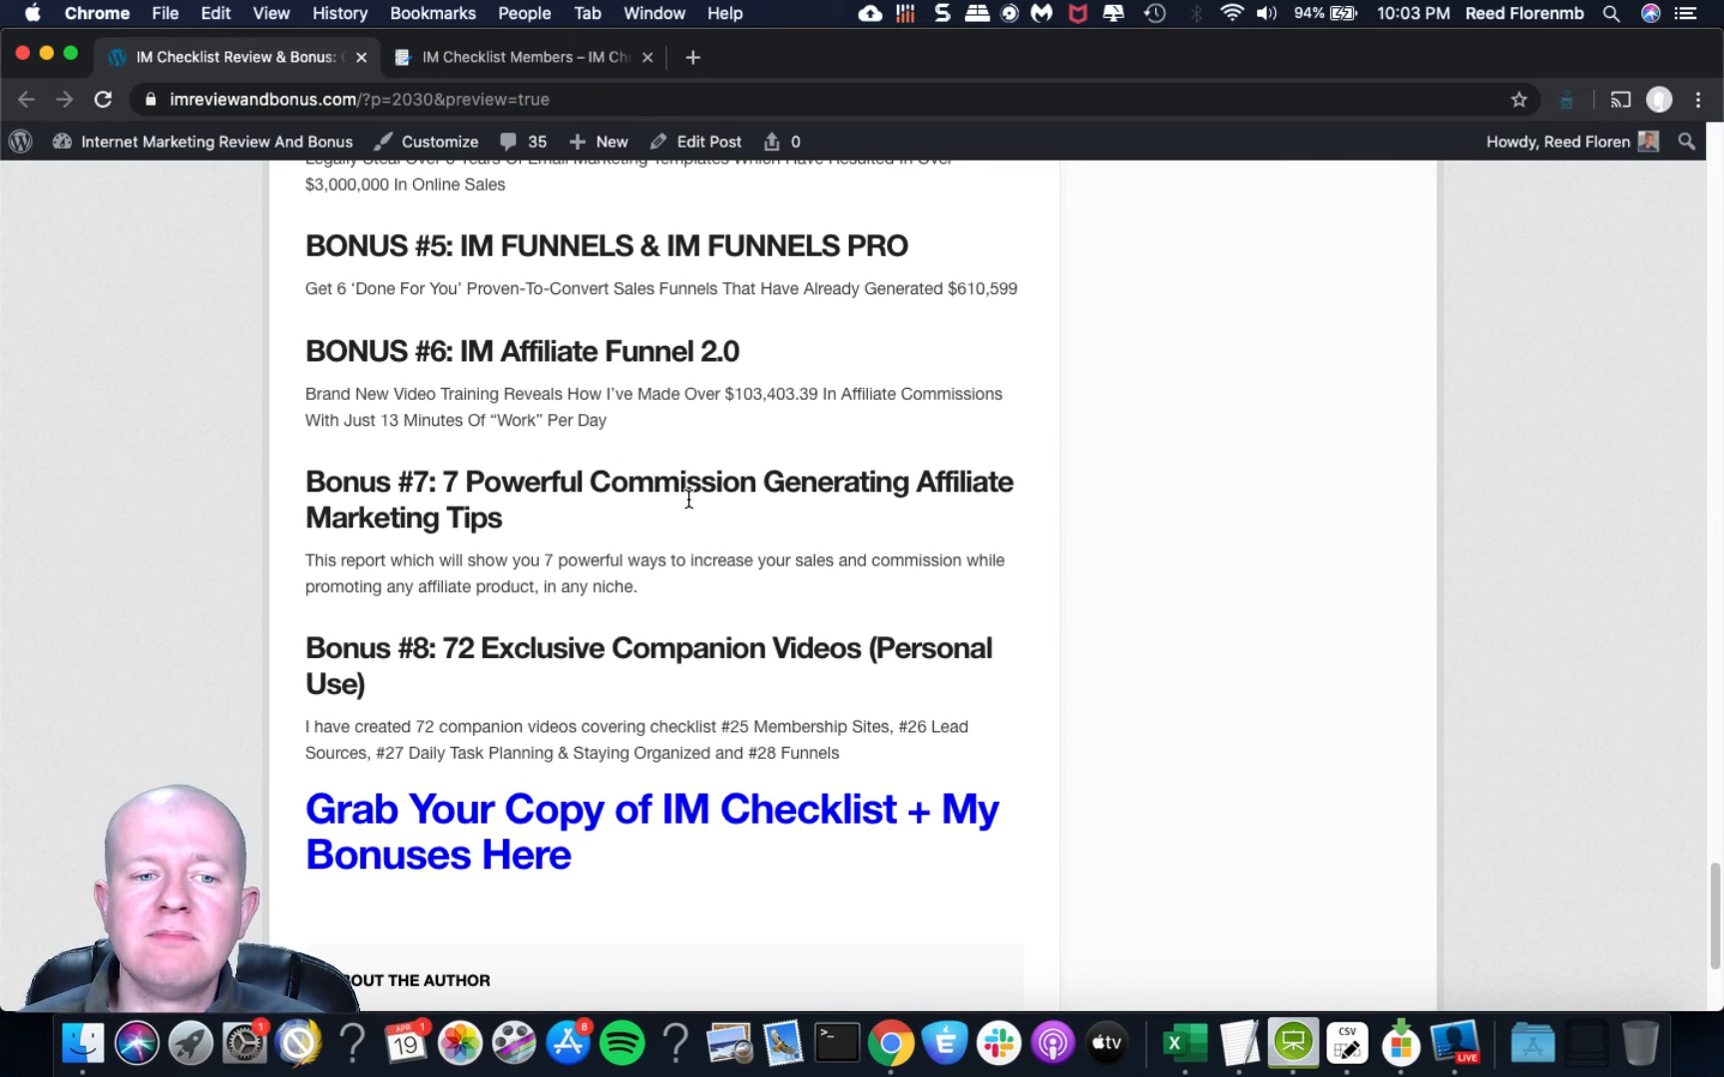
pyautogui.moveTo(752, 495)
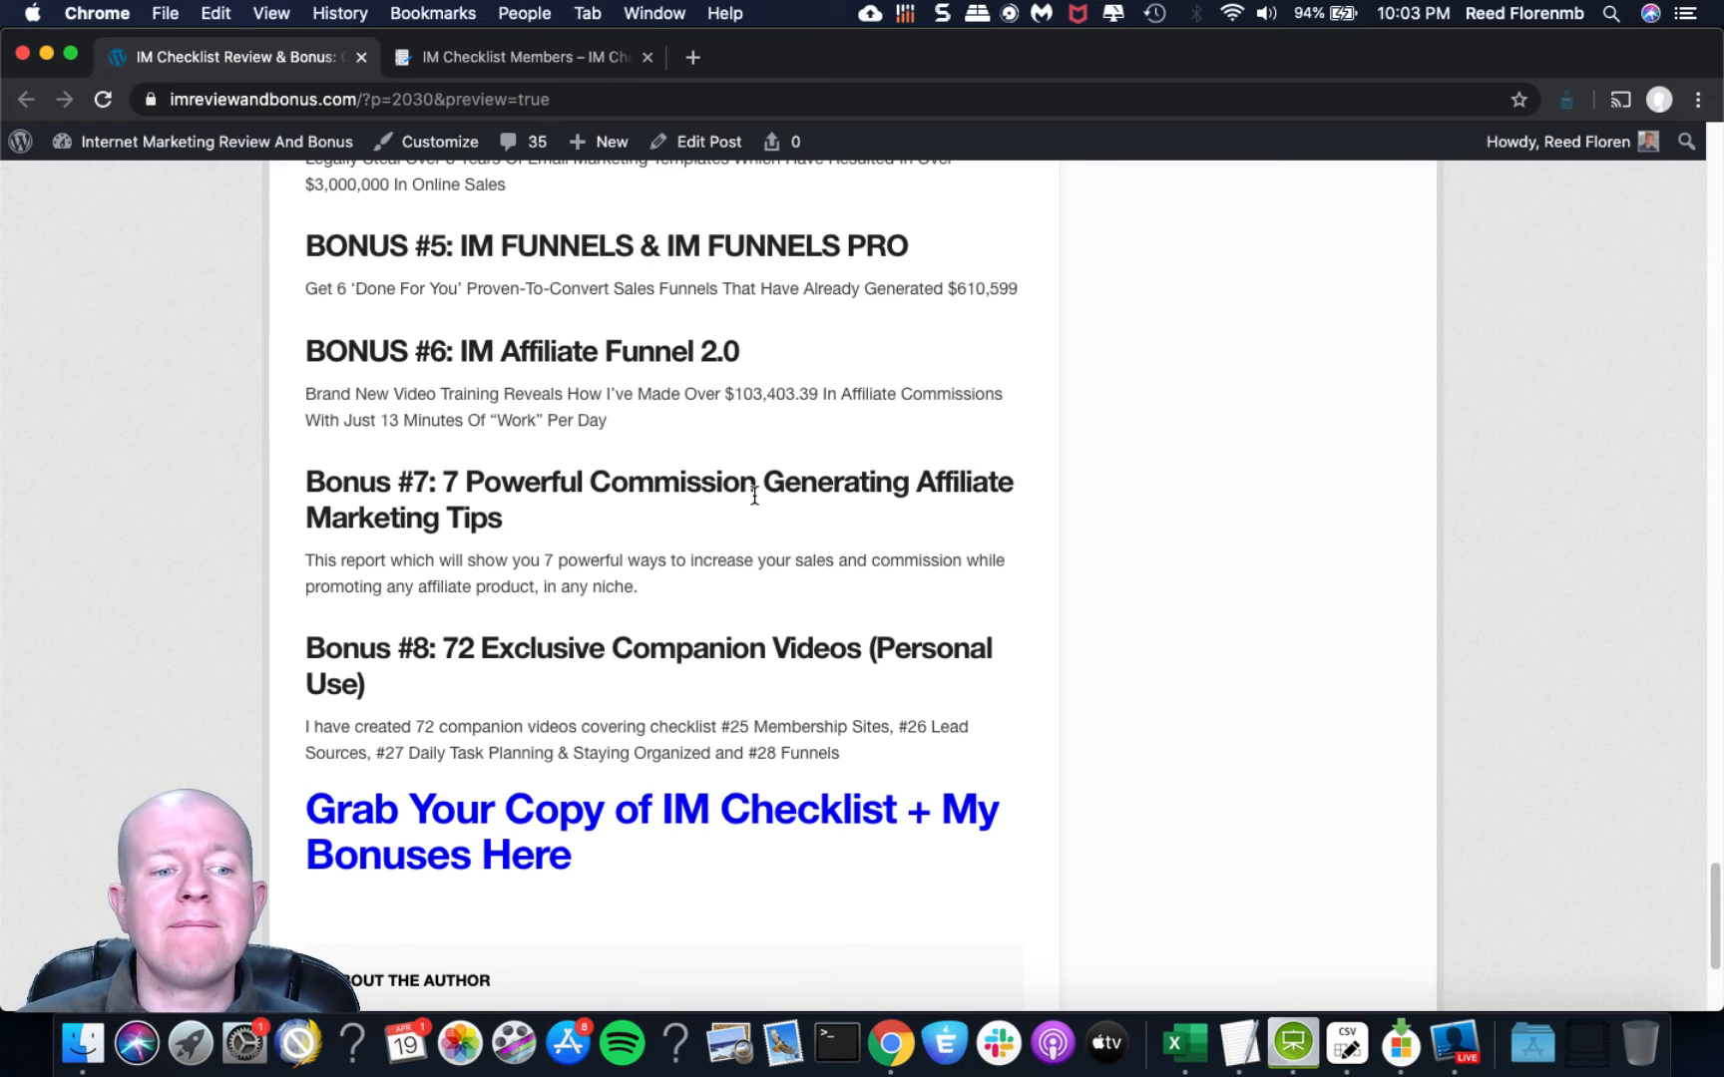
# Scroll down past the 'Grab Your Copy' link to the About the Author box for Reed Floren.
pyautogui.scroll(-3)
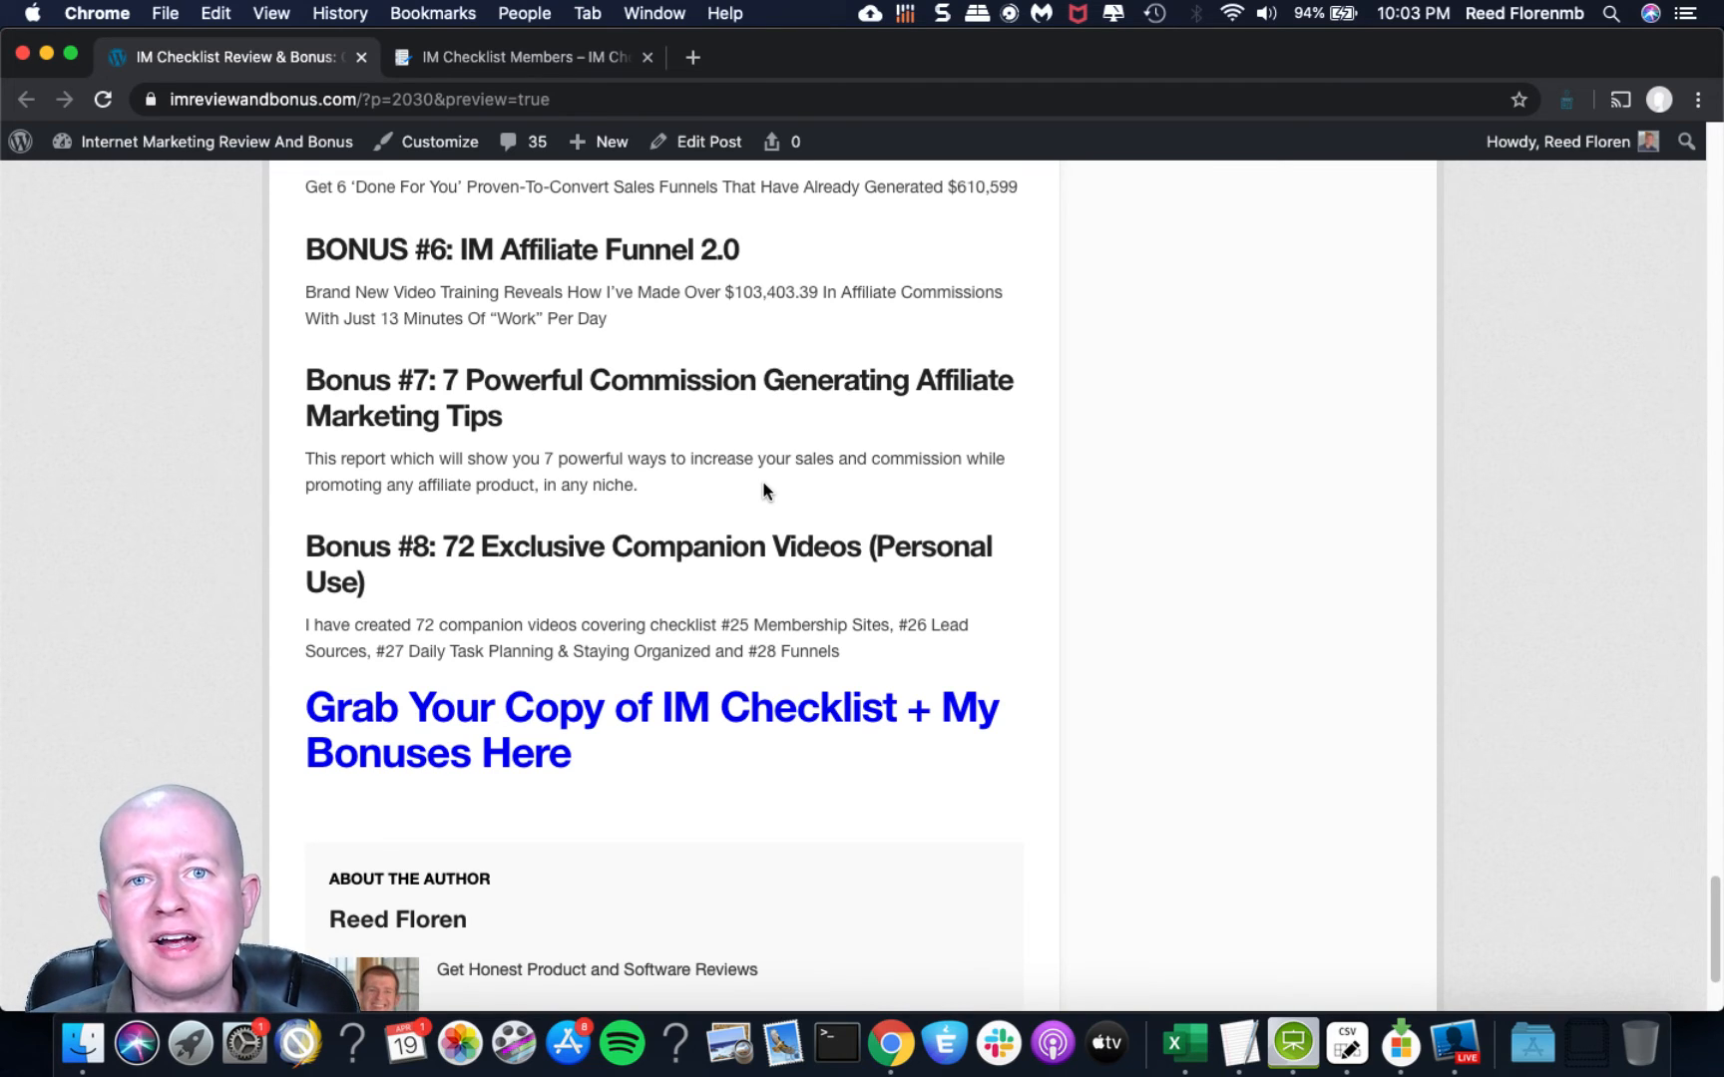
pyautogui.moveTo(752, 516)
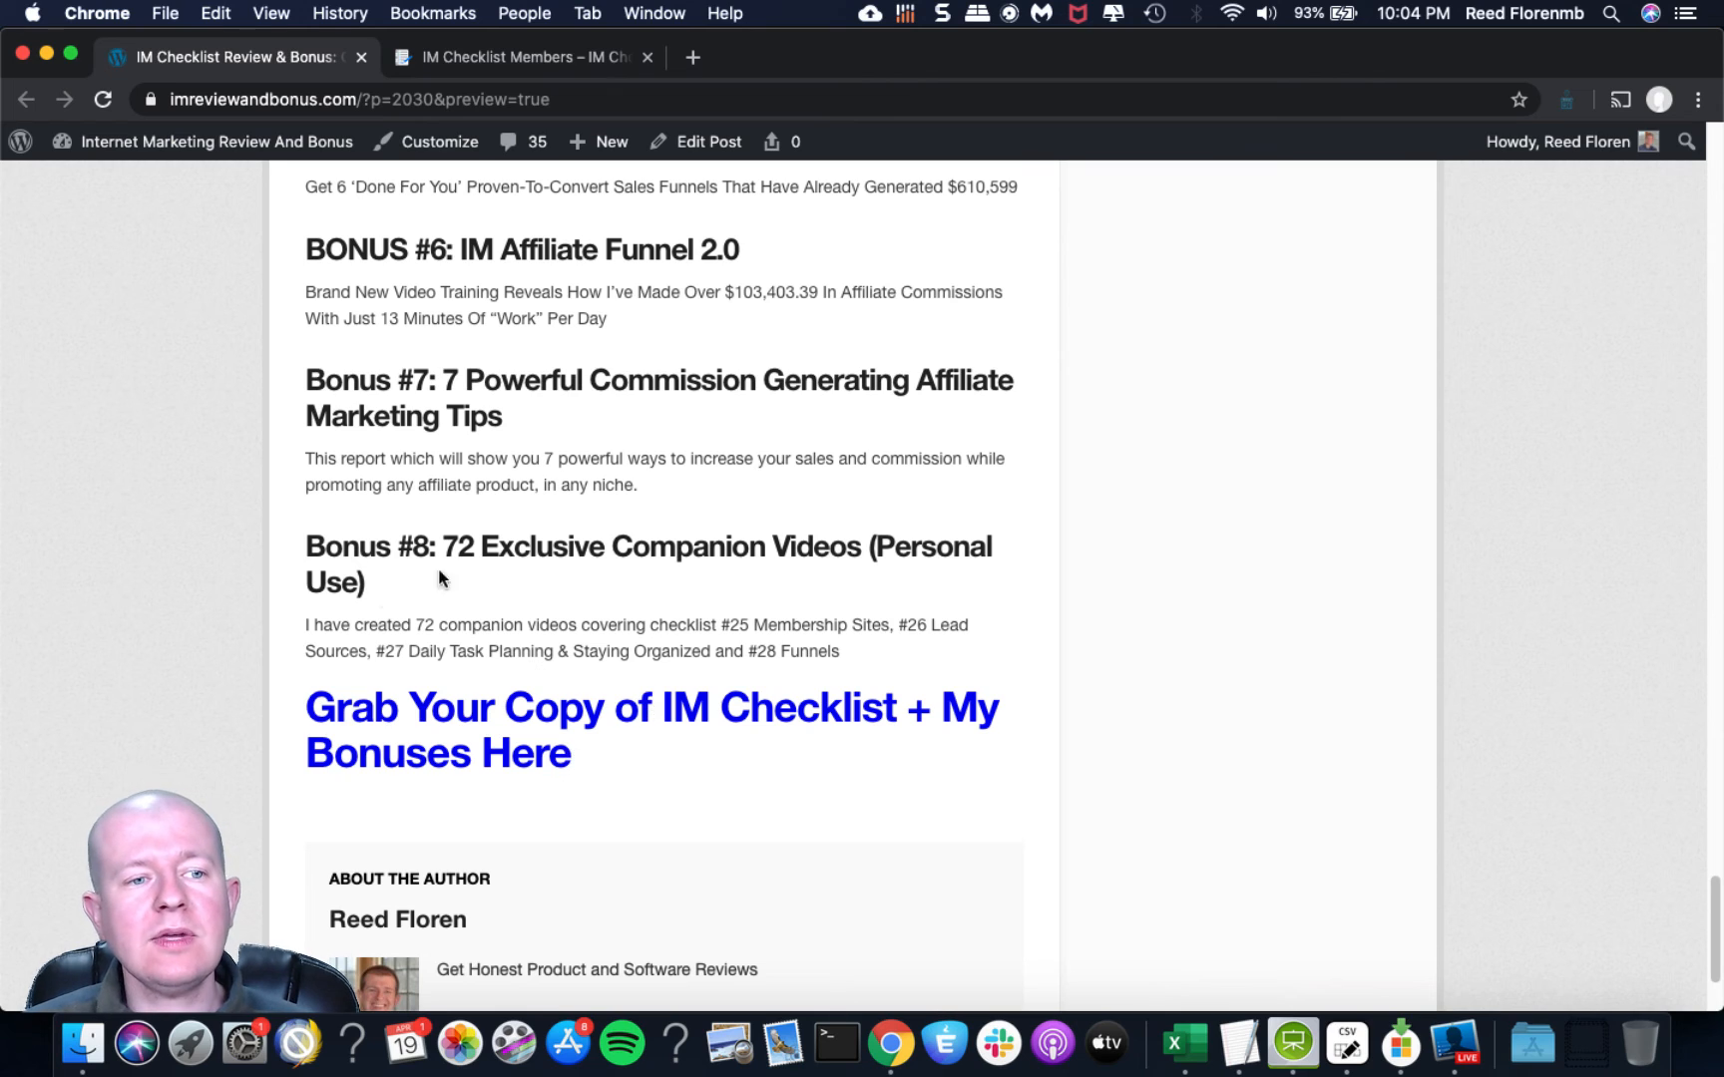
pyautogui.moveTo(612, 714)
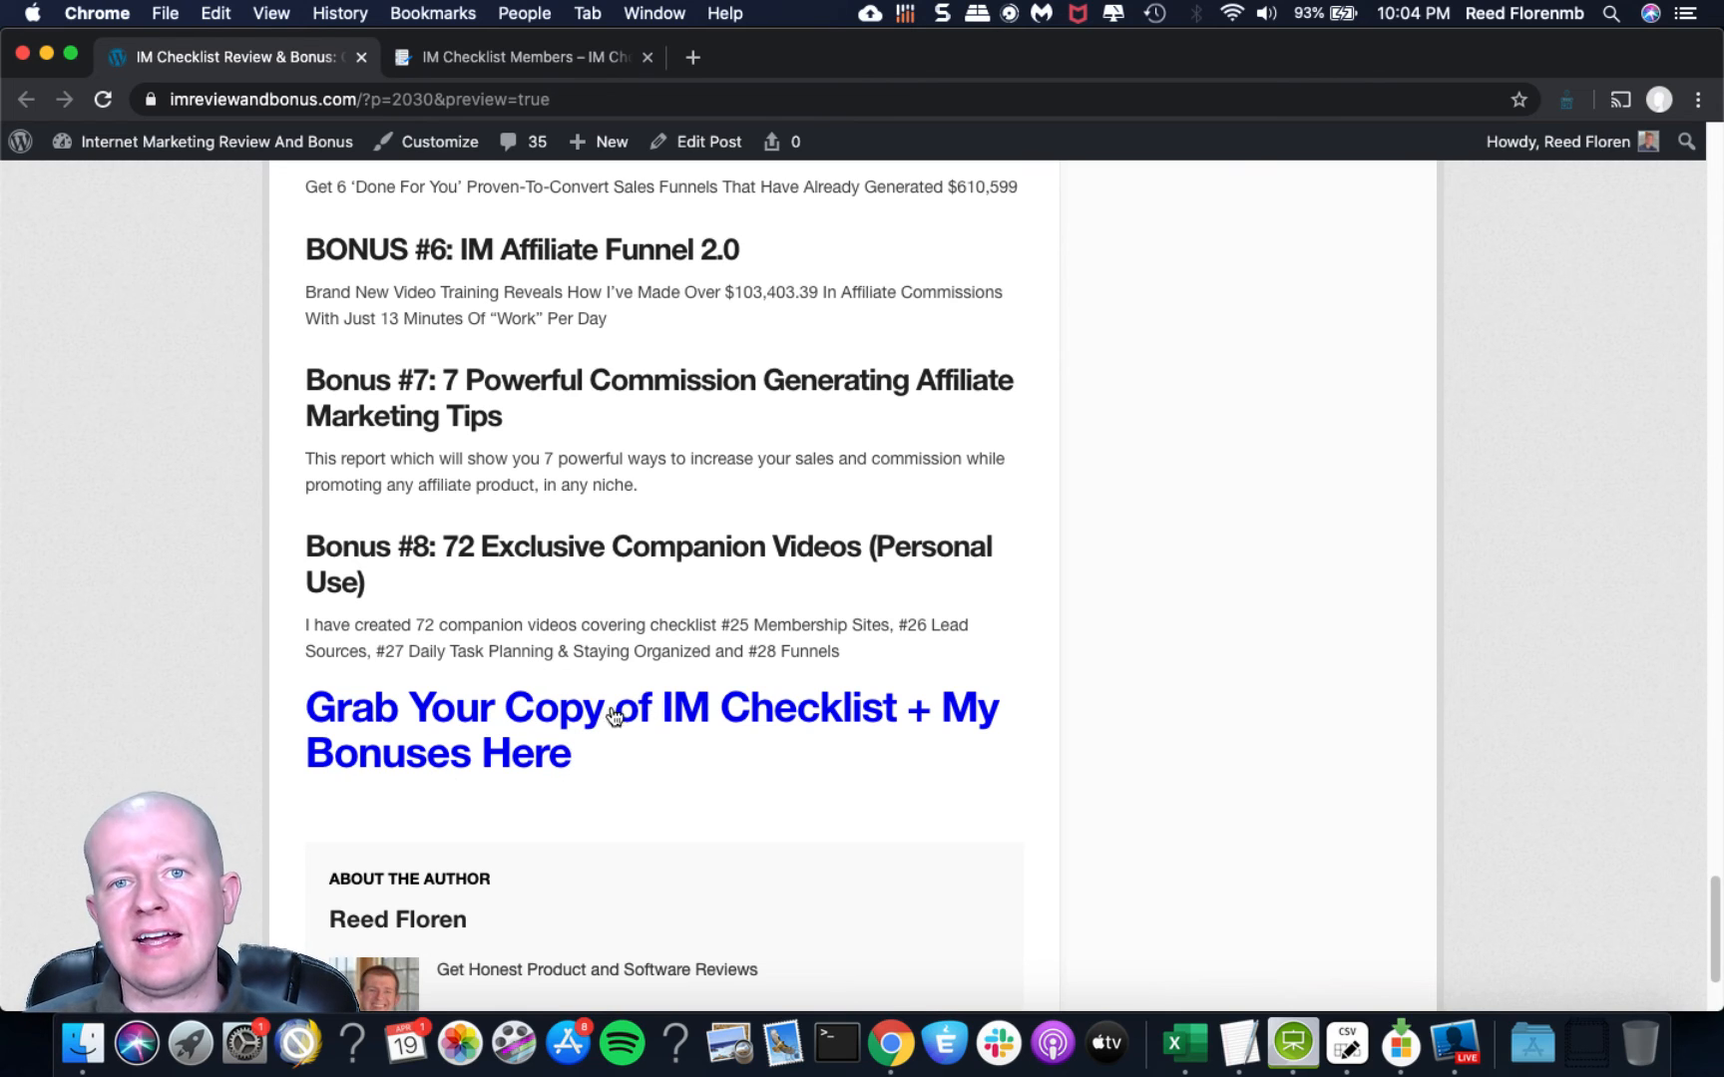
pyautogui.moveTo(742, 782)
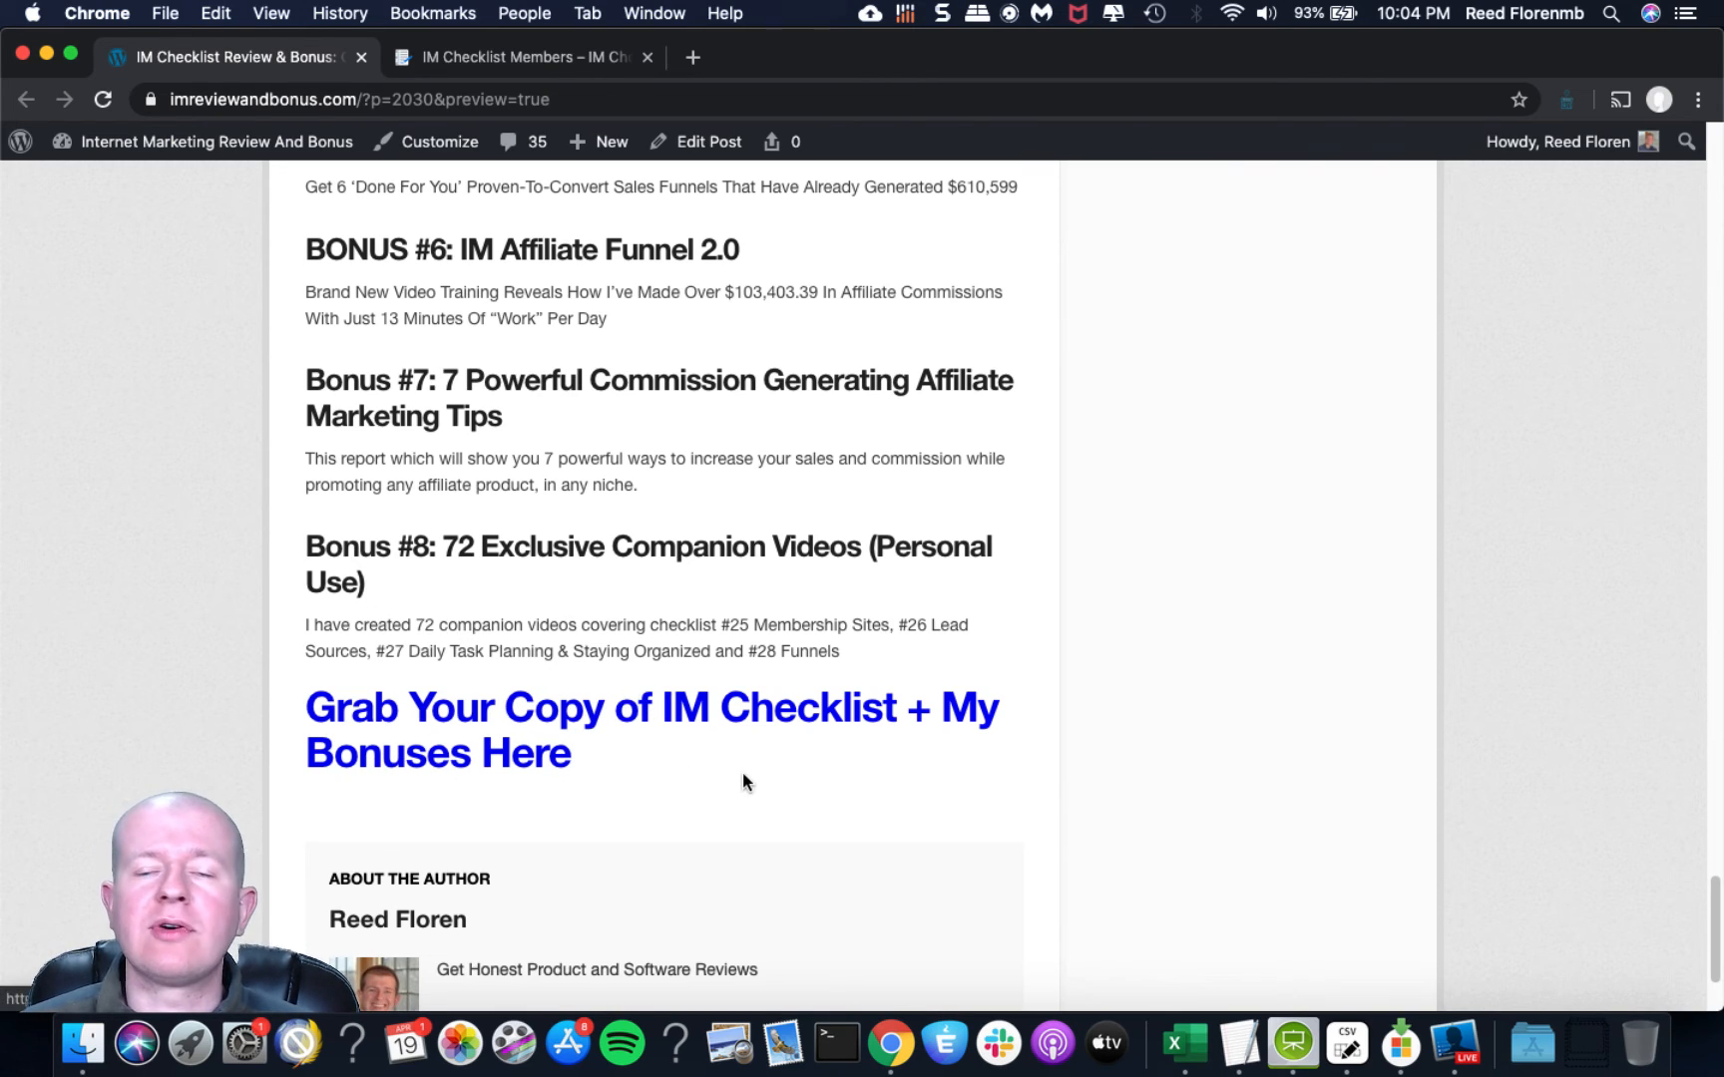
pyautogui.moveTo(787, 788)
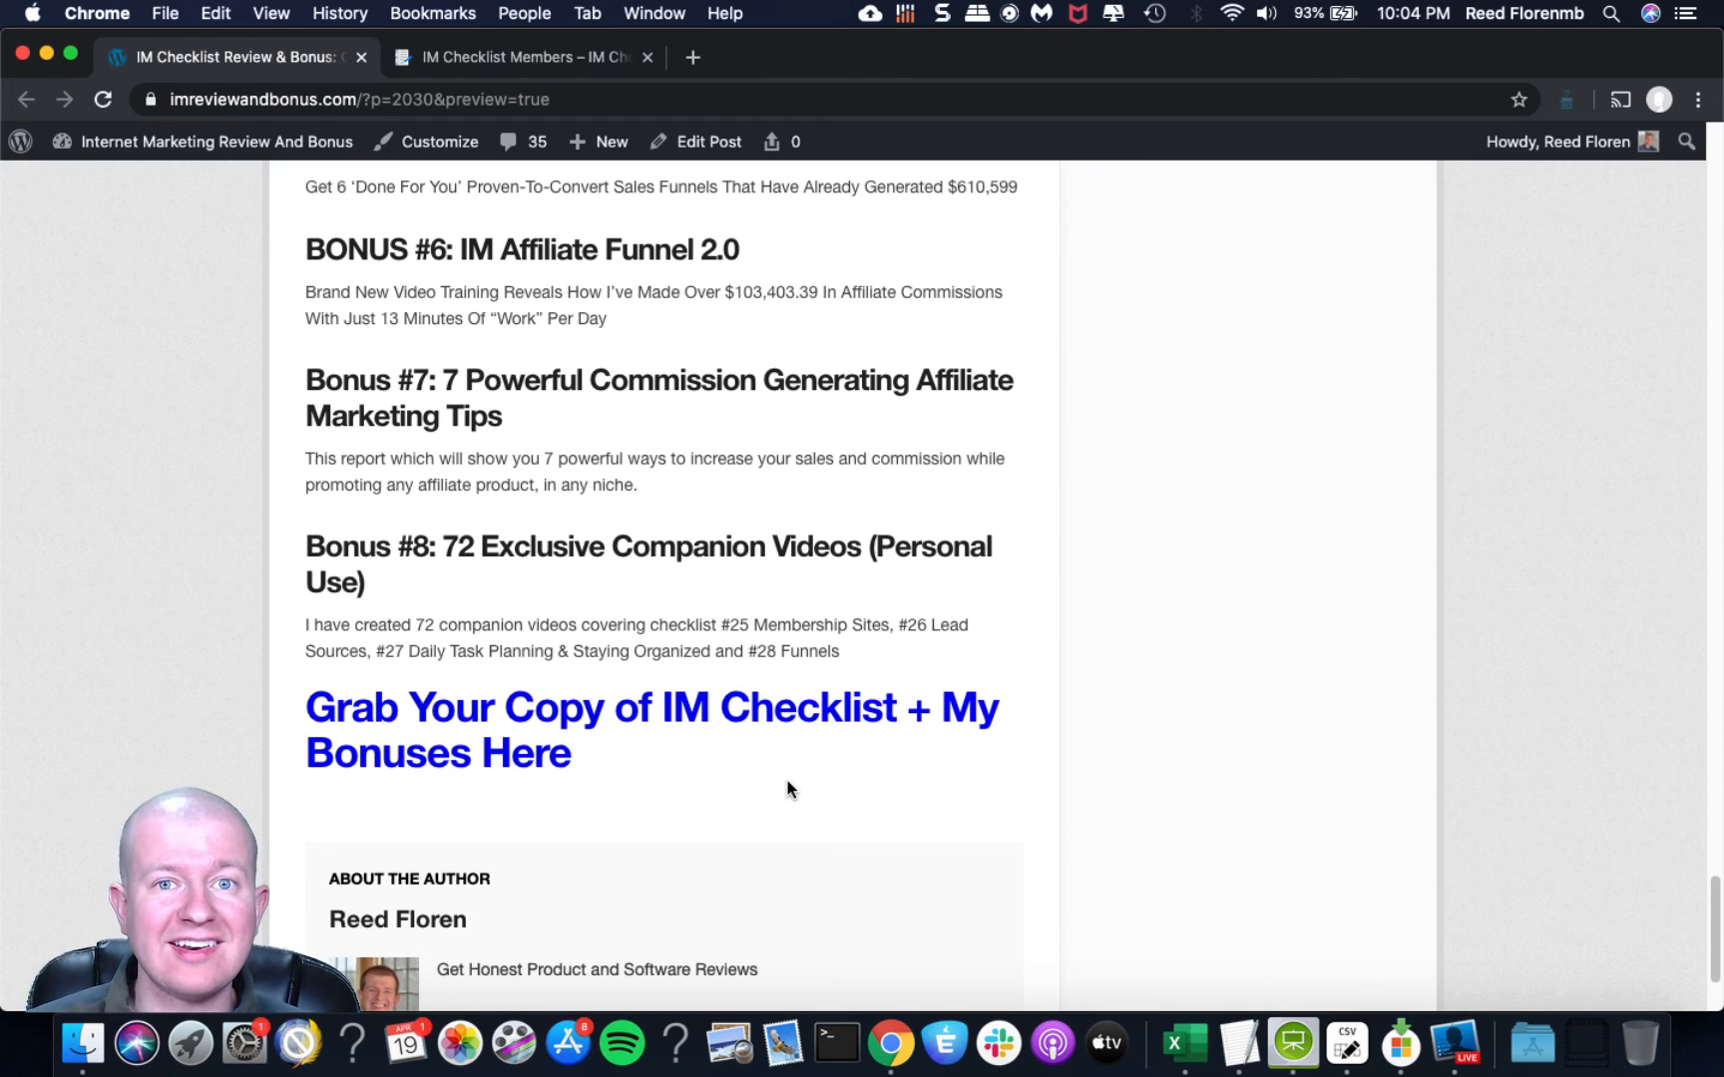
pyautogui.moveTo(872, 806)
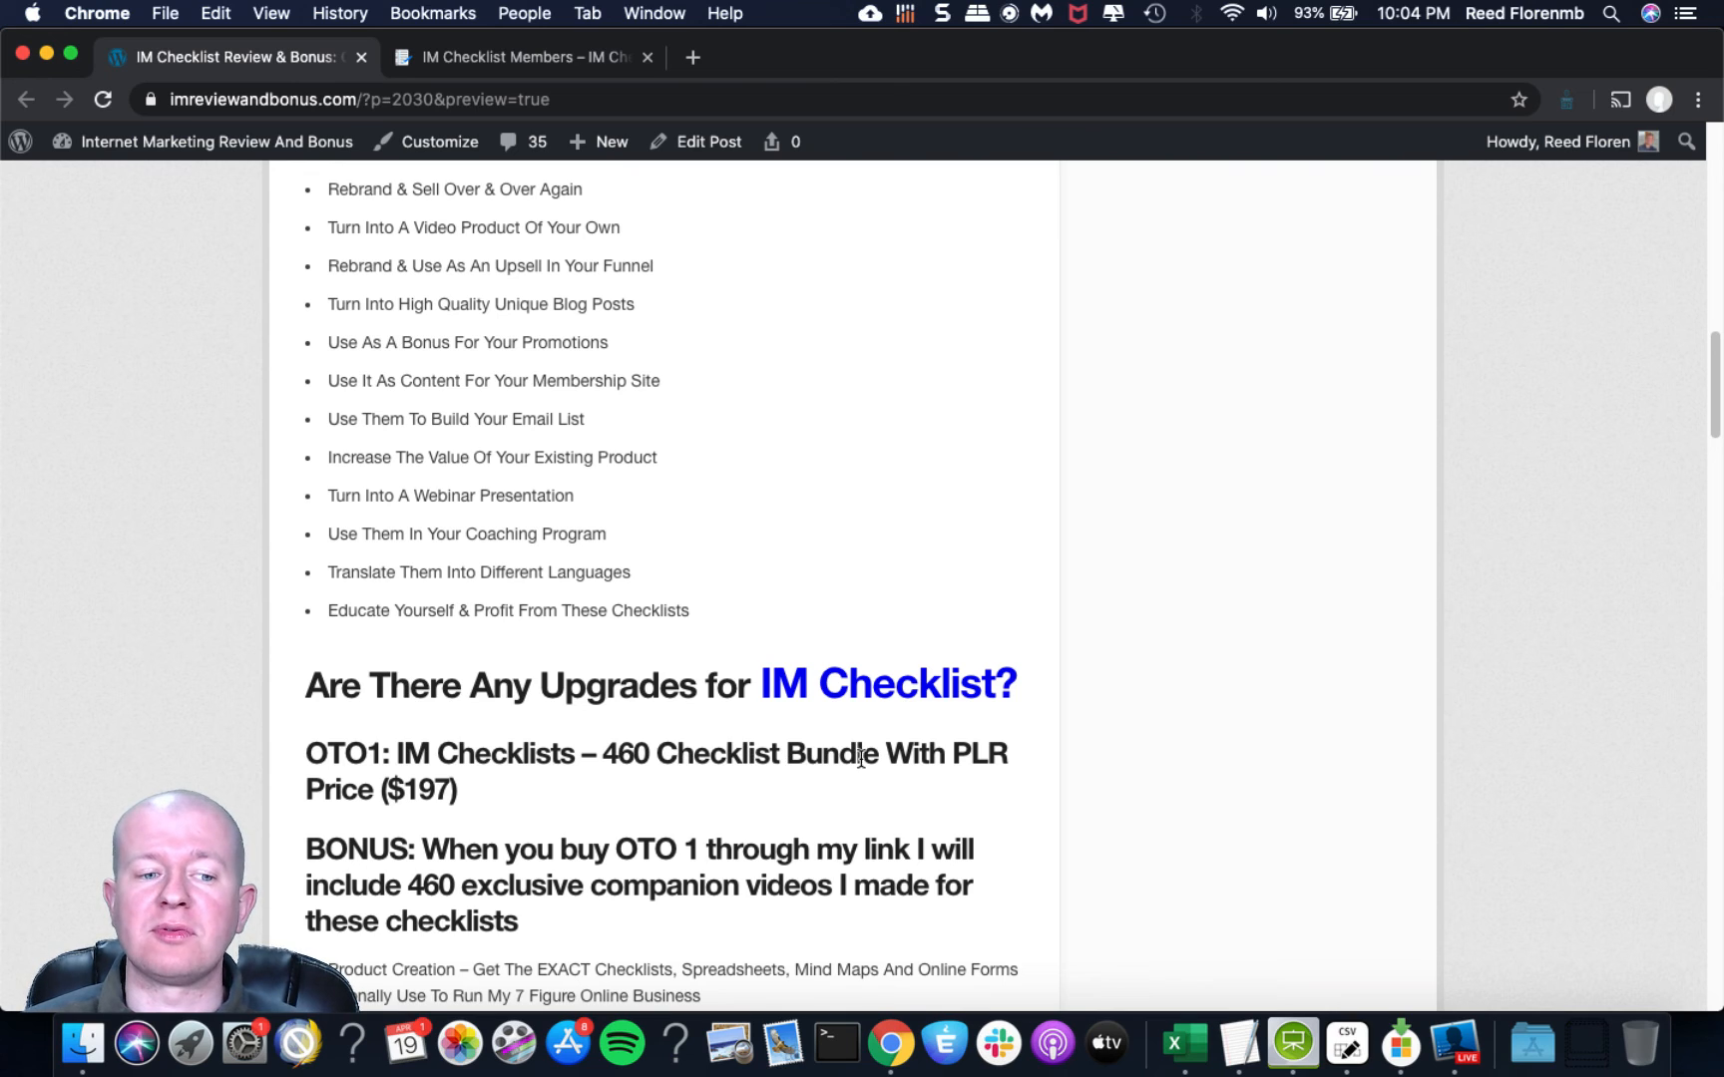
pyautogui.moveTo(466, 820)
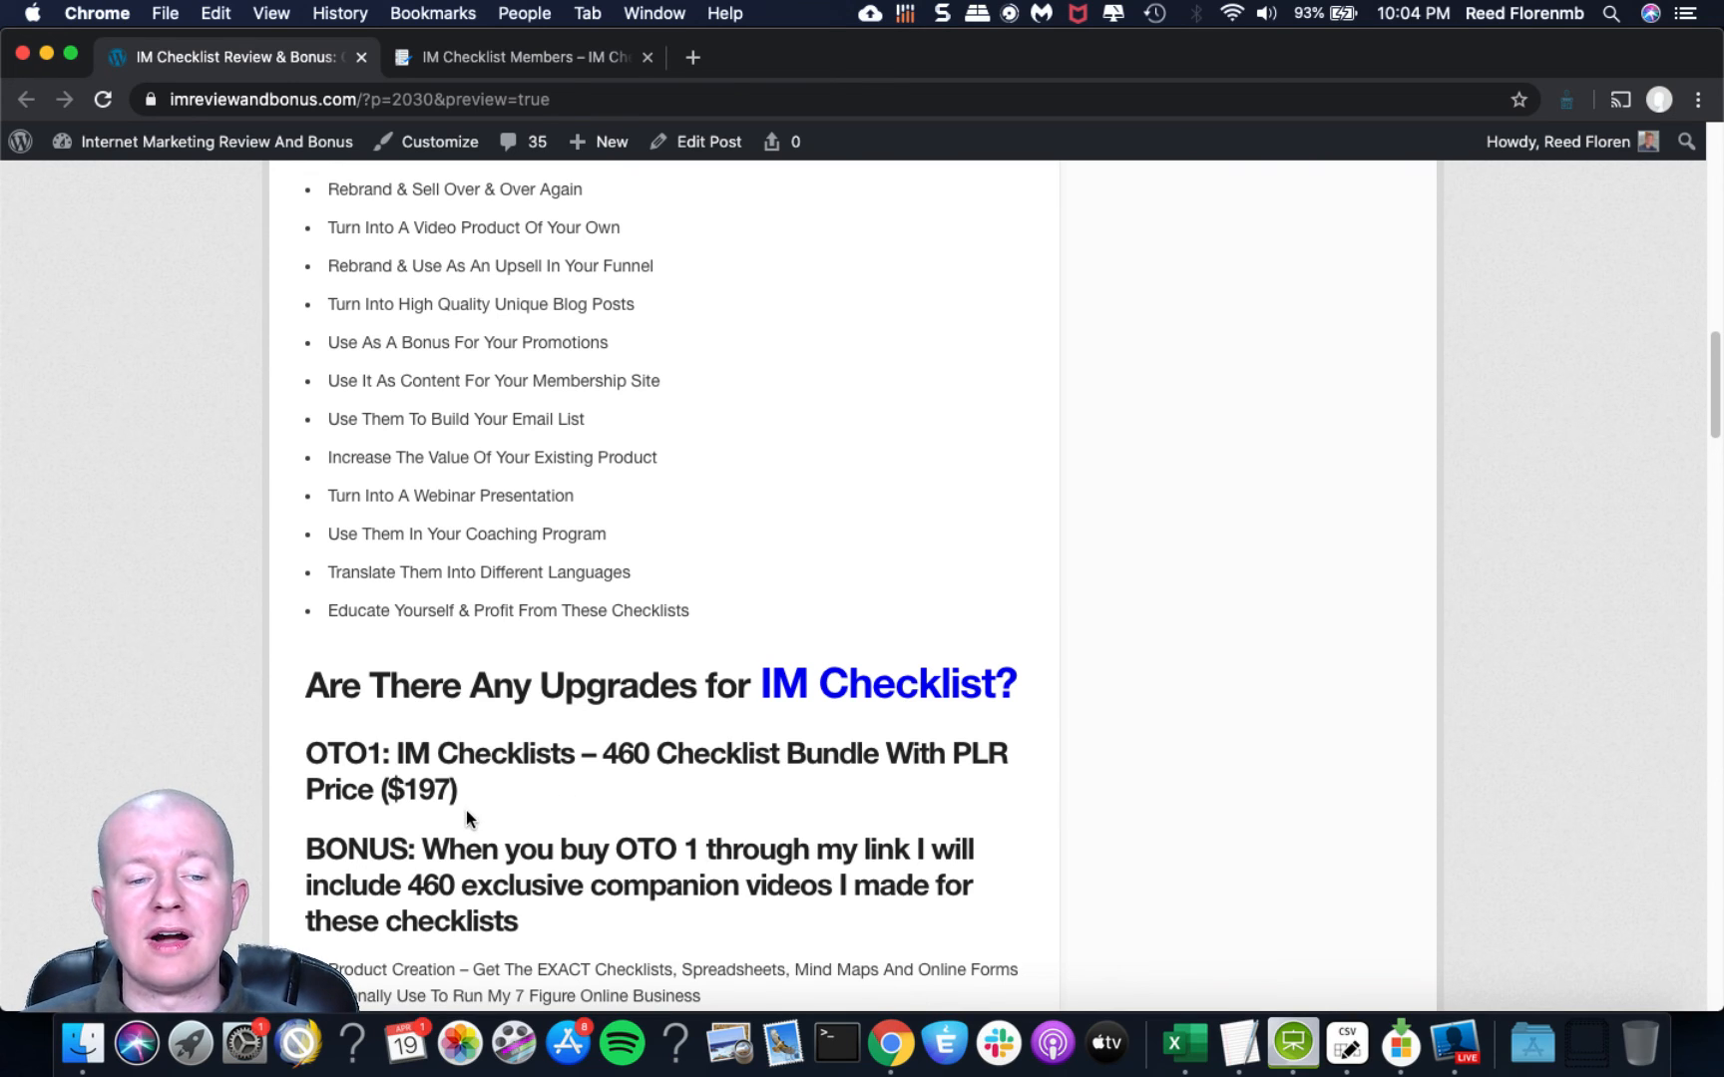
pyautogui.moveTo(489, 822)
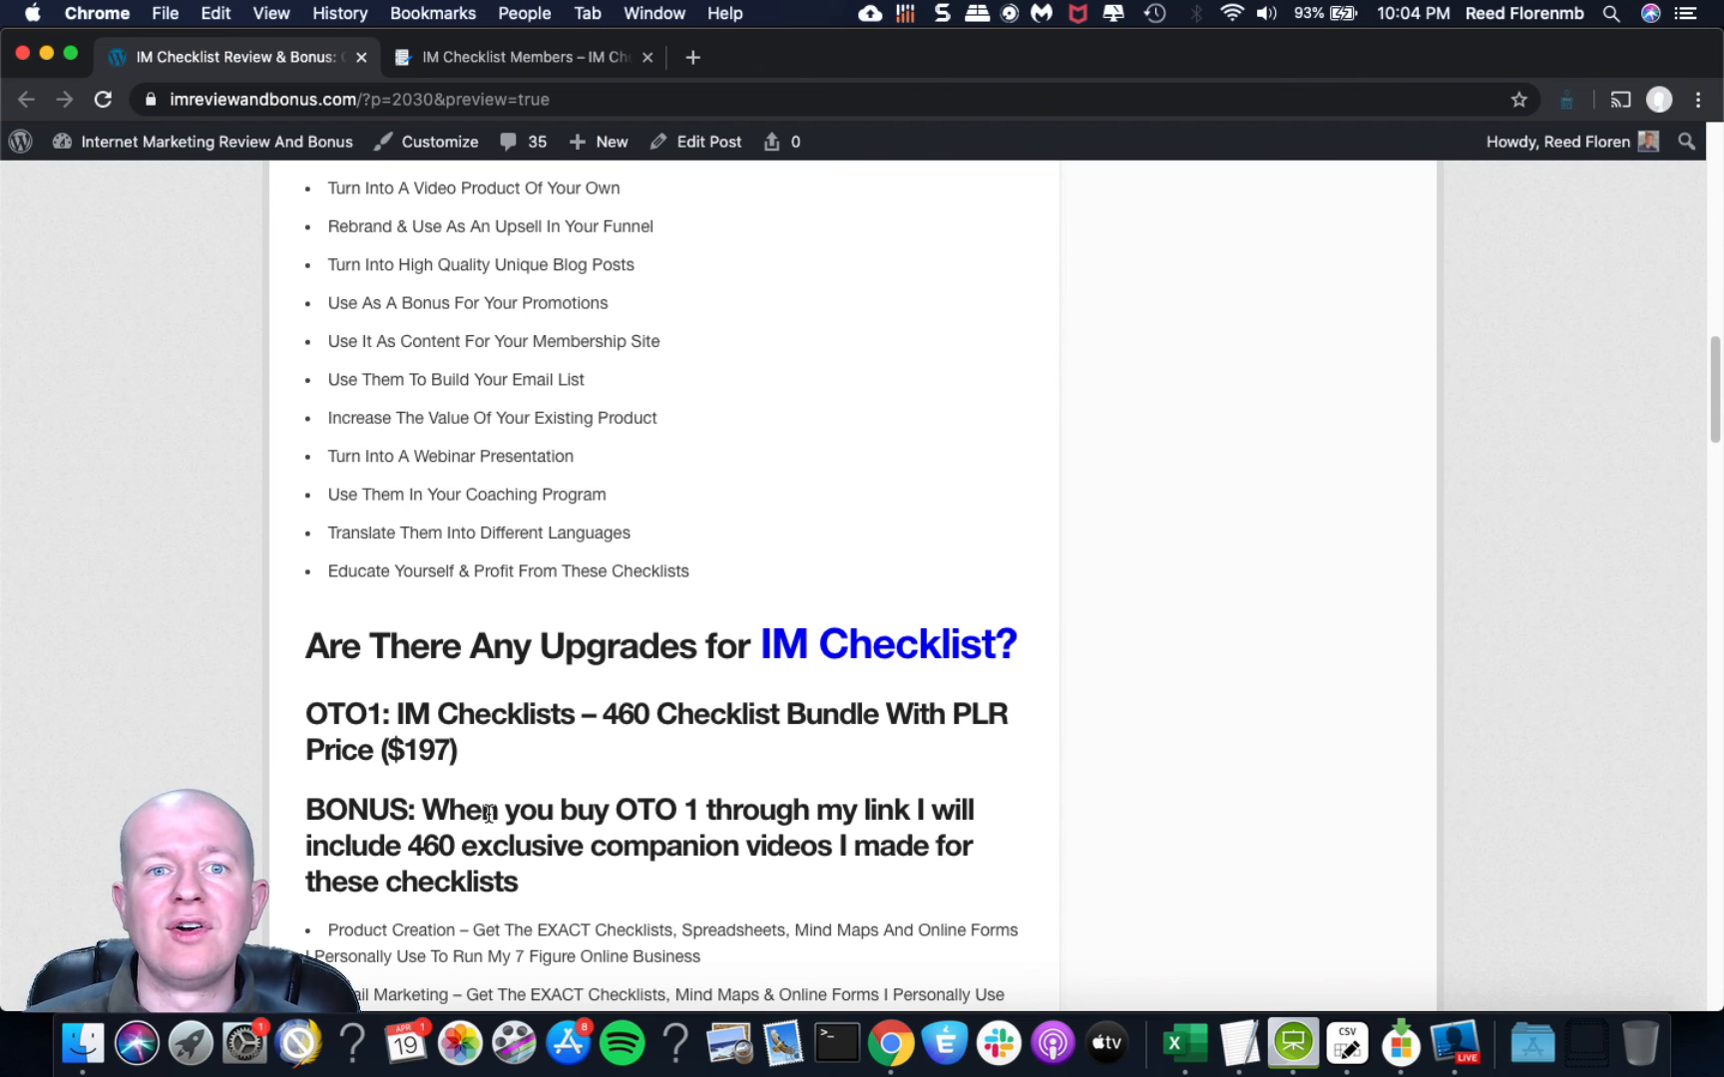
# Scroll to the upgrades section covering OTO1's 460 checklist bundle and the OTO2 IM VIP Training ($147) pass.
pyautogui.scroll(-3)
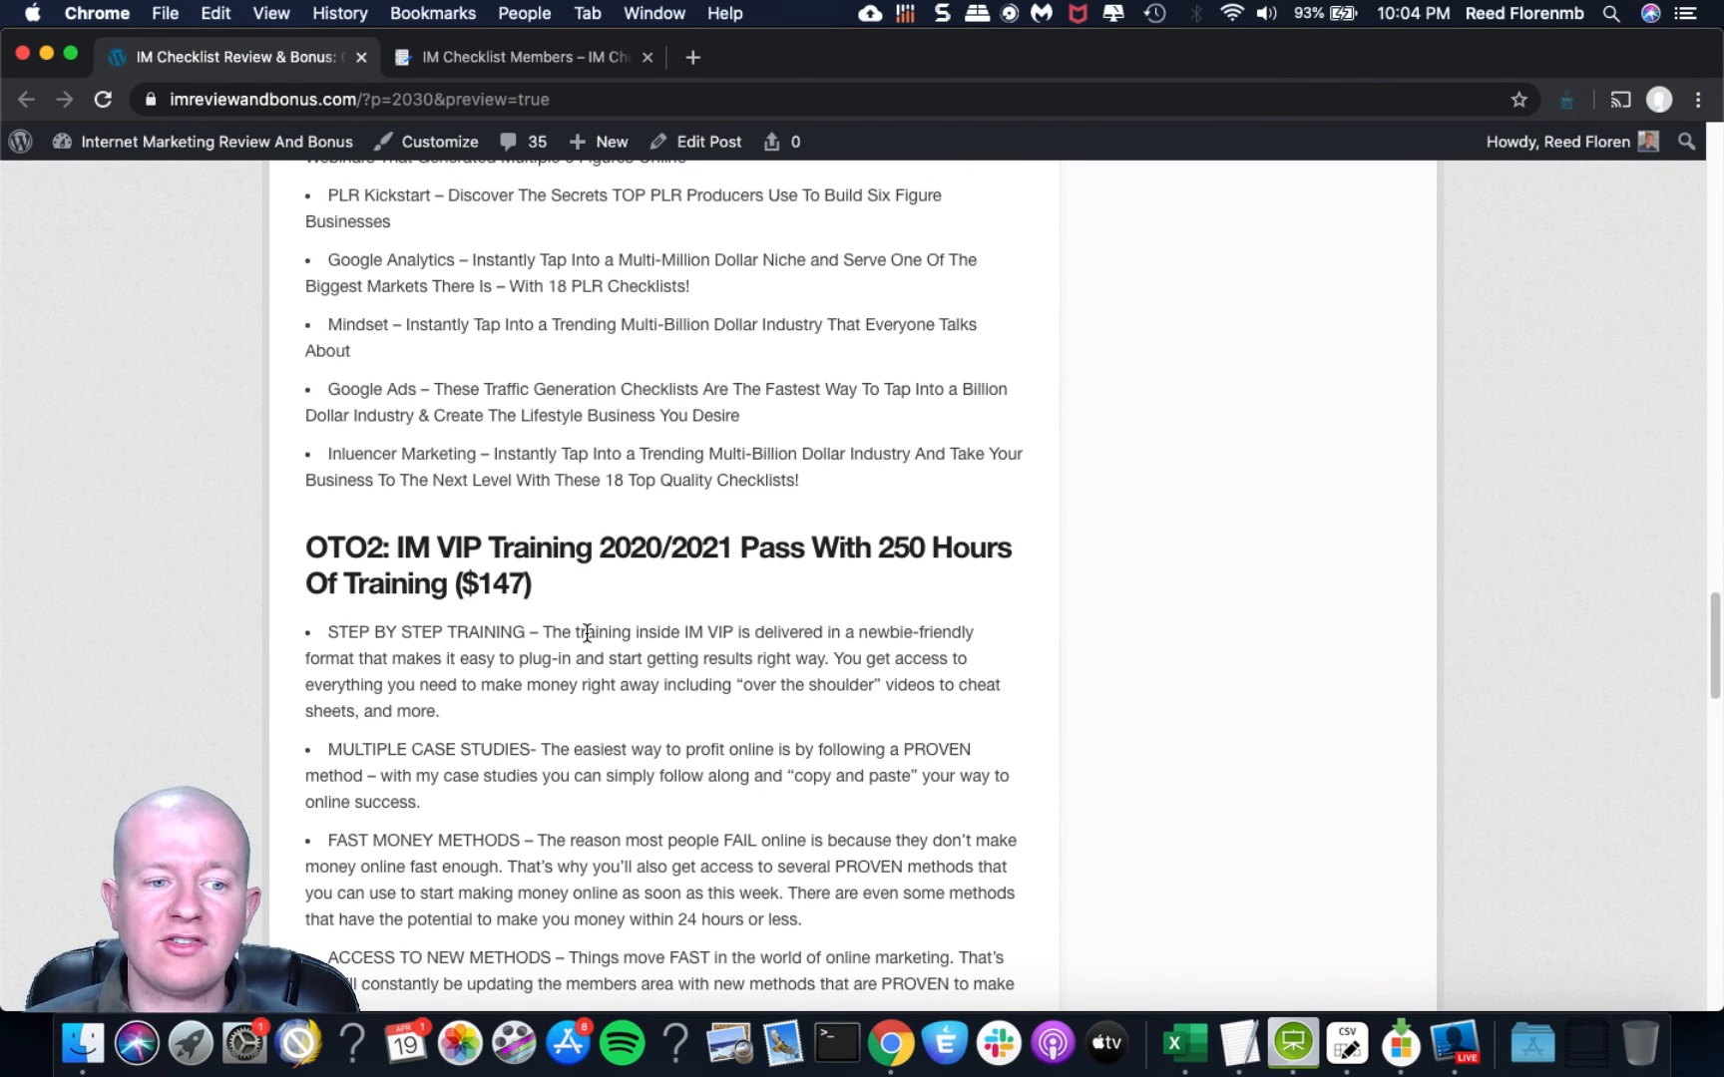